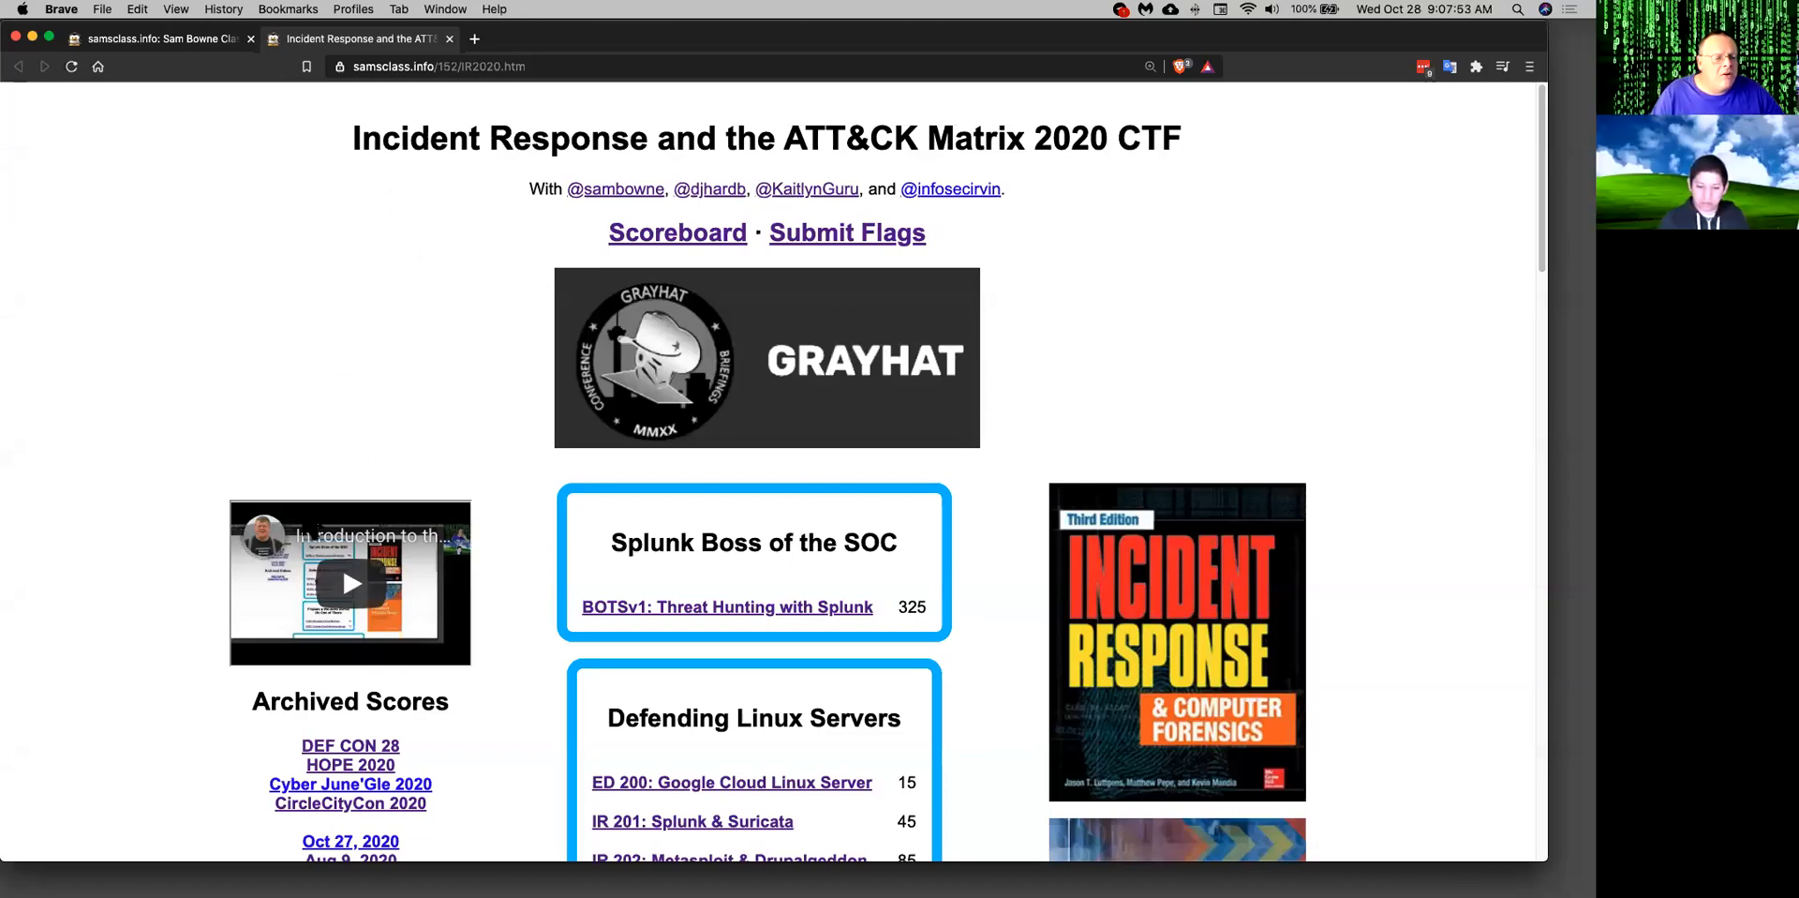
pyautogui.moveTo(363, 752)
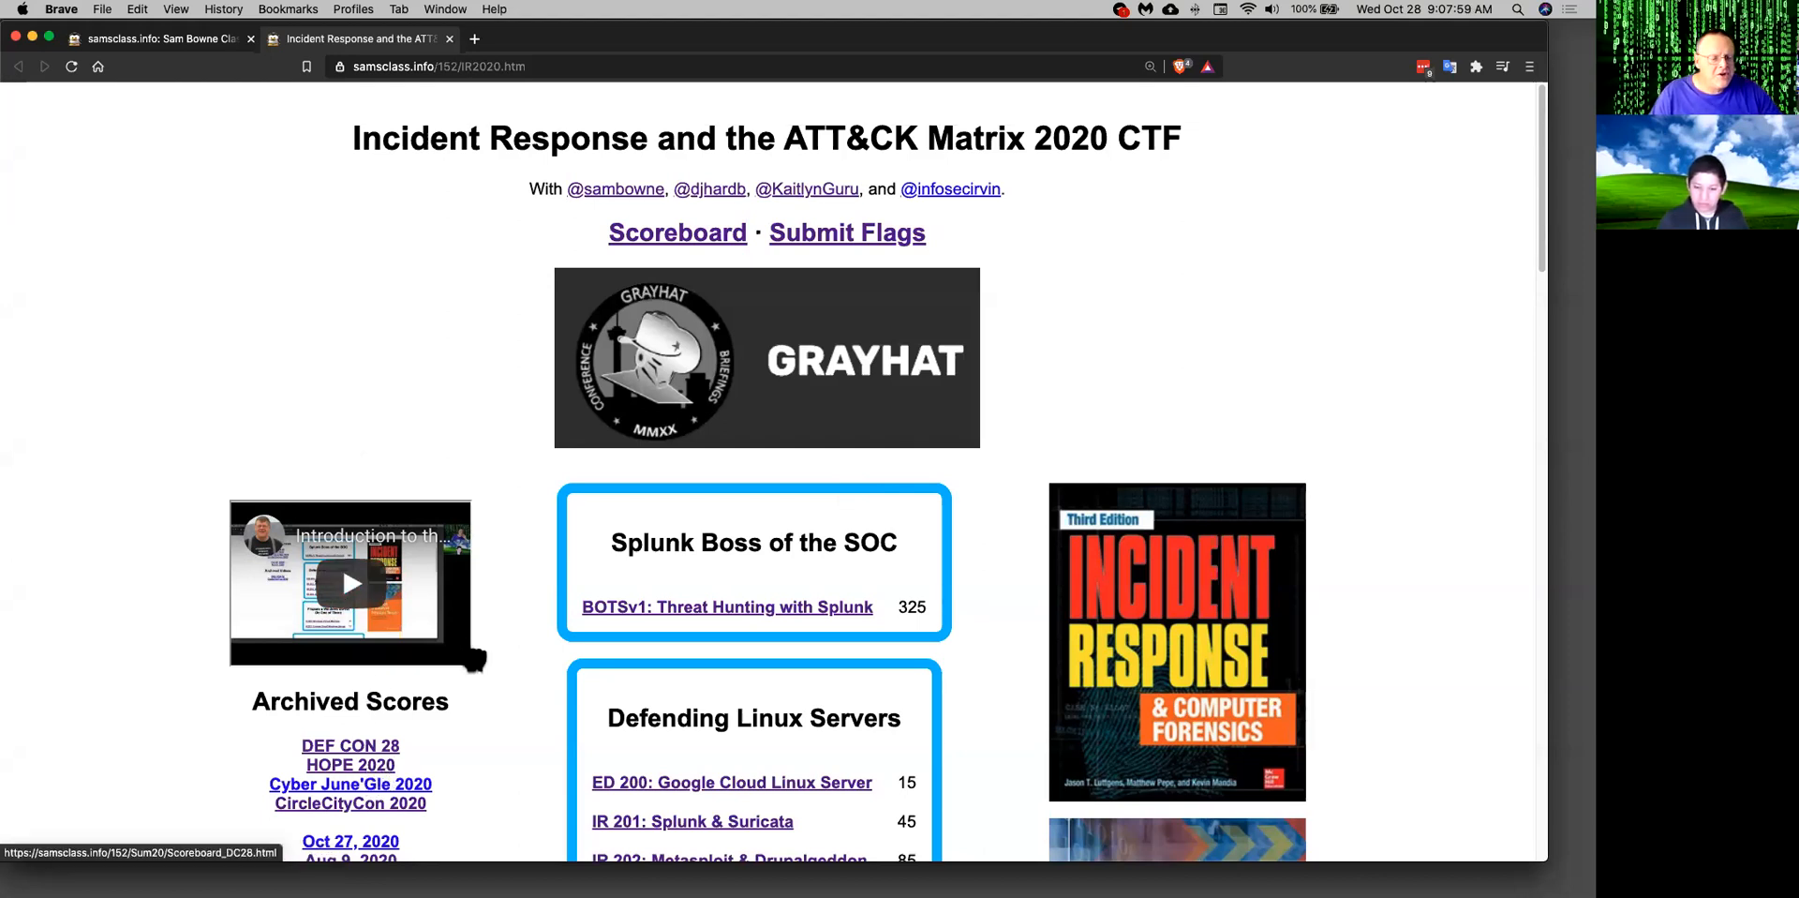
pyautogui.moveTo(745, 543)
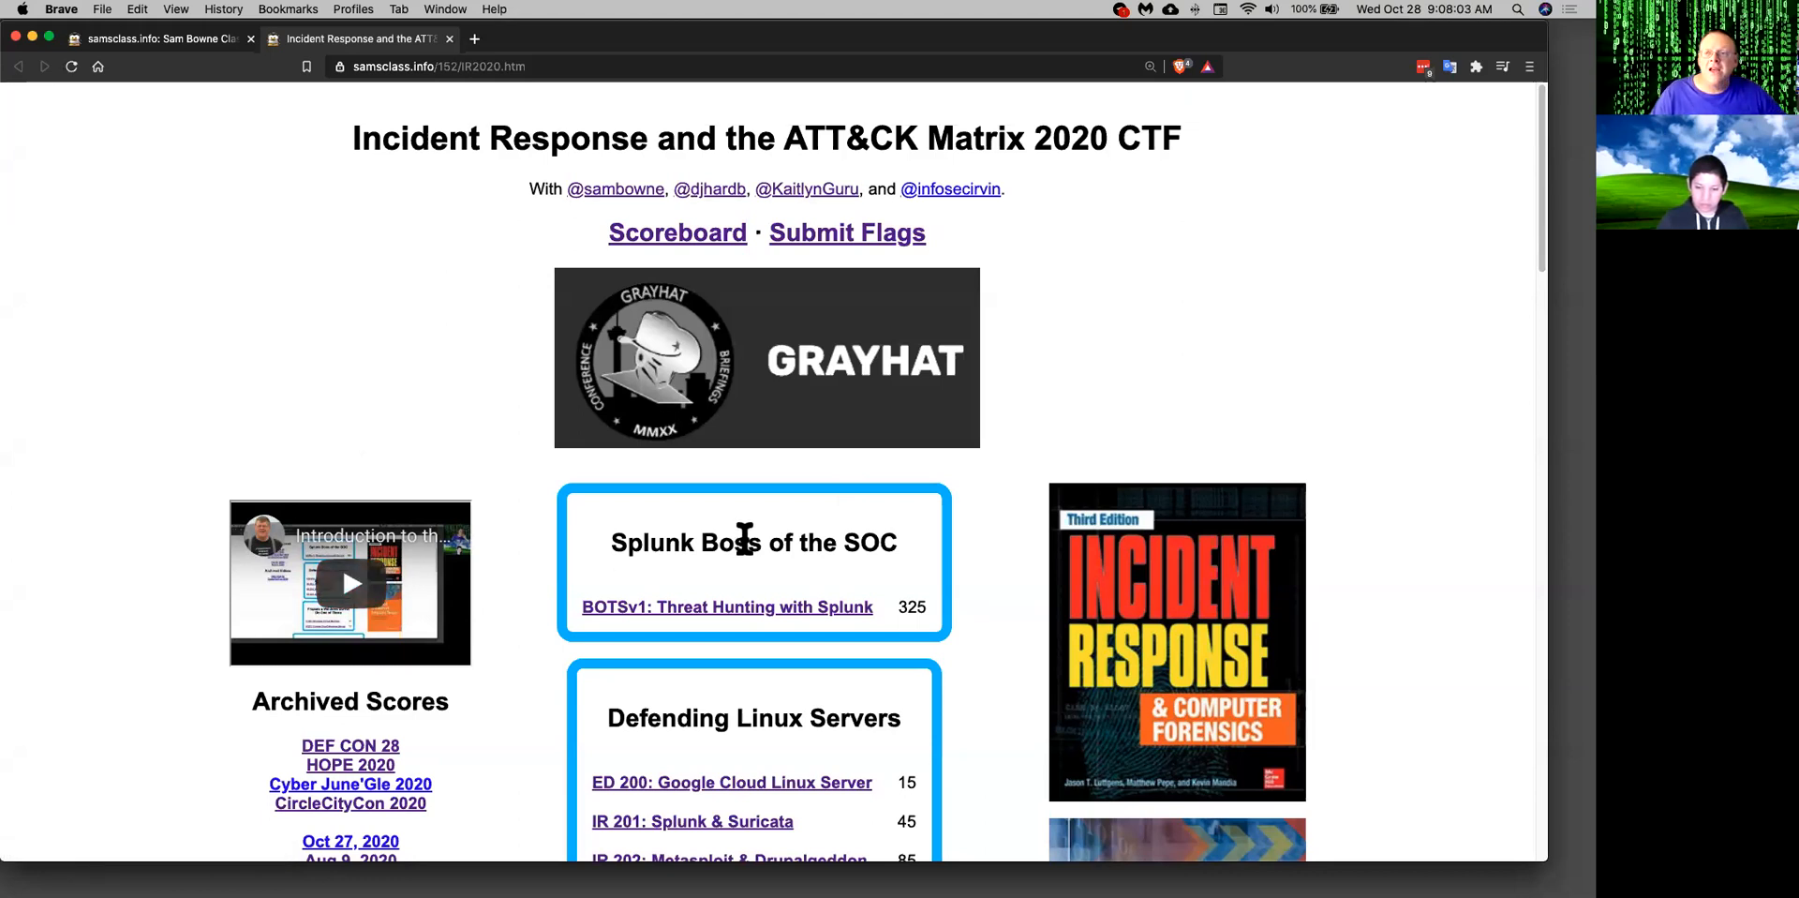
pyautogui.moveTo(710, 577)
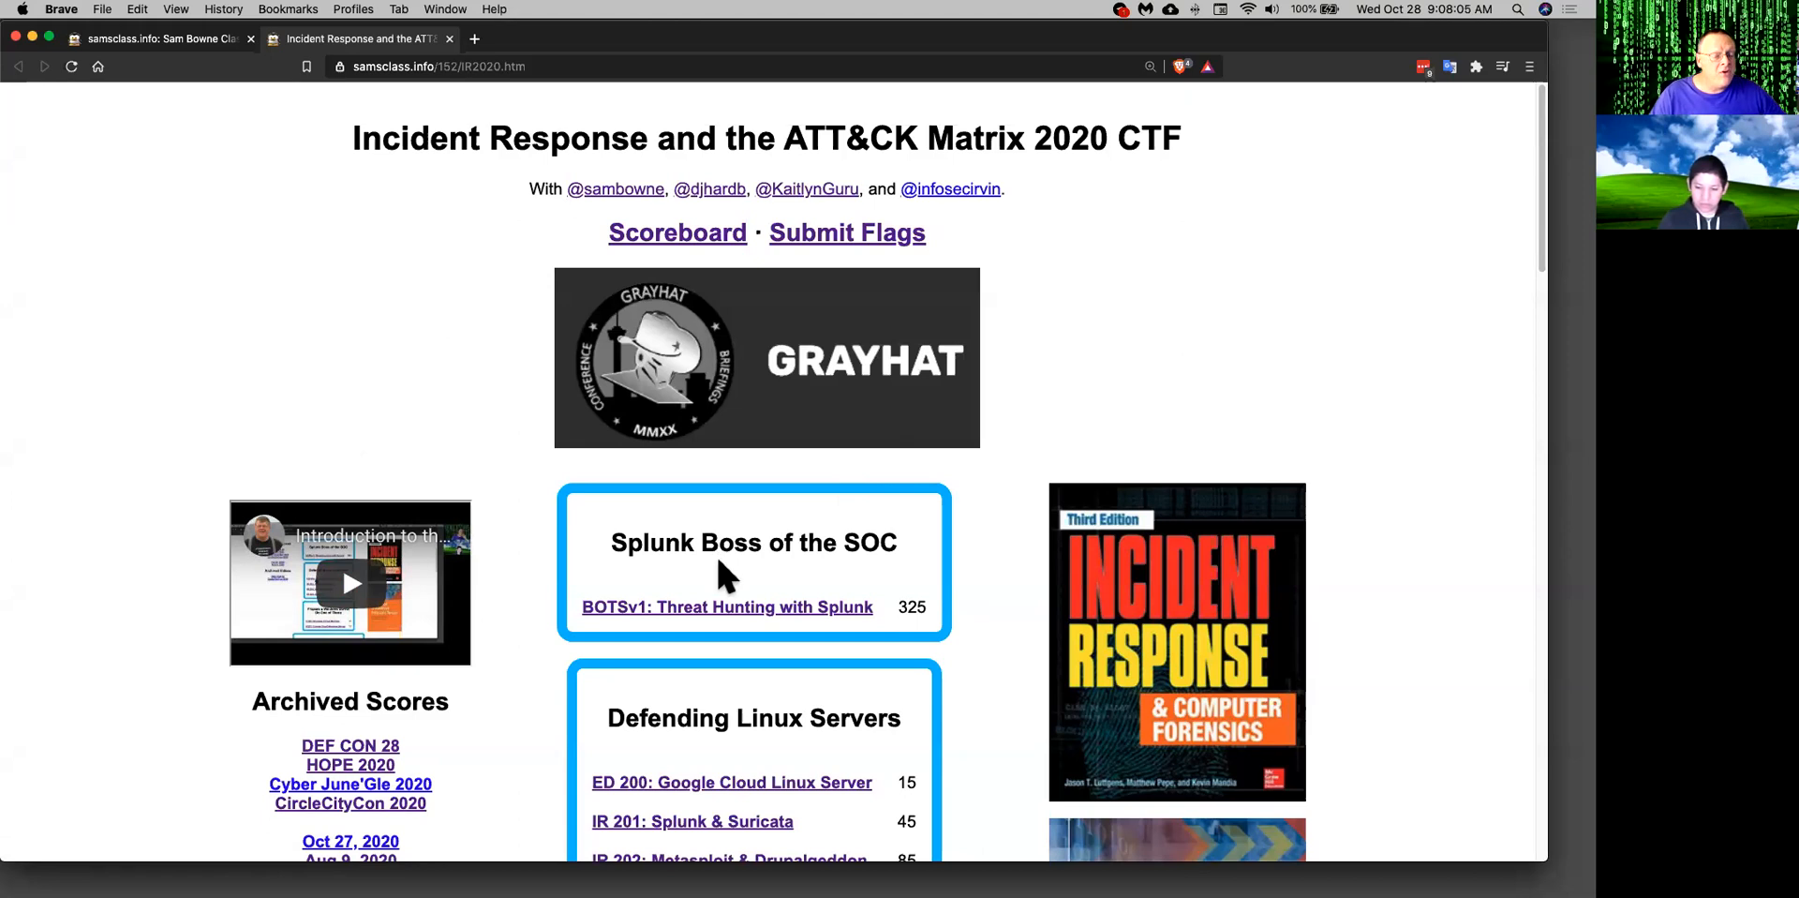
pyautogui.moveTo(713, 622)
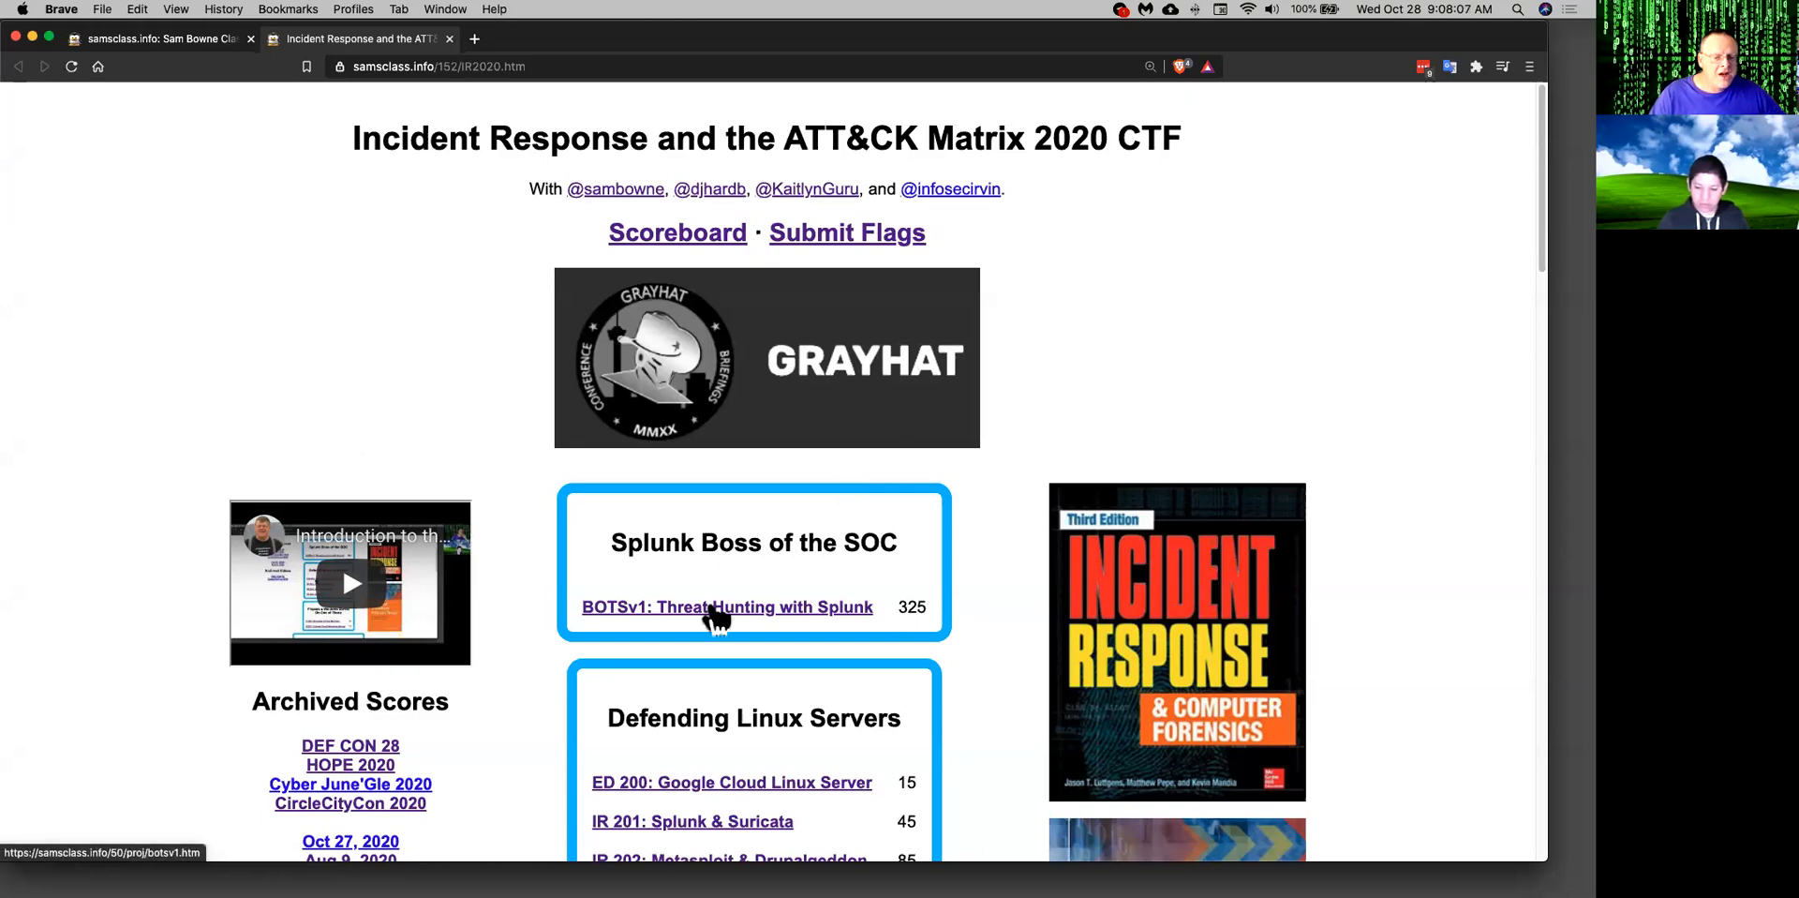
# Open the 'BOTSv1: Threat Hunting with Splunk' project page from the IR2020 CTF page.
pyautogui.click(727, 607)
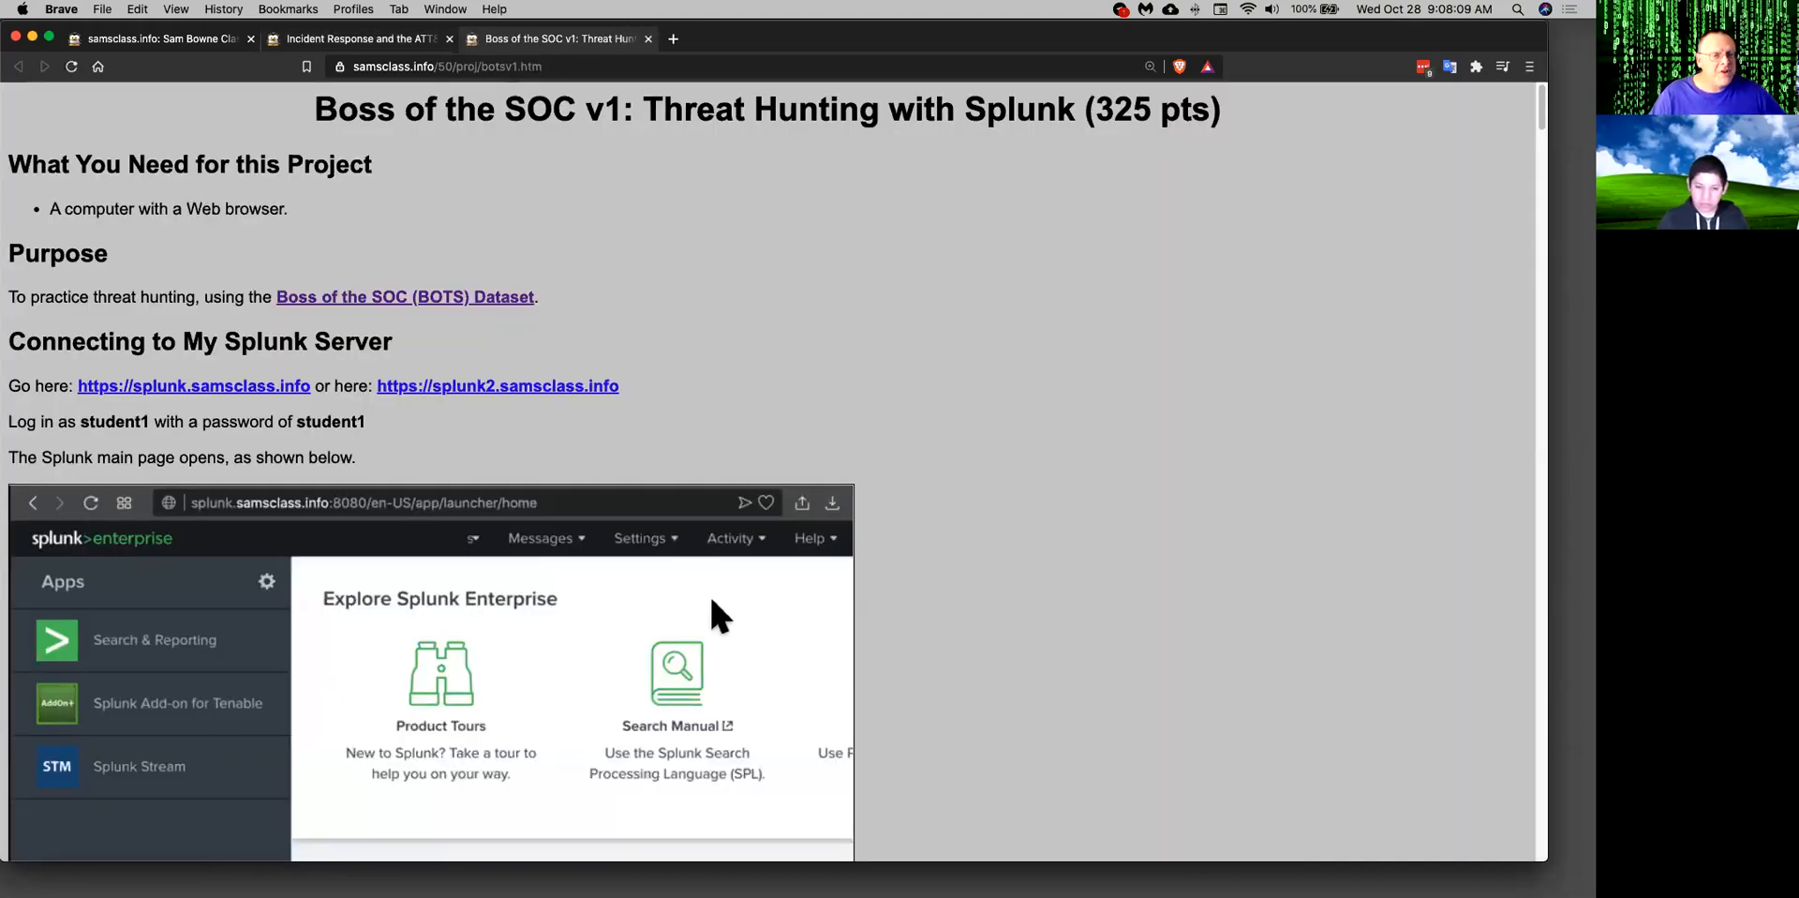
pyautogui.moveTo(609, 173)
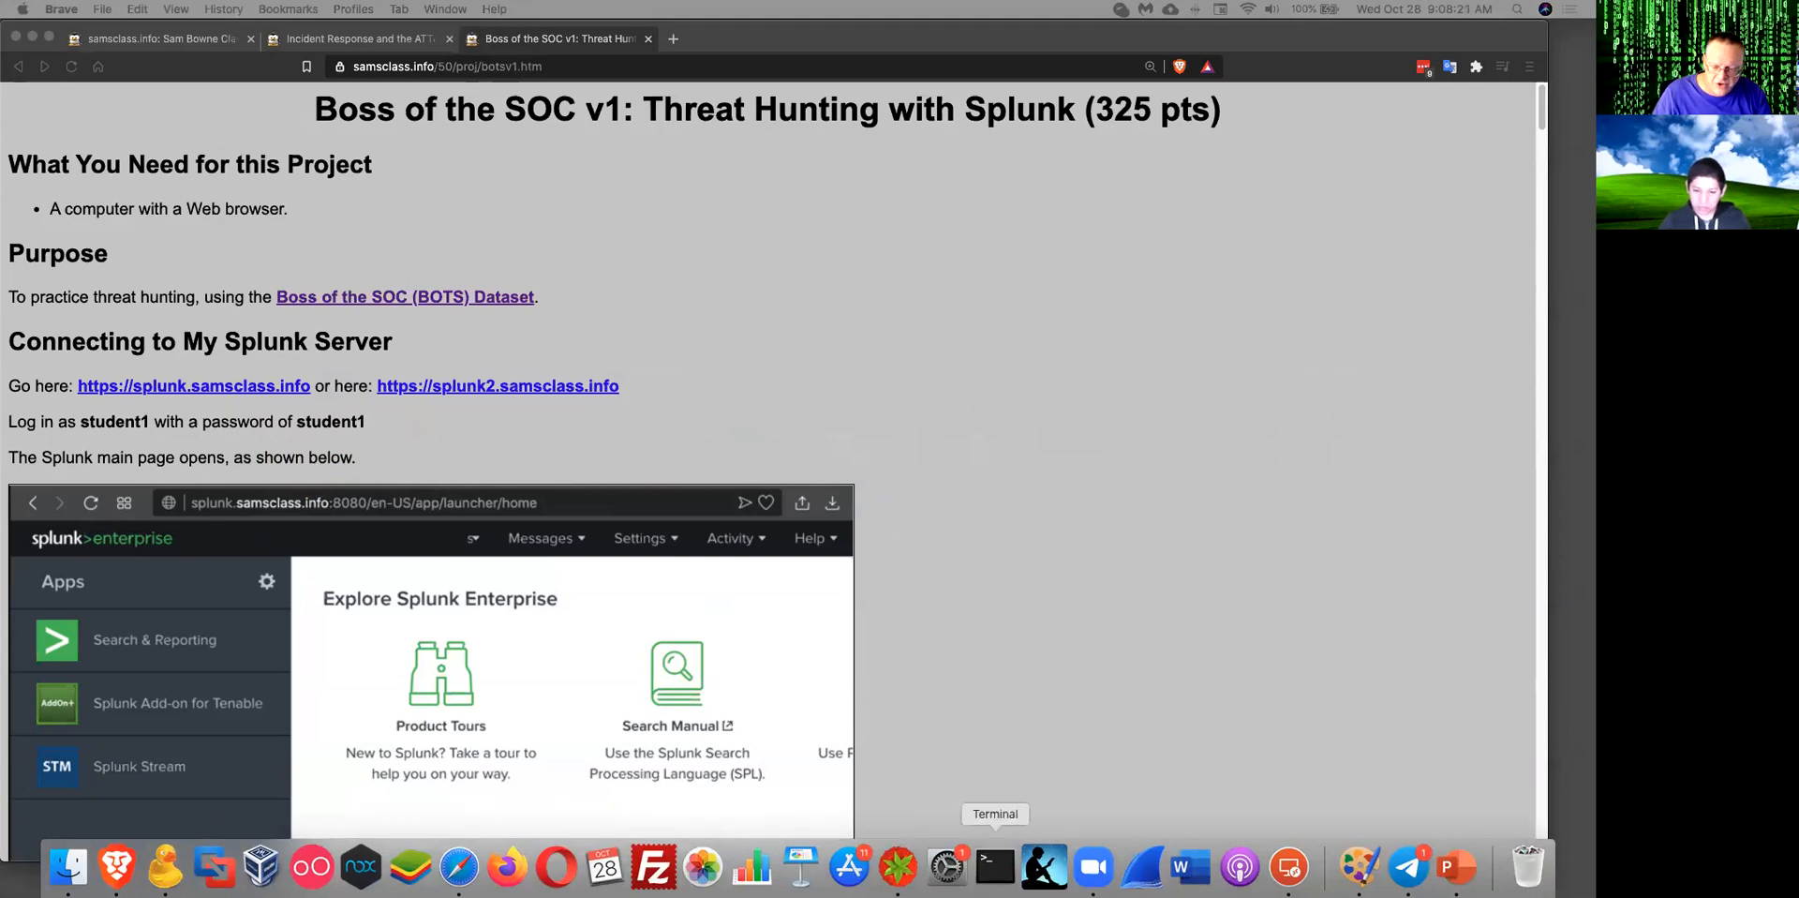
pyautogui.moveTo(653, 869)
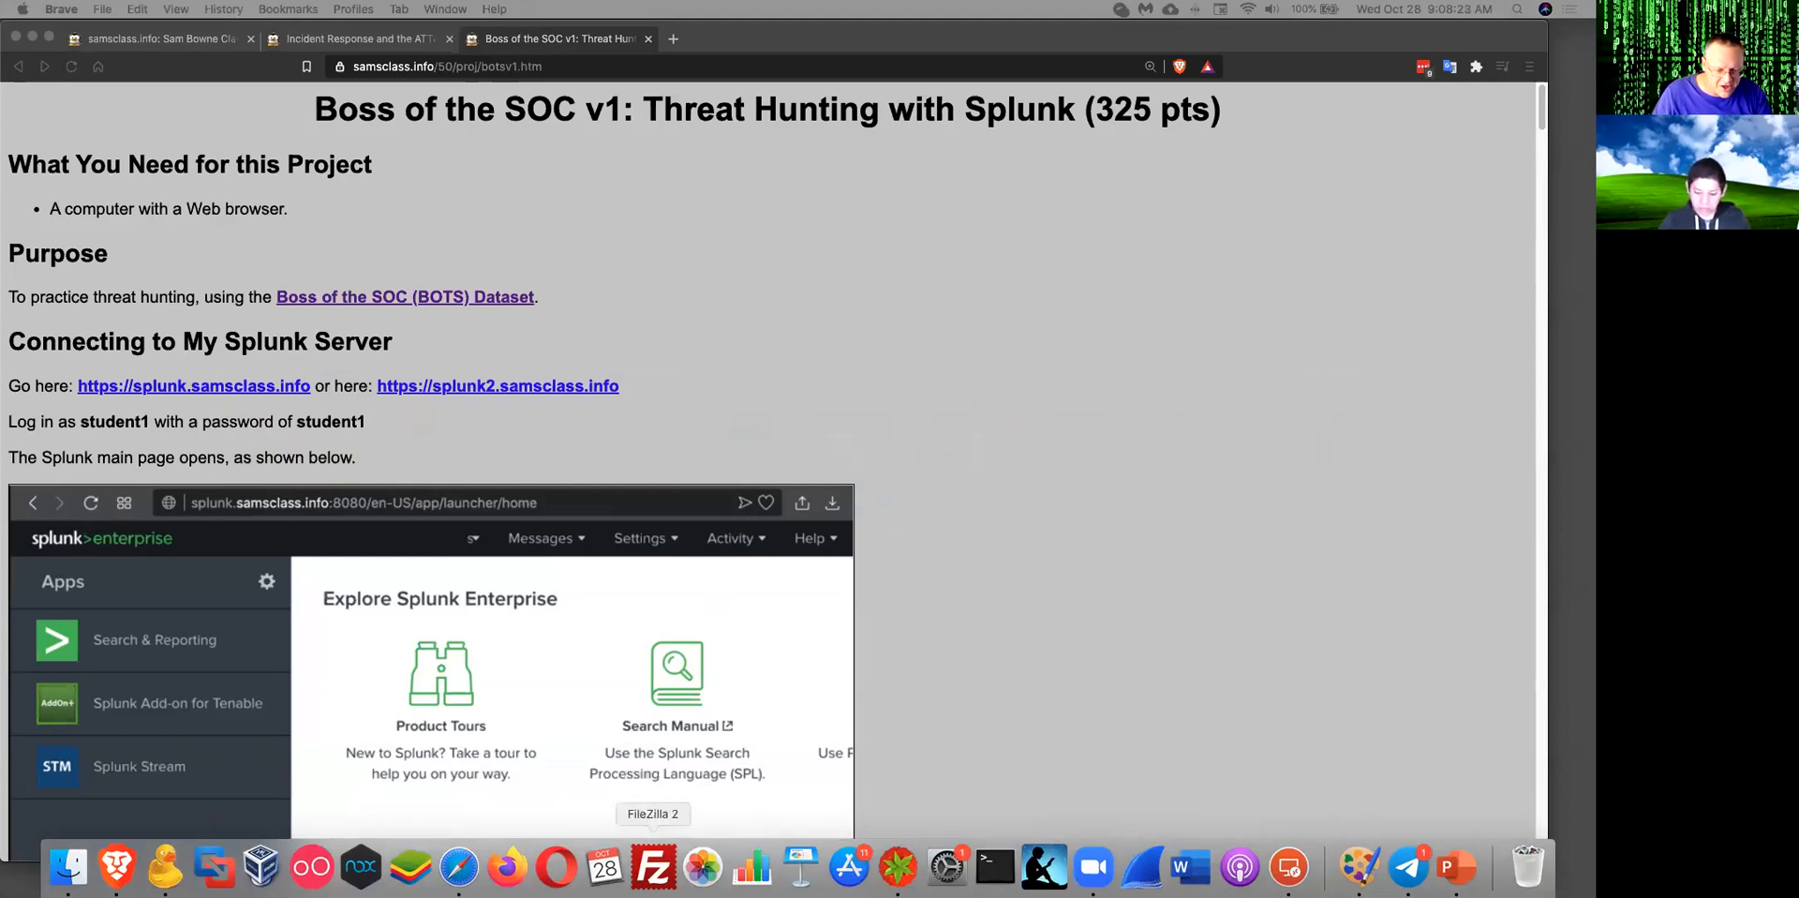
pyautogui.moveTo(1238, 866)
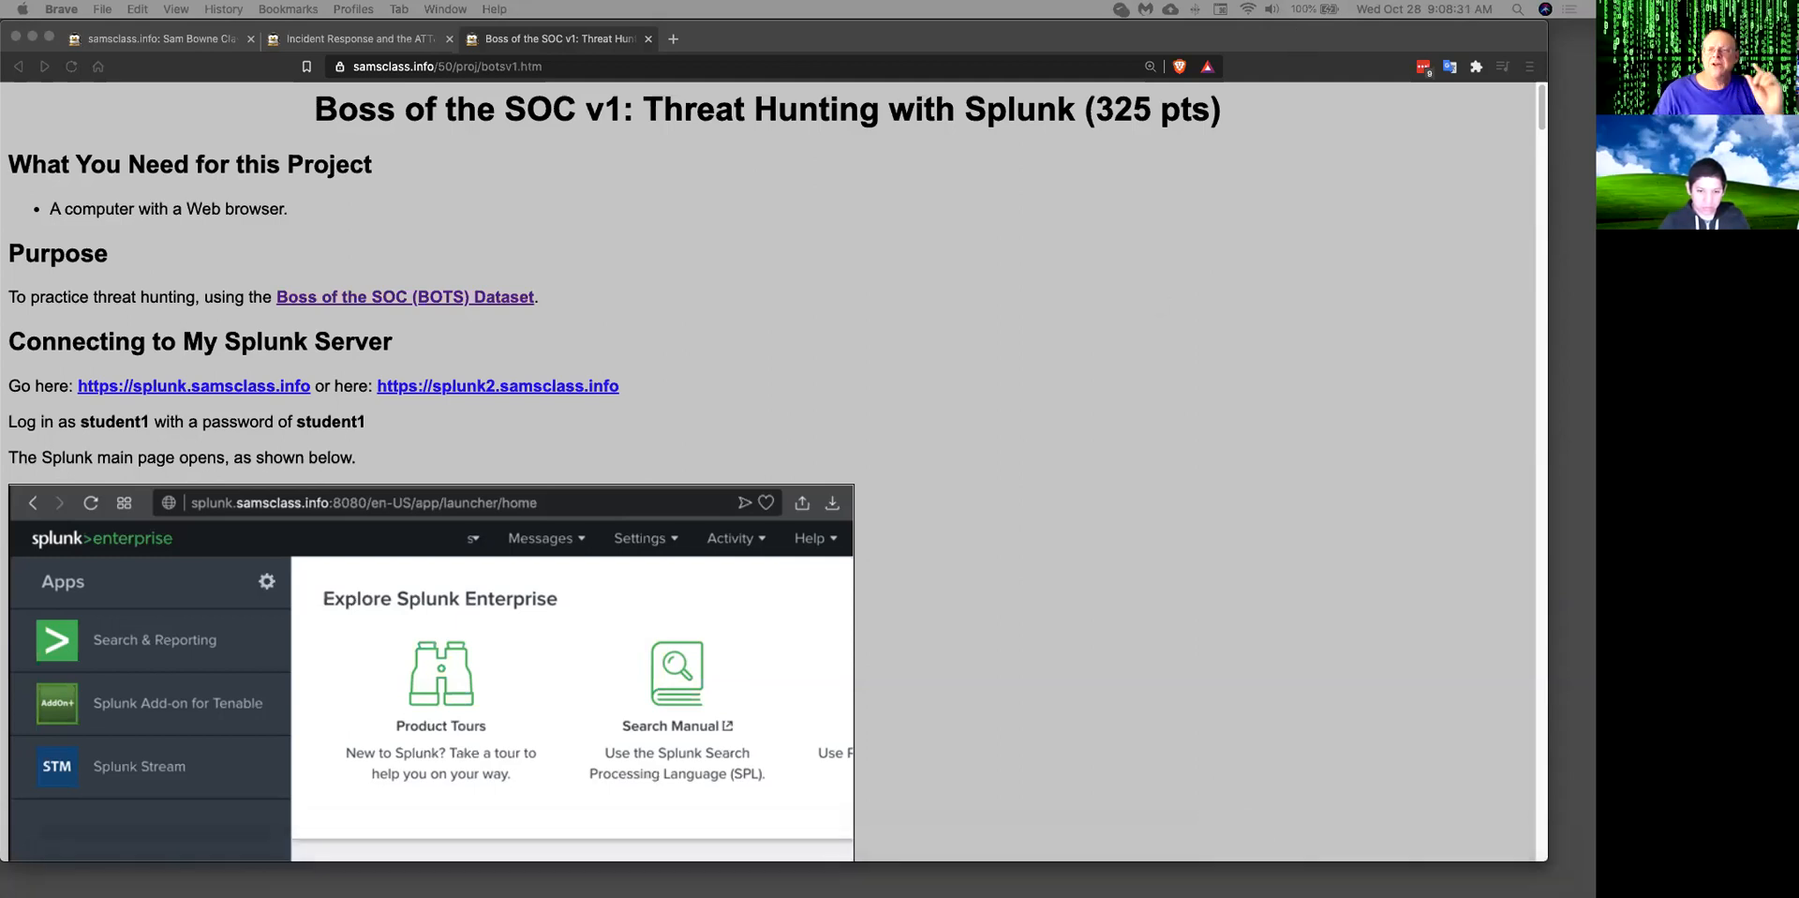
pyautogui.moveTo(1532, 26)
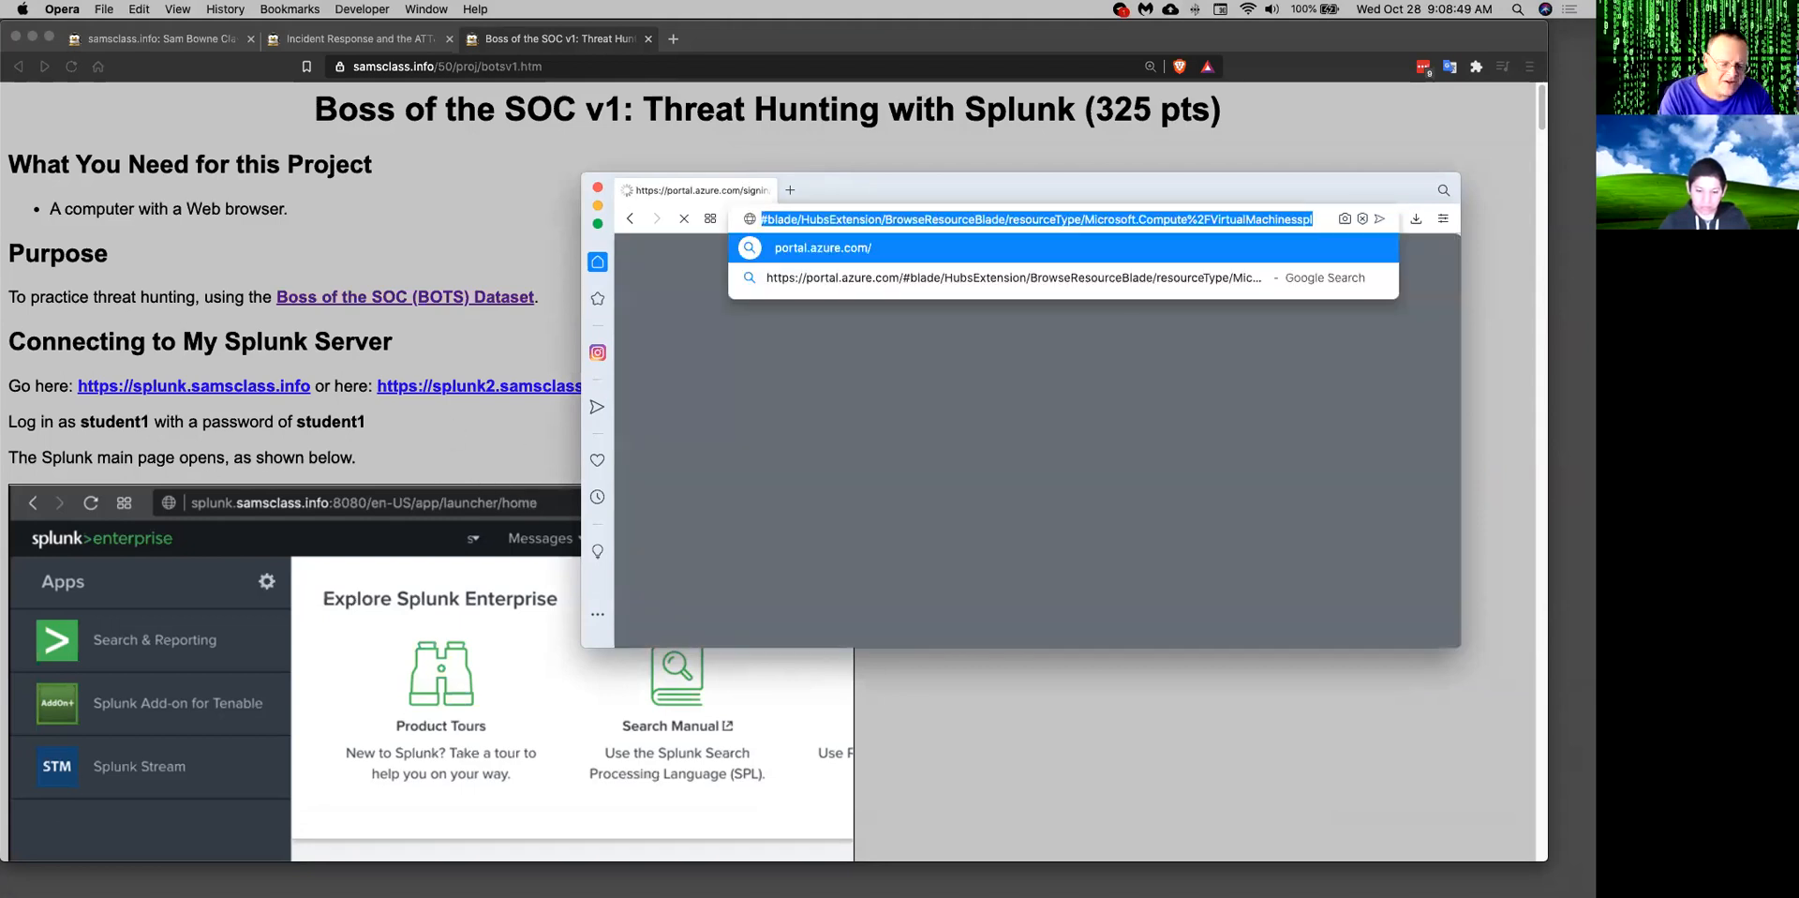
# Sign in to splunk.samsclass.info as student1 and open the Search & Reporting app.
pyautogui.write('splunk.samsclass.info')
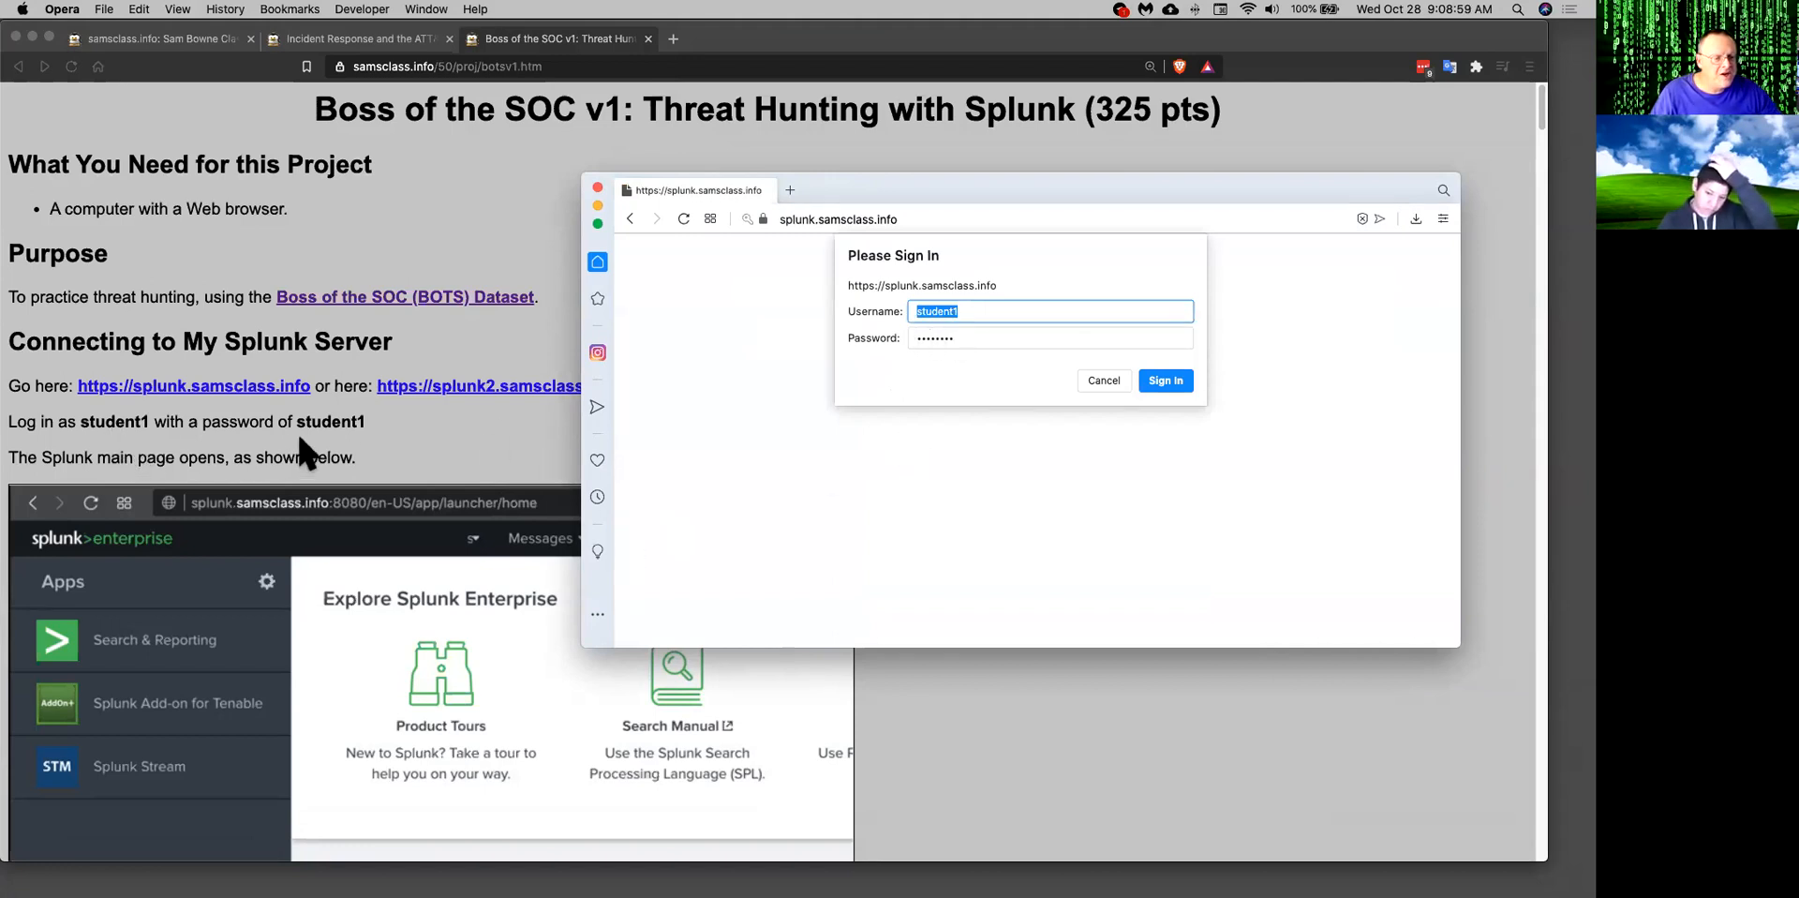
pyautogui.click(1165, 380)
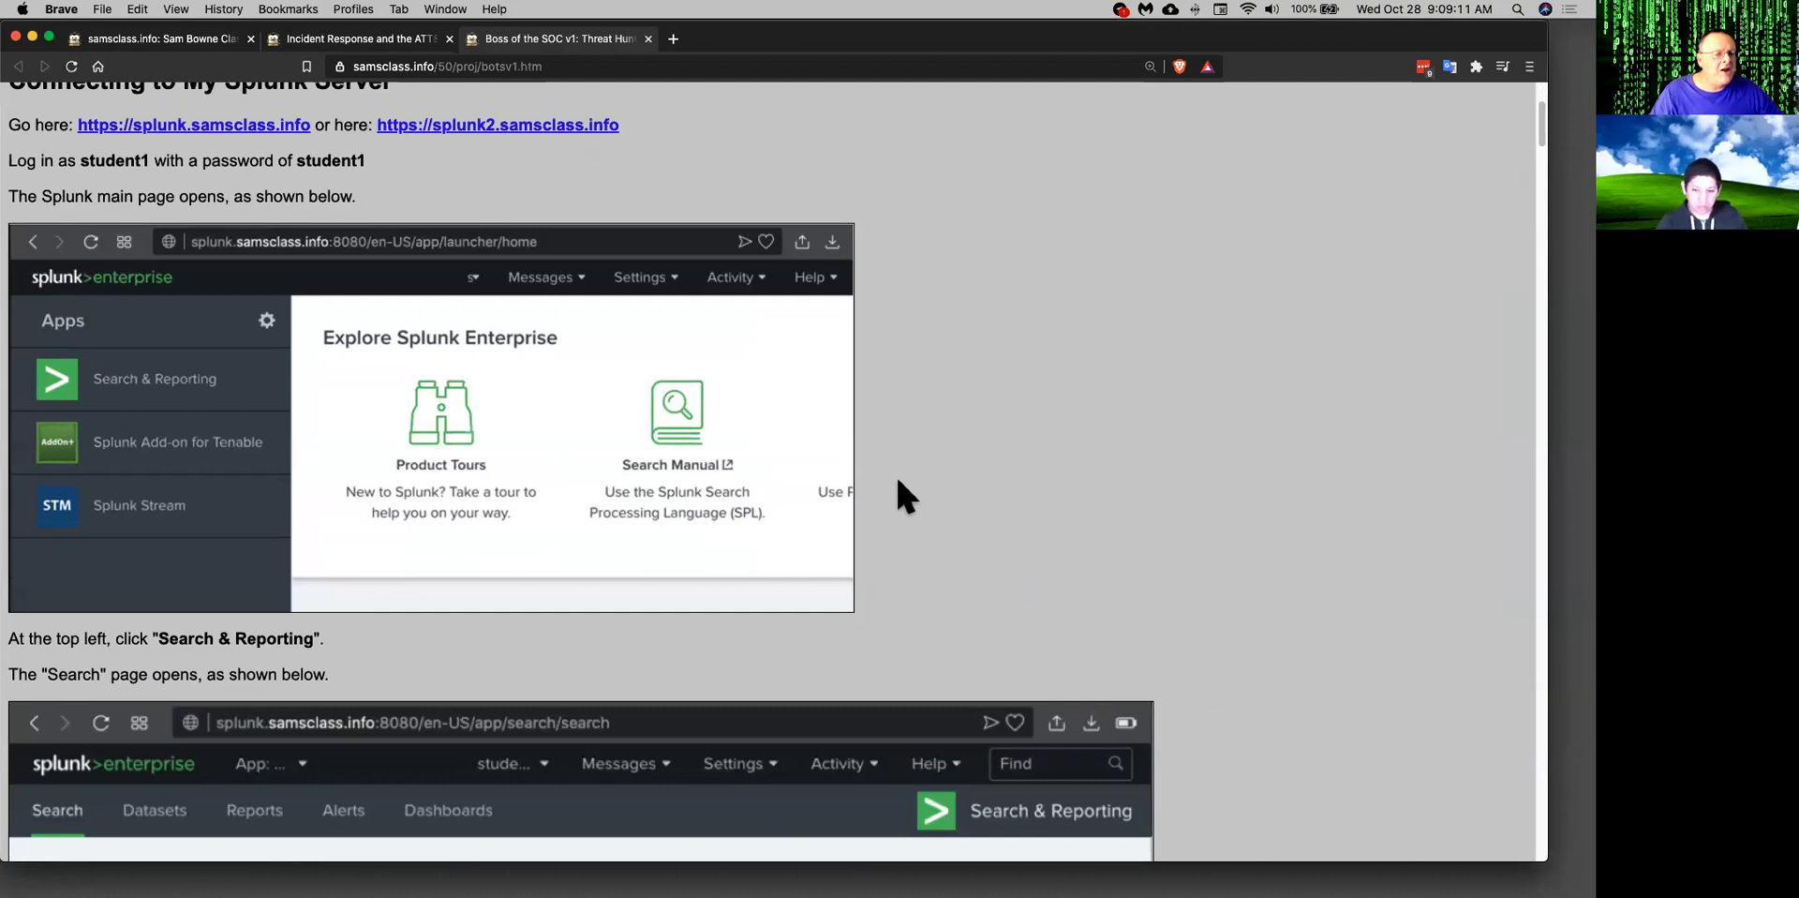
pyautogui.moveTo(895, 527)
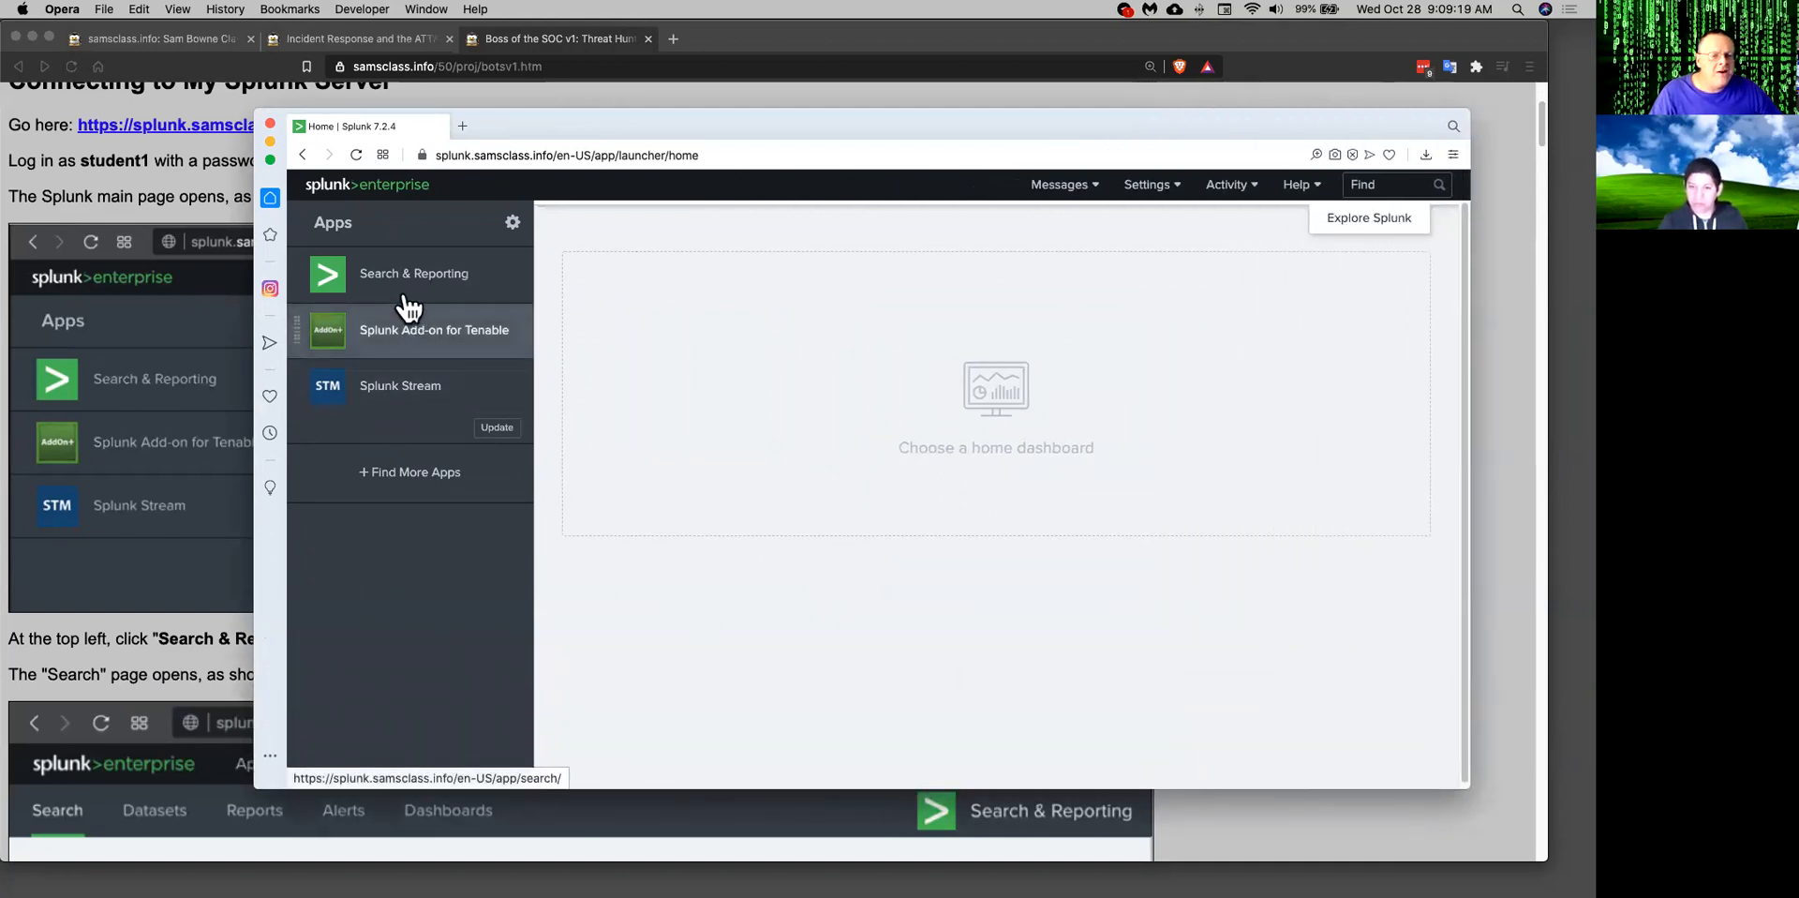
pyautogui.click(413, 273)
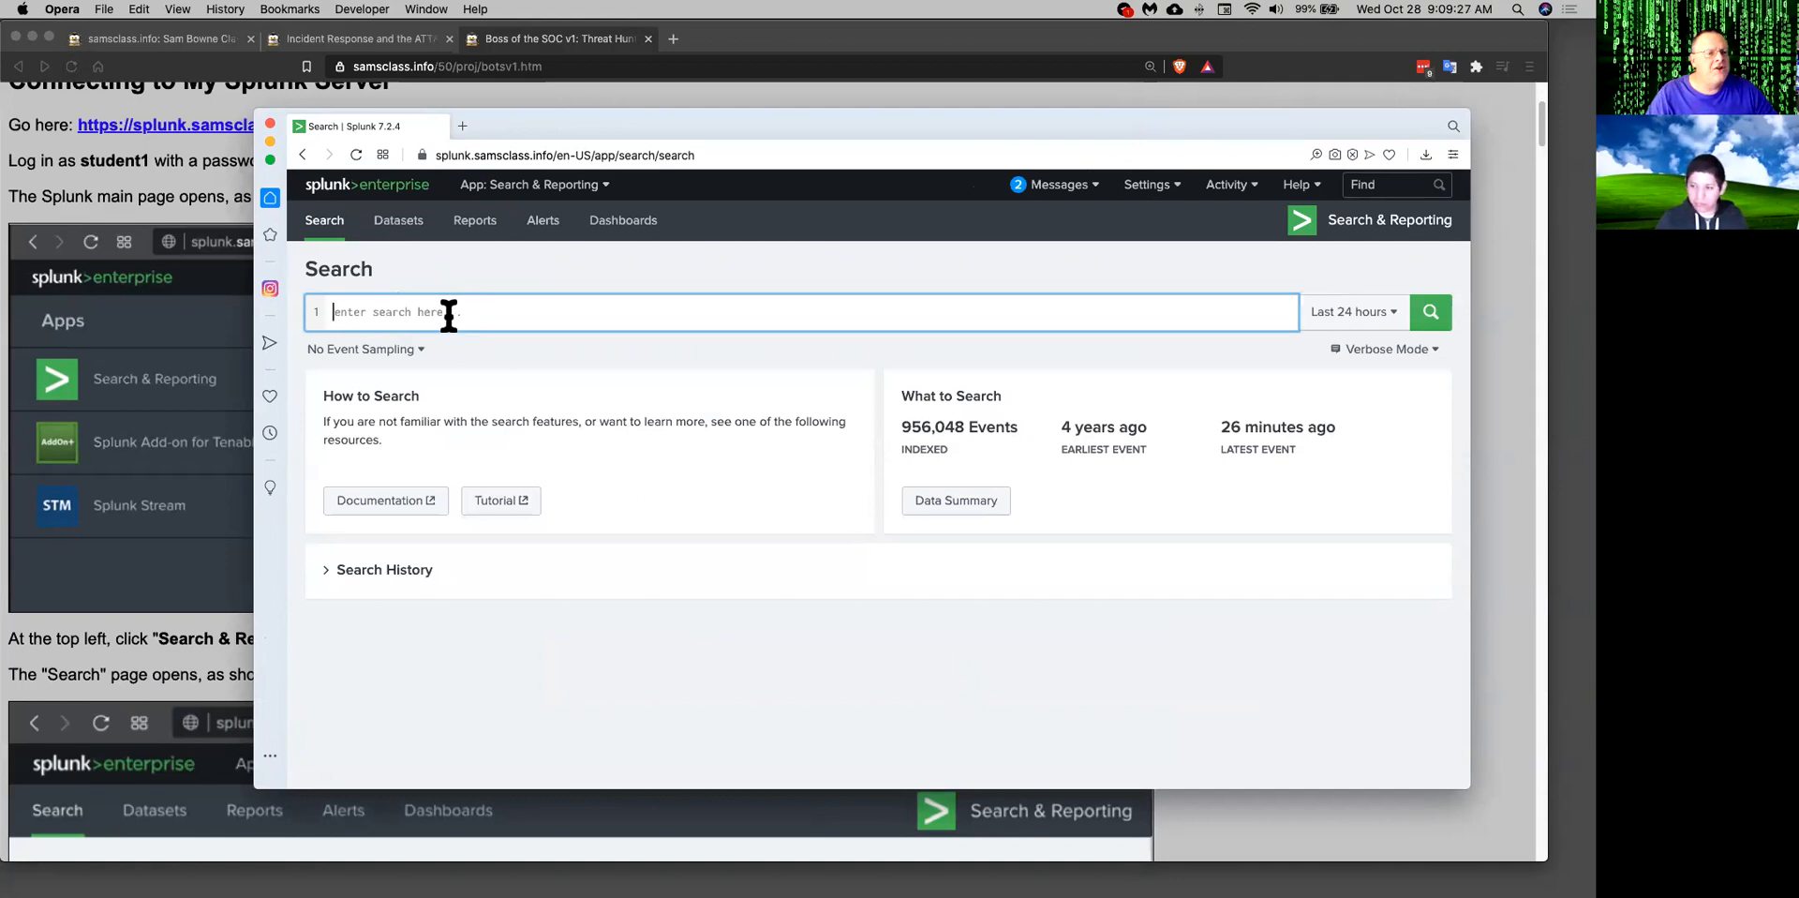
pyautogui.moveTo(517, 127)
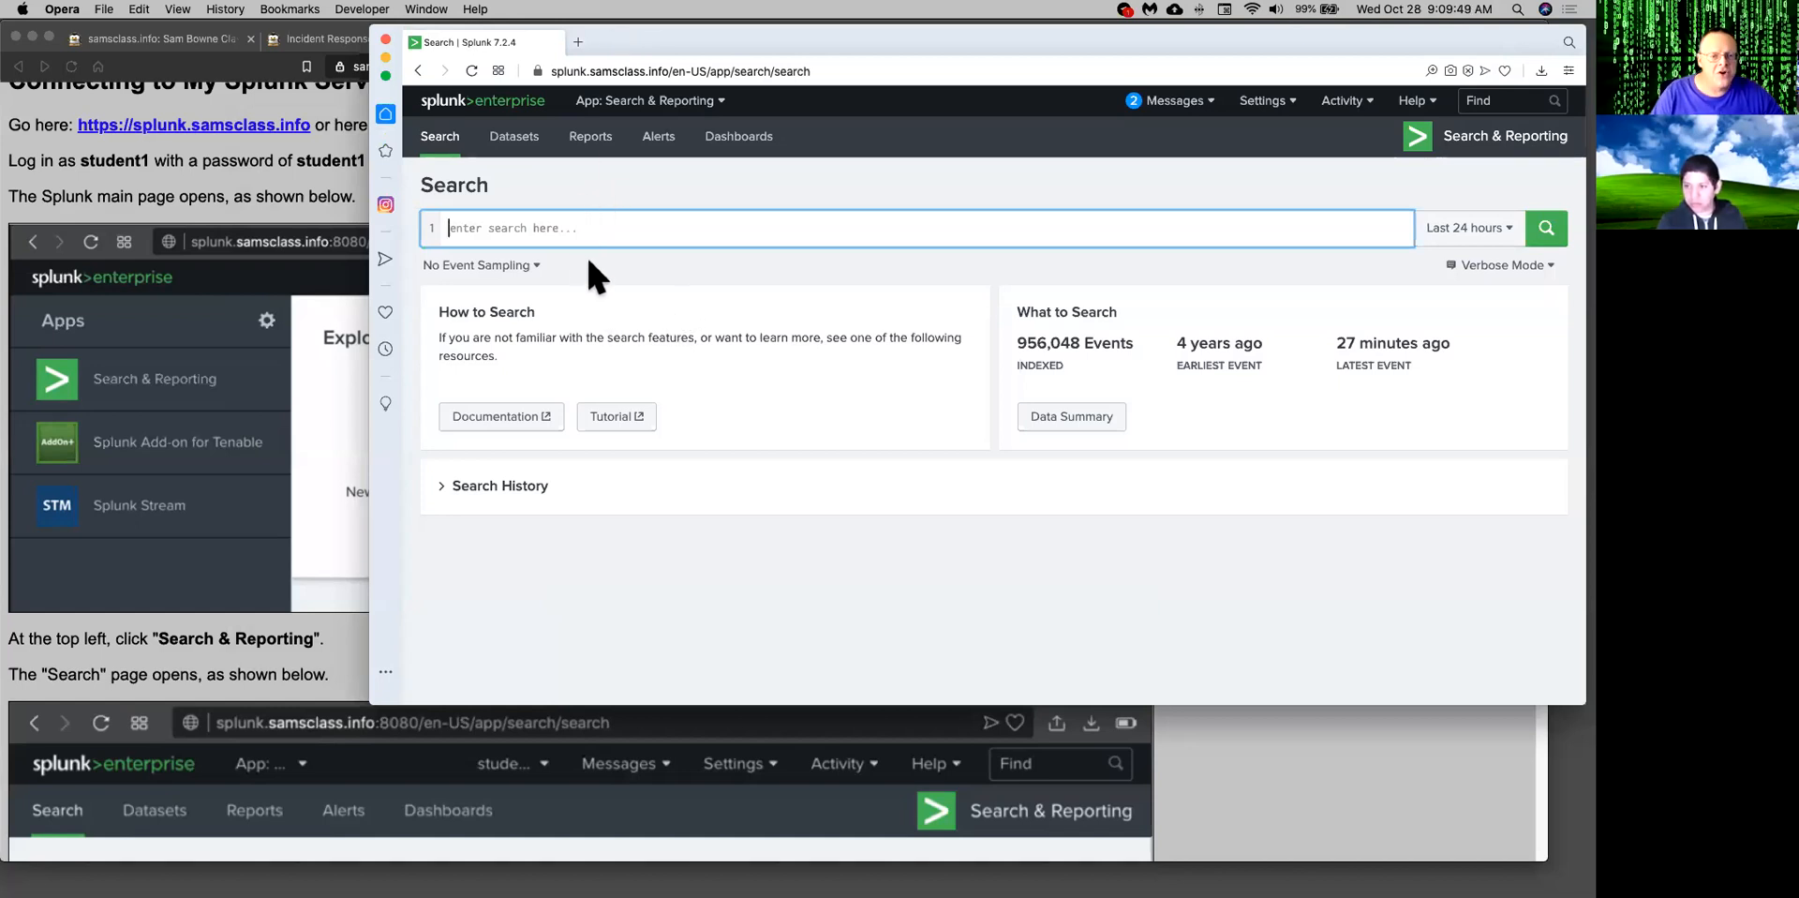
pyautogui.moveTo(578, 371)
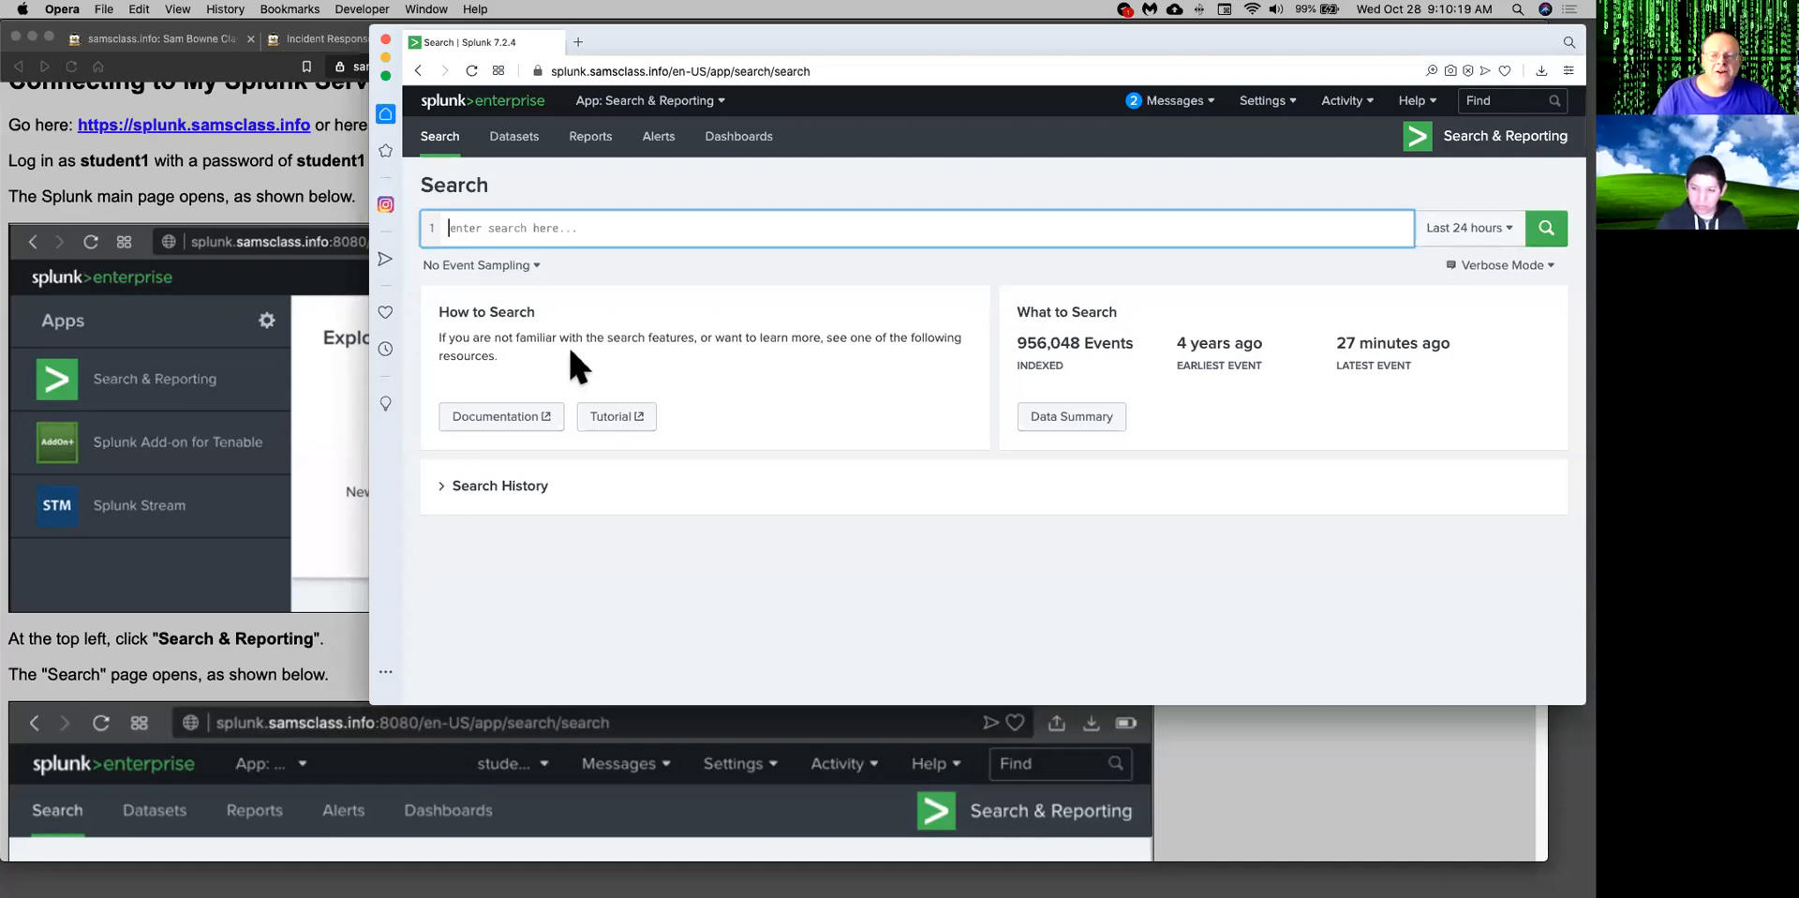
pyautogui.moveTo(653, 270)
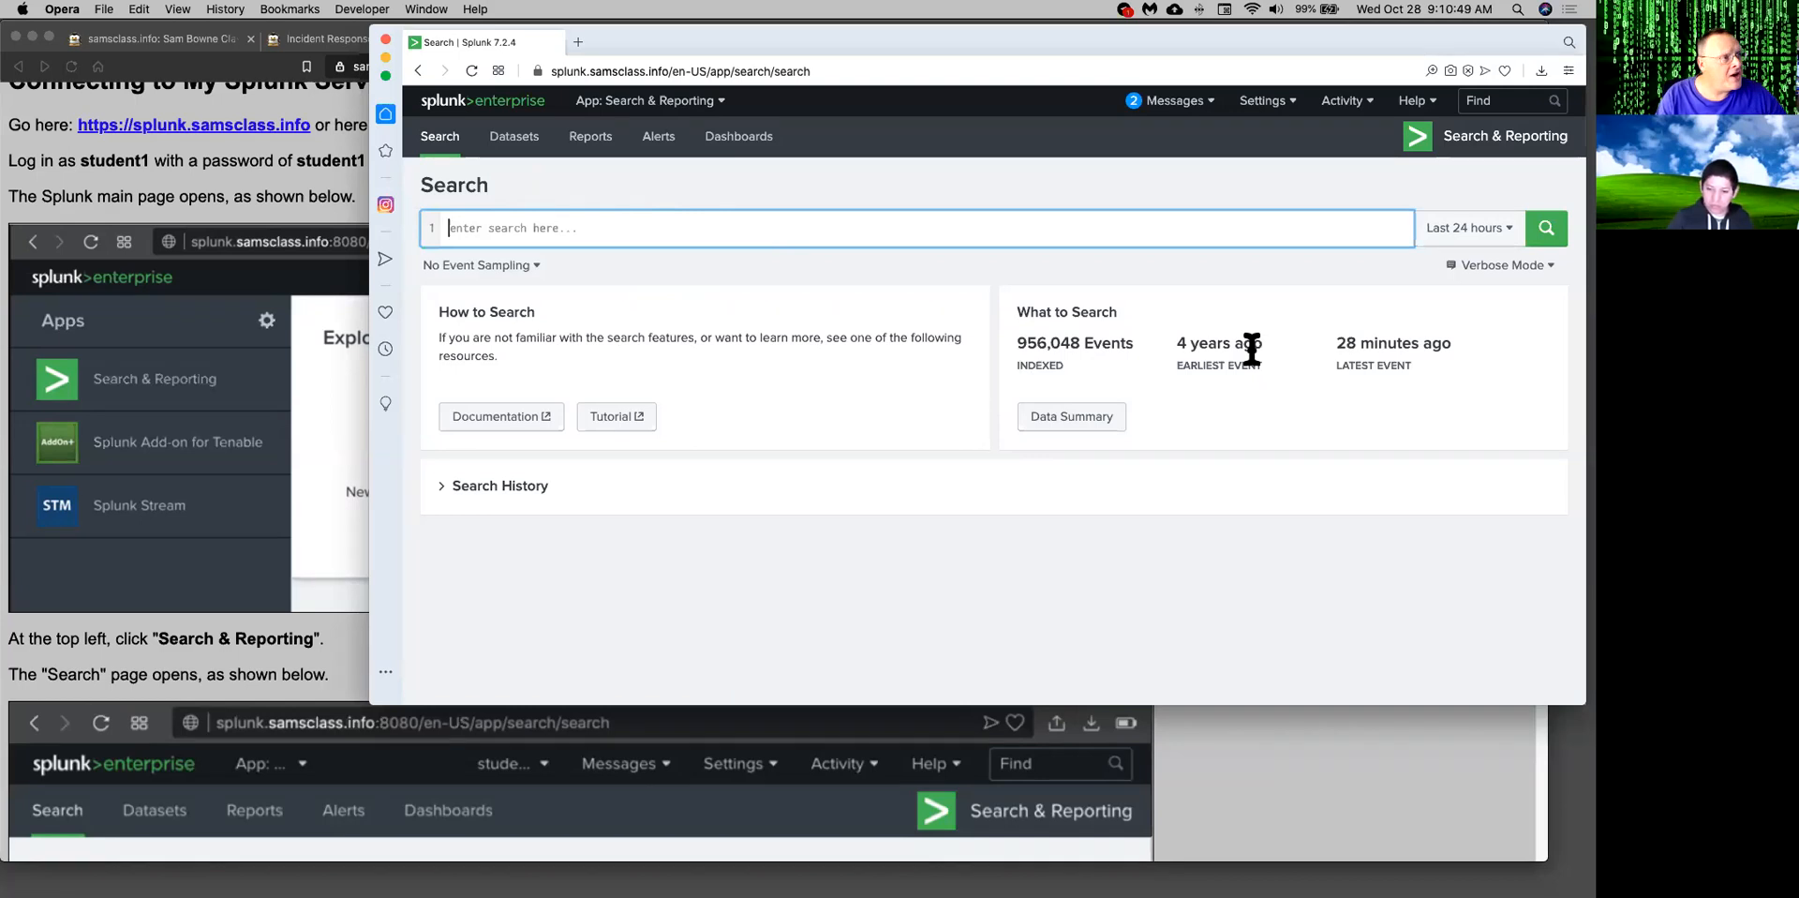
pyautogui.moveTo(1221, 344)
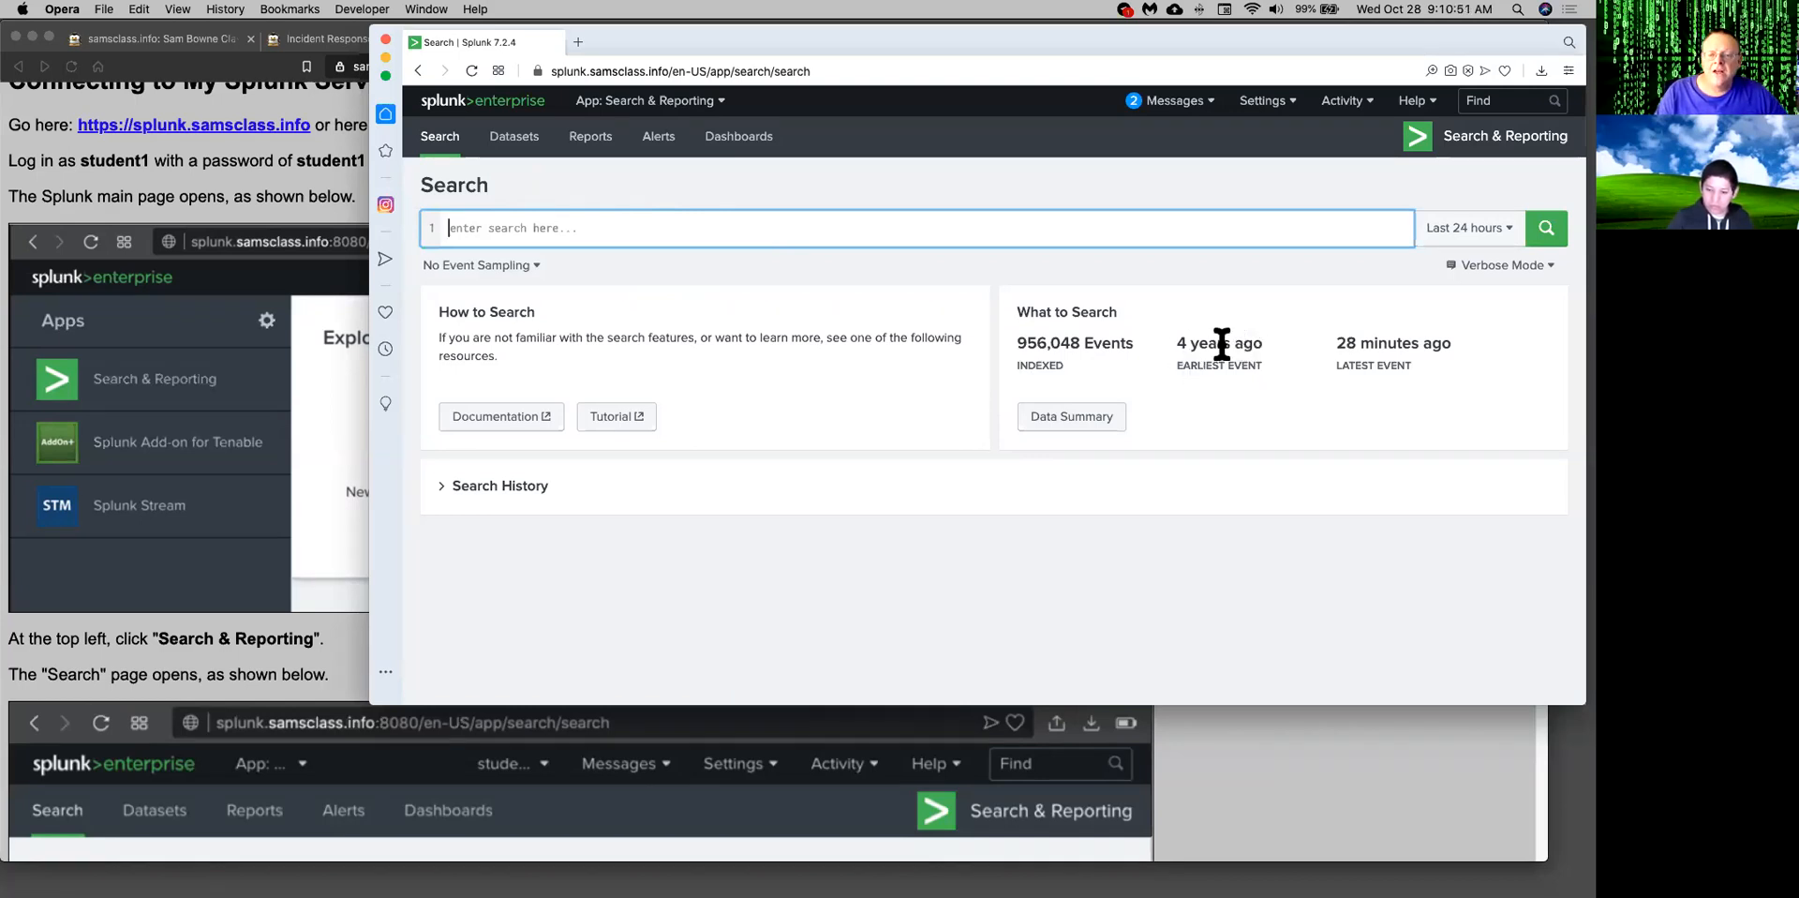
pyautogui.moveTo(679, 295)
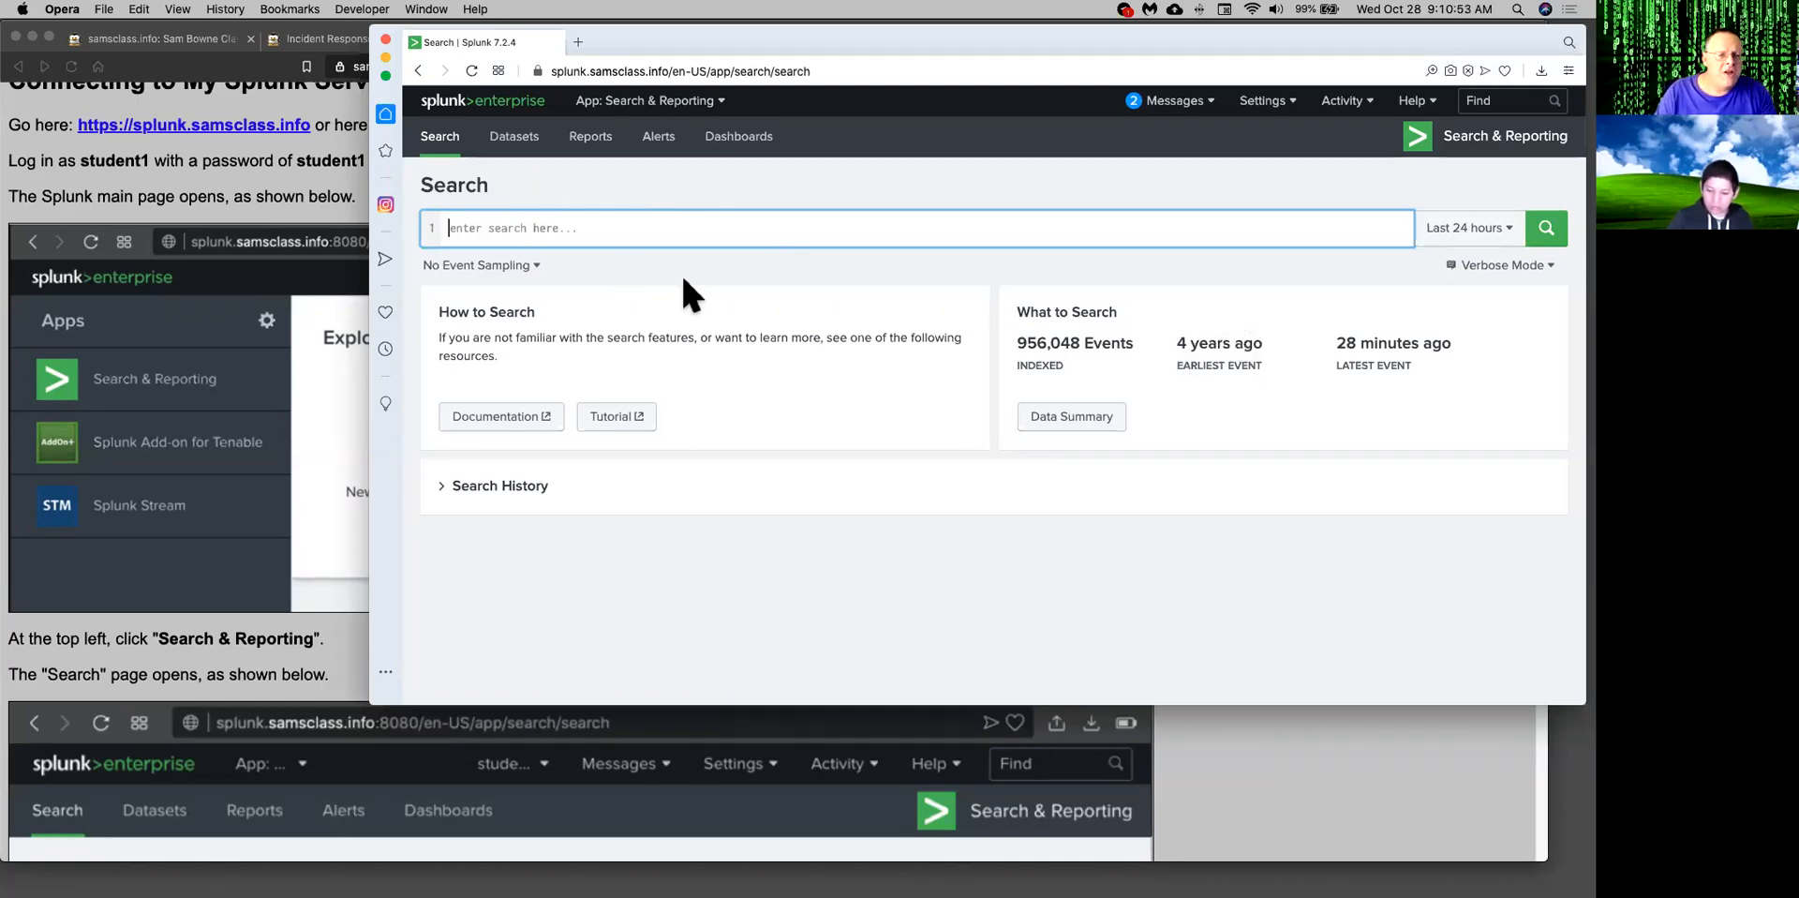
pyautogui.write('inde')
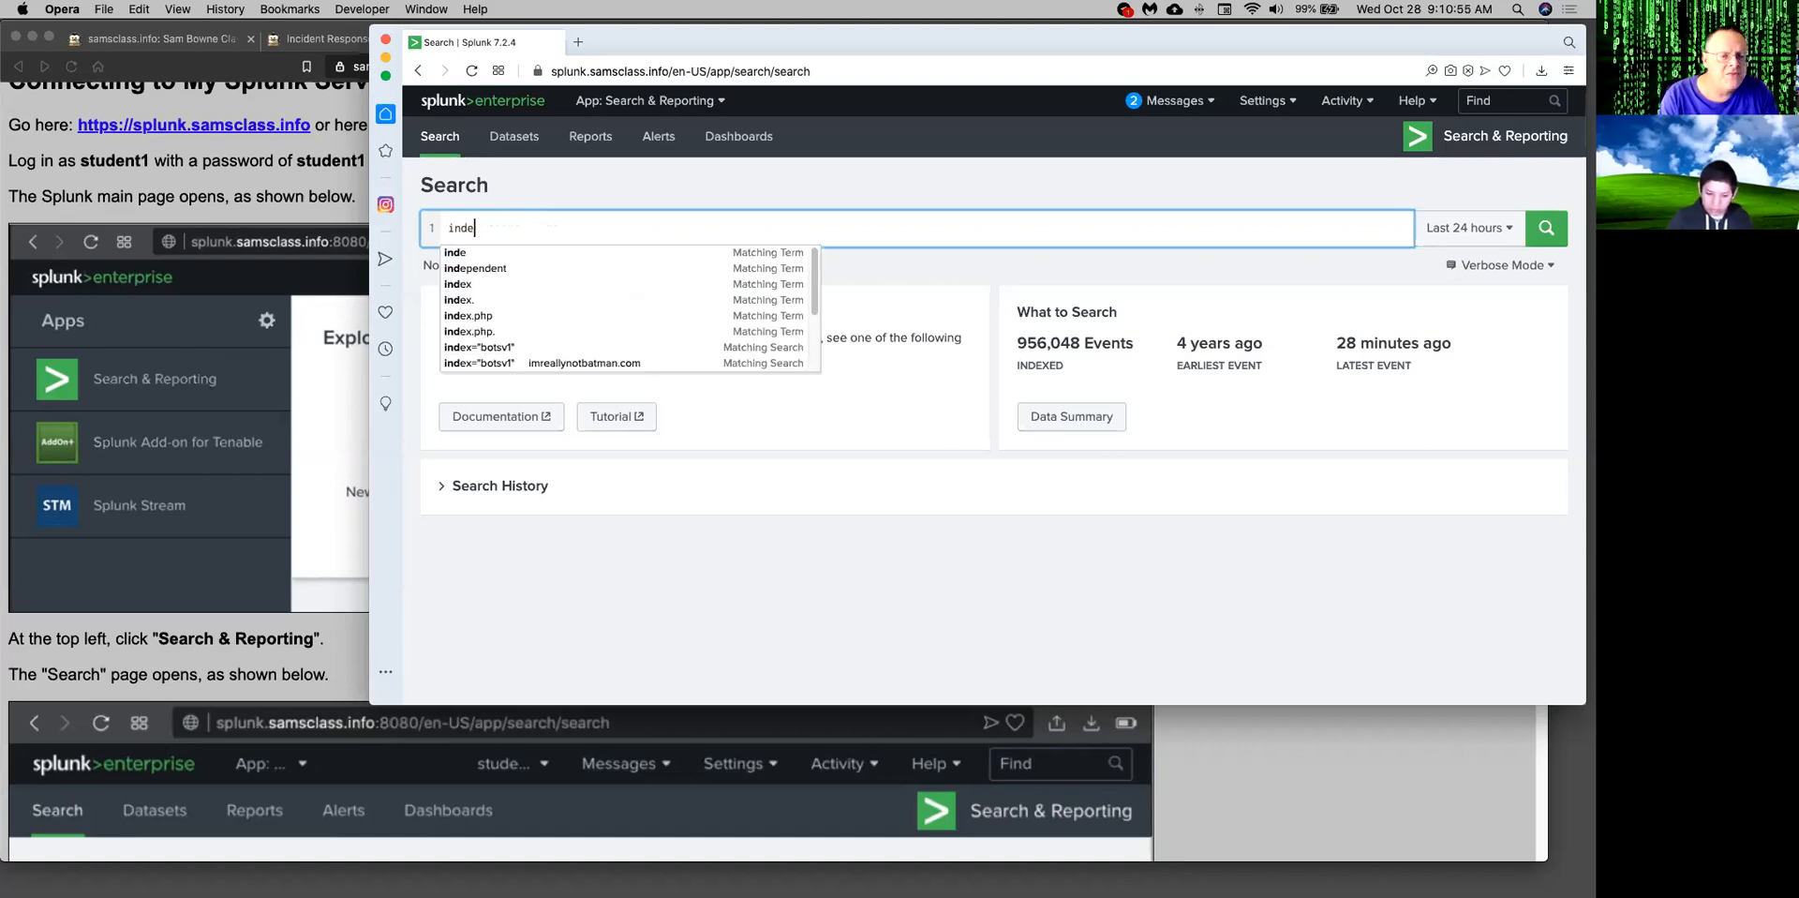
pyautogui.write('x')
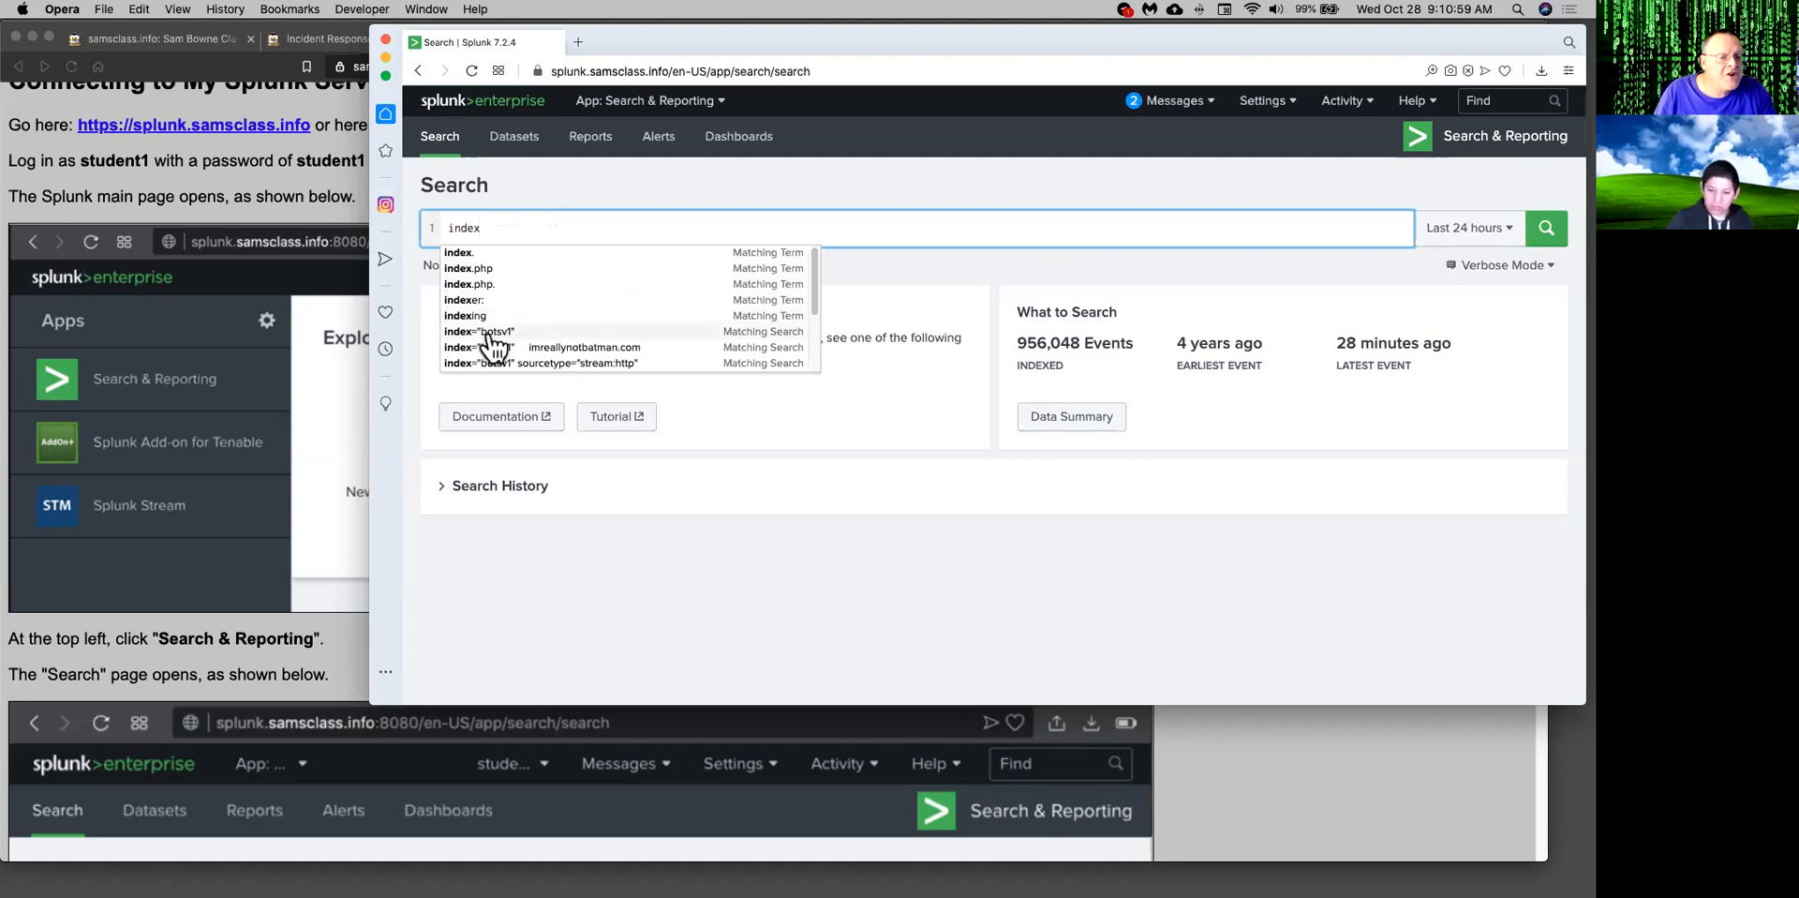
pyautogui.click(477, 331)
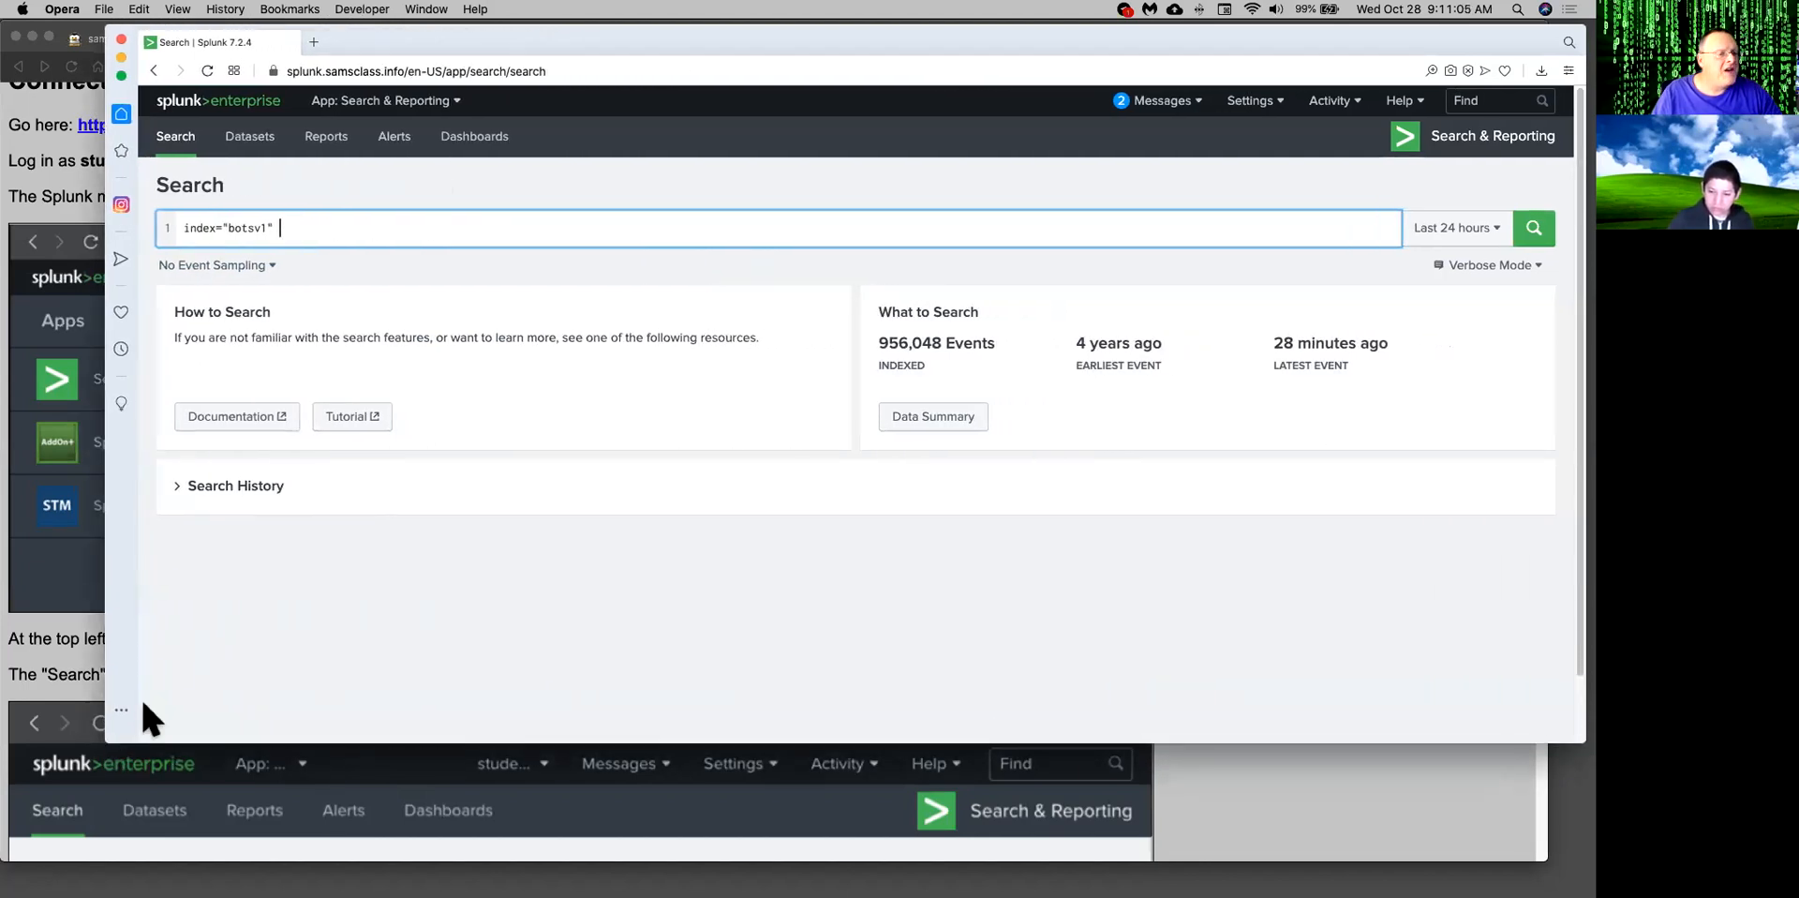
pyautogui.moveTo(291, 234)
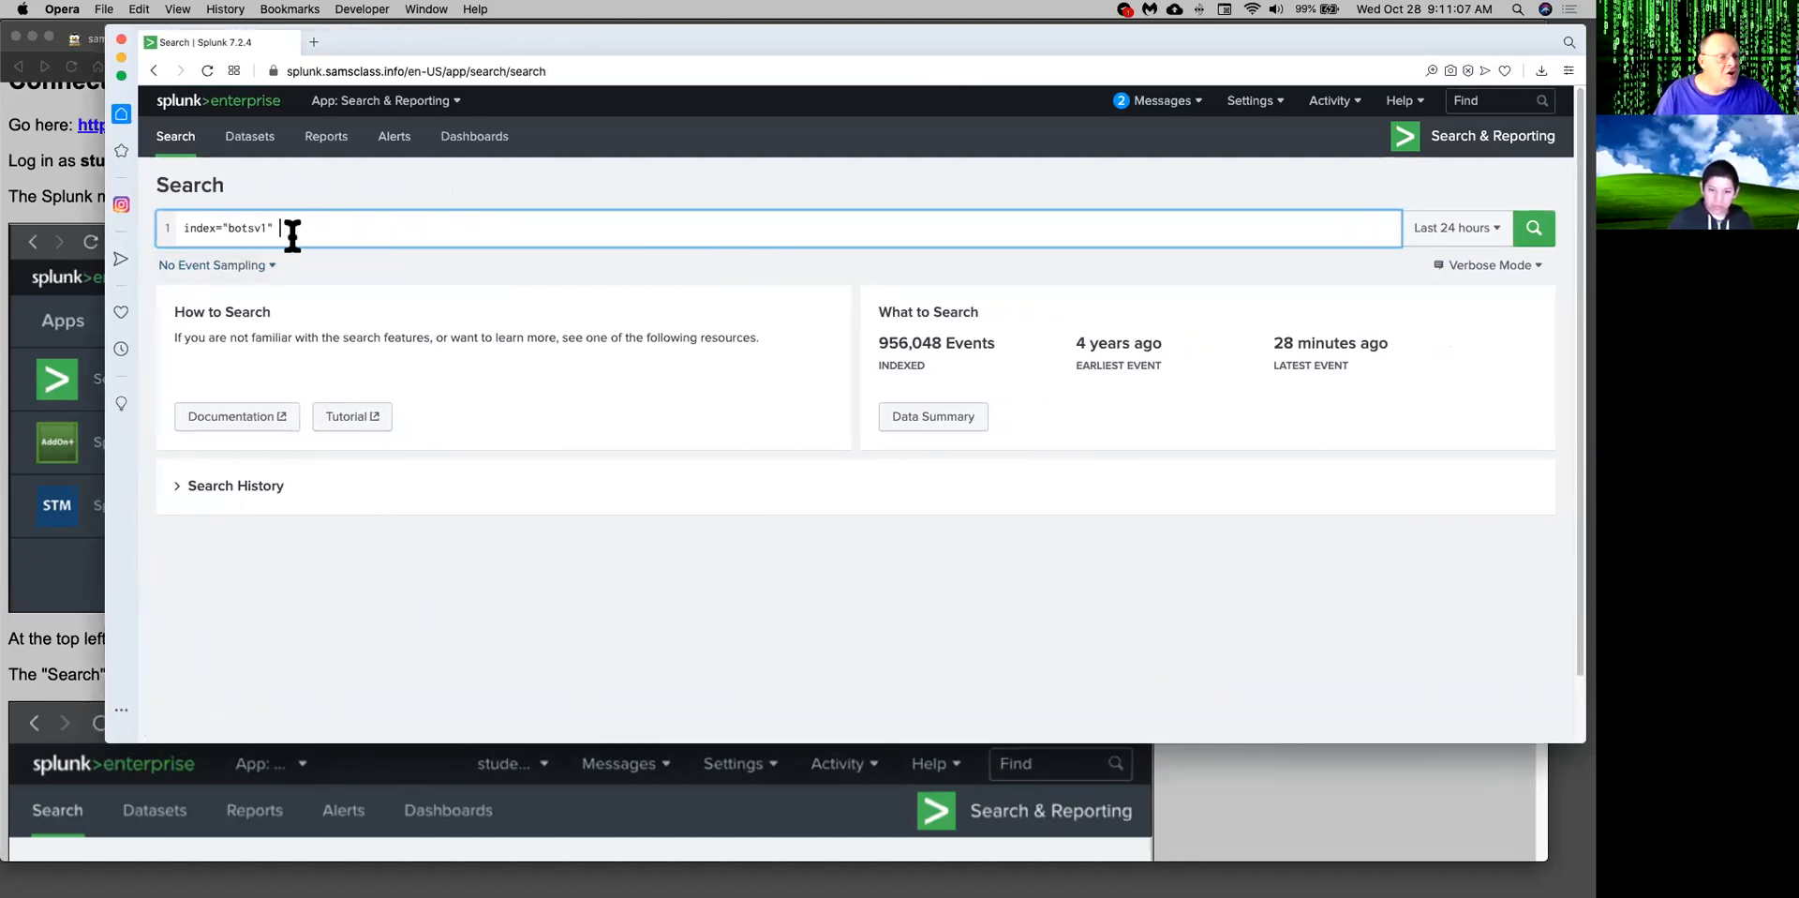
pyautogui.moveTo(573, 272)
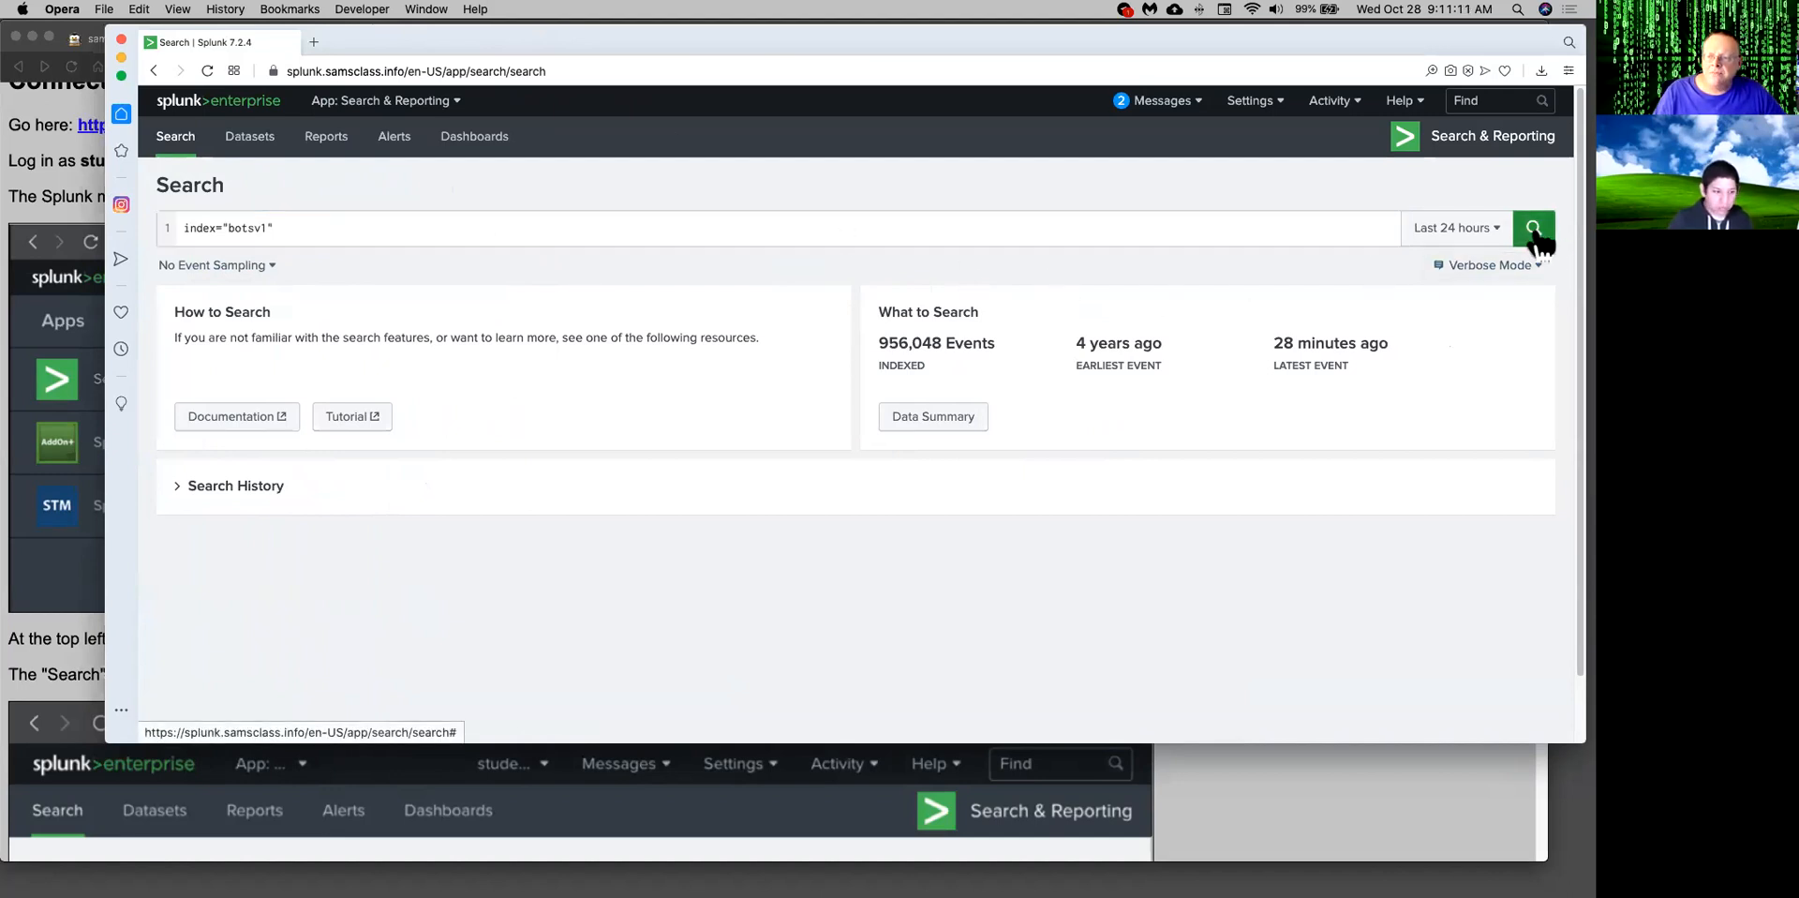
pyautogui.click(1533, 228)
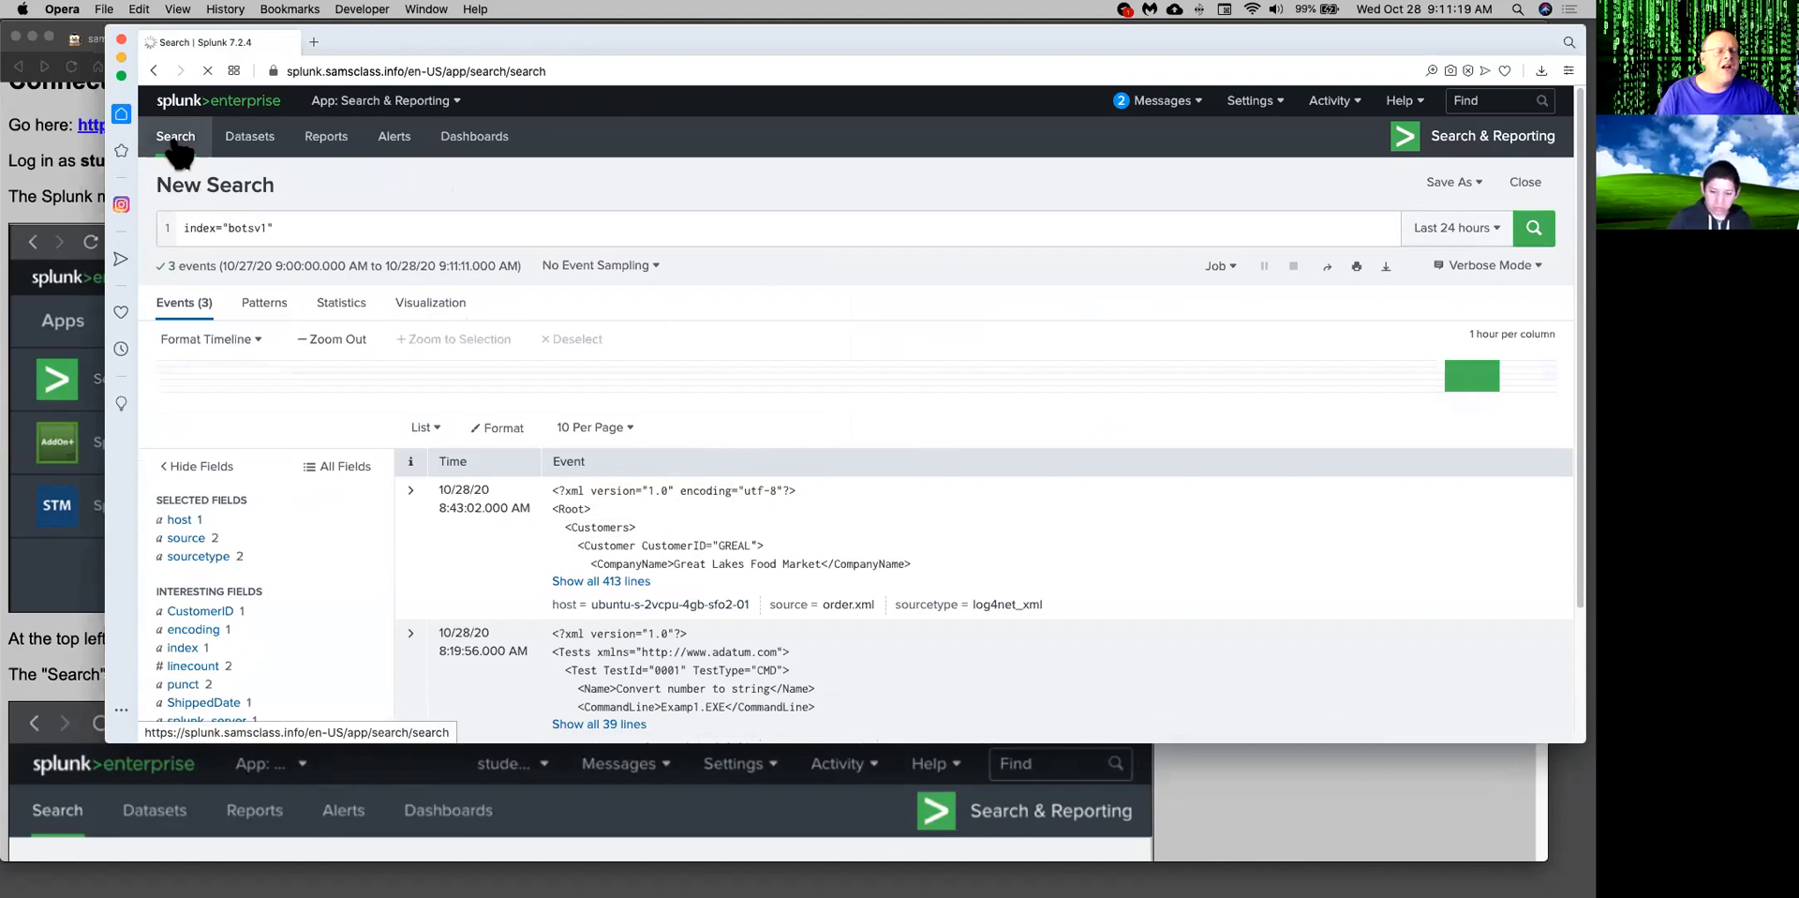
pyautogui.click(175, 137)
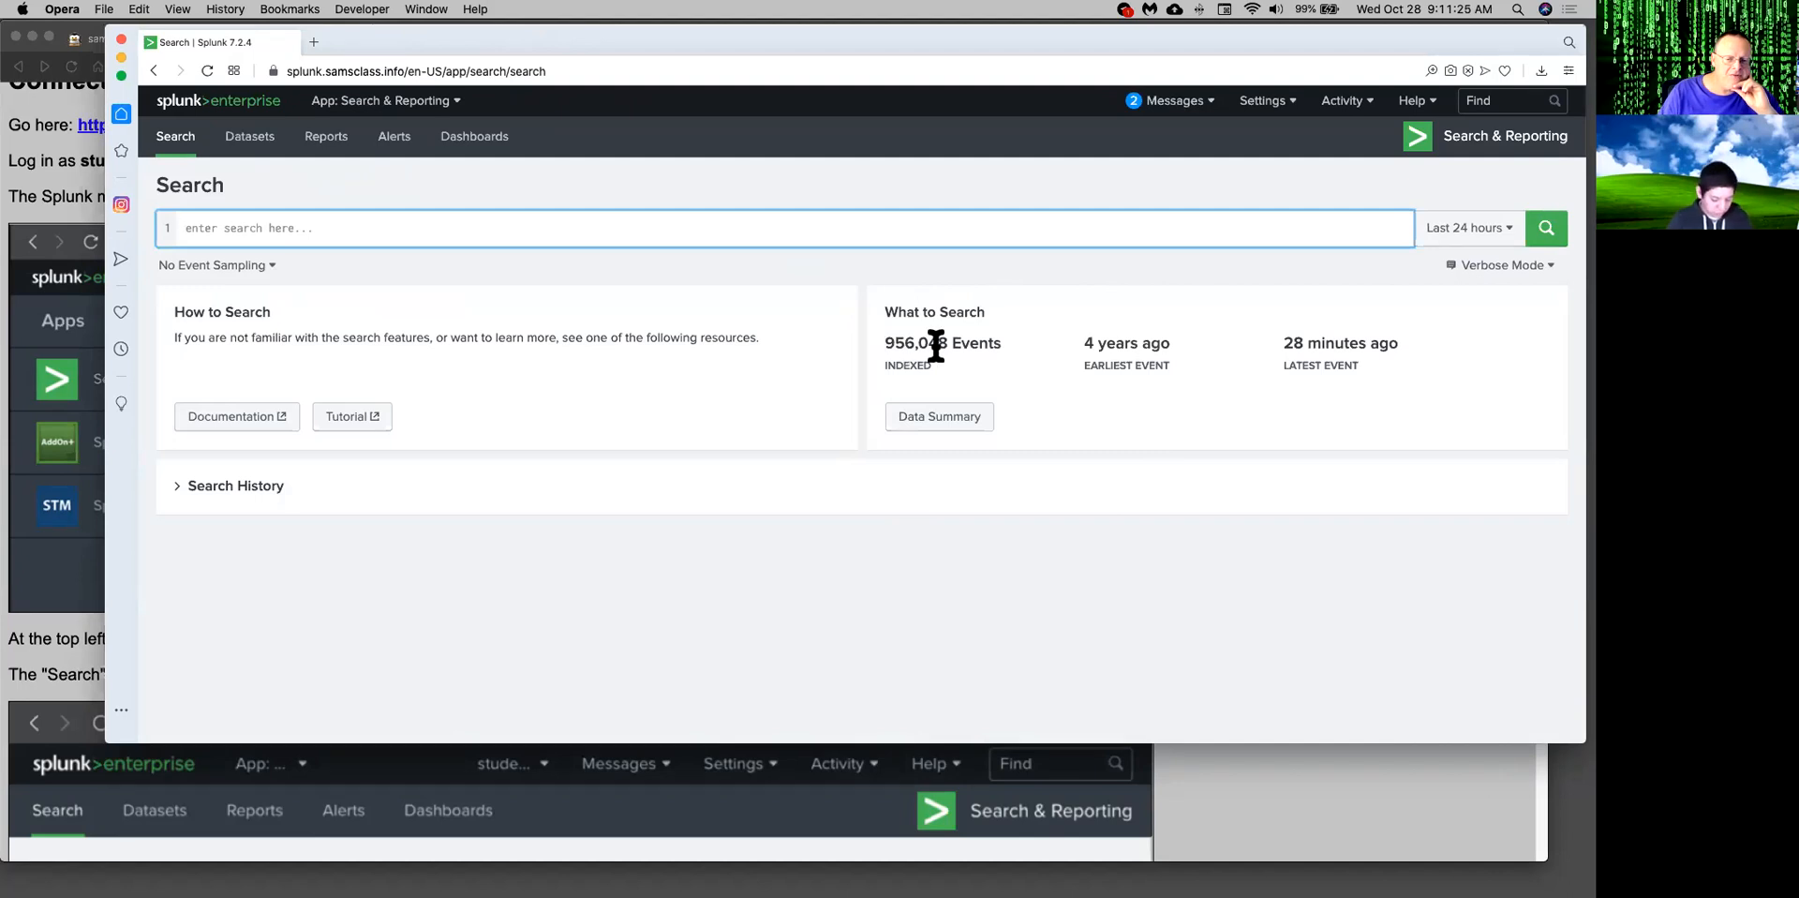
pyautogui.moveTo(992, 434)
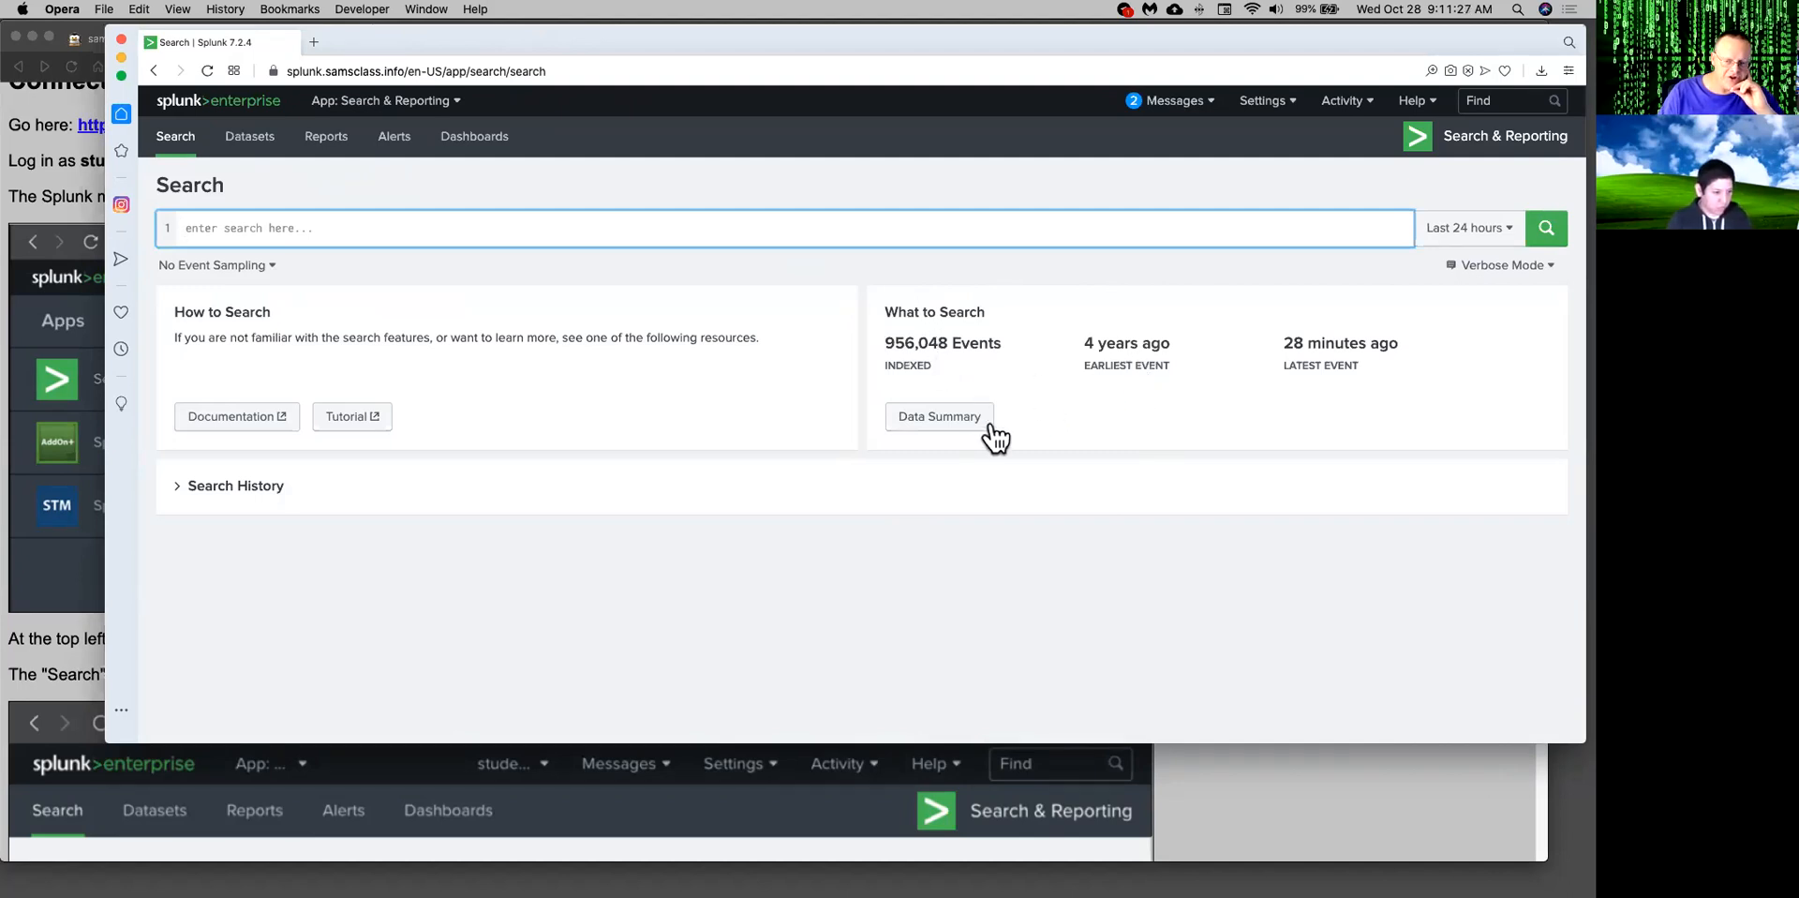
# Open the Data Summary's Sources tab and scroll through all 33 sources.
pyautogui.click(939, 416)
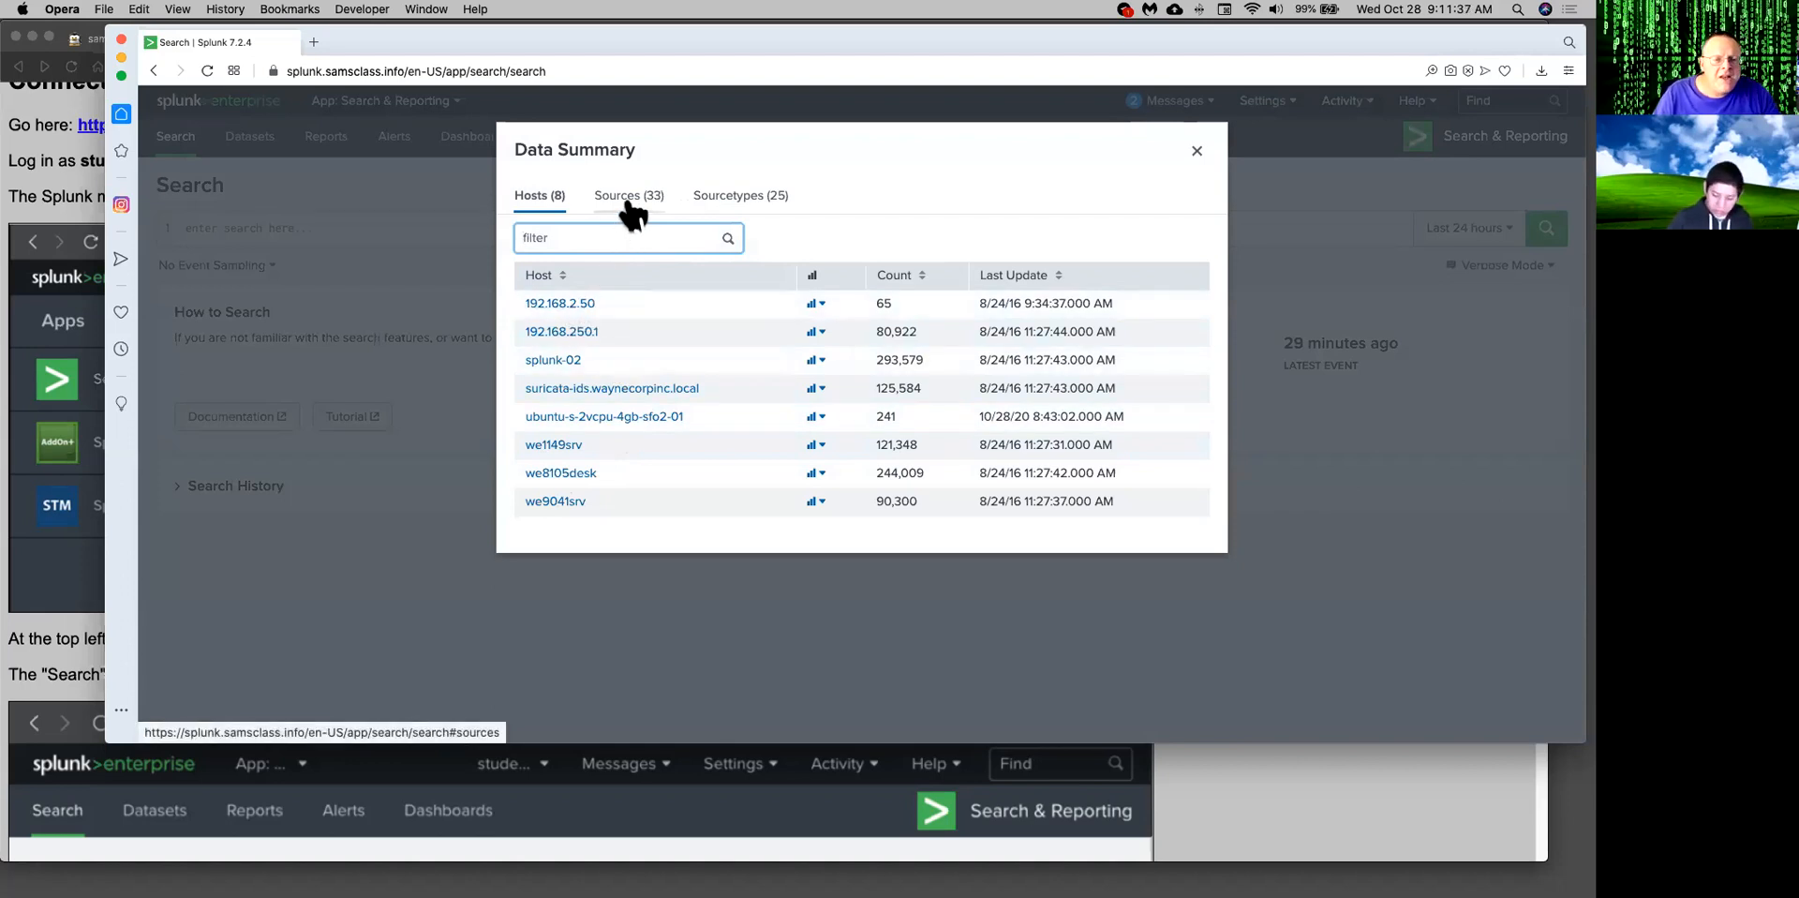
pyautogui.click(627, 195)
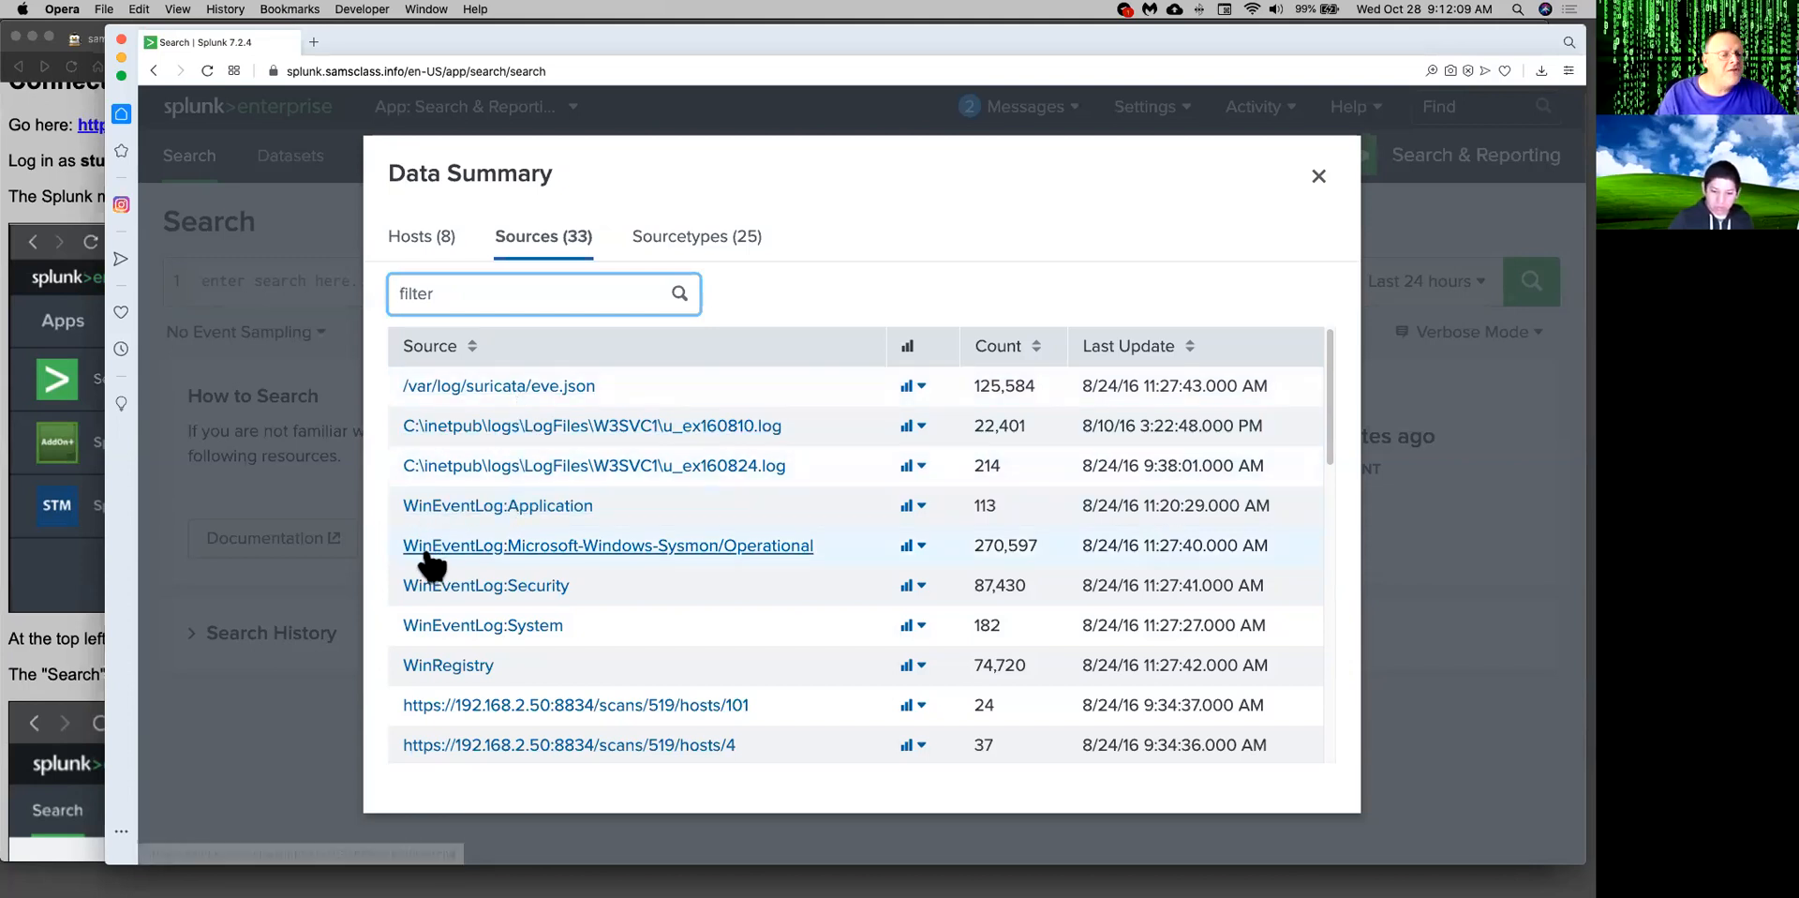
pyautogui.moveTo(509, 678)
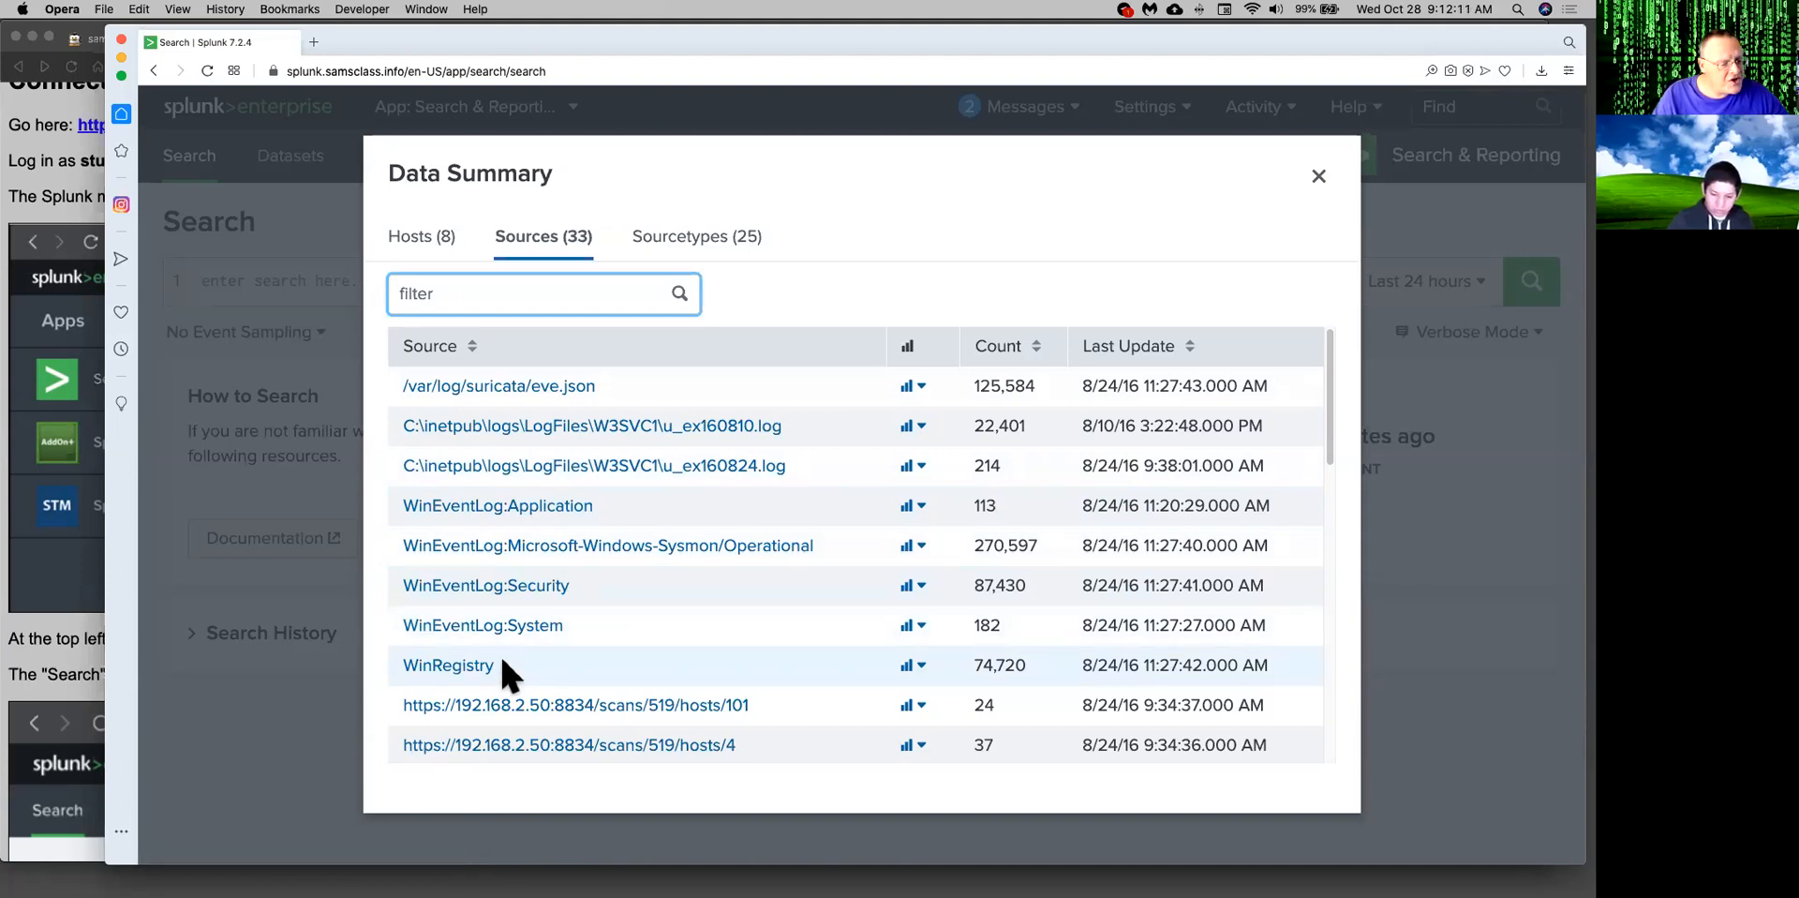
pyautogui.moveTo(675, 631)
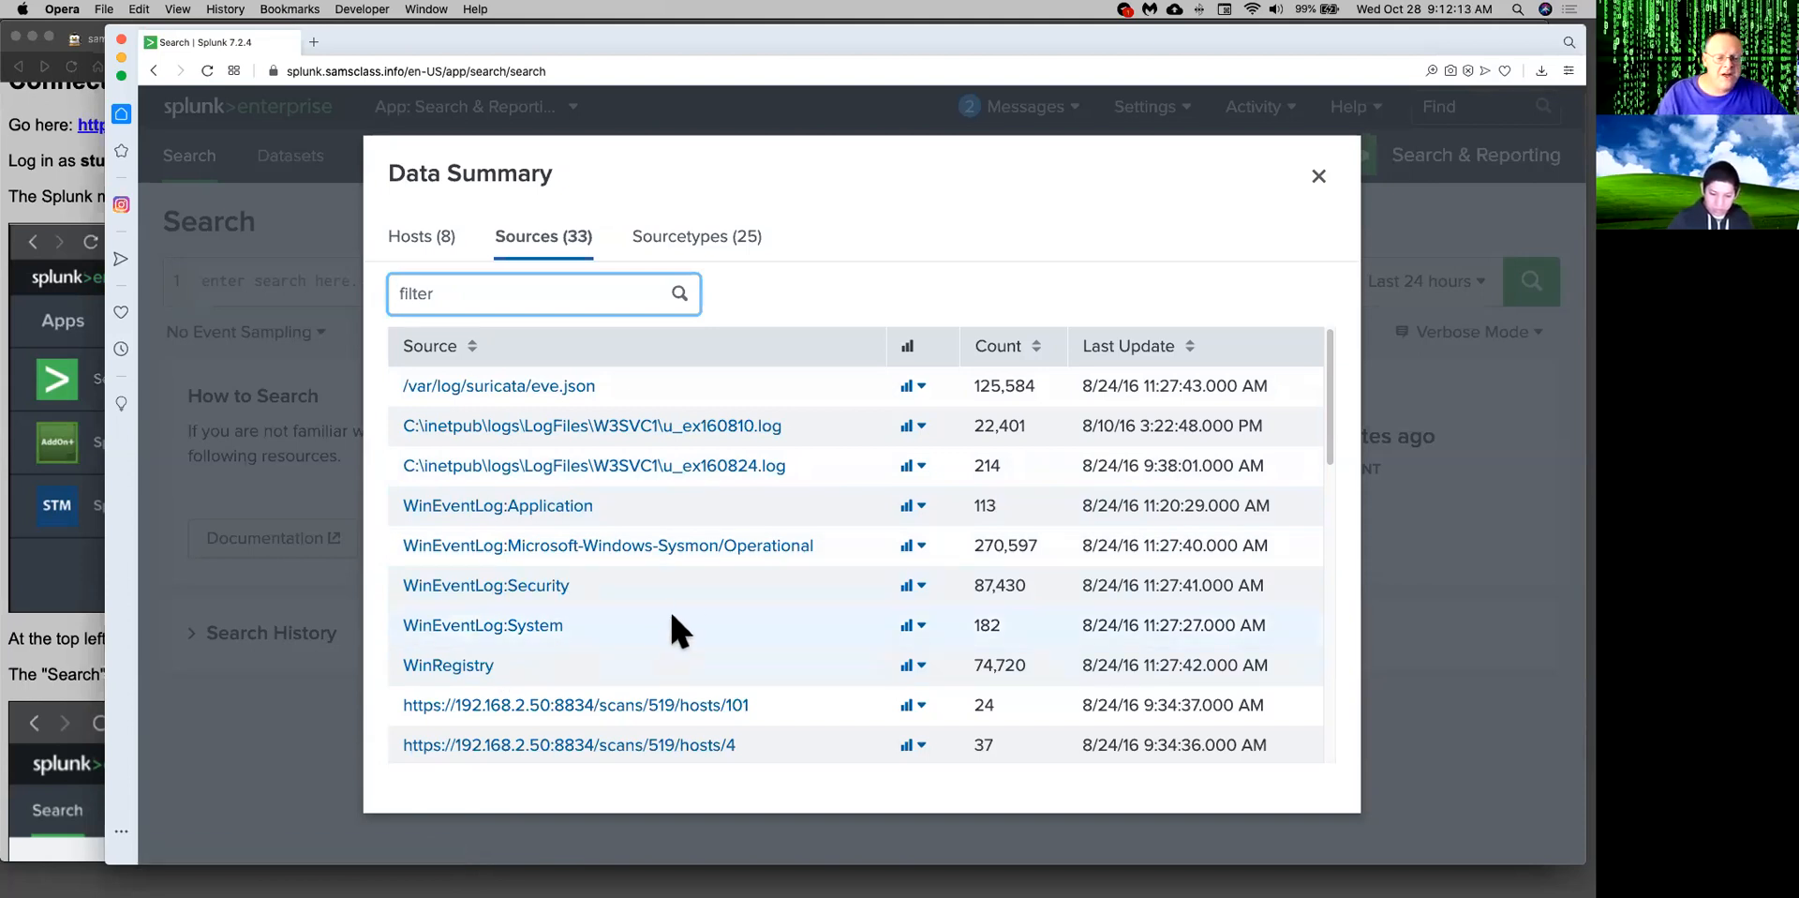
pyautogui.moveTo(734, 560)
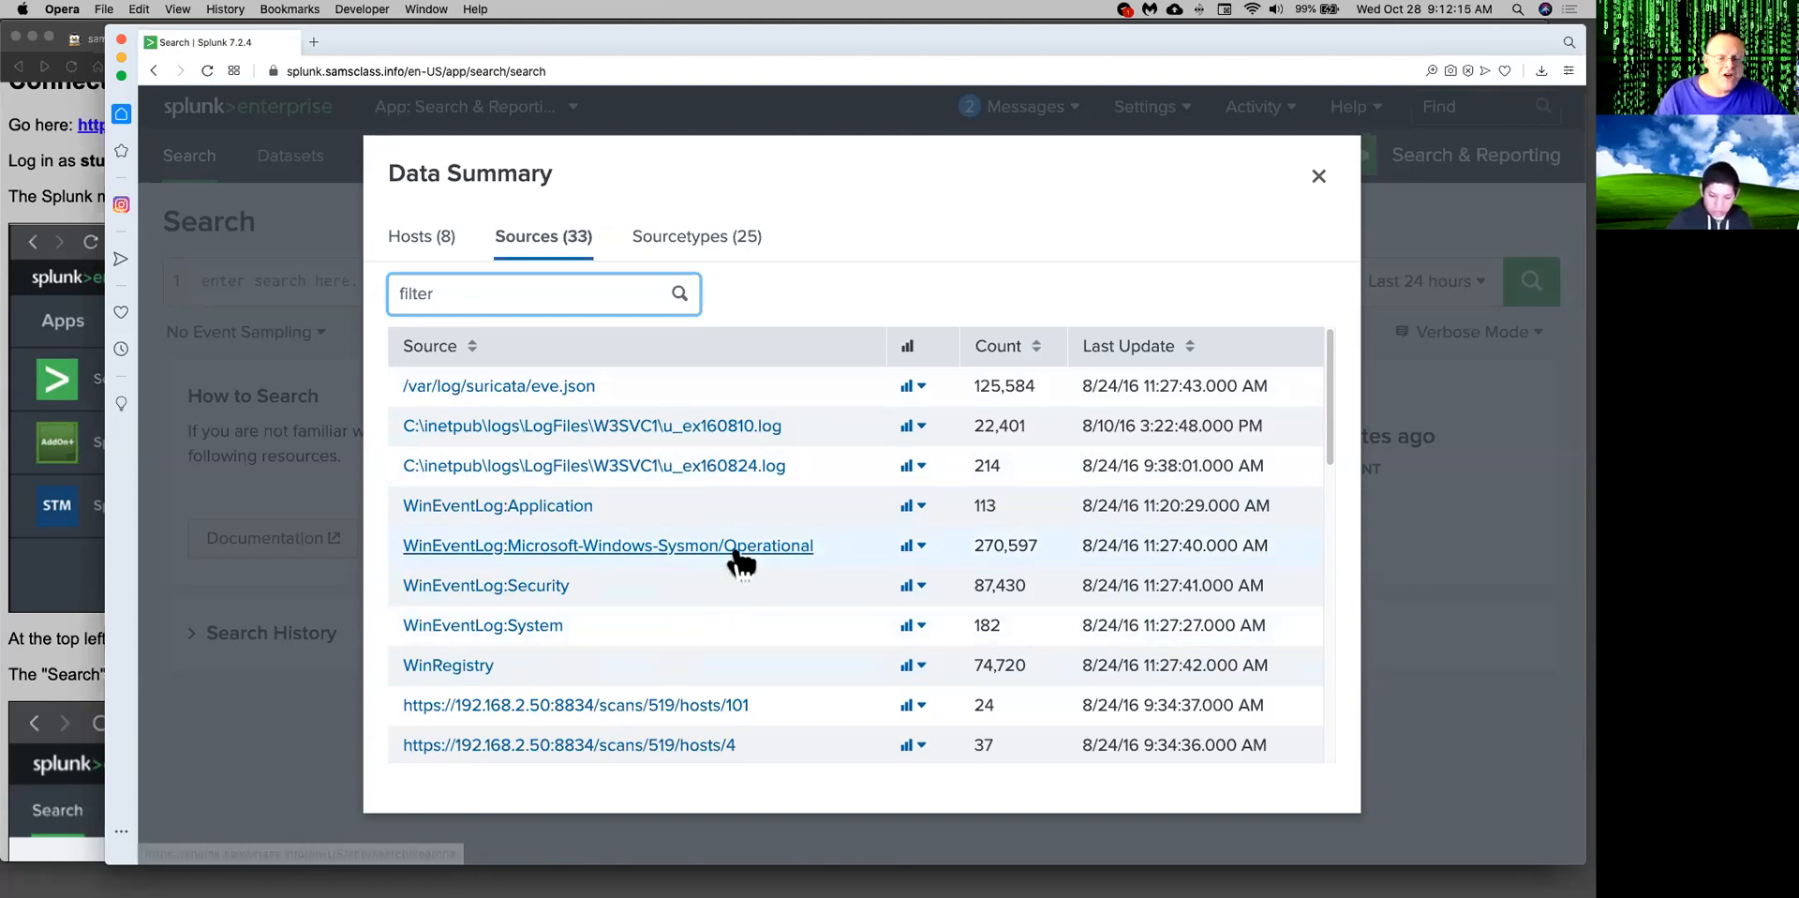
pyautogui.moveTo(1426, 481)
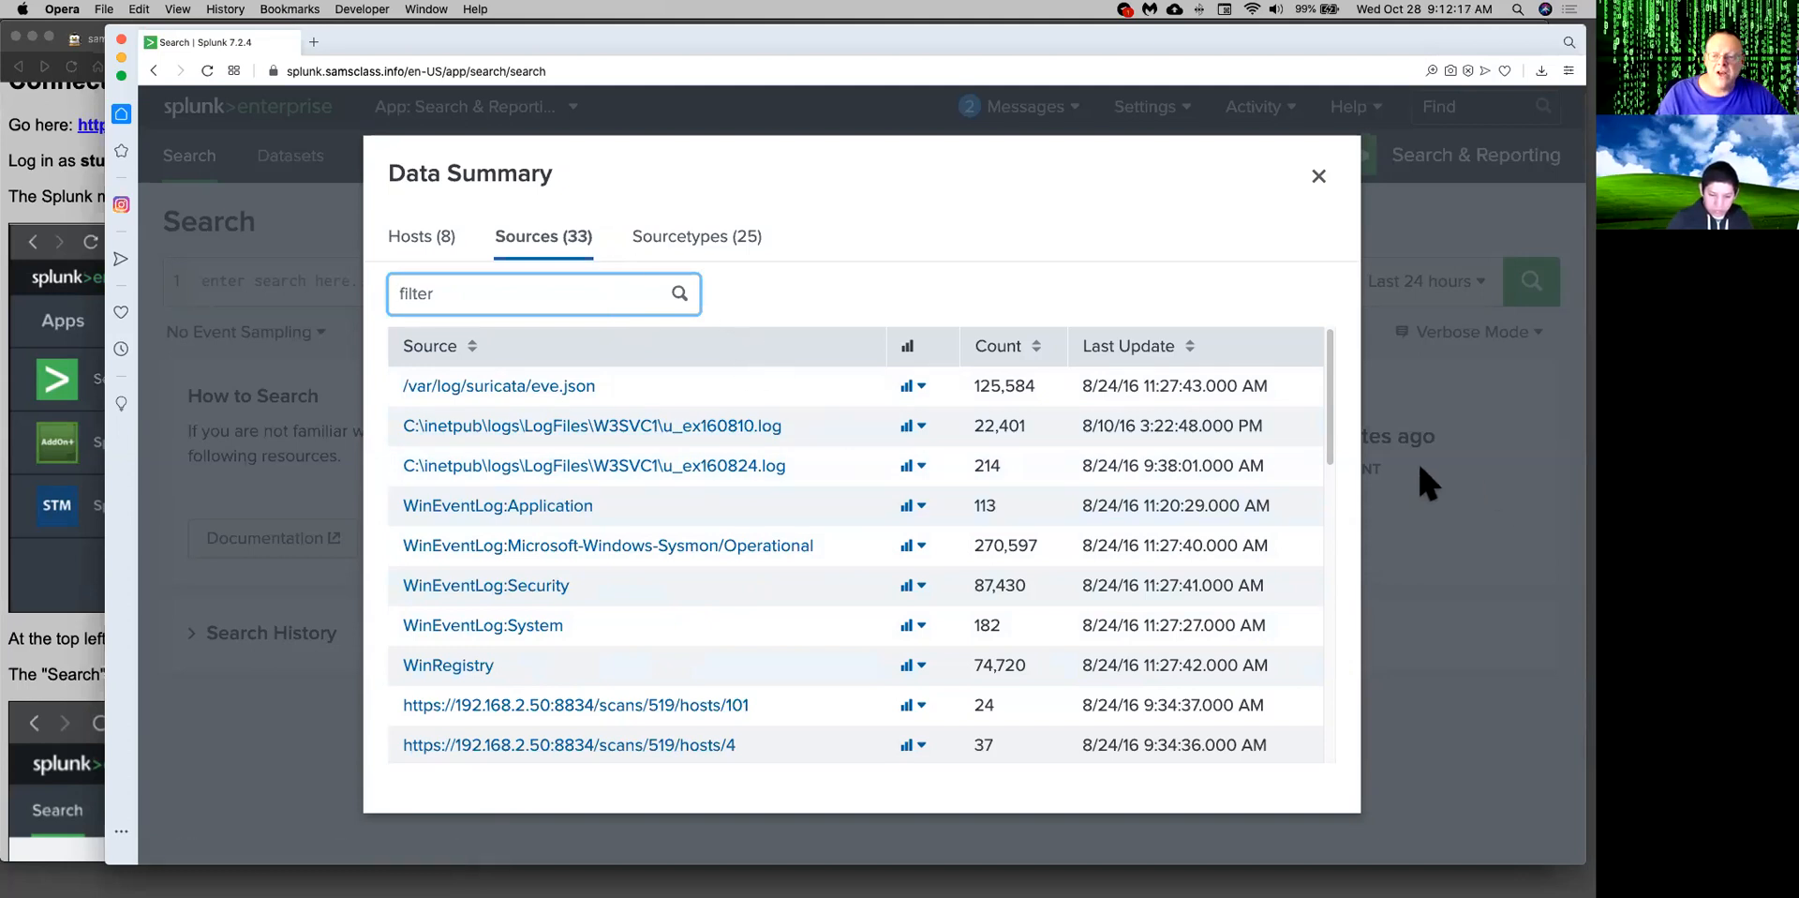
pyautogui.scroll(-3)
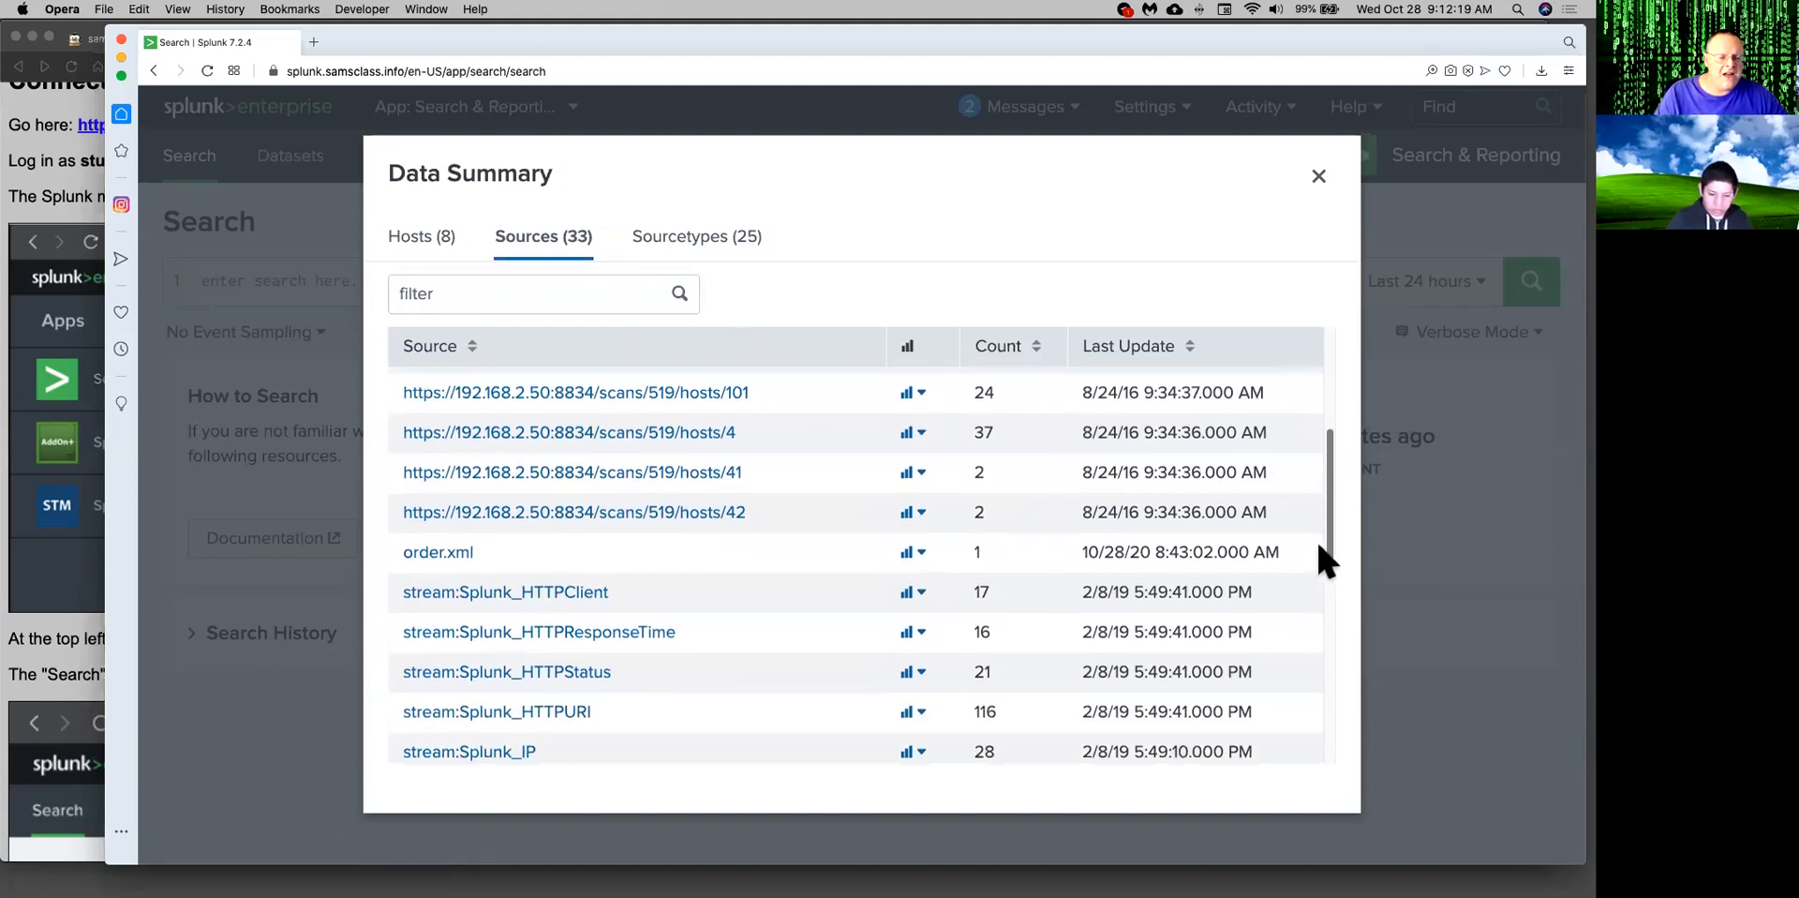
pyautogui.scroll(-3)
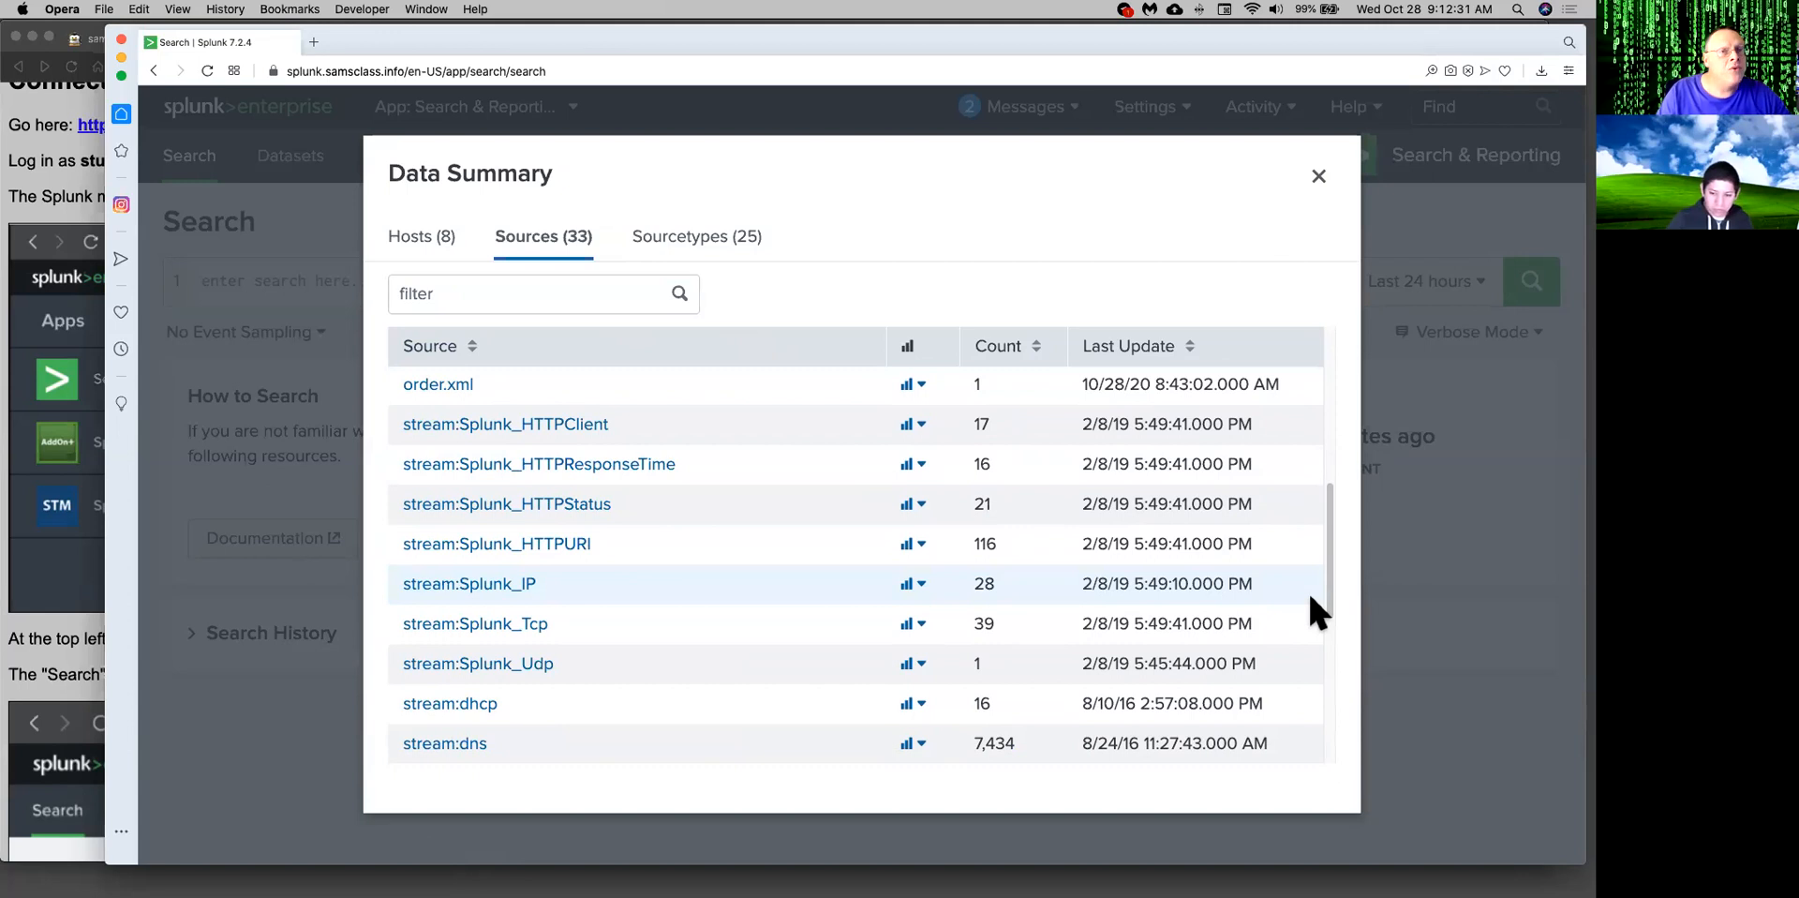
pyautogui.moveTo(566, 477)
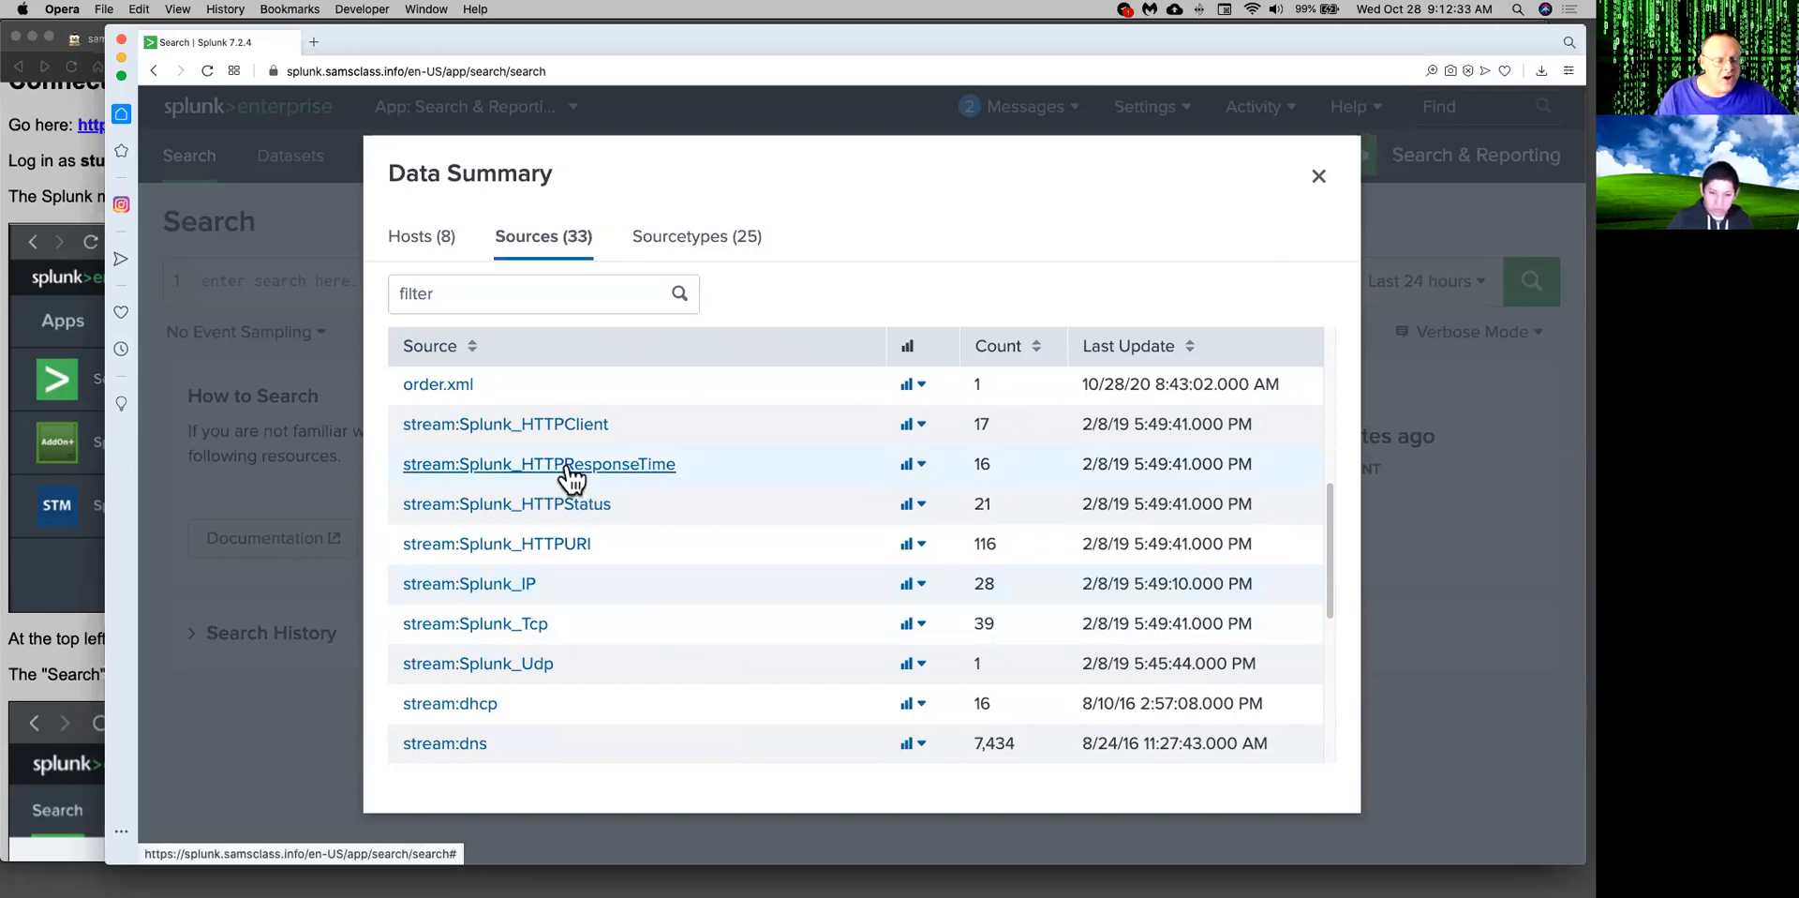
pyautogui.moveTo(619, 568)
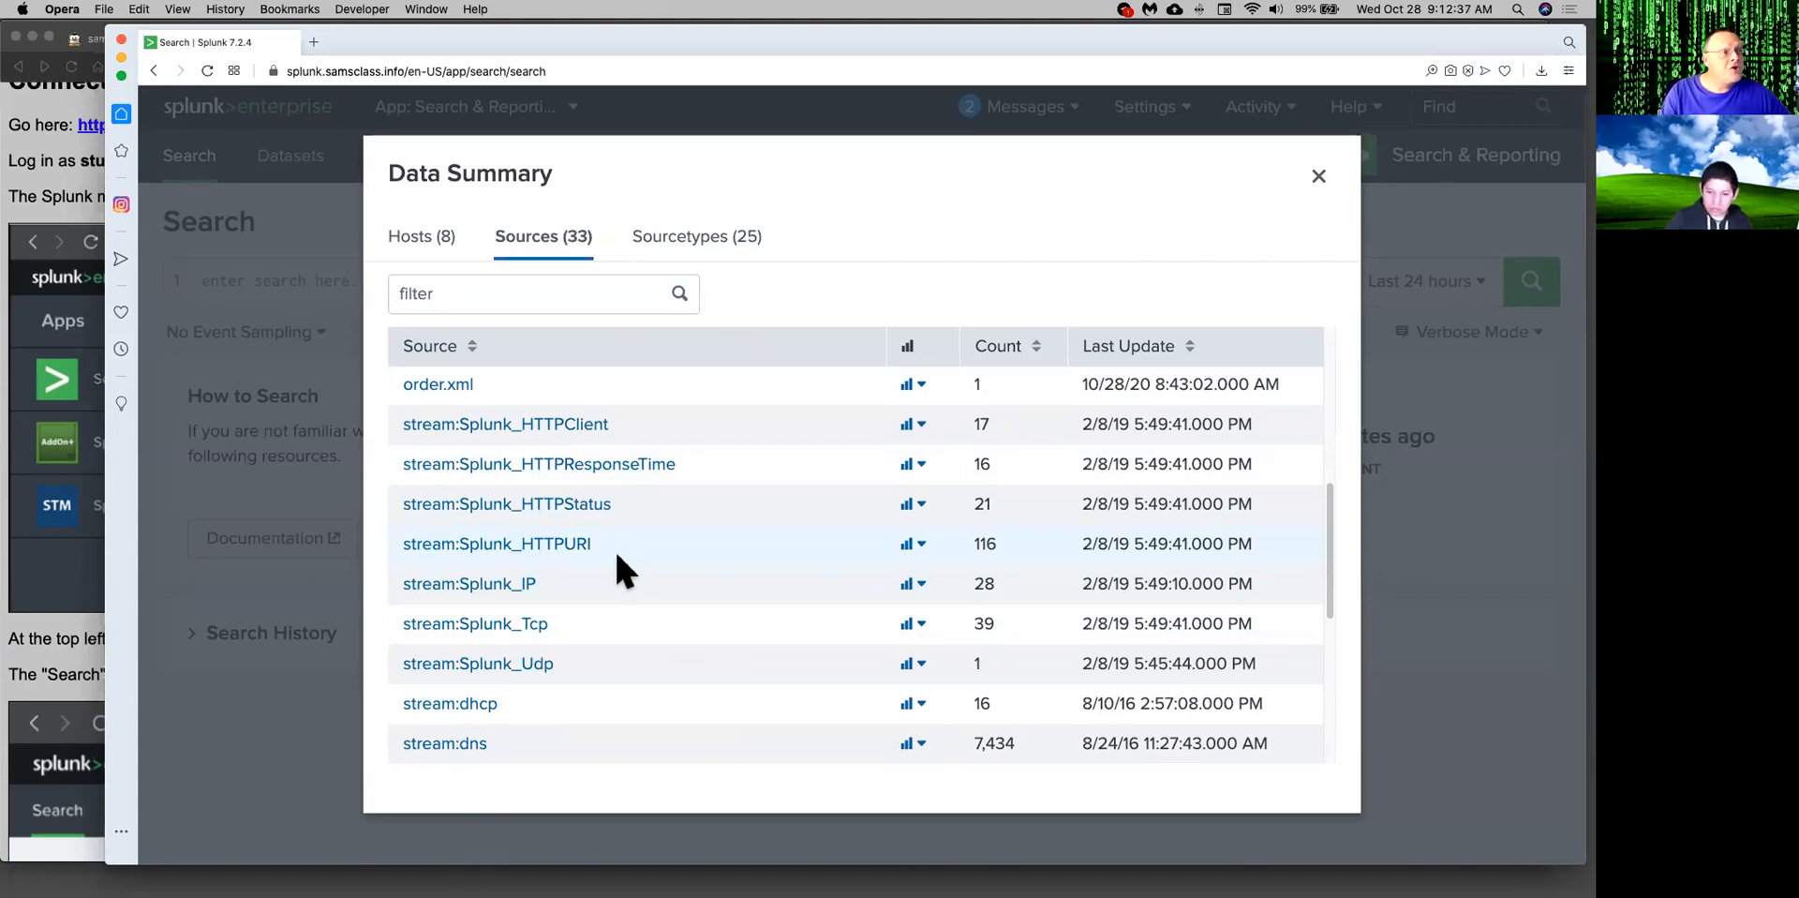
pyautogui.moveTo(588, 596)
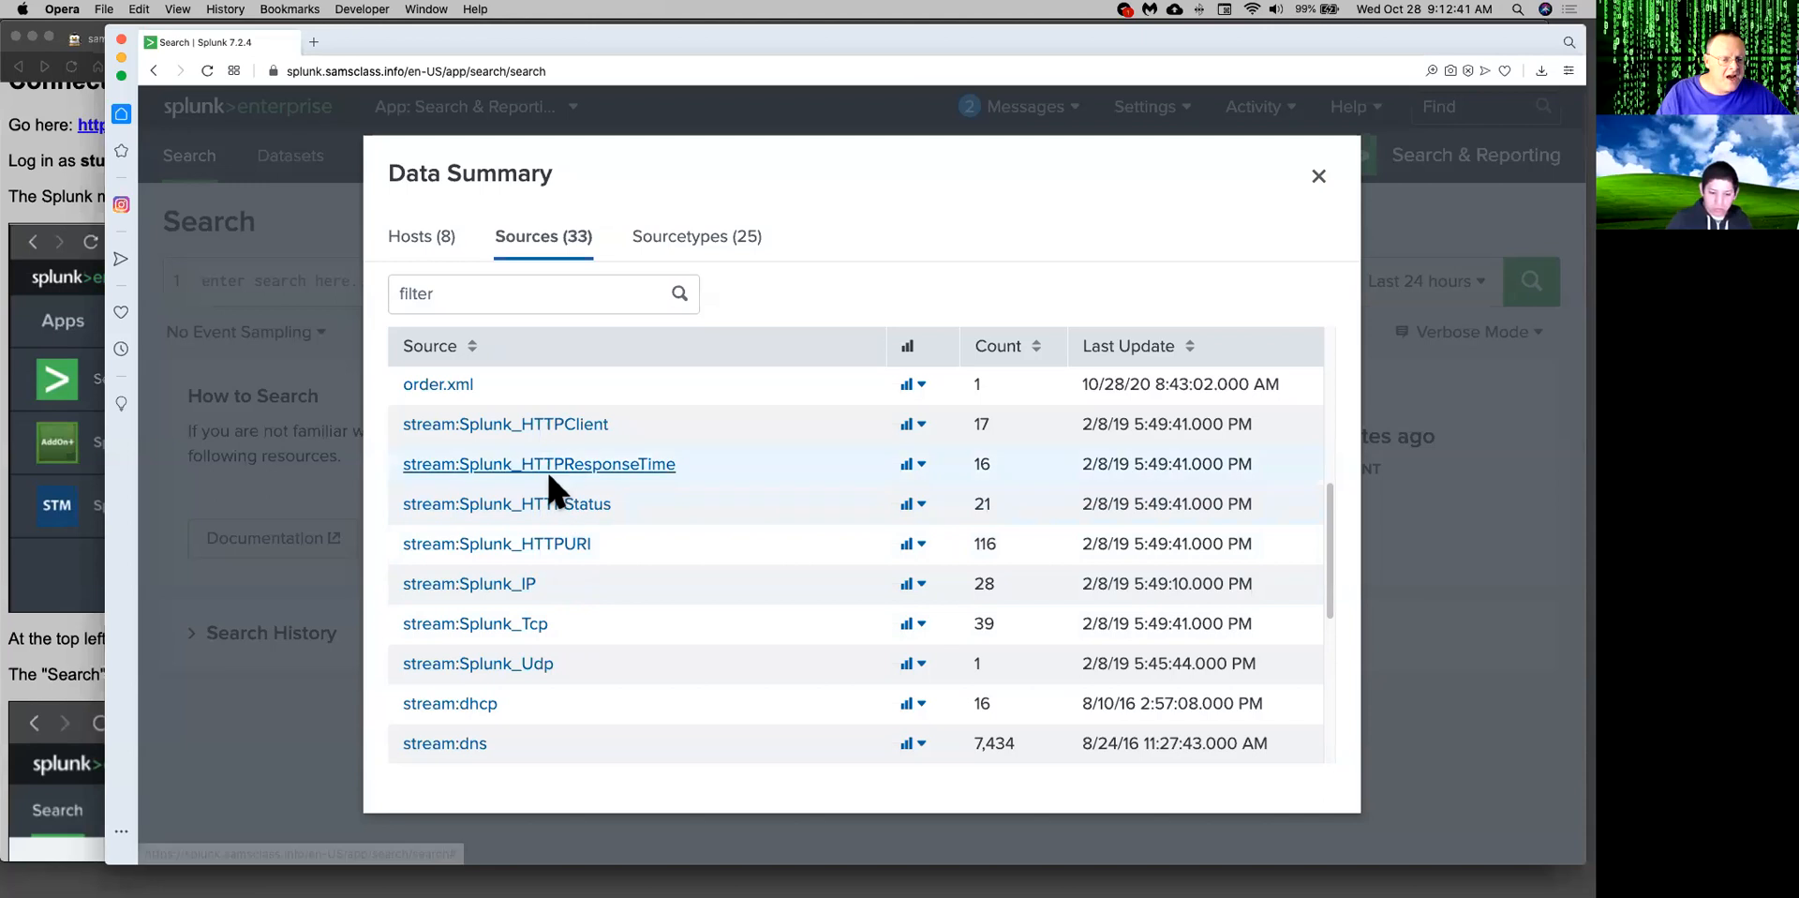
pyautogui.moveTo(1333, 618)
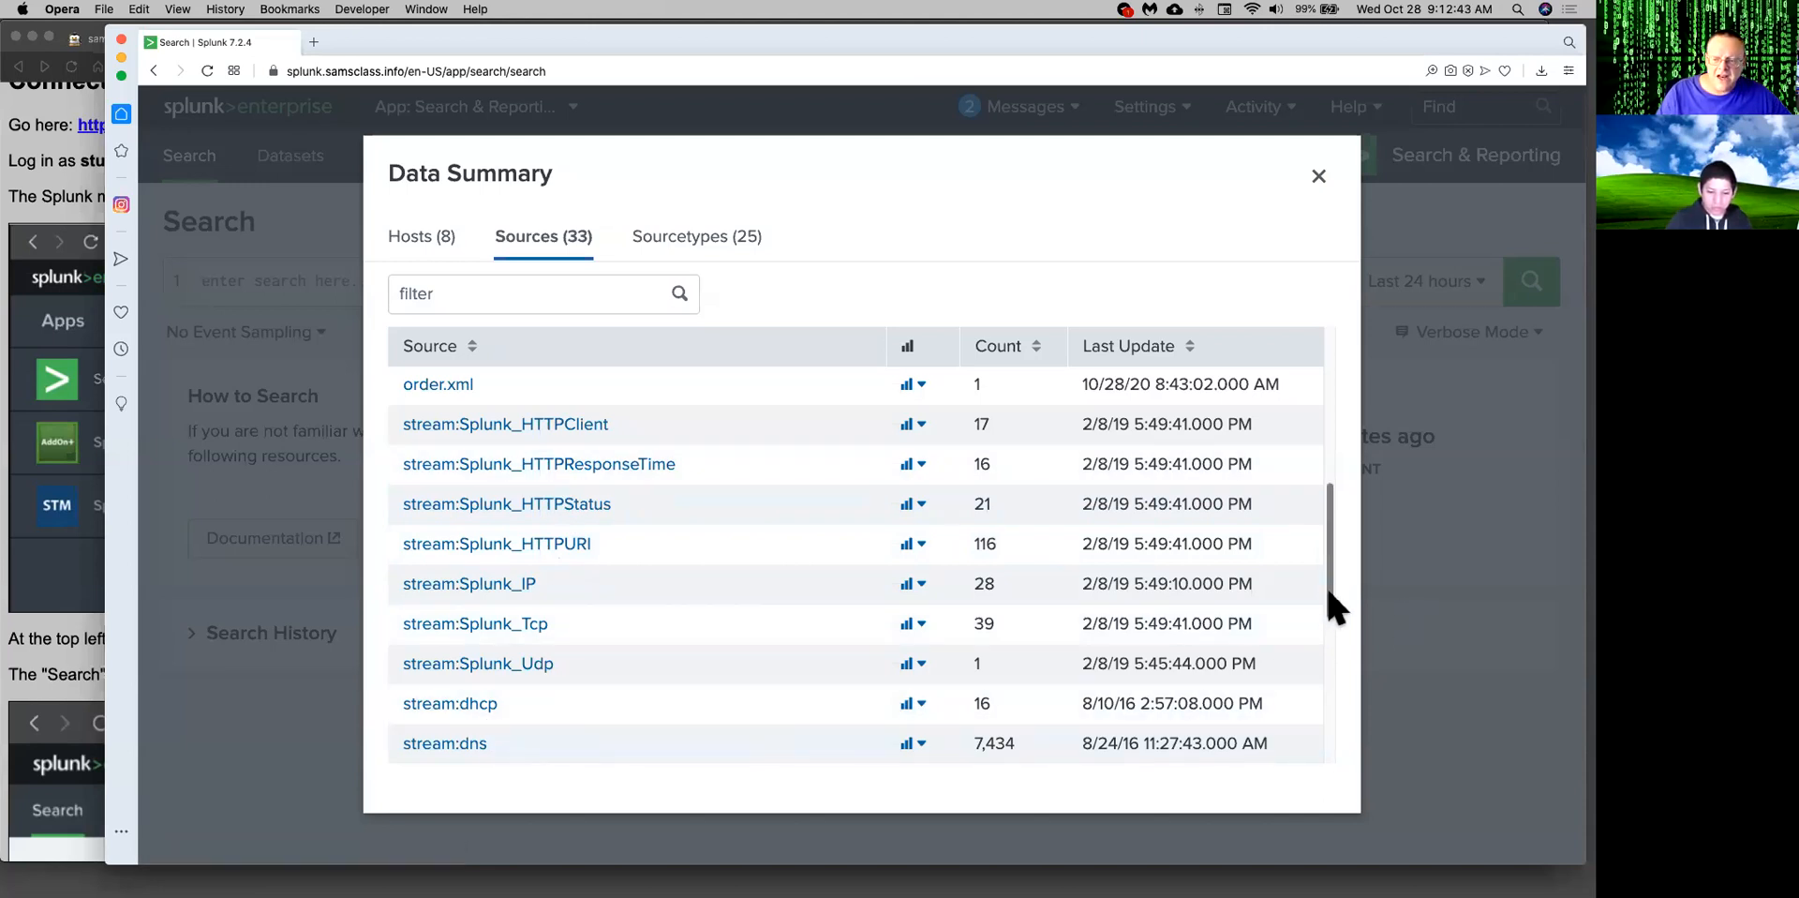
pyautogui.scroll(-3)
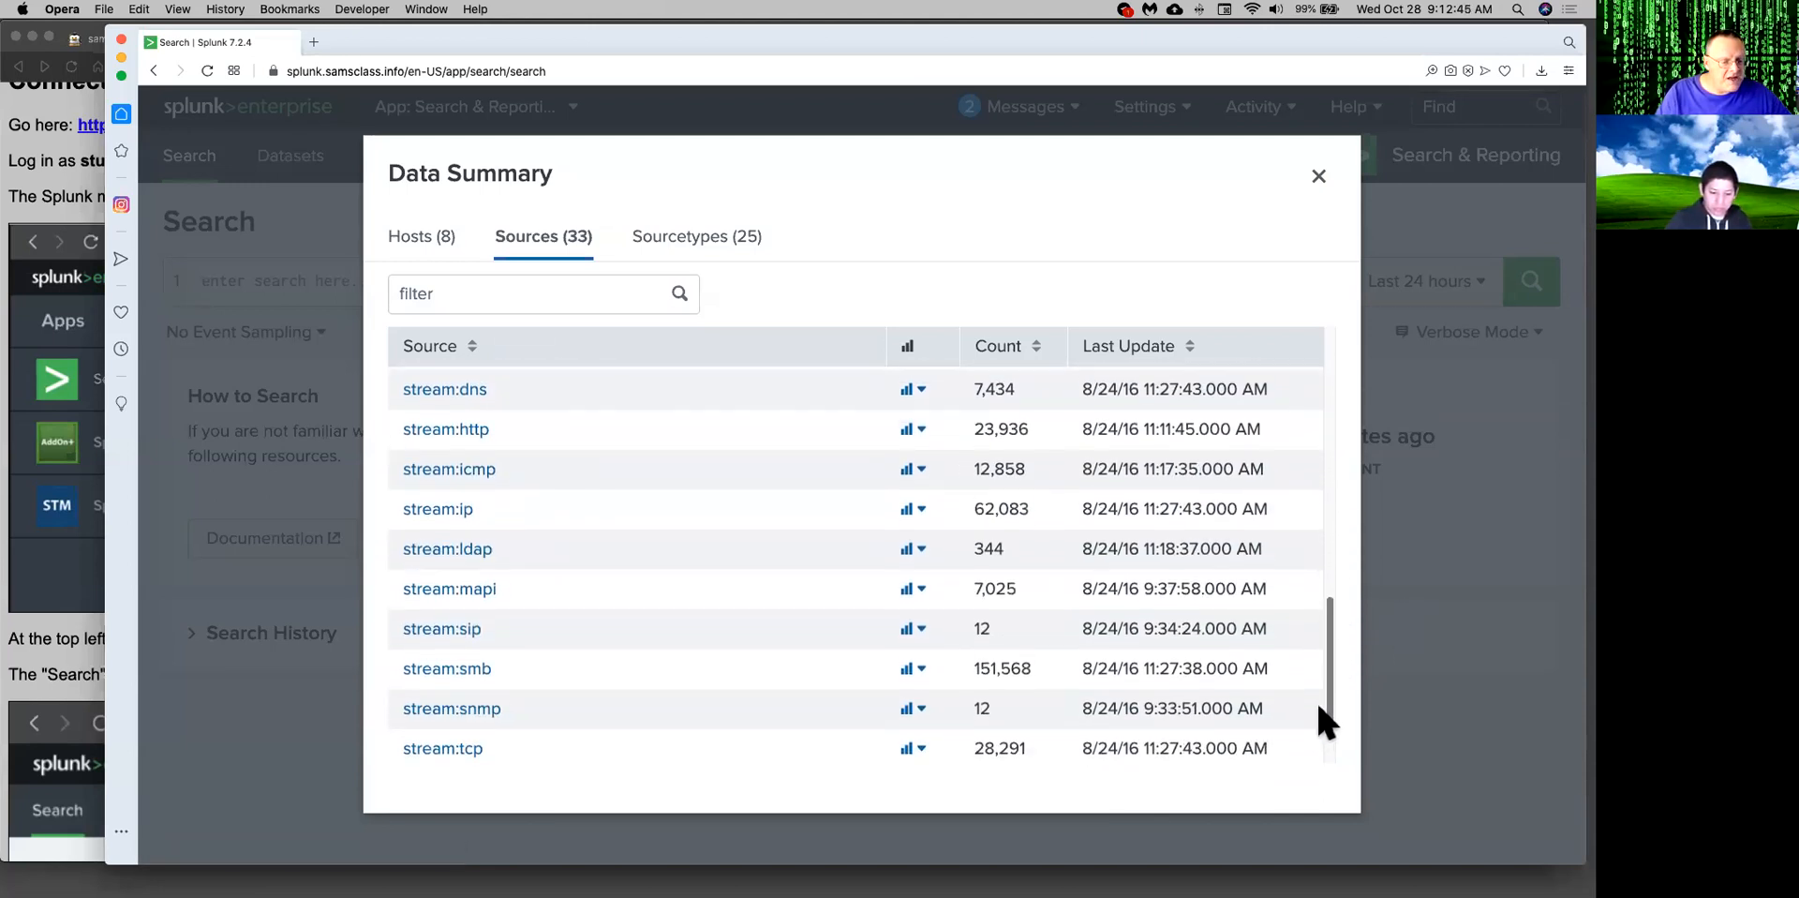
pyautogui.scroll(-3)
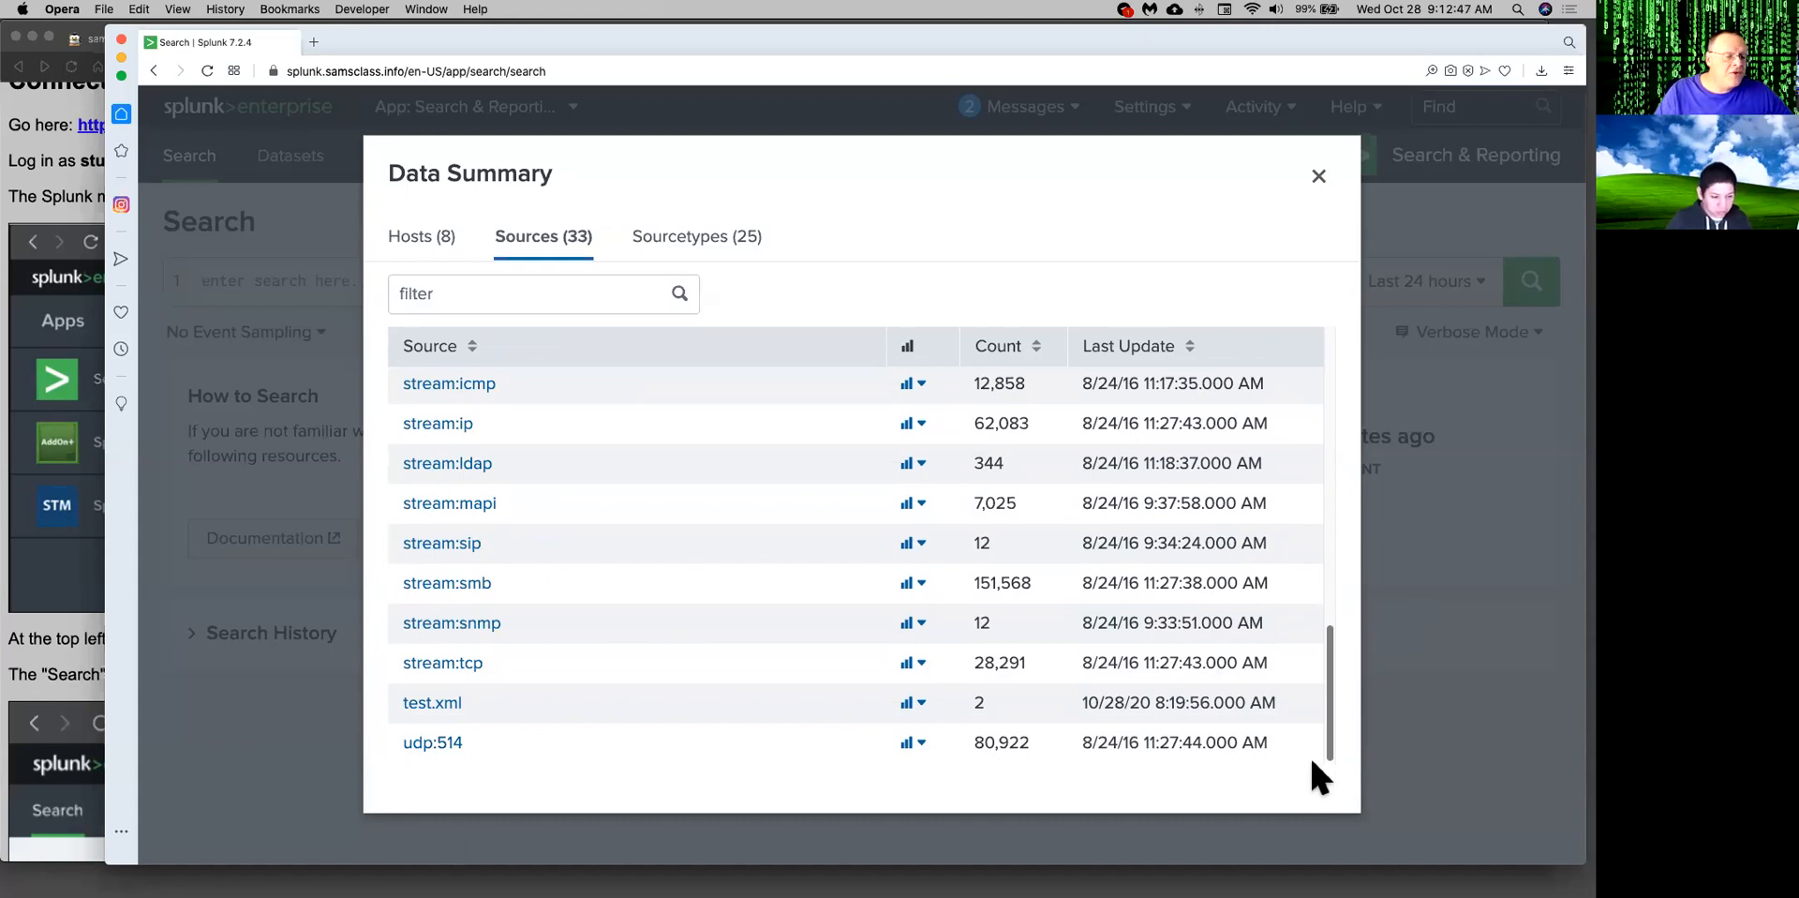
pyautogui.moveTo(384, 674)
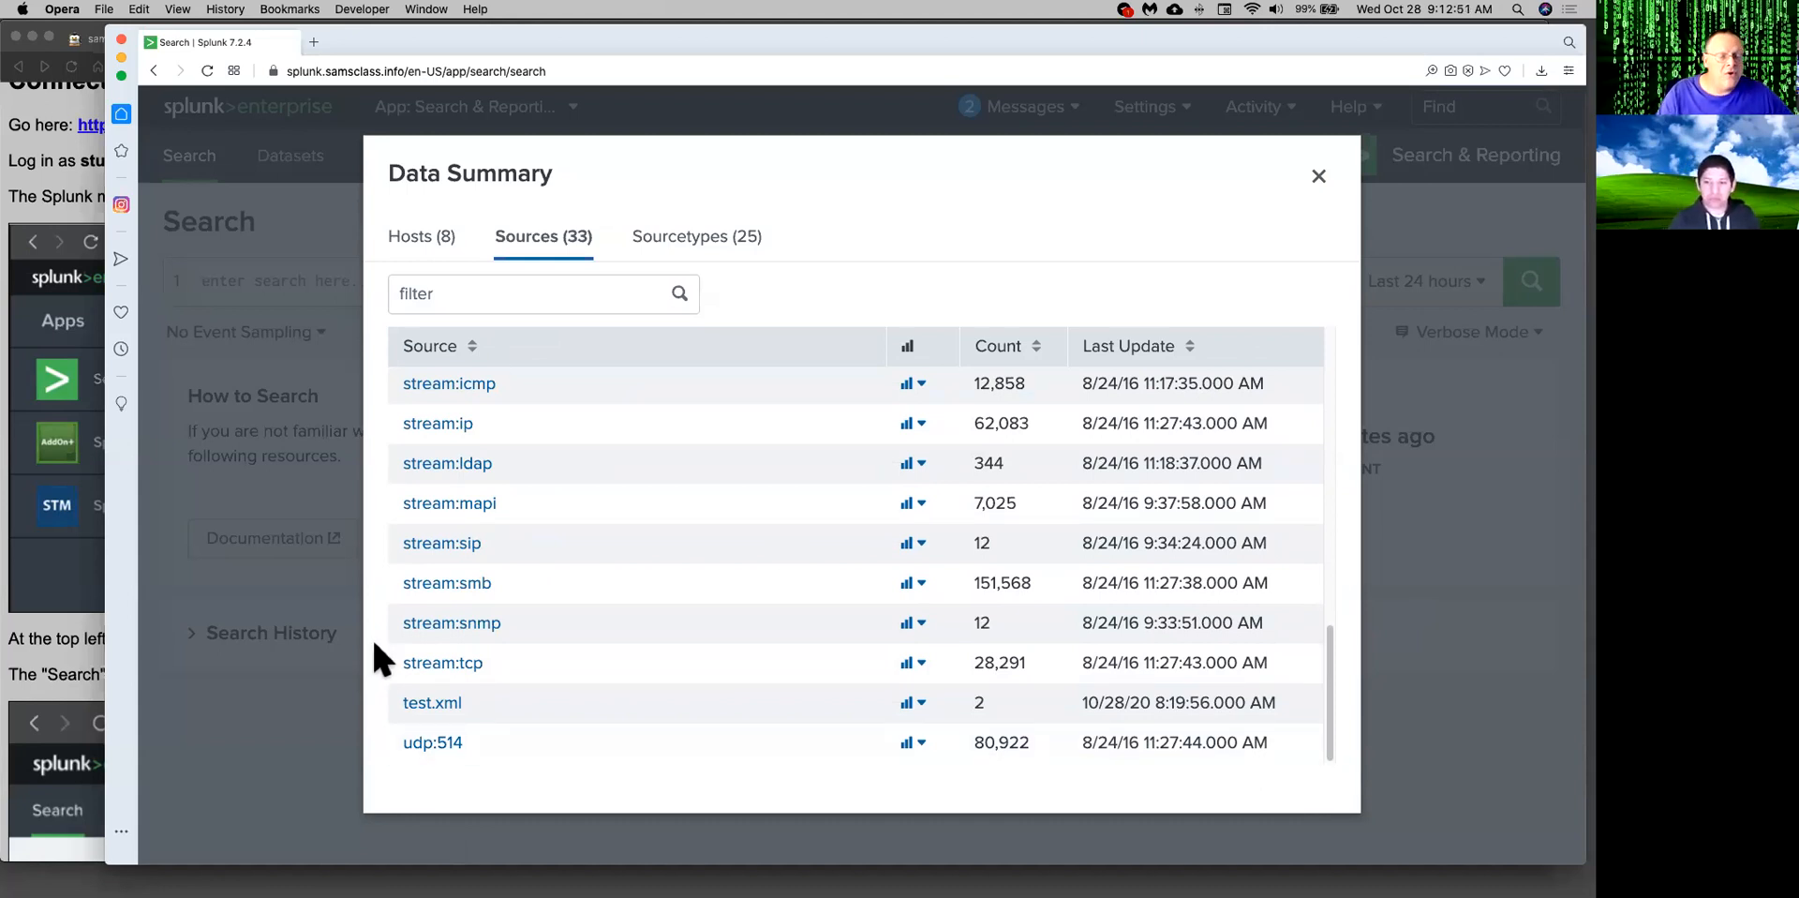
# Close the Data Summary and run the search index="botsv1".
pyautogui.click(1318, 176)
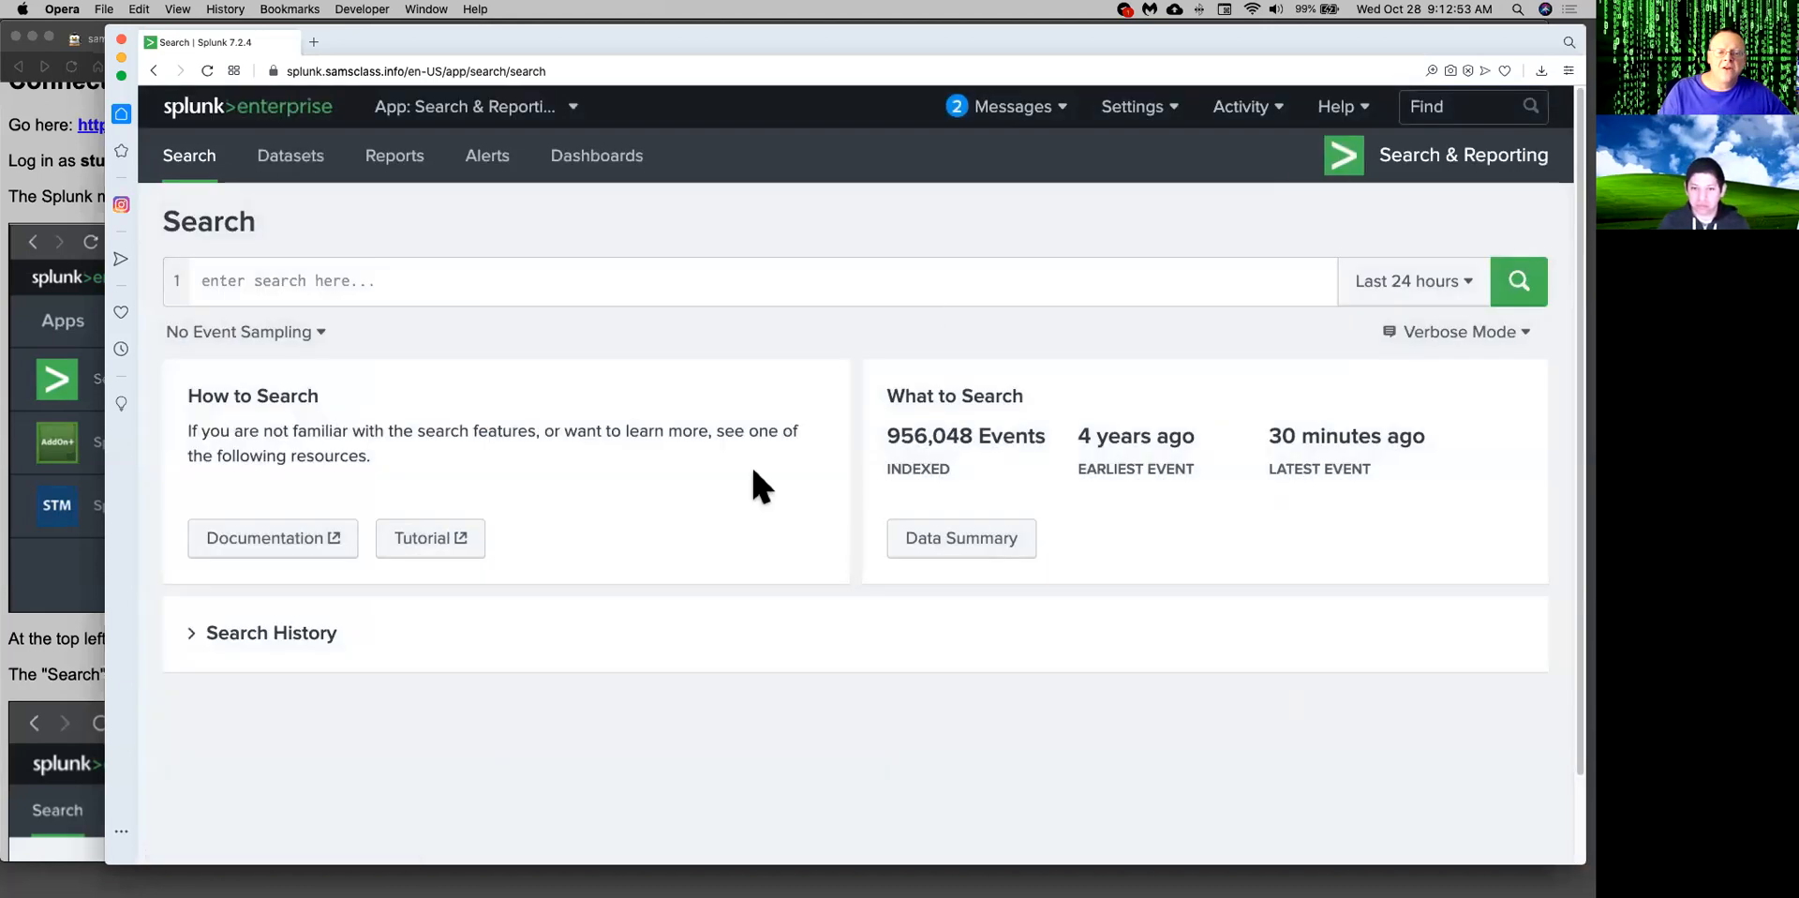
pyautogui.click(262, 281)
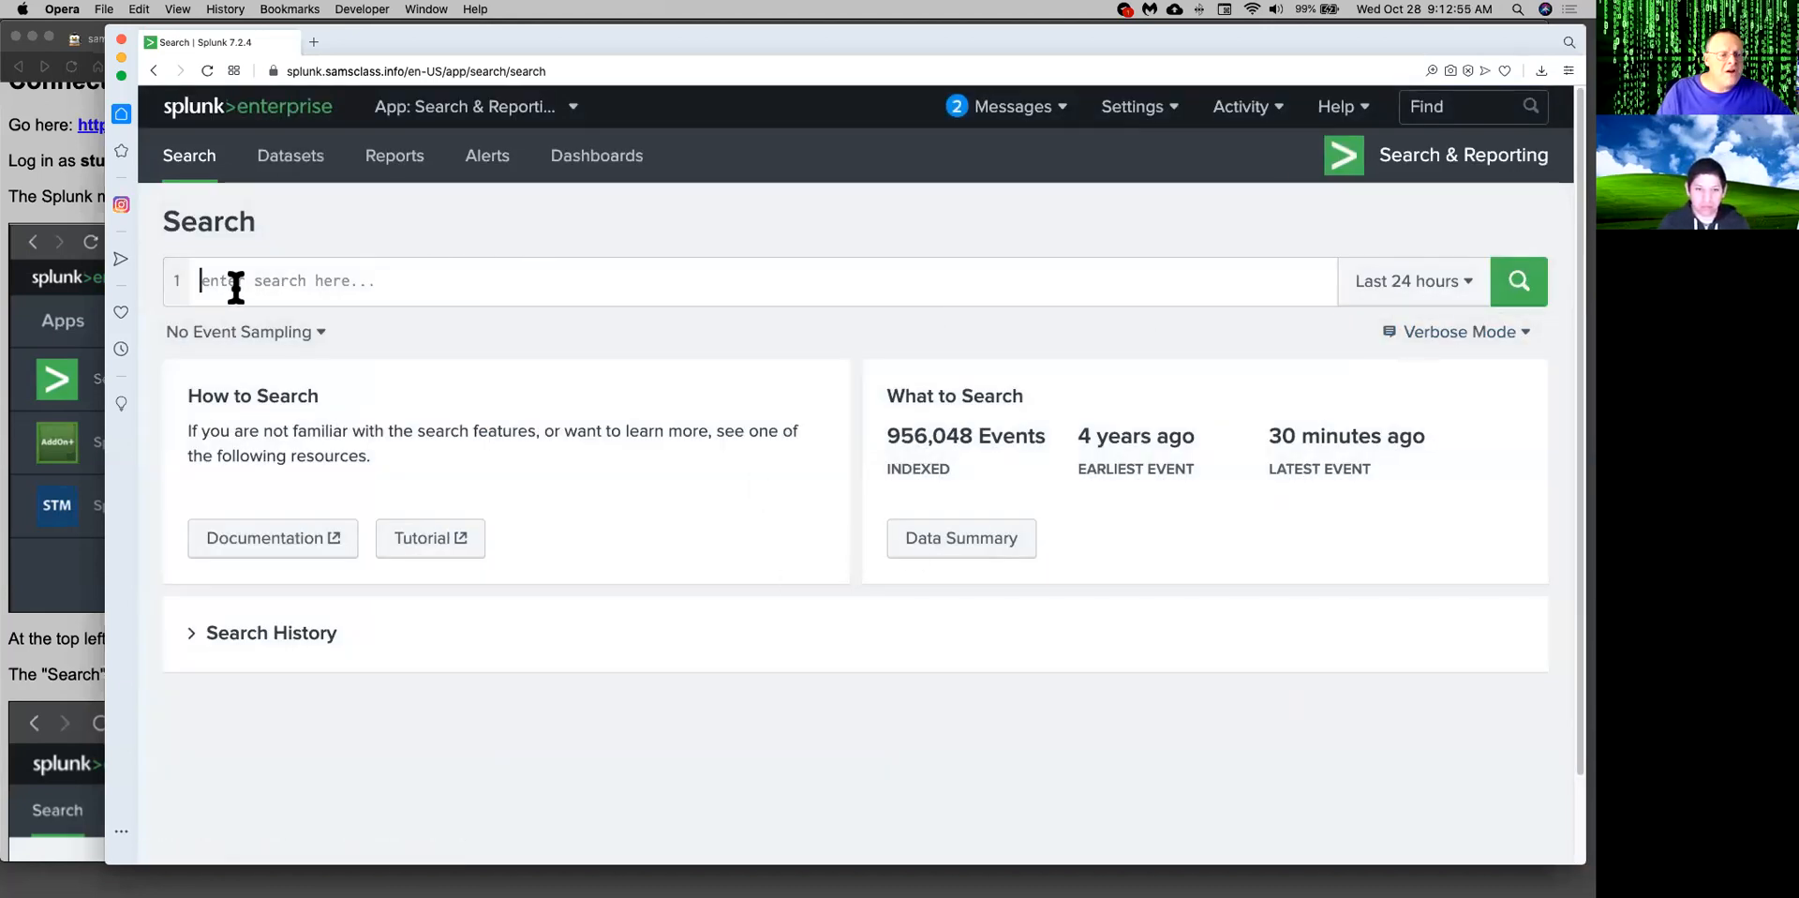
pyautogui.write('index="botsv1')
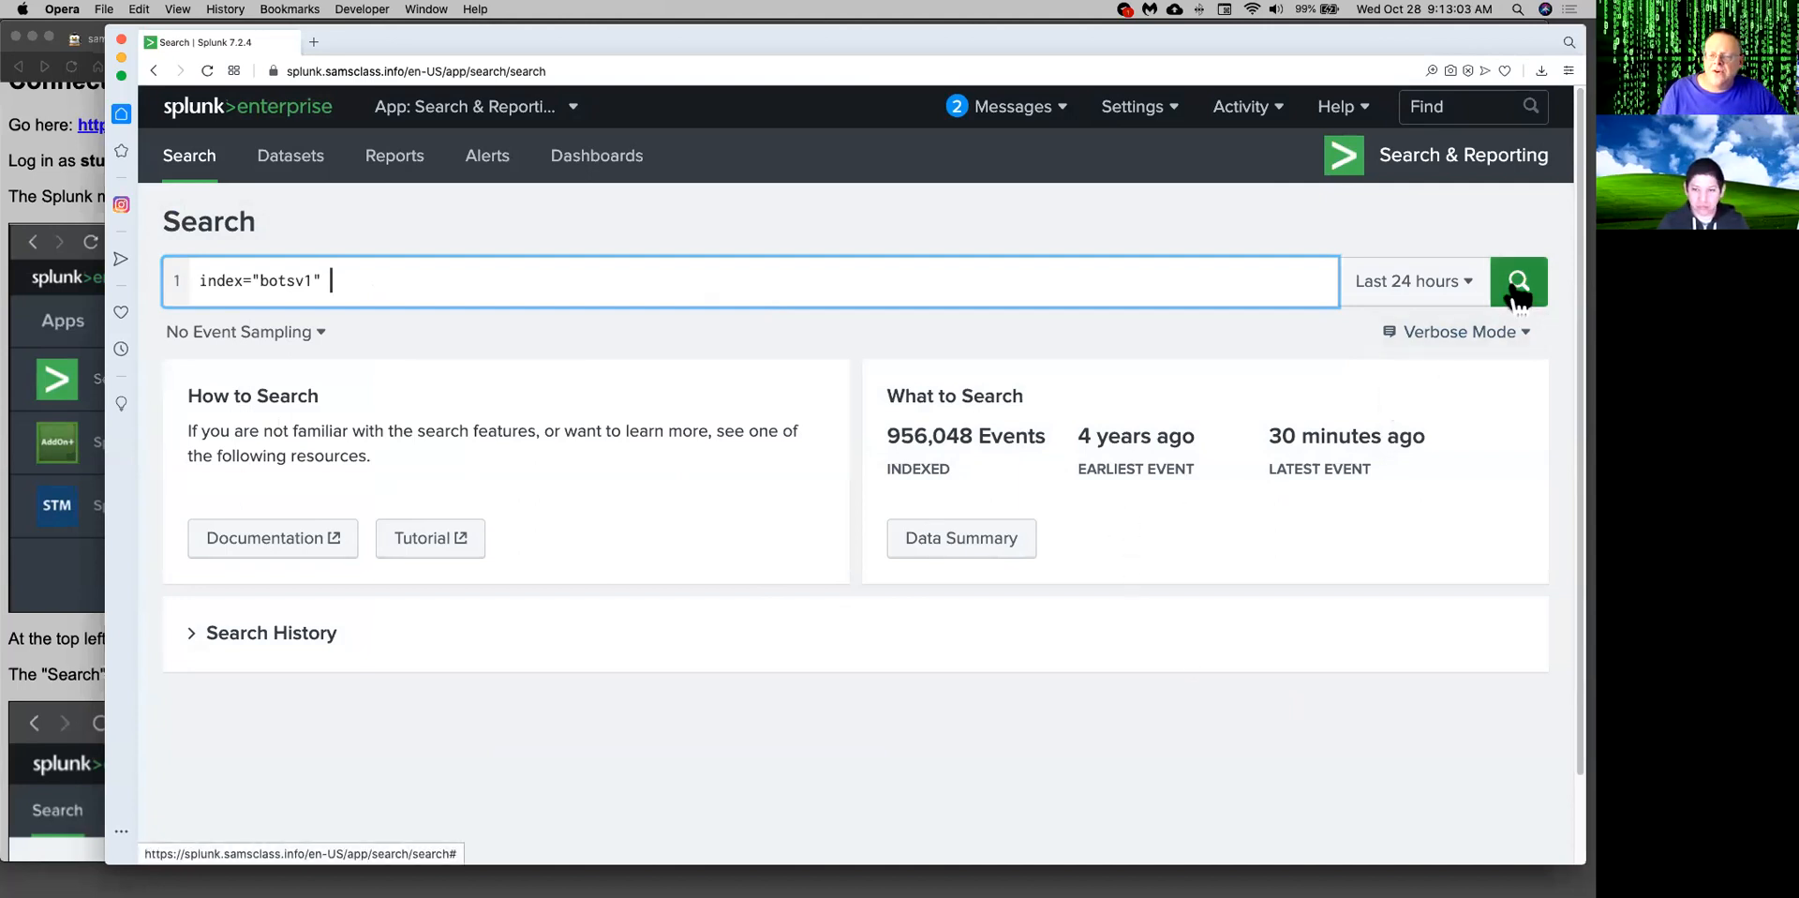
pyautogui.click(1519, 281)
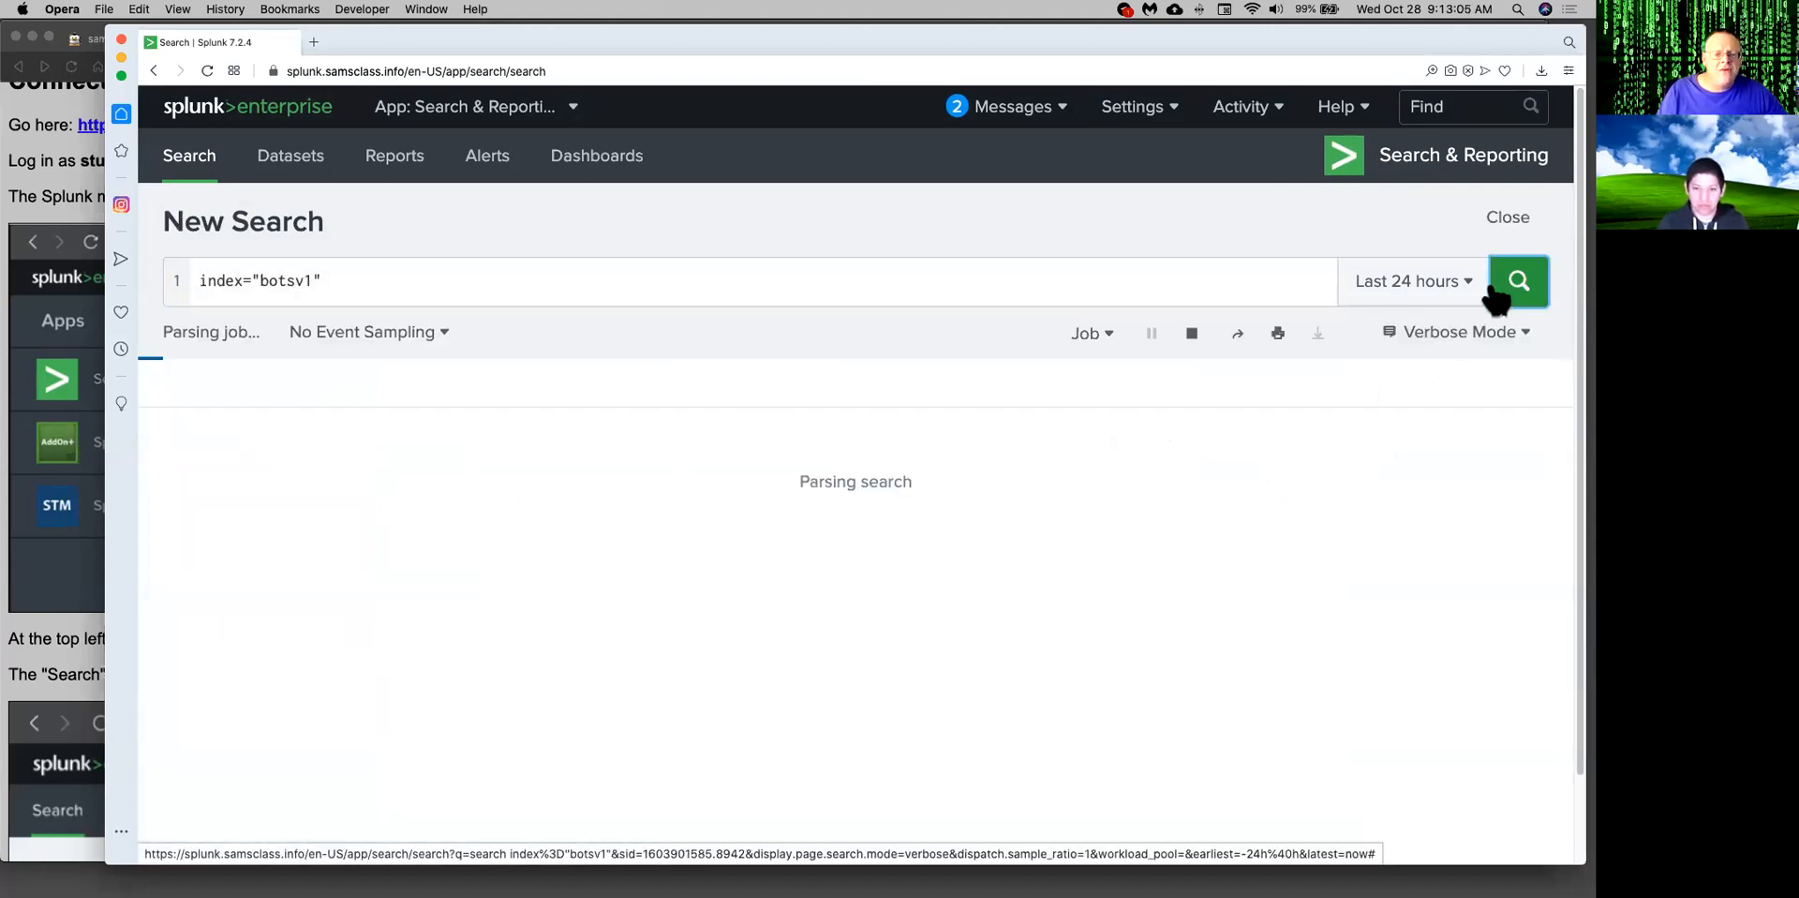
# Set the time range to All time and event sampling to 1:100.
pyautogui.click(1518, 281)
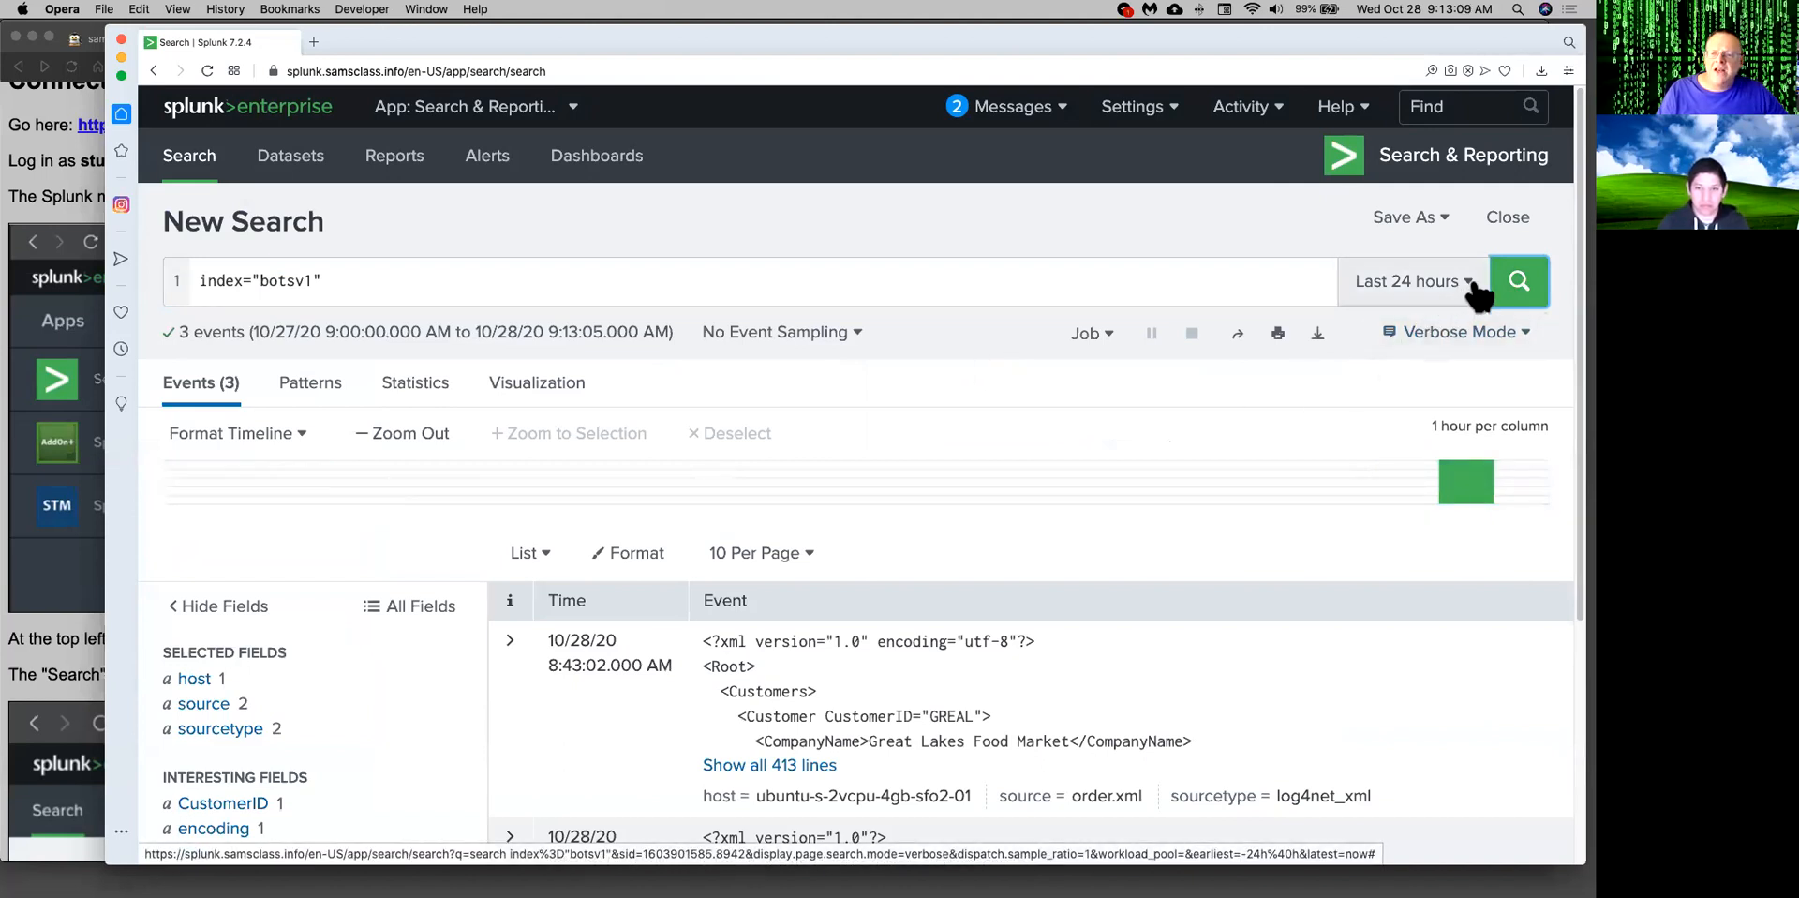
pyautogui.moveTo(1476, 313)
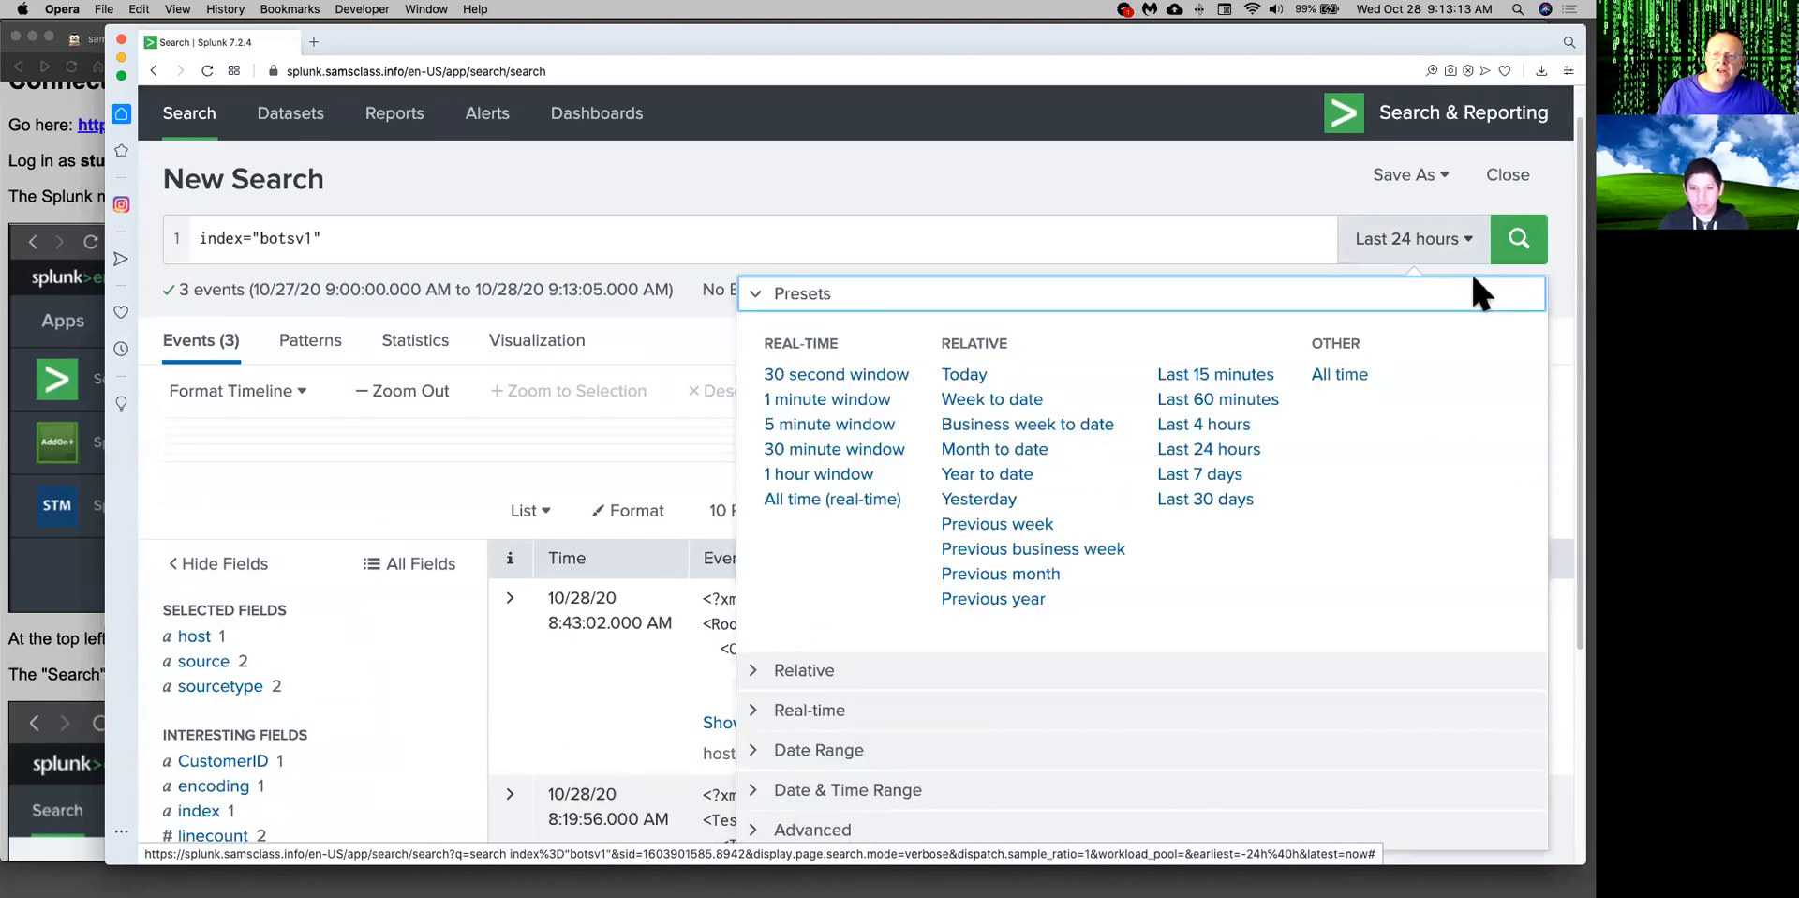
pyautogui.moveTo(1331, 384)
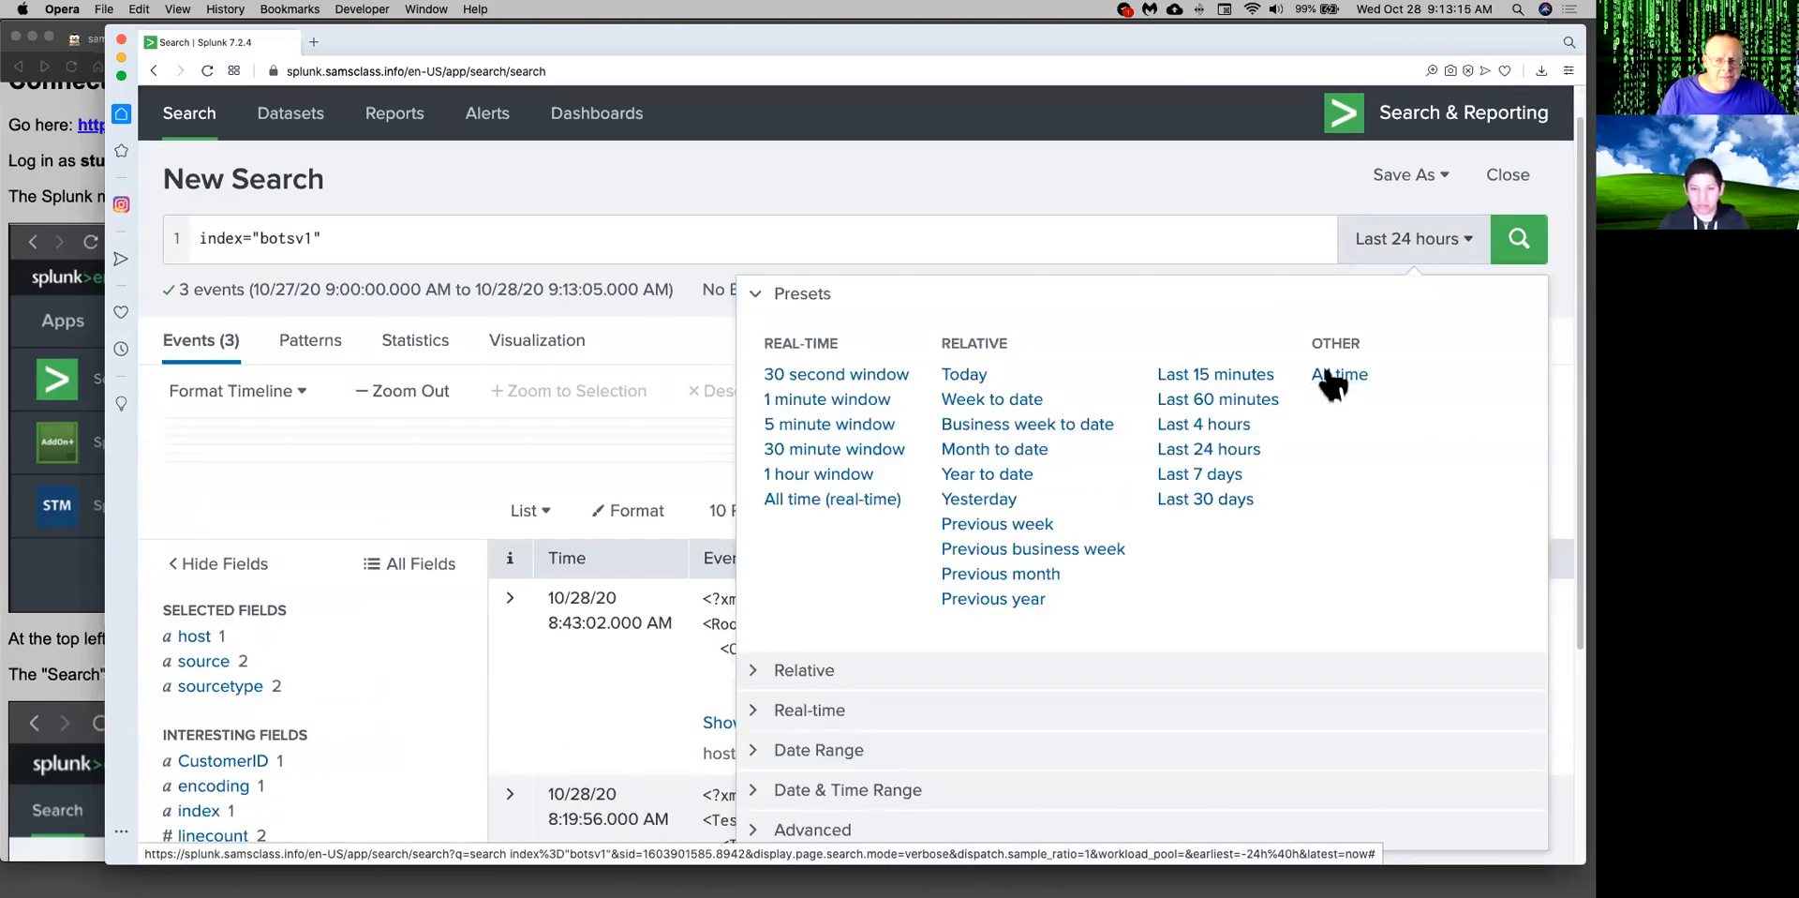
pyautogui.click(1339, 375)
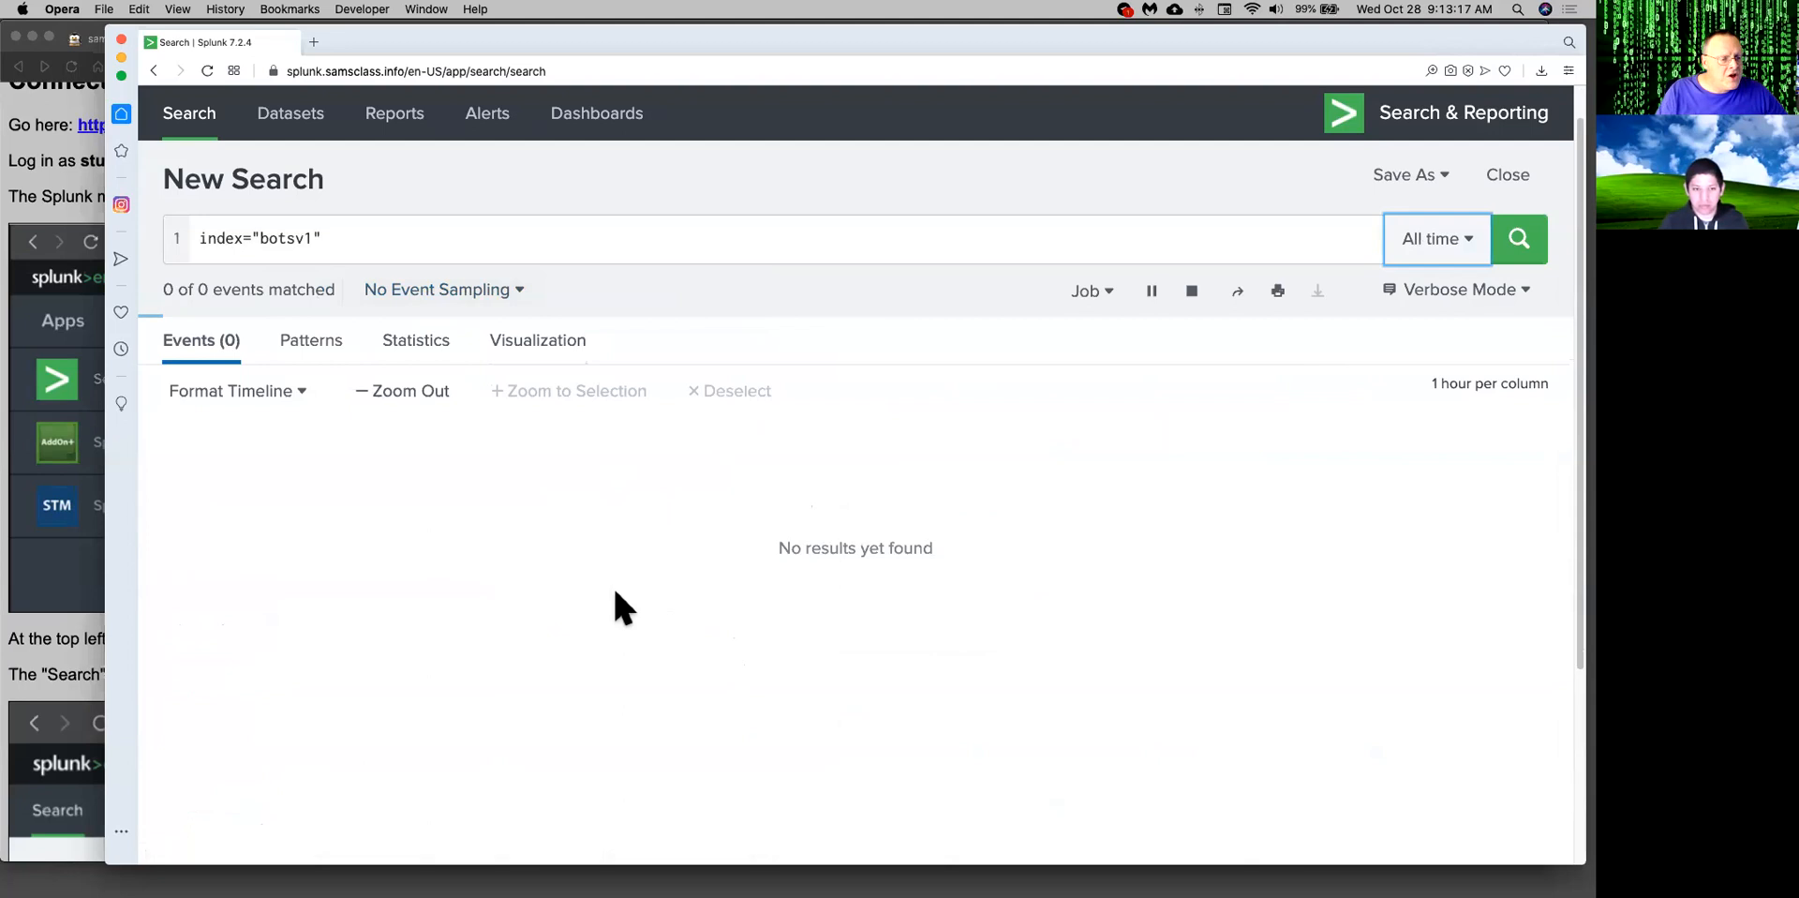
pyautogui.click(1518, 239)
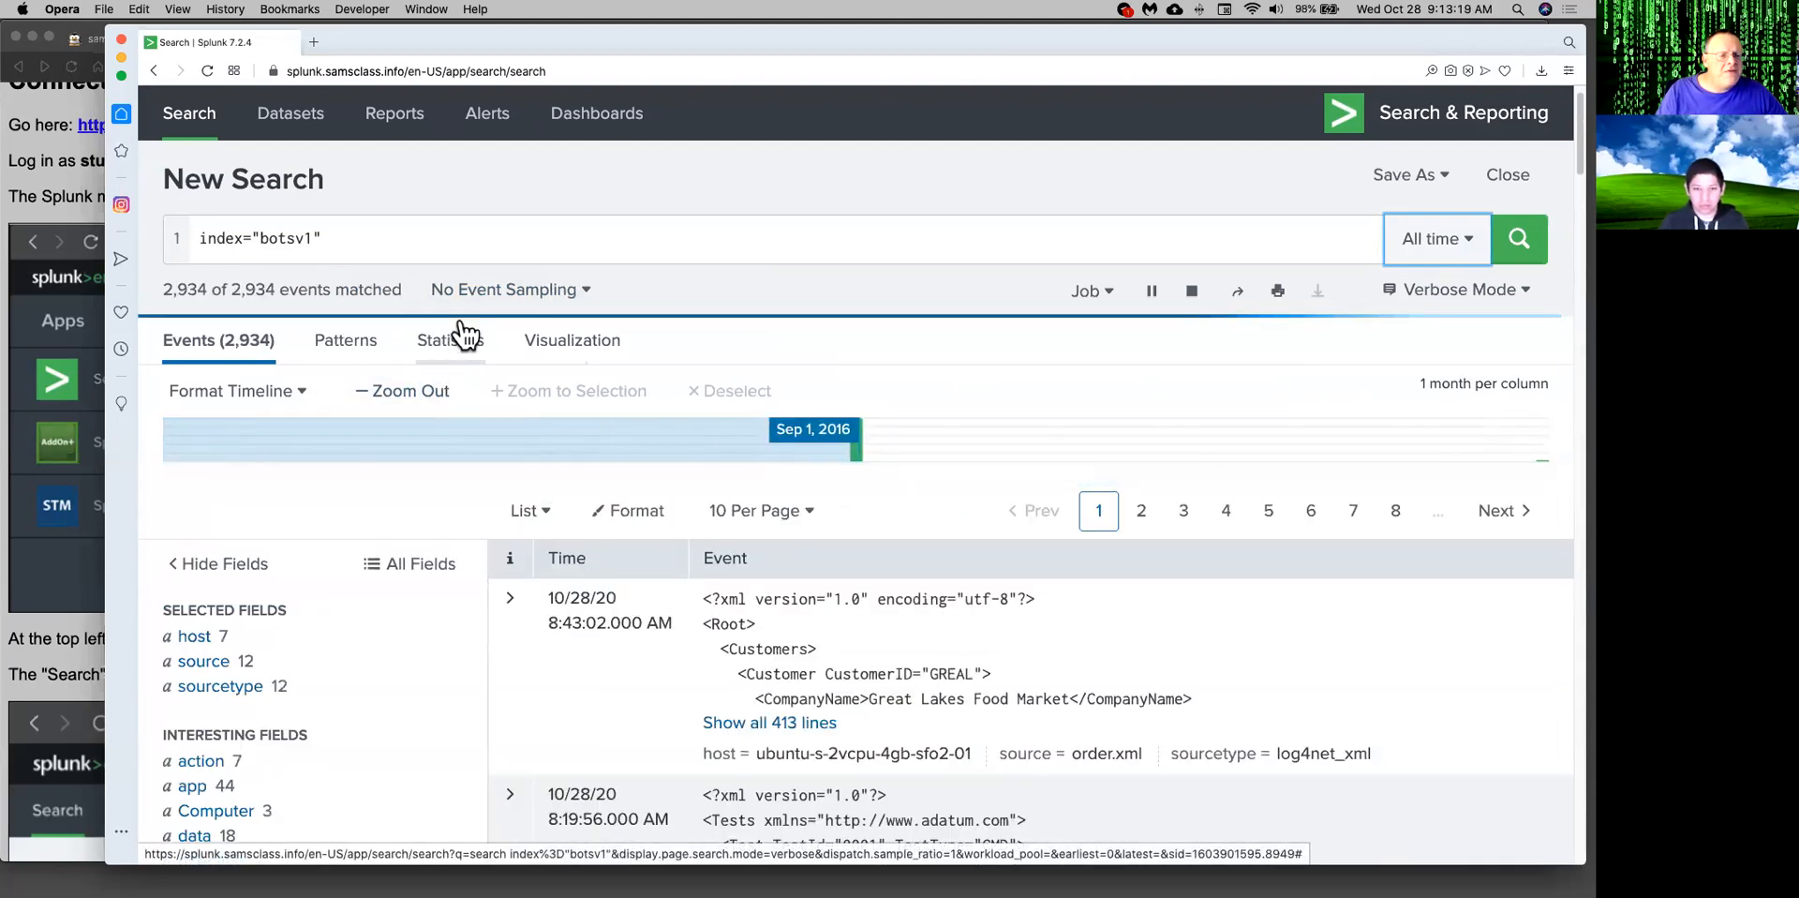
pyautogui.click(505, 288)
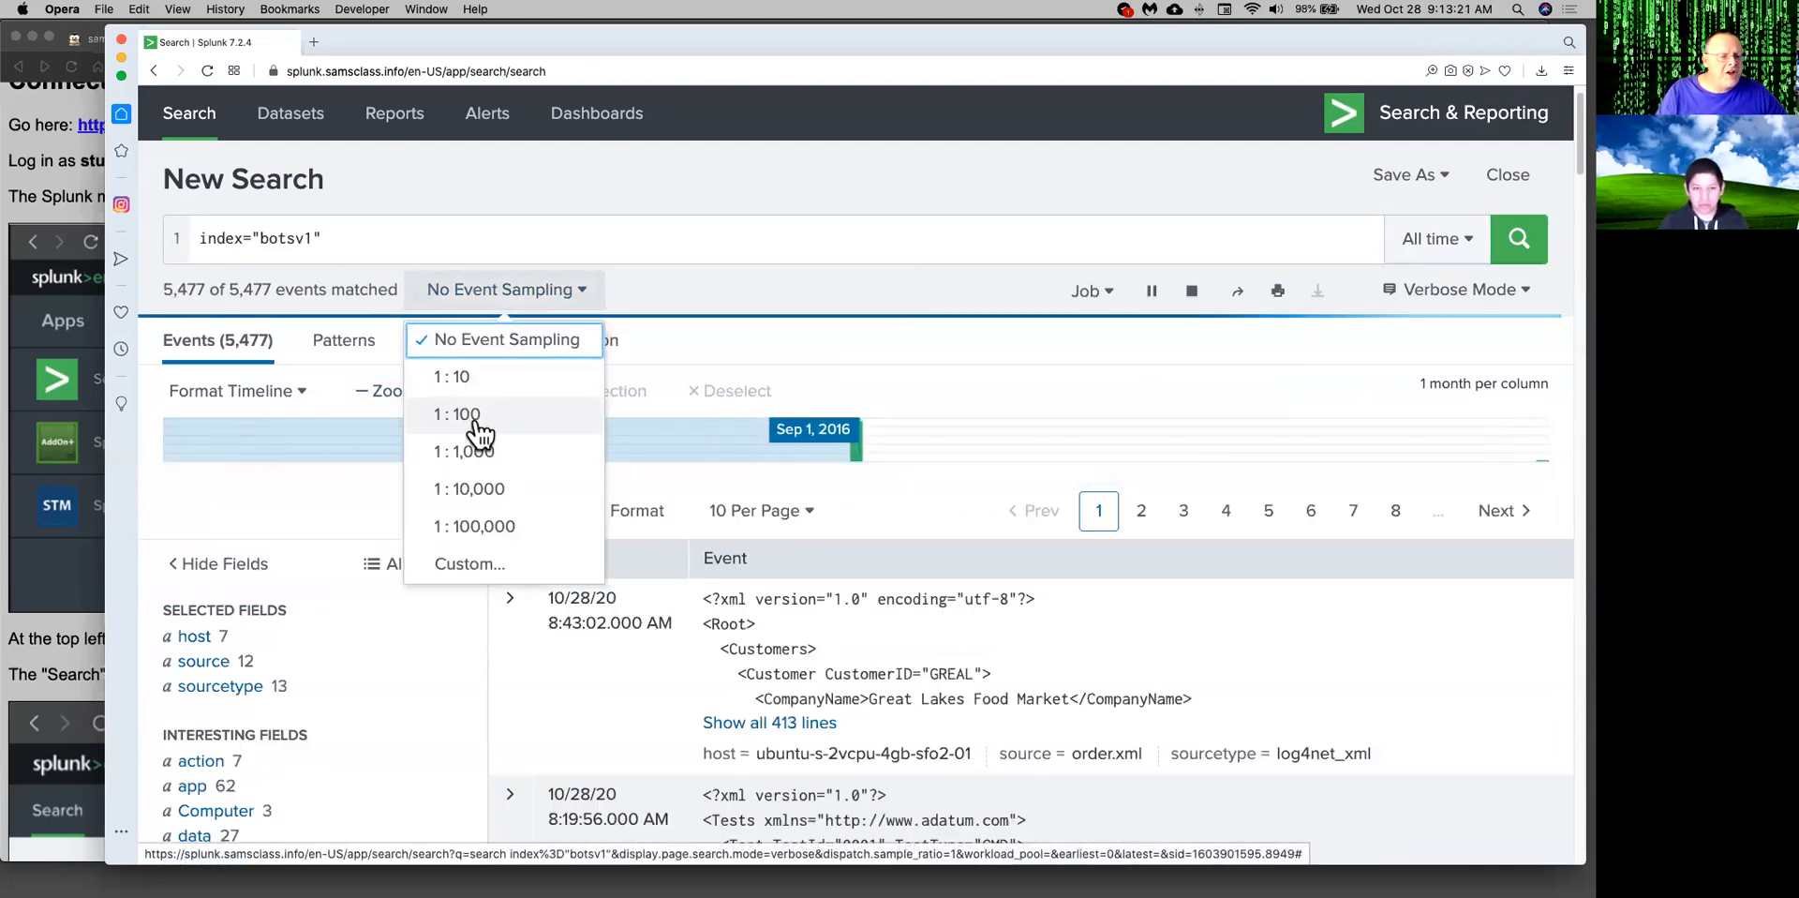
pyautogui.click(456, 415)
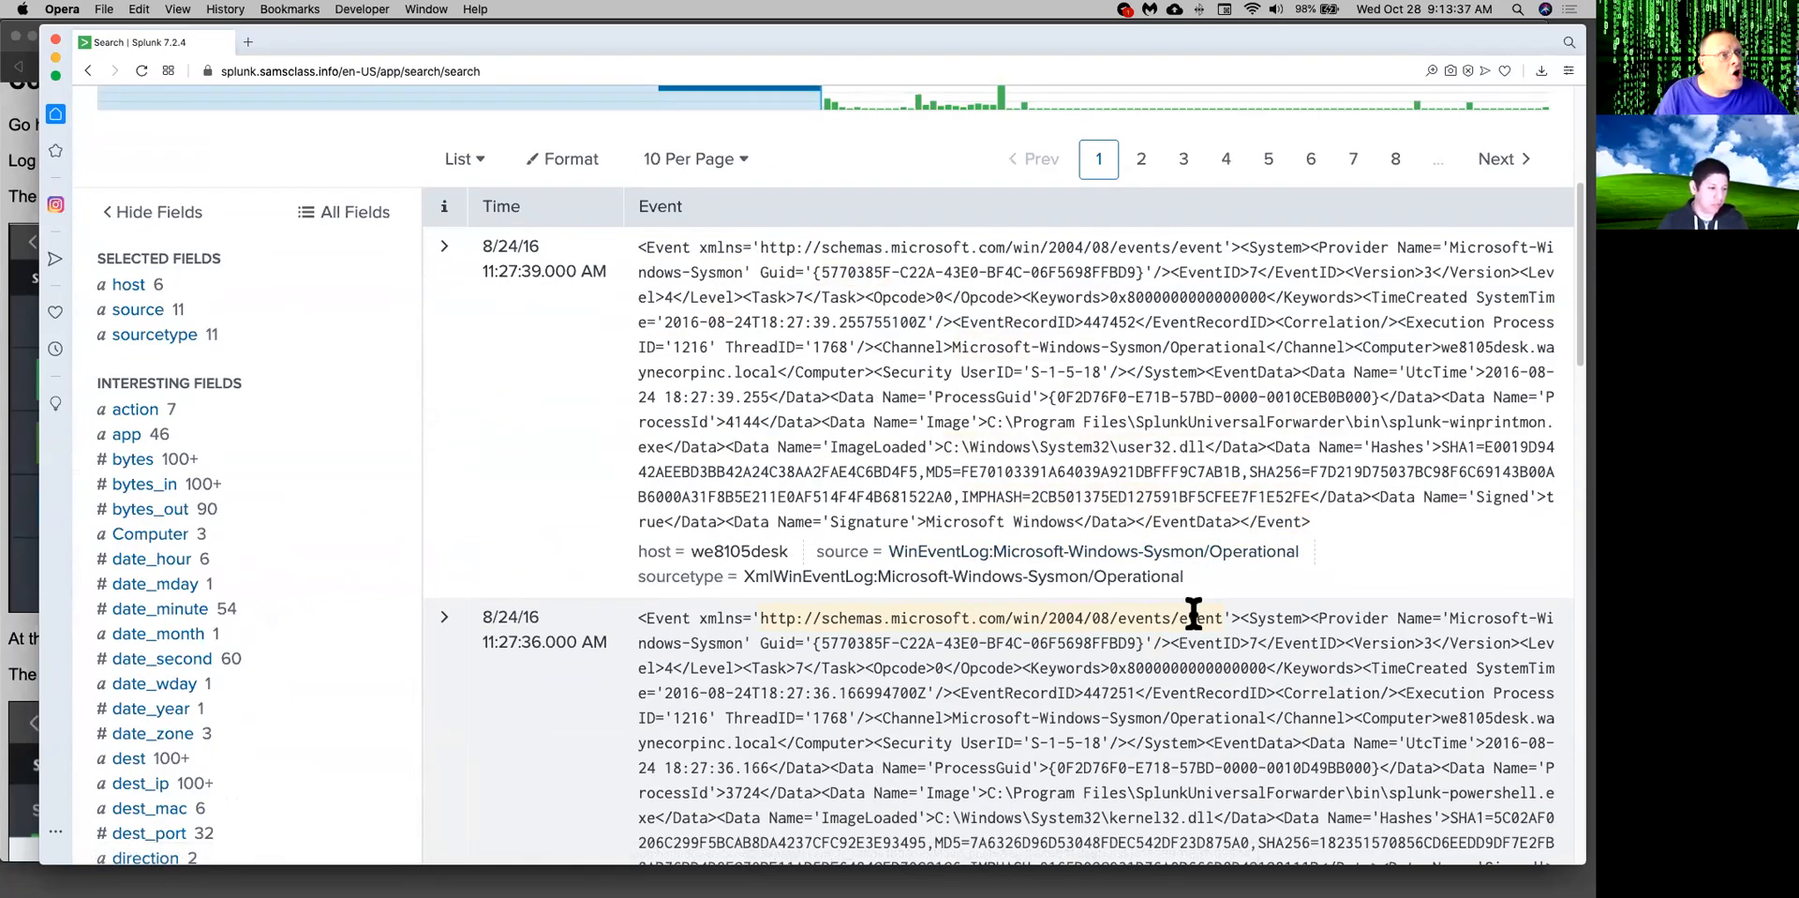
# Scroll through the 9,420 sampled events and the fields sidebar.
pyautogui.scroll(-3)
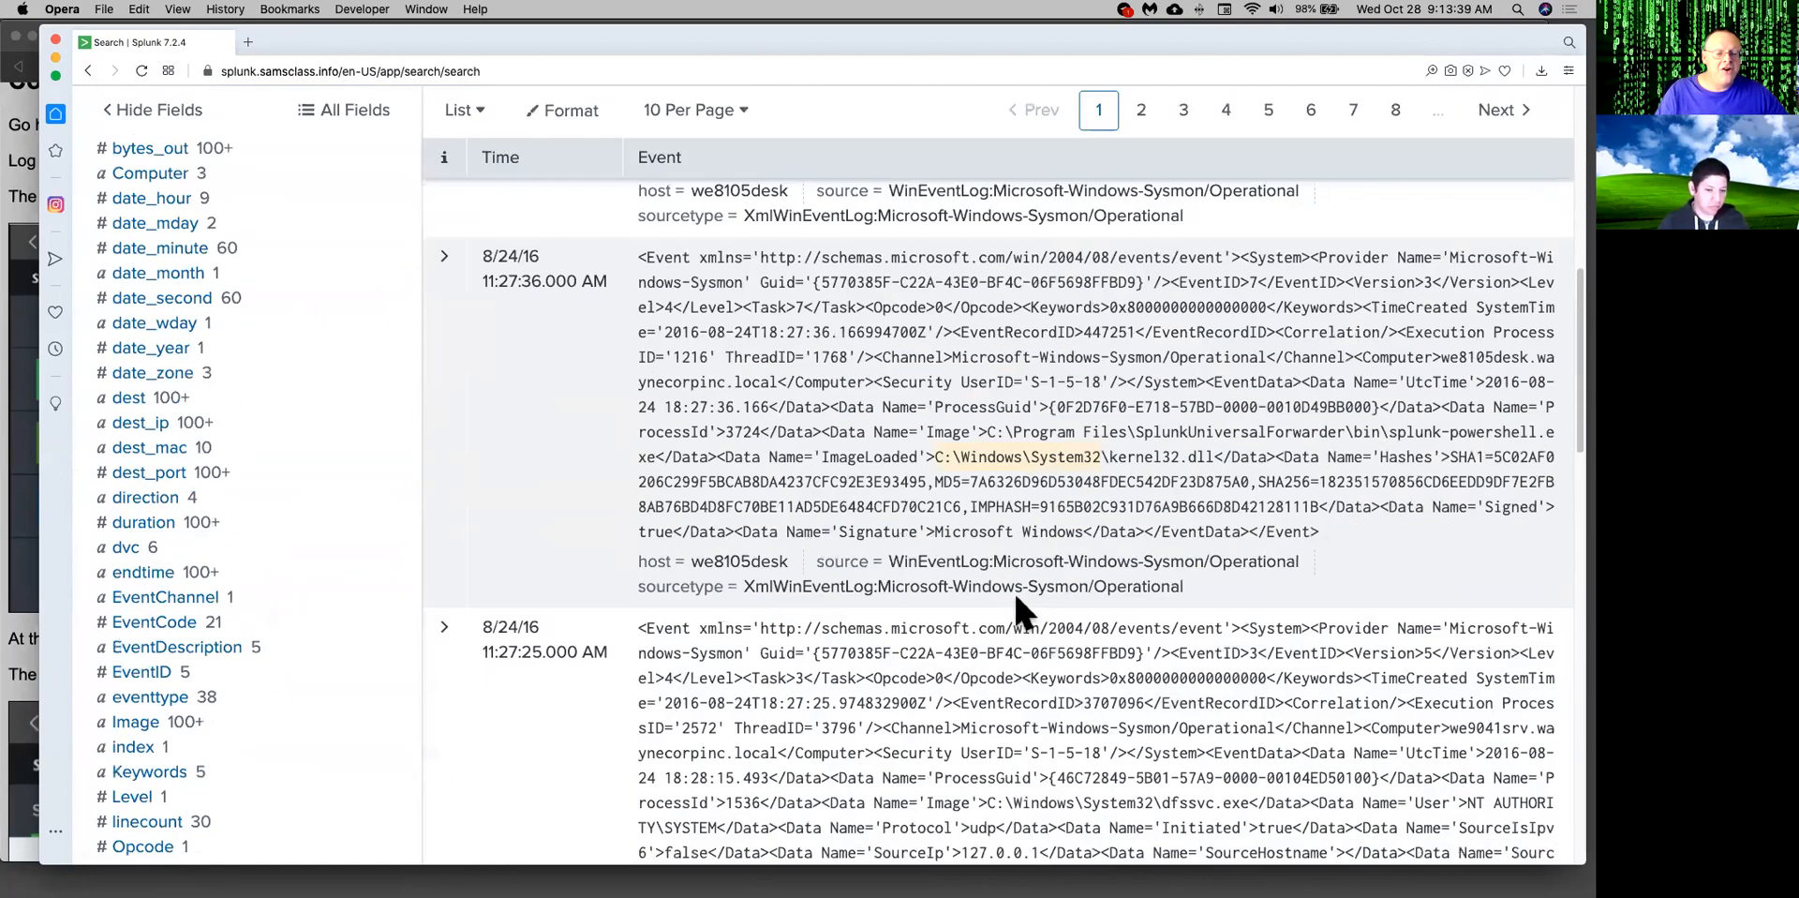
pyautogui.scroll(-3)
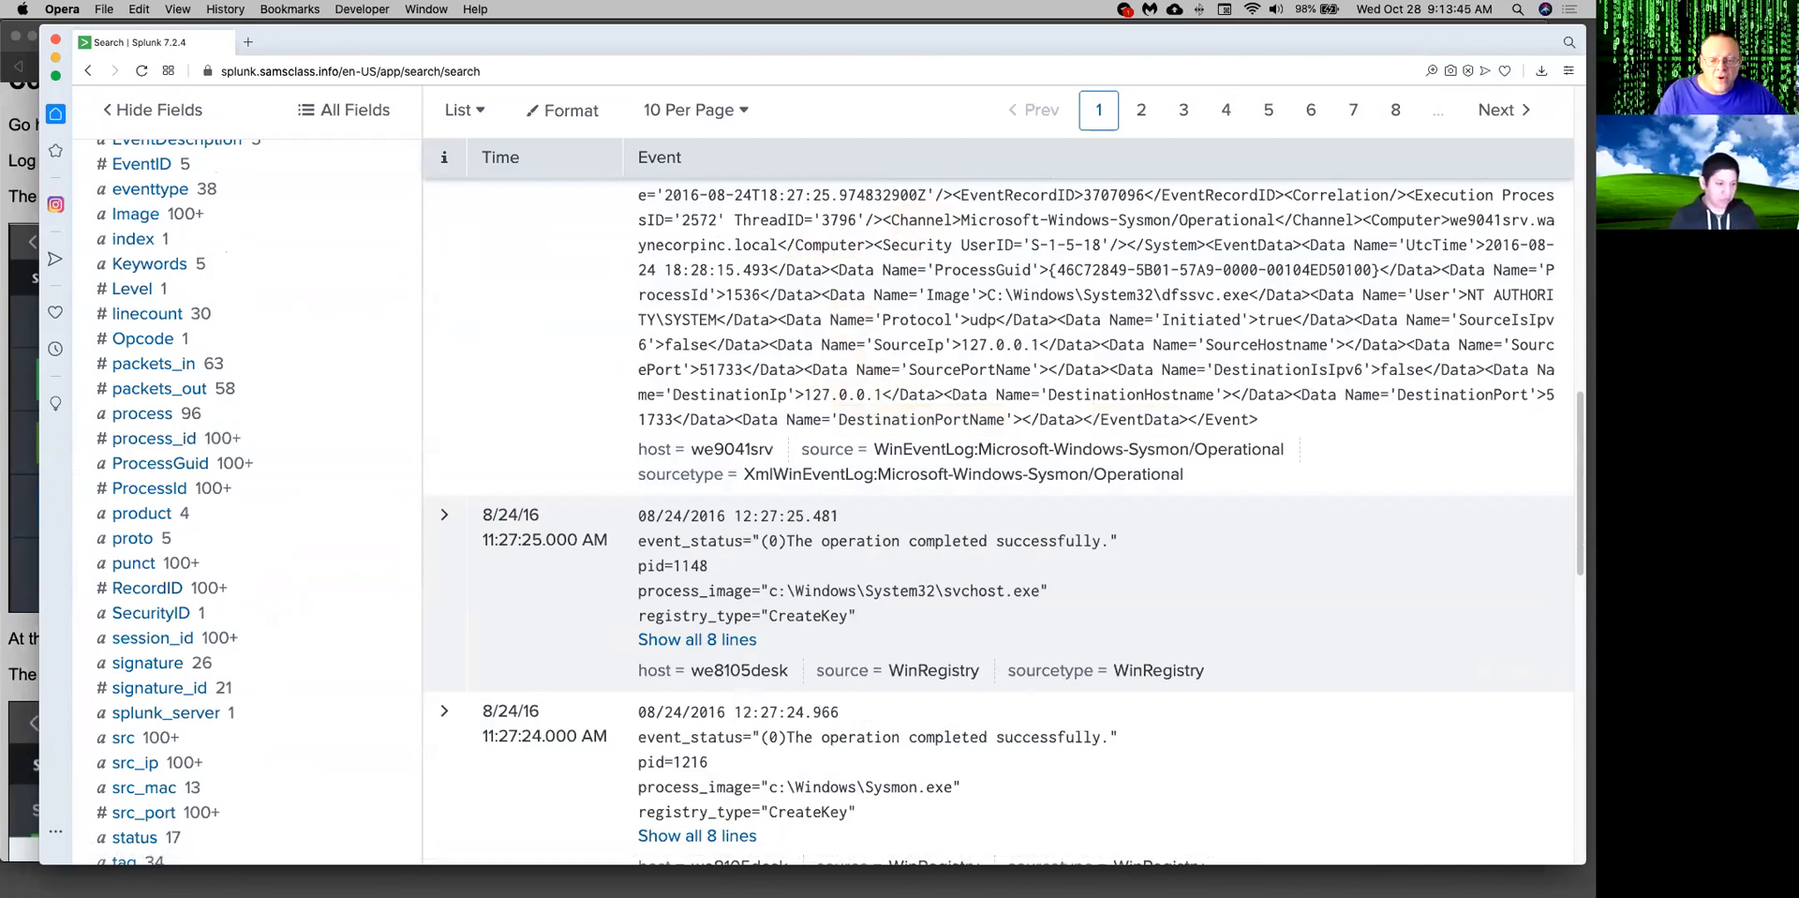
pyautogui.moveTo(962, 863)
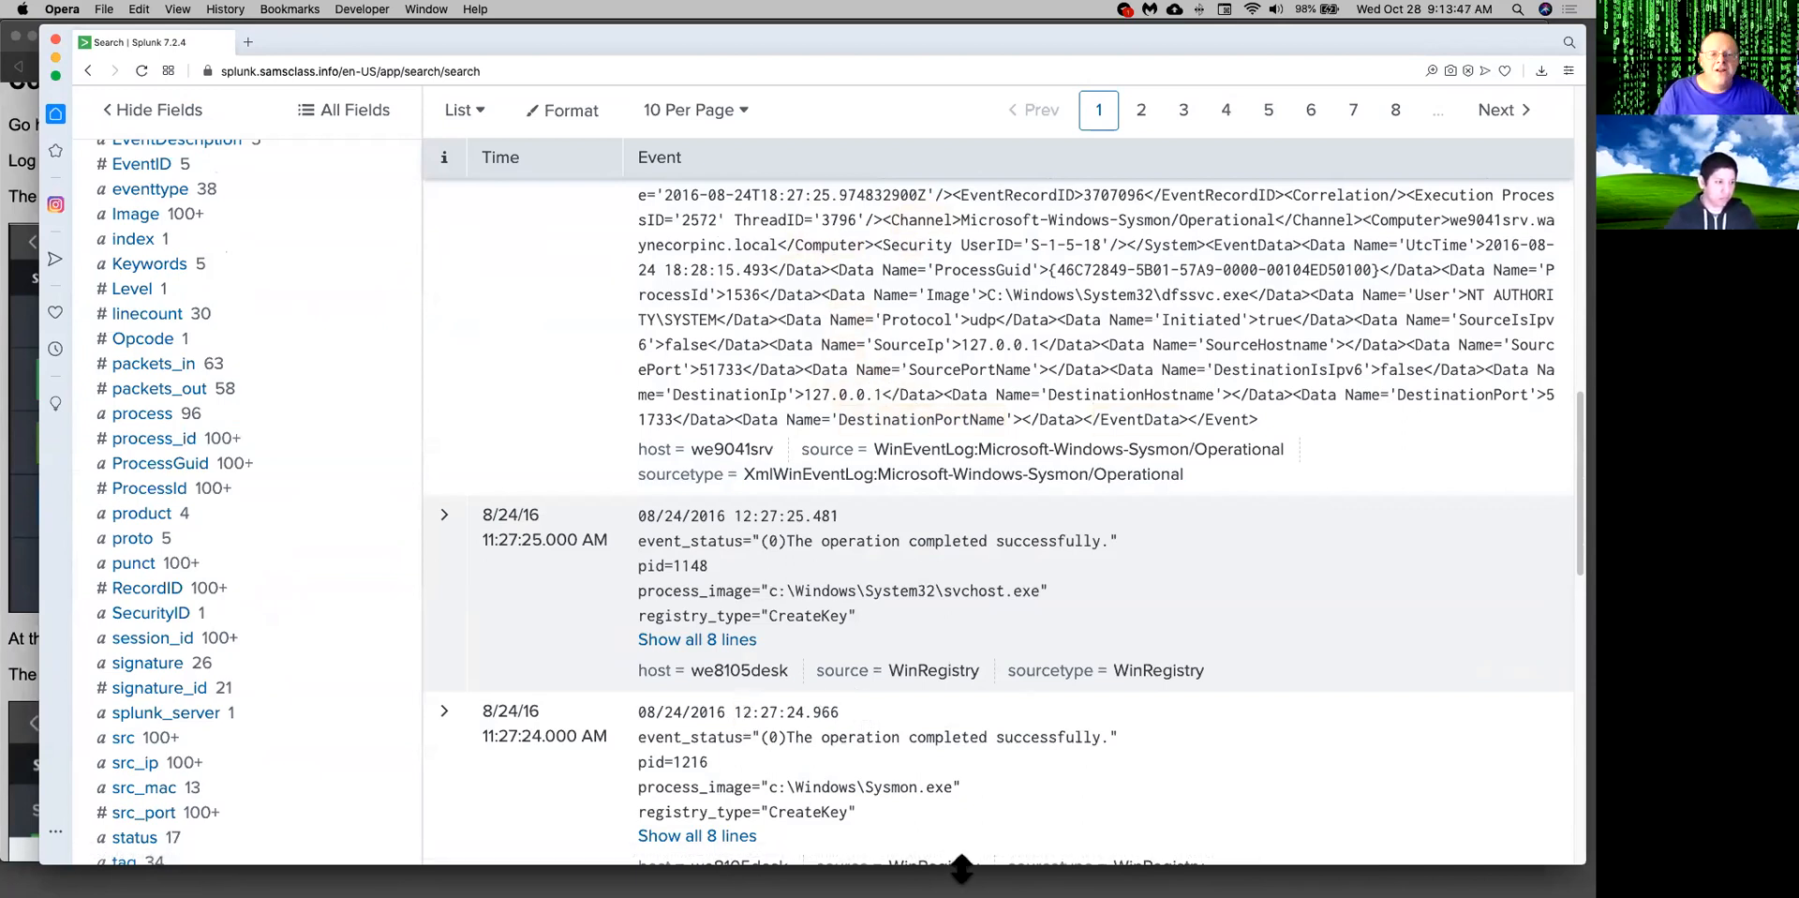
pyautogui.moveTo(1025, 670)
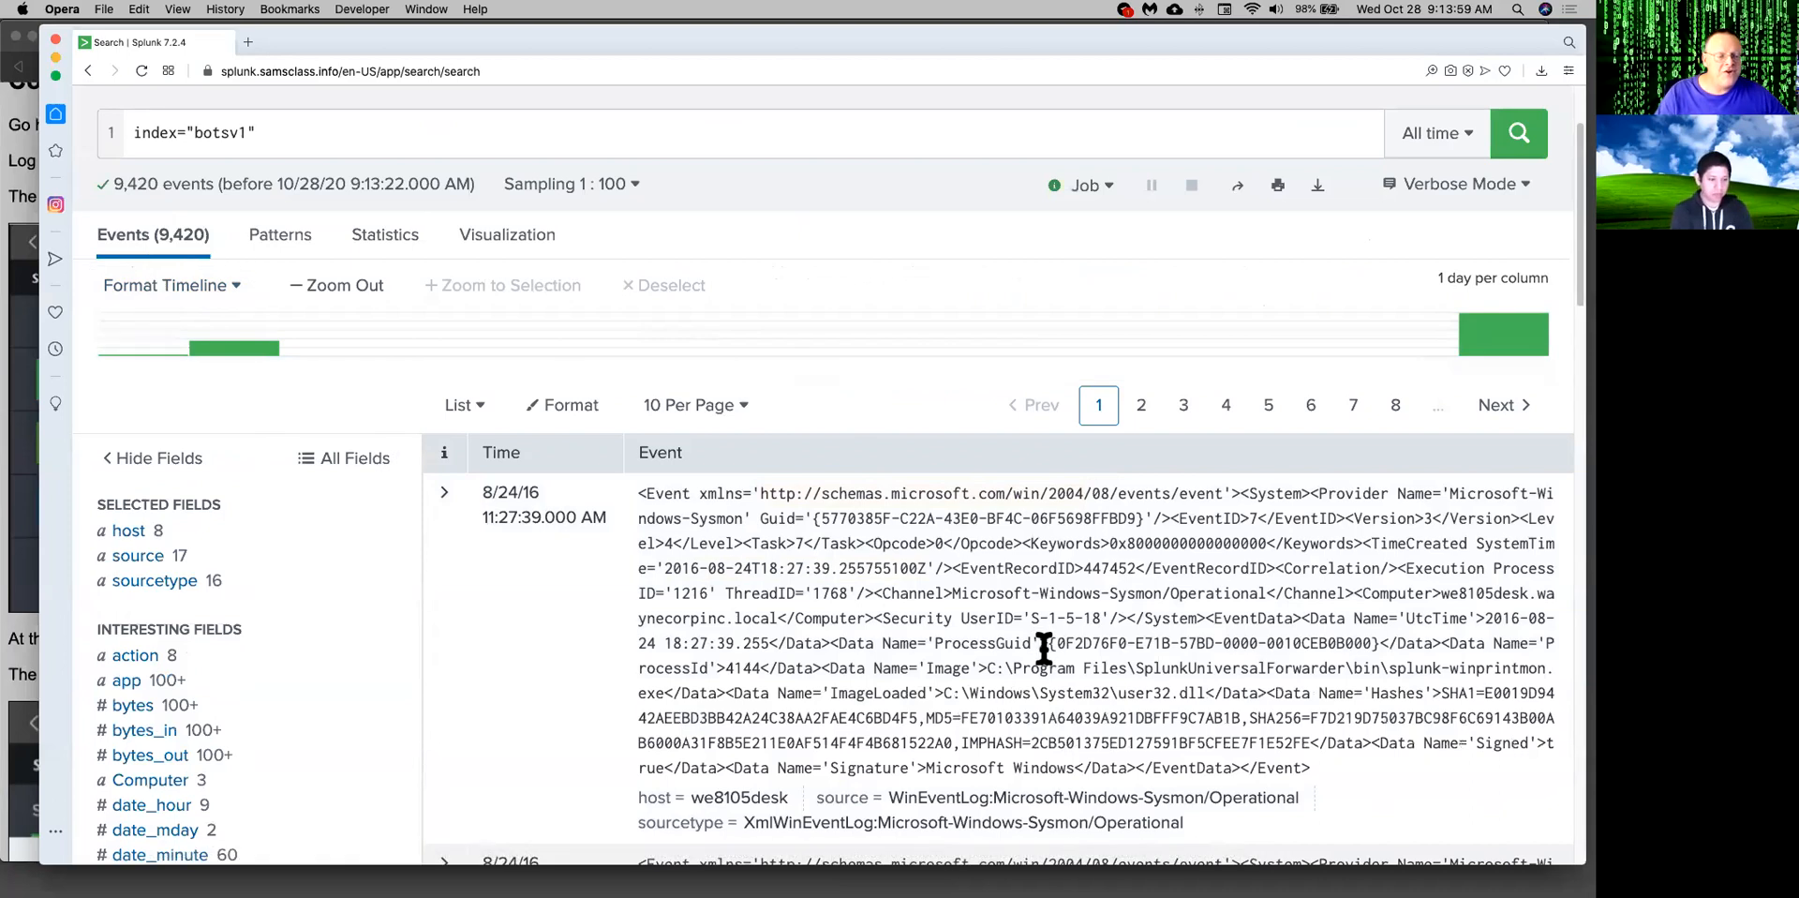
pyautogui.moveTo(725, 496)
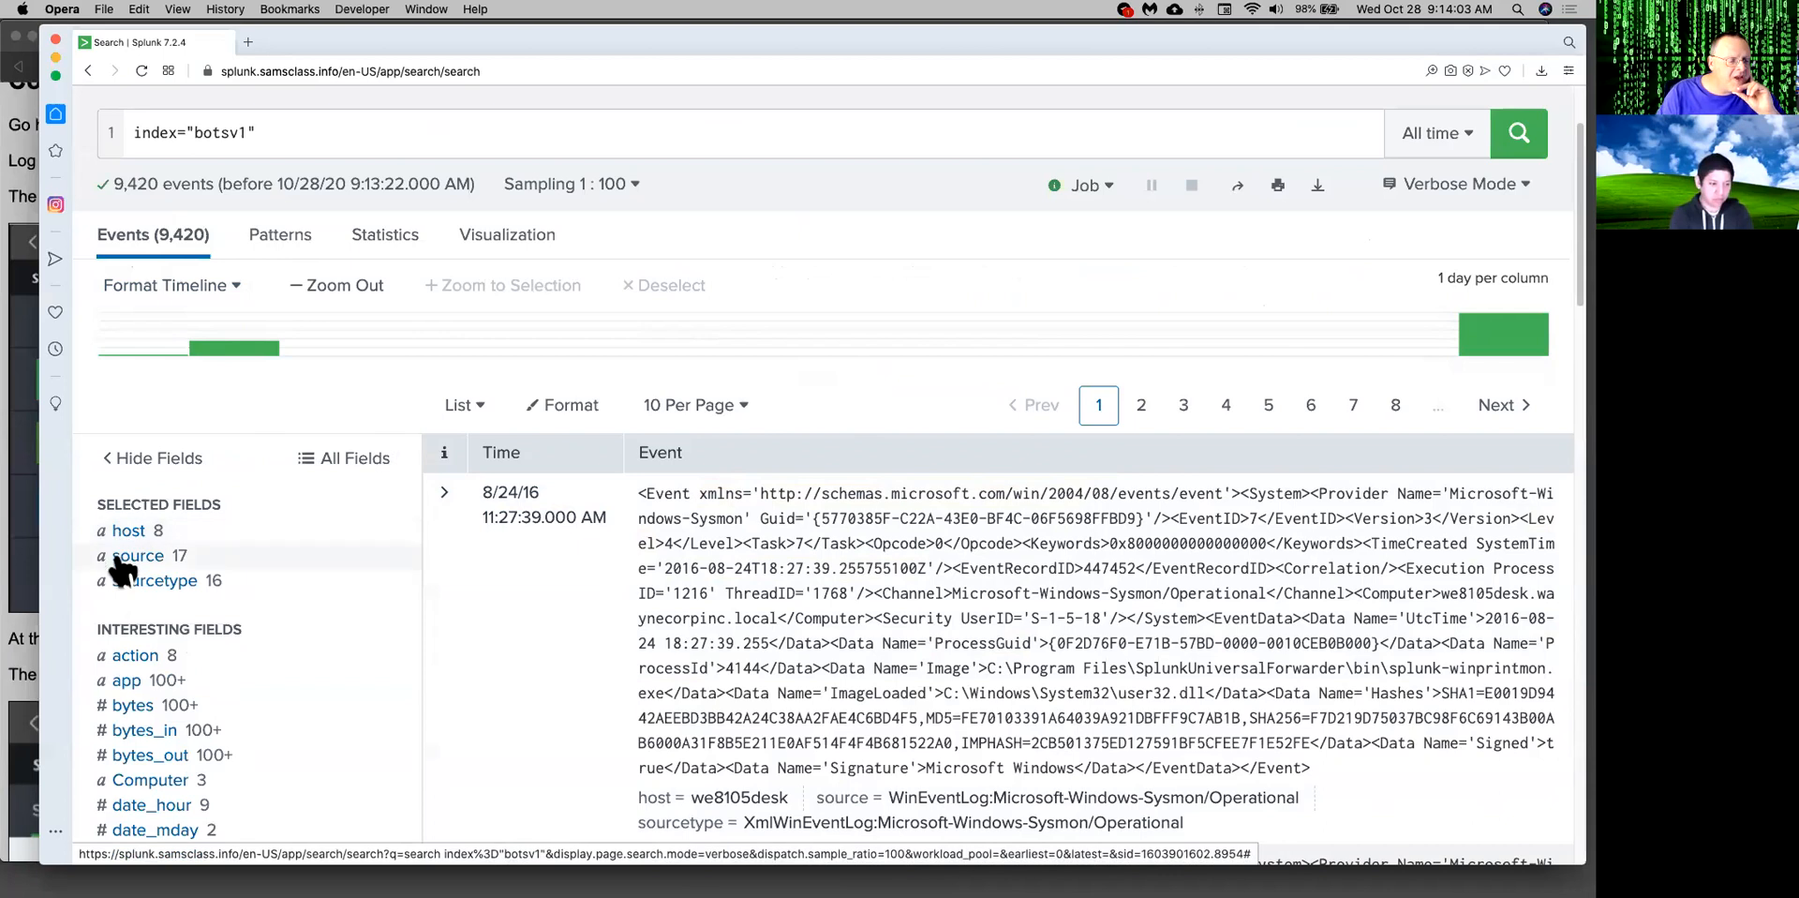
pyautogui.scroll(-3)
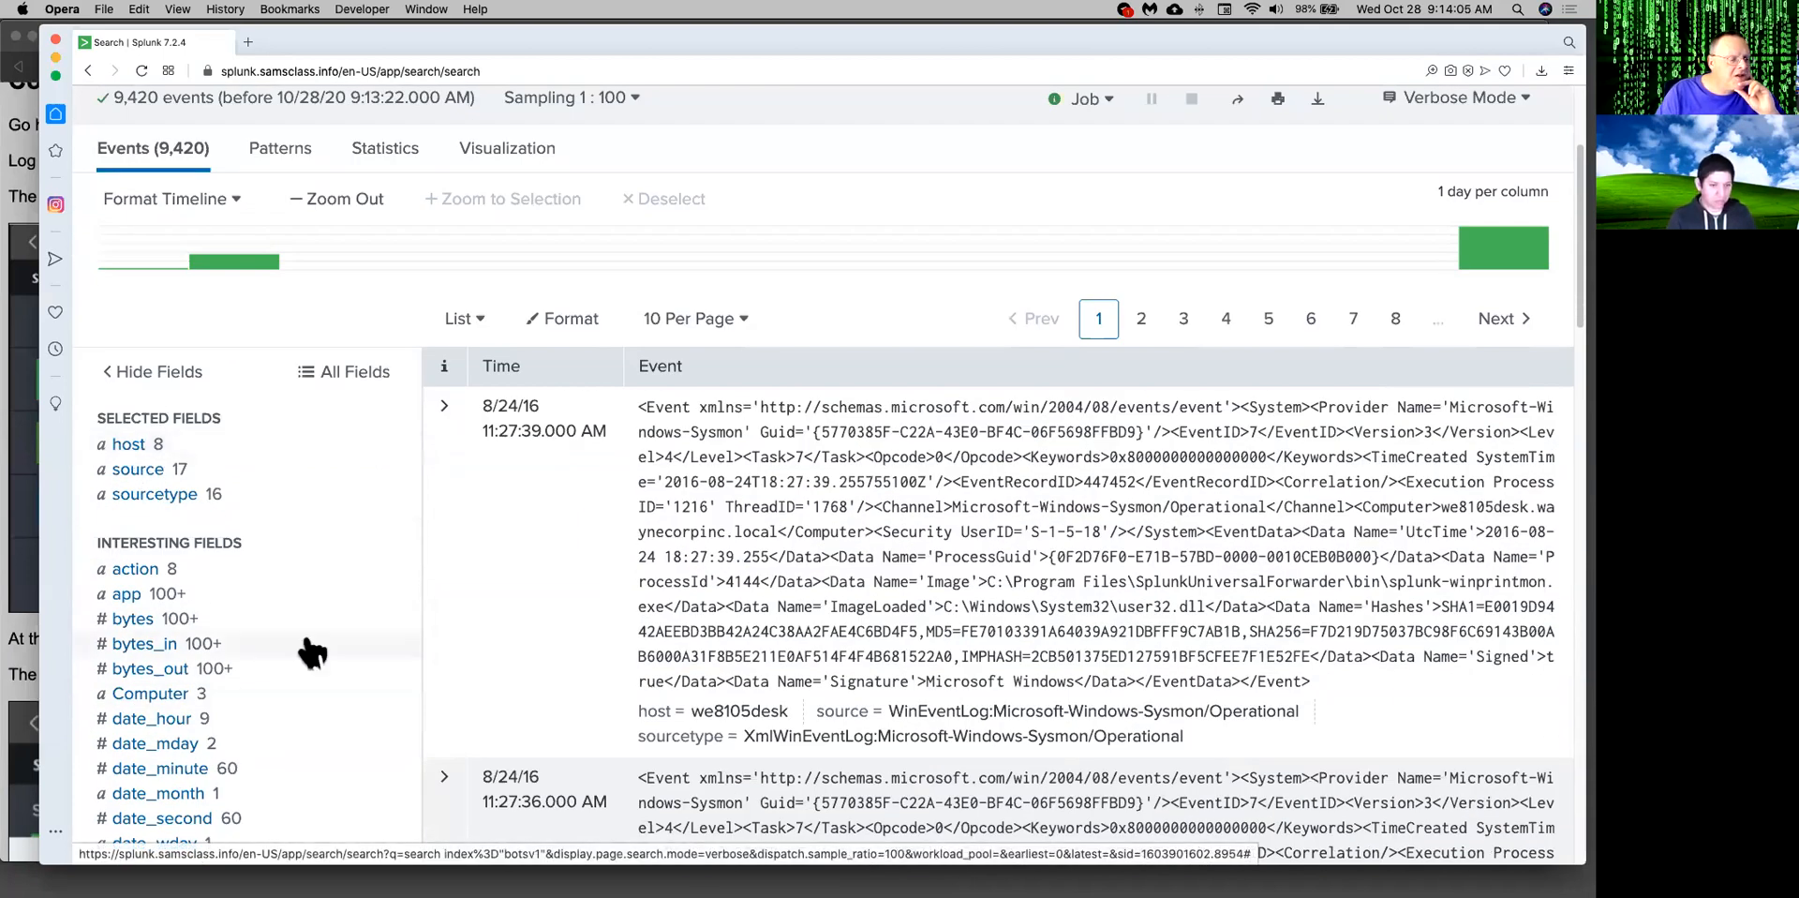
pyautogui.scroll(-3)
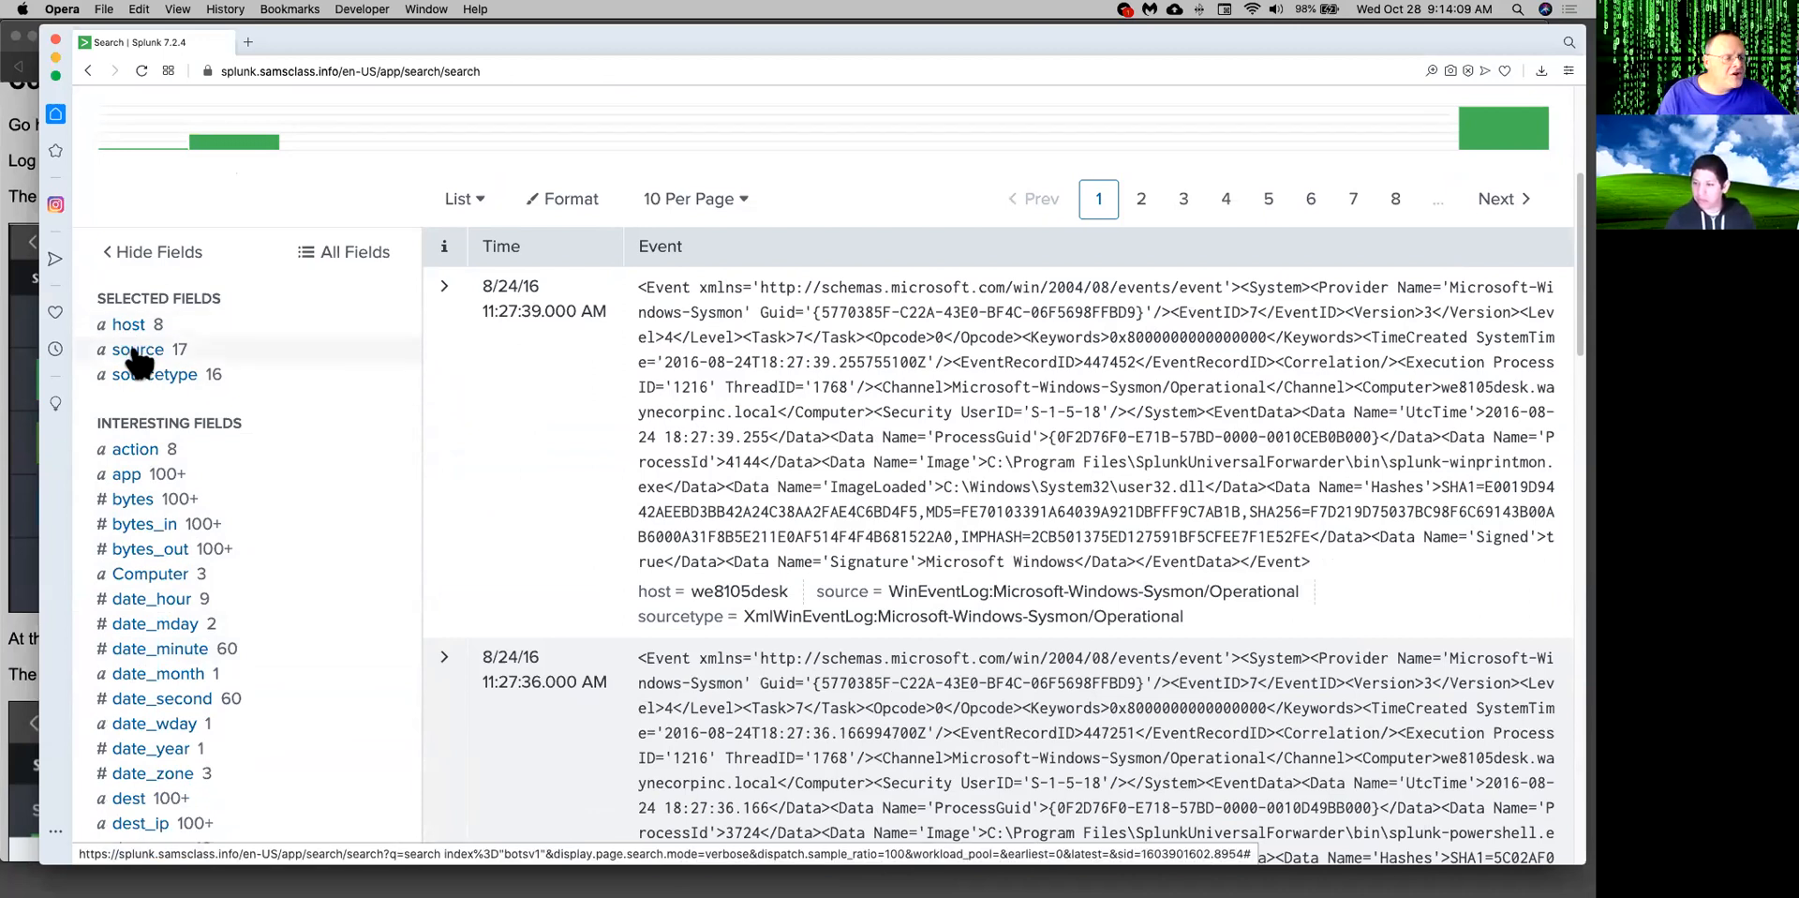
pyautogui.moveTo(141, 379)
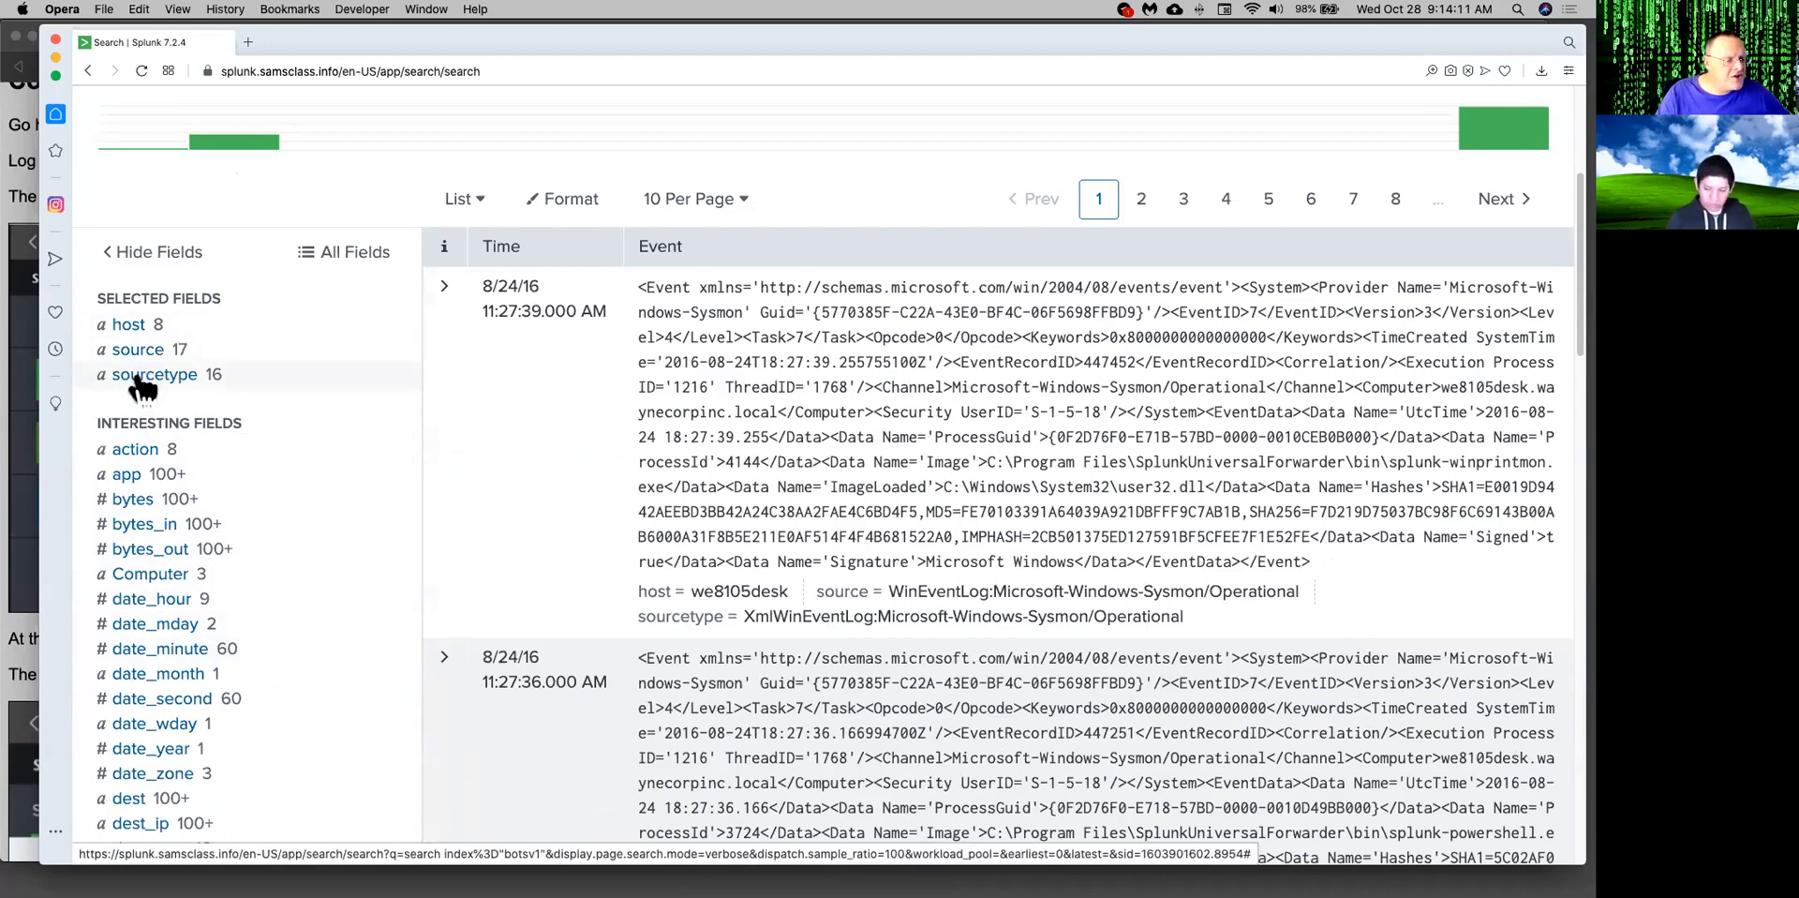
# Filter the search to sourcetype="stream:http" from the sourcetype field popup.
pyautogui.click(153, 374)
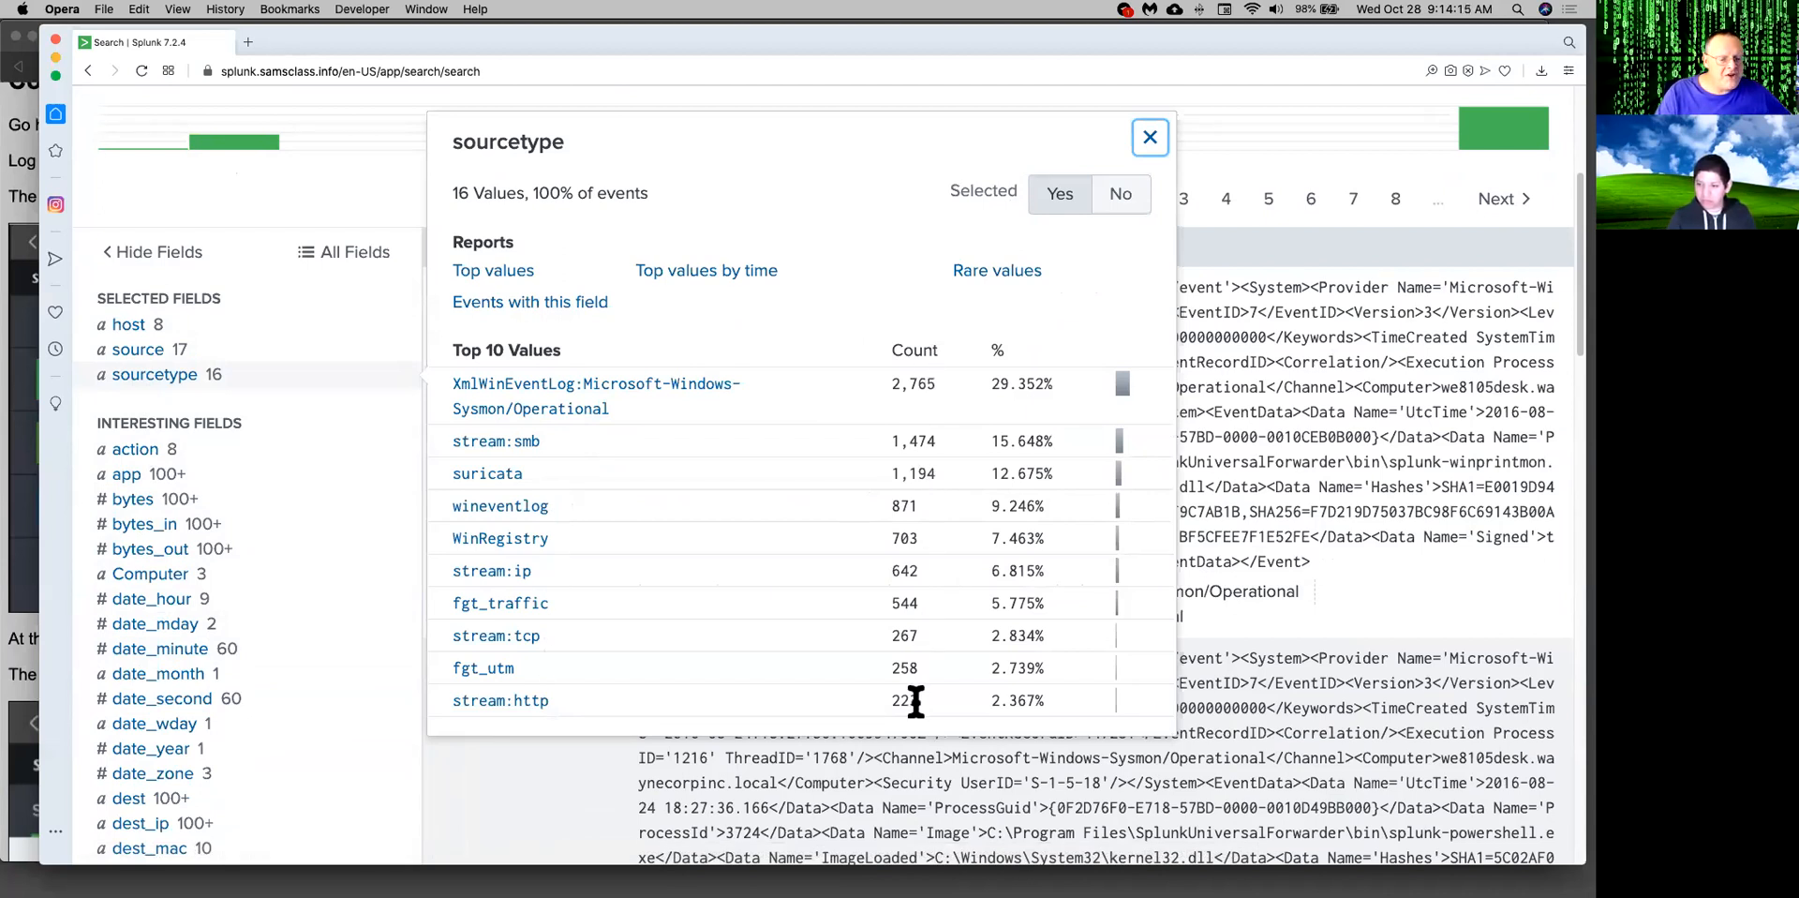
pyautogui.moveTo(531, 814)
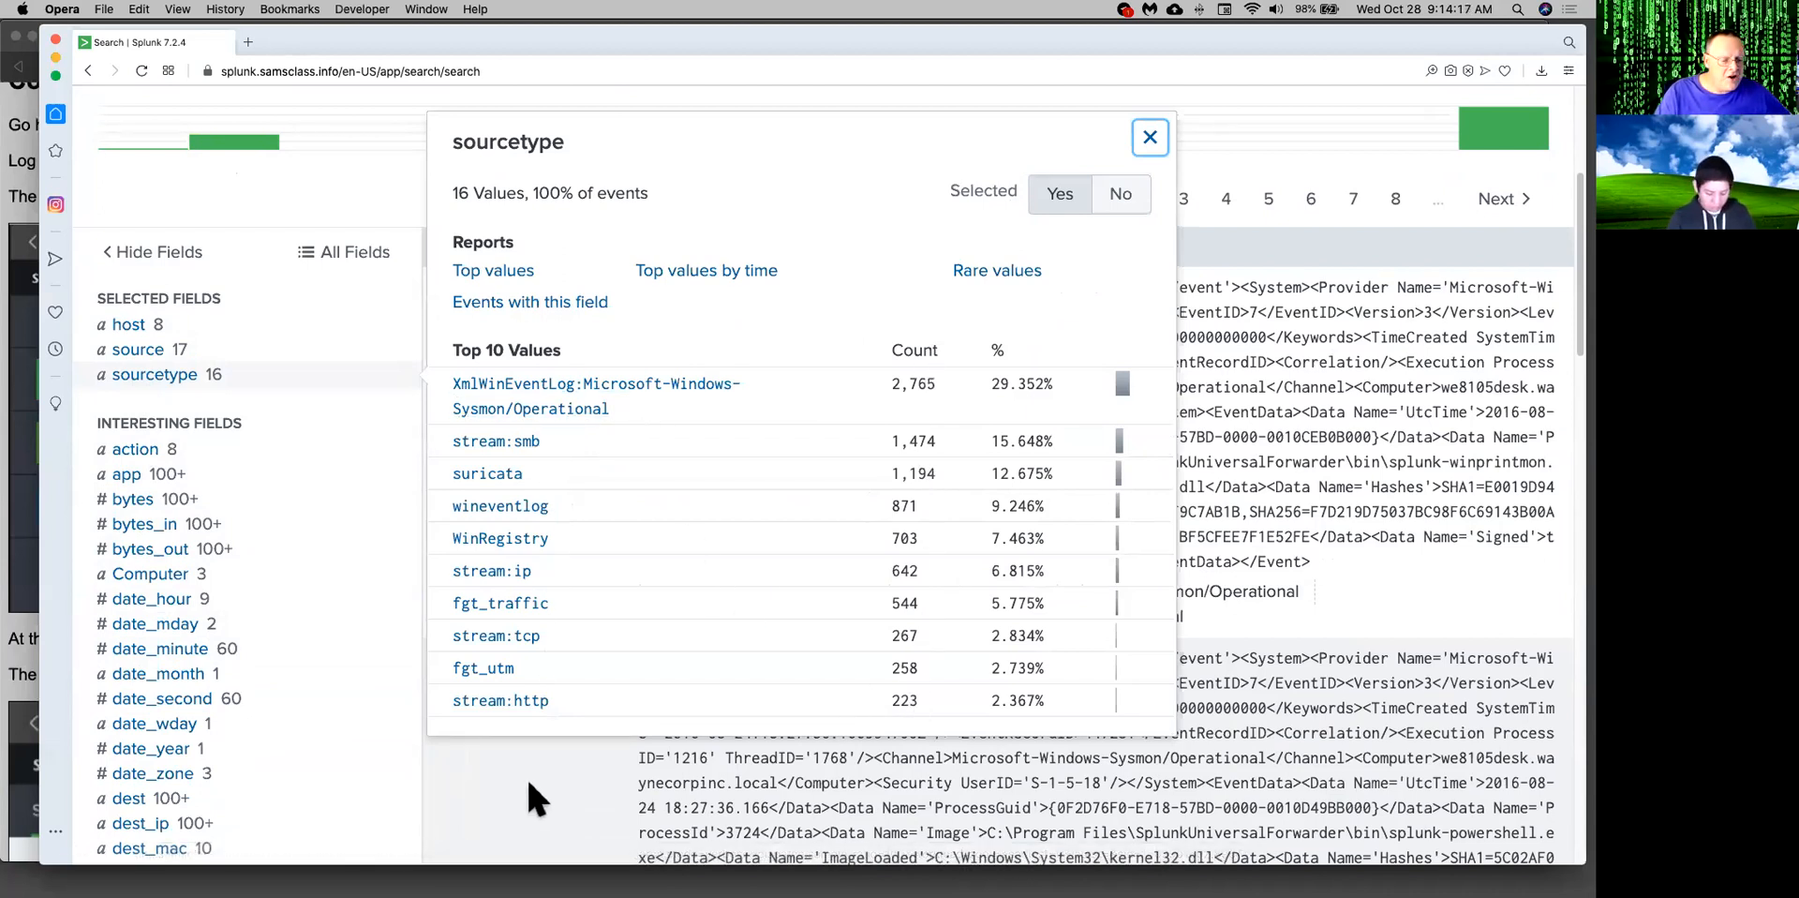
pyautogui.moveTo(484, 713)
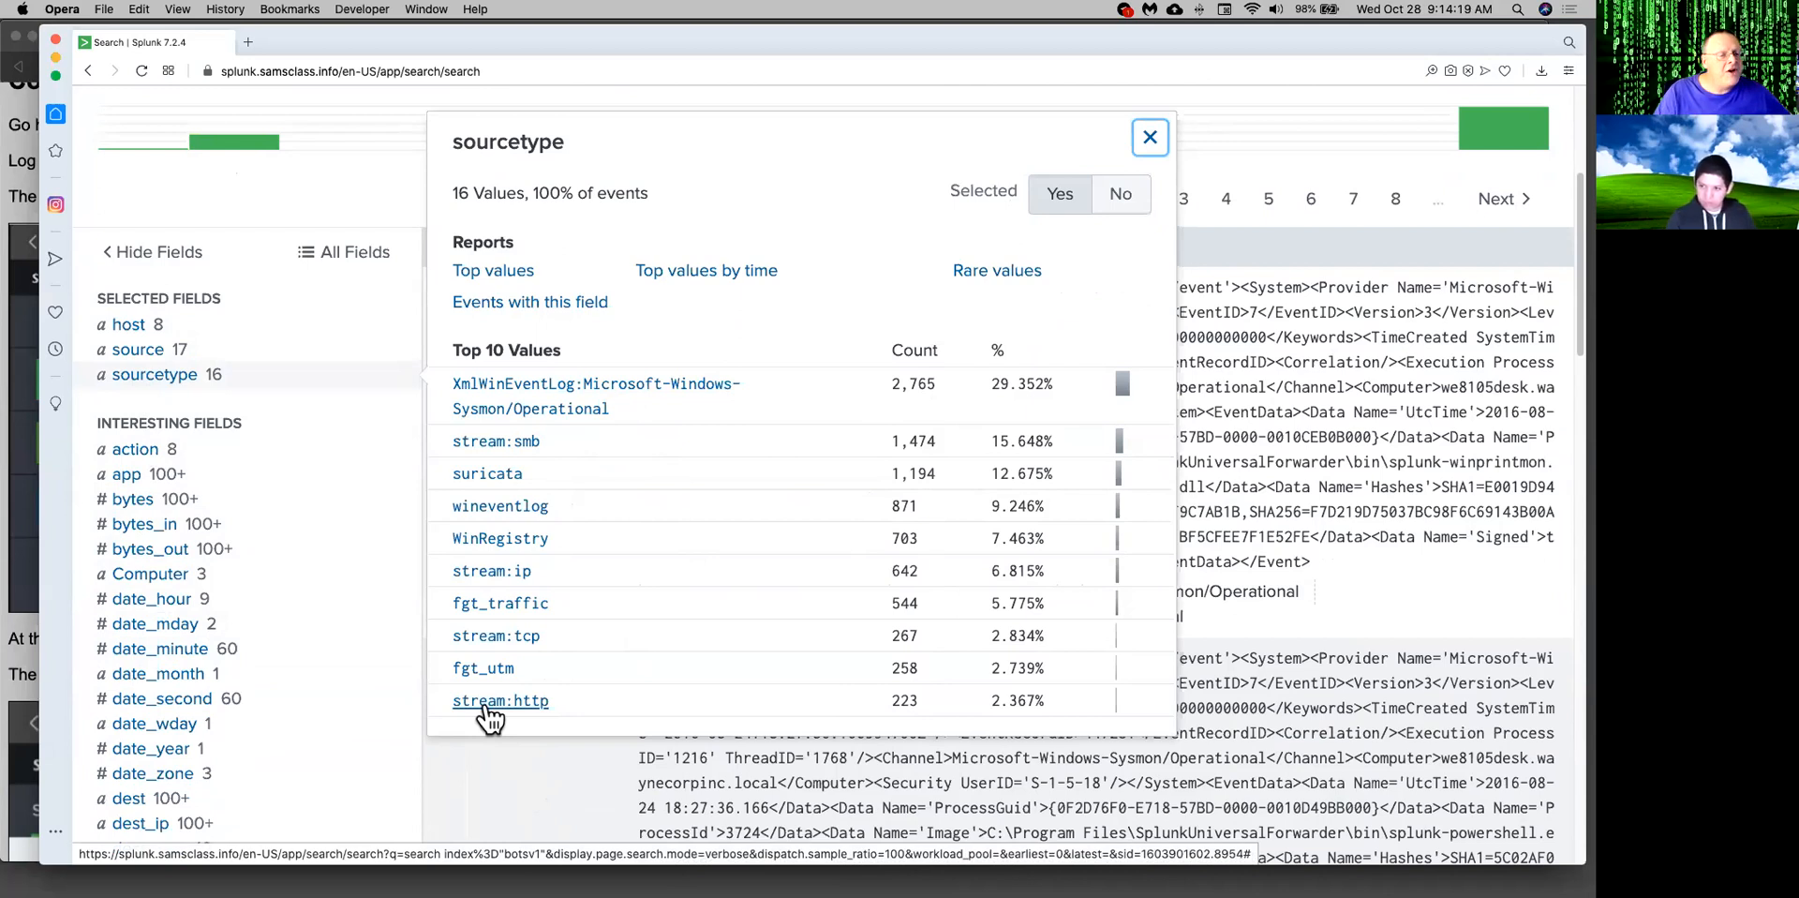
pyautogui.click(501, 701)
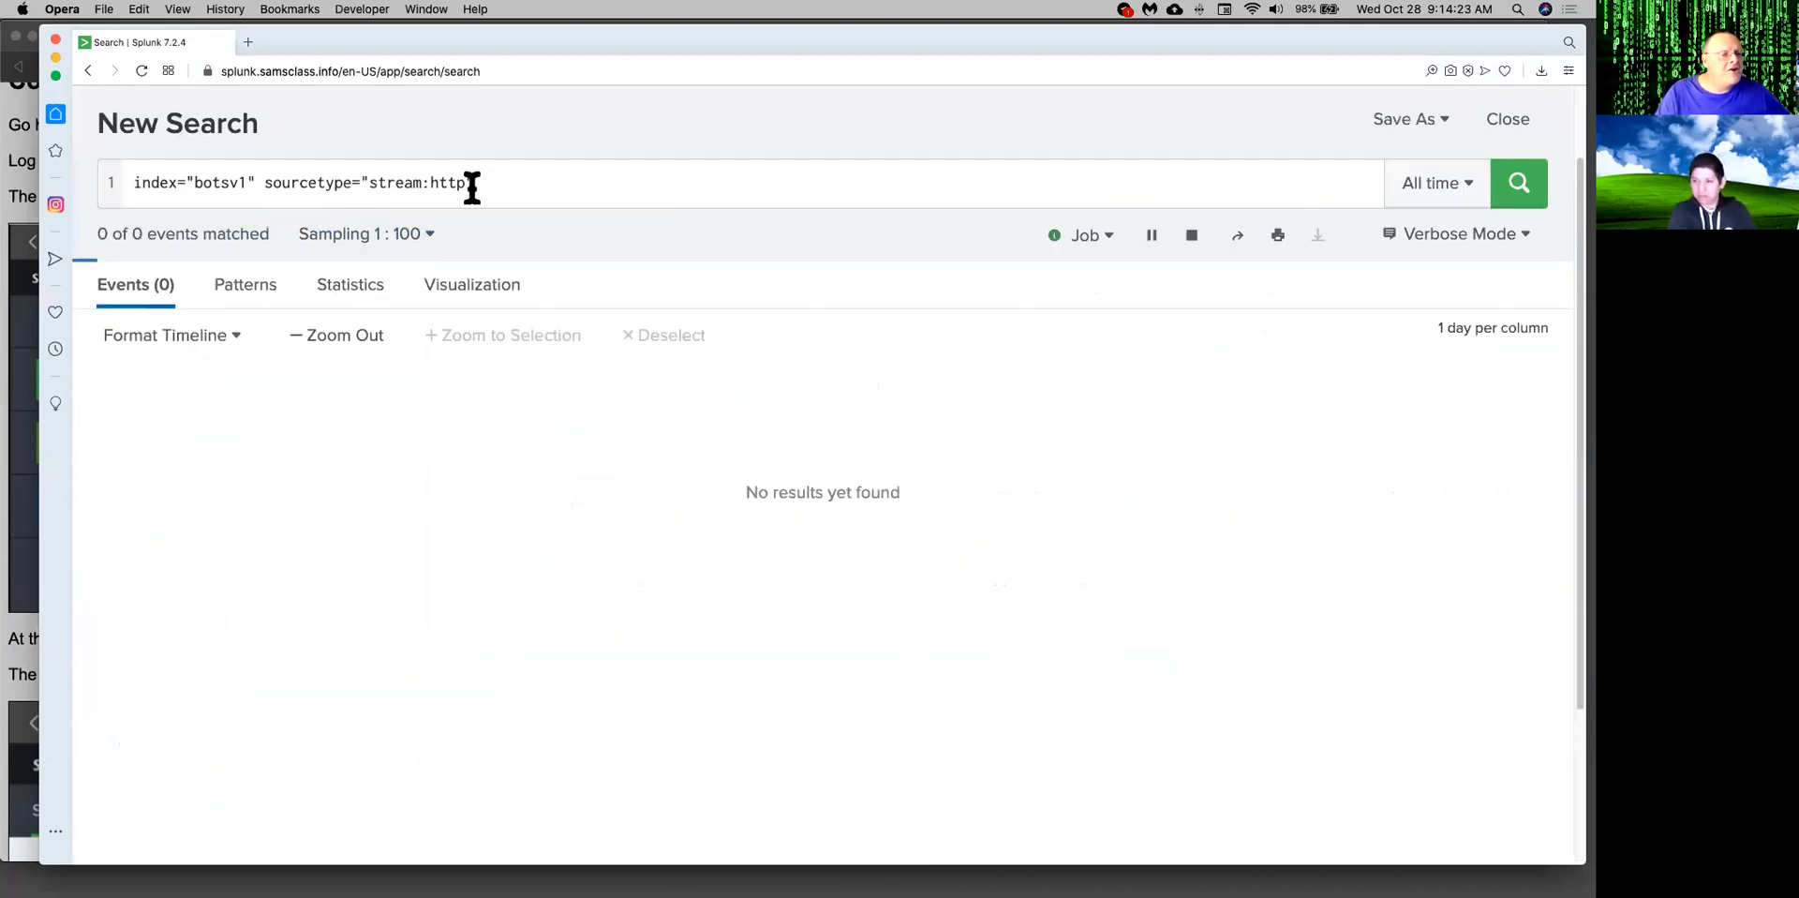
pyautogui.click(1518, 183)
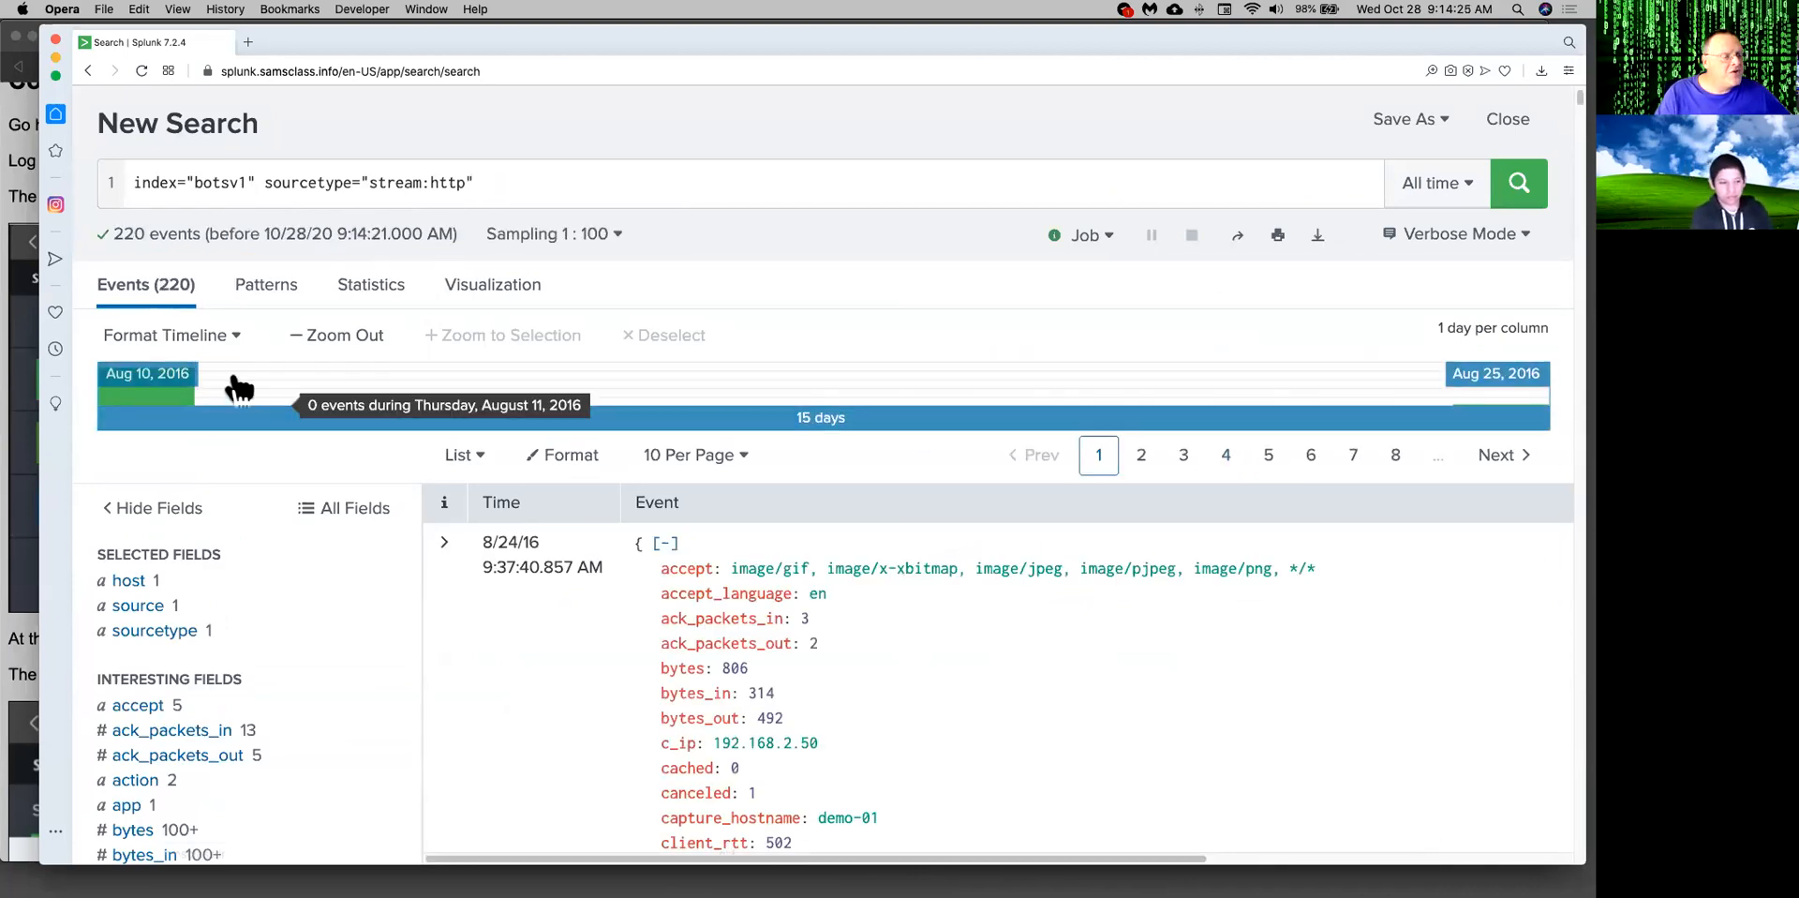
# Scroll through the first event's HTTP fields, a GET request returning 404.
pyautogui.scroll(-3)
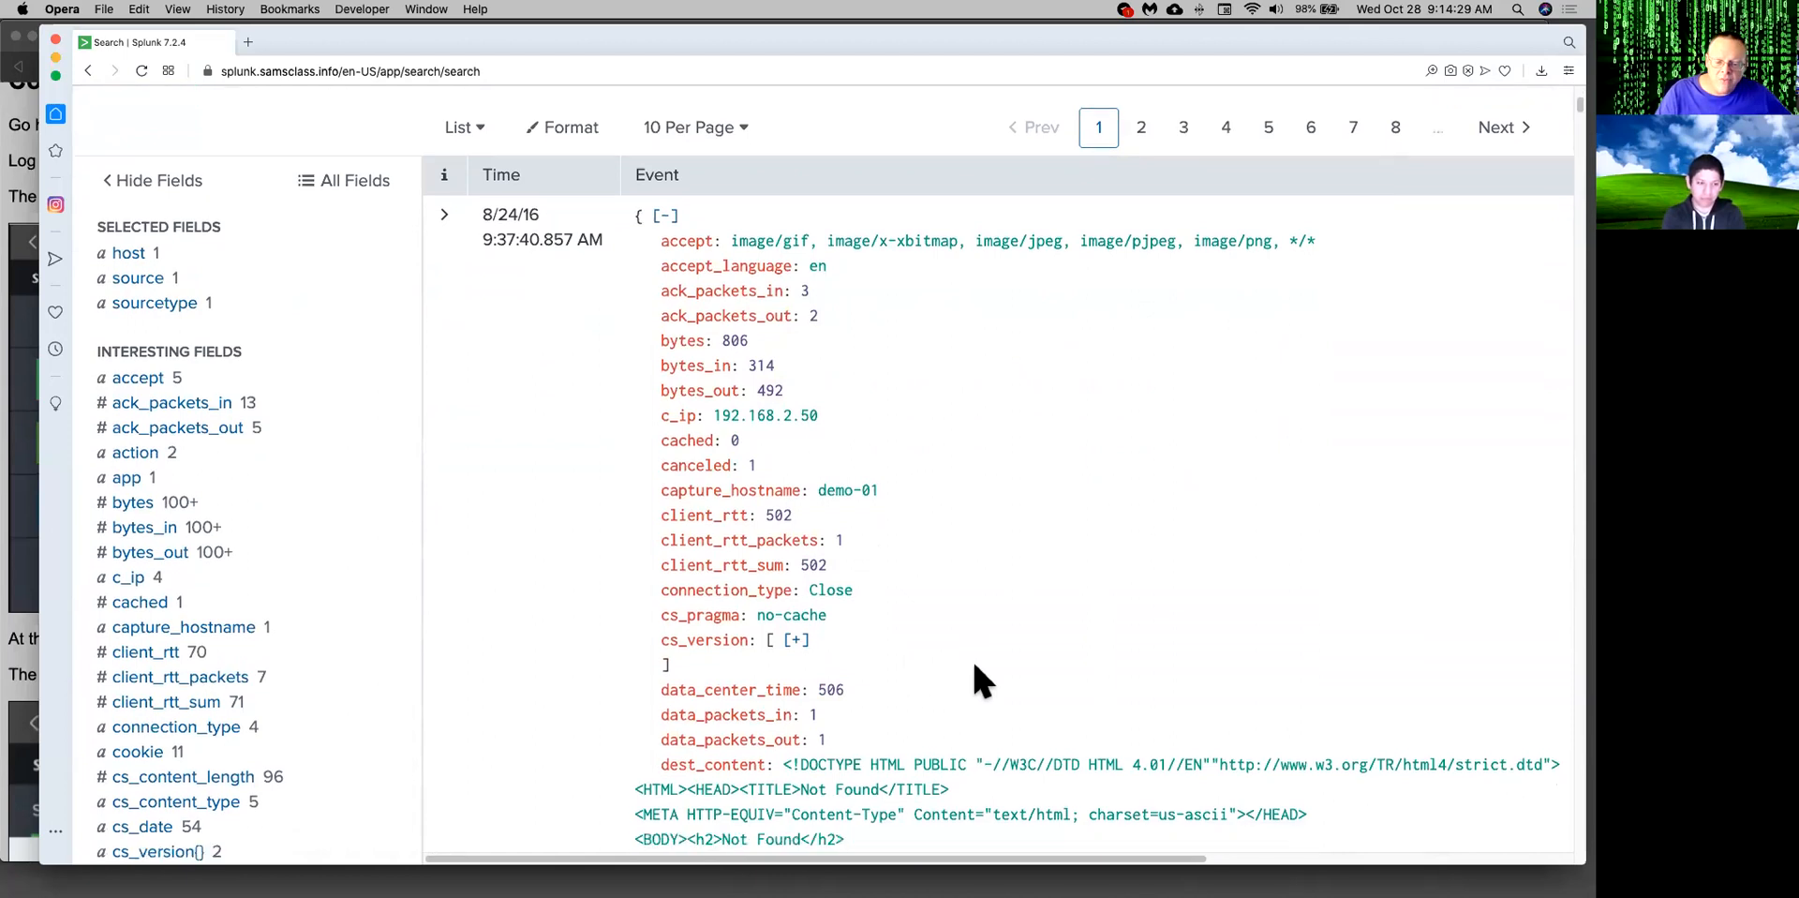
pyautogui.scroll(-3)
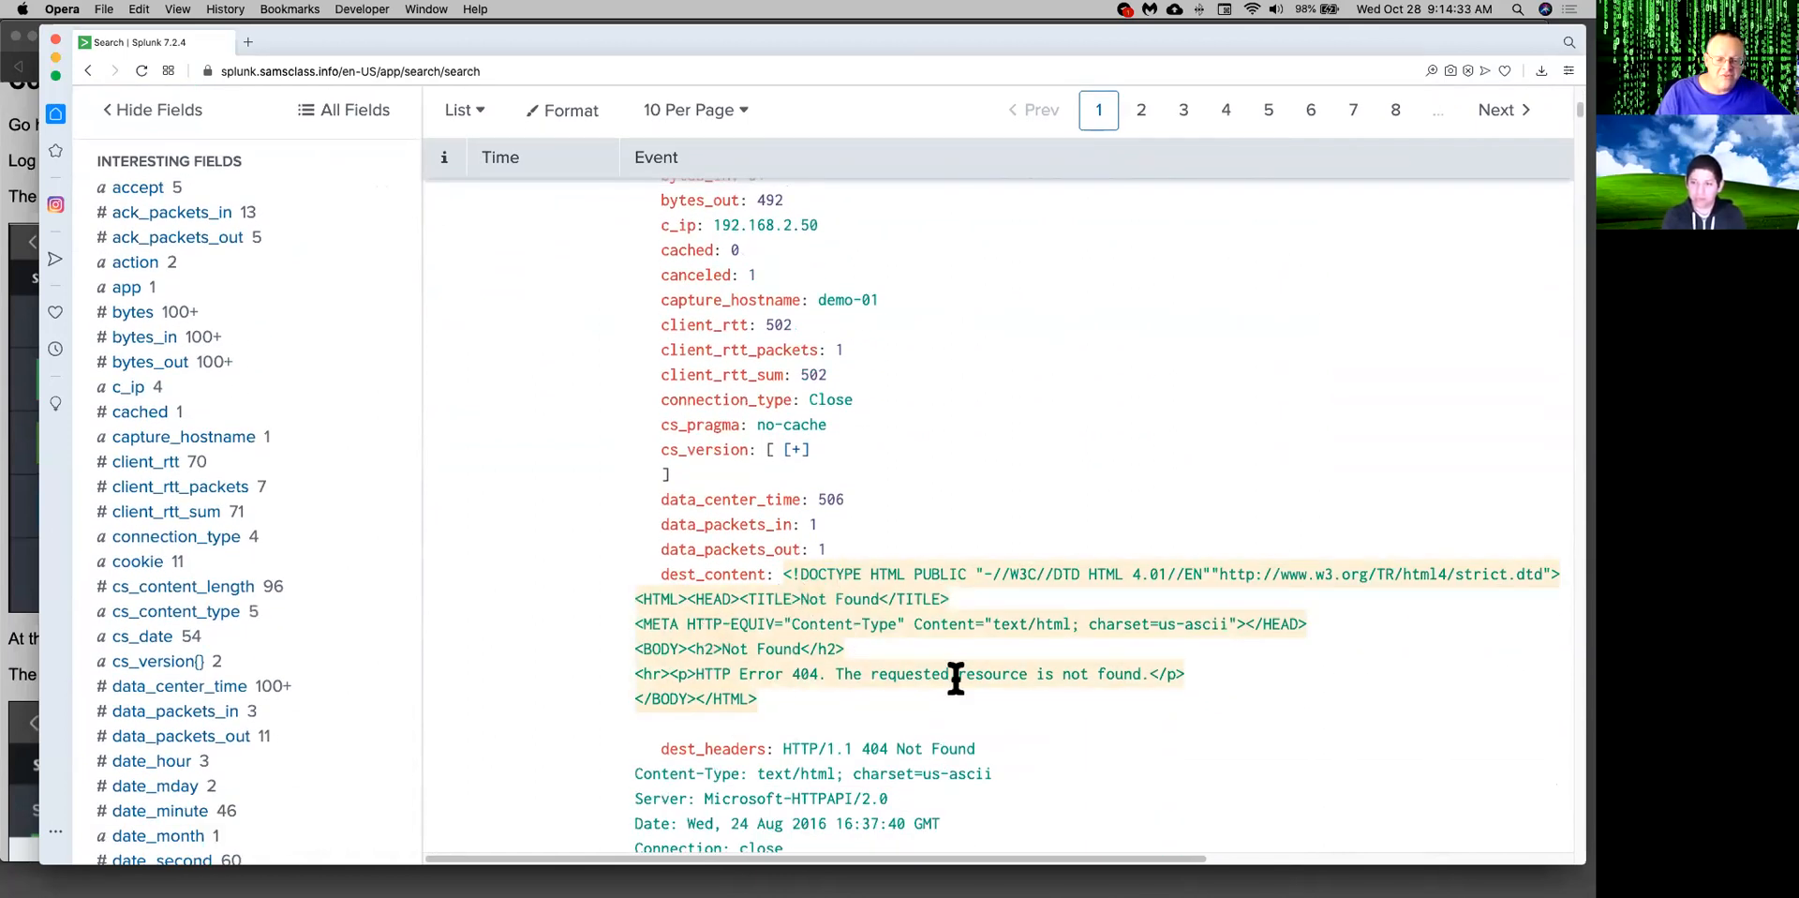
pyautogui.scroll(-3)
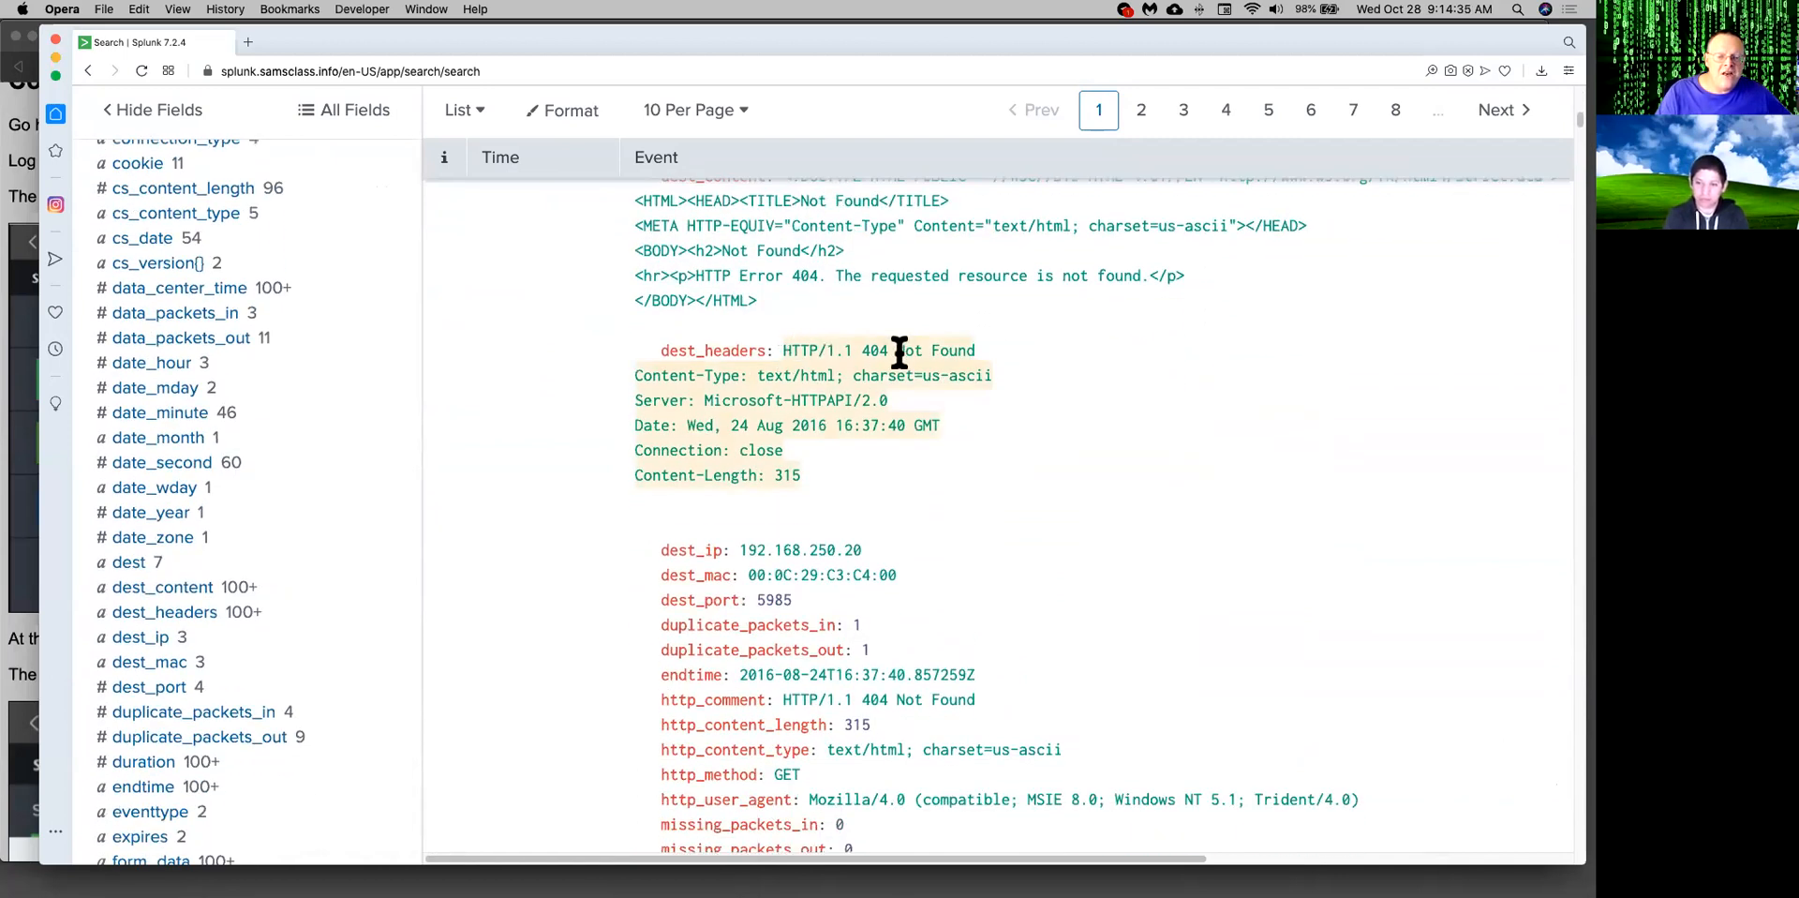
pyautogui.scroll(-3)
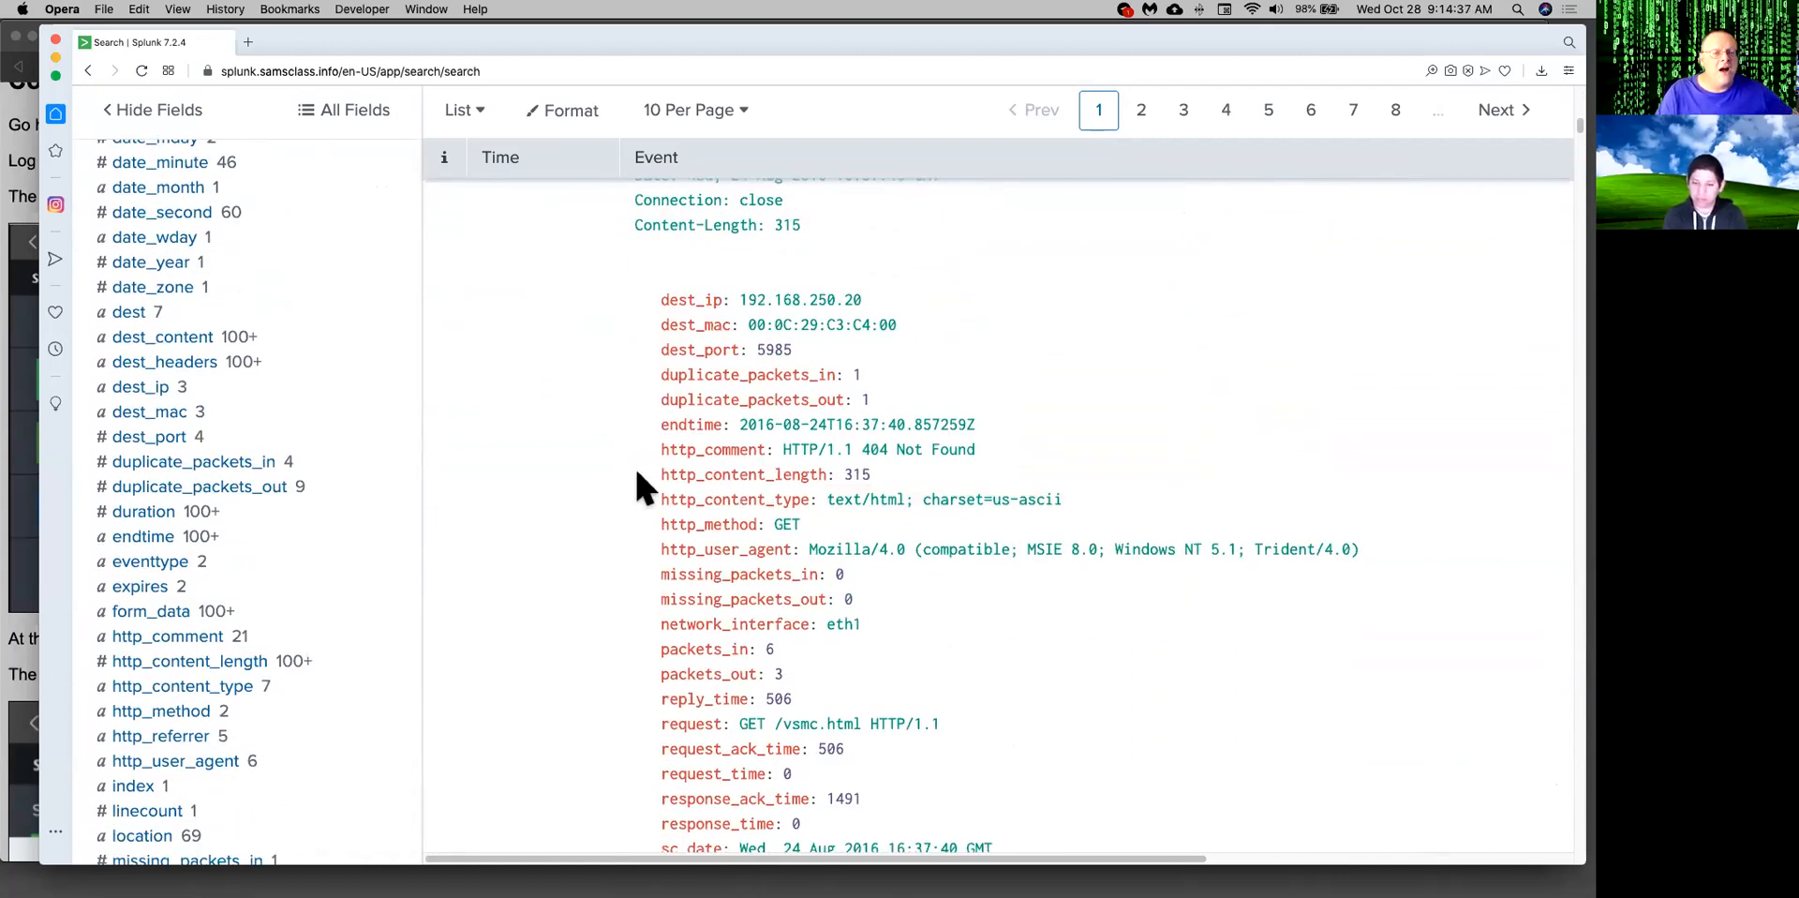
pyautogui.press('Cmd+Tab')
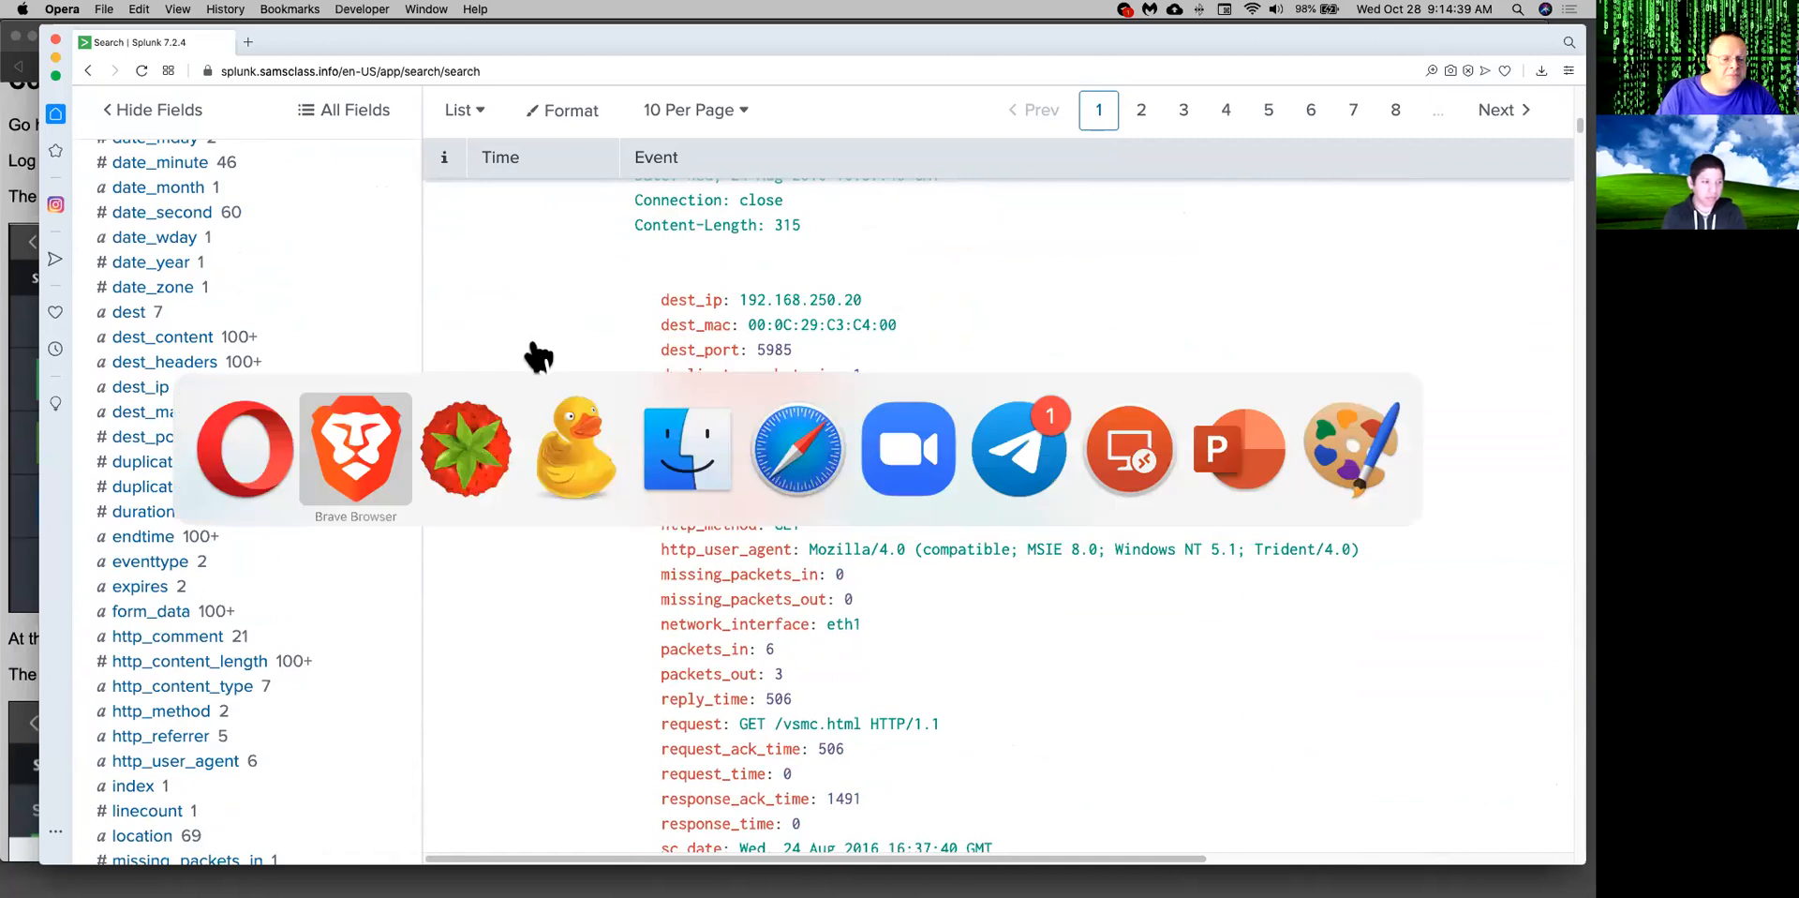
pyautogui.click(355, 449)
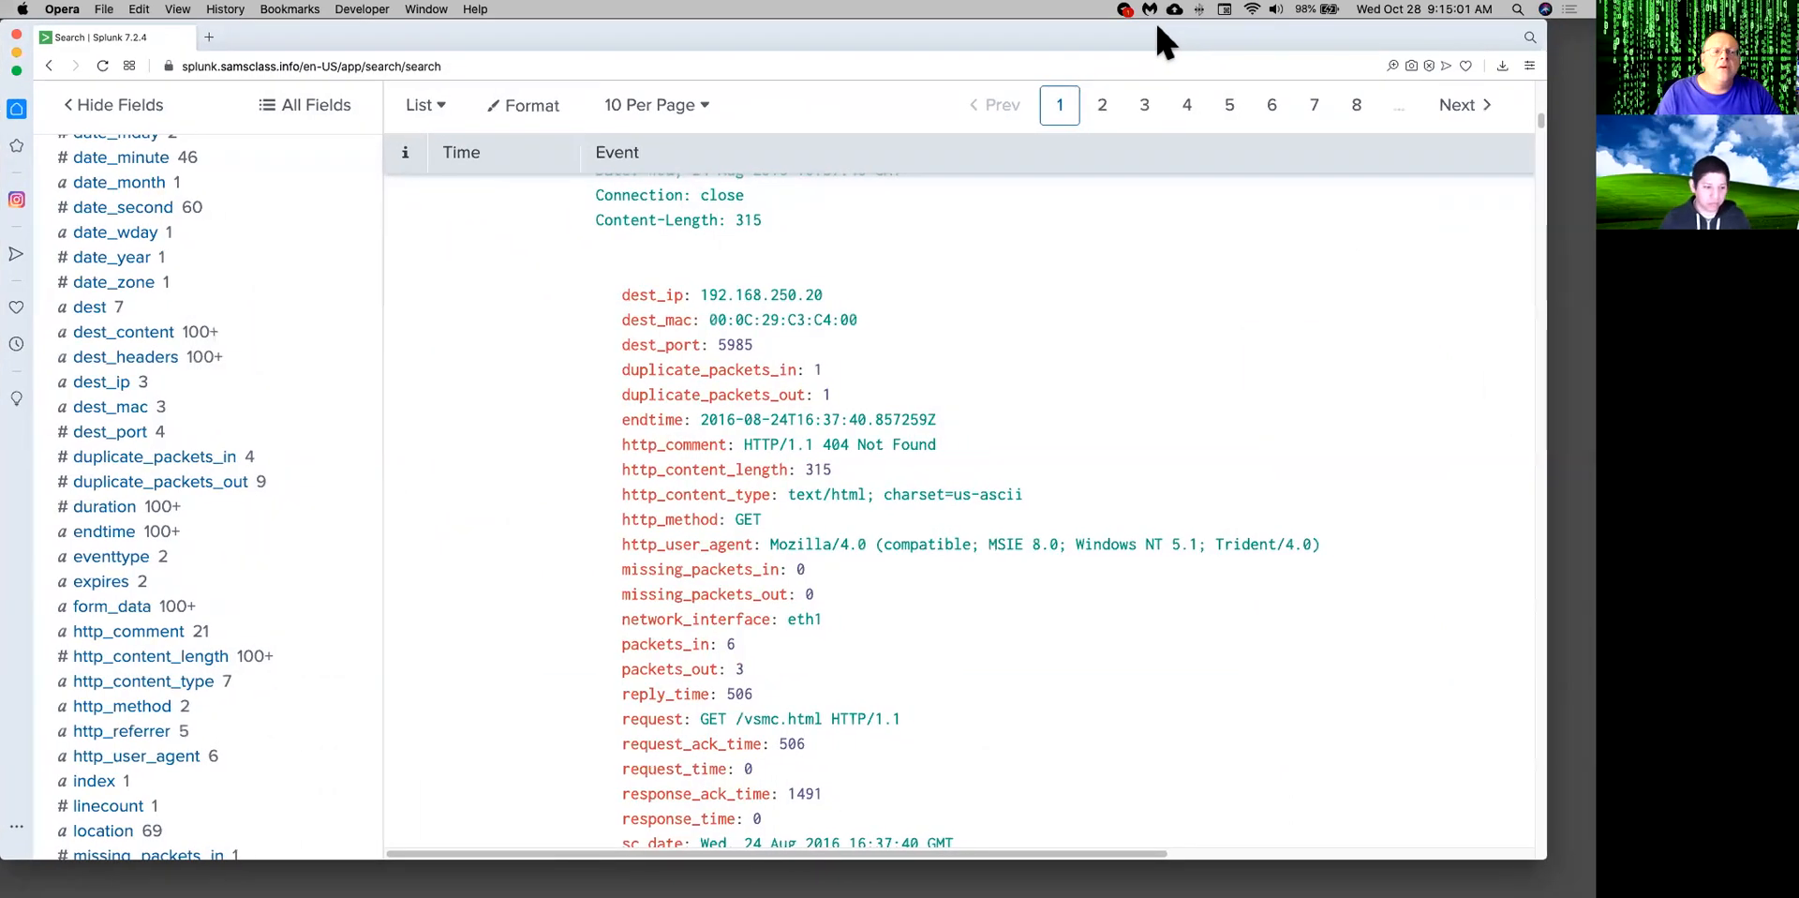
pyautogui.moveTo(1528, 112)
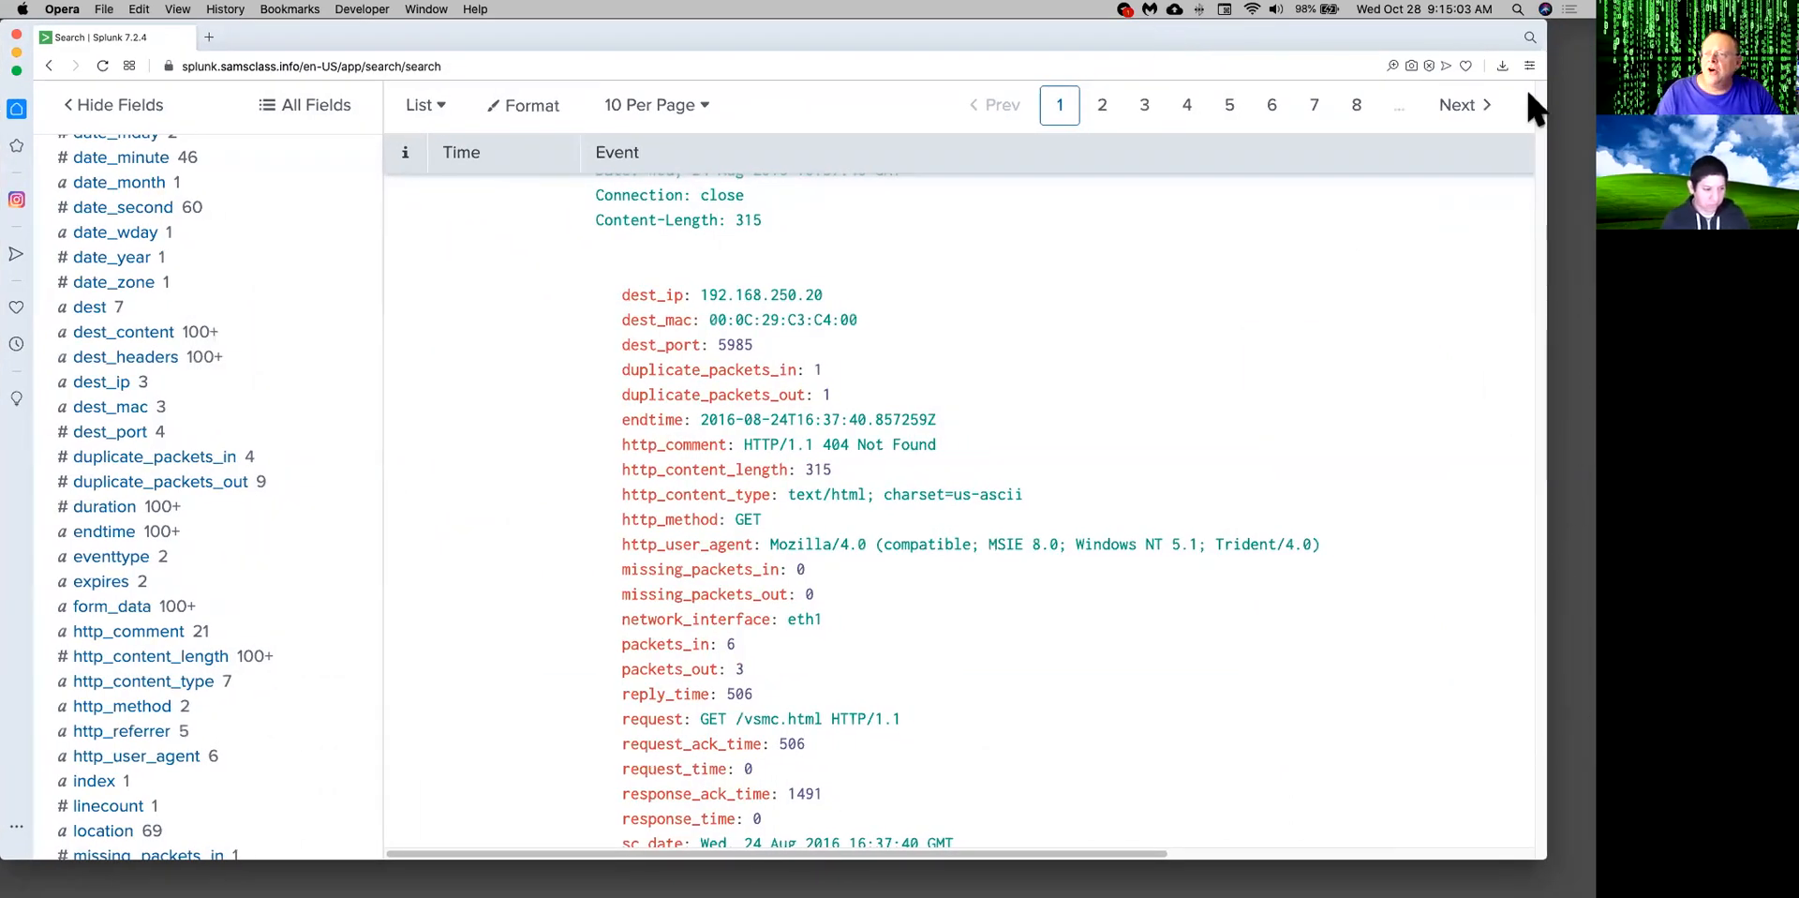
pyautogui.scroll(3)
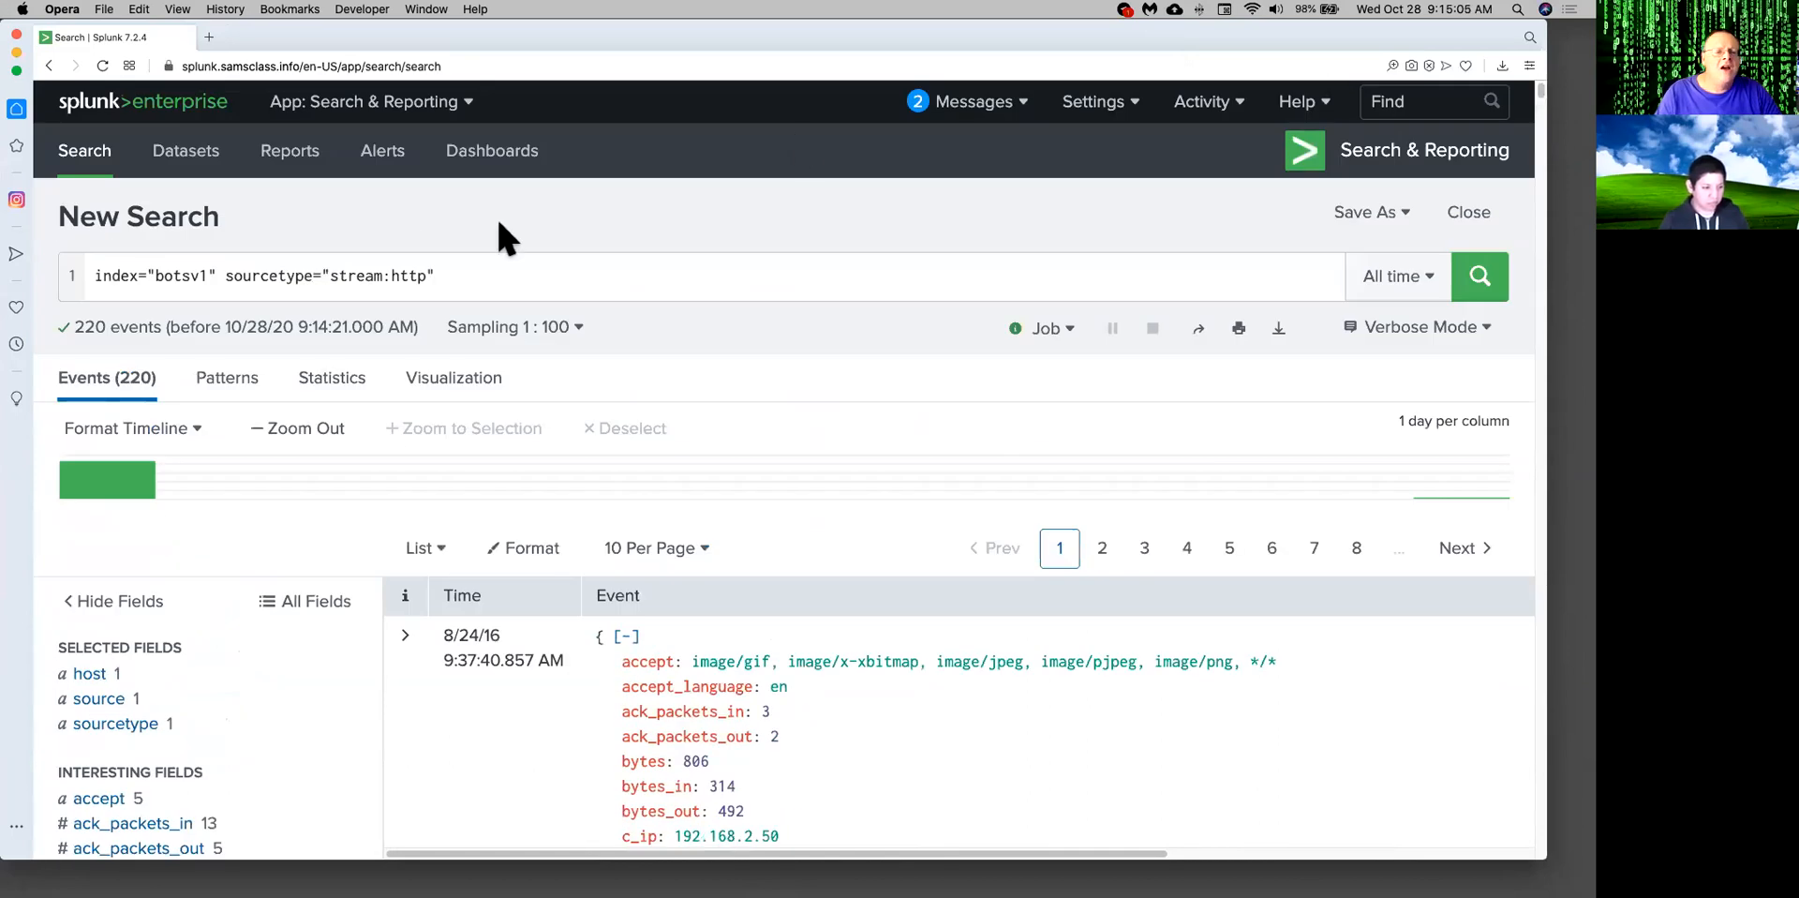
# Add imreallynotbatman.com to the stream:http query via autocomplete and run it, returning 209 events.
pyautogui.click(423, 276)
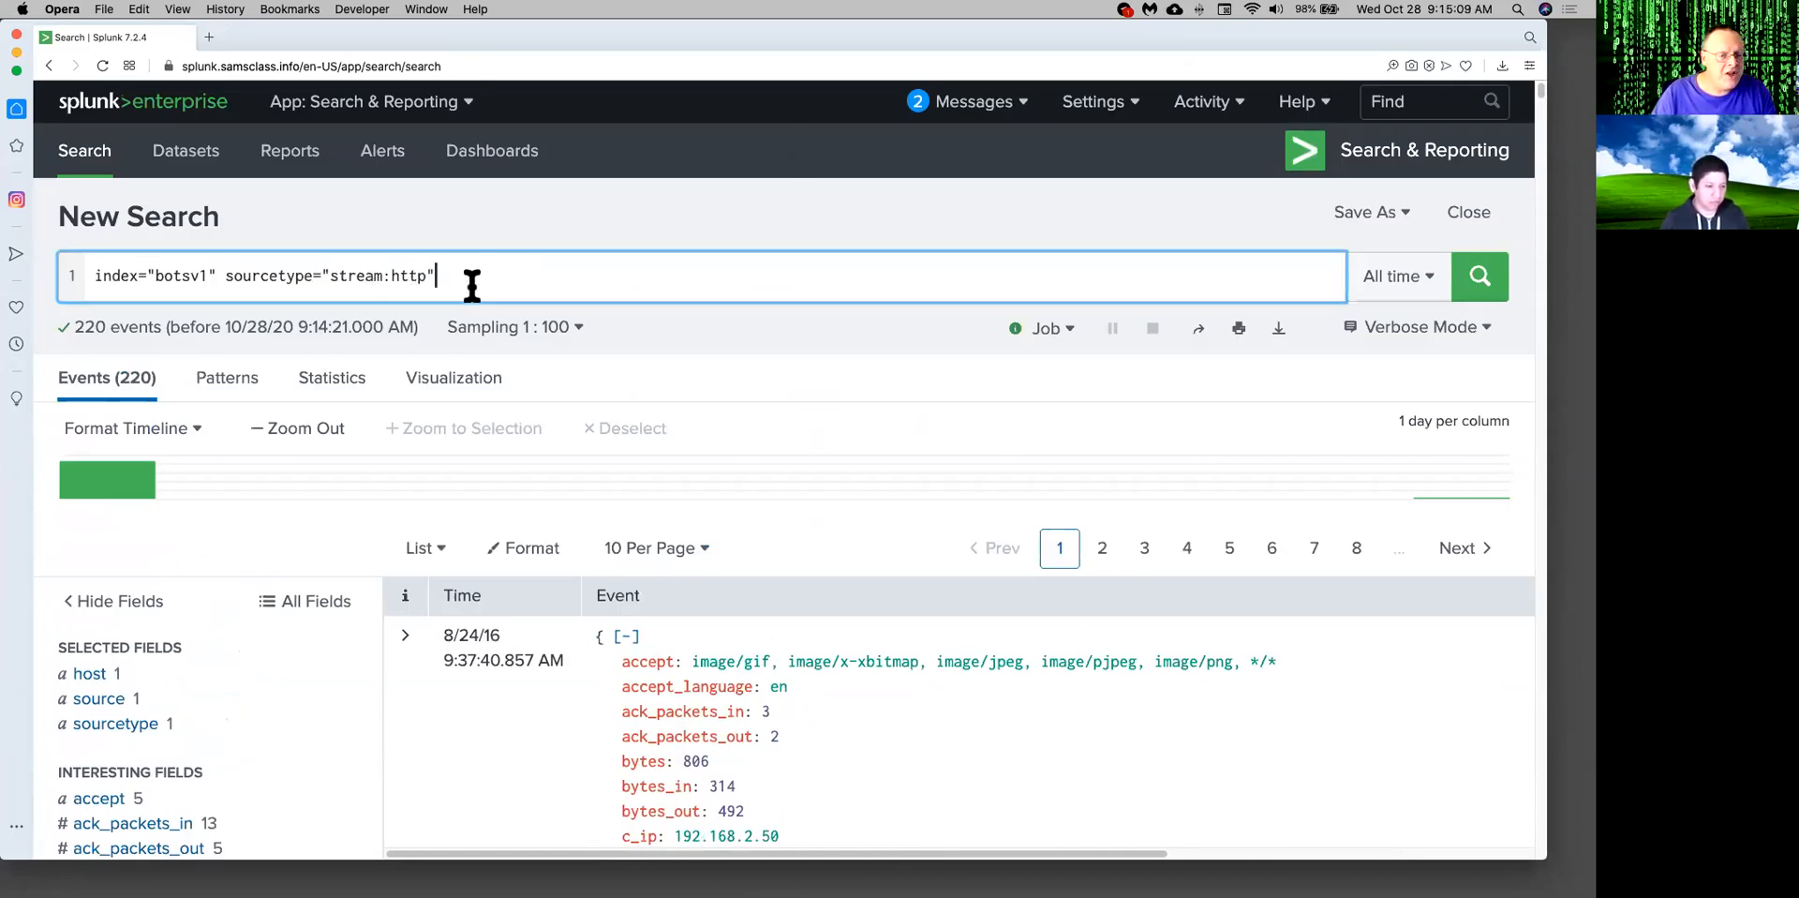
pyautogui.write('i')
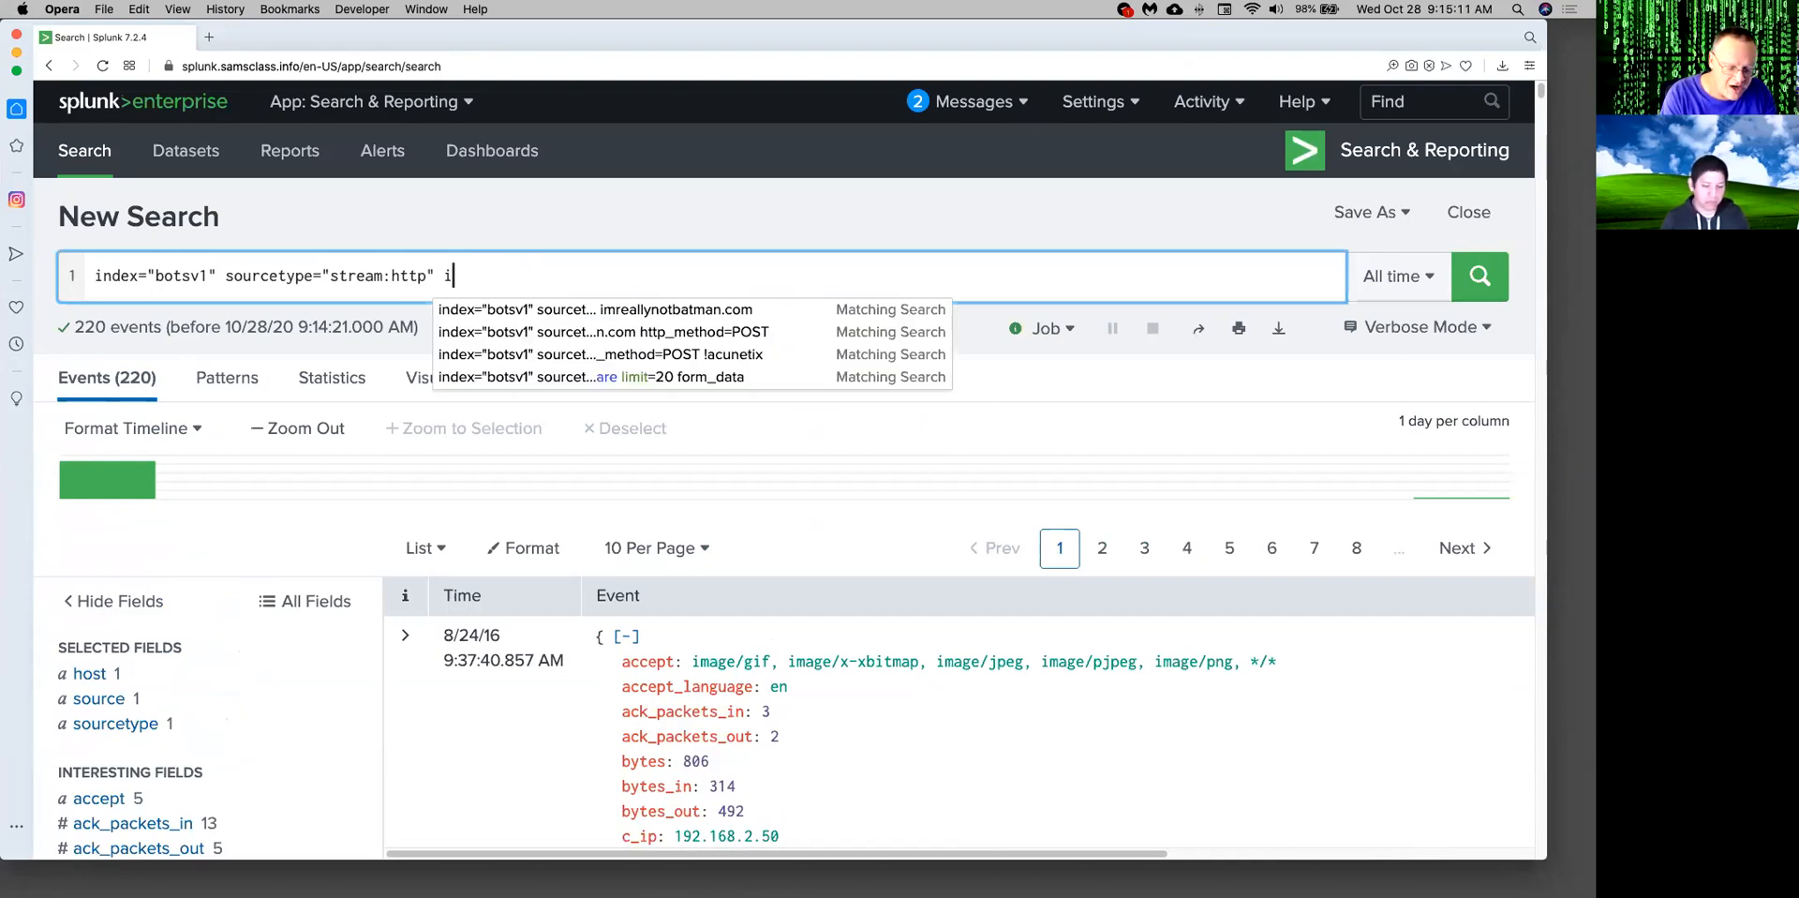
pyautogui.write('mreall')
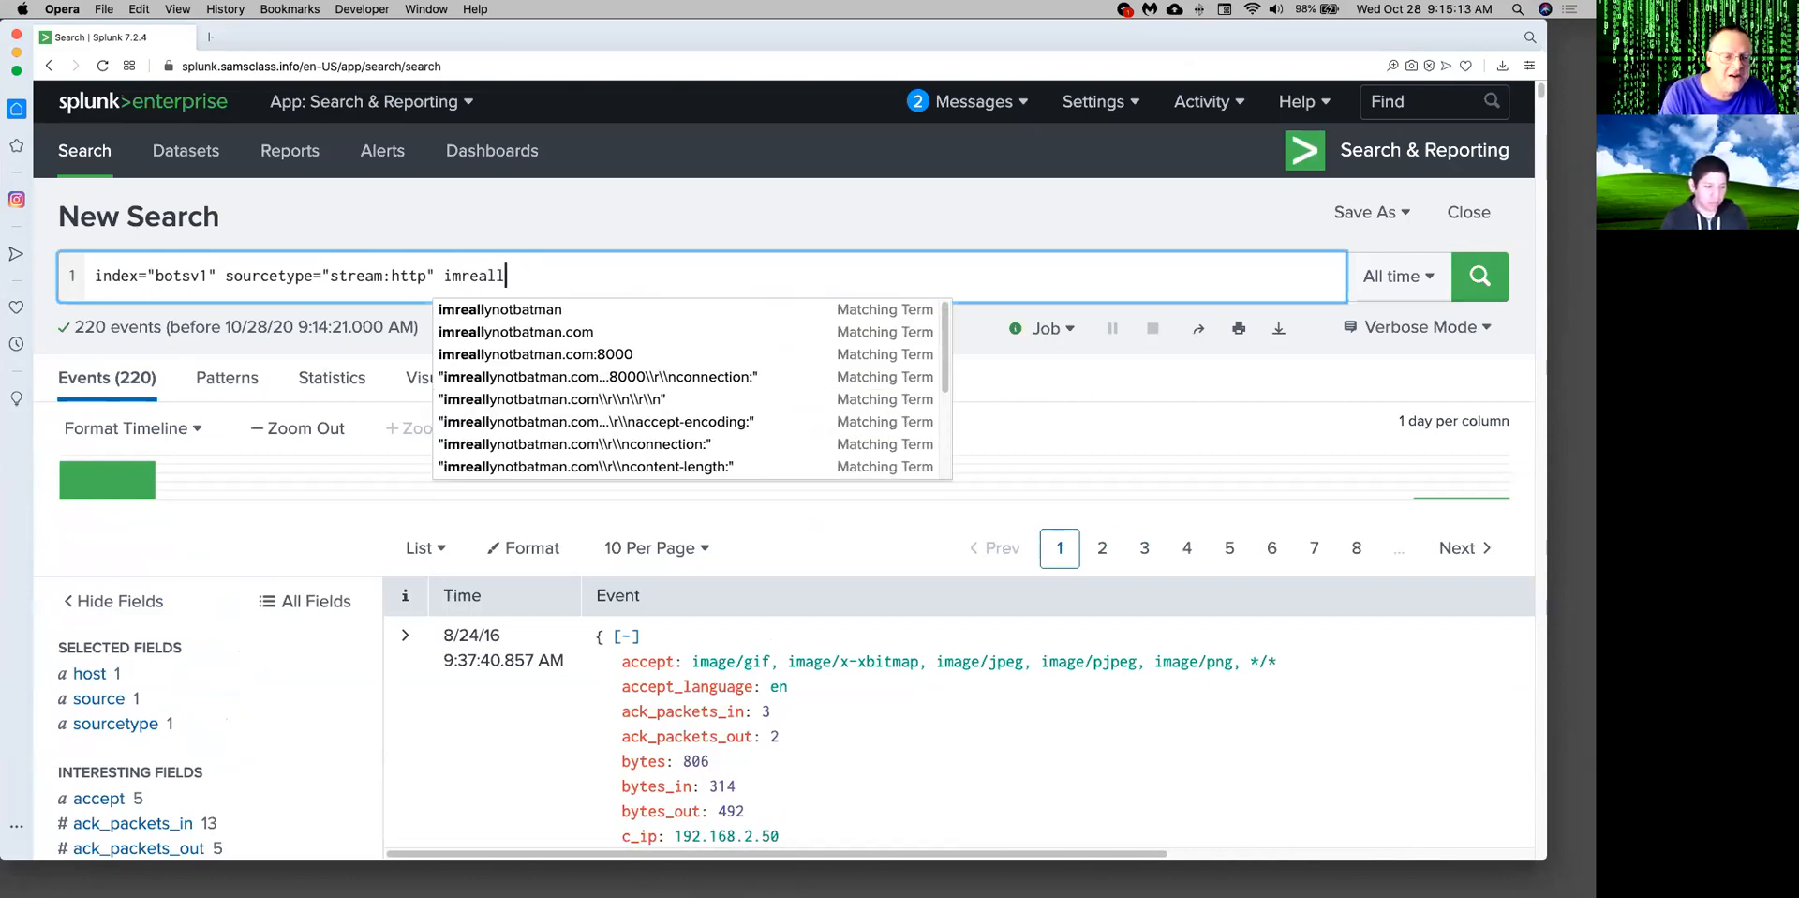
pyautogui.moveTo(477, 337)
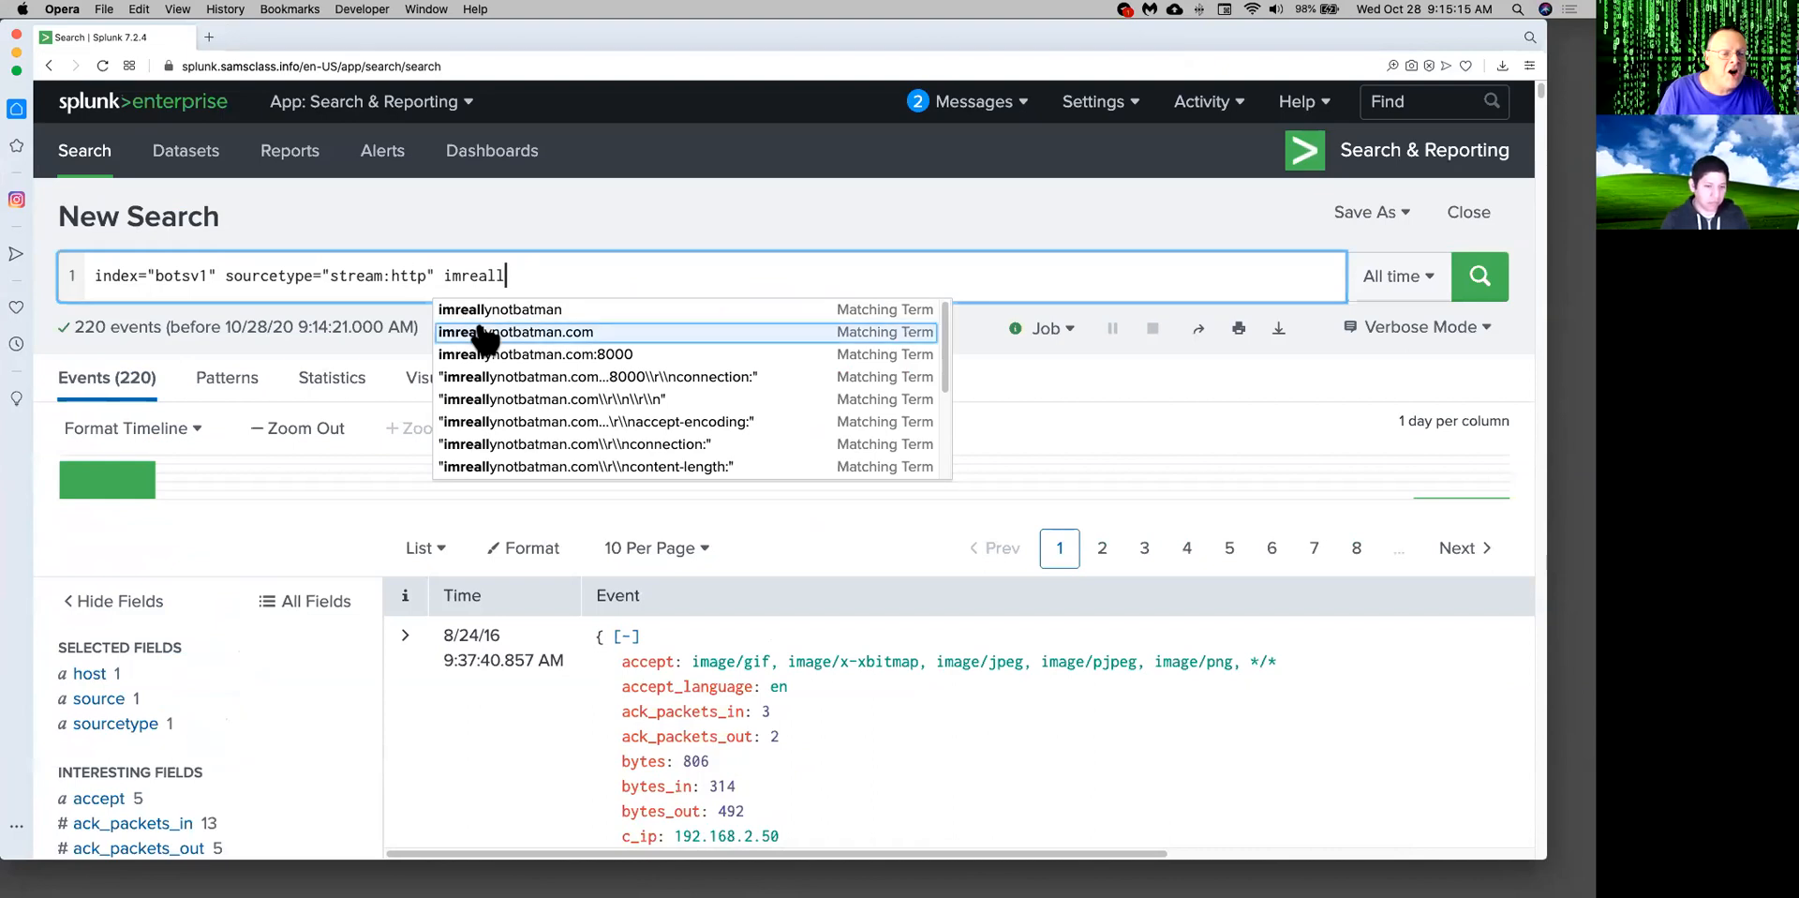
pyautogui.click(516, 332)
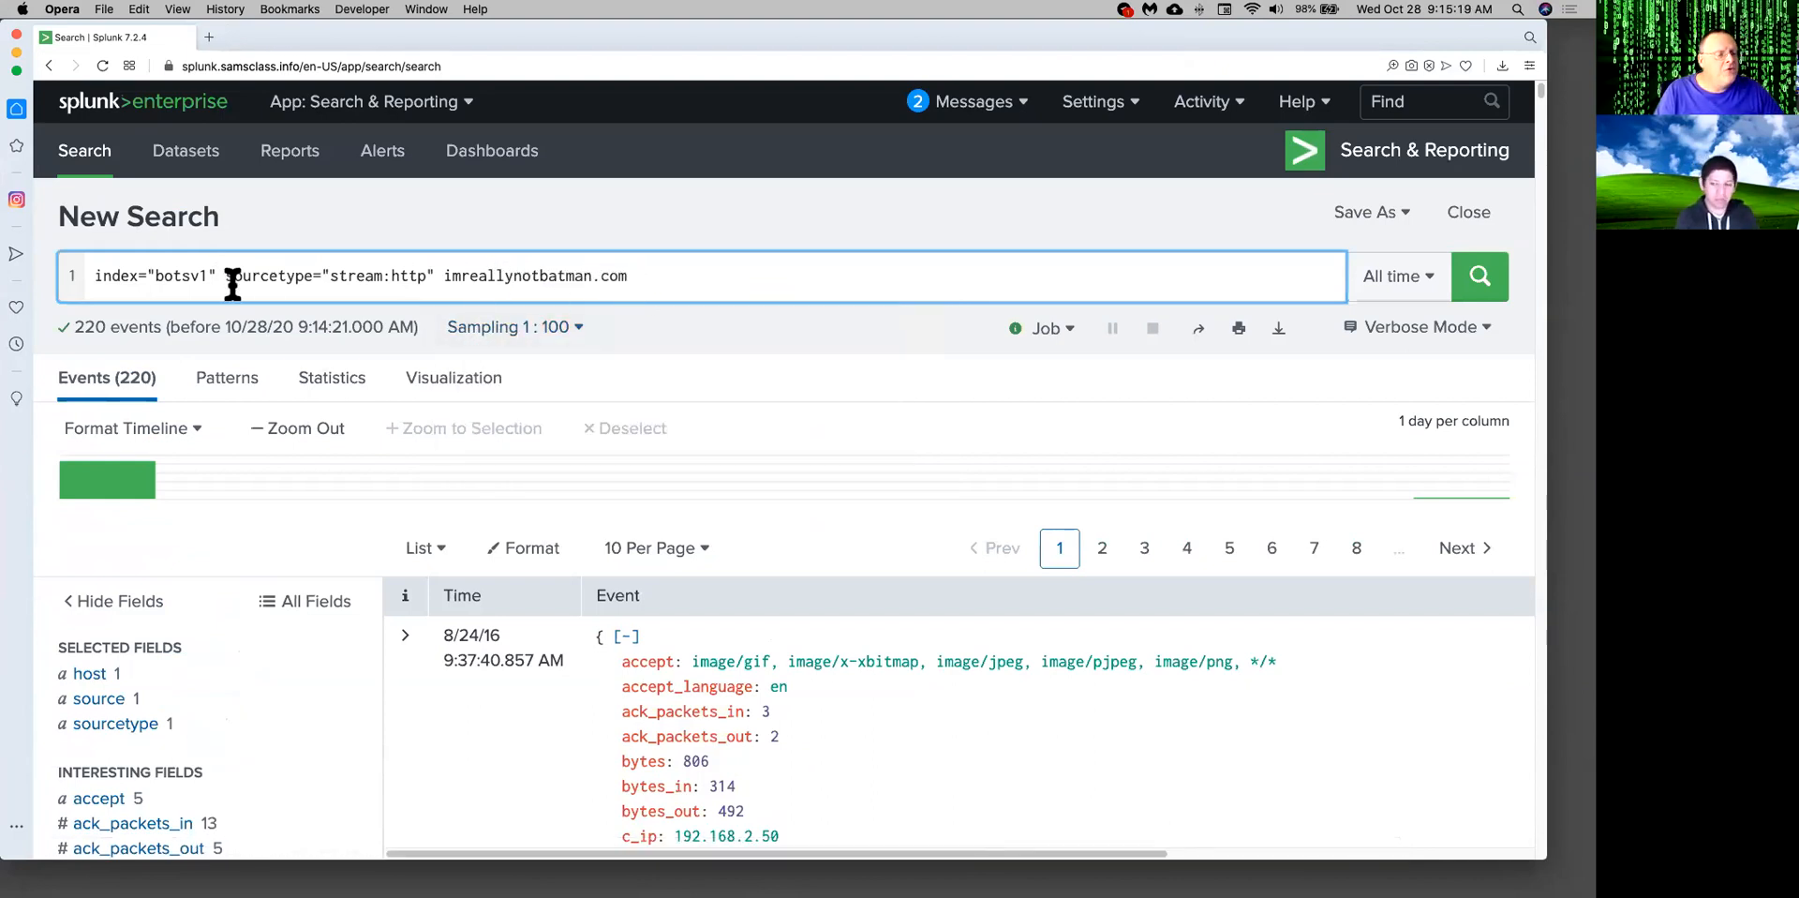
pyautogui.moveTo(412, 281)
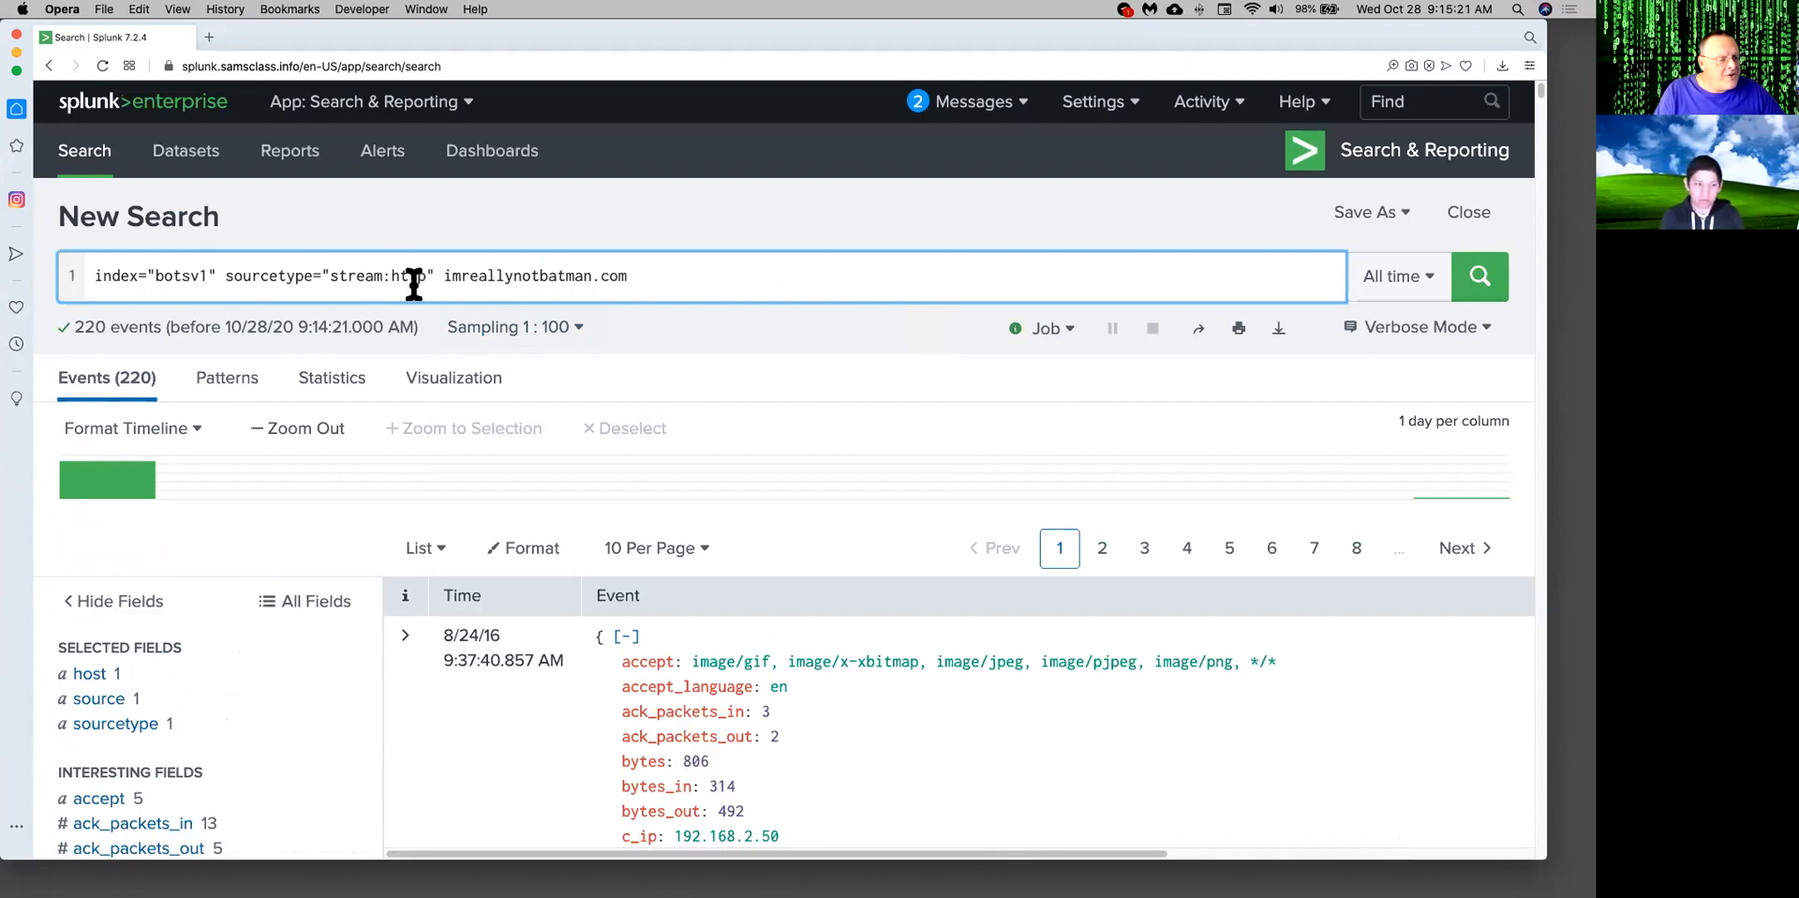
pyautogui.moveTo(441, 277)
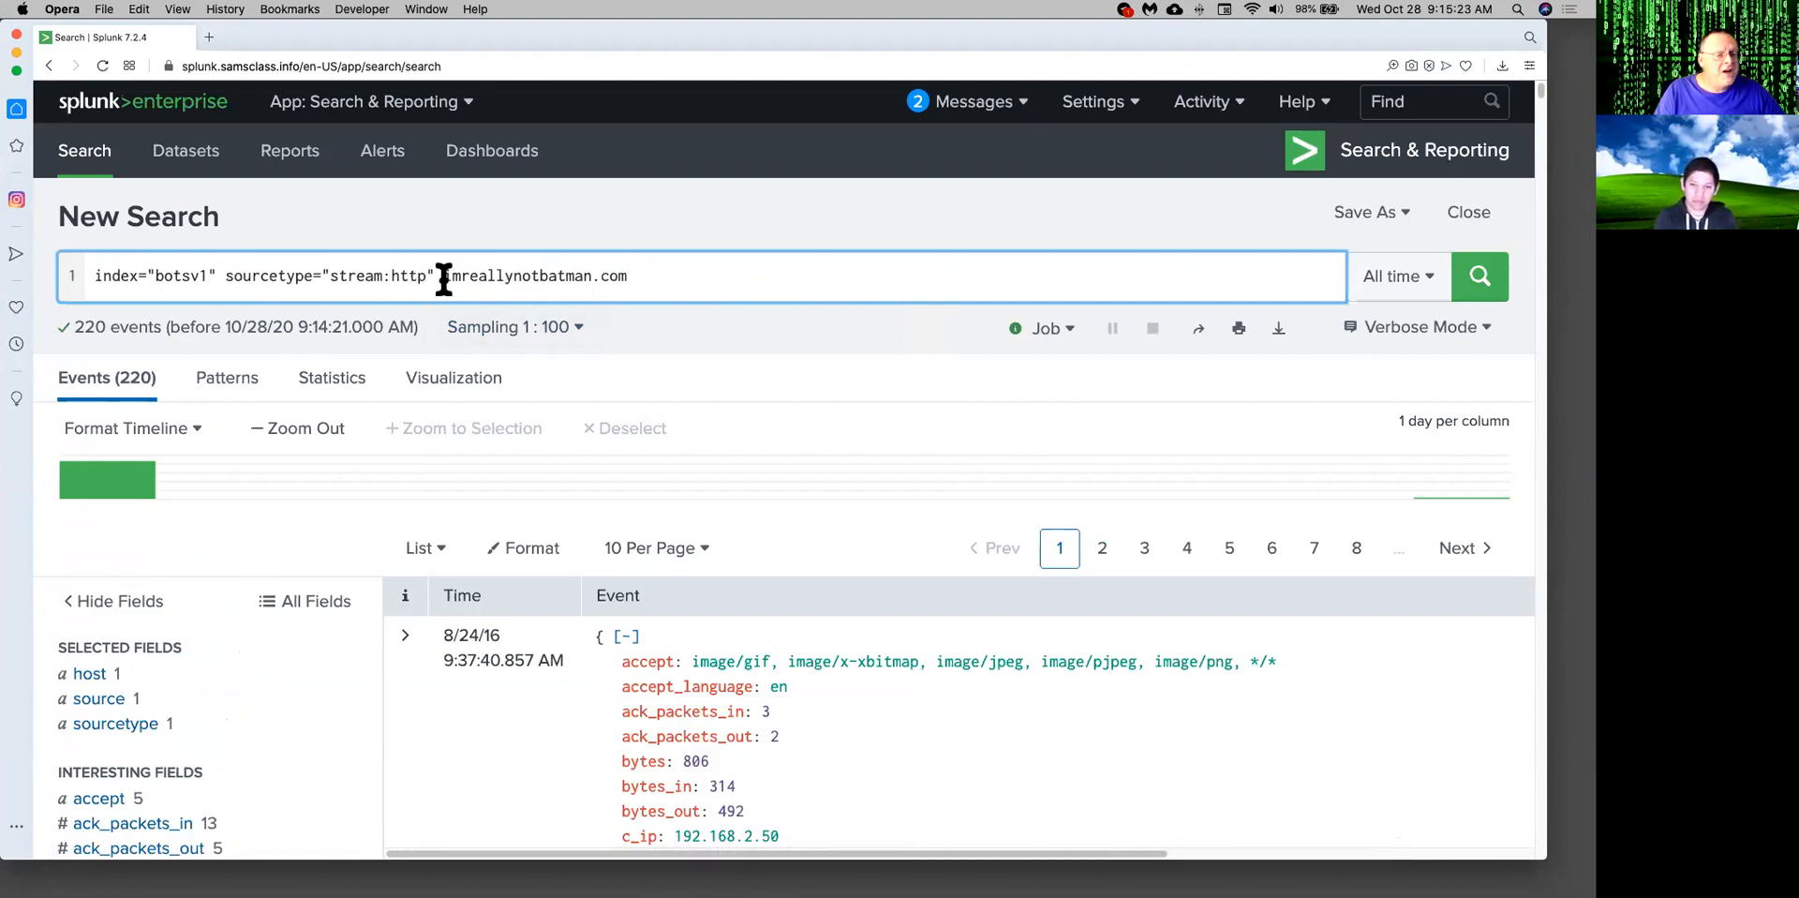
pyautogui.doubleClick(535, 275)
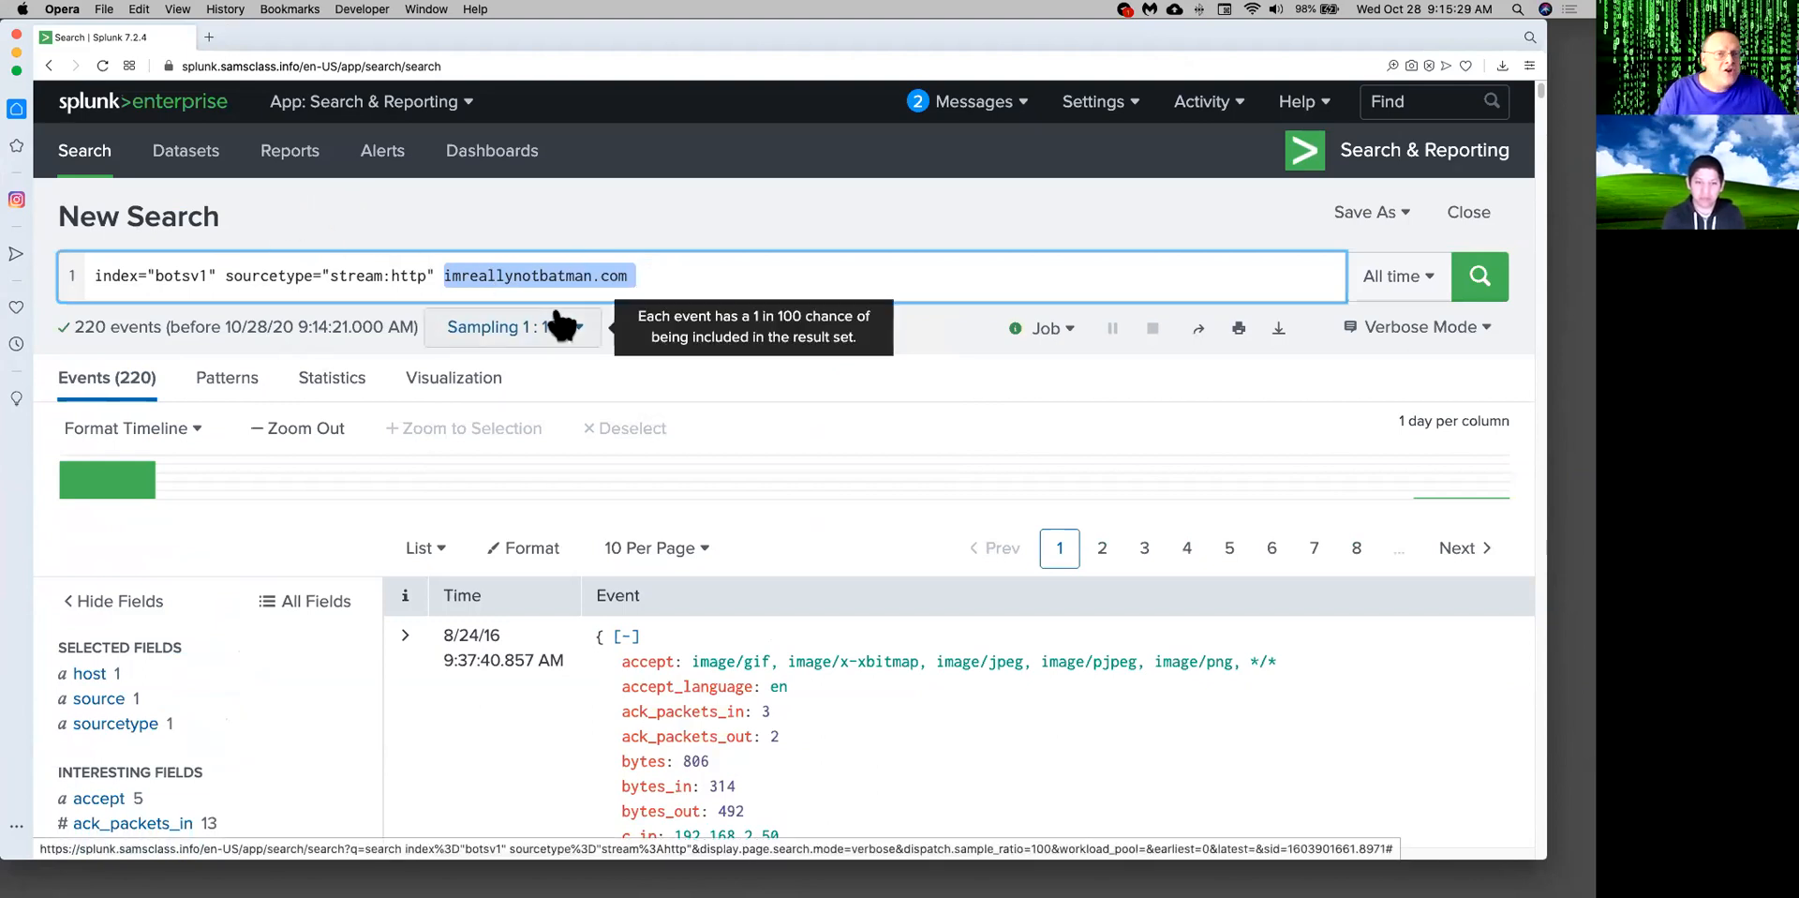
pyautogui.click(614, 276)
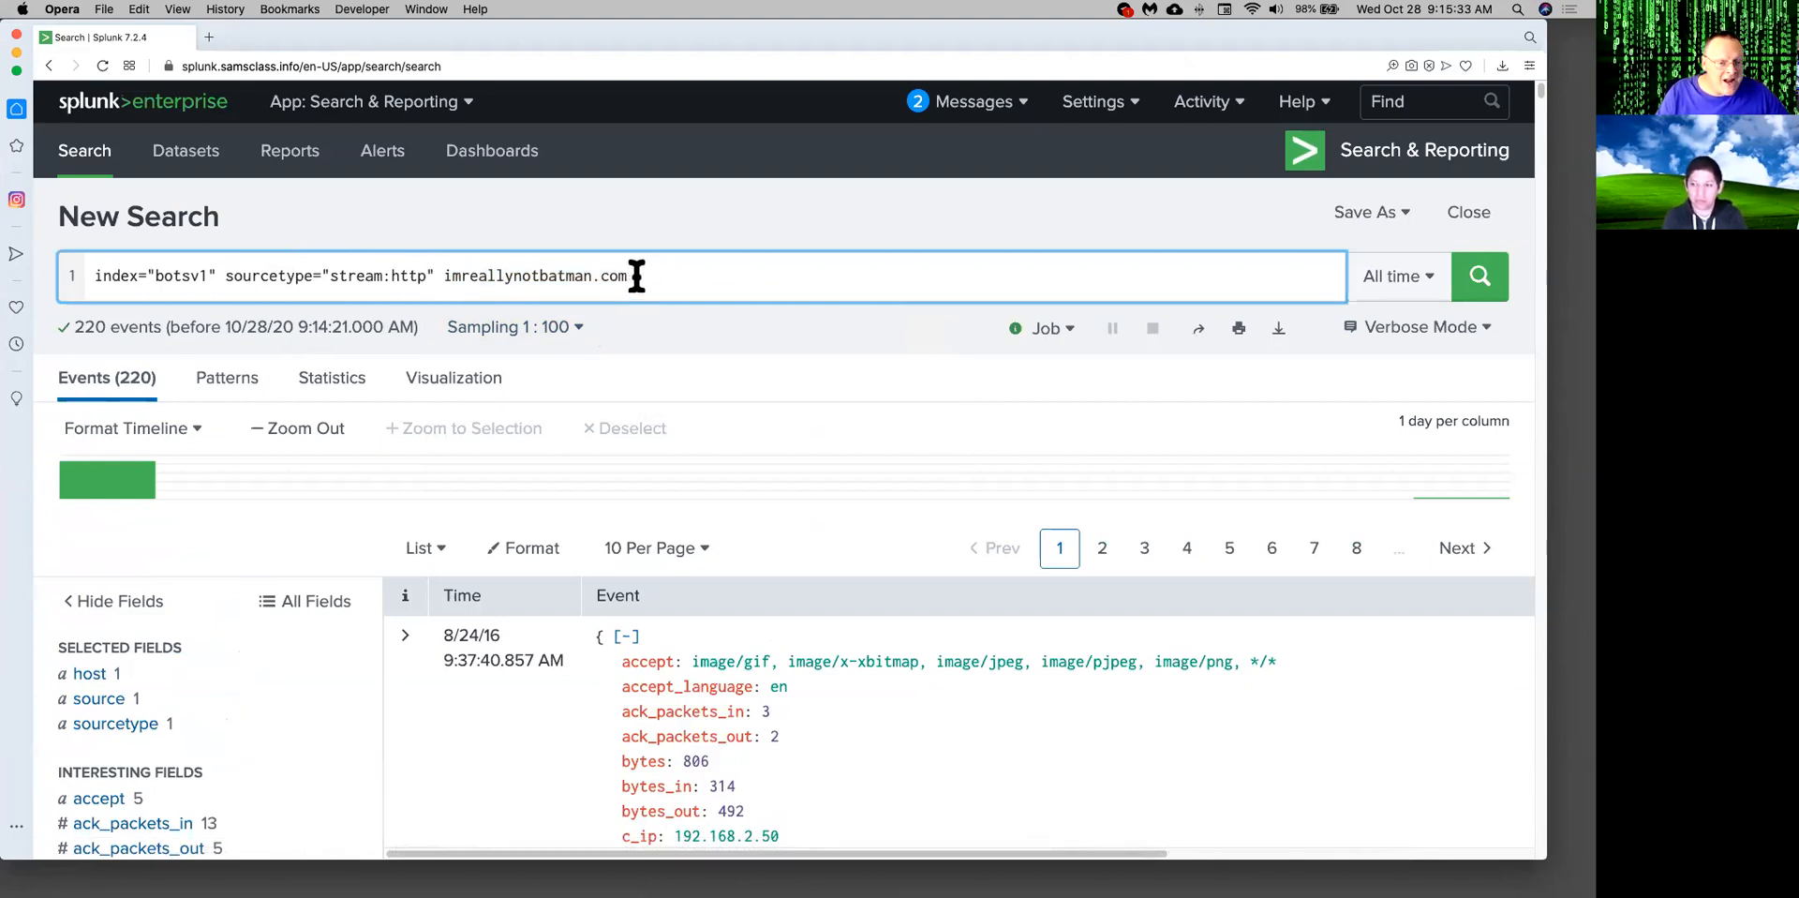
pyautogui.click(1478, 276)
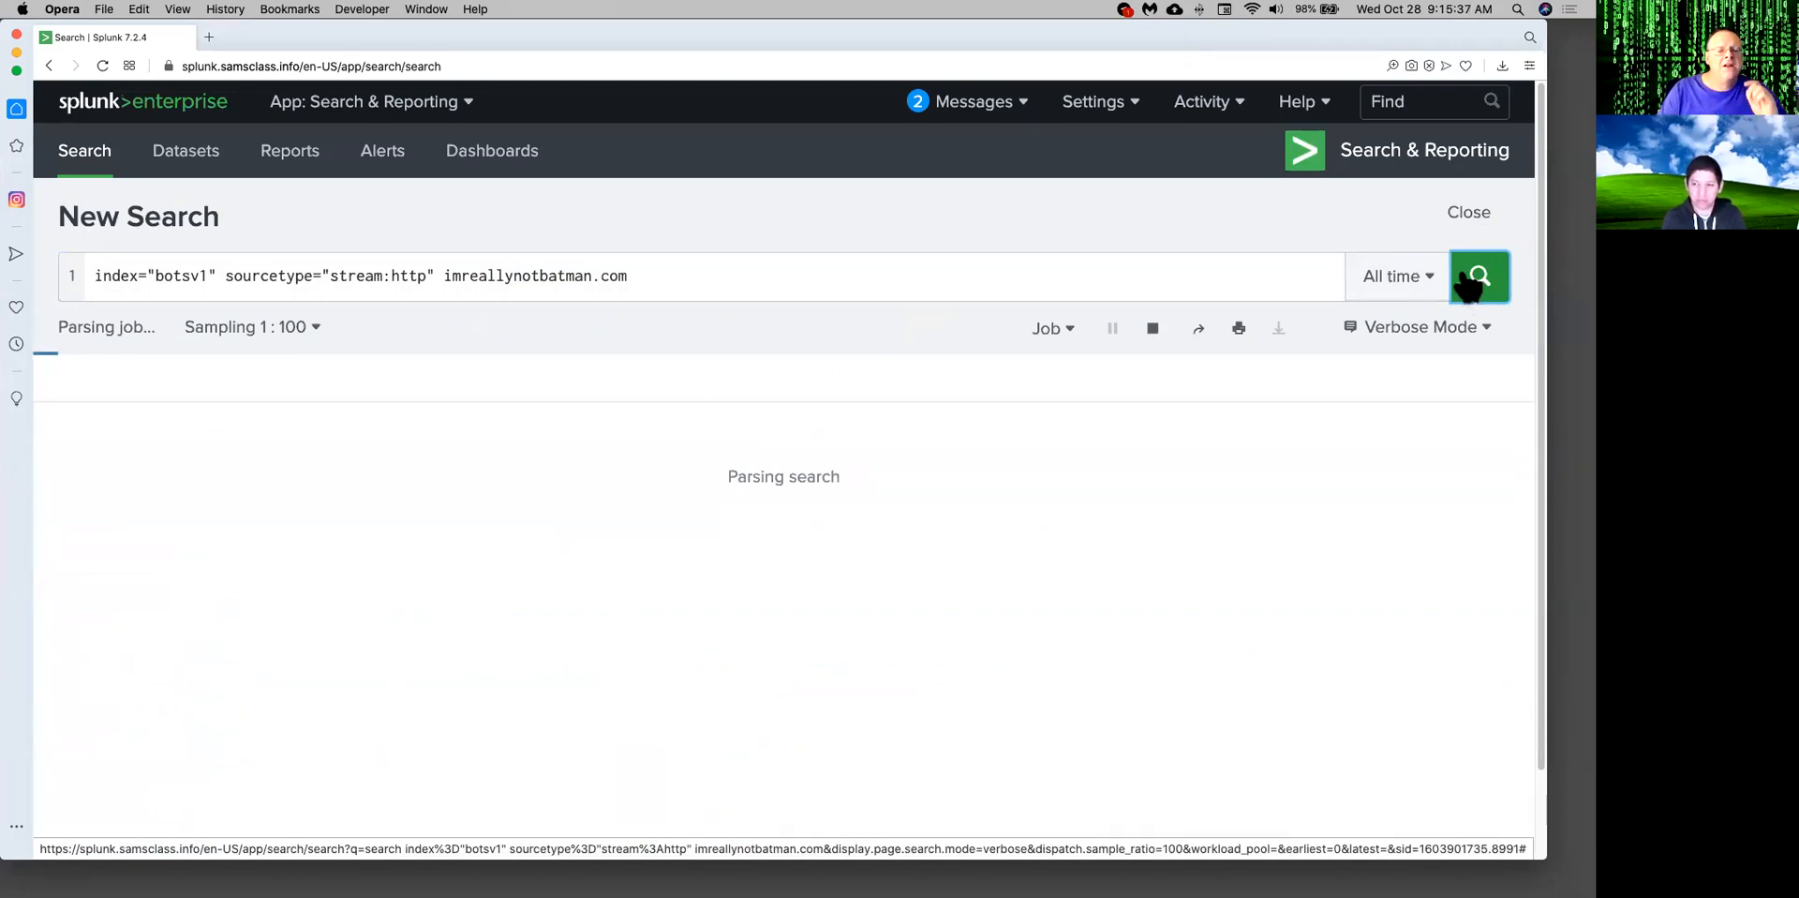
pyautogui.click(1479, 277)
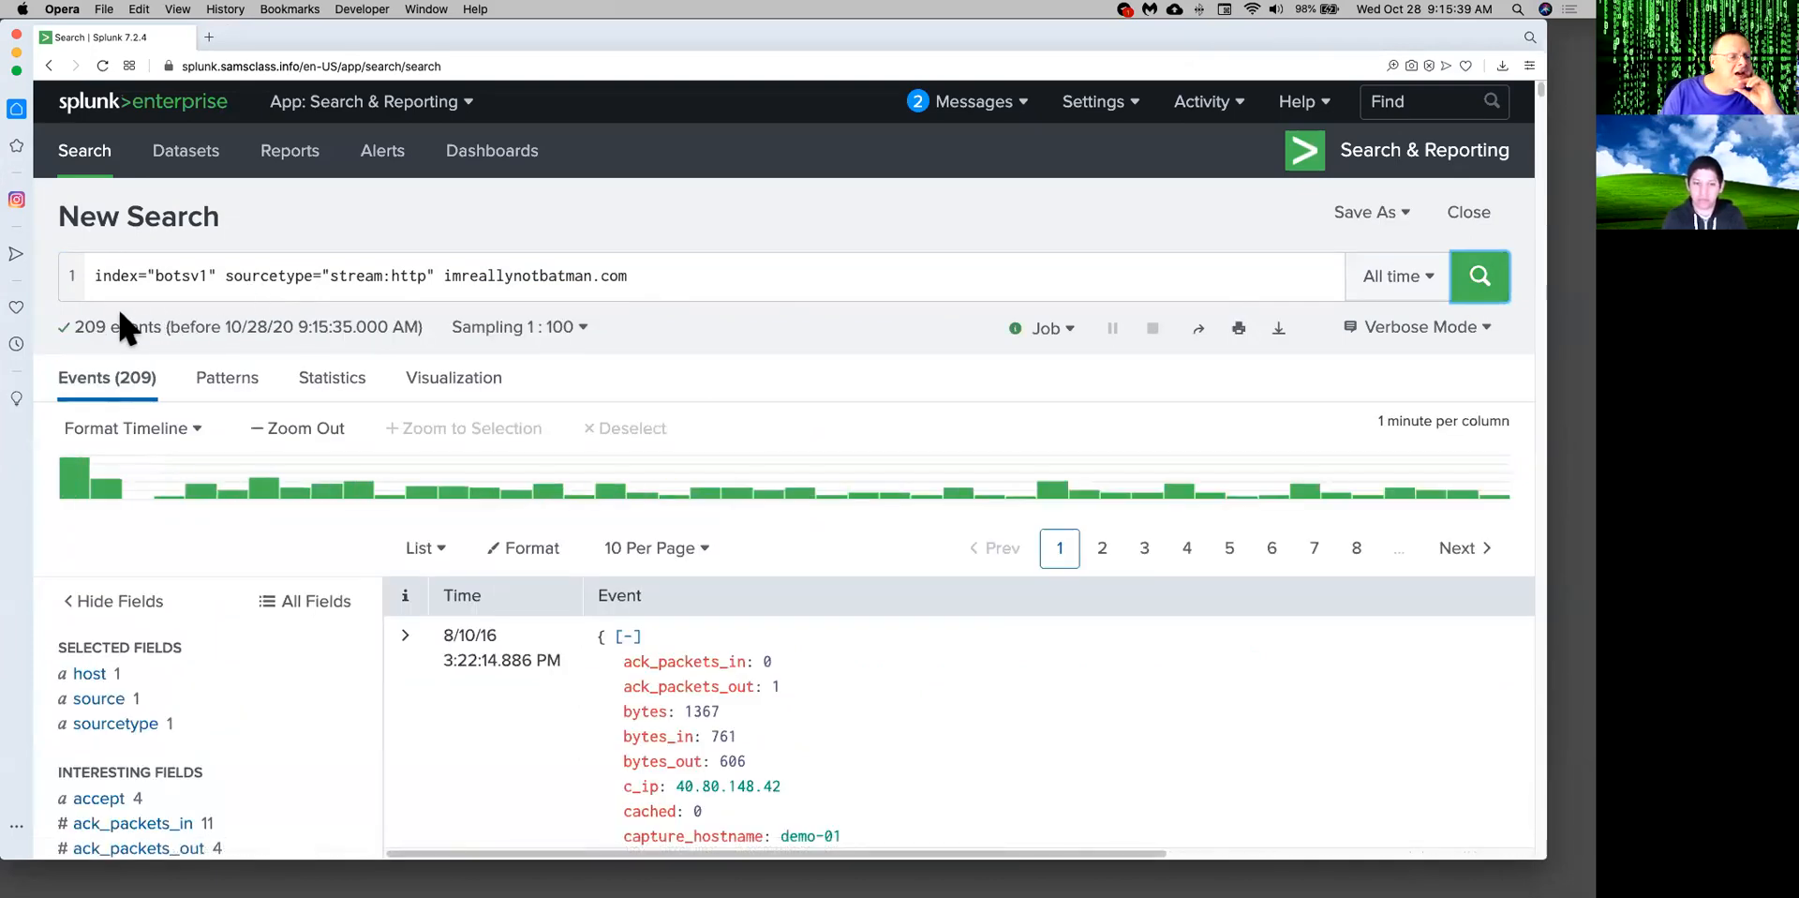
pyautogui.moveTo(459, 402)
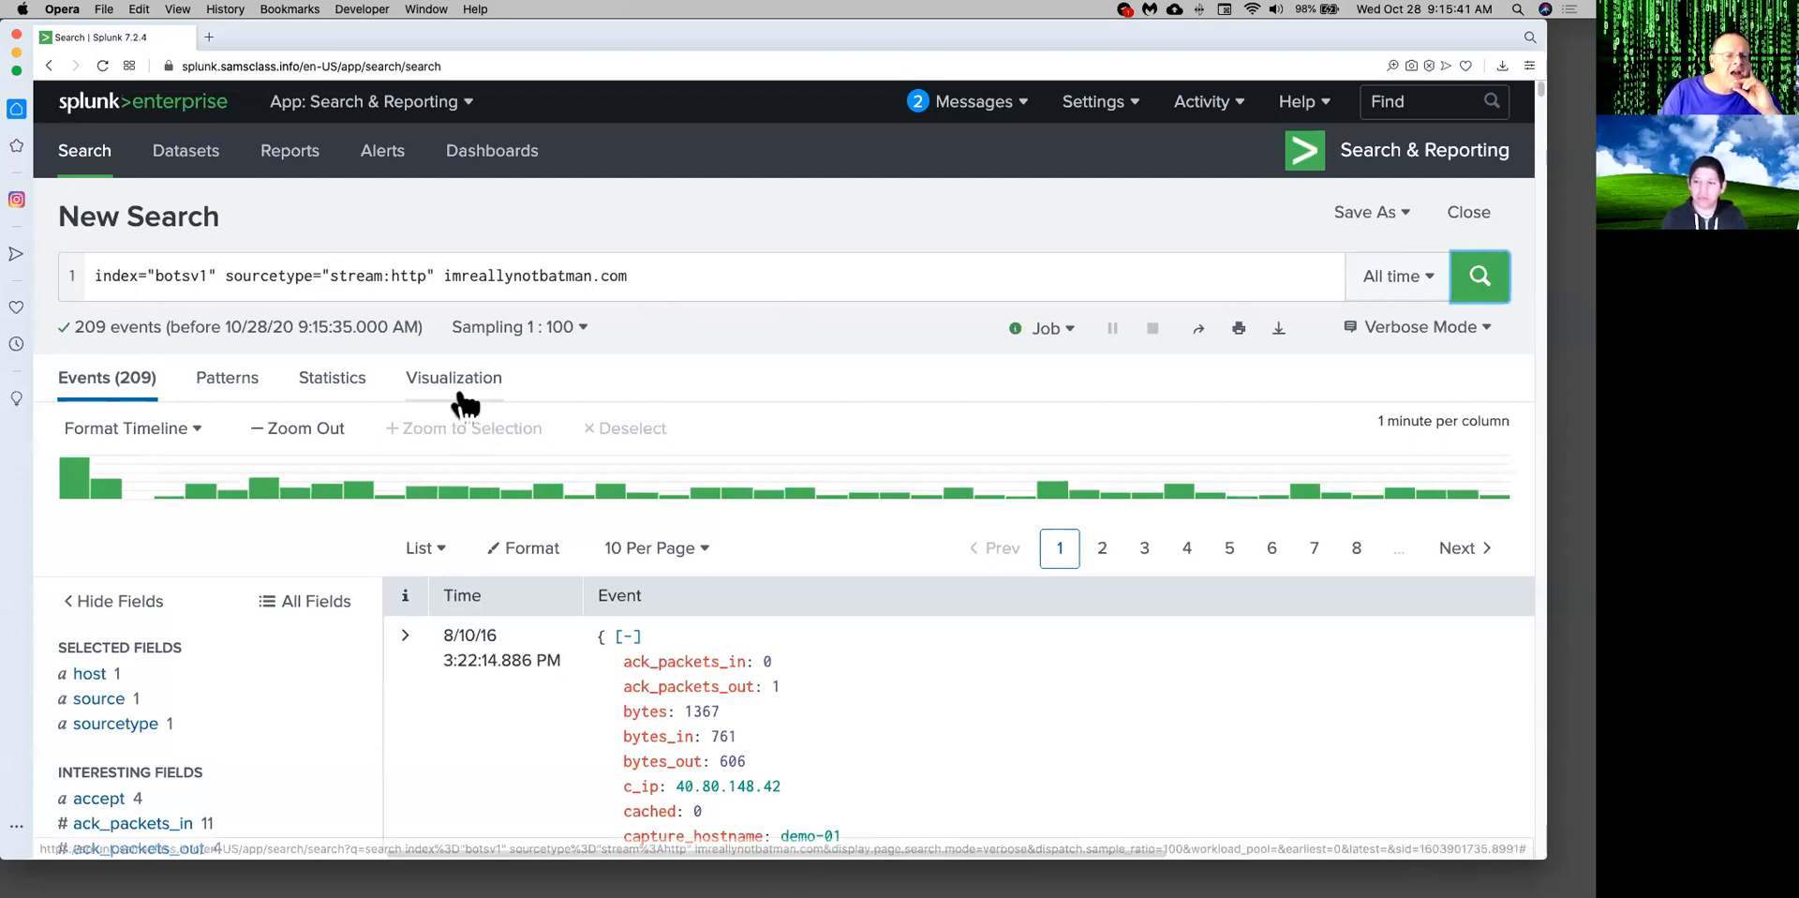
# Switch to No Event Sampling and rerun the imreallynotbatman.com search.
pyautogui.click(515, 326)
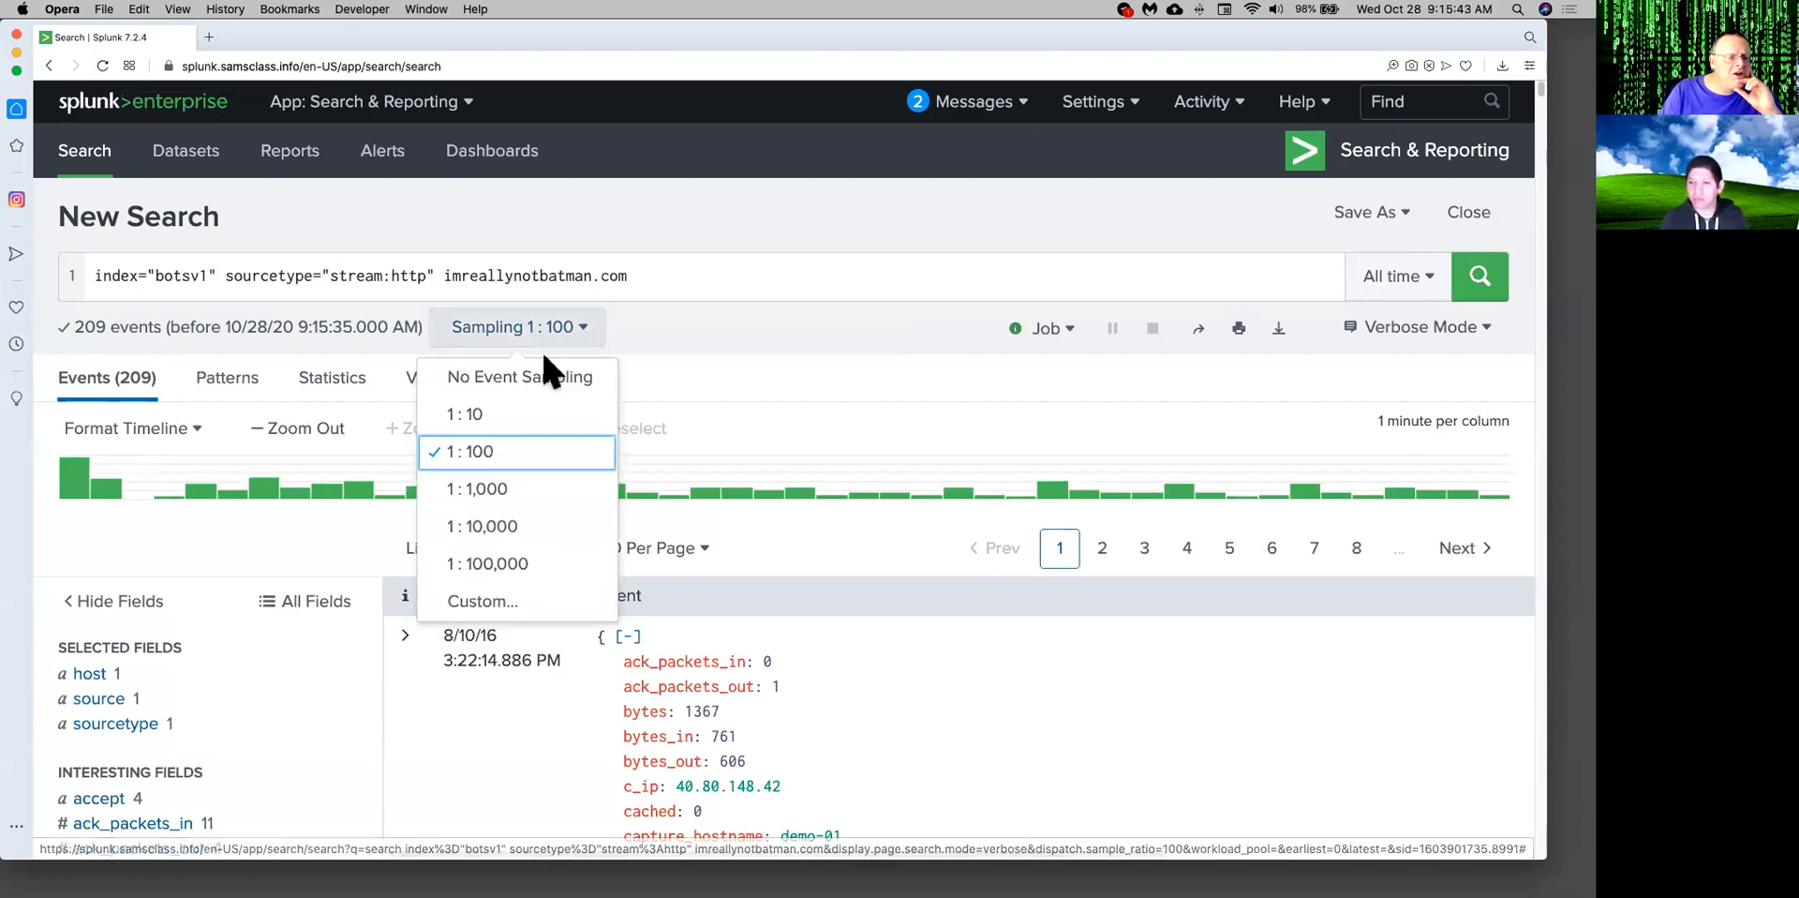
pyautogui.click(520, 377)
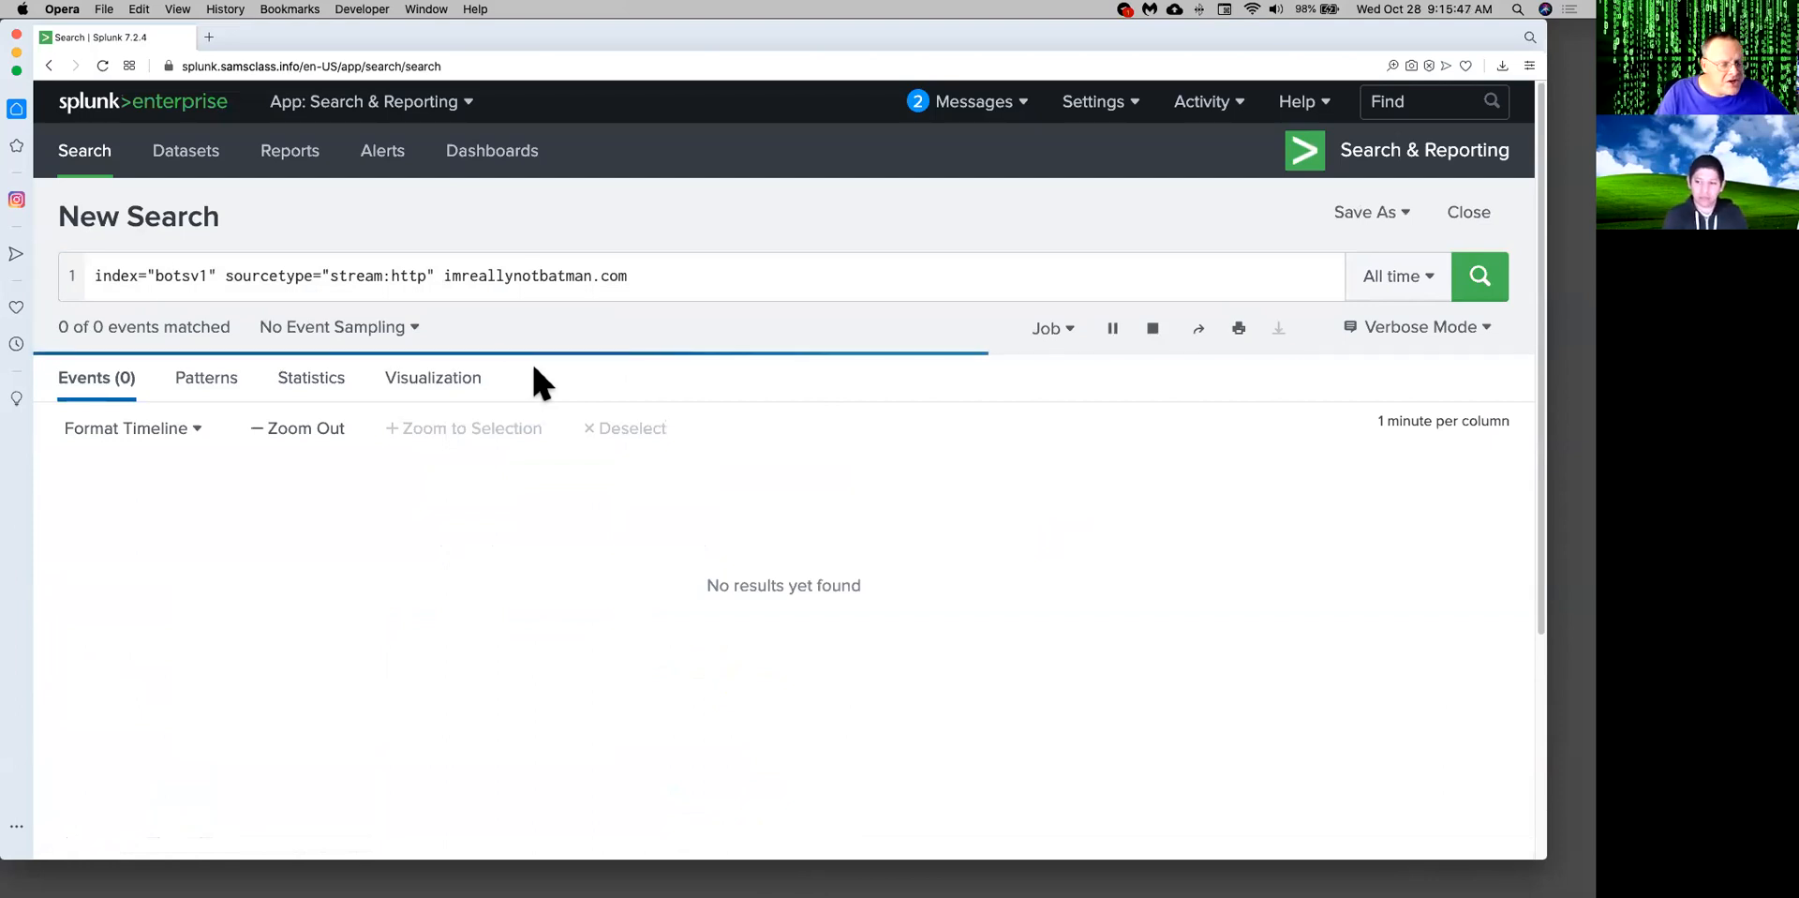
pyautogui.moveTo(1032, 568)
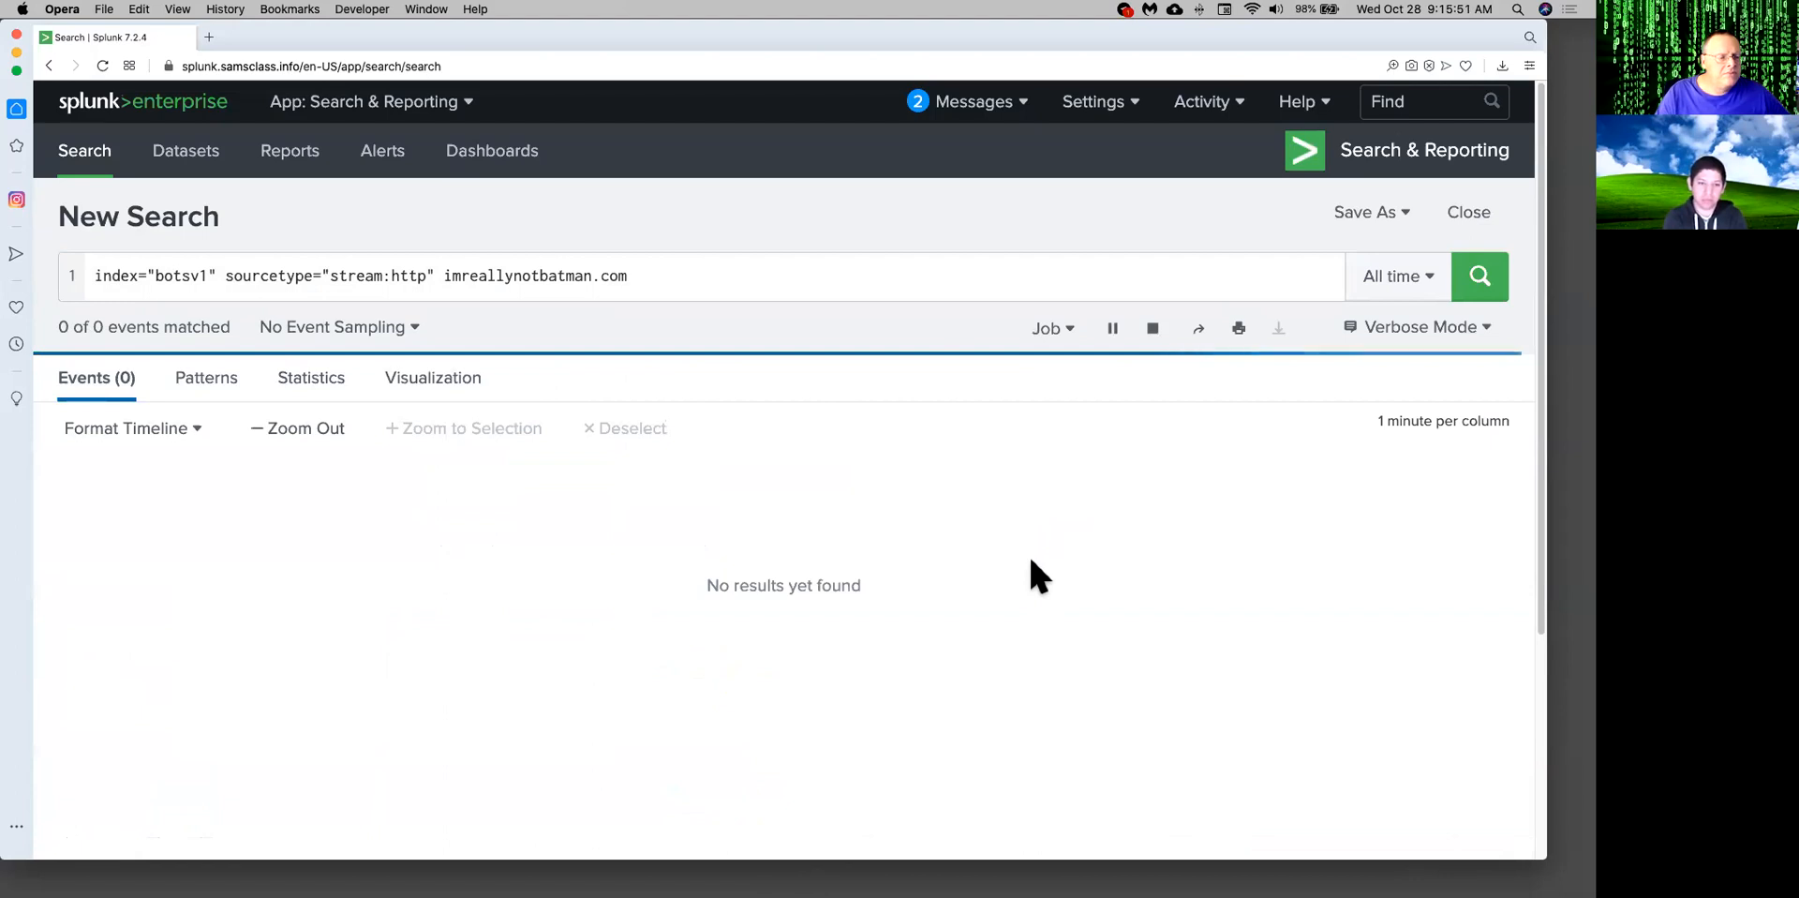
pyautogui.click(1479, 277)
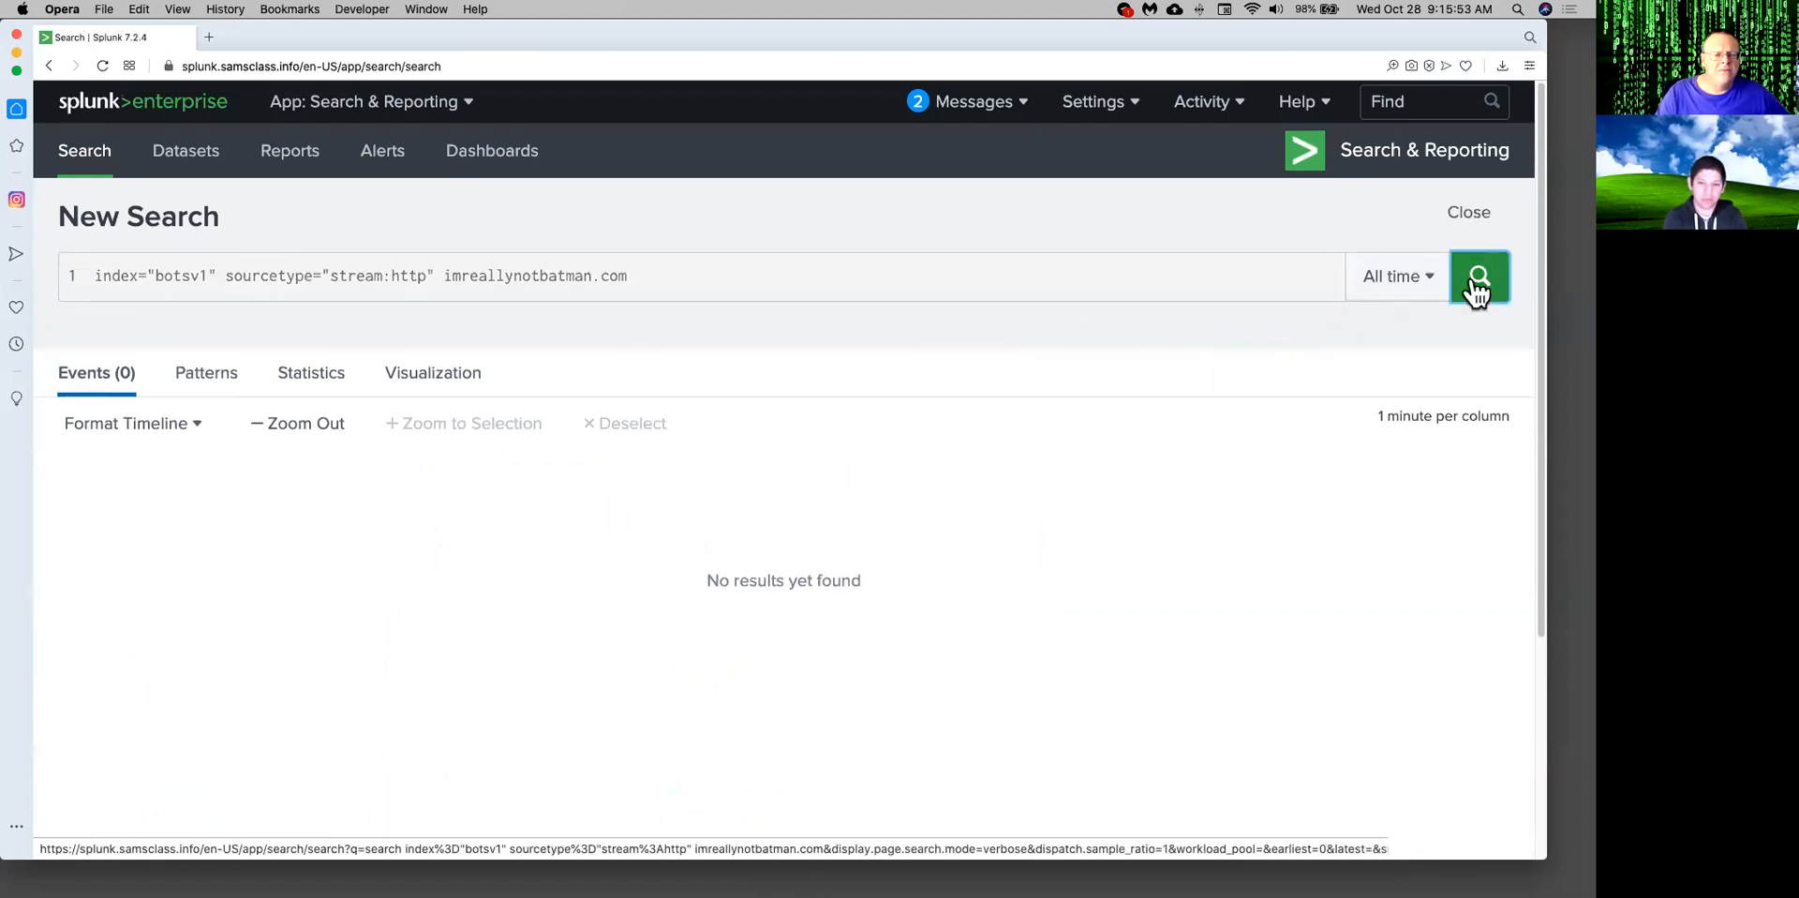
pyautogui.click(1479, 279)
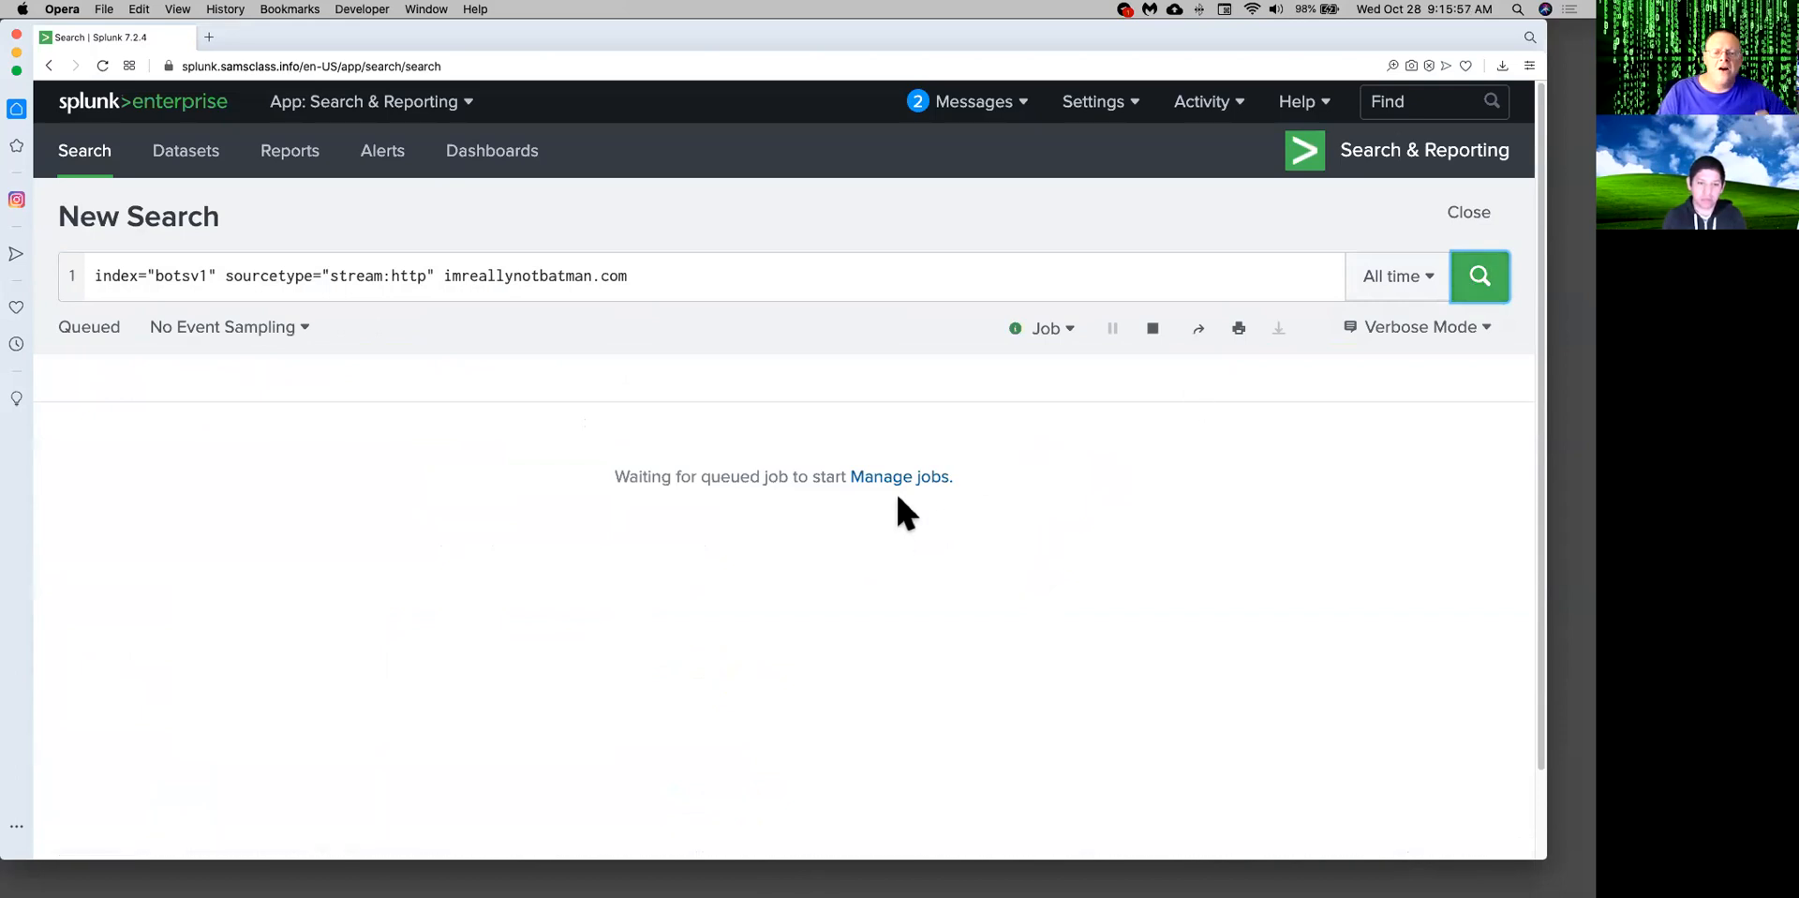
pyautogui.moveTo(213, 44)
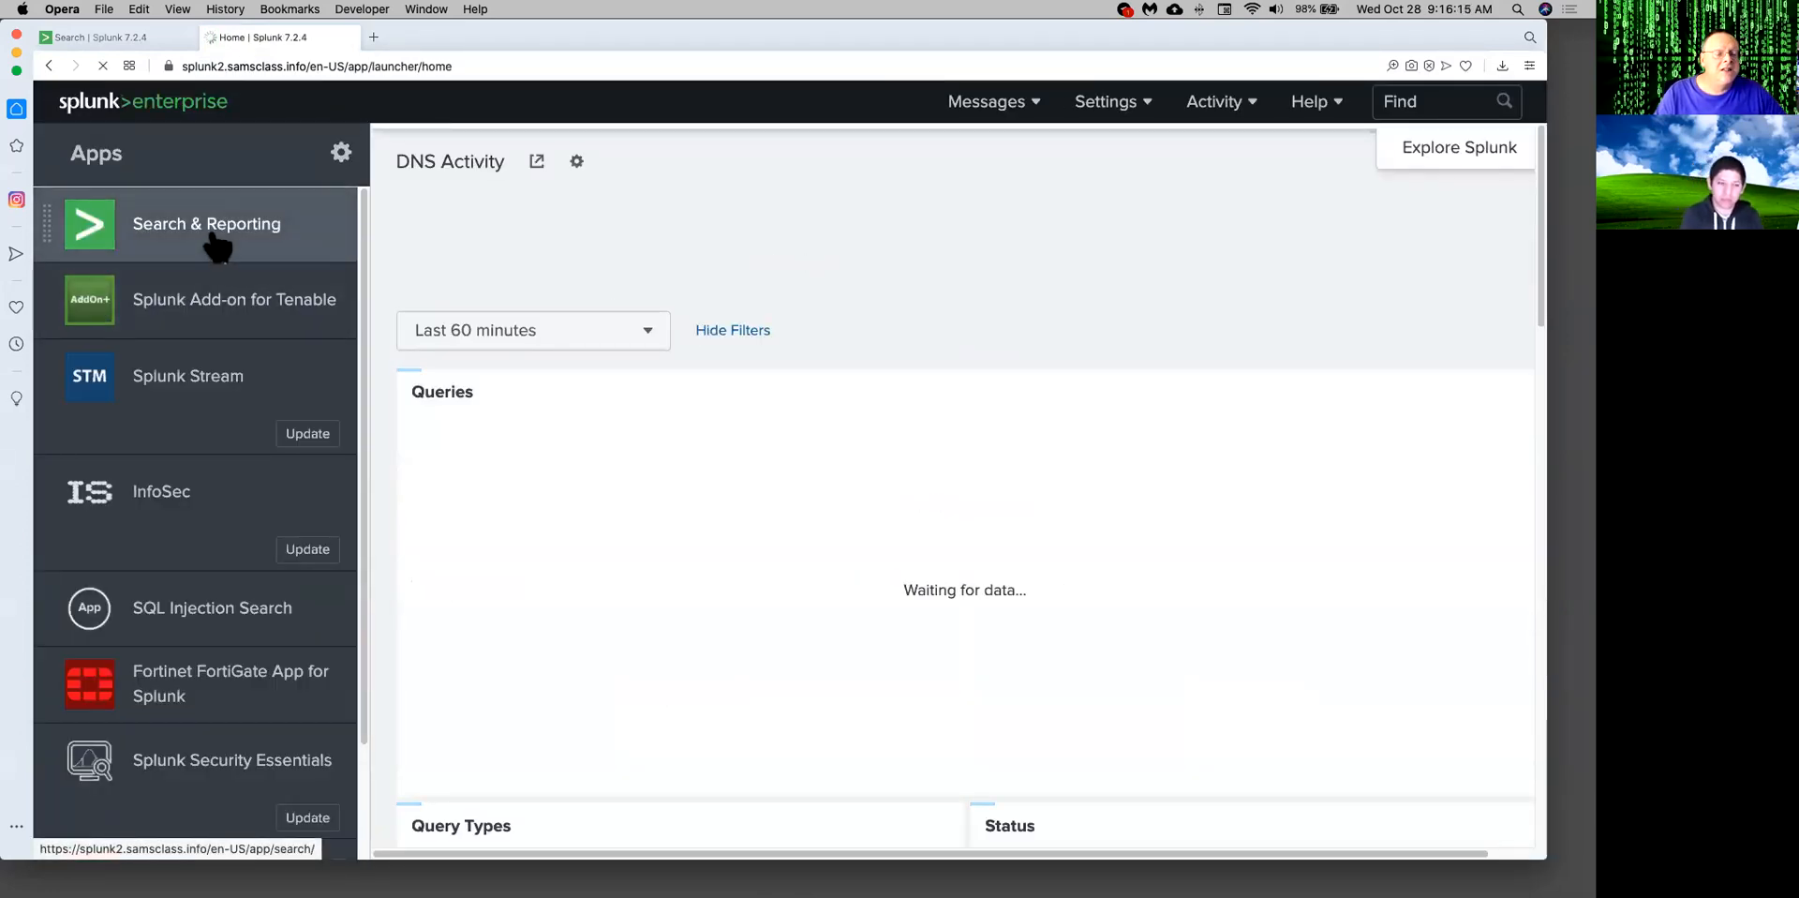
# On the second server, search index="botsv1" sourcetype="stream:http" imreallynotbatman.com over All time.
pyautogui.click(207, 224)
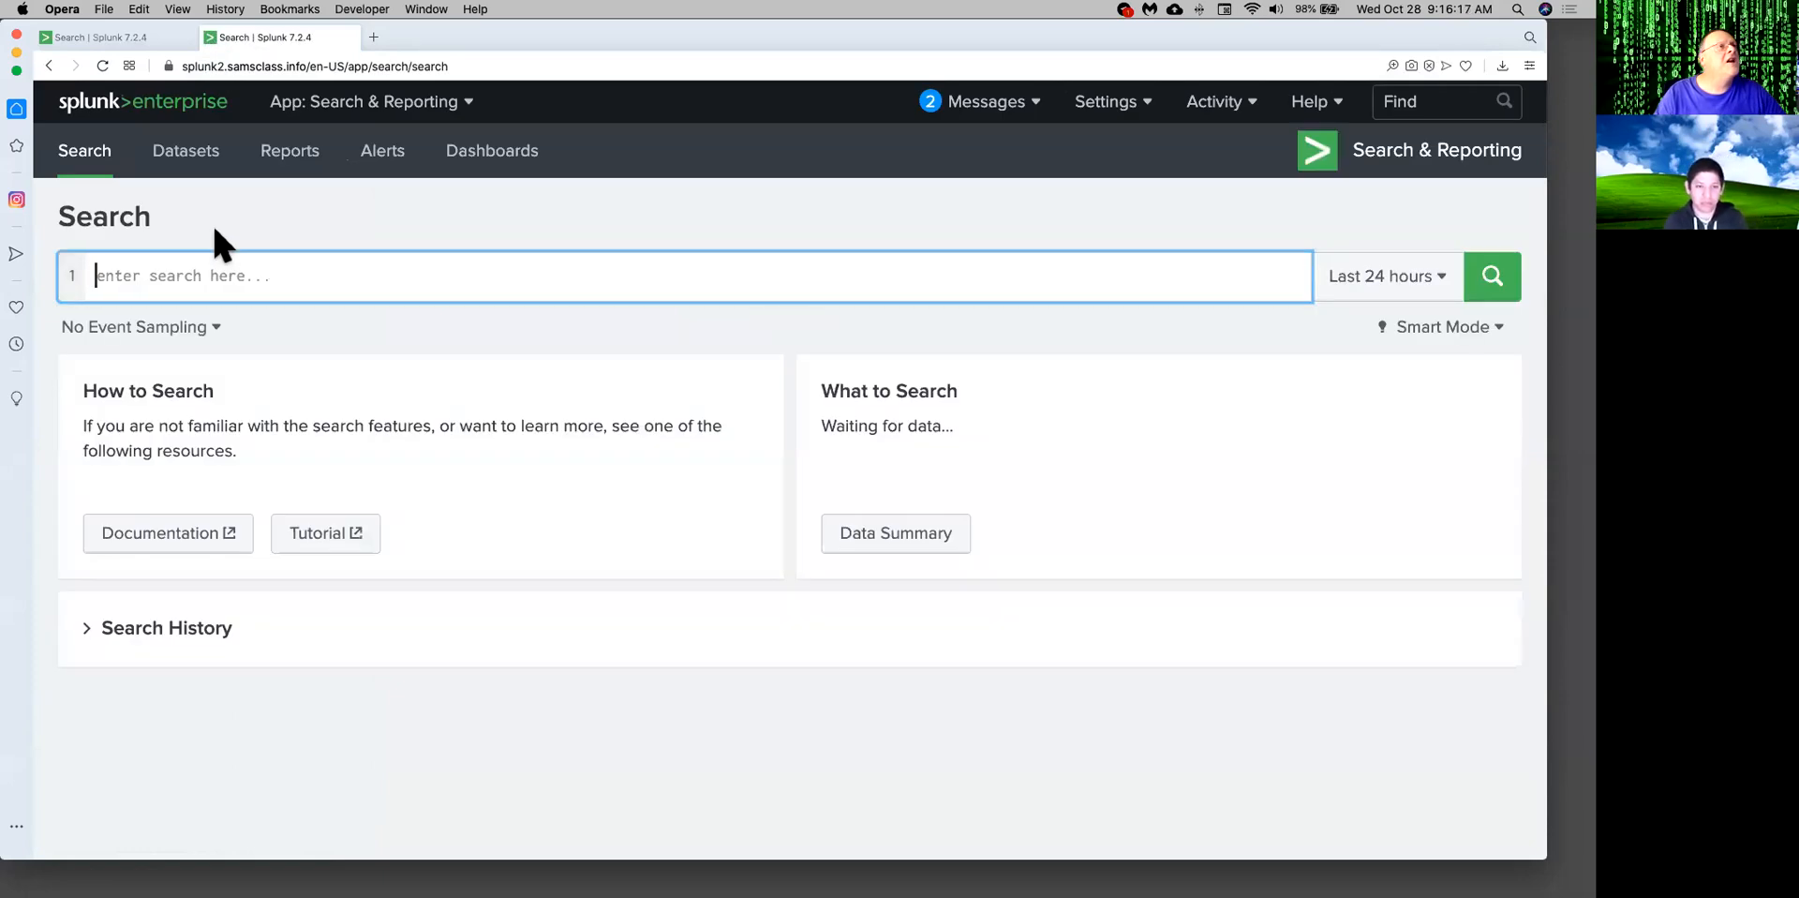
pyautogui.moveTo(324, 292)
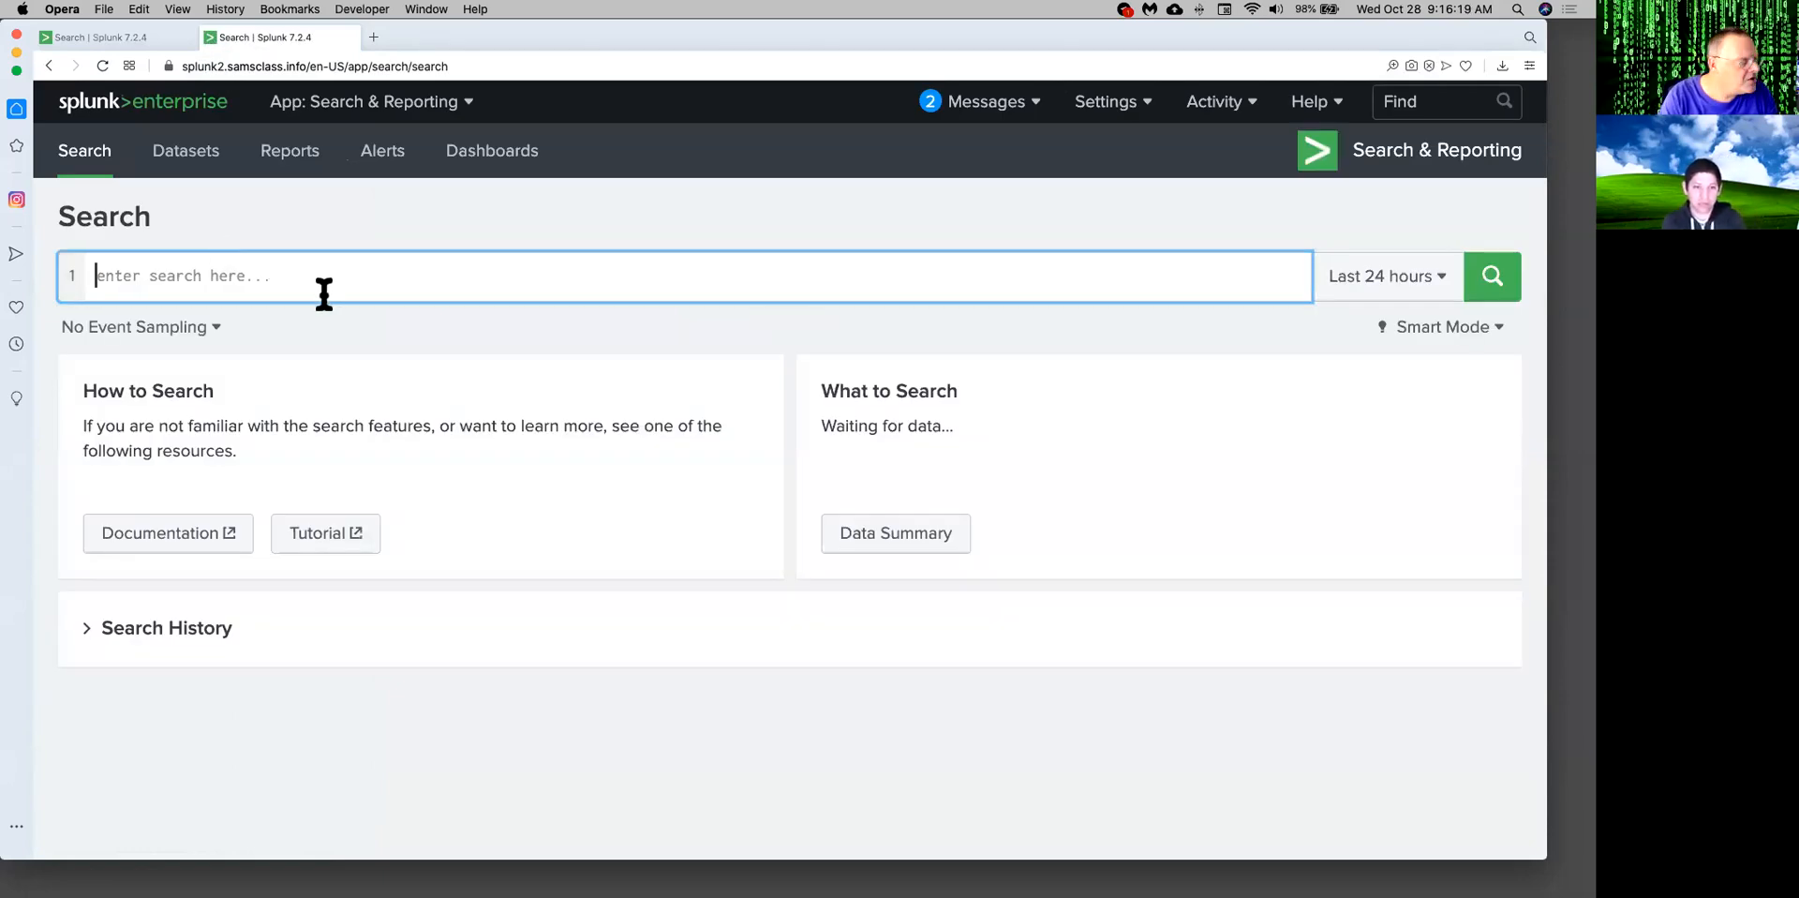
pyautogui.write('index="botsv1" strea')
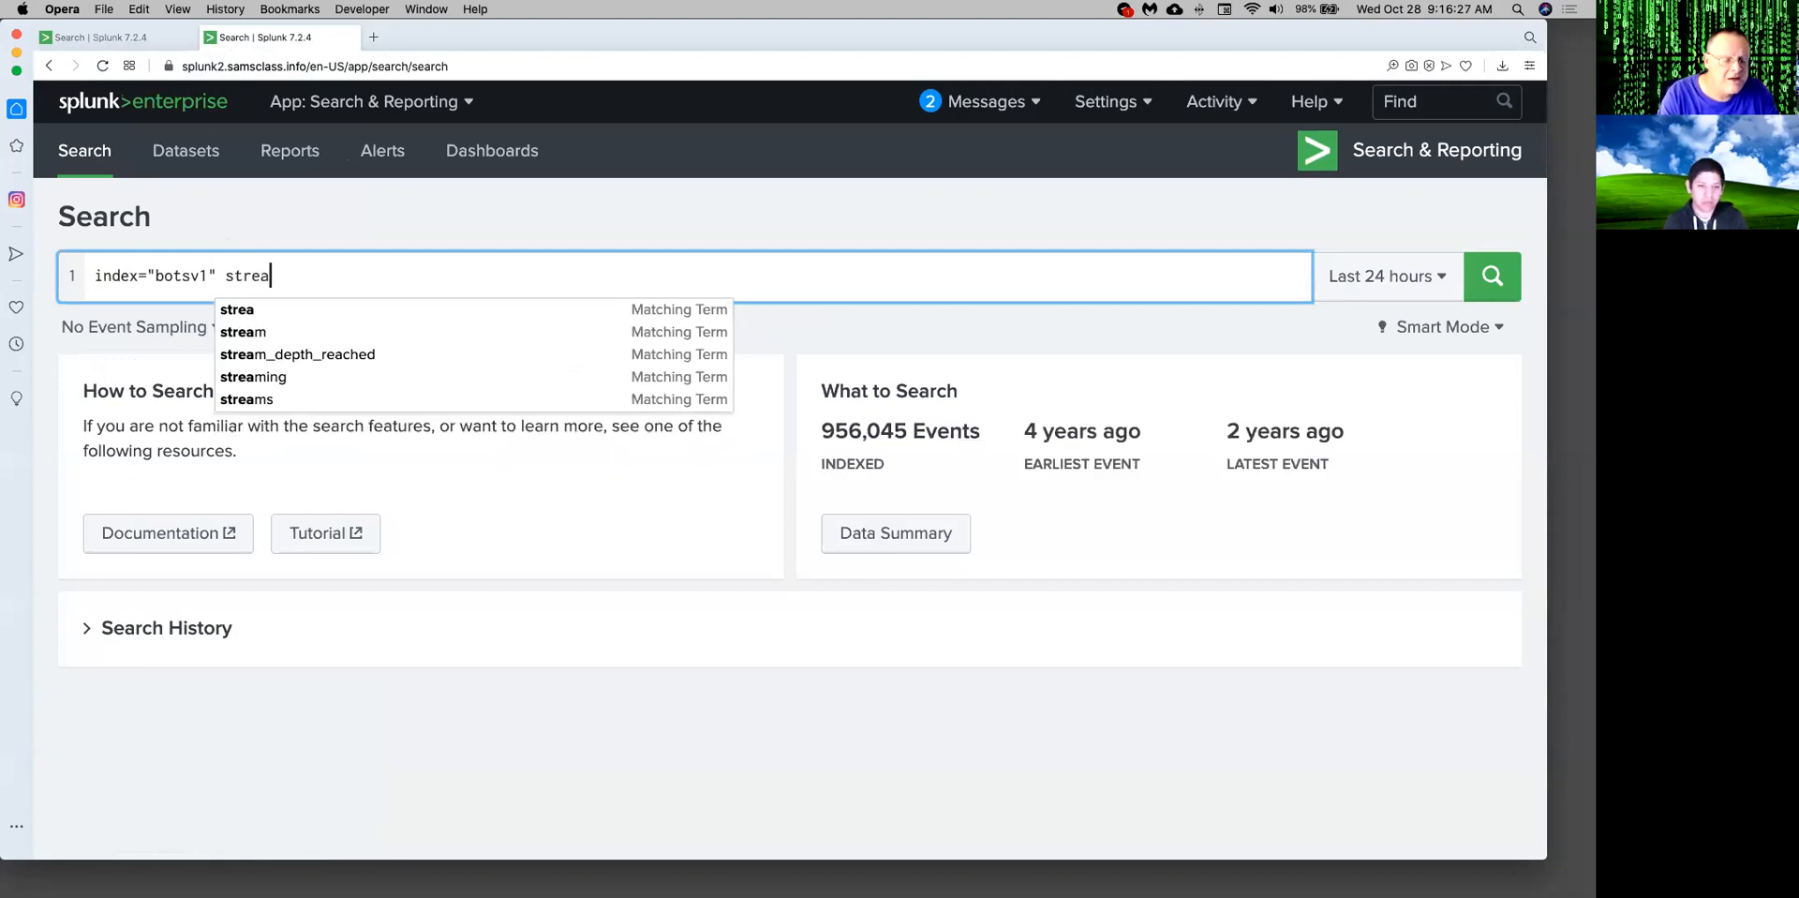
pyautogui.press('Backspace')
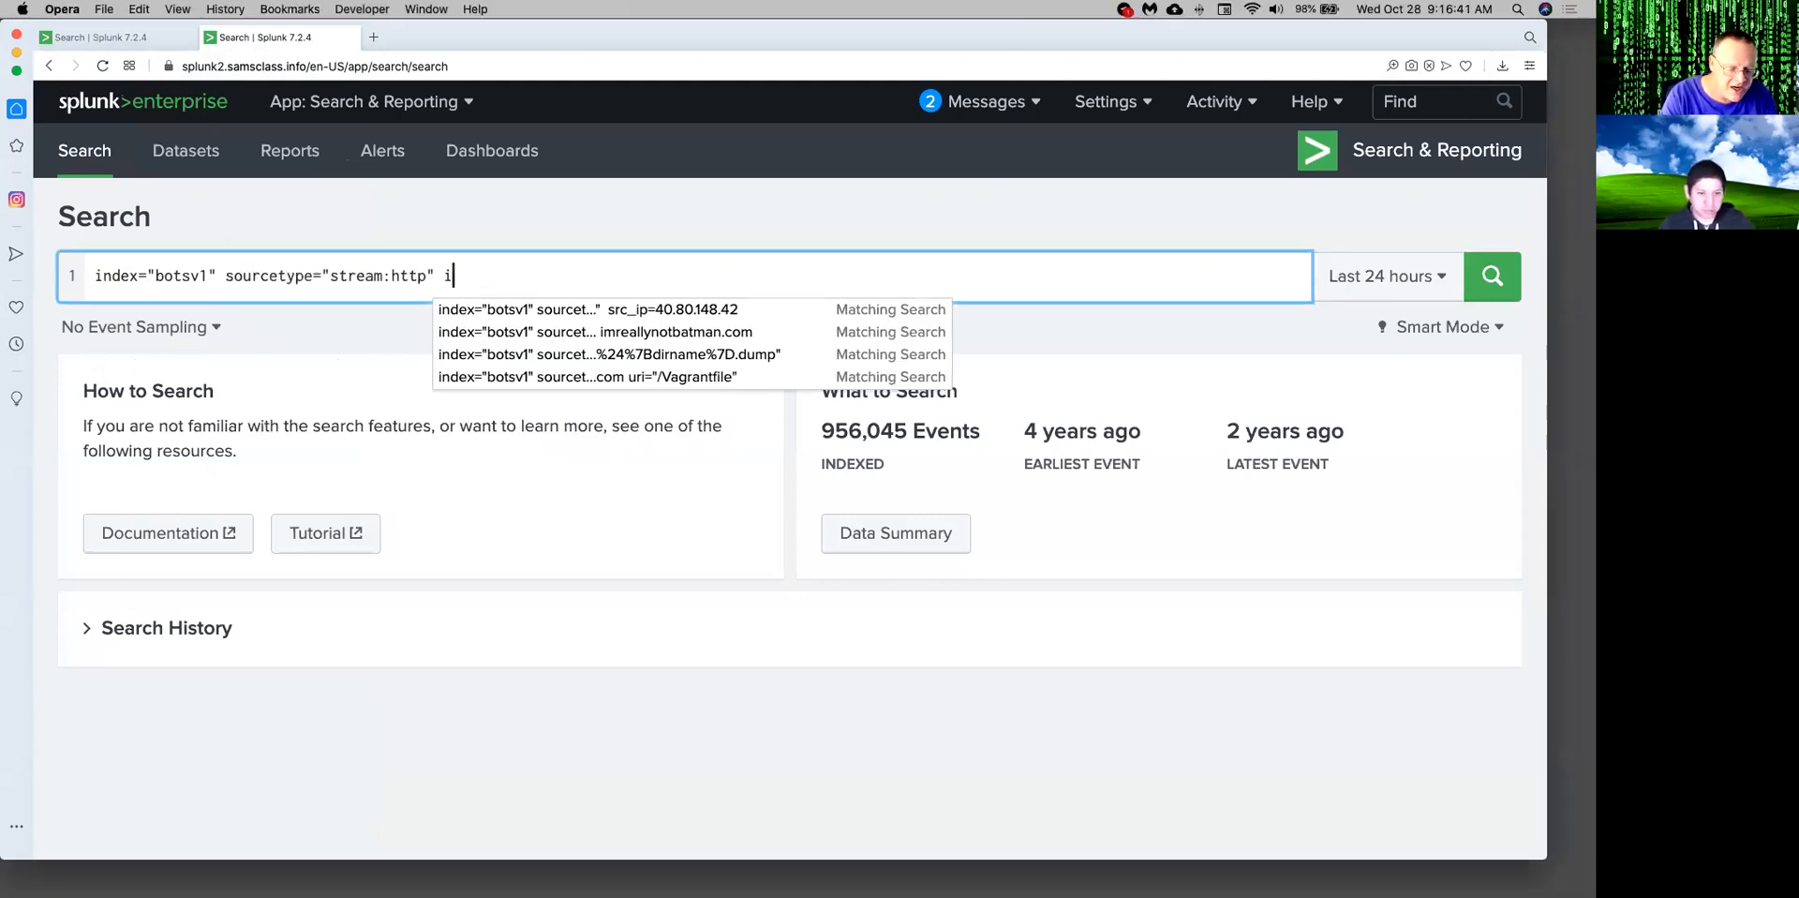
pyautogui.write('mreallynotbatman.com')
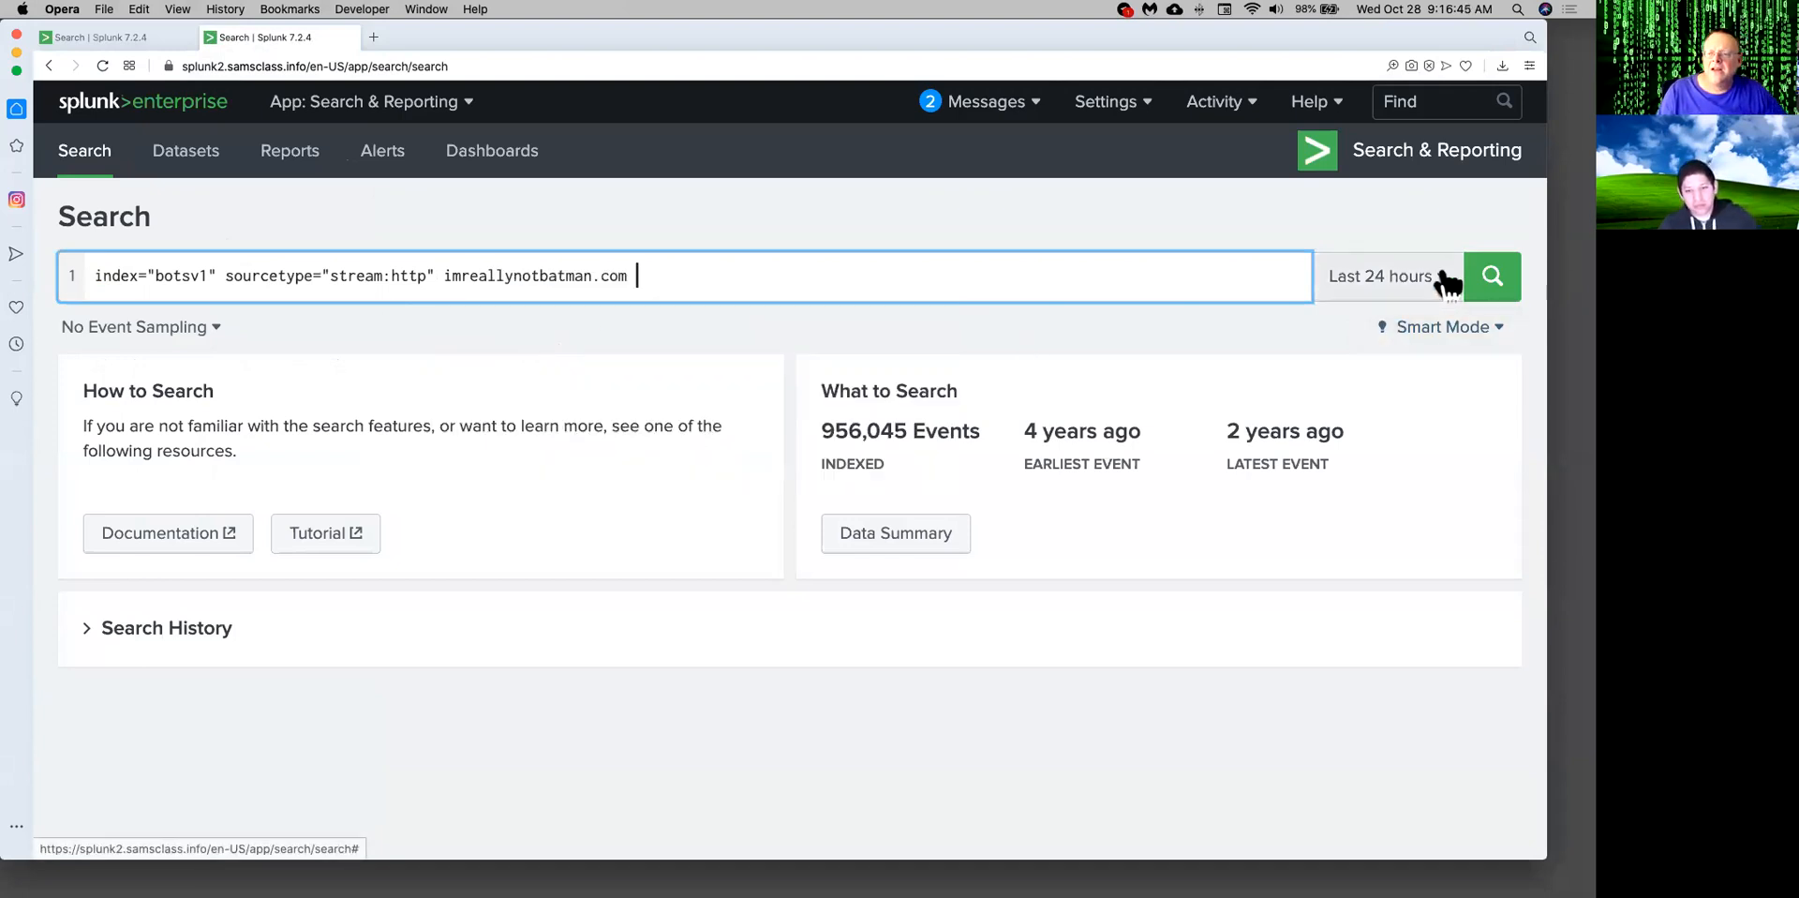
pyautogui.click(1387, 277)
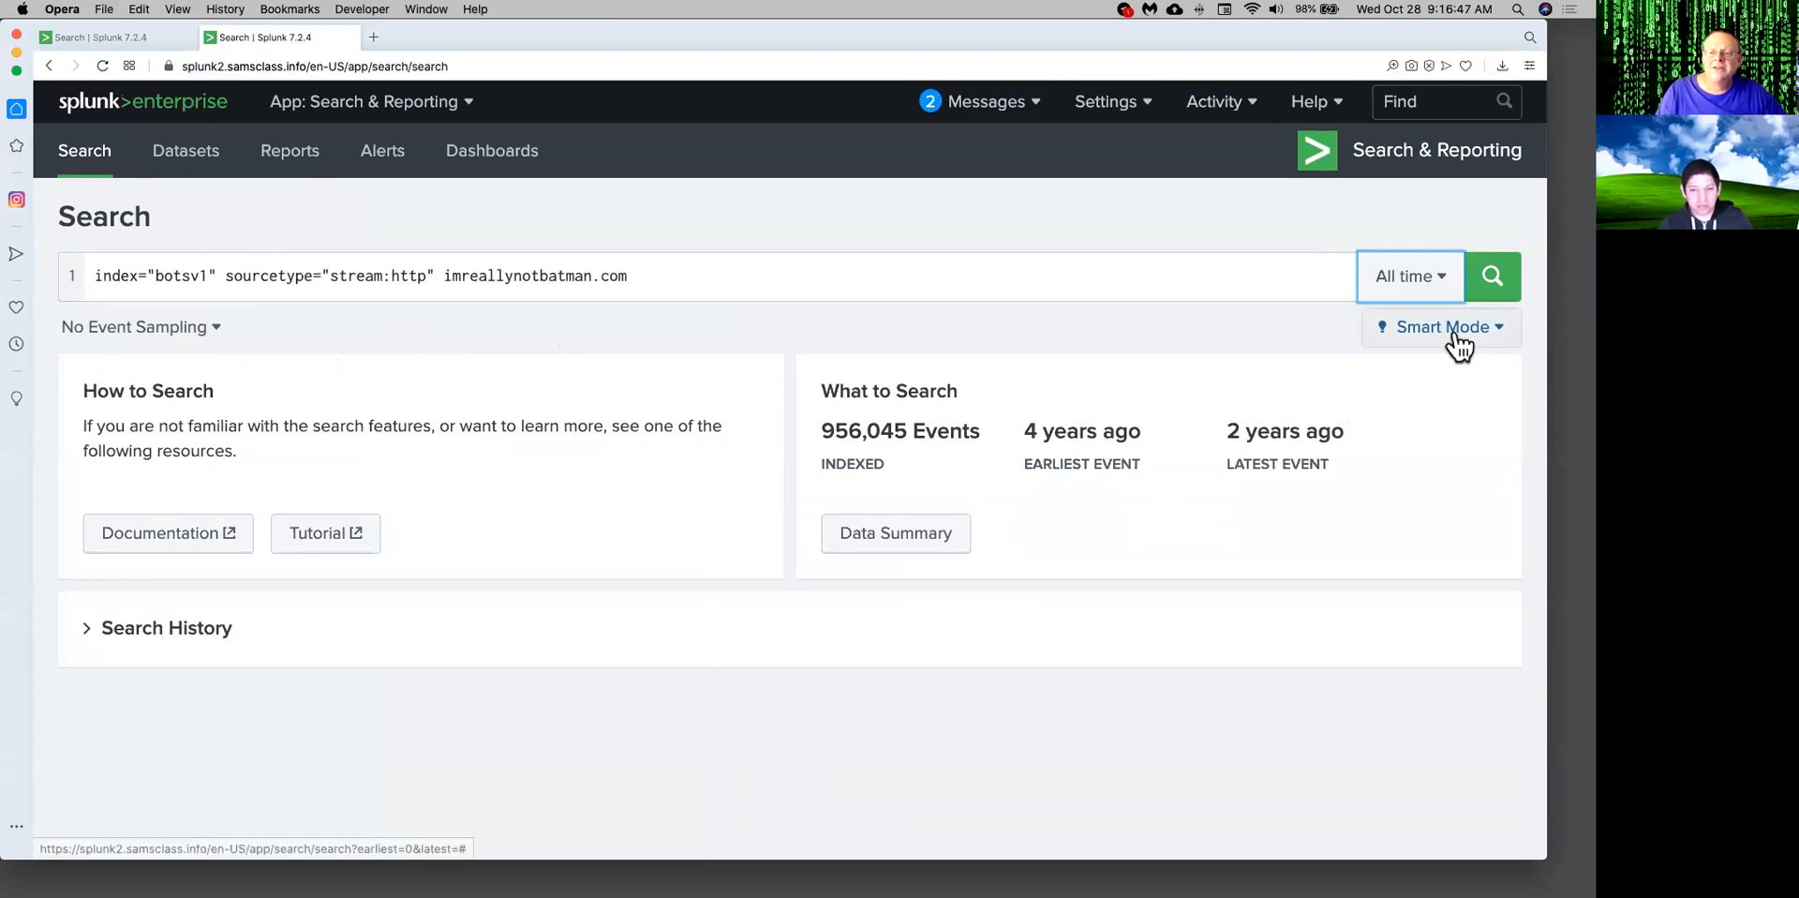
pyautogui.click(1479, 275)
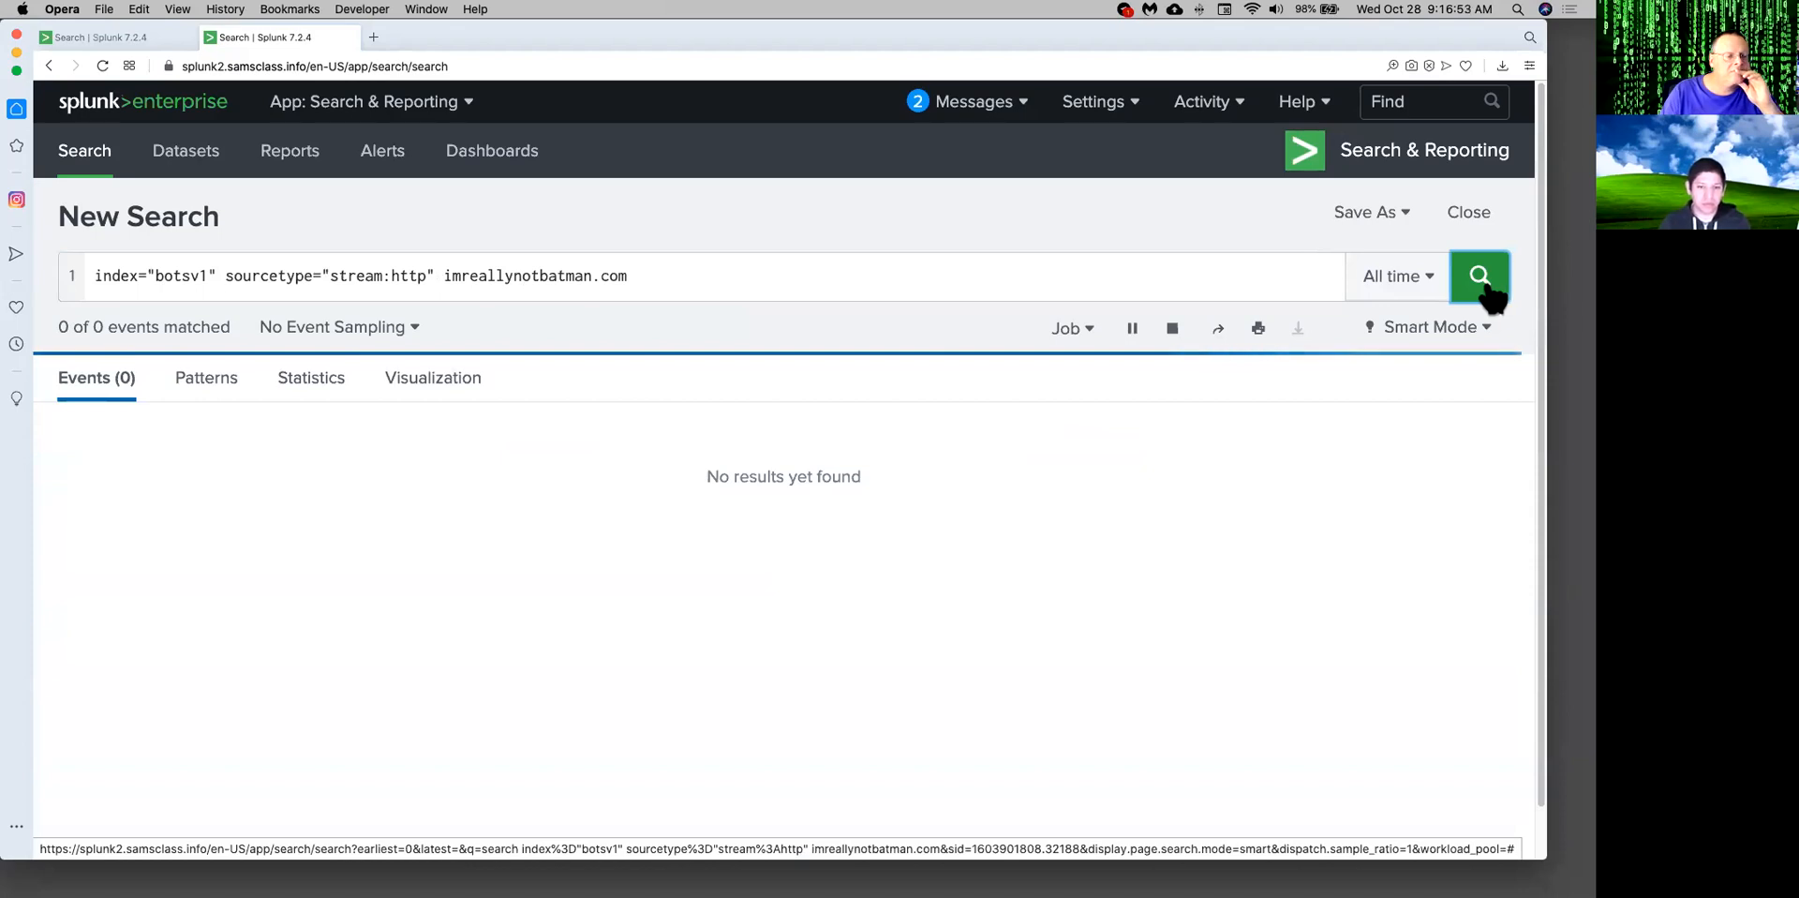
pyautogui.click(1478, 275)
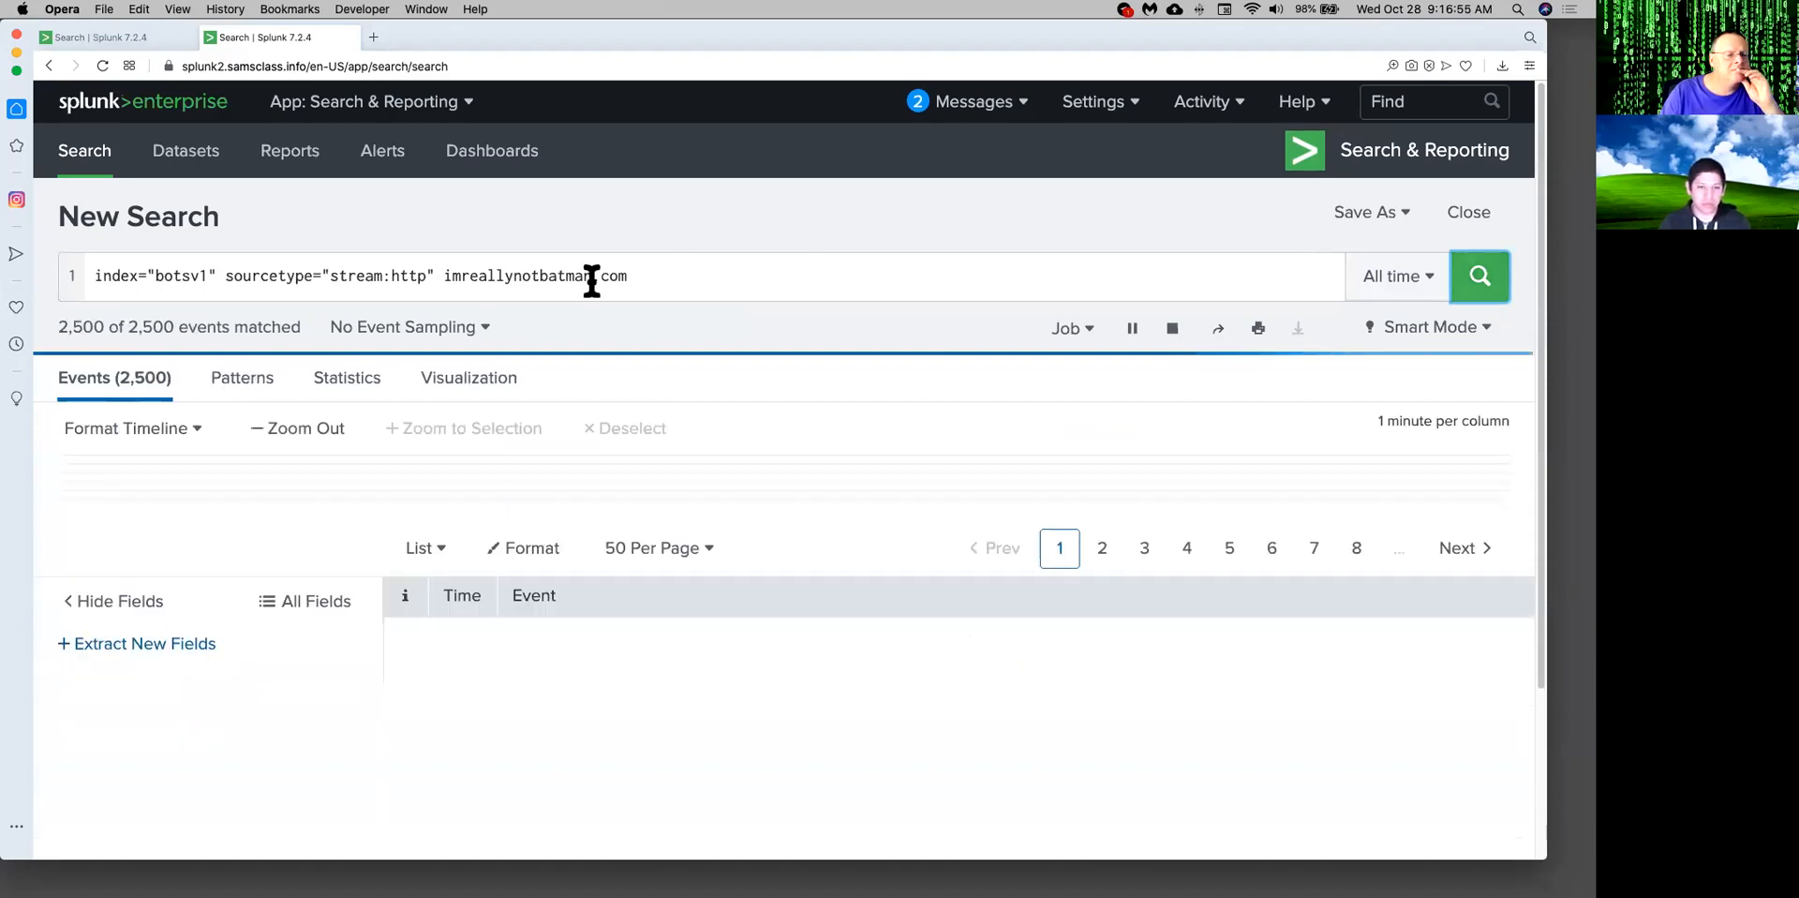
# Scroll through the first matching events' request headers.
pyautogui.click(1478, 276)
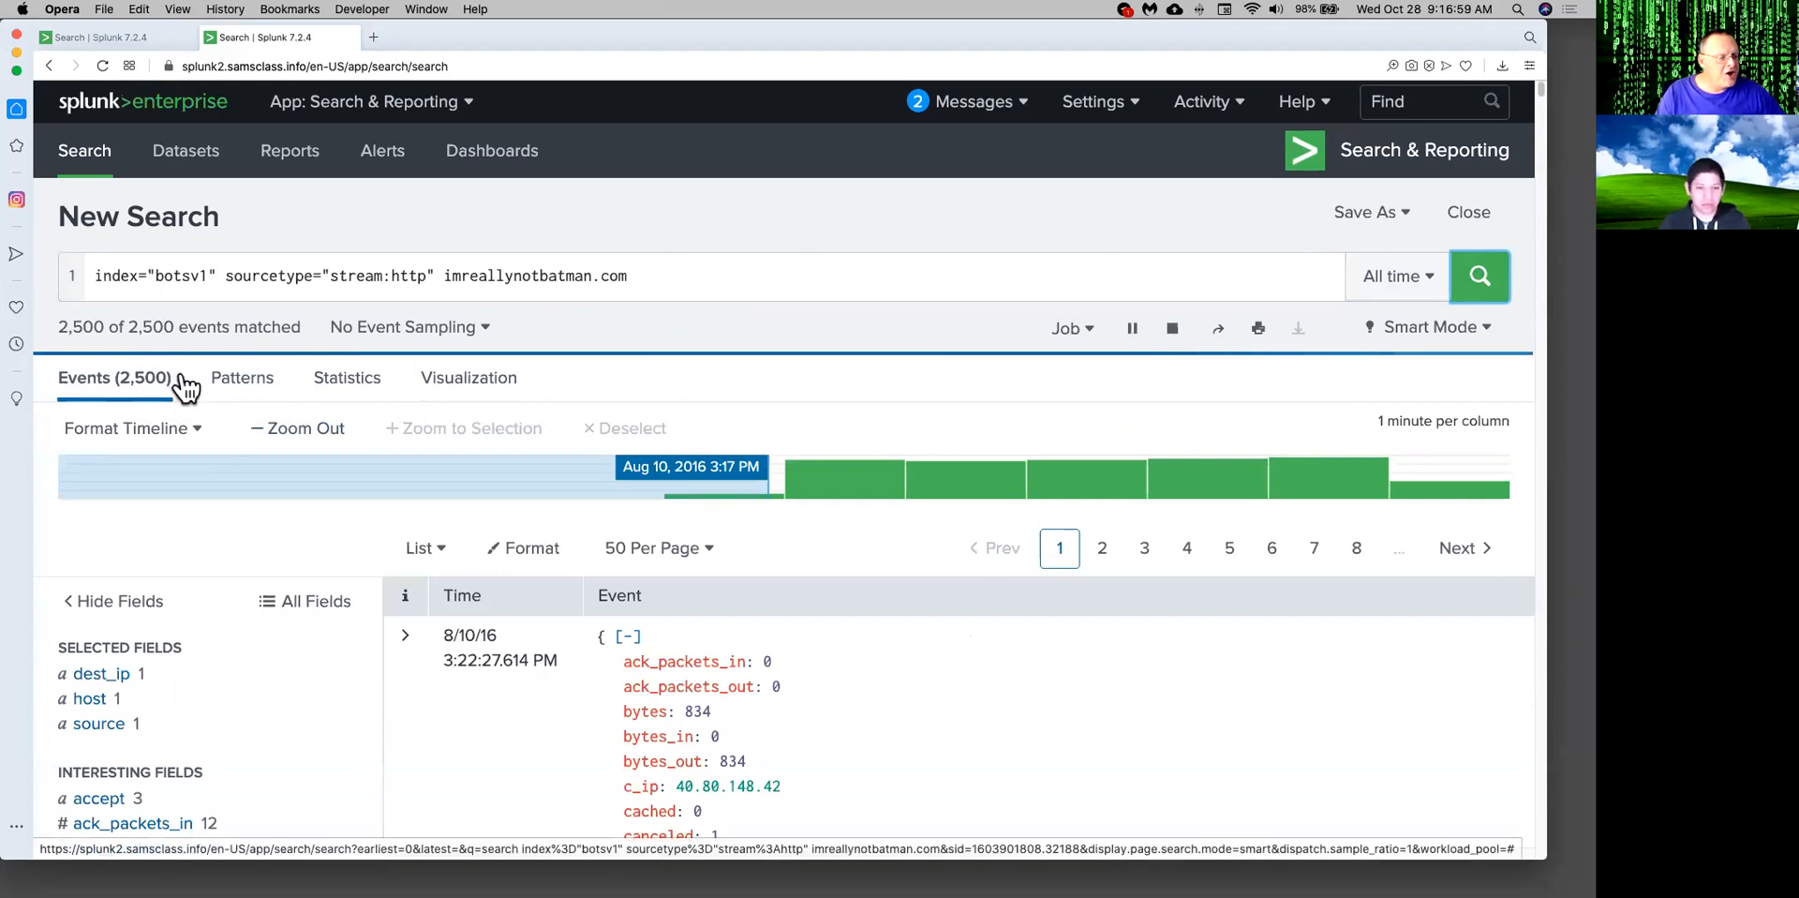
pyautogui.moveTo(659, 713)
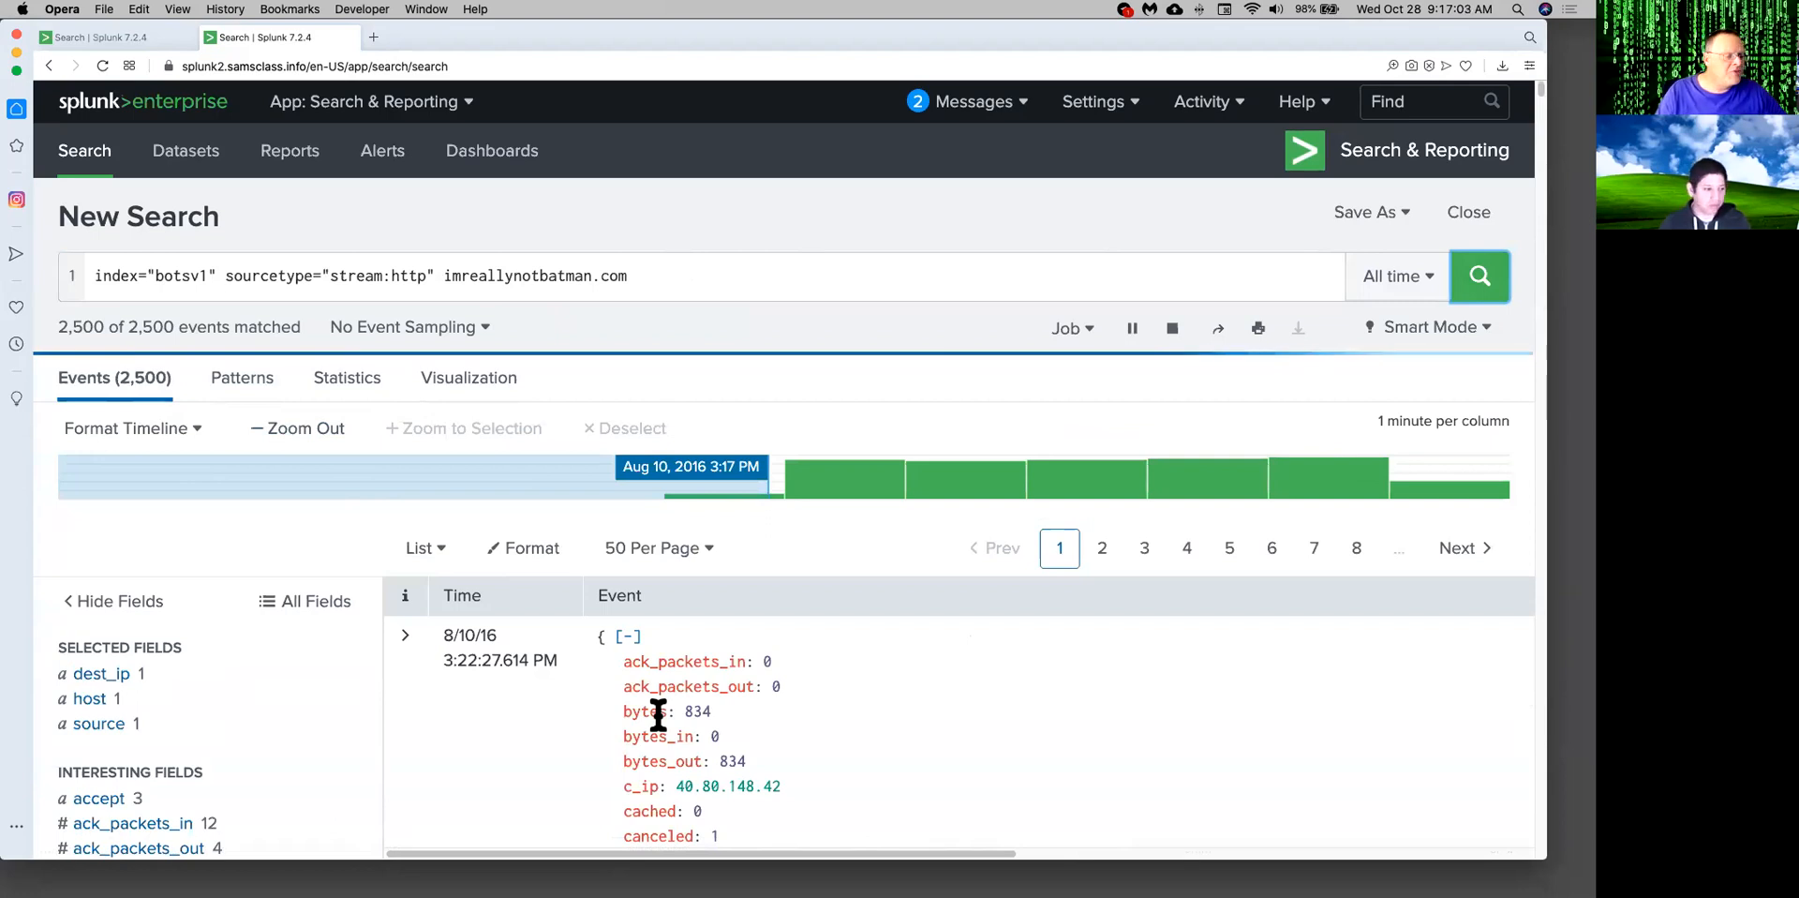
pyautogui.moveTo(875, 719)
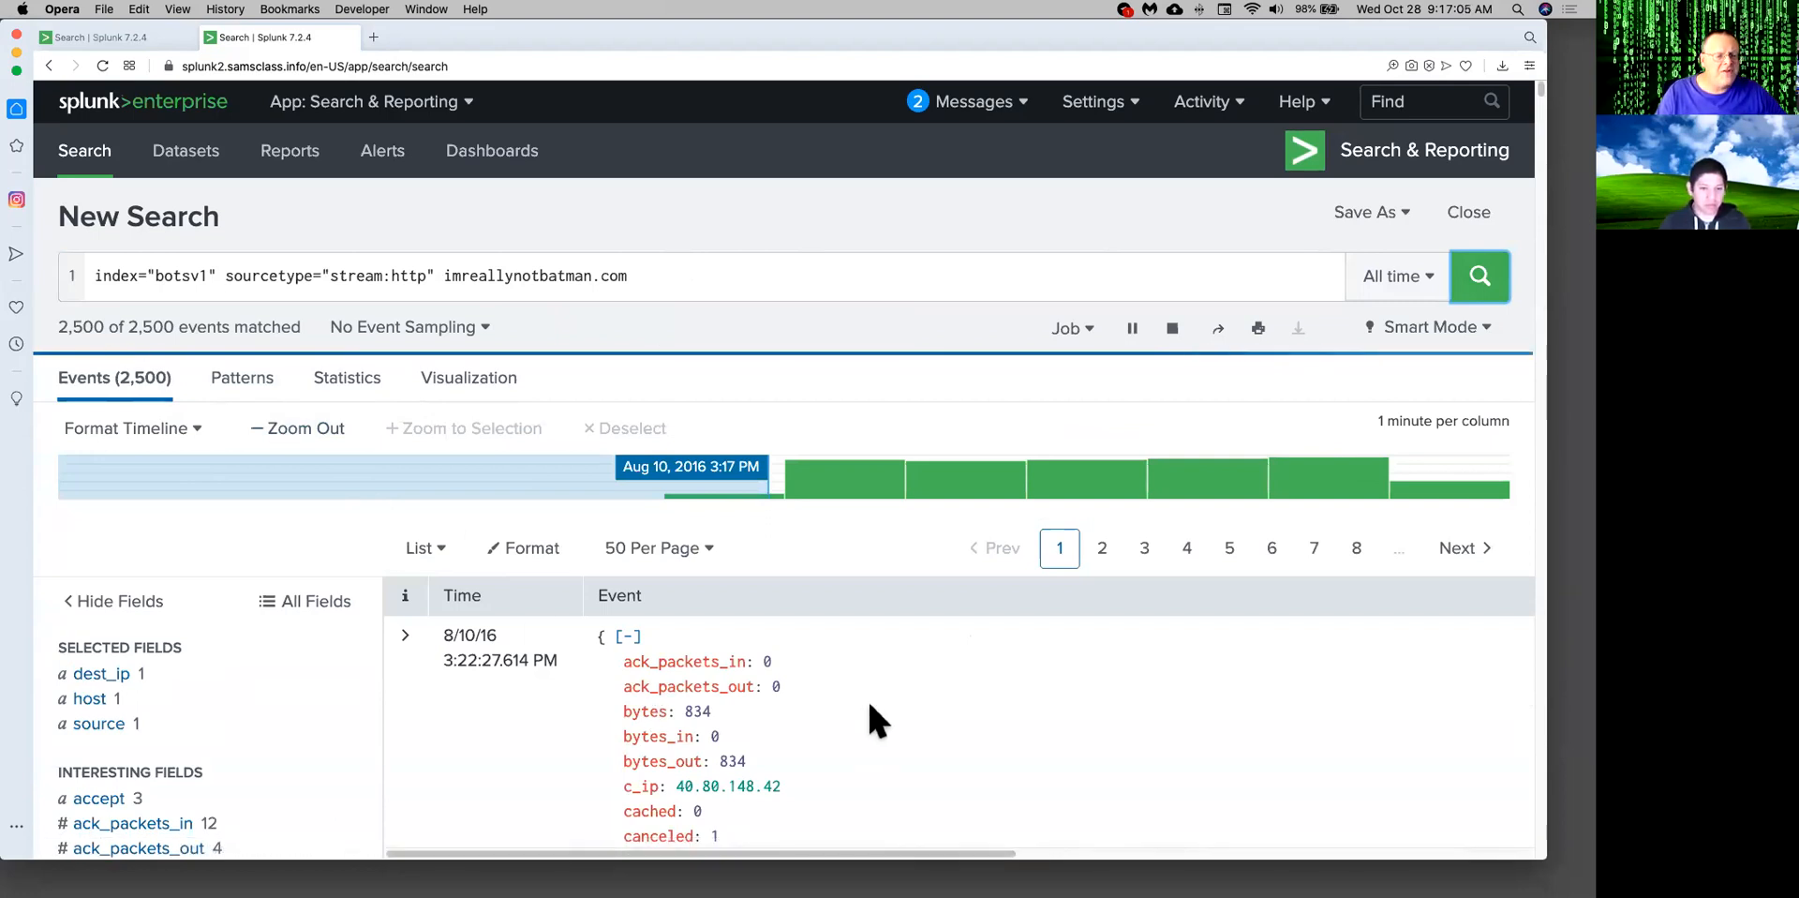
pyautogui.scroll(-3)
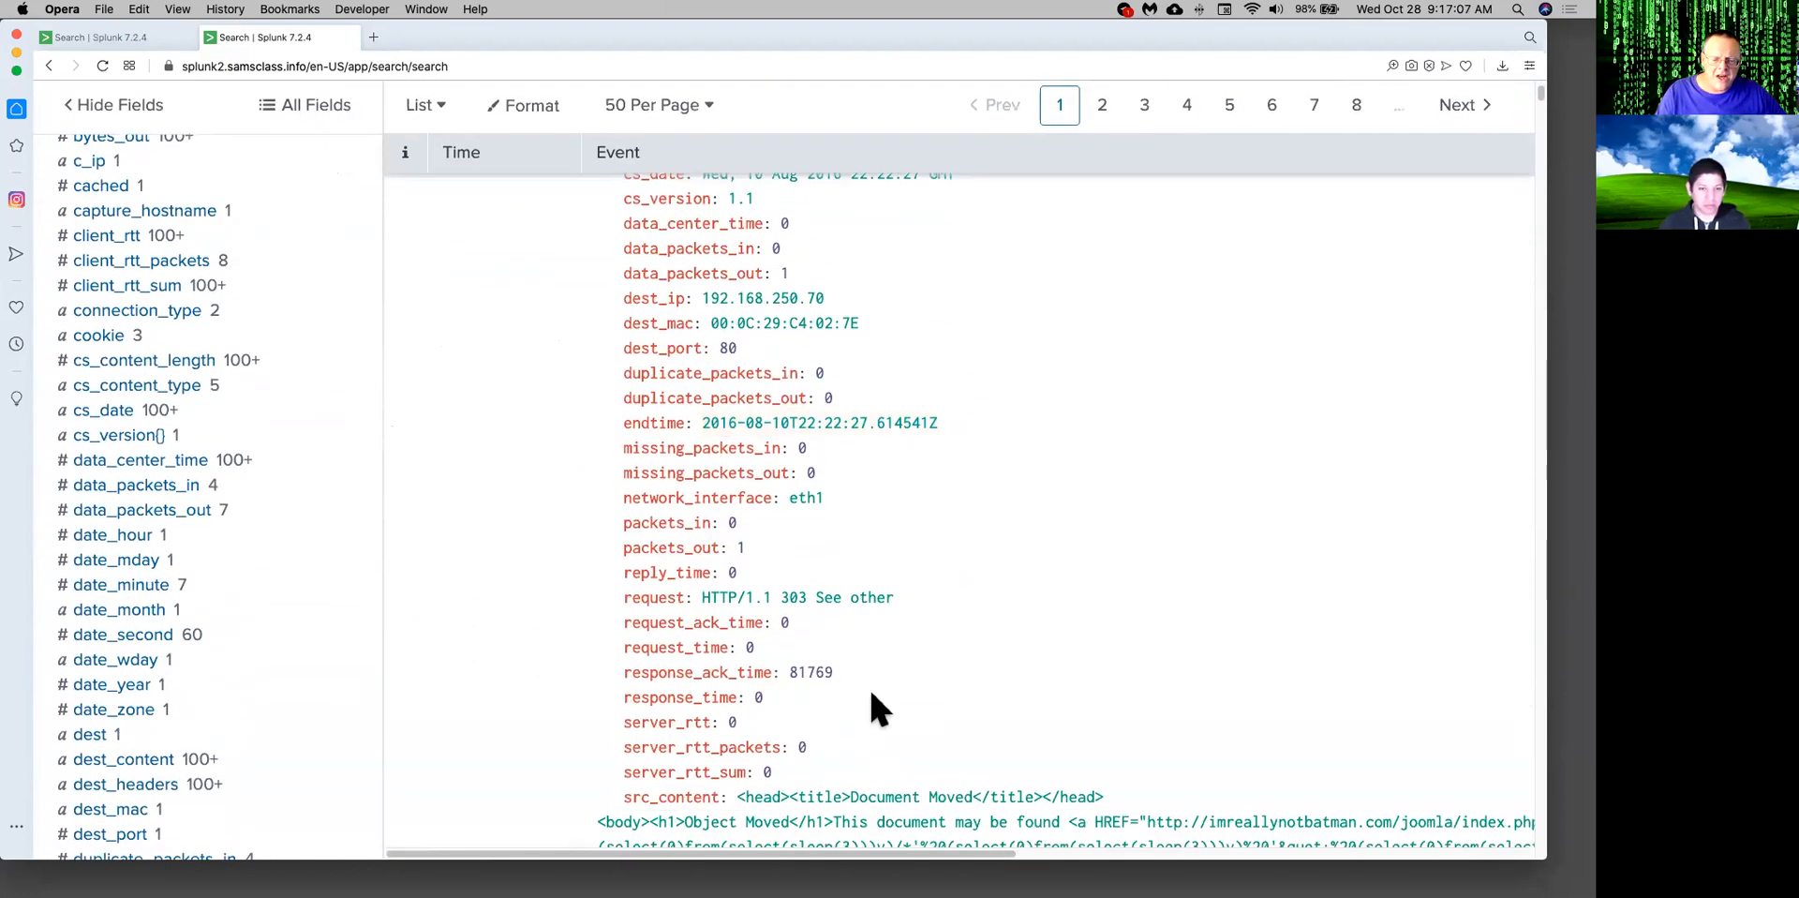
pyautogui.scroll(-3)
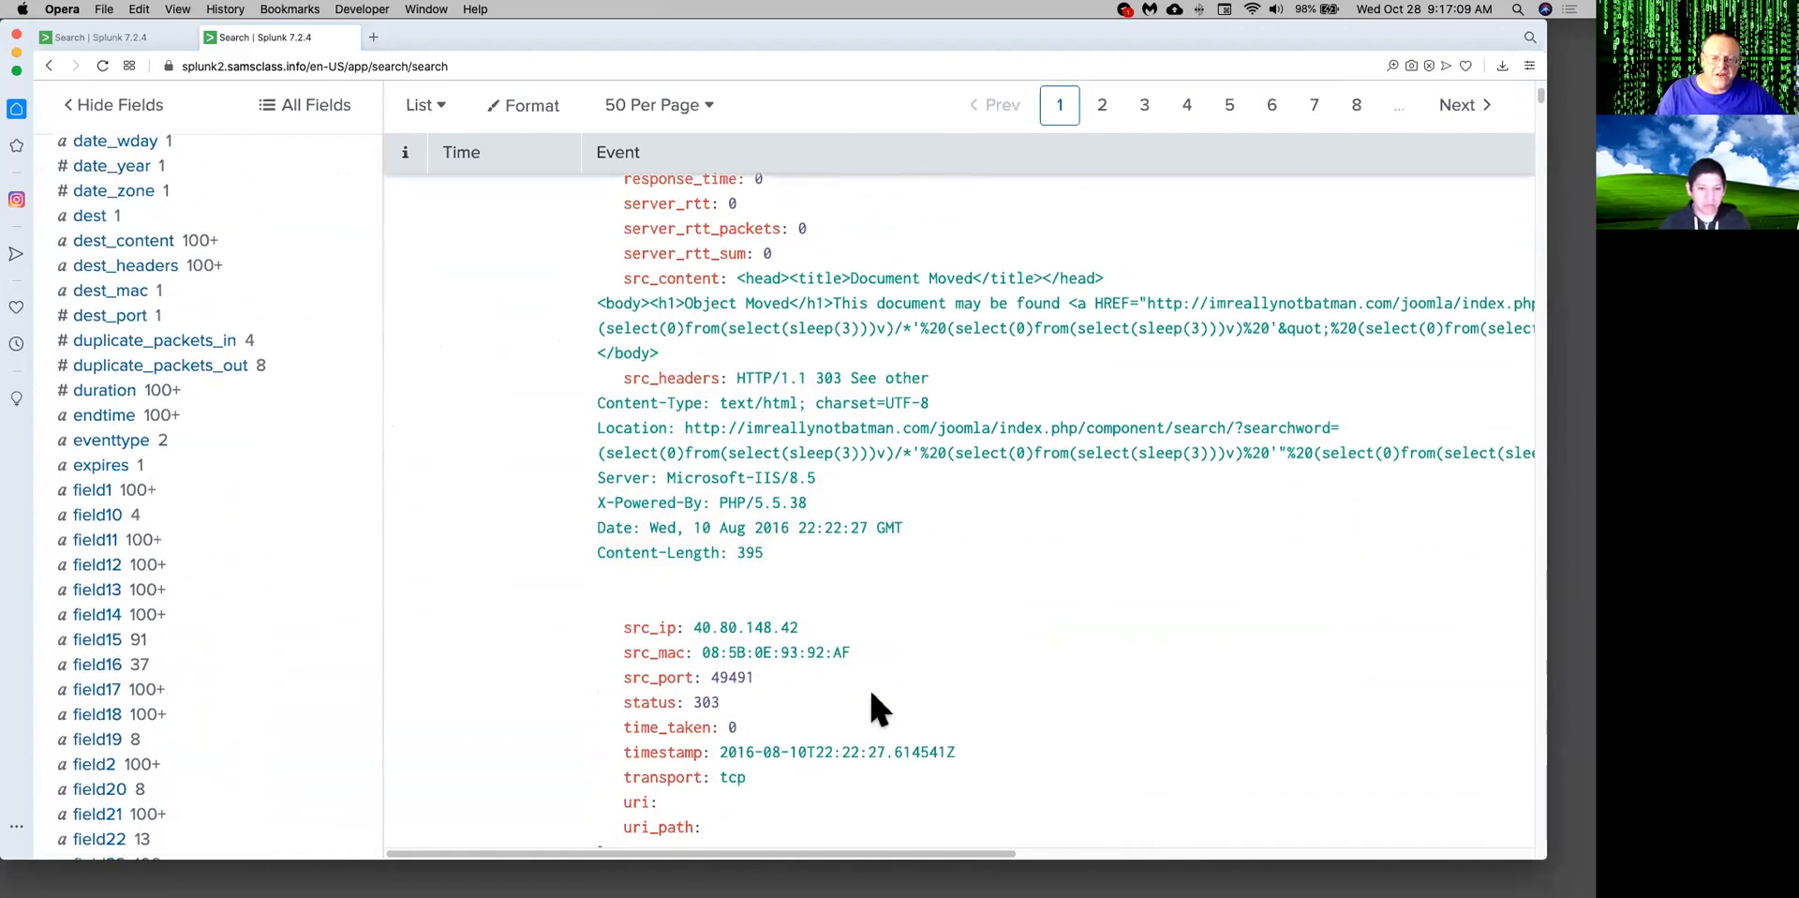
pyautogui.scroll(-3)
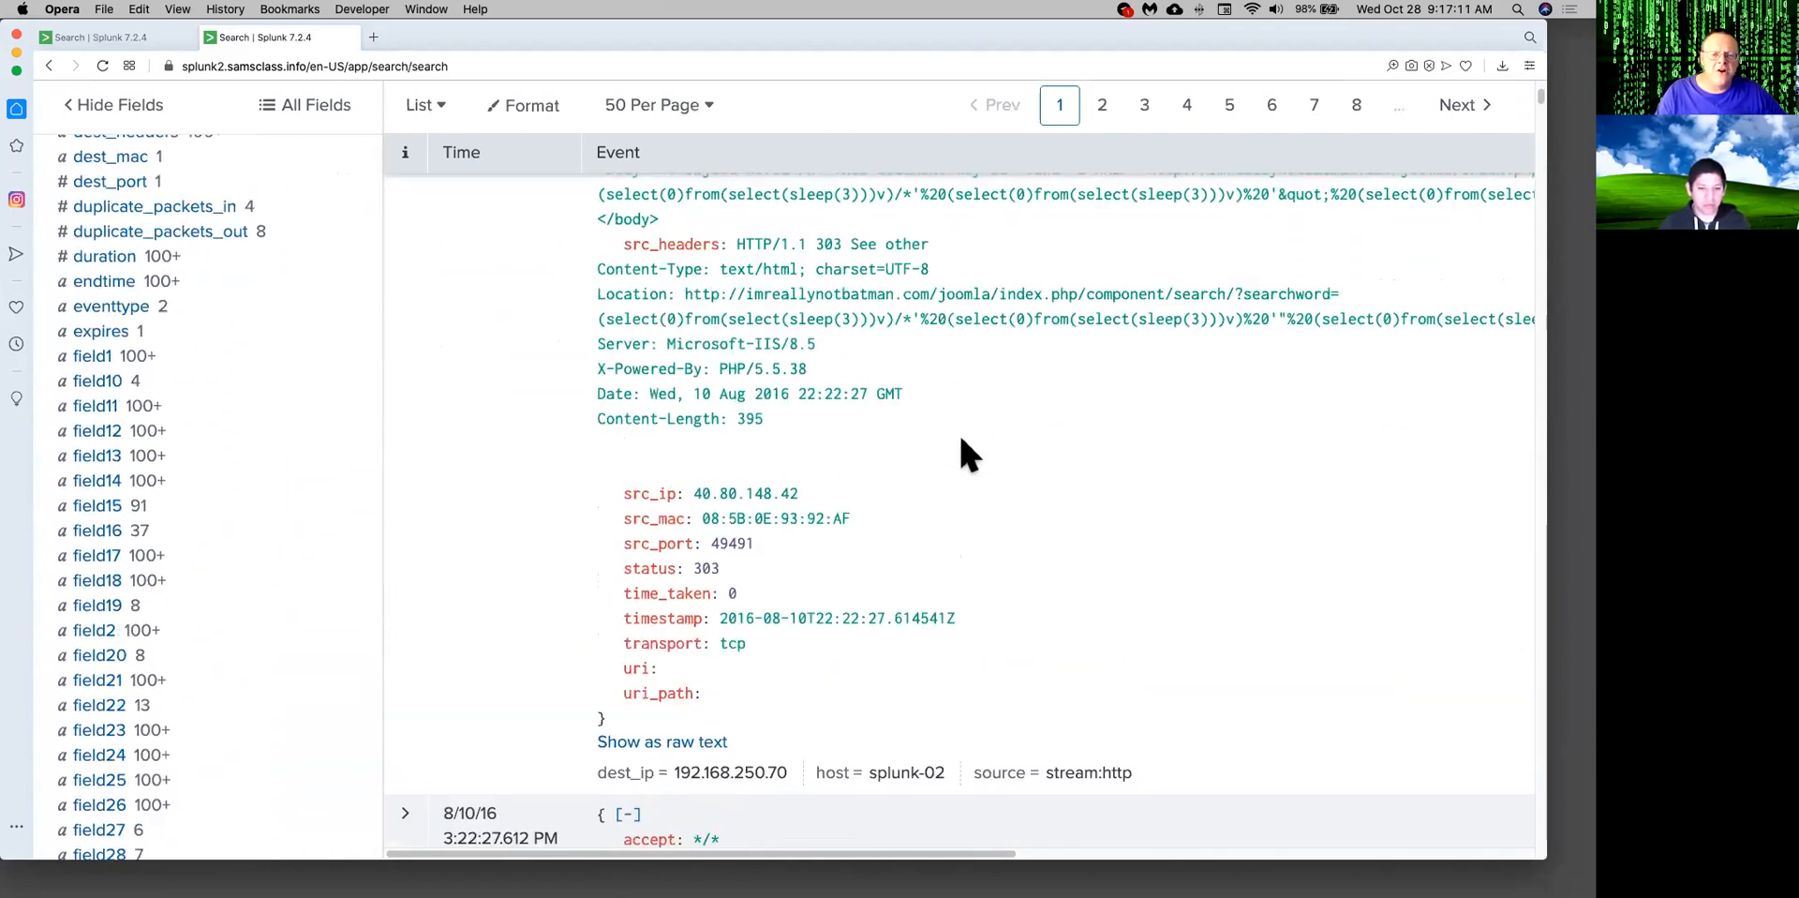
pyautogui.scroll(-3)
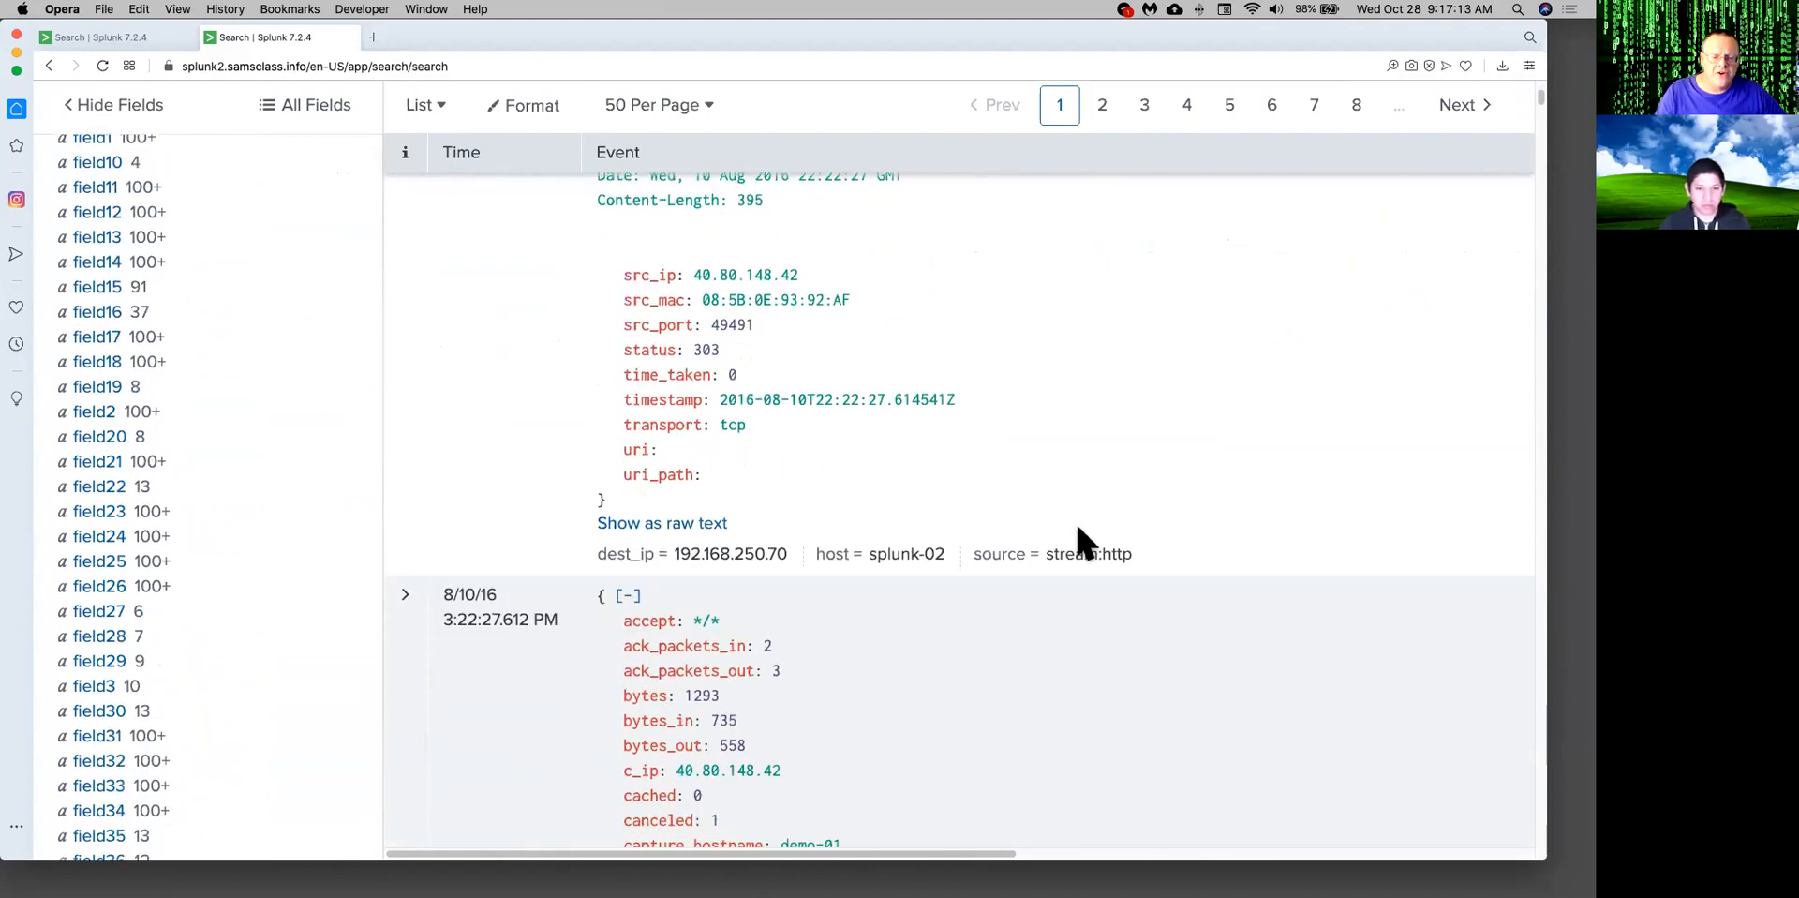
pyautogui.scroll(-3)
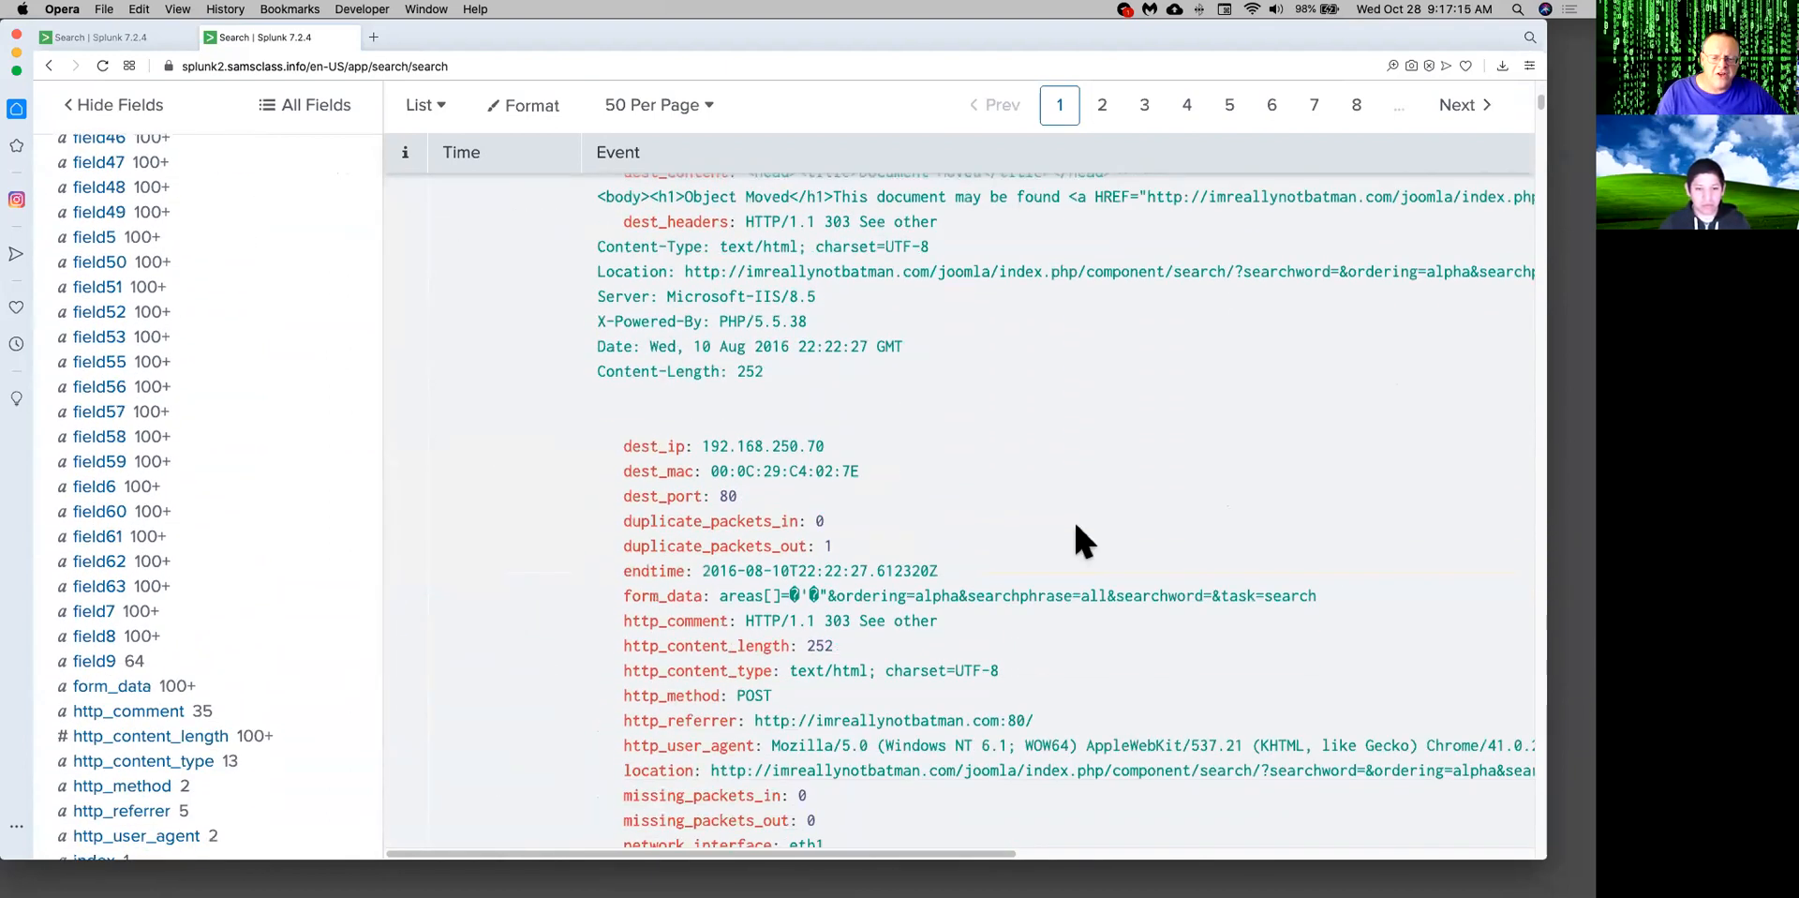
pyautogui.scroll(-3)
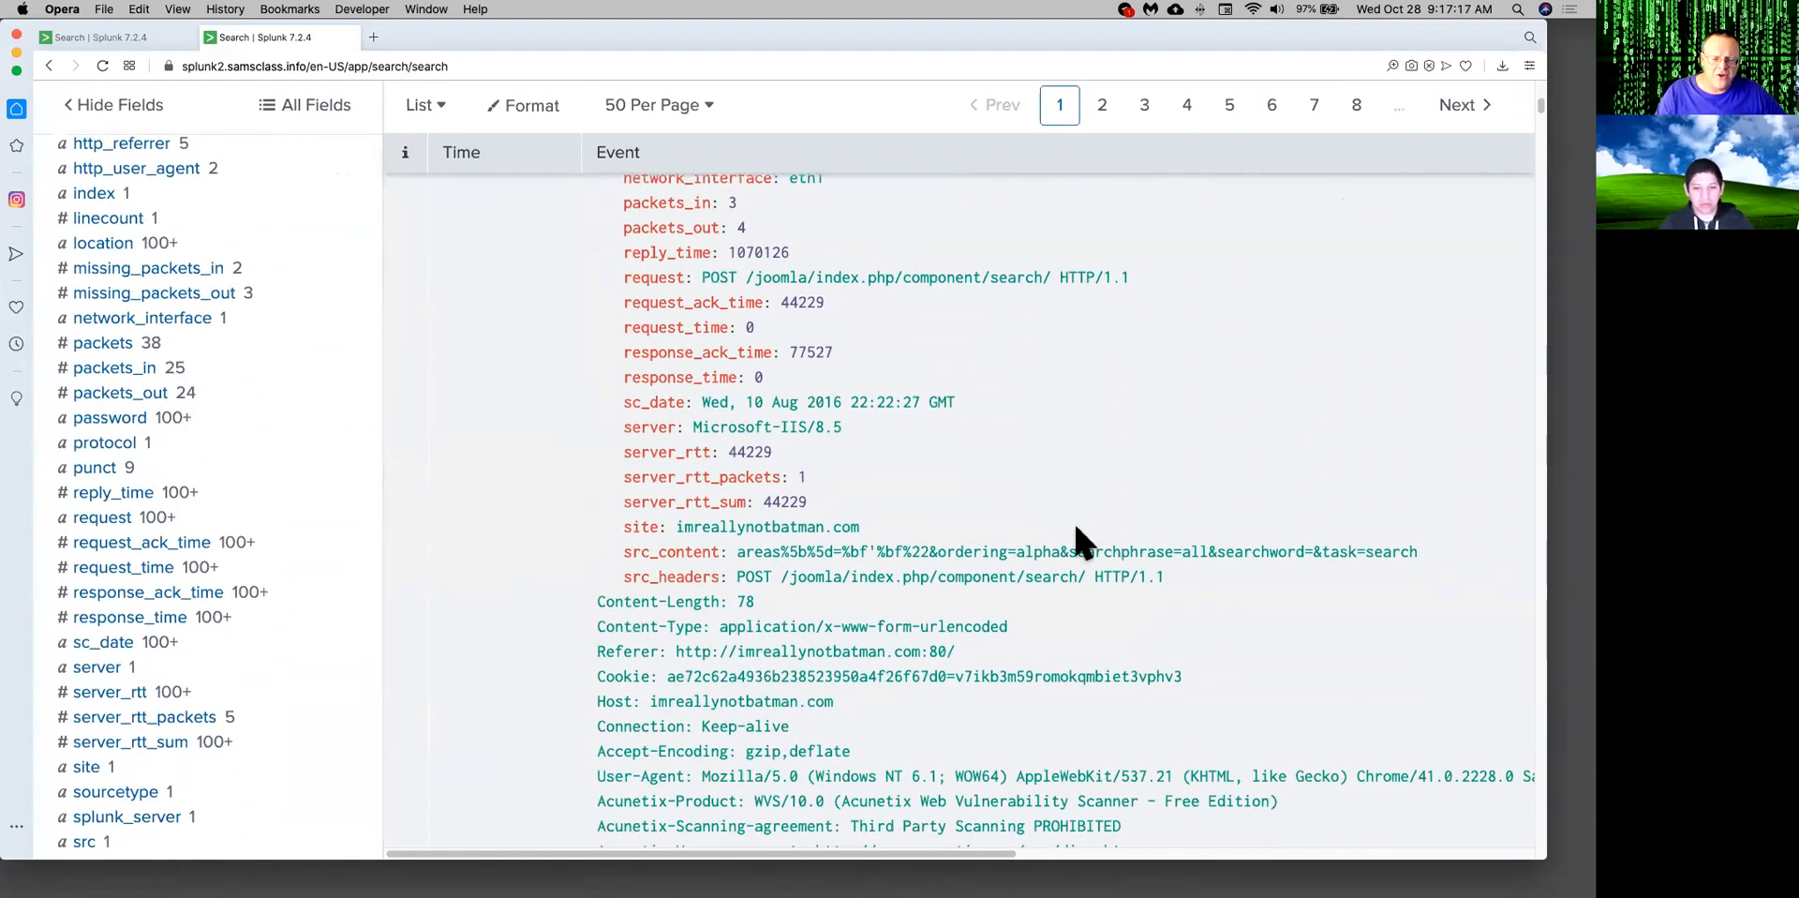
pyautogui.scroll(-3)
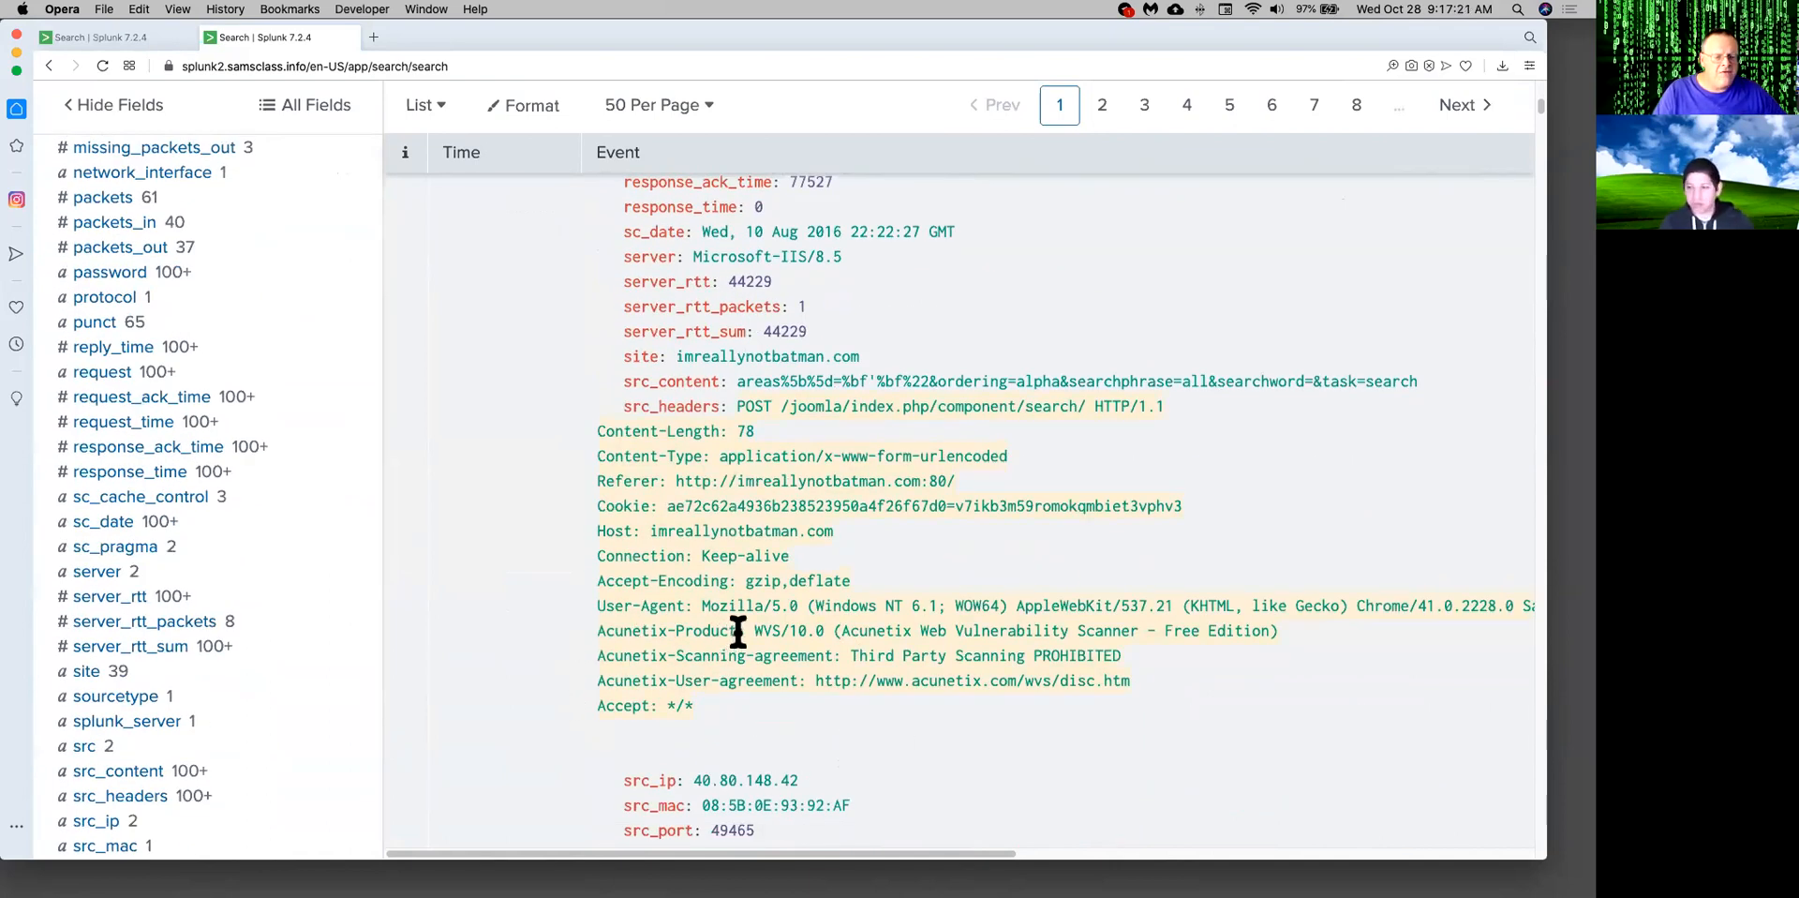
# Highlight the Acunetix-Product header, dismiss the _time popup, and keep scrolling.
pyautogui.doubleClick(668, 631)
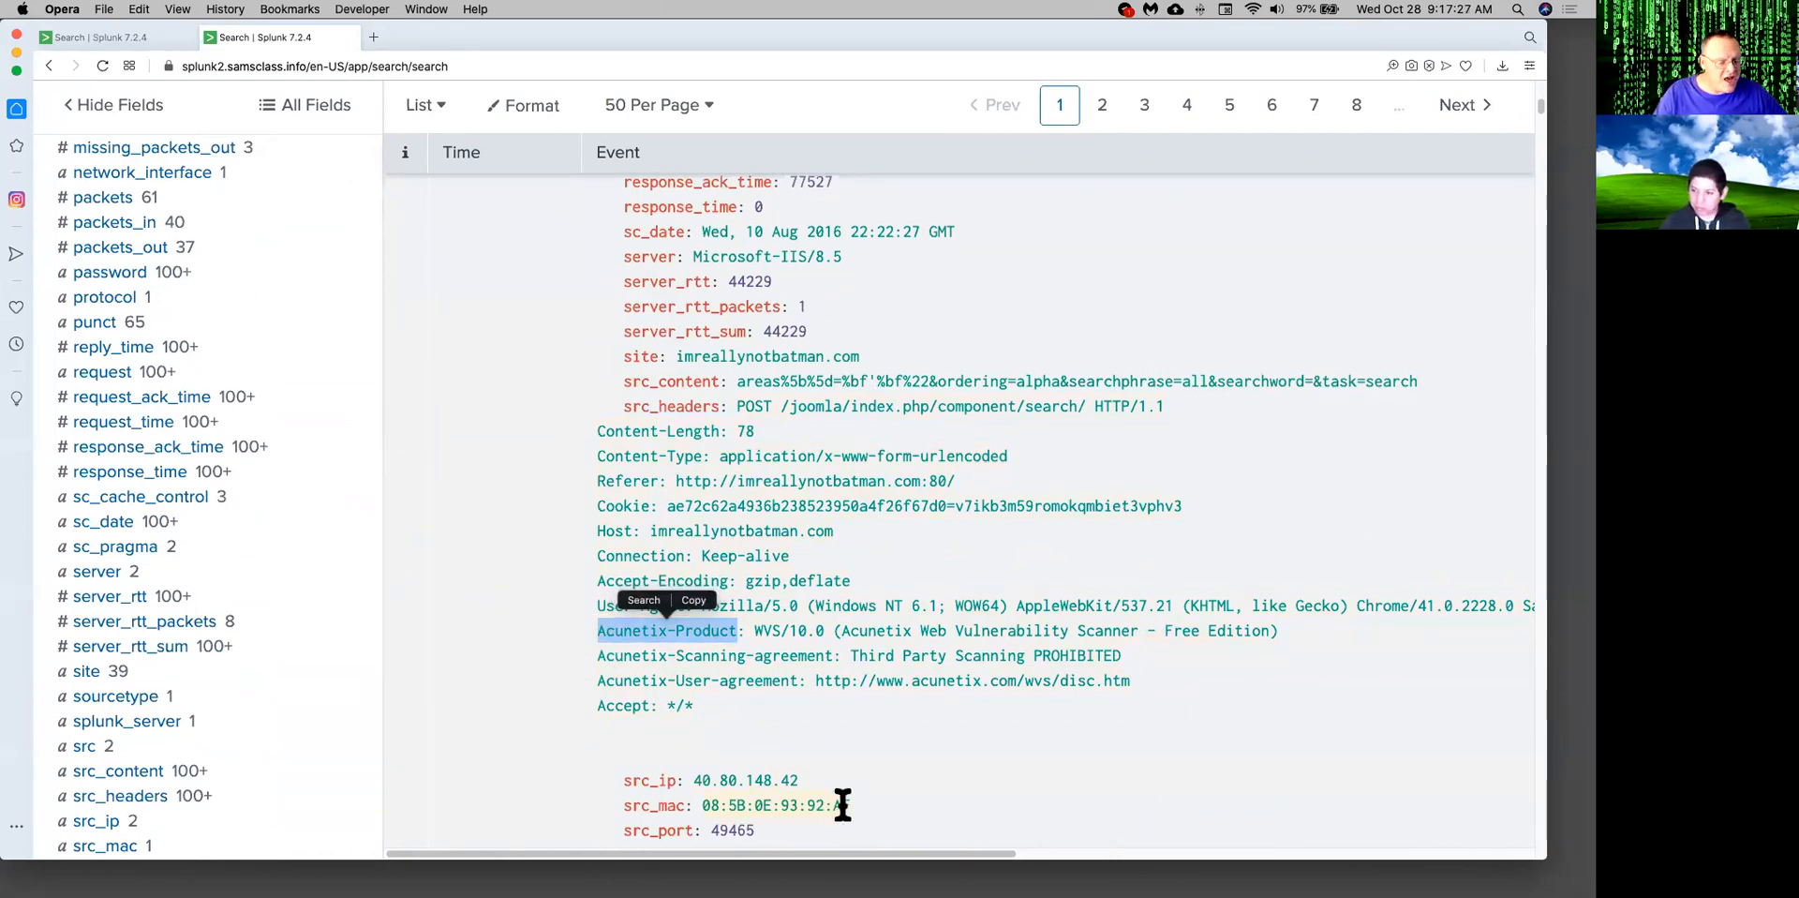
pyautogui.moveTo(477, 719)
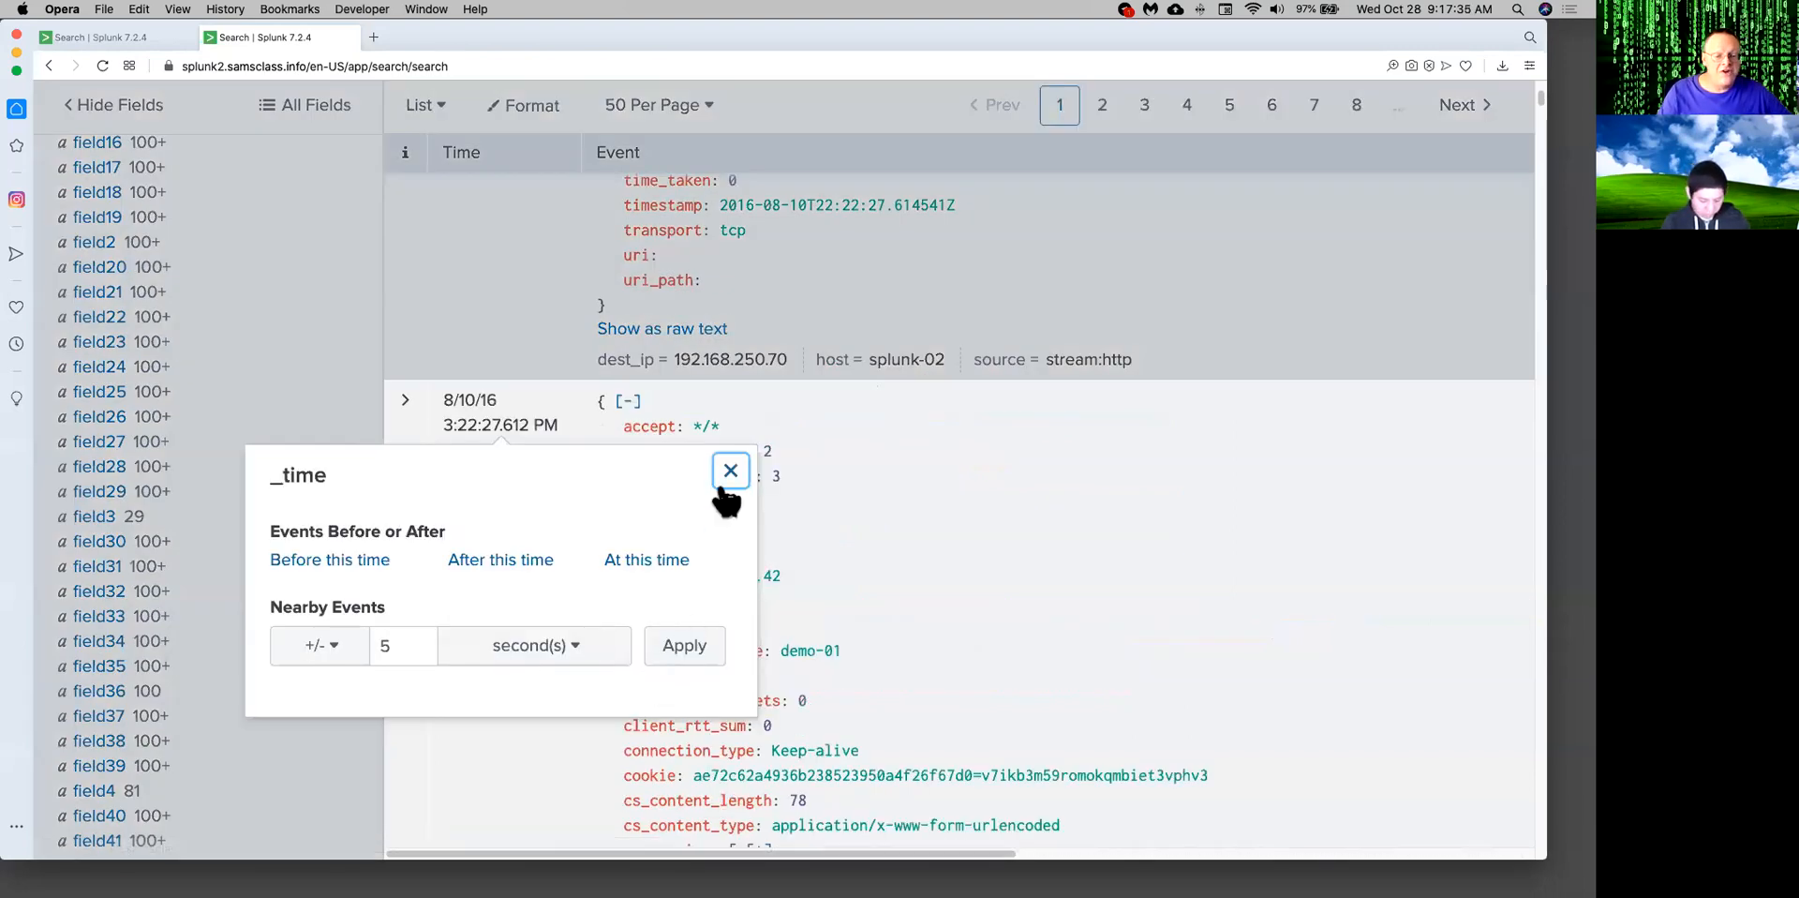
pyautogui.click(731, 470)
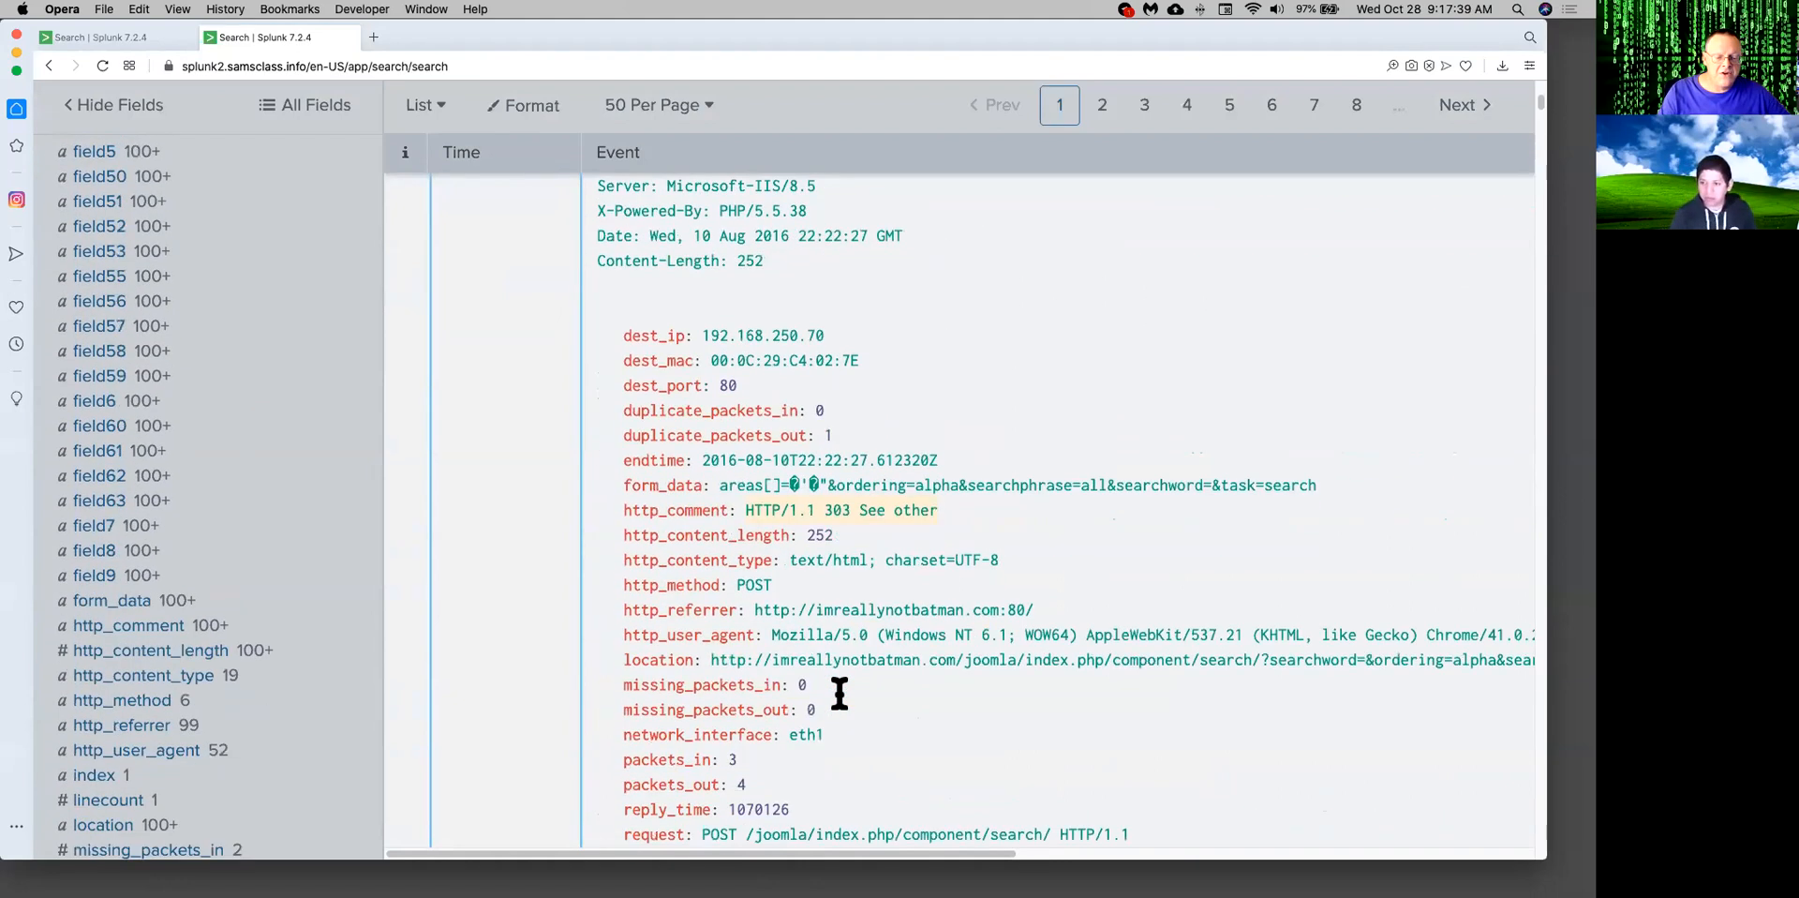
pyautogui.scroll(-3)
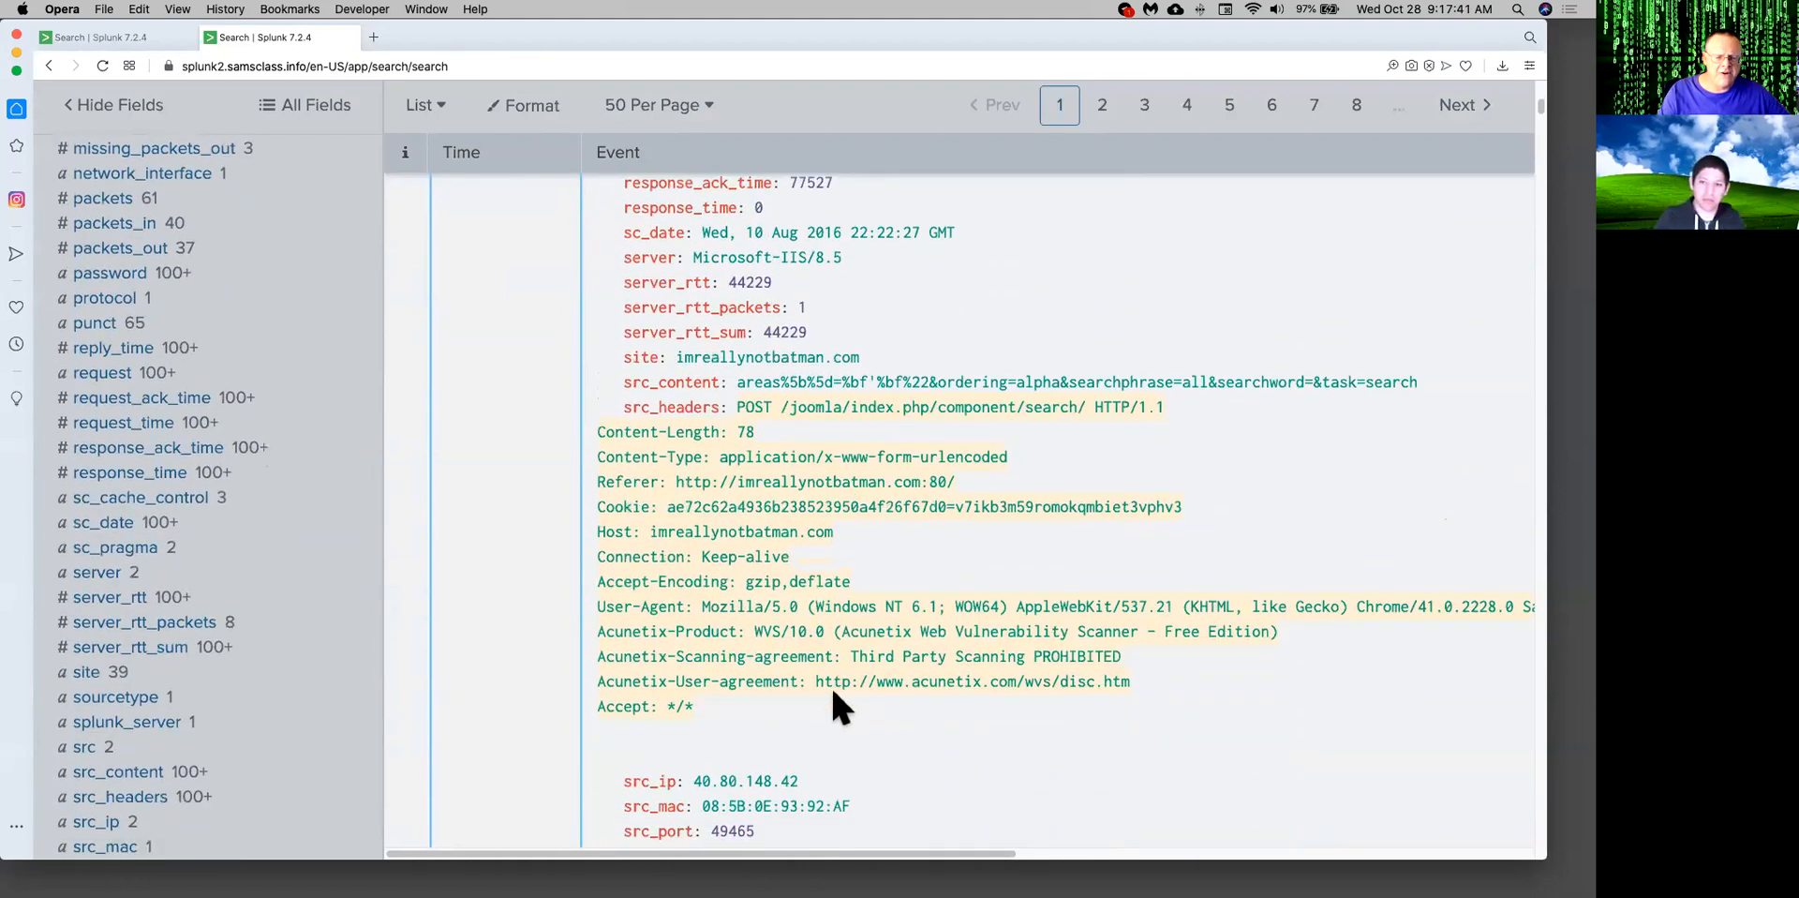
pyautogui.scroll(-3)
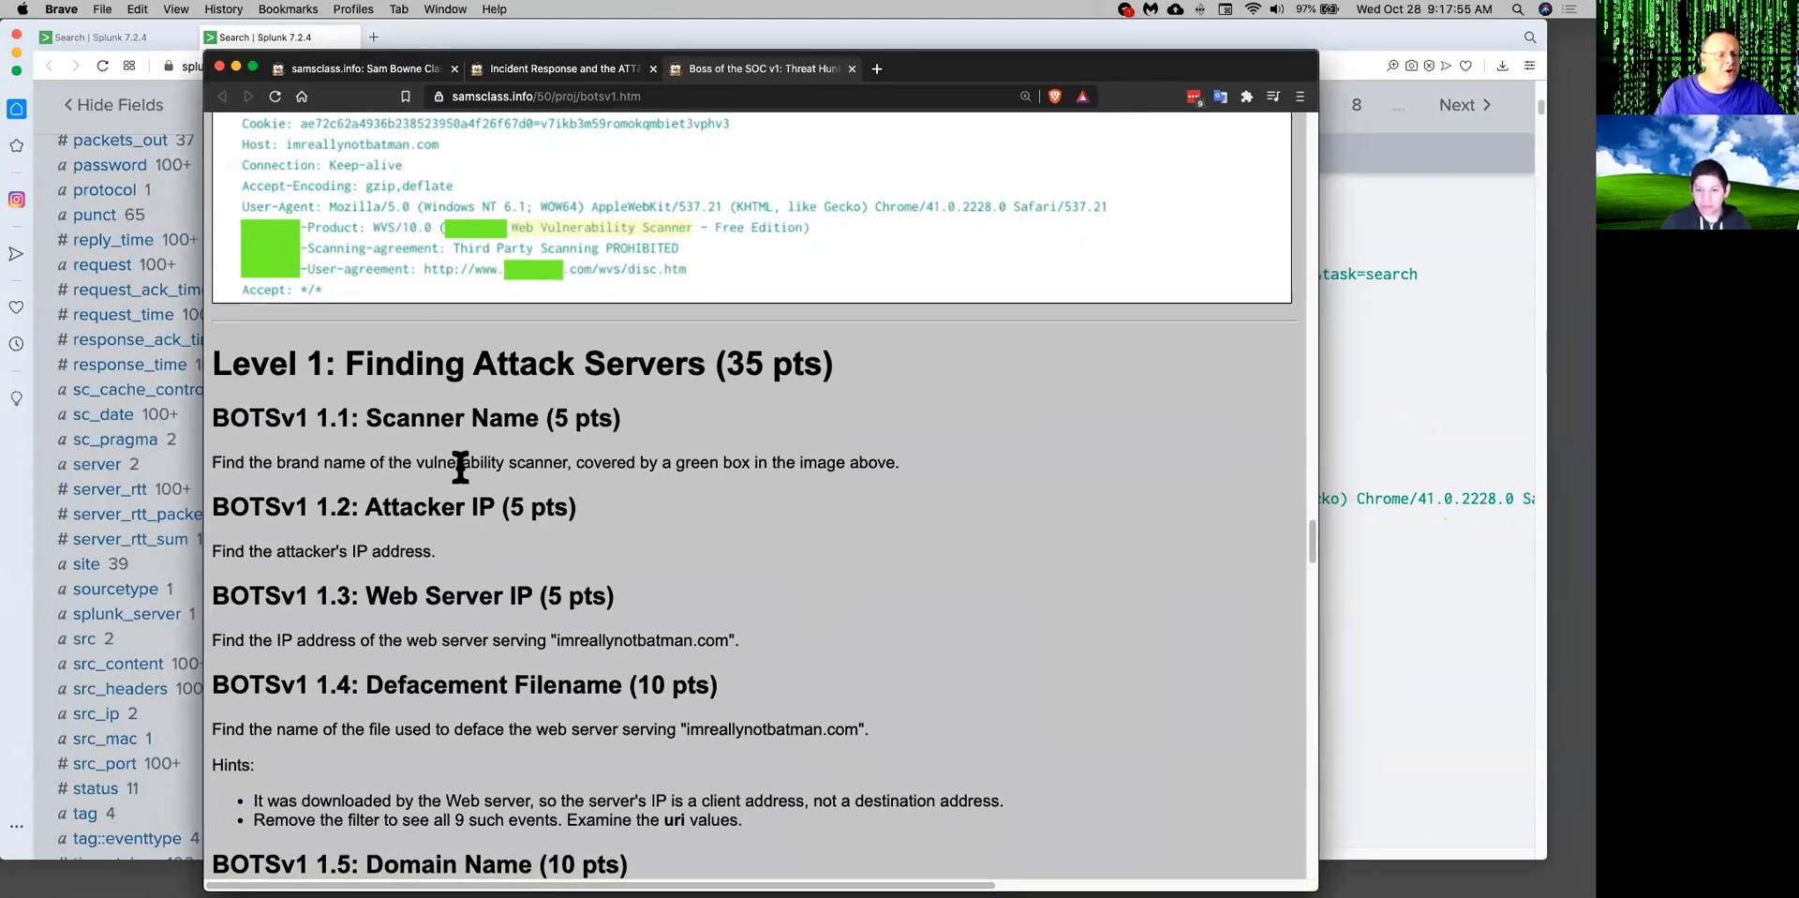
pyautogui.moveTo(473, 512)
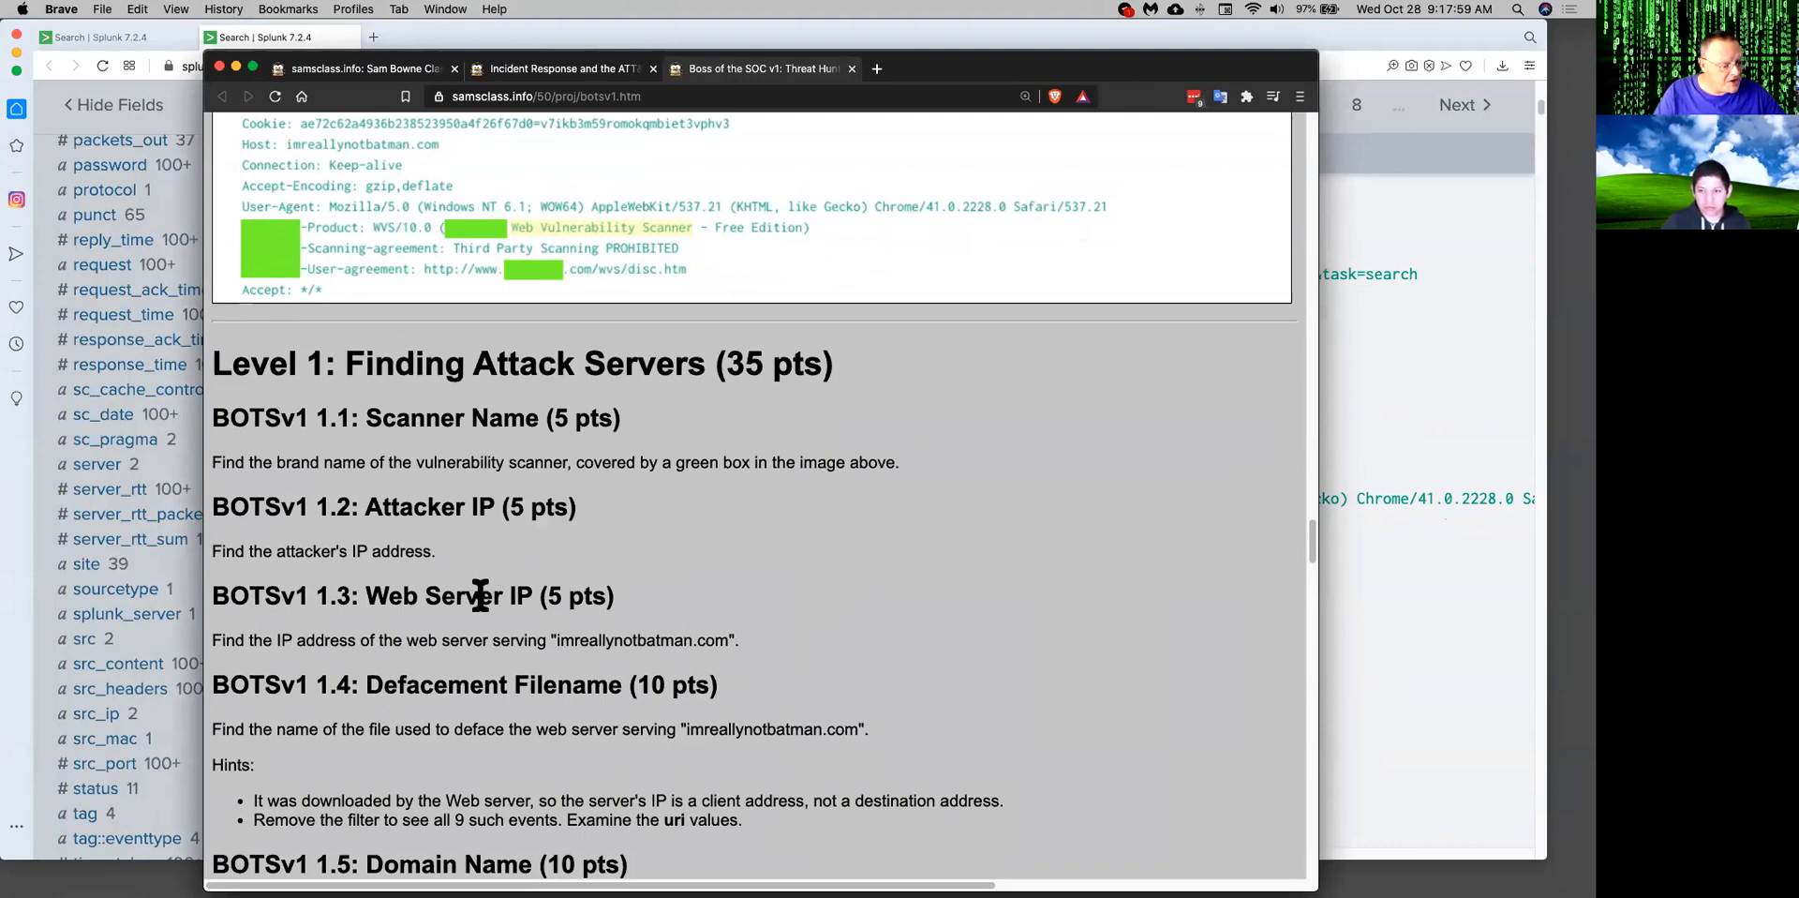
pyautogui.moveTo(1024, 76)
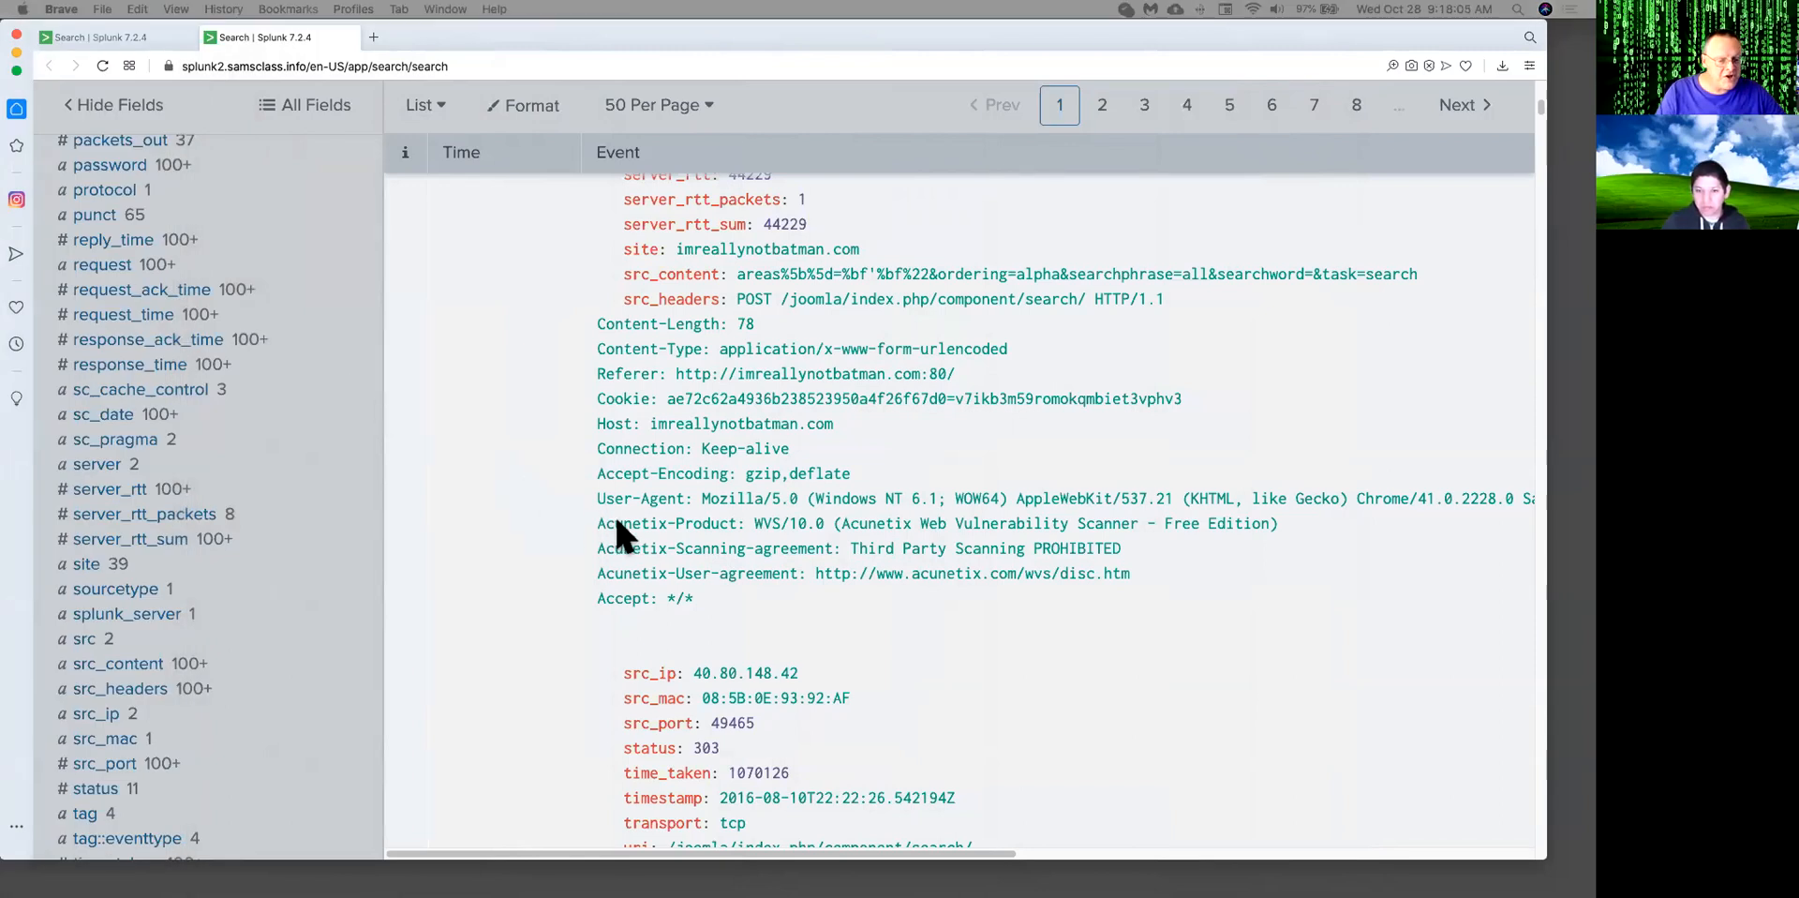
pyautogui.moveTo(673, 548)
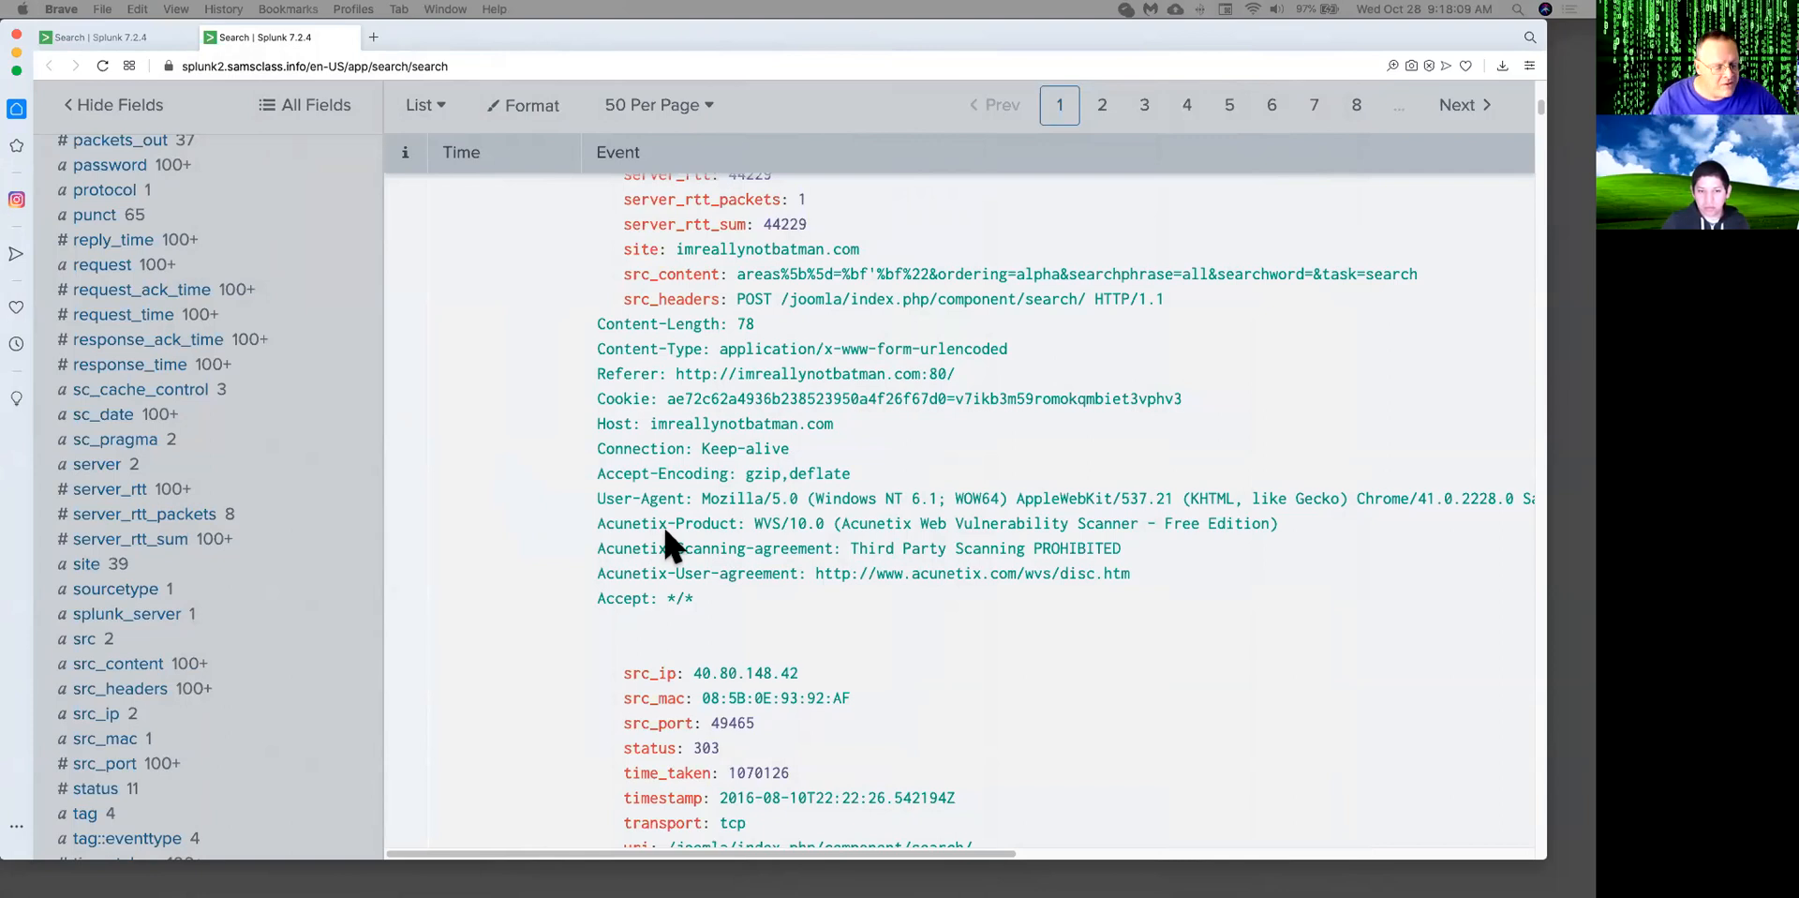
pyautogui.moveTo(843, 517)
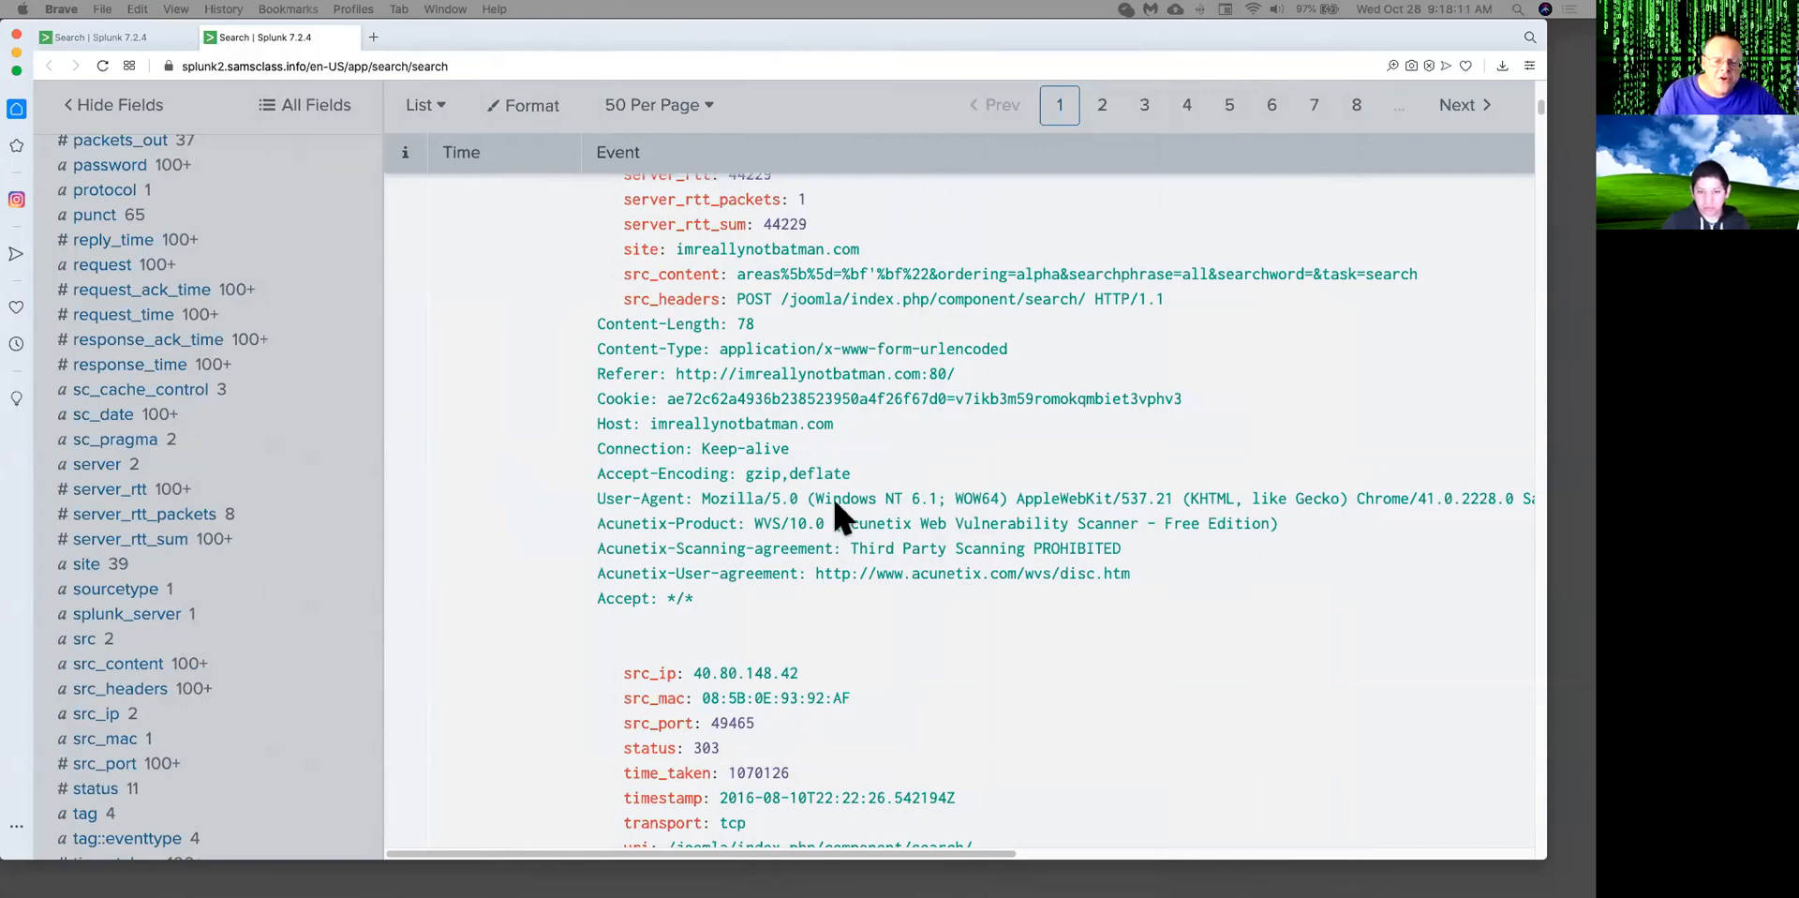
pyautogui.moveTo(810, 682)
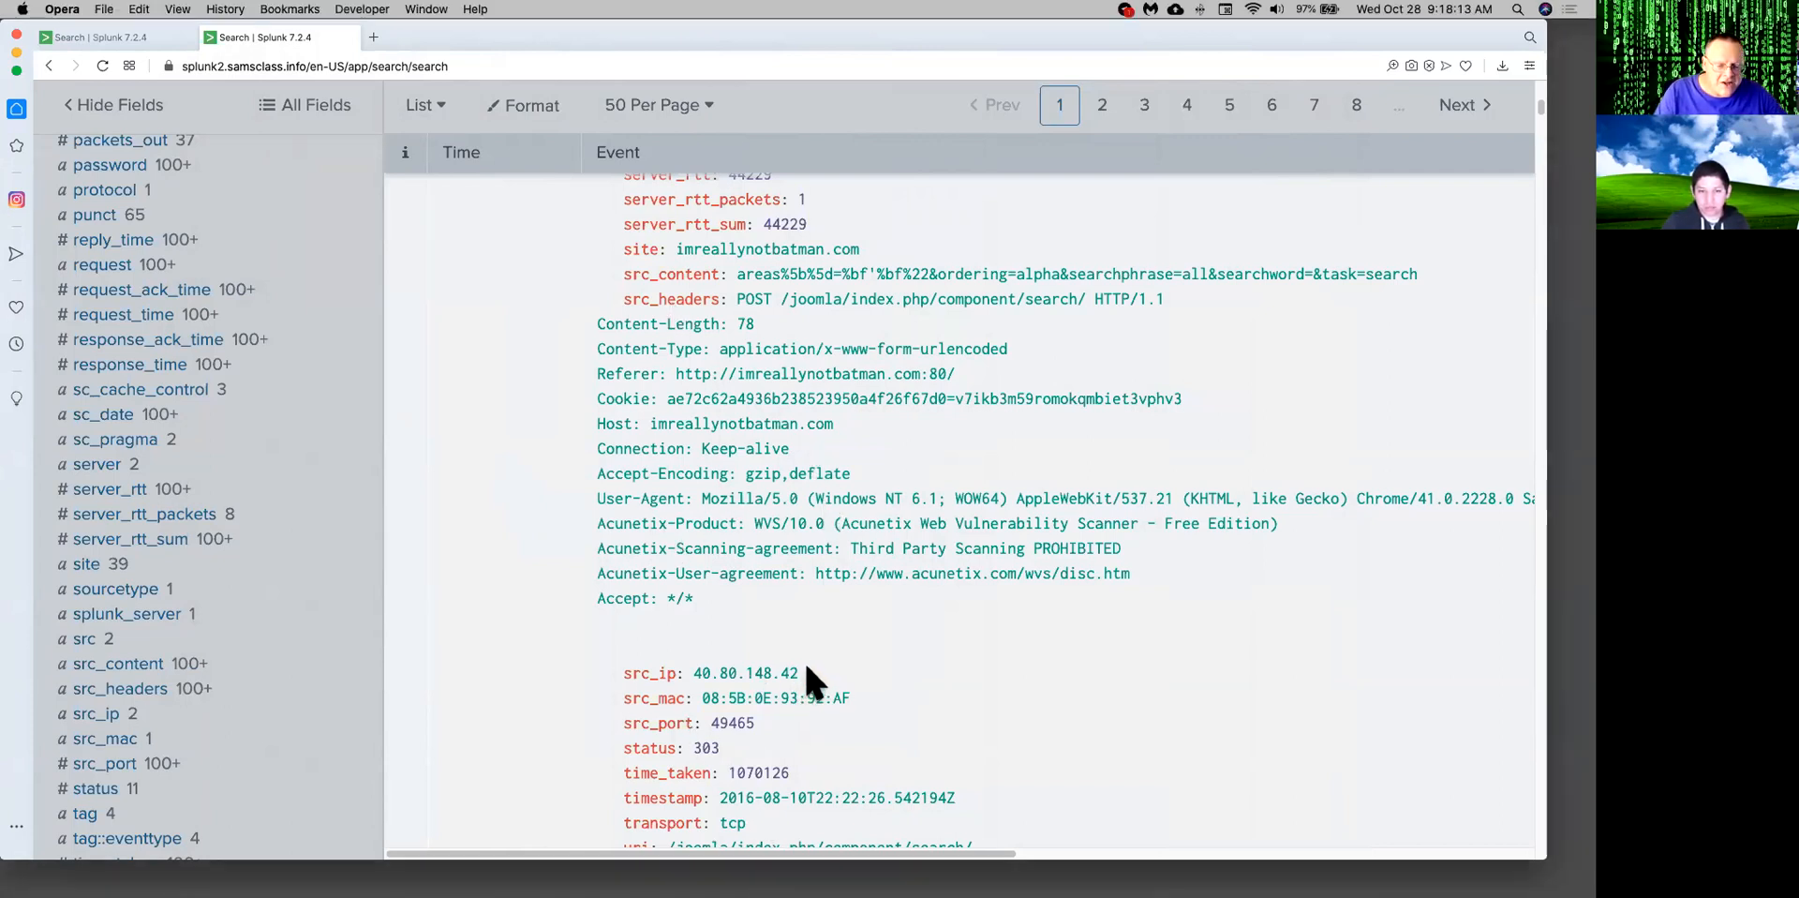
pyautogui.doubleClick(747, 673)
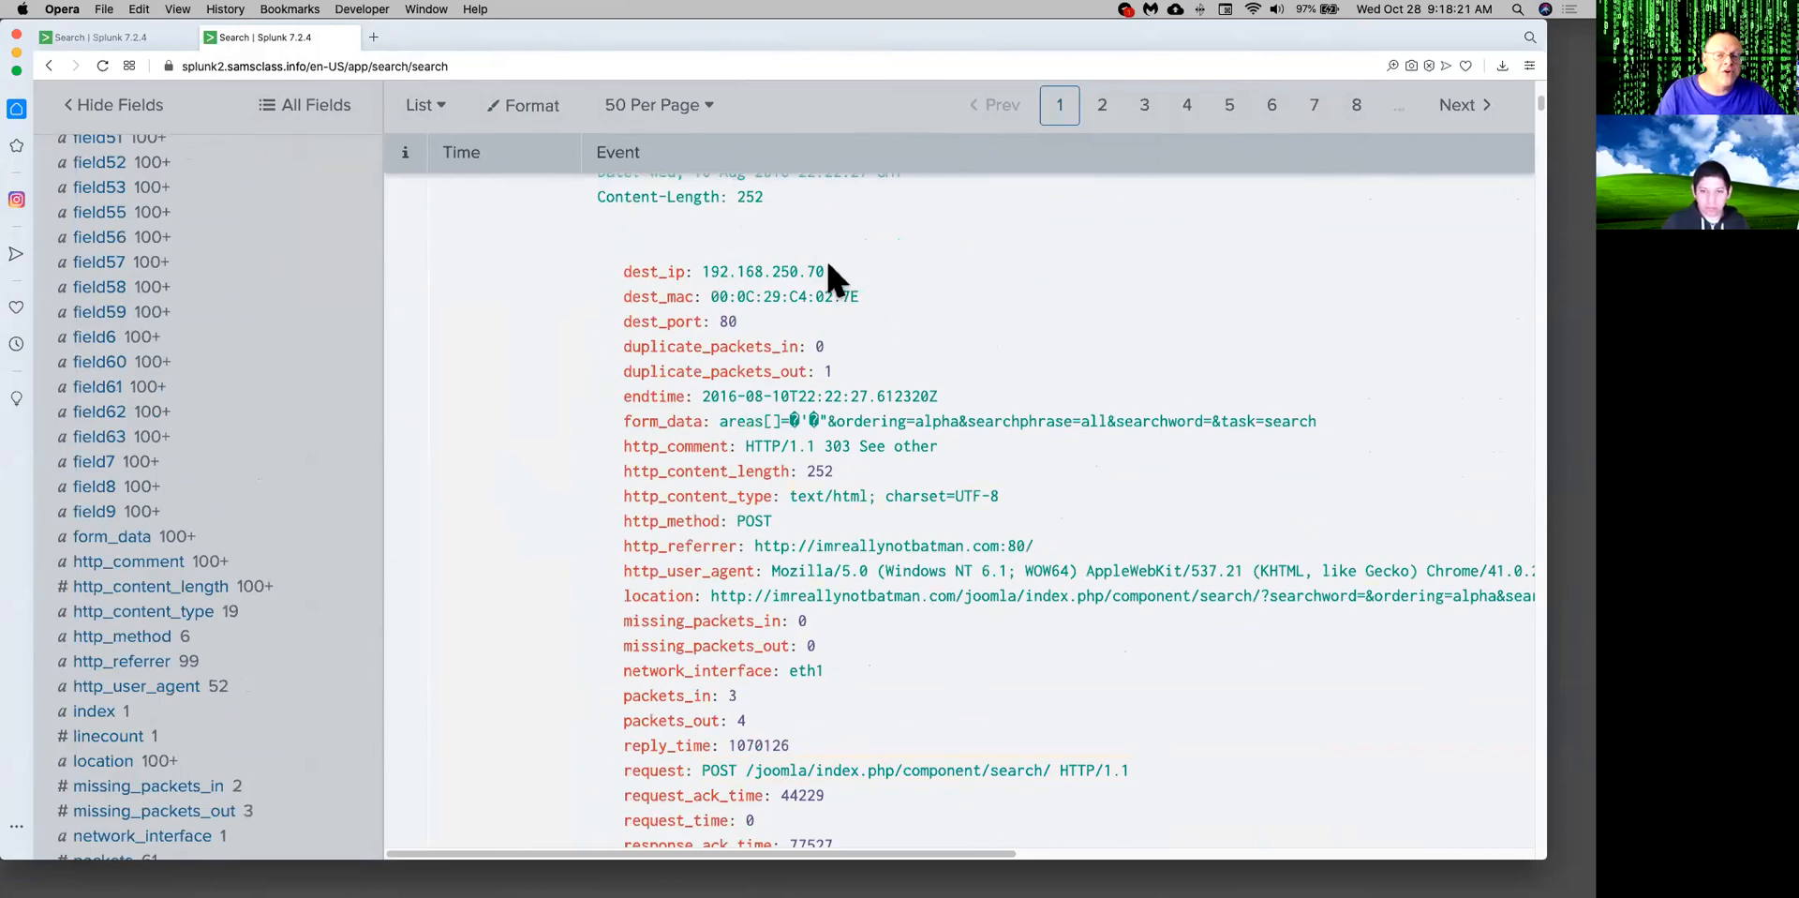
pyautogui.moveTo(818, 265)
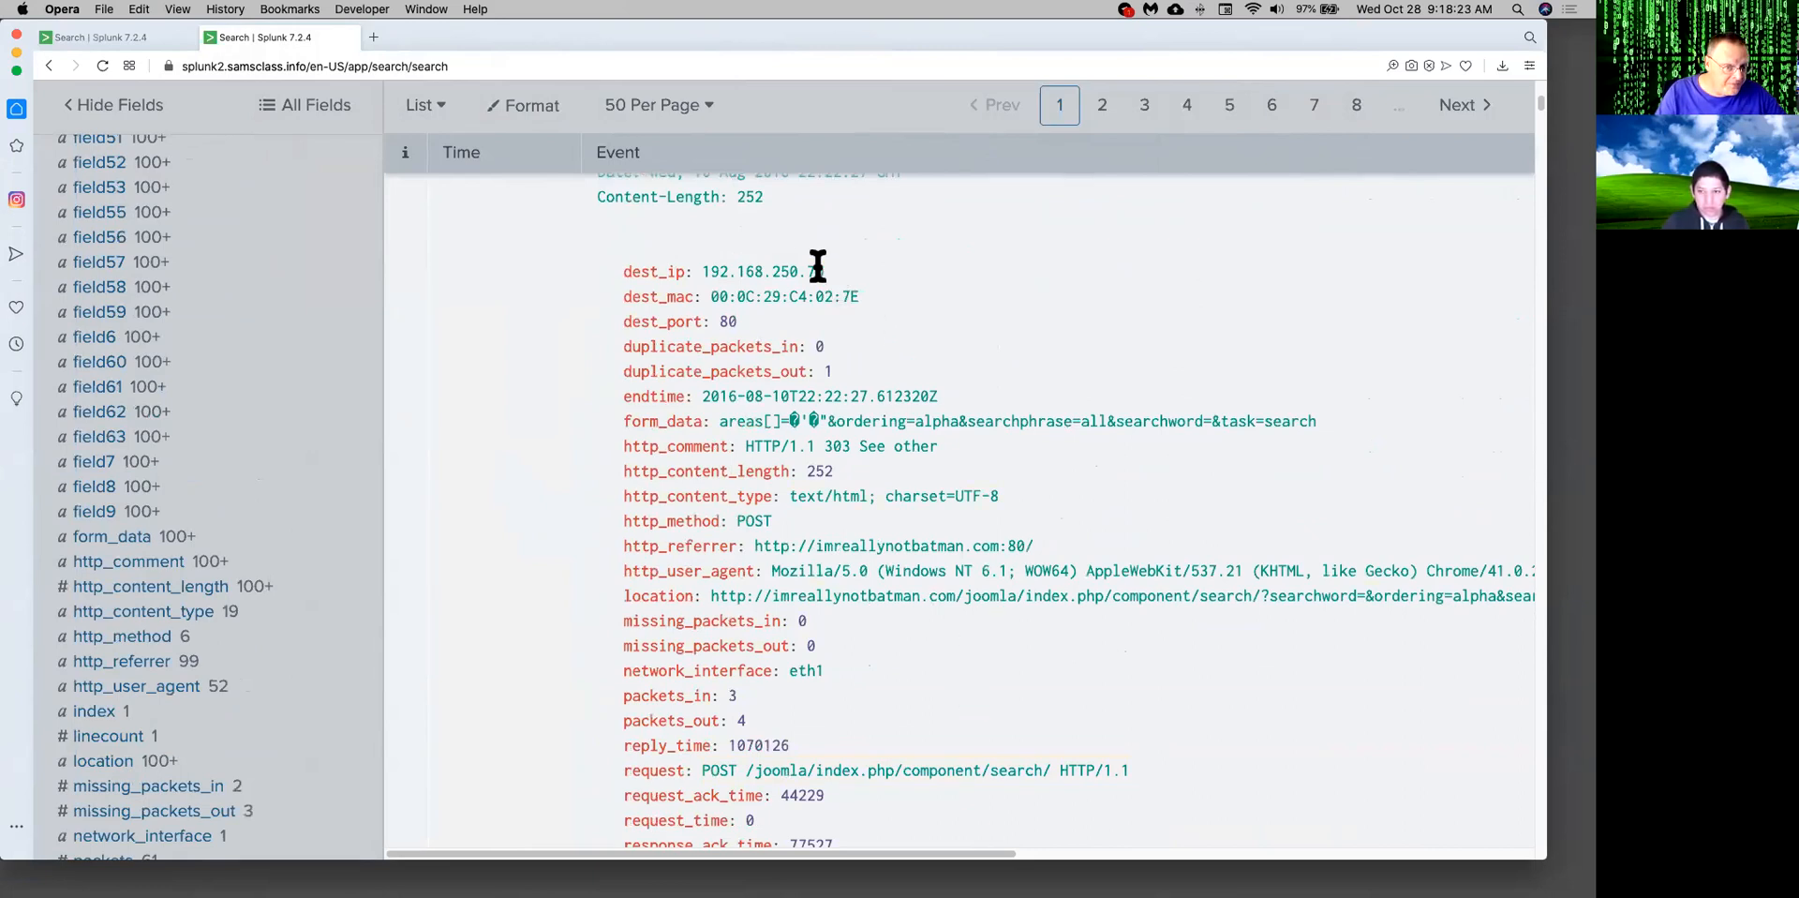
pyautogui.doubleClick(761, 272)
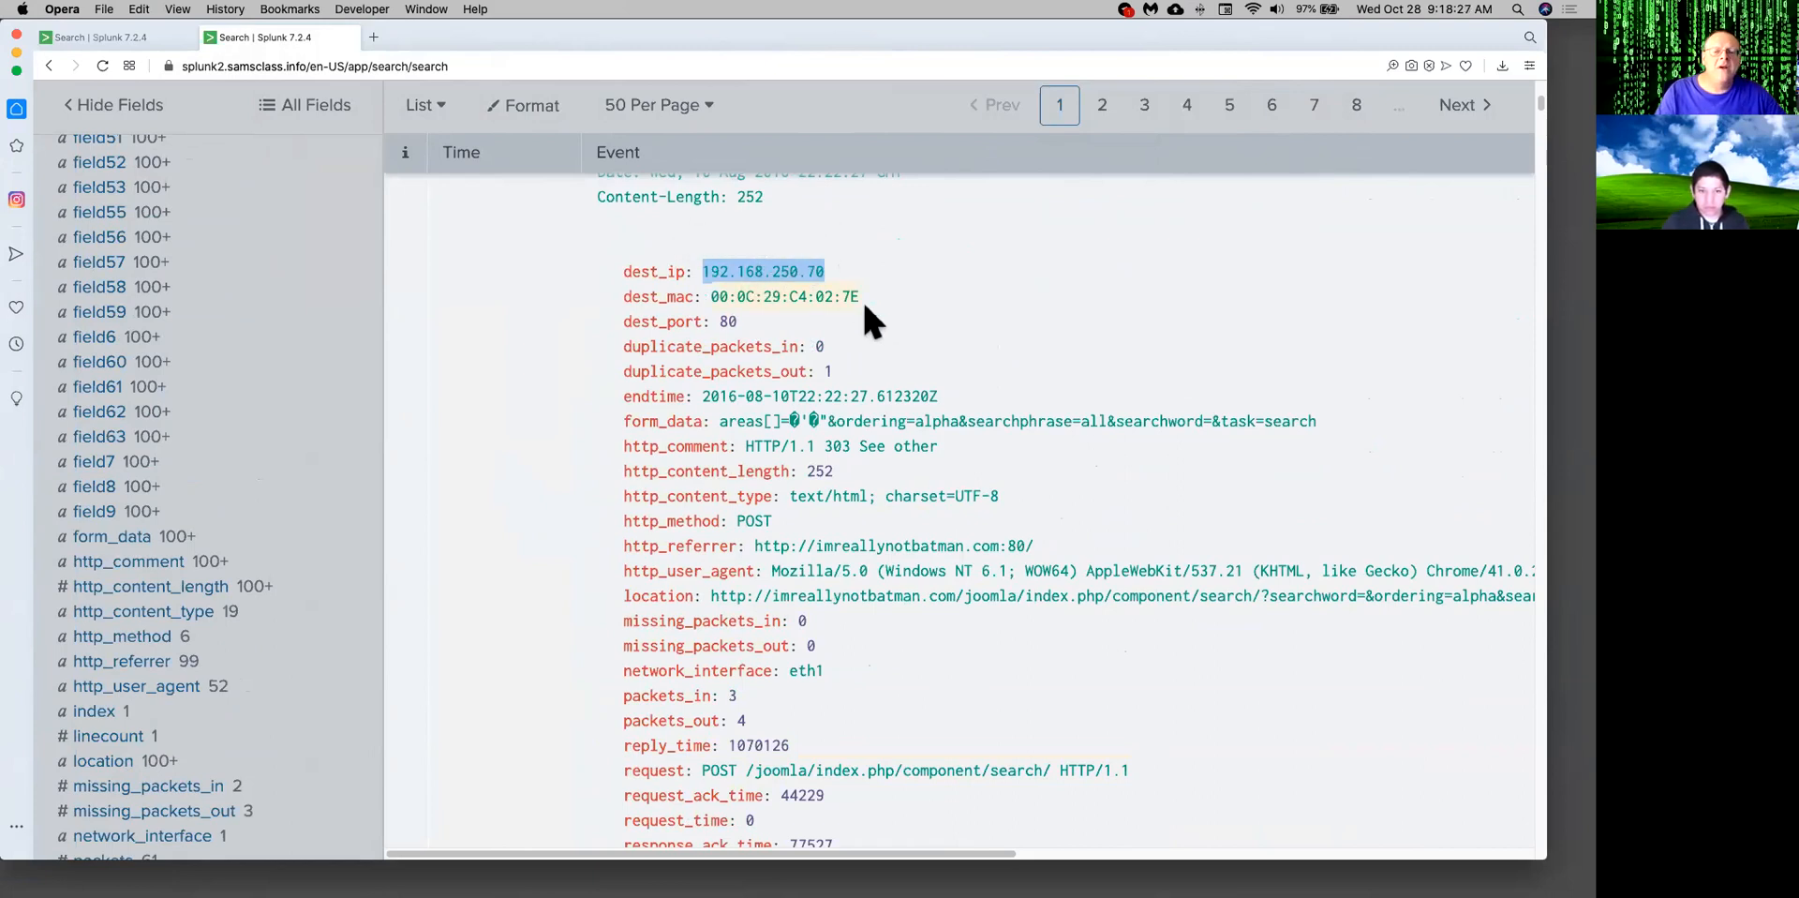
pyautogui.moveTo(962, 466)
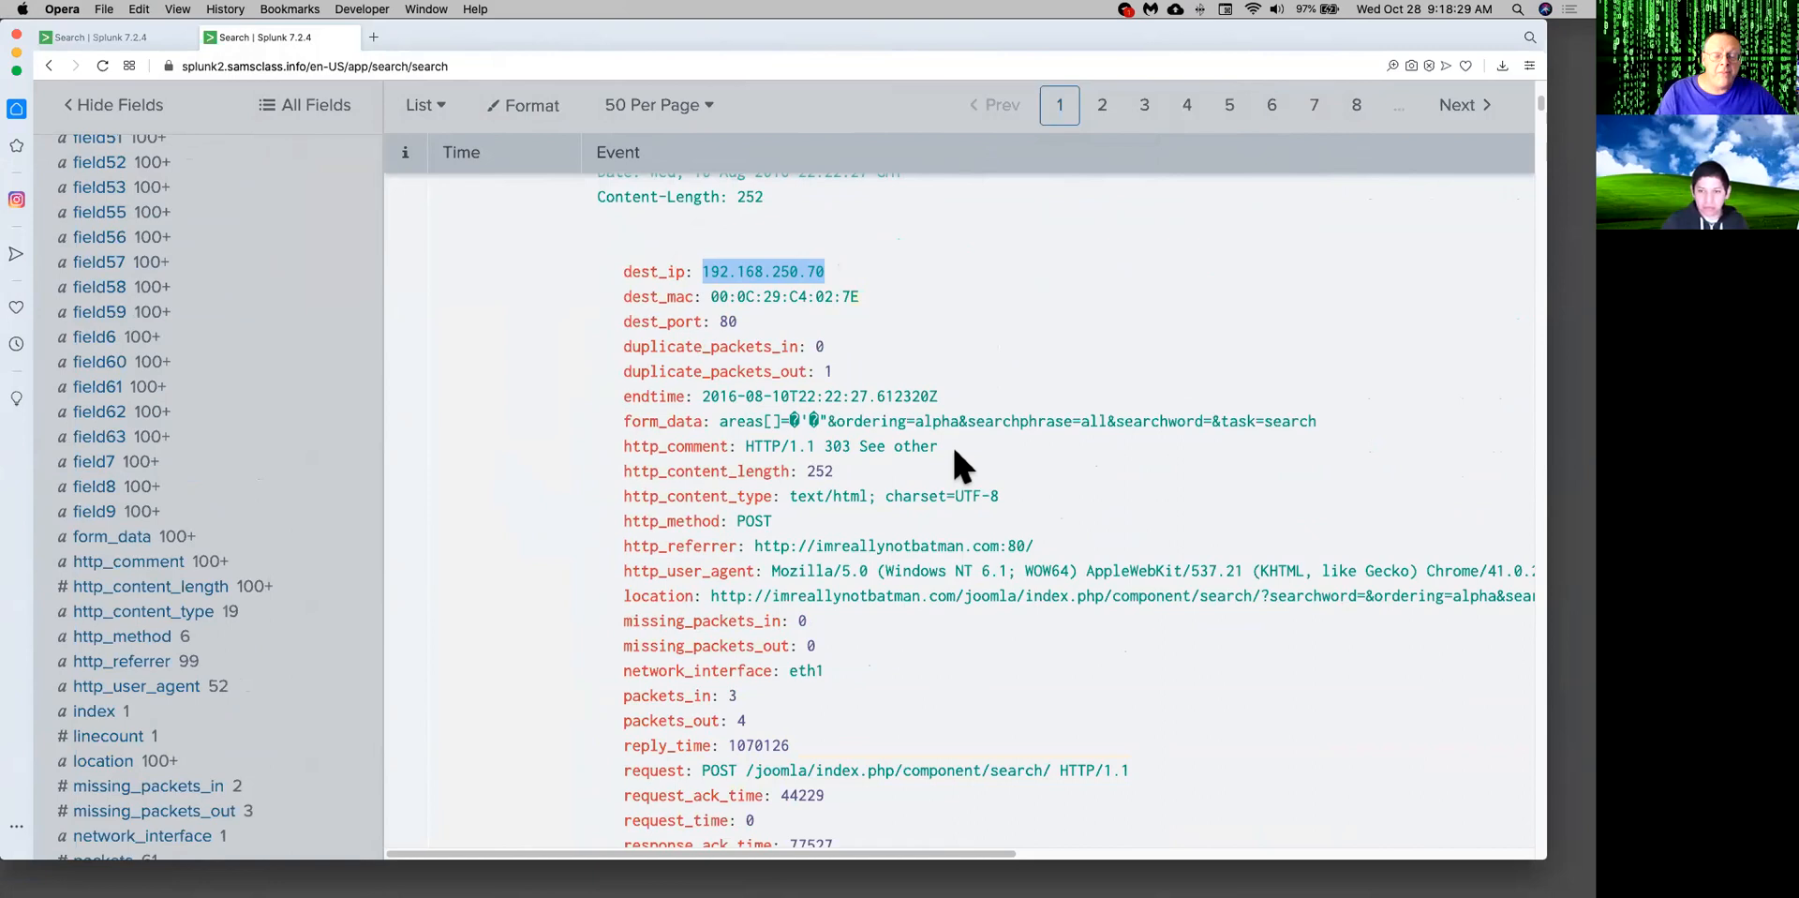
pyautogui.moveTo(1496, 653)
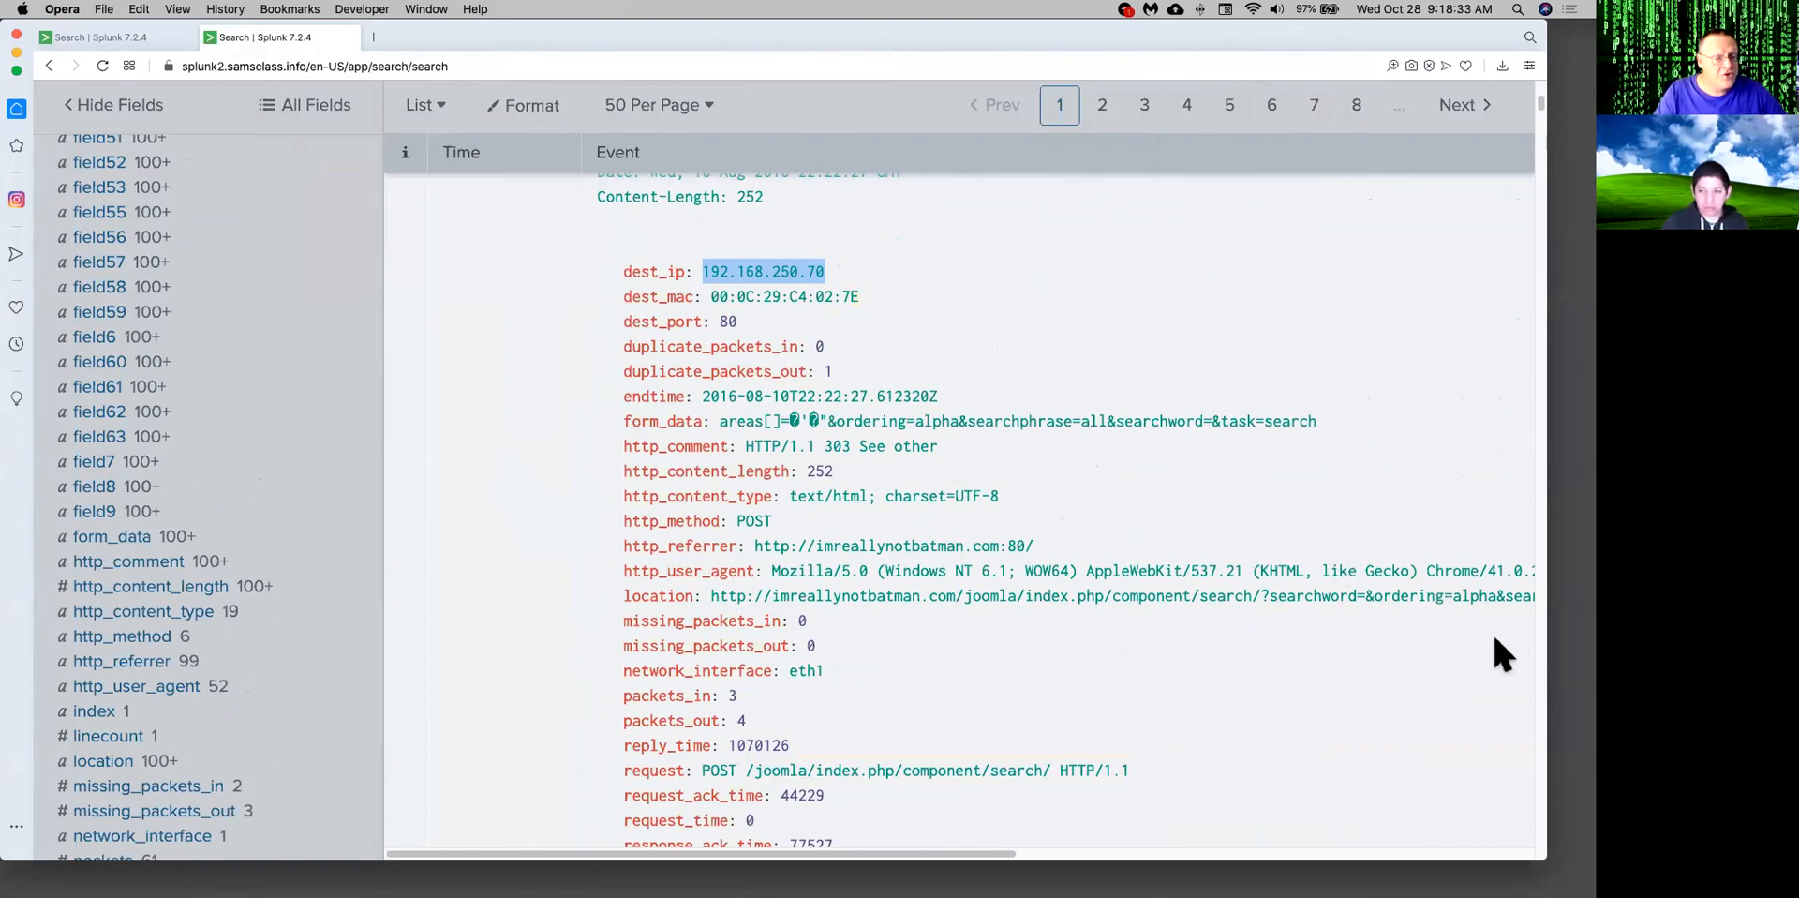
pyautogui.moveTo(1539, 460)
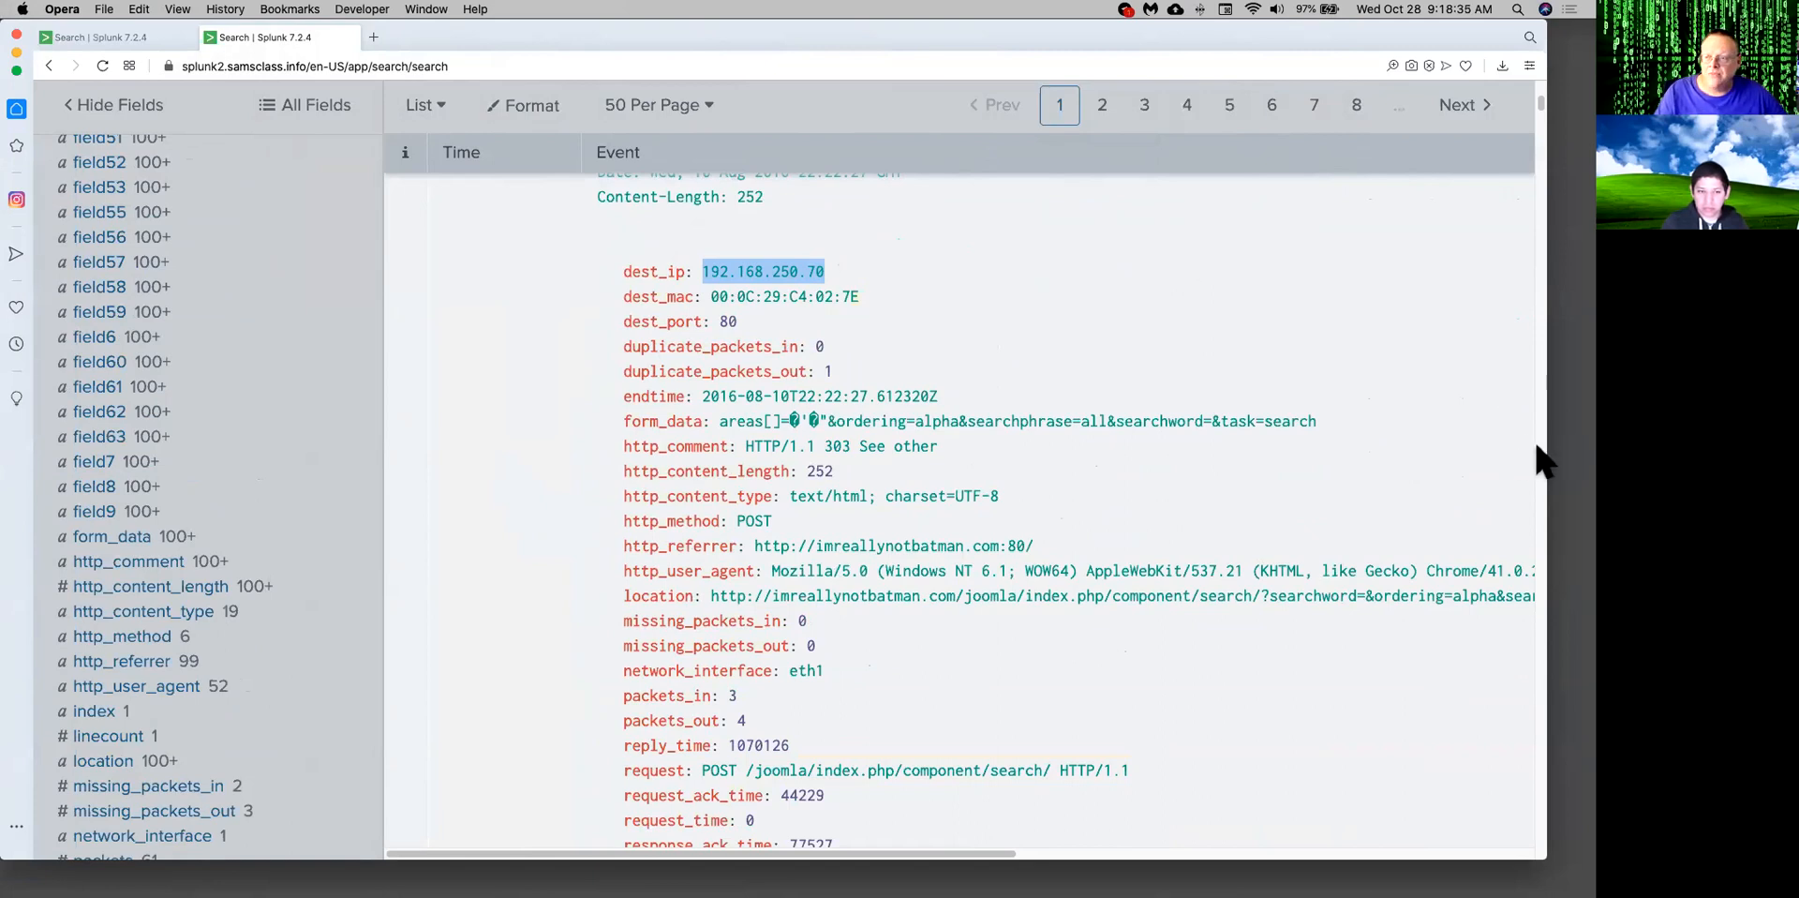
pyautogui.moveTo(975, 514)
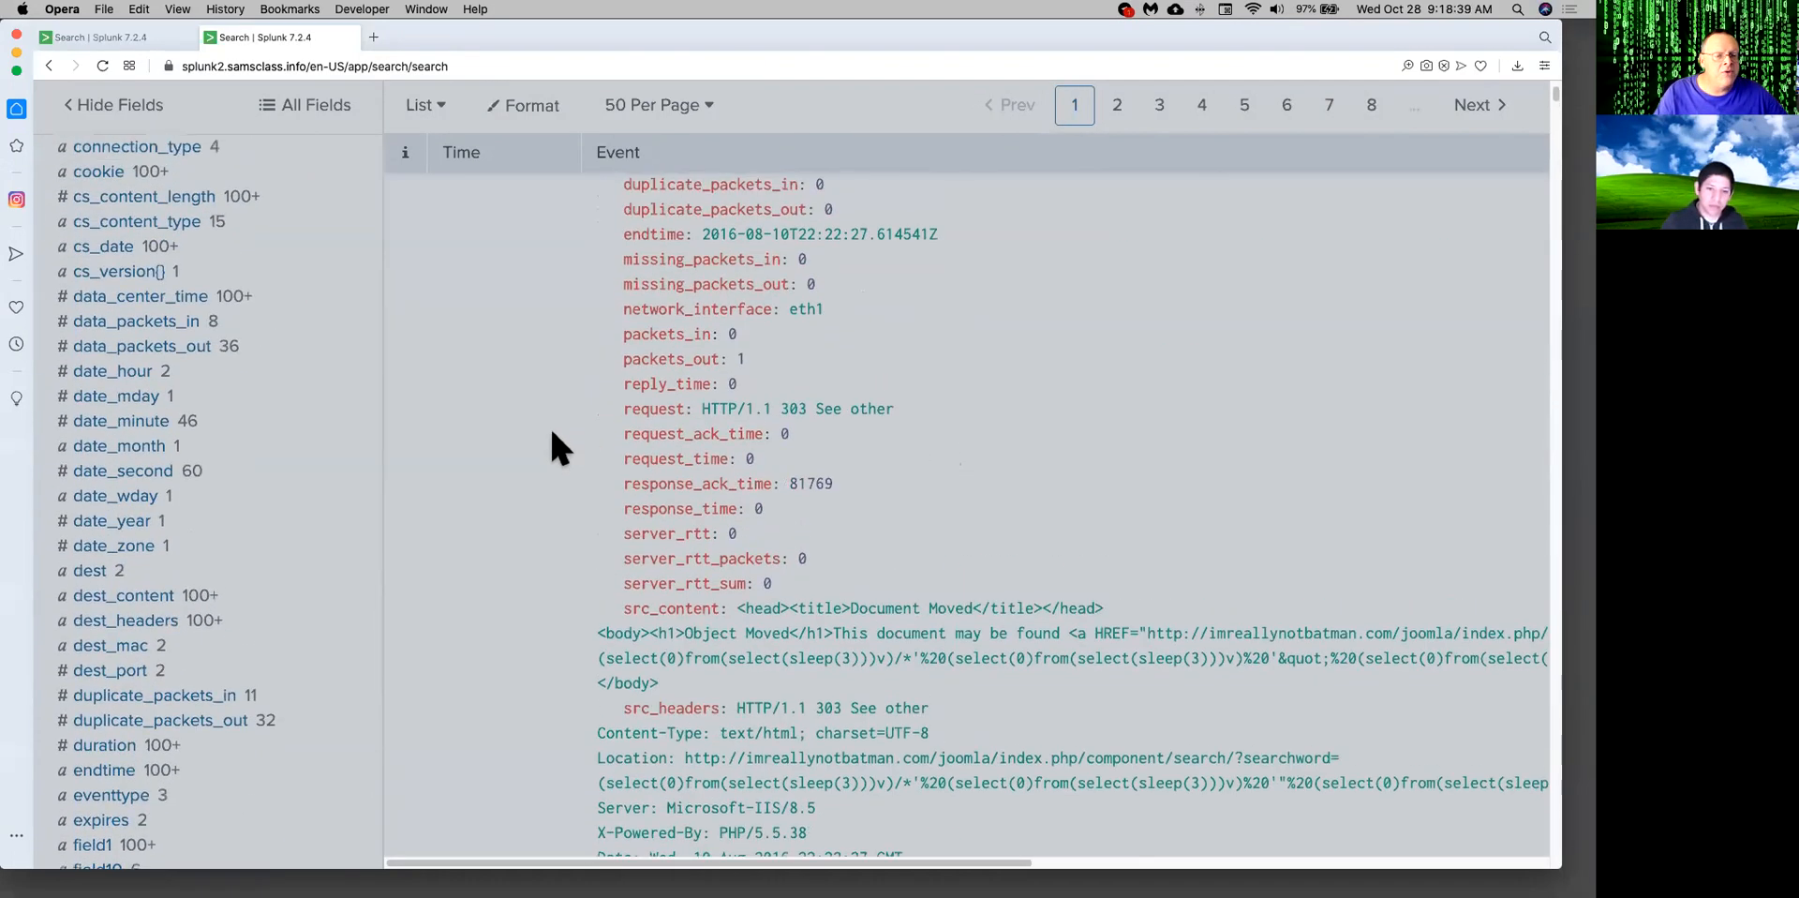
# Filter the HTTP search by adding the src_ip value 40.80.148.42 from the field sidebar.
pyautogui.scroll(-3)
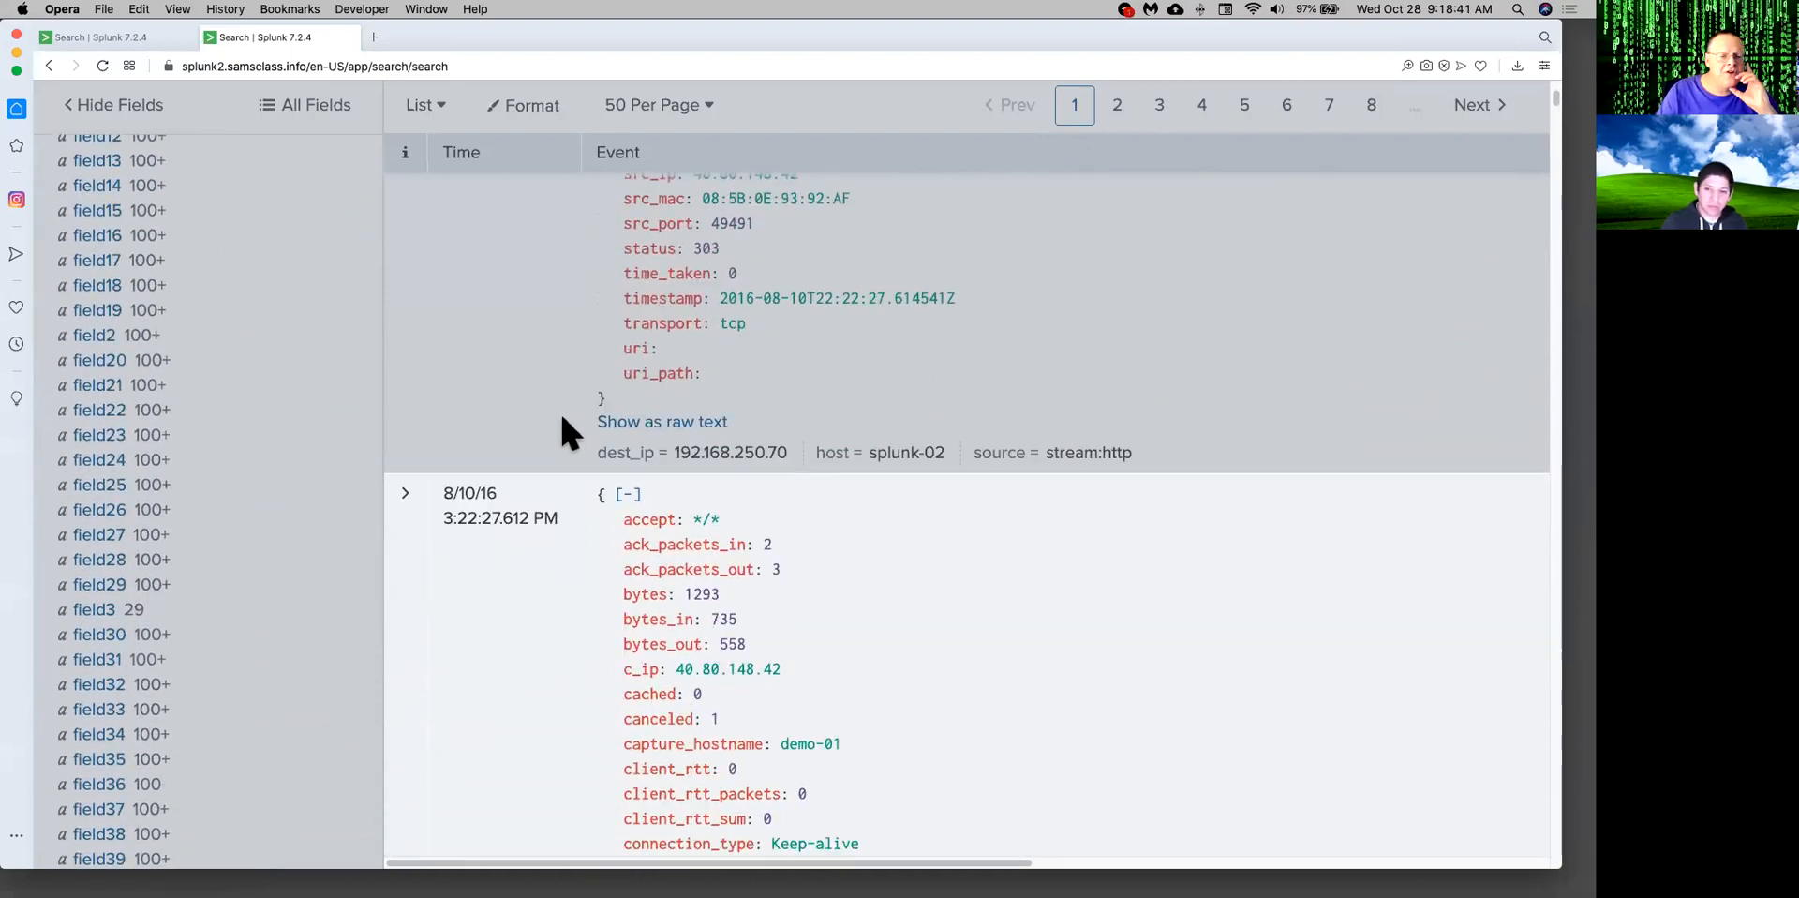
pyautogui.scroll(-3)
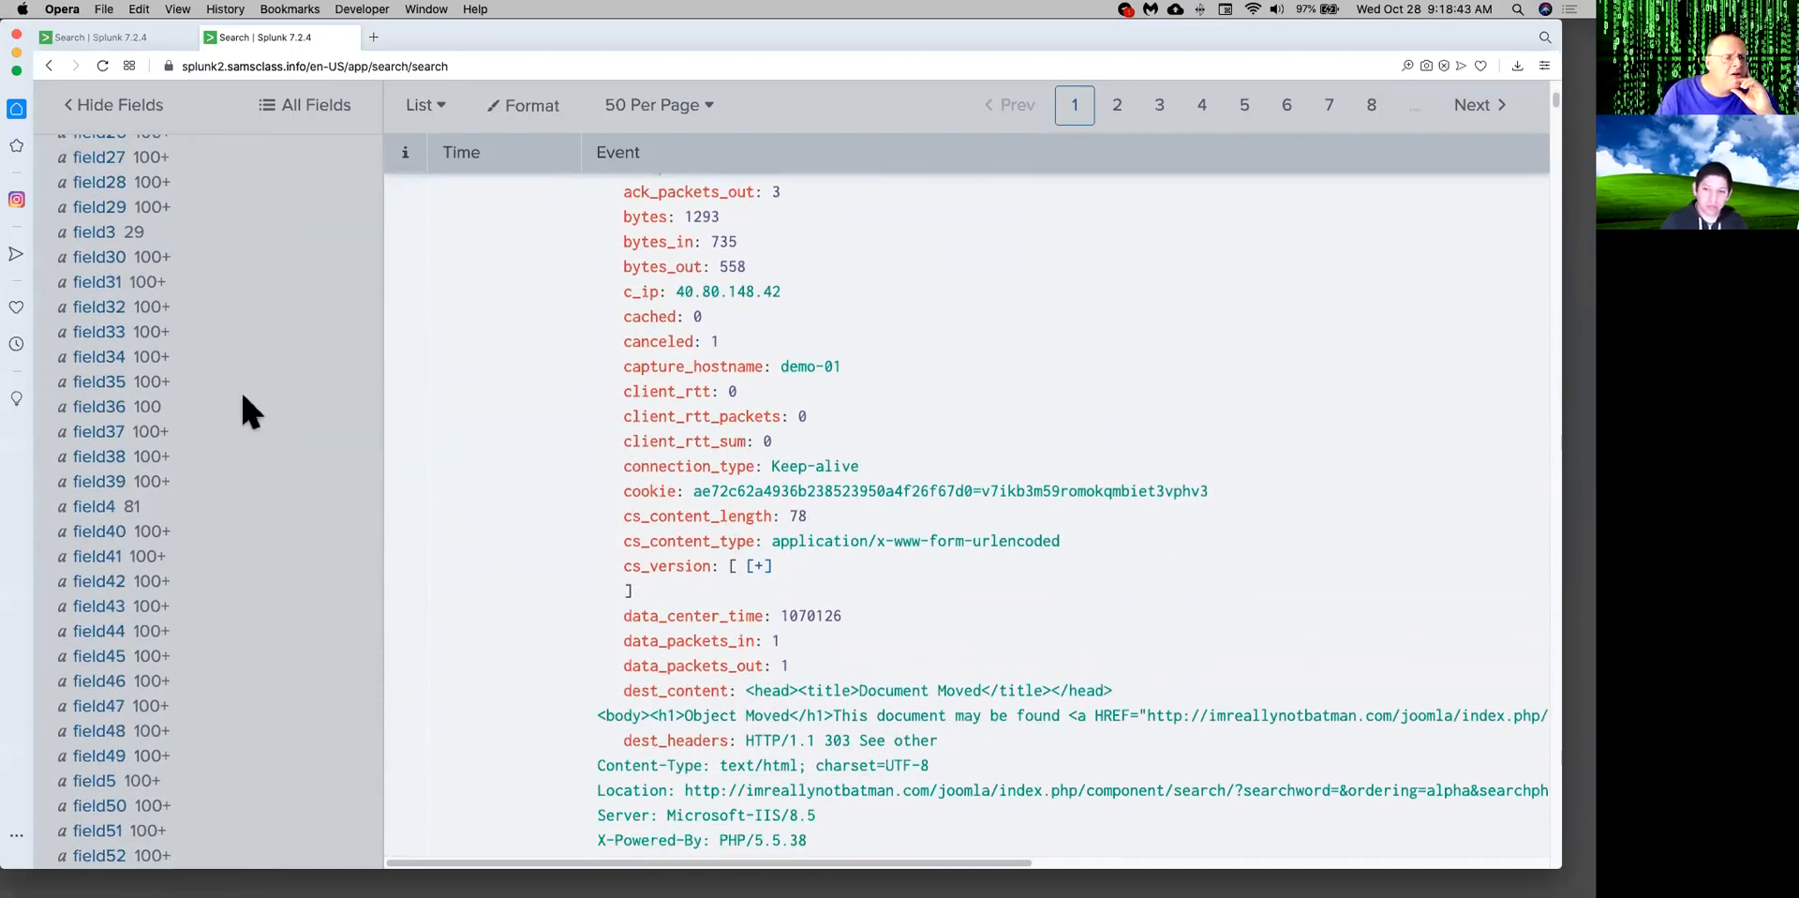
pyautogui.scroll(-3)
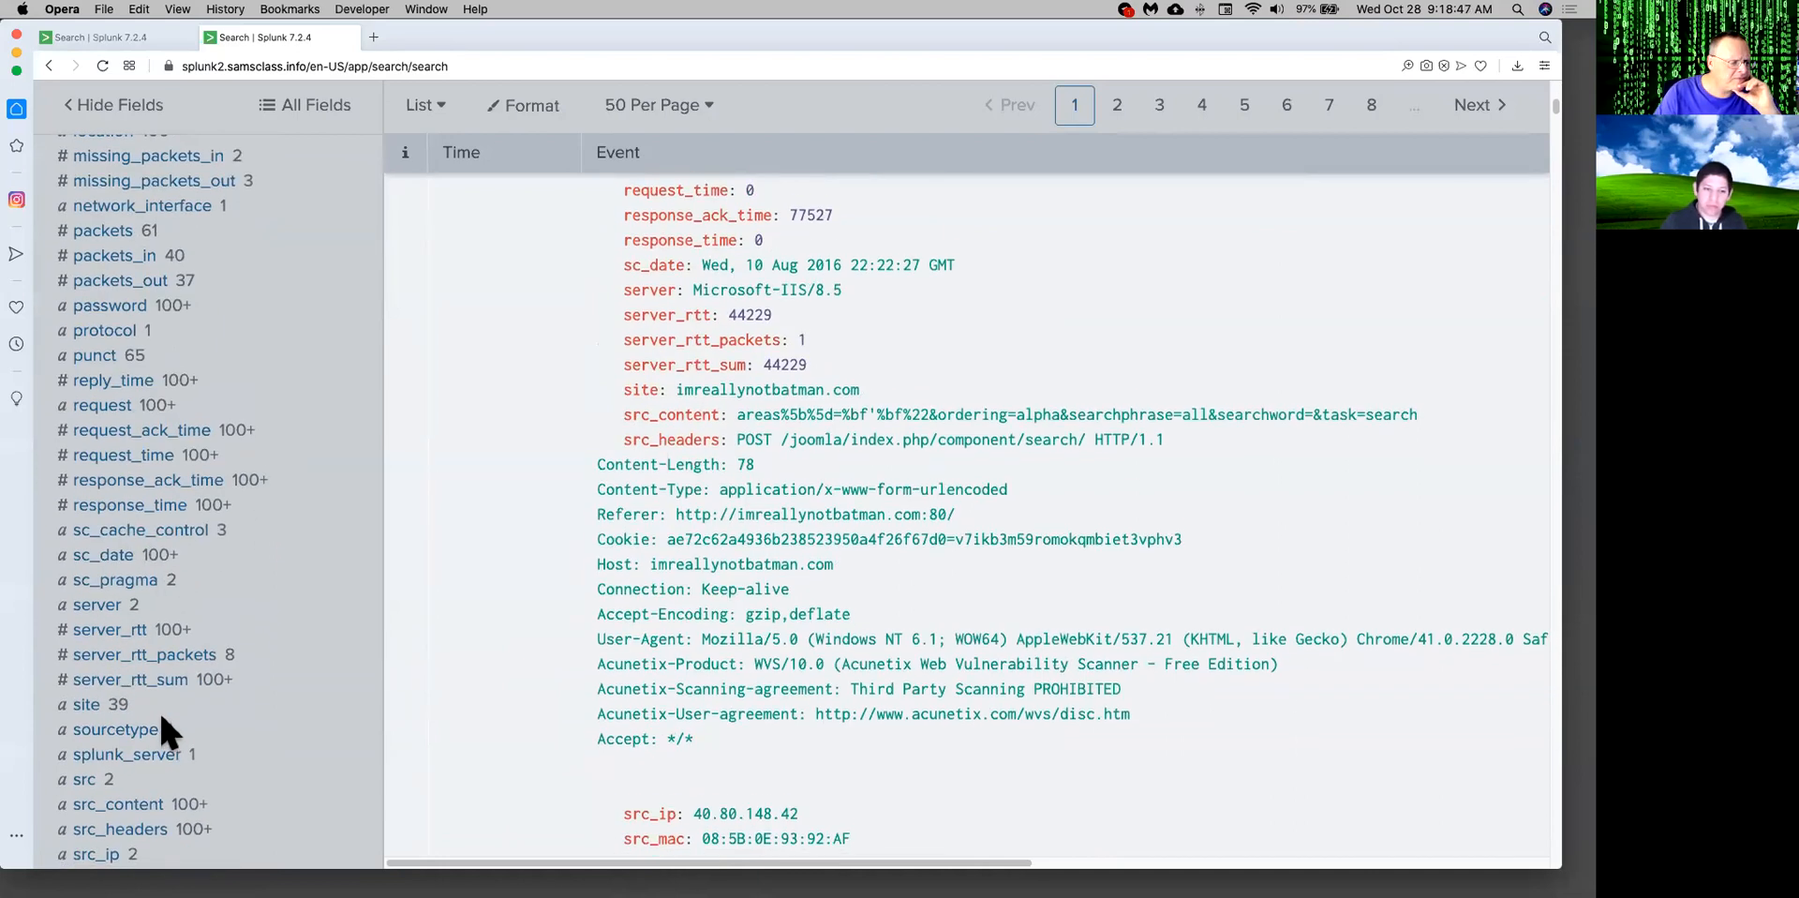
pyautogui.scroll(-3)
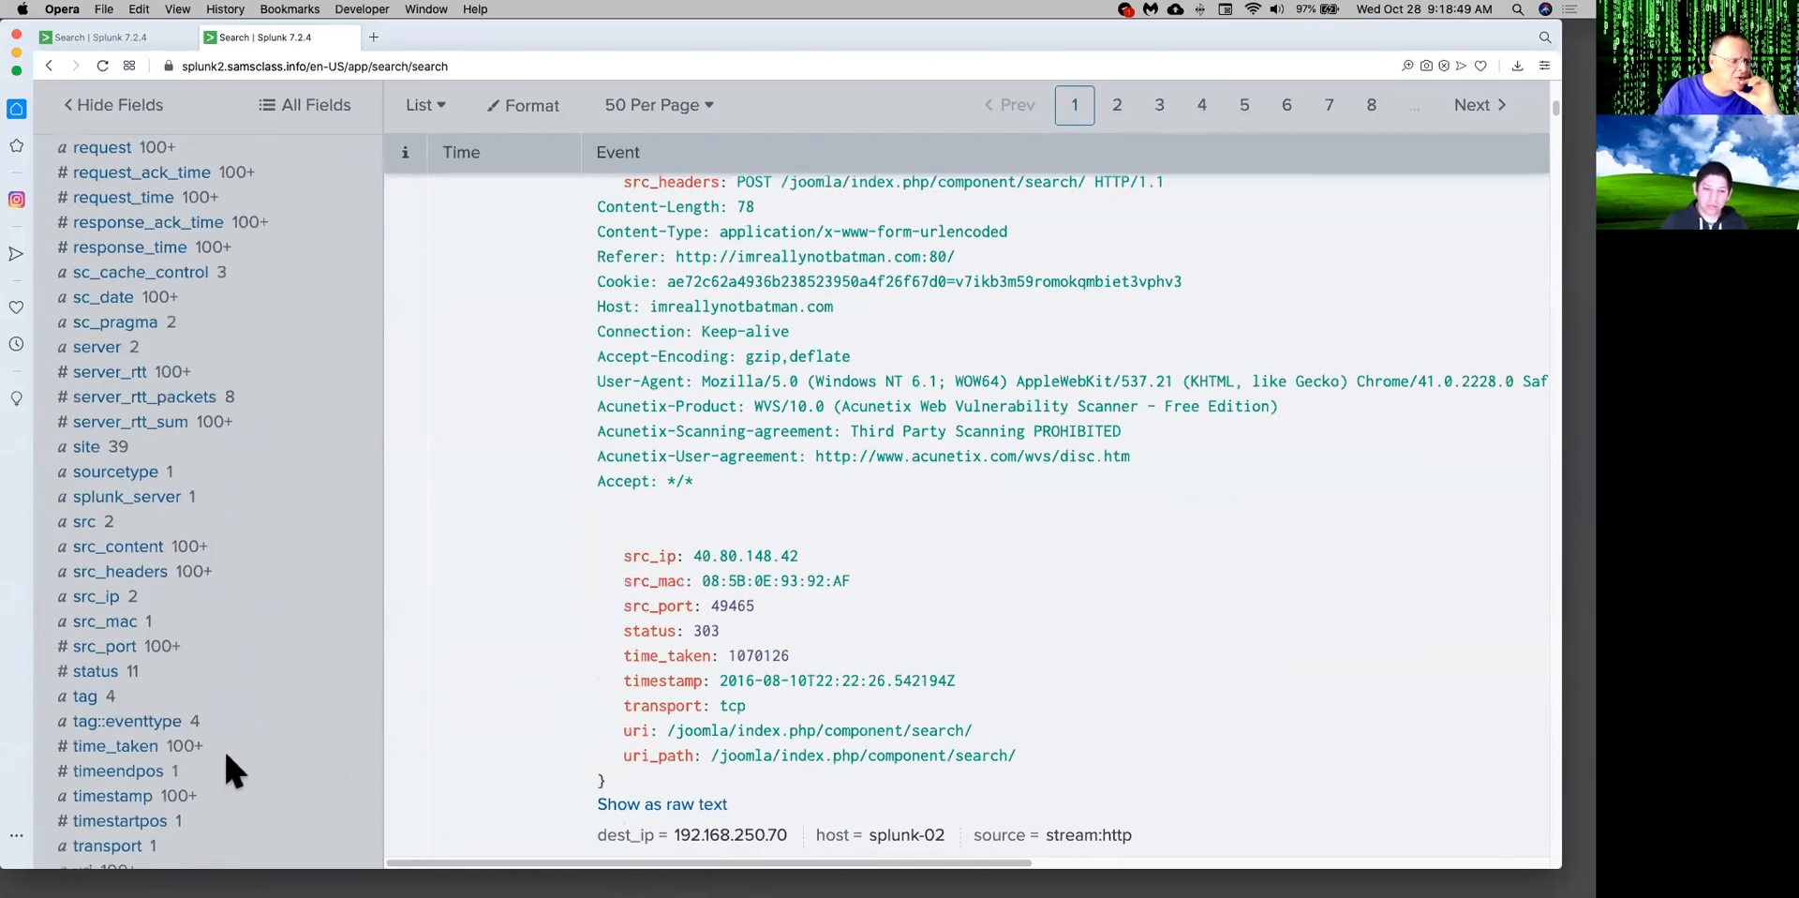
pyautogui.moveTo(249, 611)
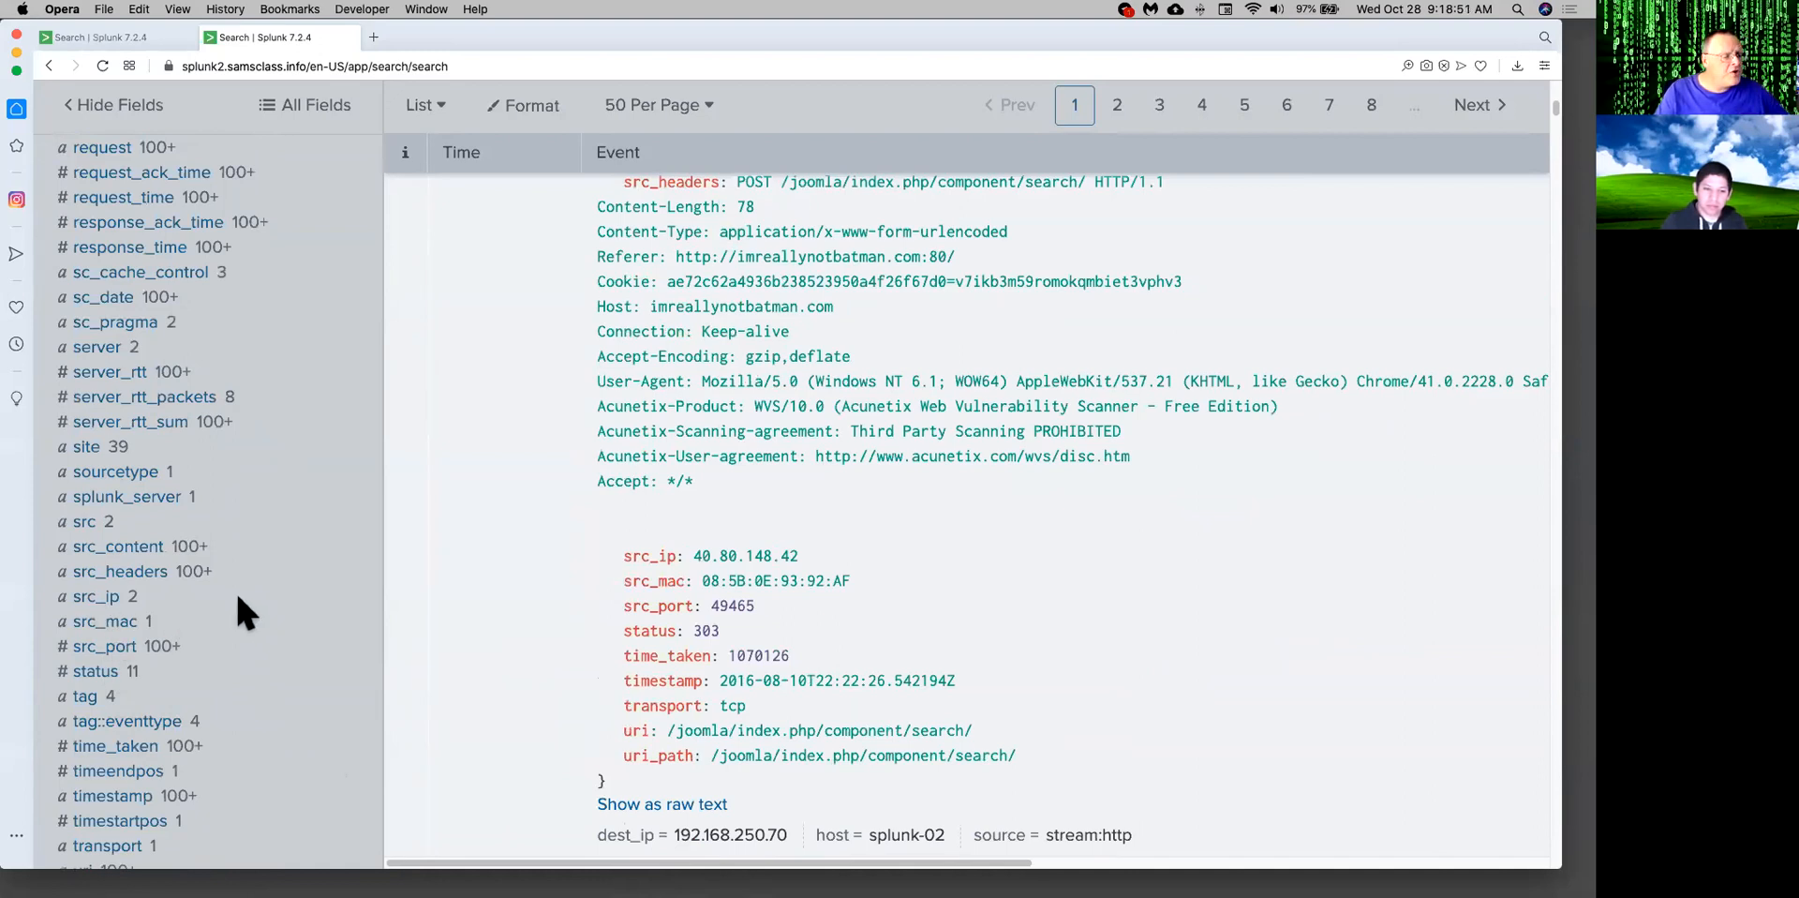
pyautogui.click(85, 596)
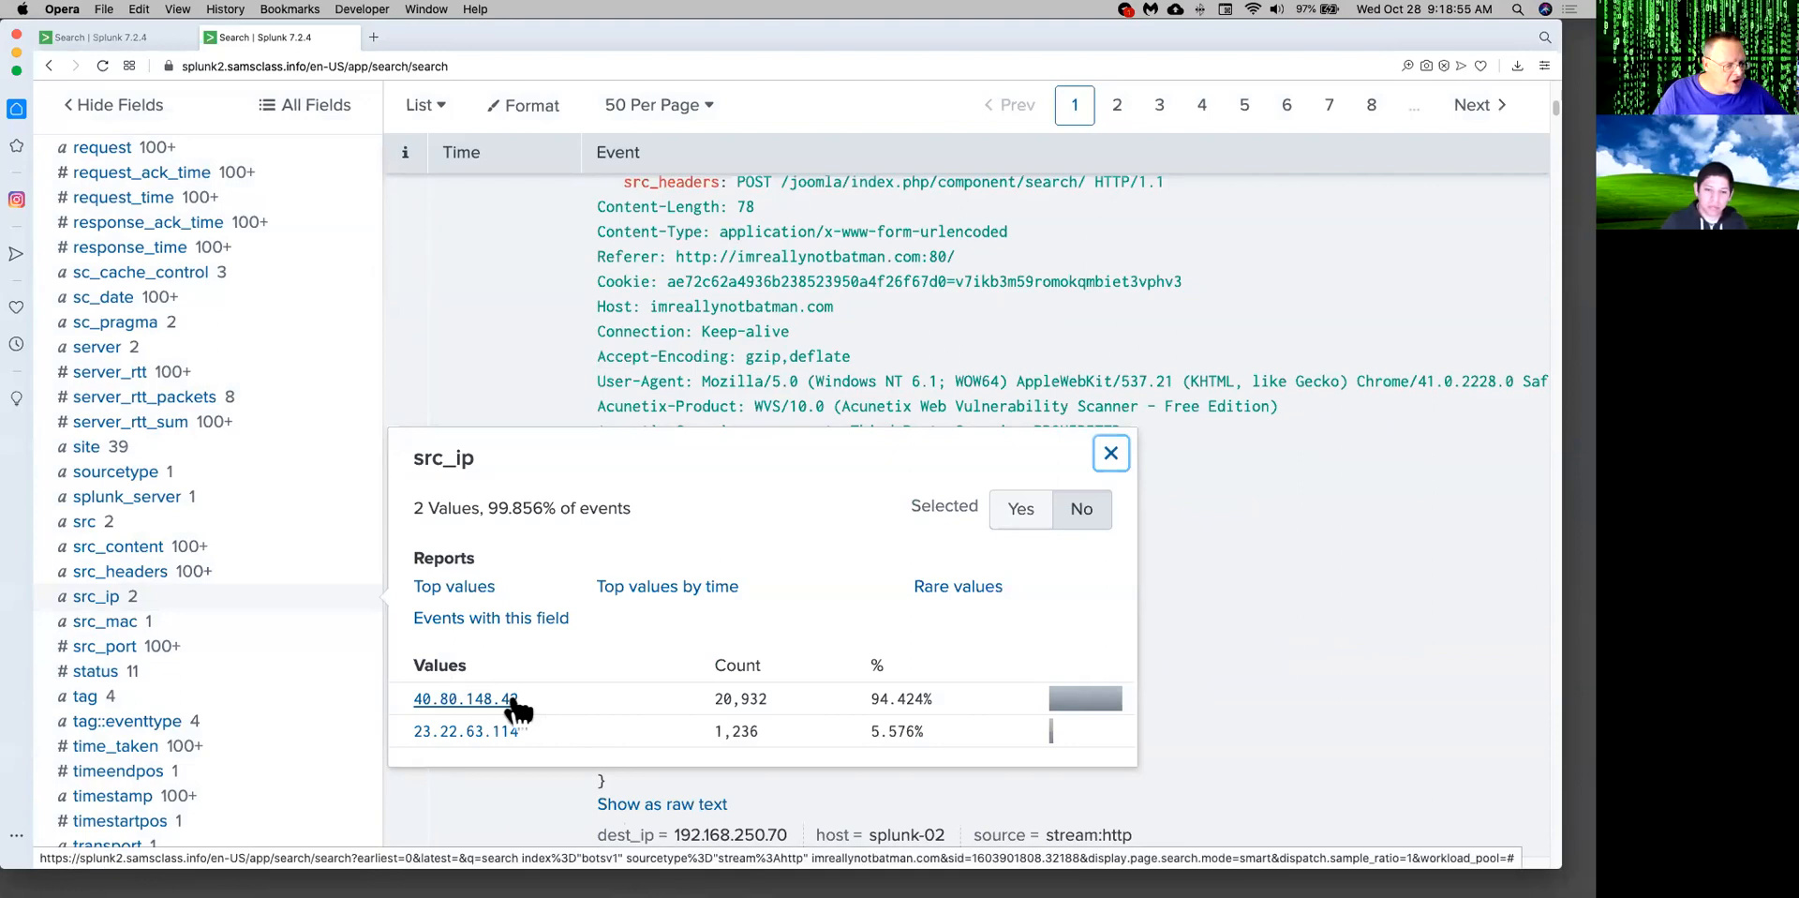
pyautogui.moveTo(509, 757)
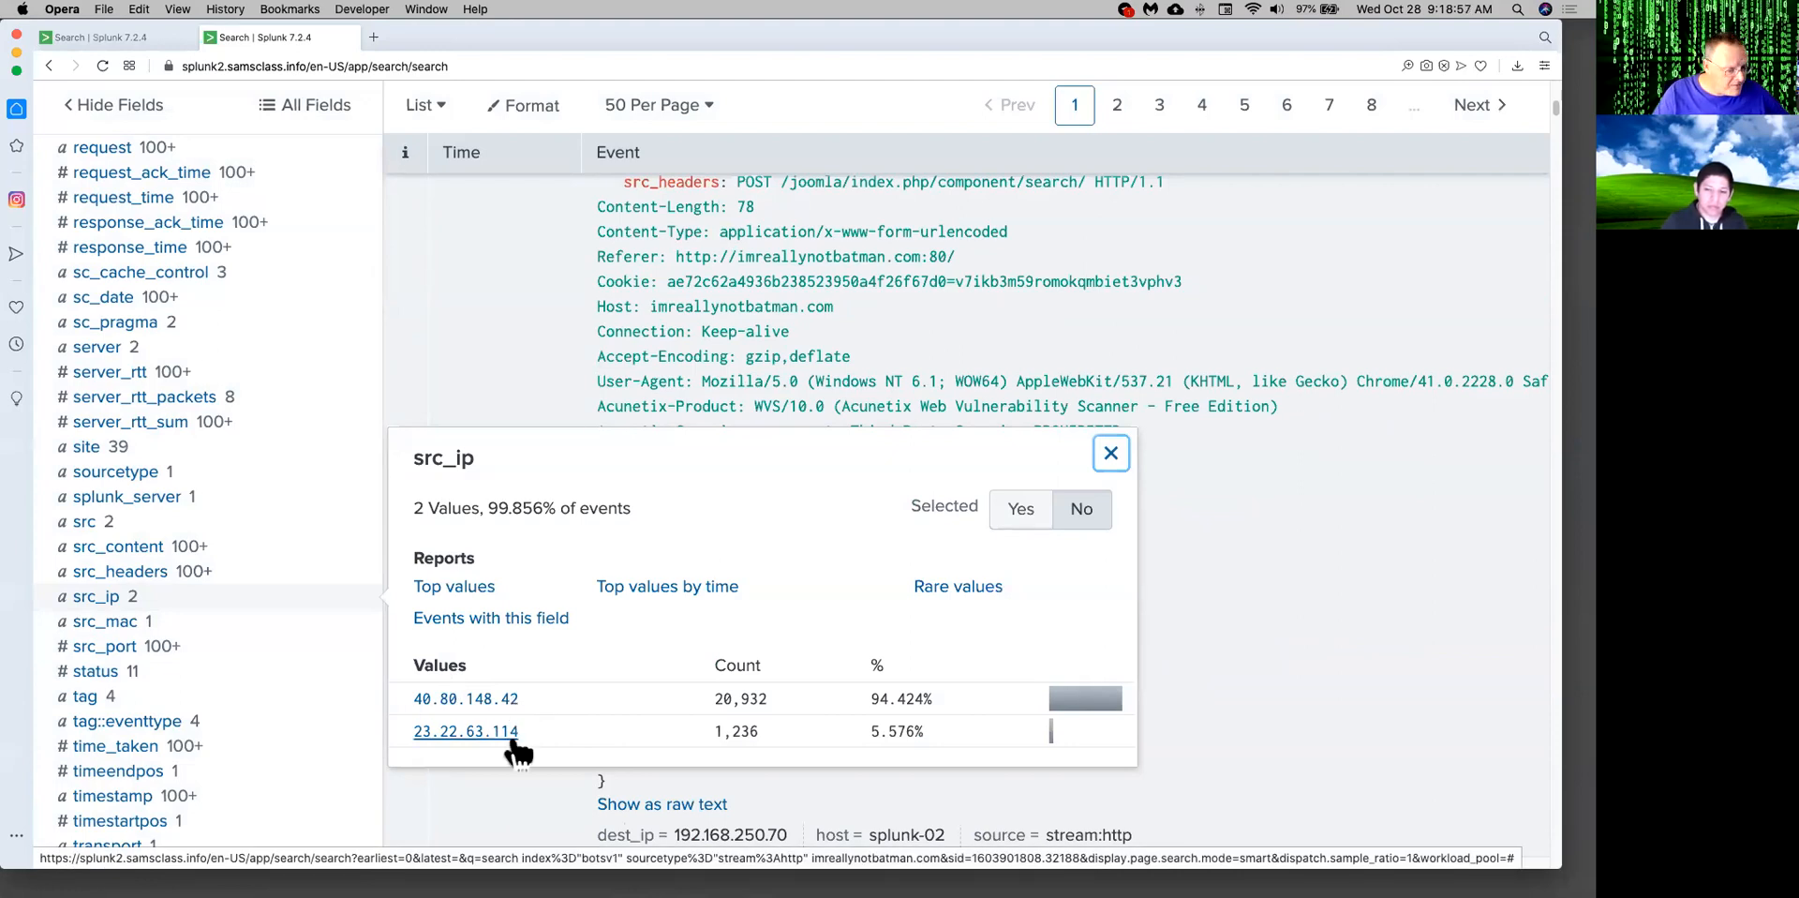
pyautogui.moveTo(495, 714)
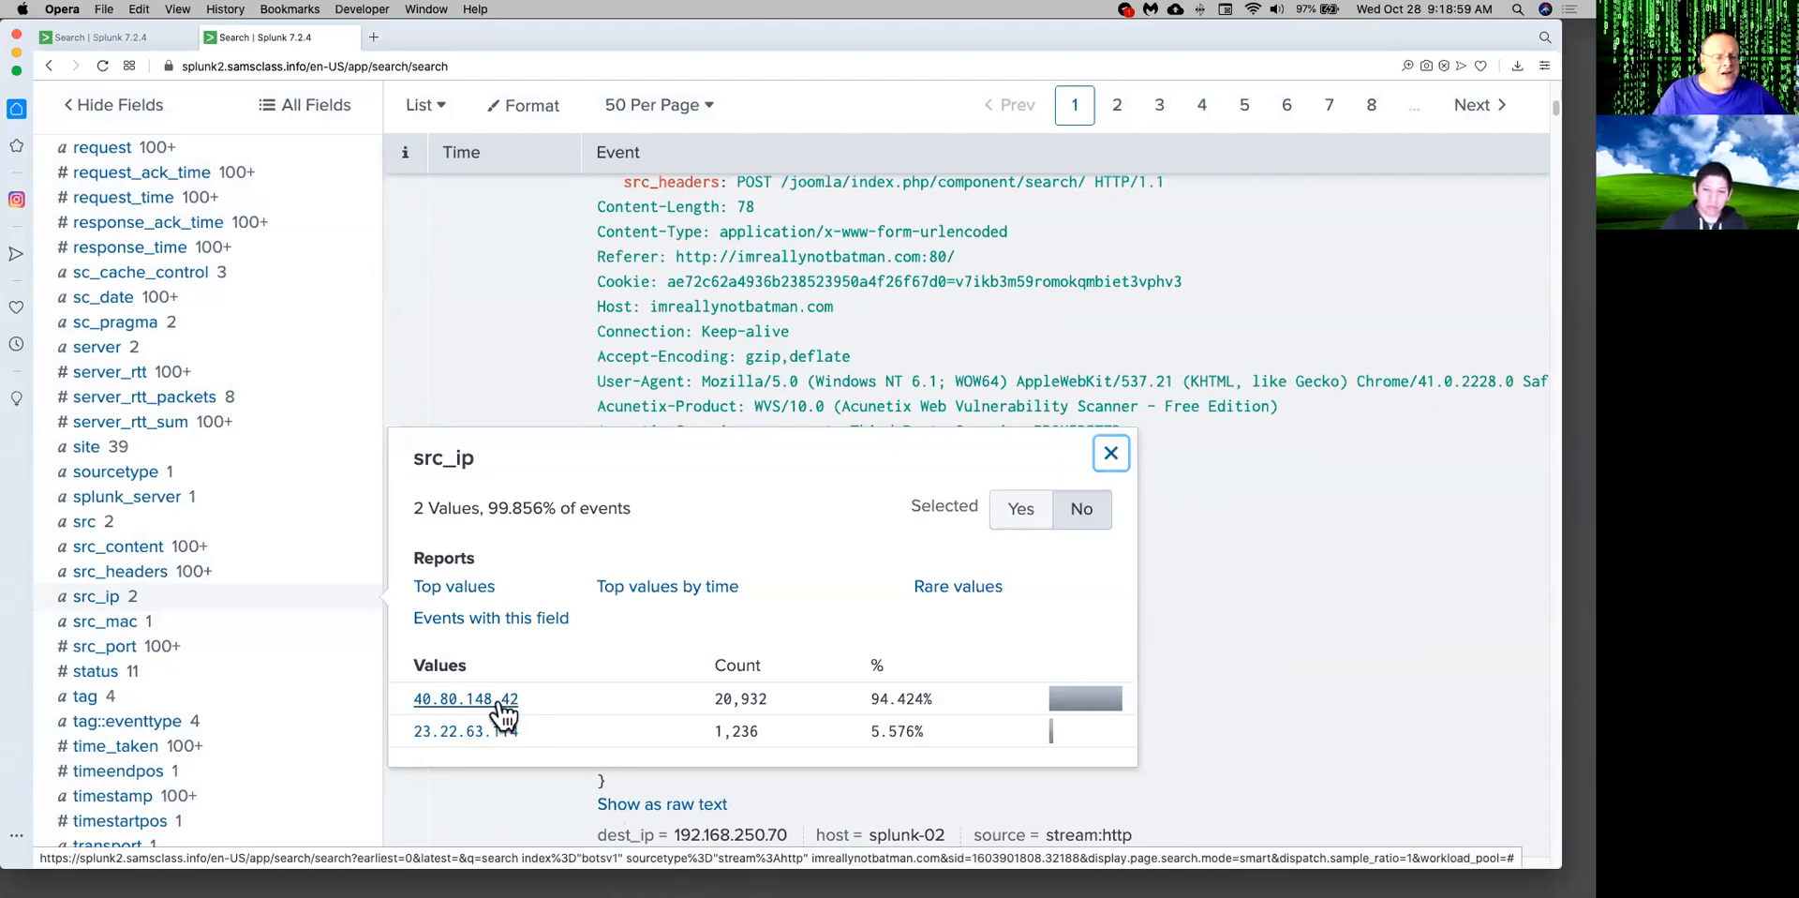
pyautogui.click(466, 698)
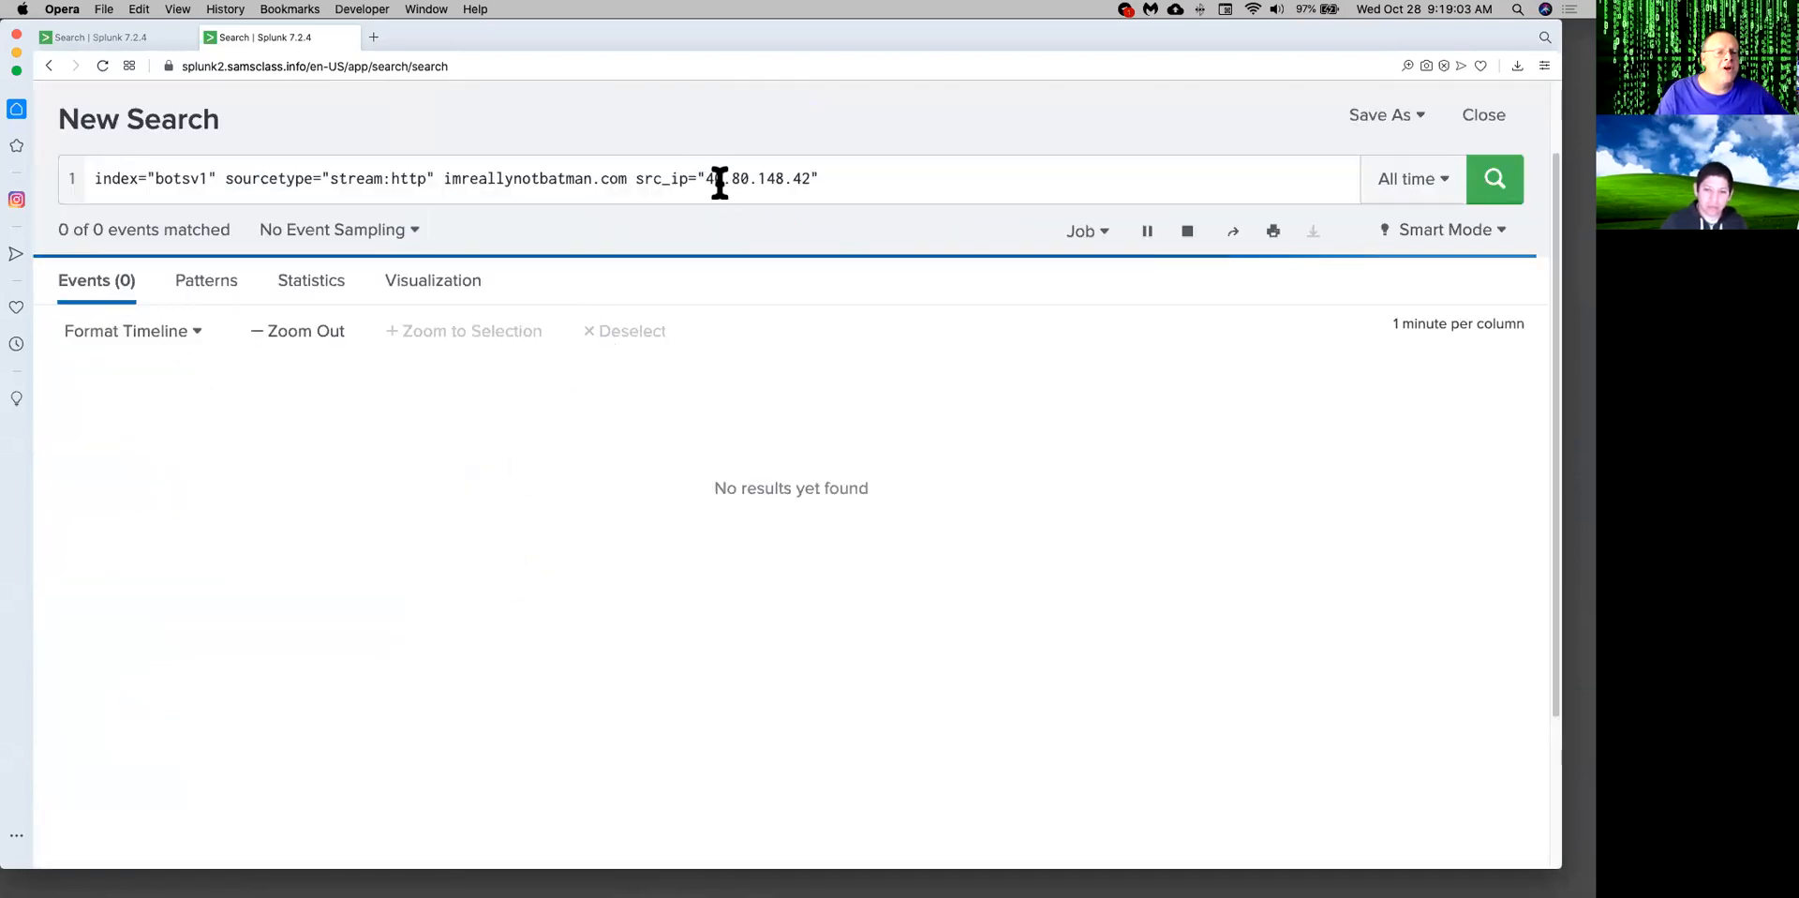
# Swap the source IP in the query for 192.168.250.70 and rerun, getting 0 events.
pyautogui.moveTo(704, 178); pyautogui.dragTo(786, 178)
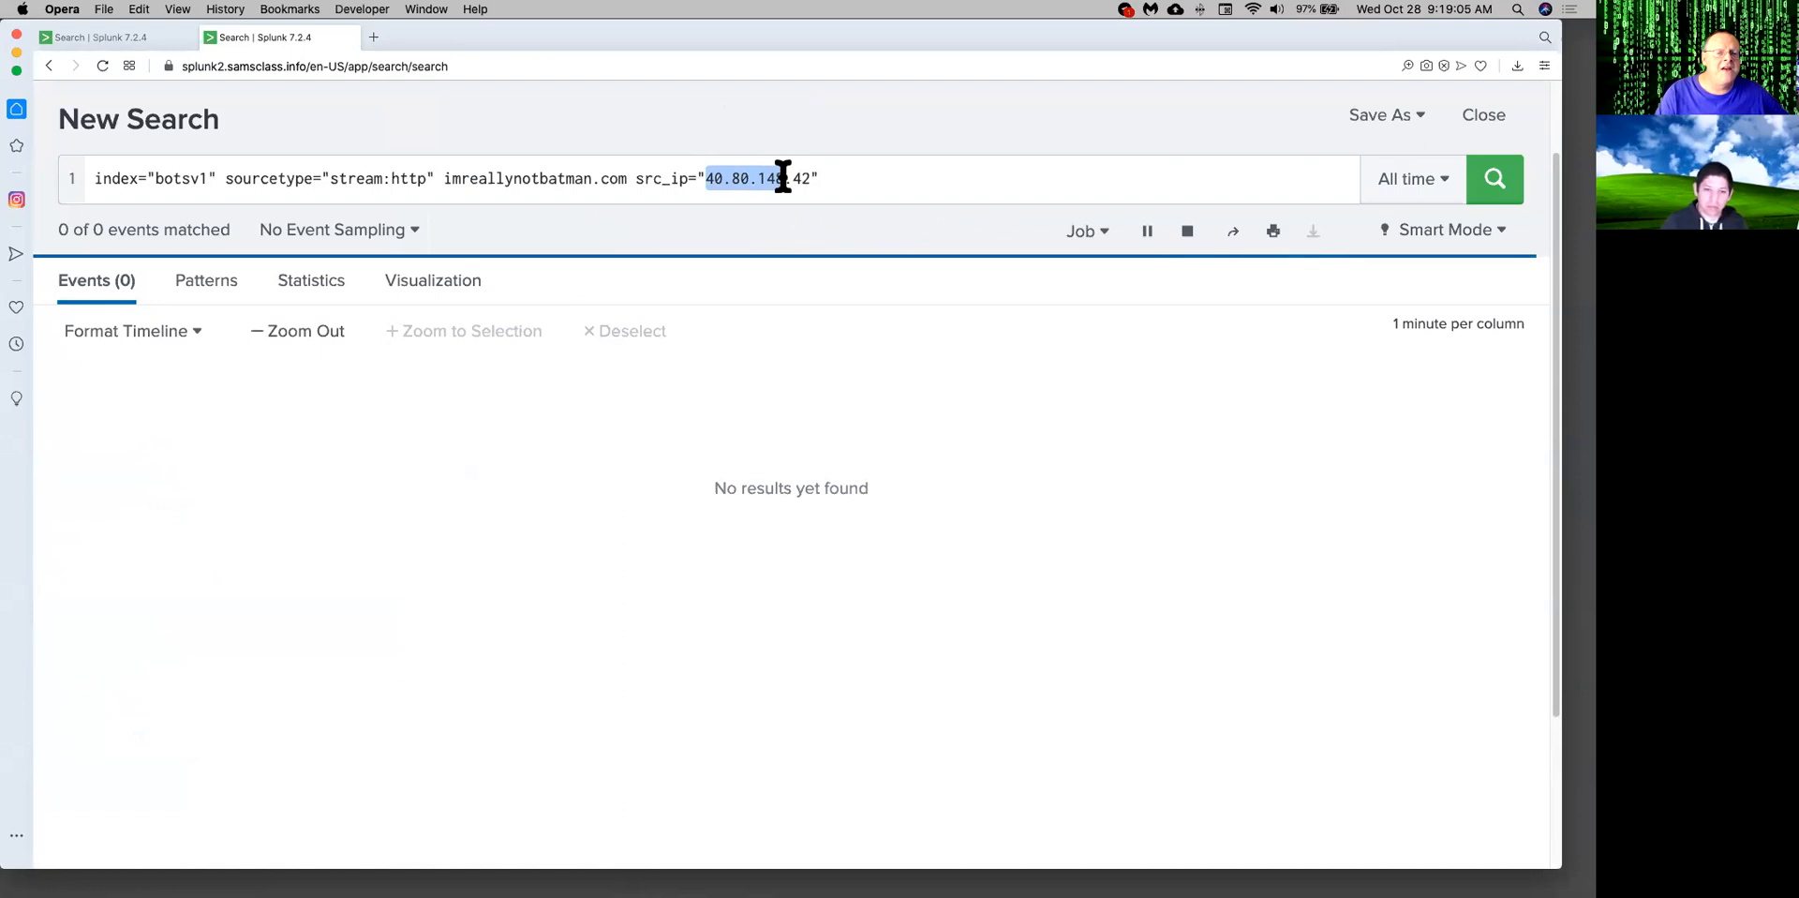
pyautogui.click(1494, 179)
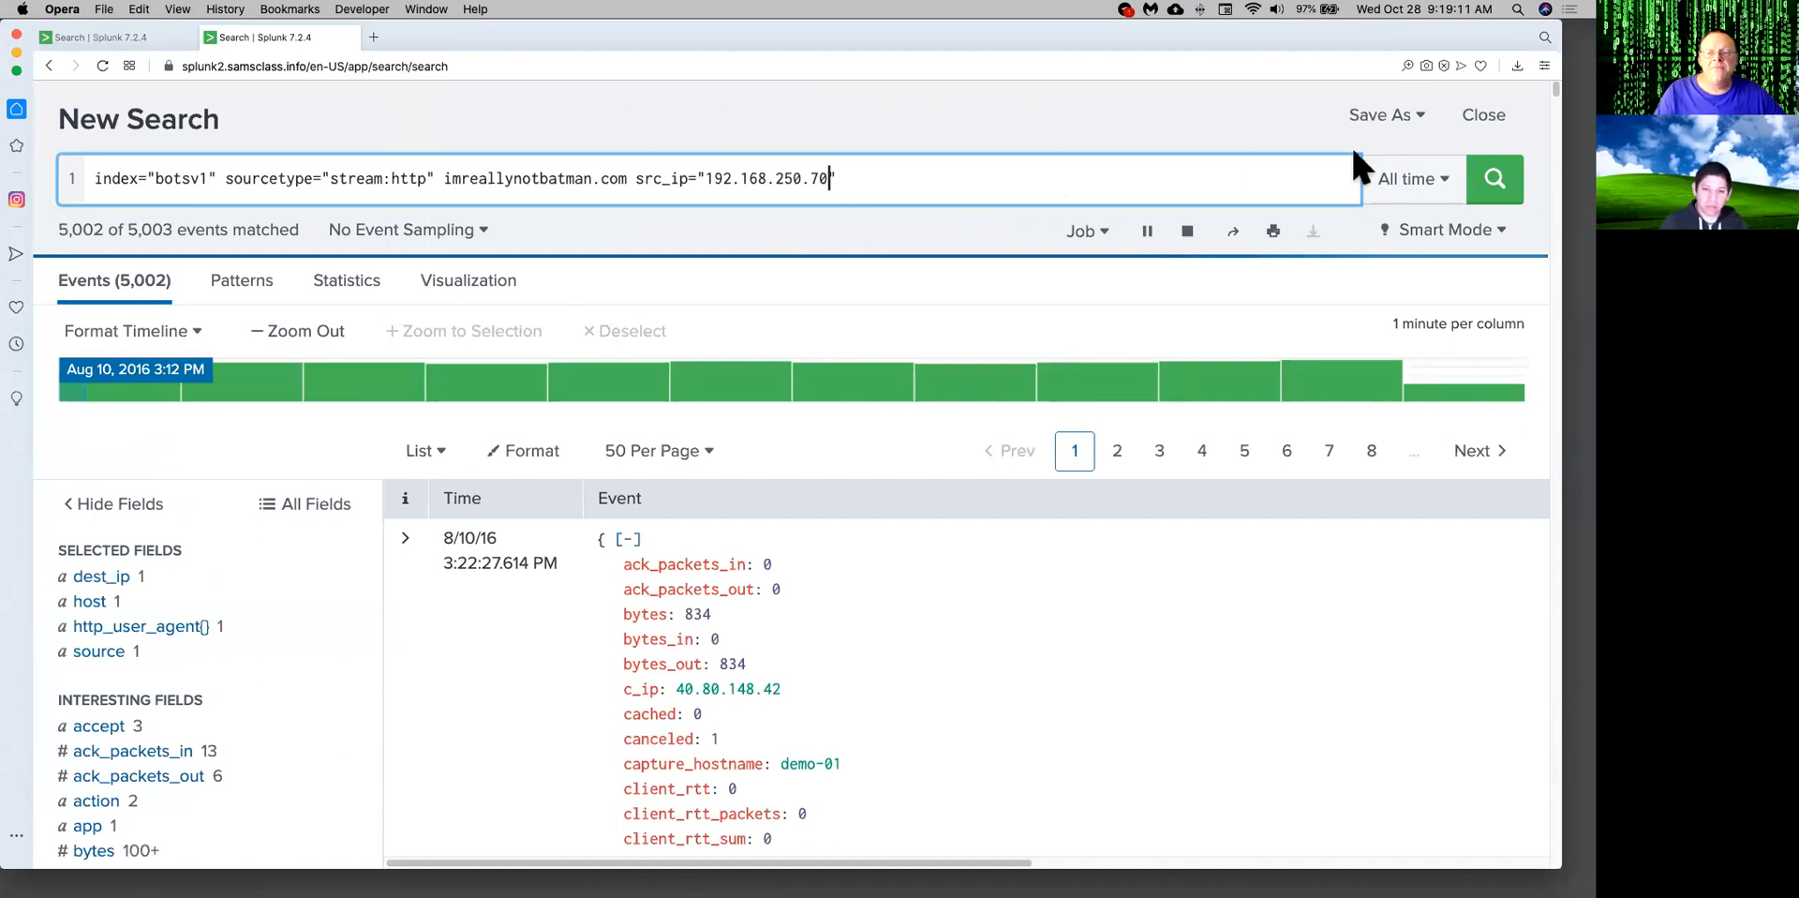
pyautogui.click(1495, 179)
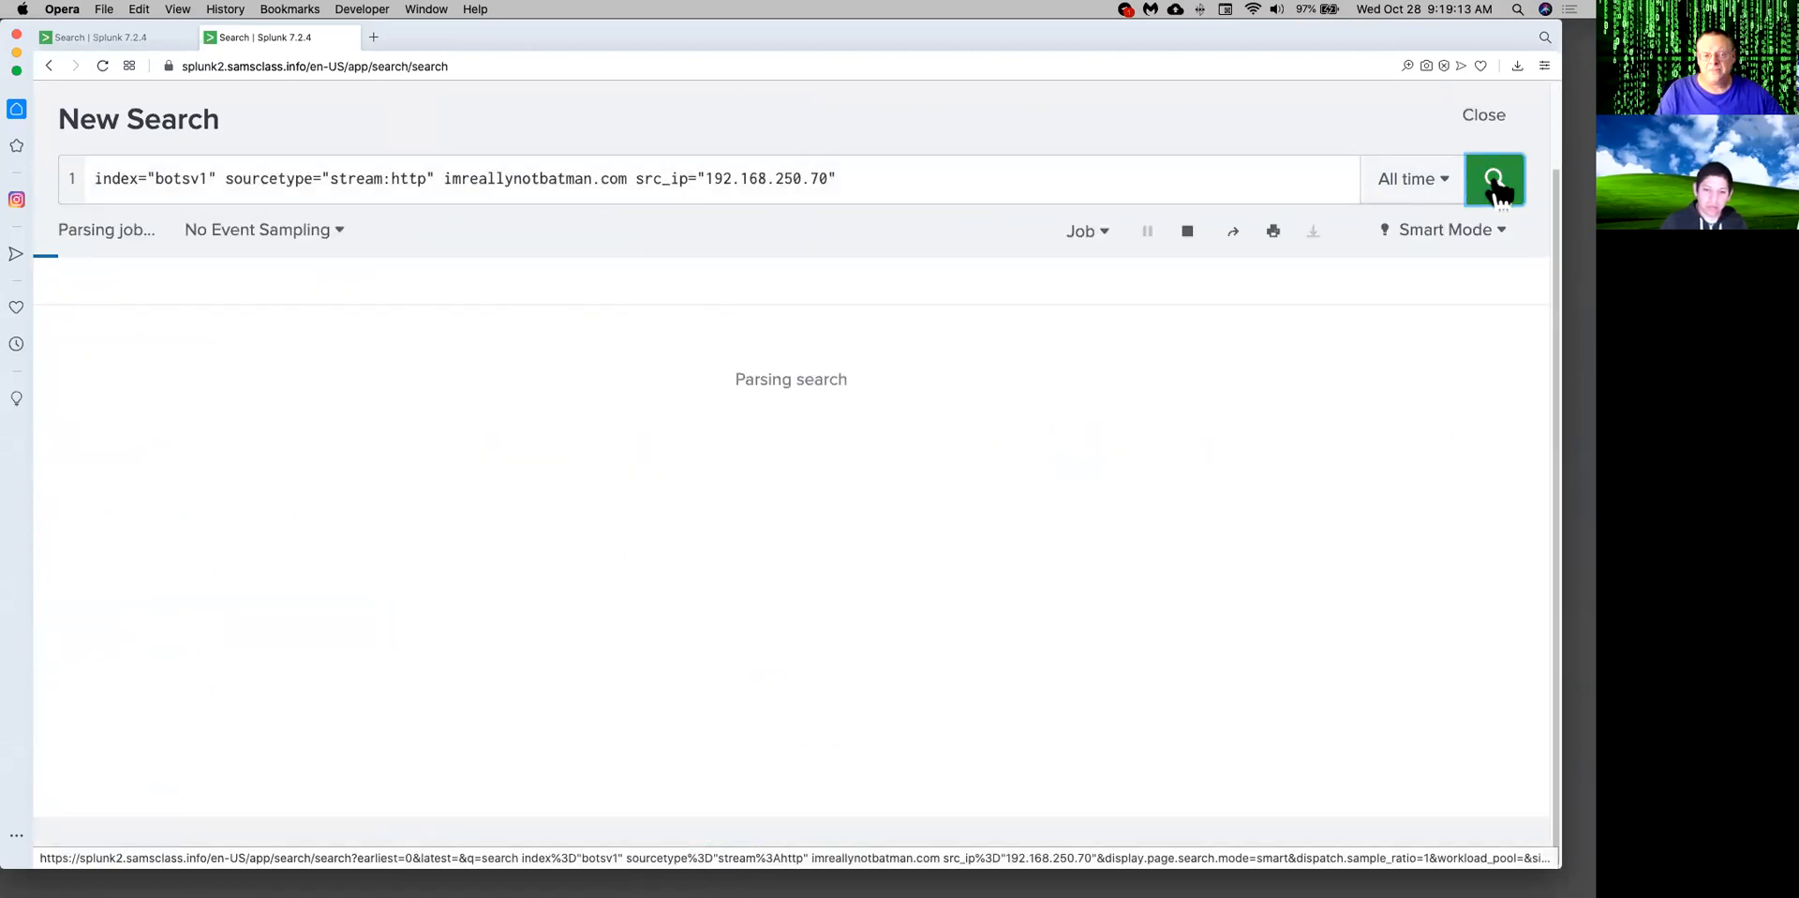
pyautogui.click(1495, 179)
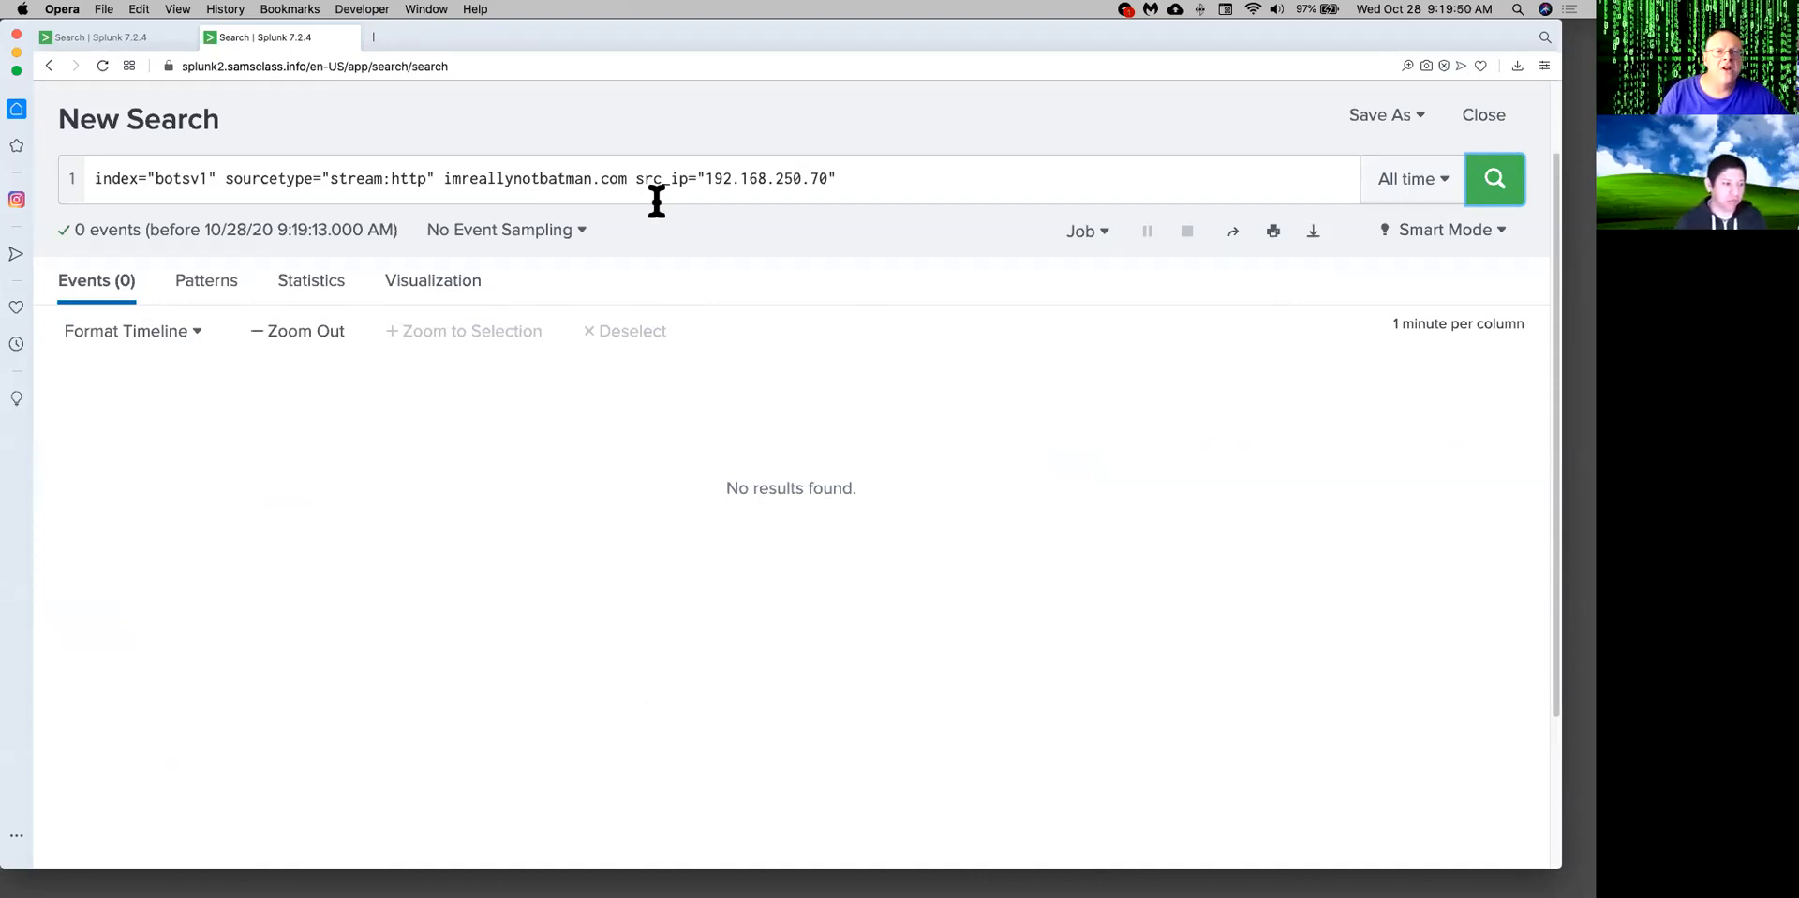
pyautogui.moveTo(525, 164)
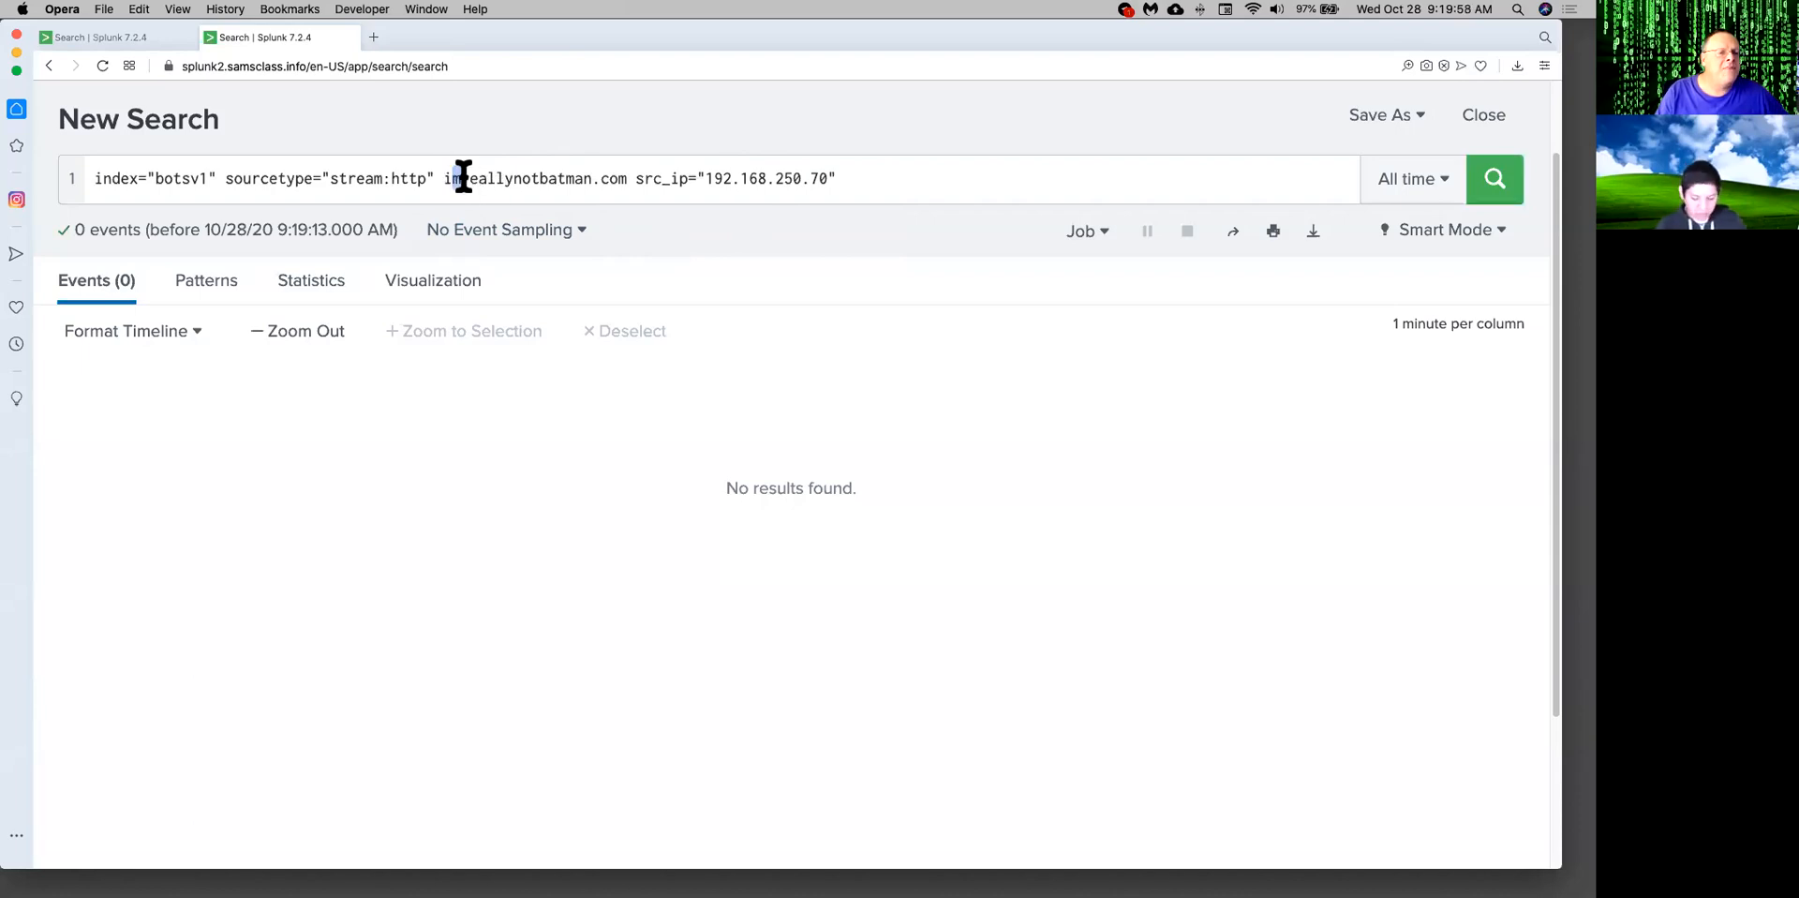
# Delete the imreallynotbatman.com term and rerun the src_ip="192.168.250.70" stream:http search.
pyautogui.doubleClick(526, 179)
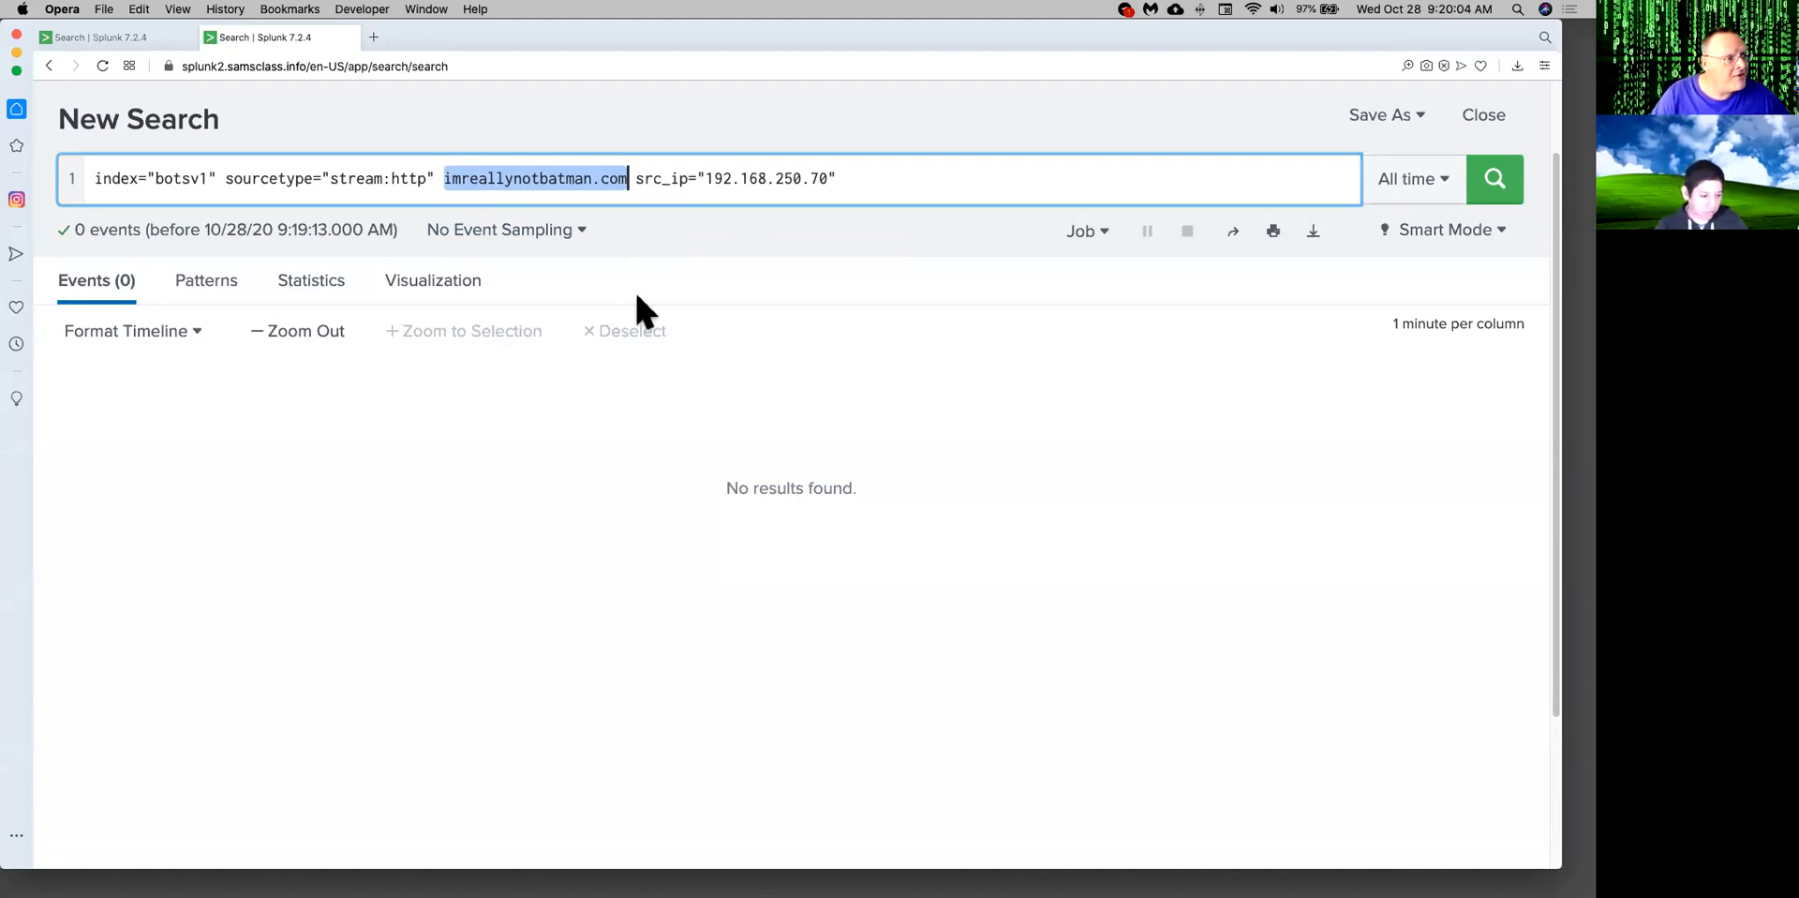
pyautogui.press('Delete')
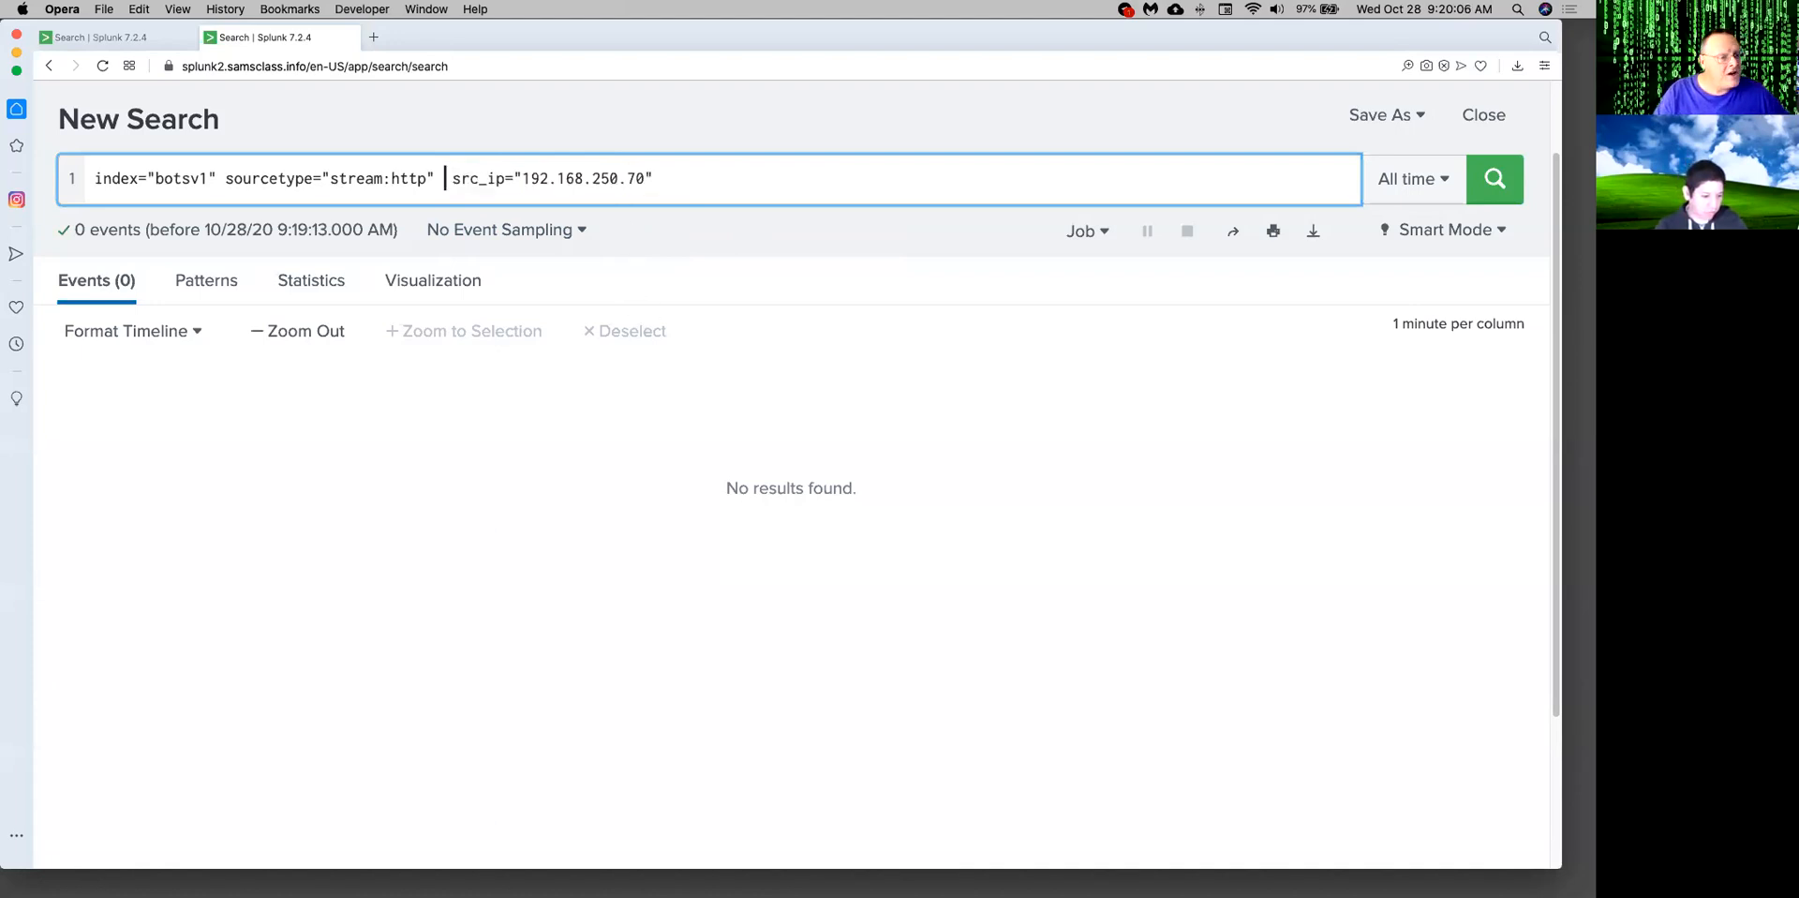
pyautogui.click(1495, 179)
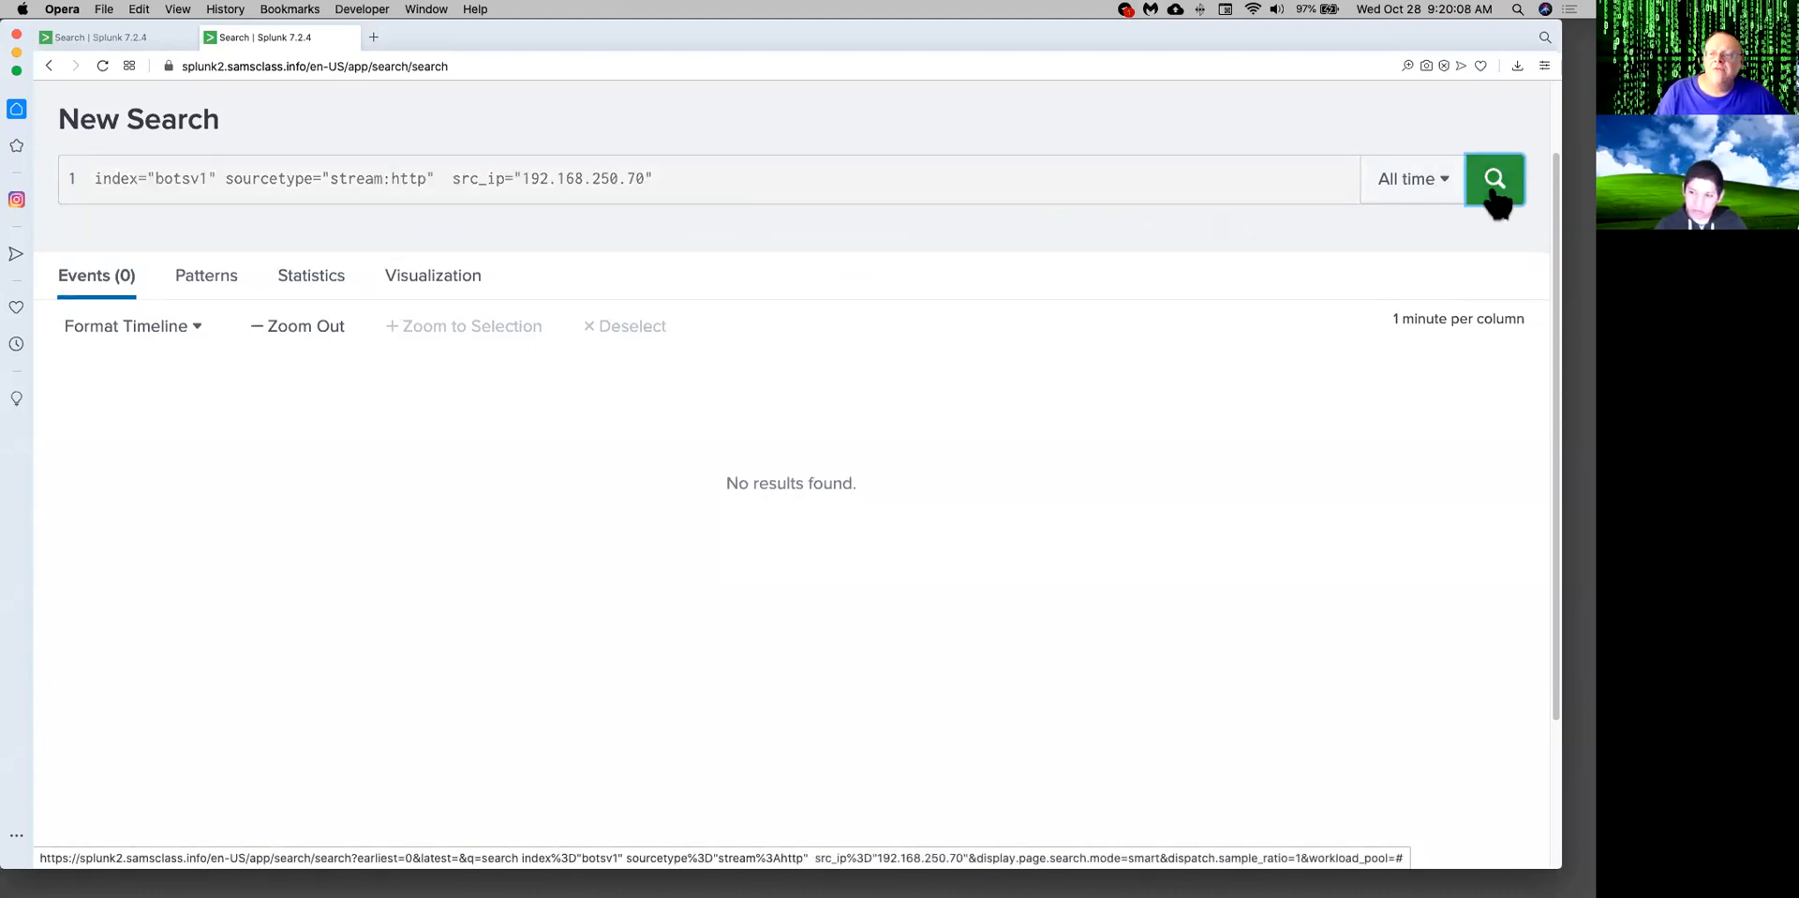
pyautogui.click(1494, 179)
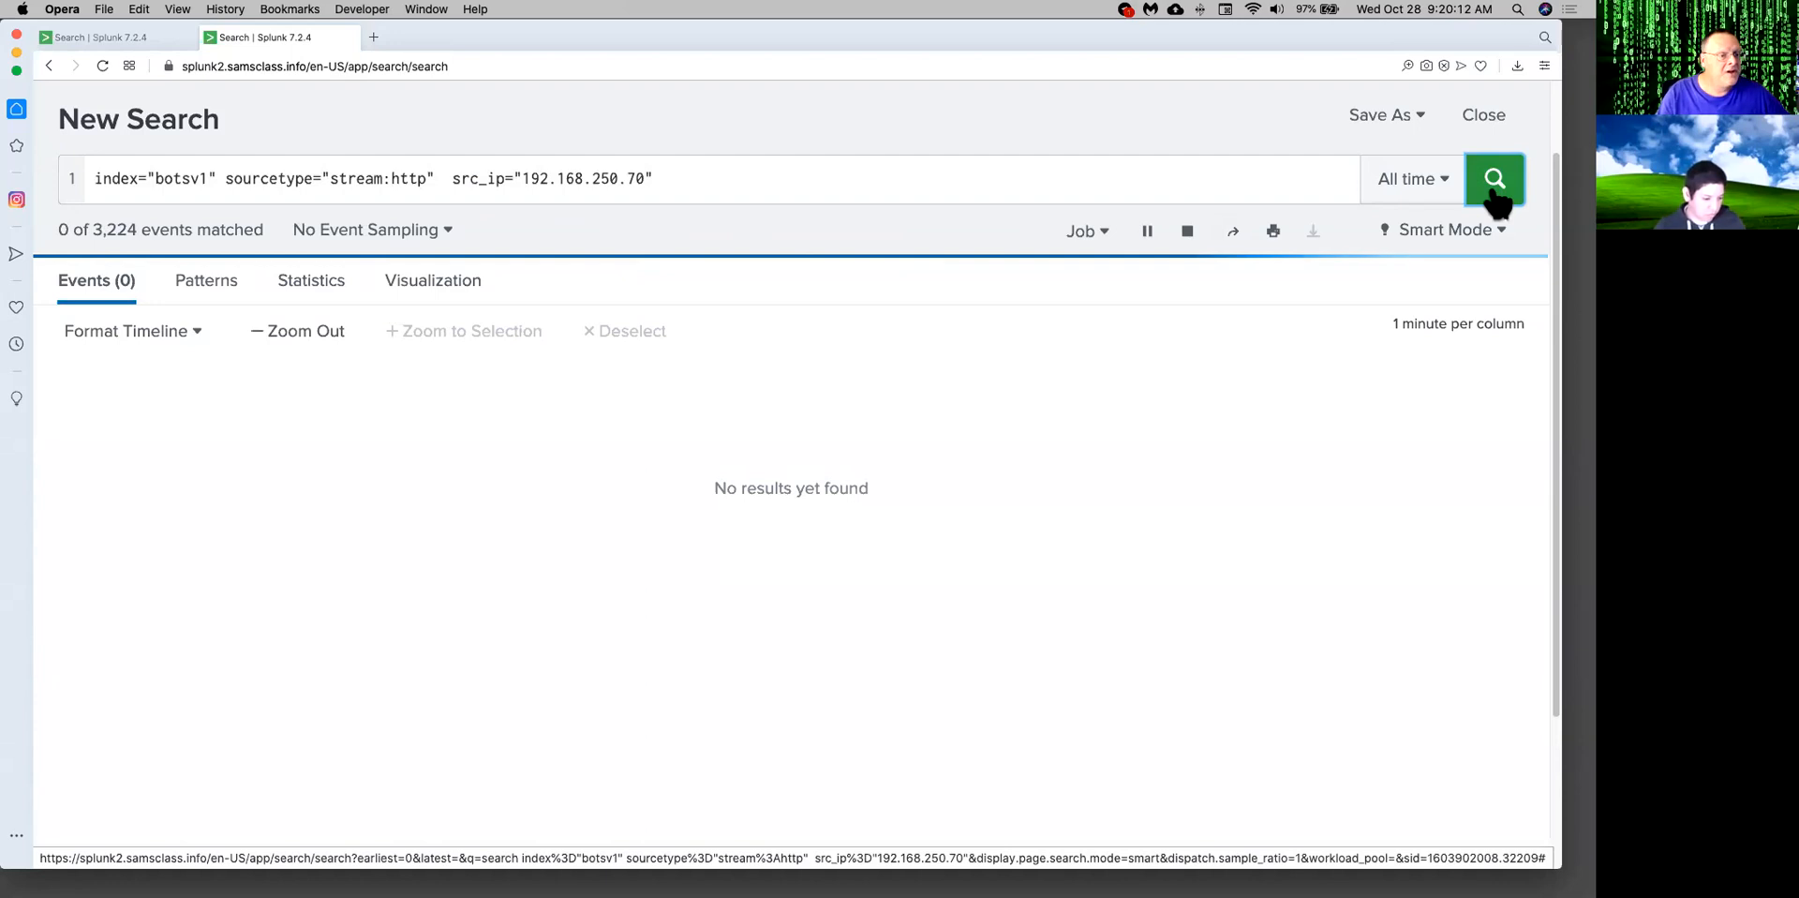
pyautogui.click(1495, 179)
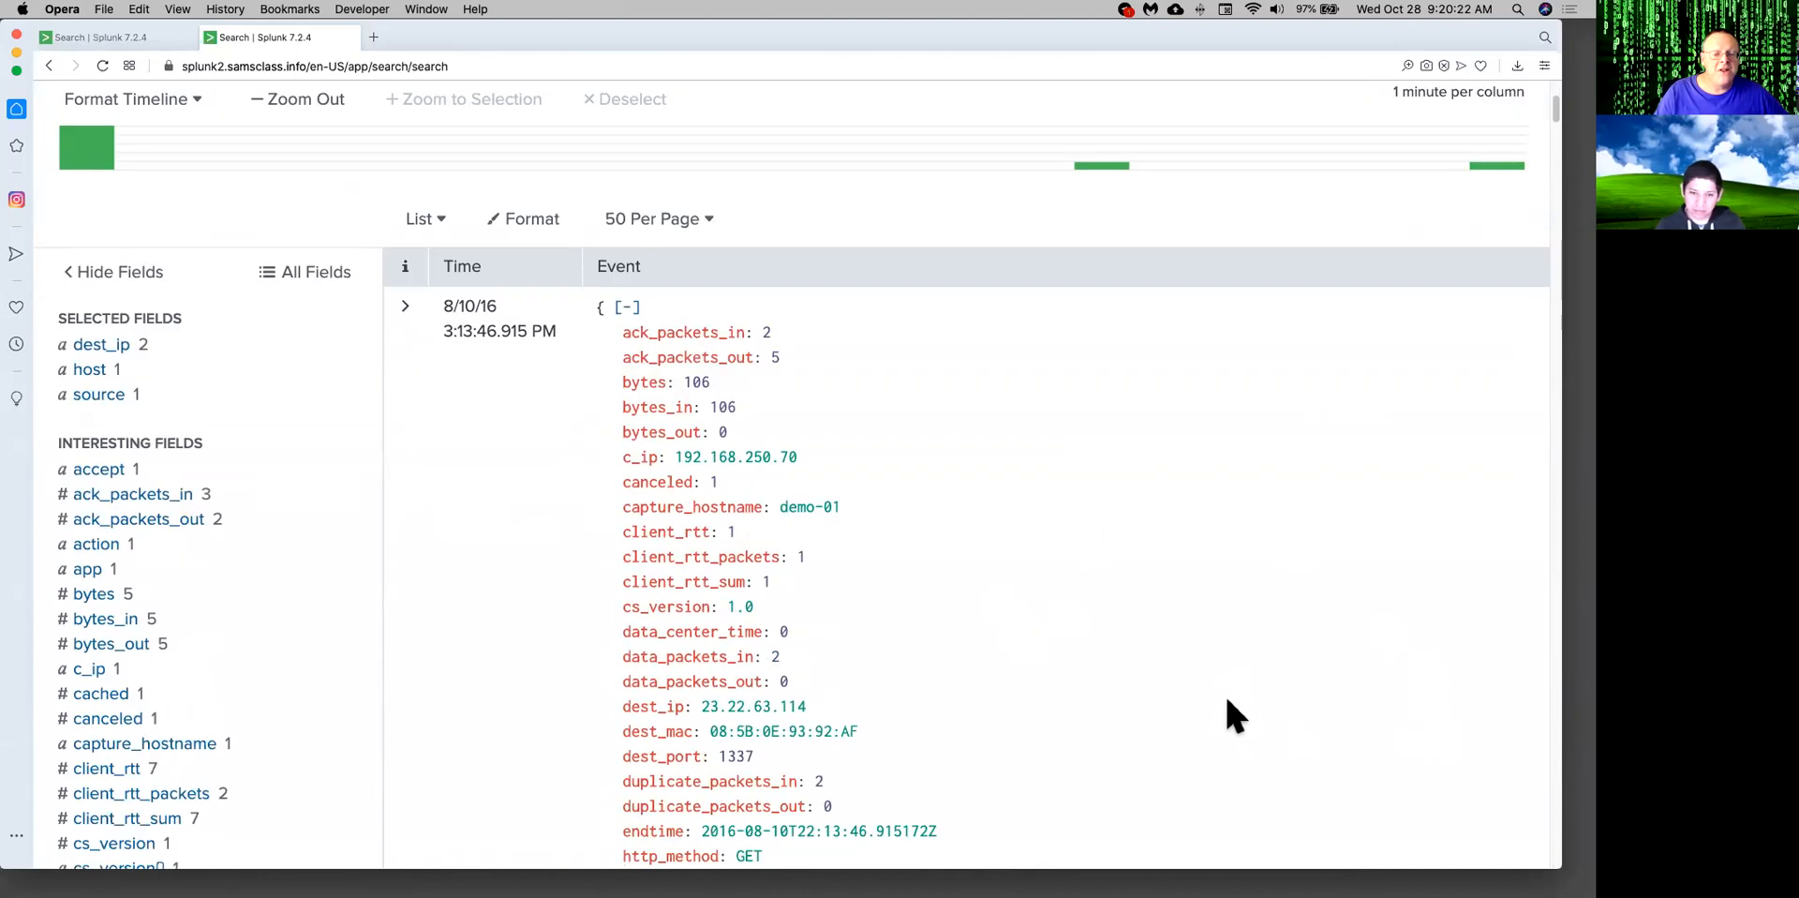
pyautogui.scroll(-3)
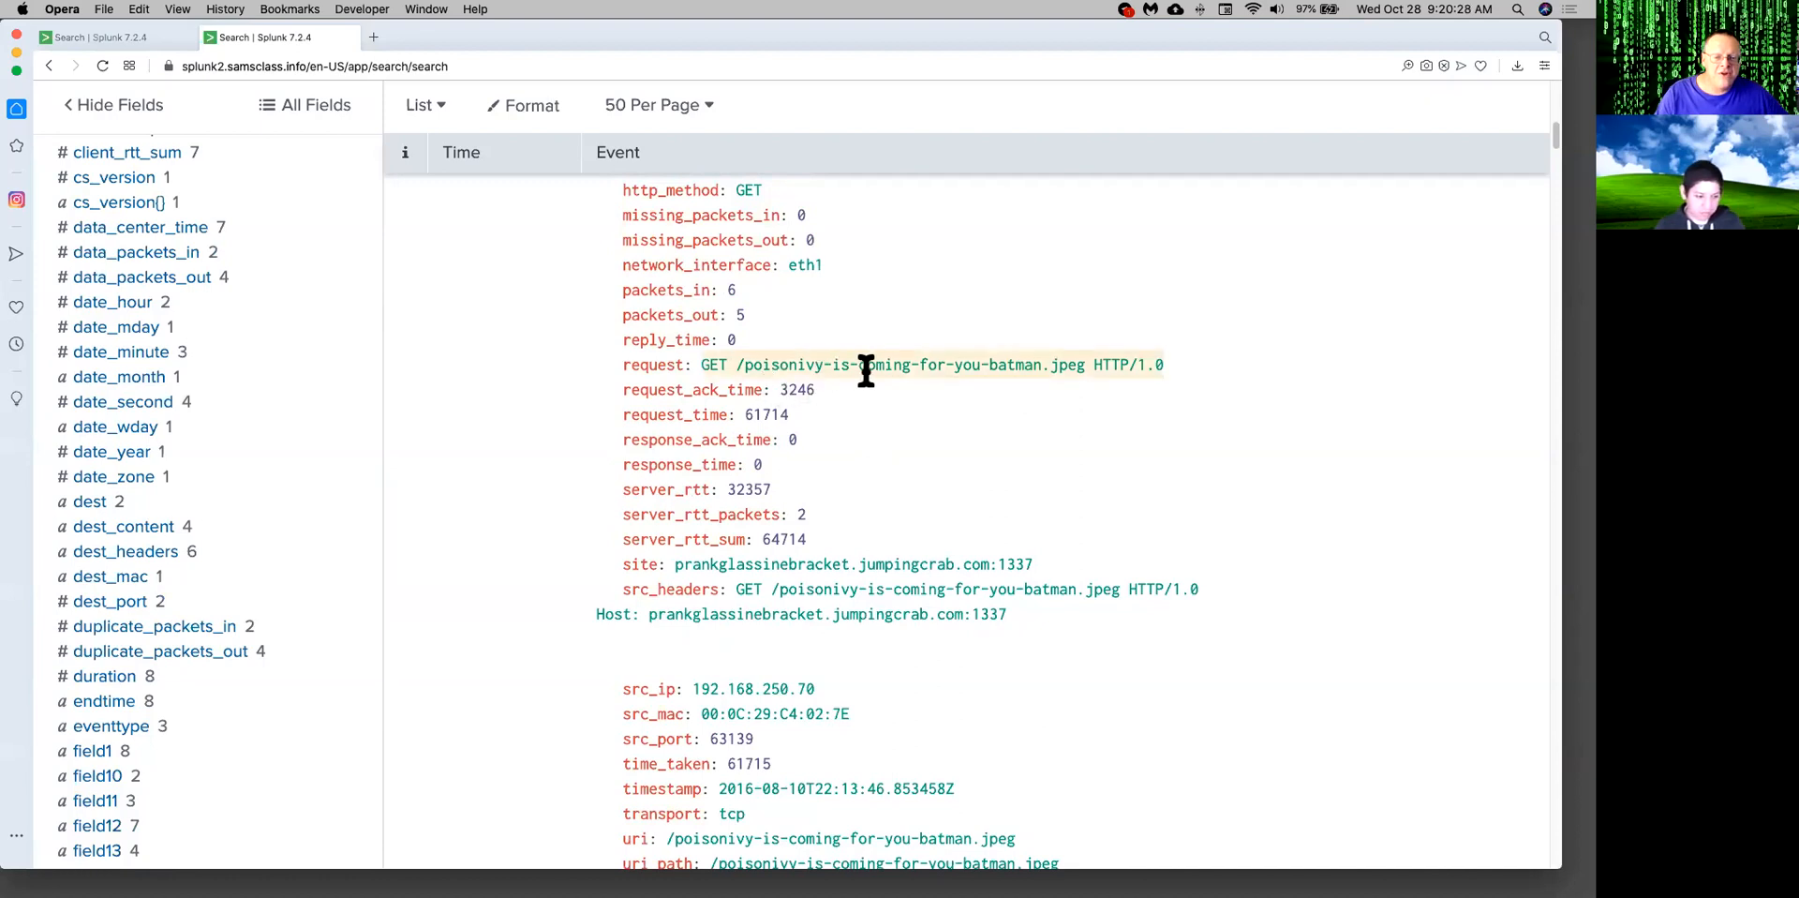
pyautogui.moveTo(1084, 364)
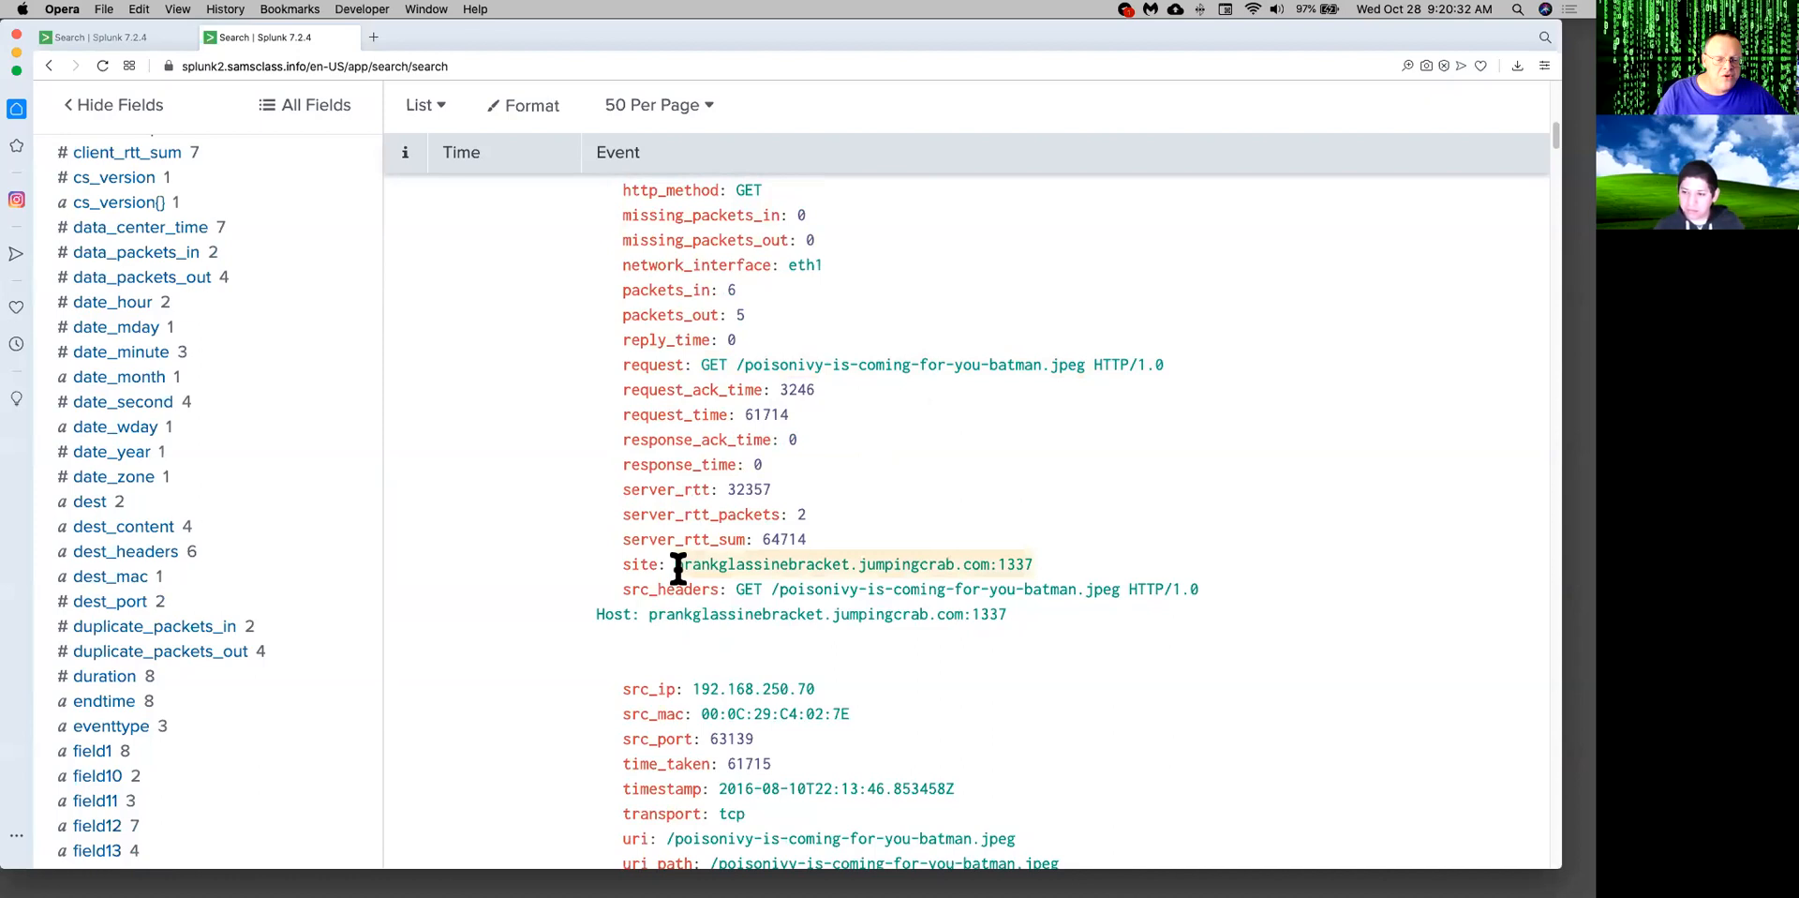
pyautogui.doubleClick(844, 564)
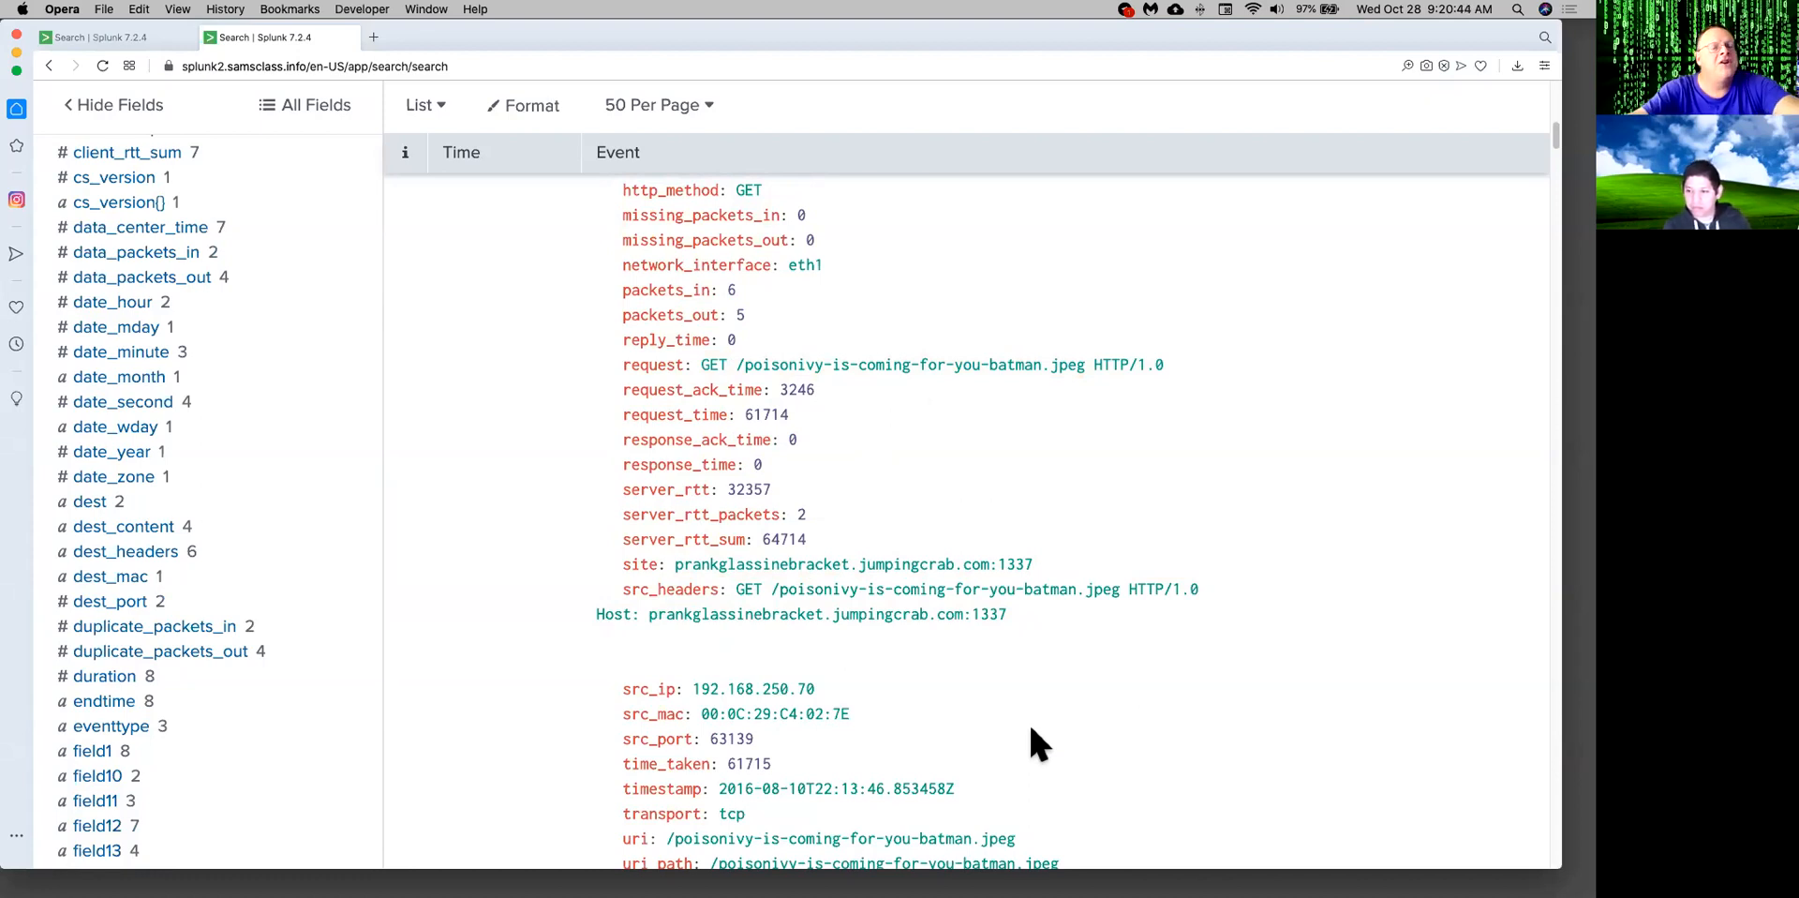
pyautogui.moveTo(1019, 754)
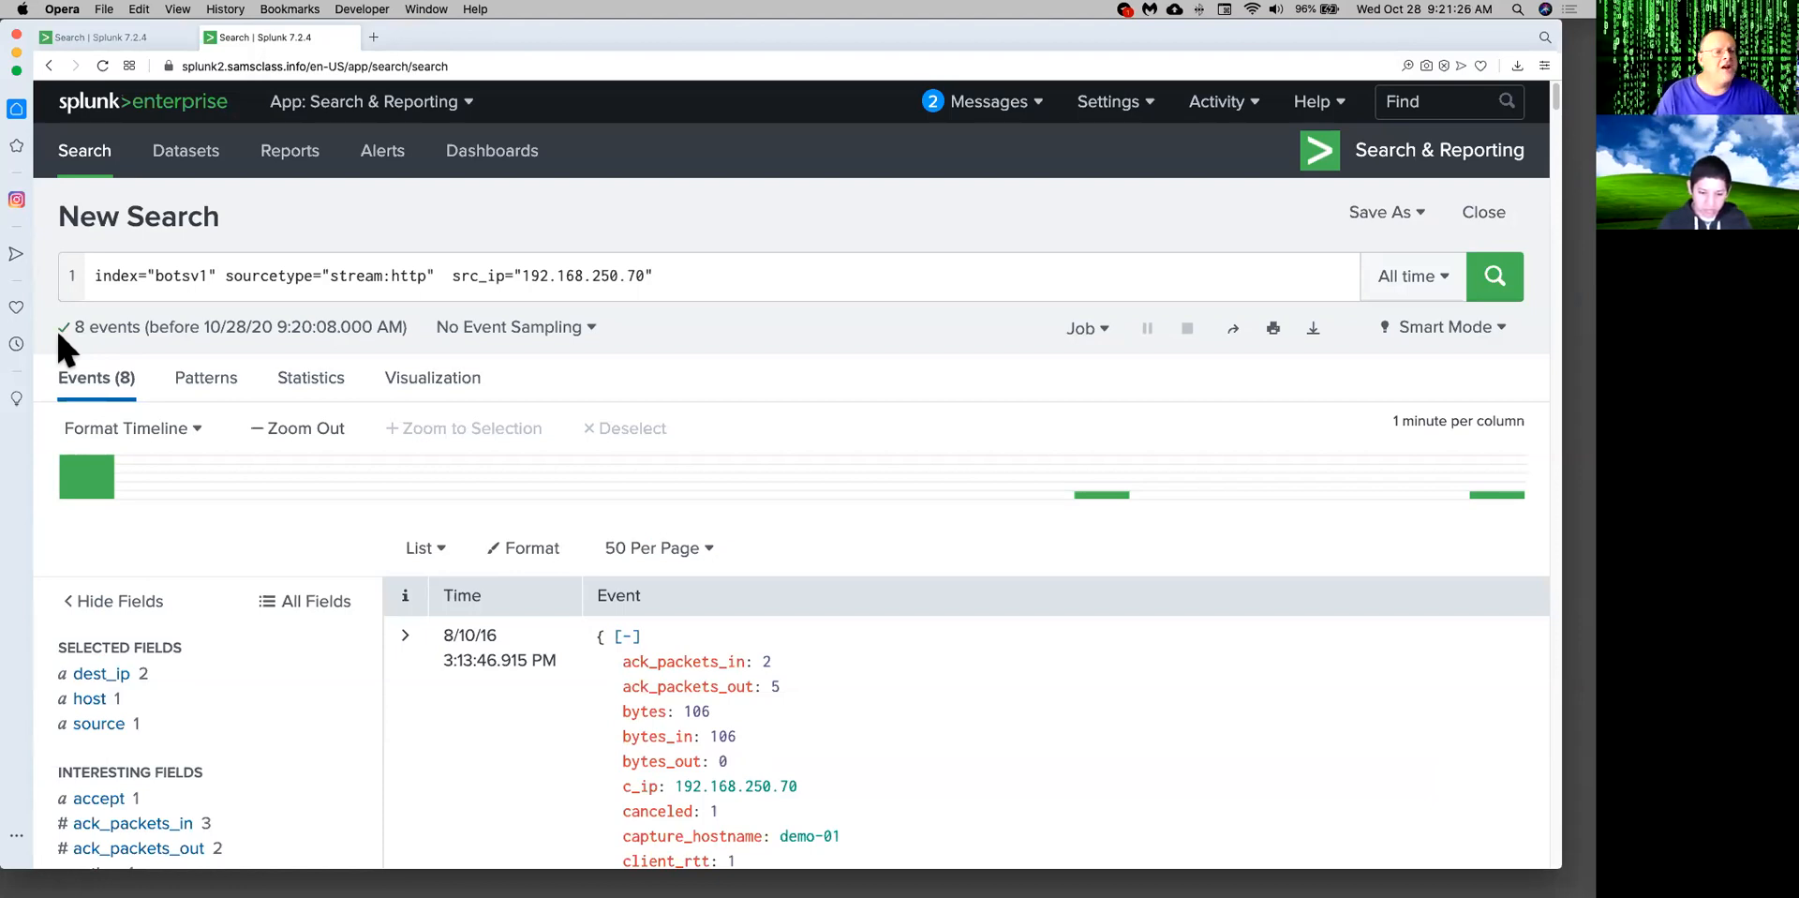
pyautogui.moveTo(410, 213)
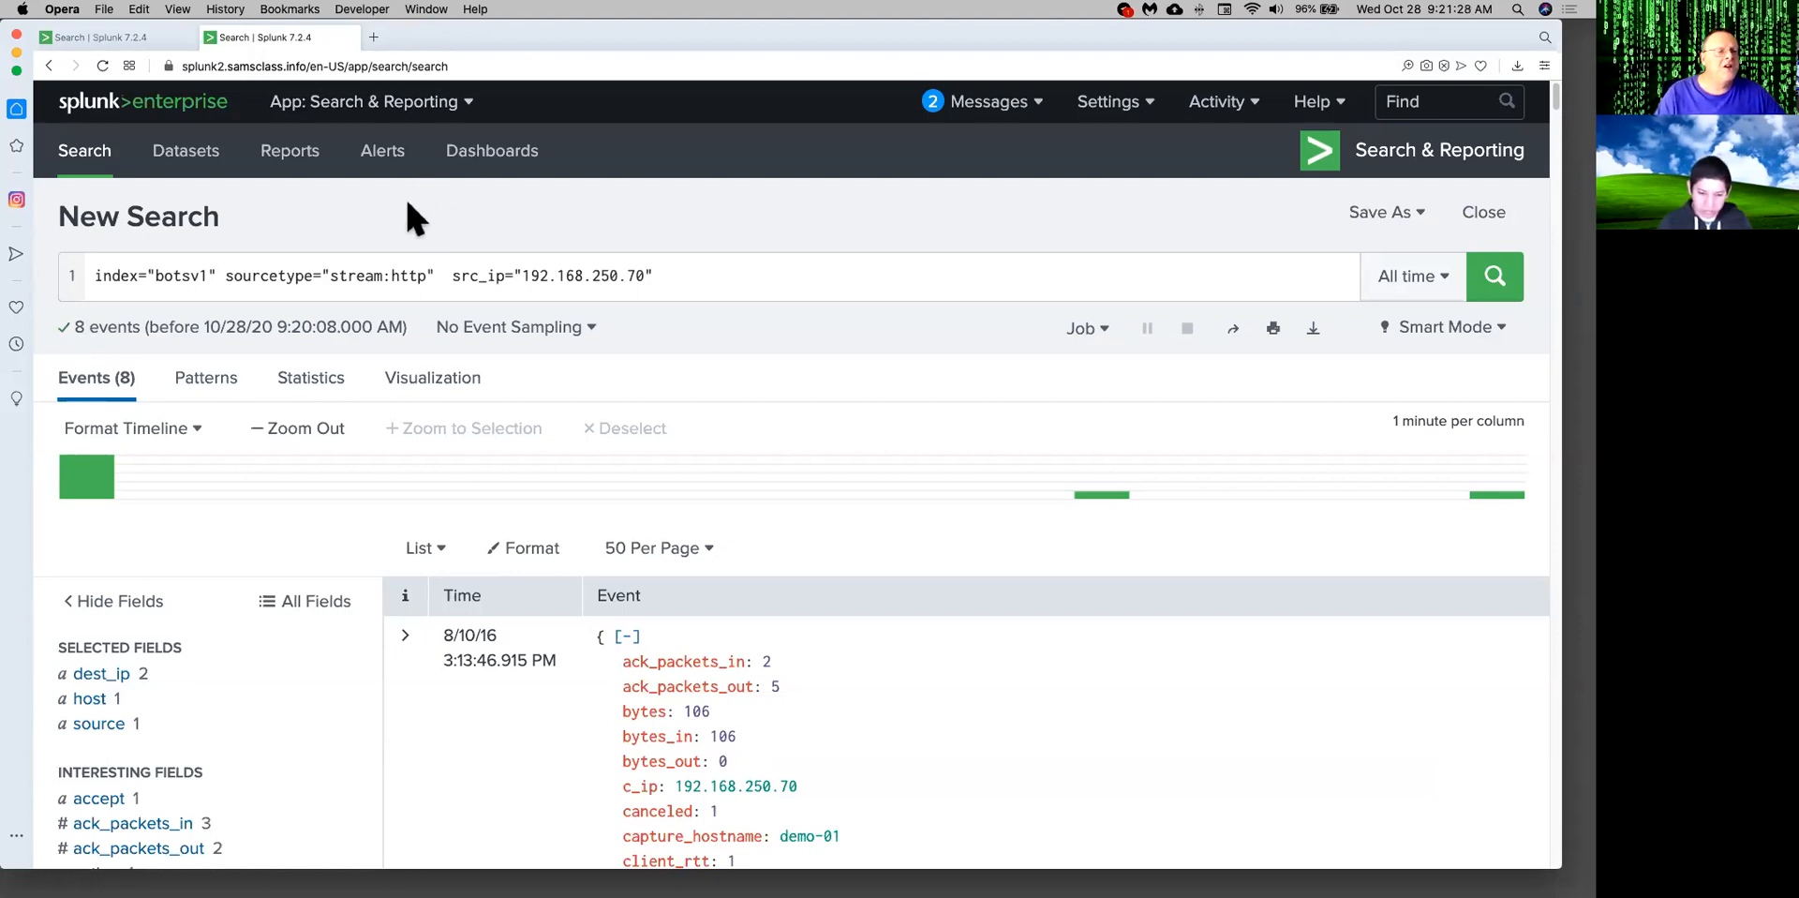
pyautogui.moveTo(411, 214)
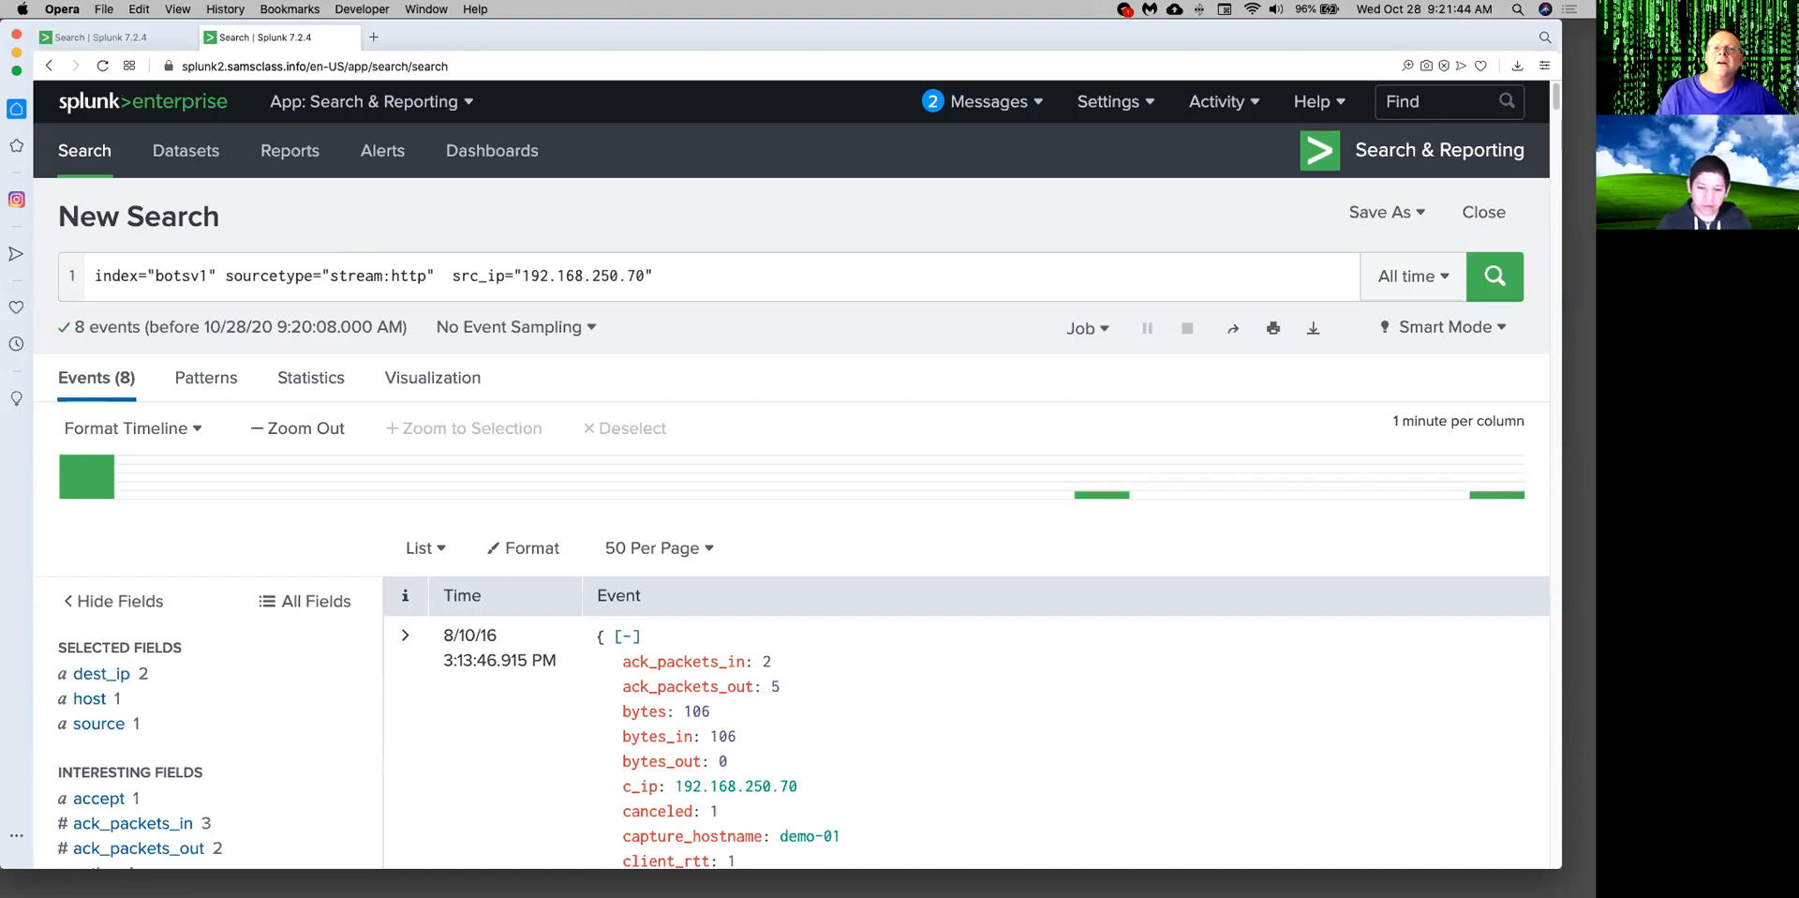
pyautogui.moveTo(1175, 23)
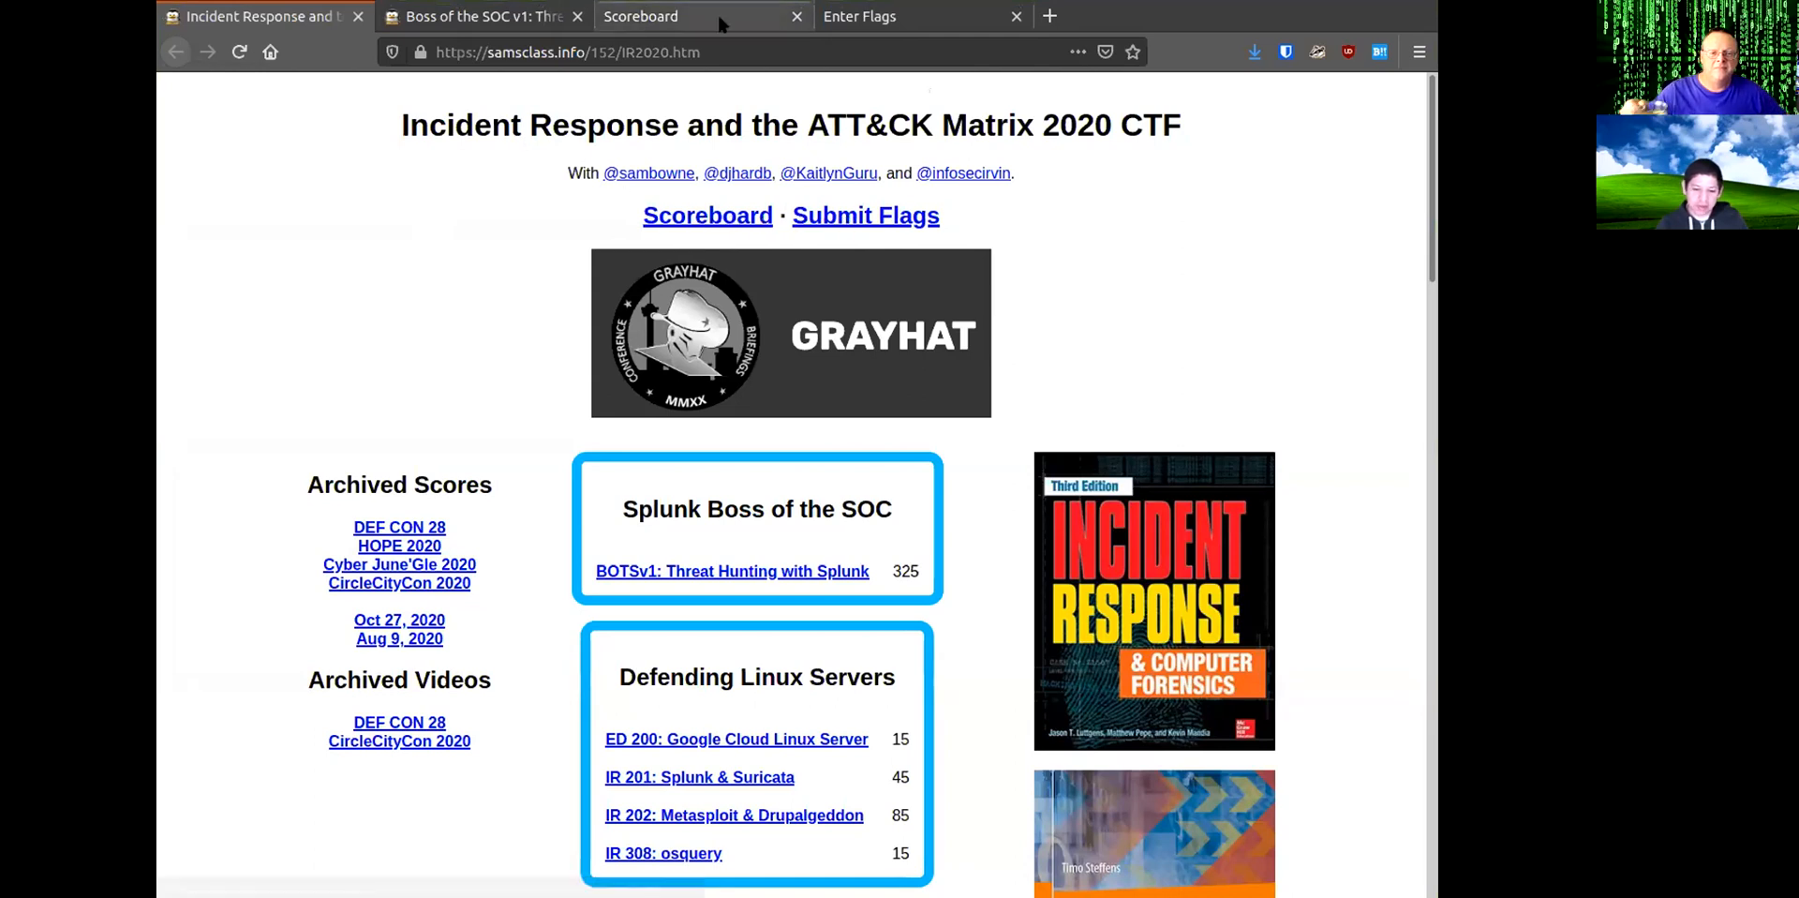
# Move from the Boss of the SOC v1 project page to the empty Enter Flag form.
pyautogui.click(641, 16)
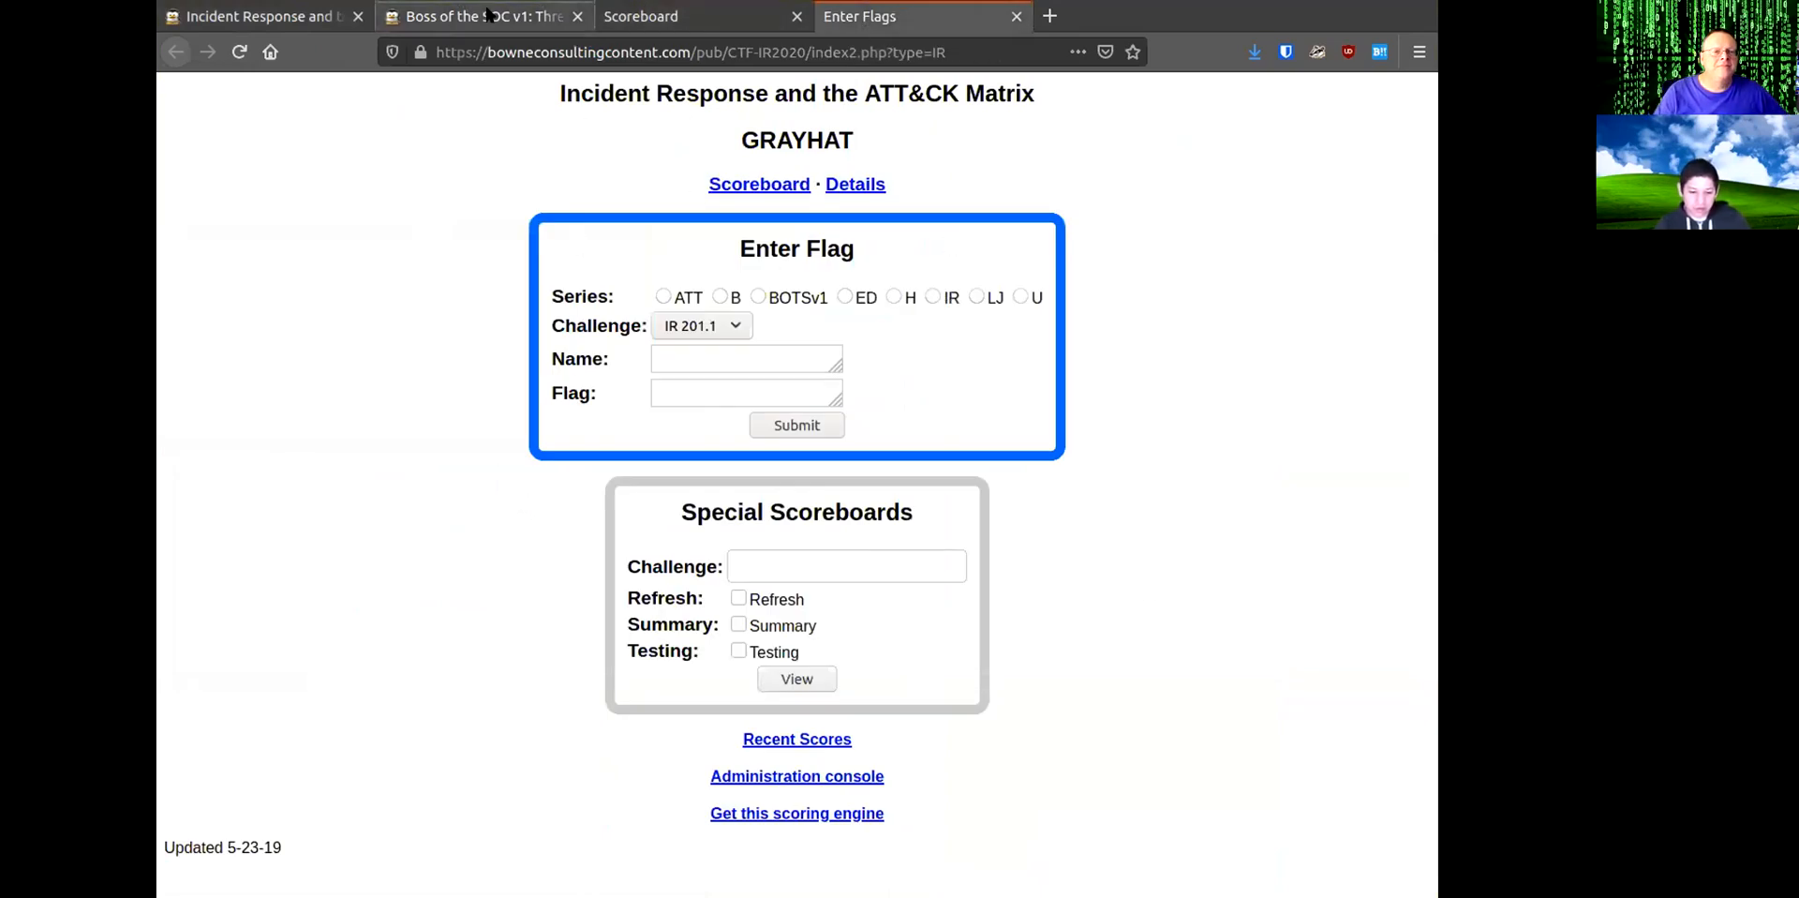
pyautogui.click(482, 16)
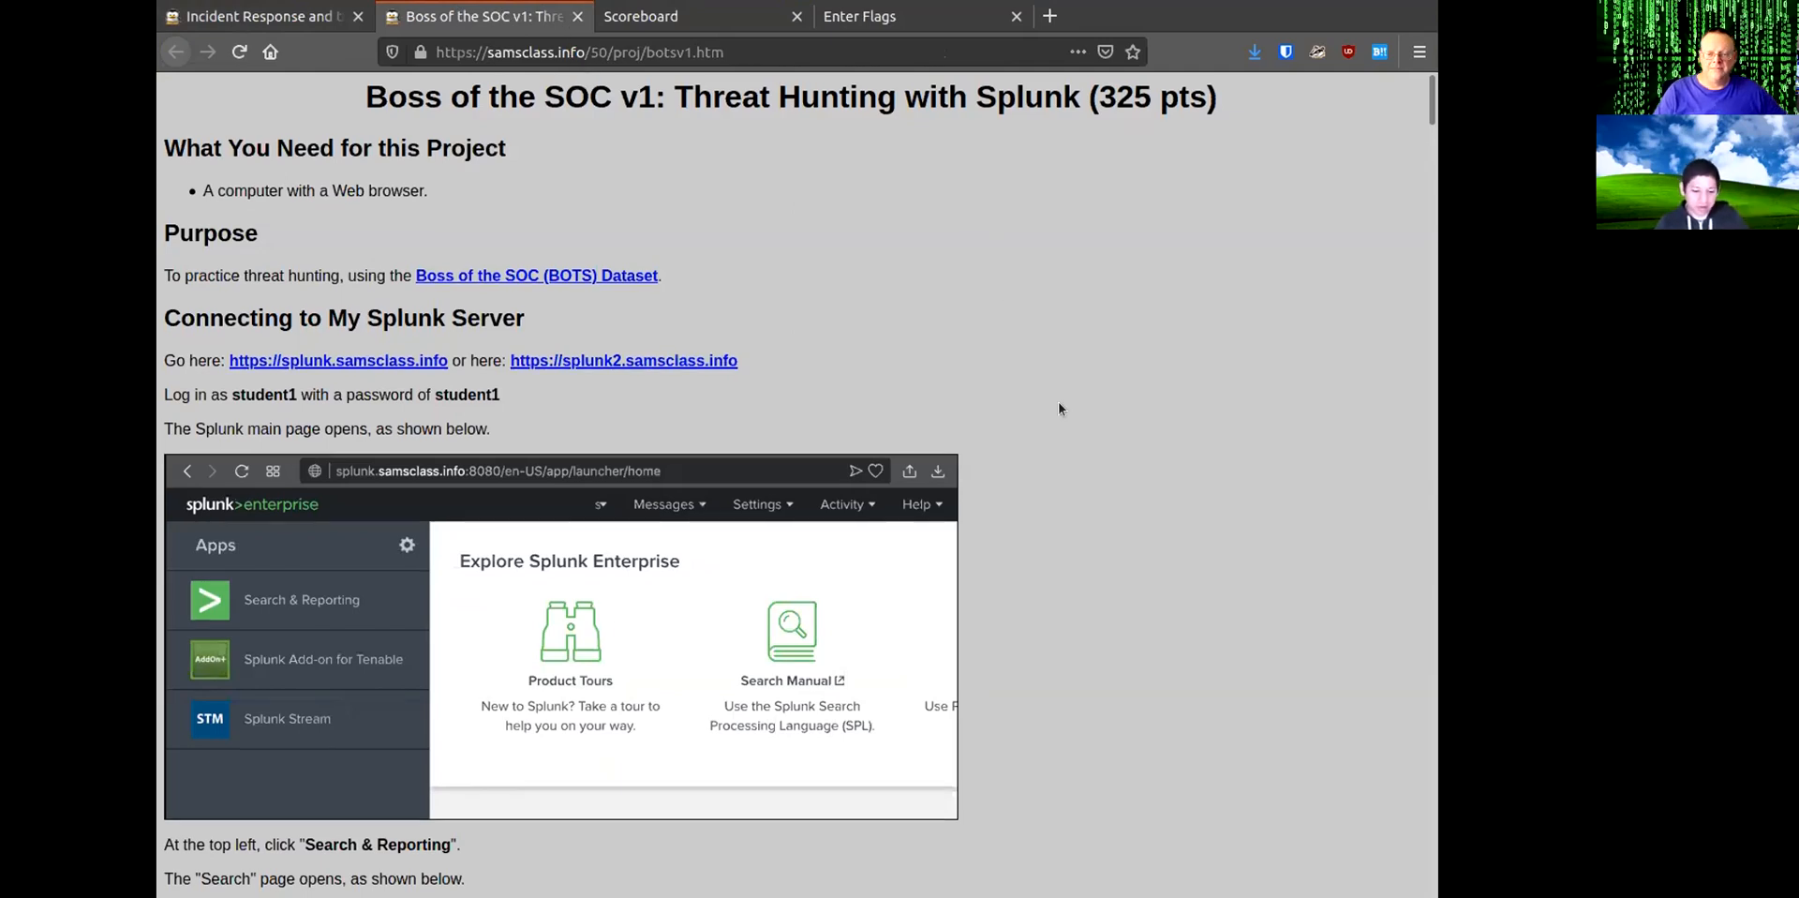
pyautogui.scroll(-3)
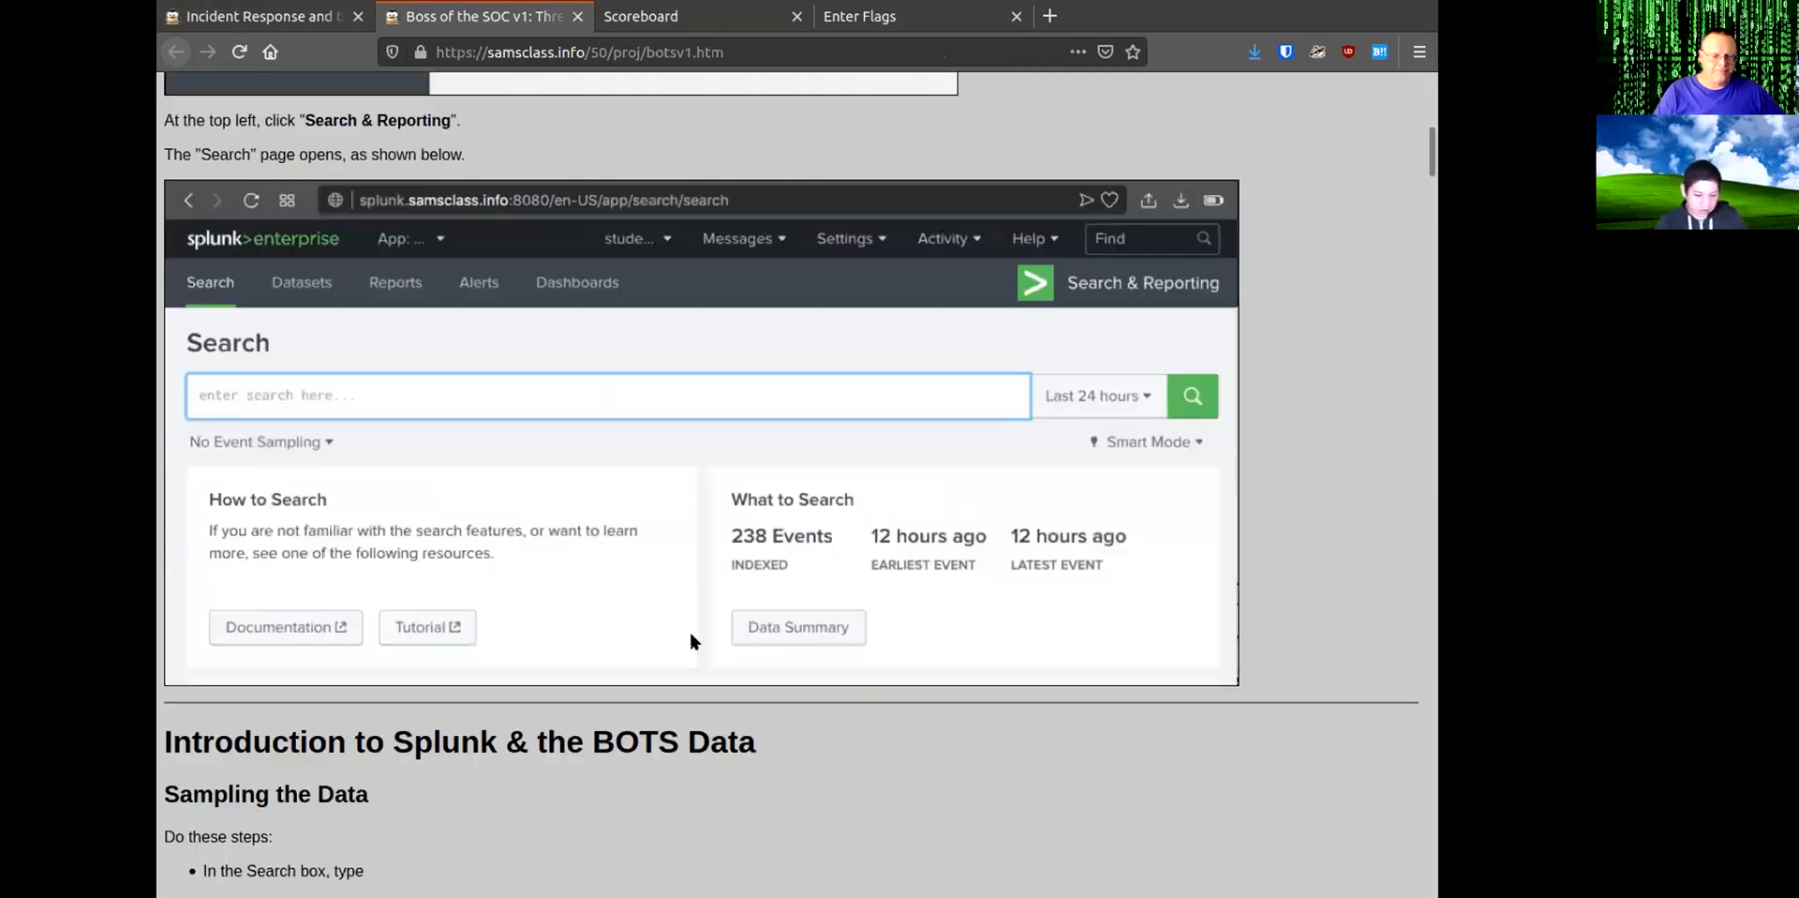
pyautogui.click(1191, 395)
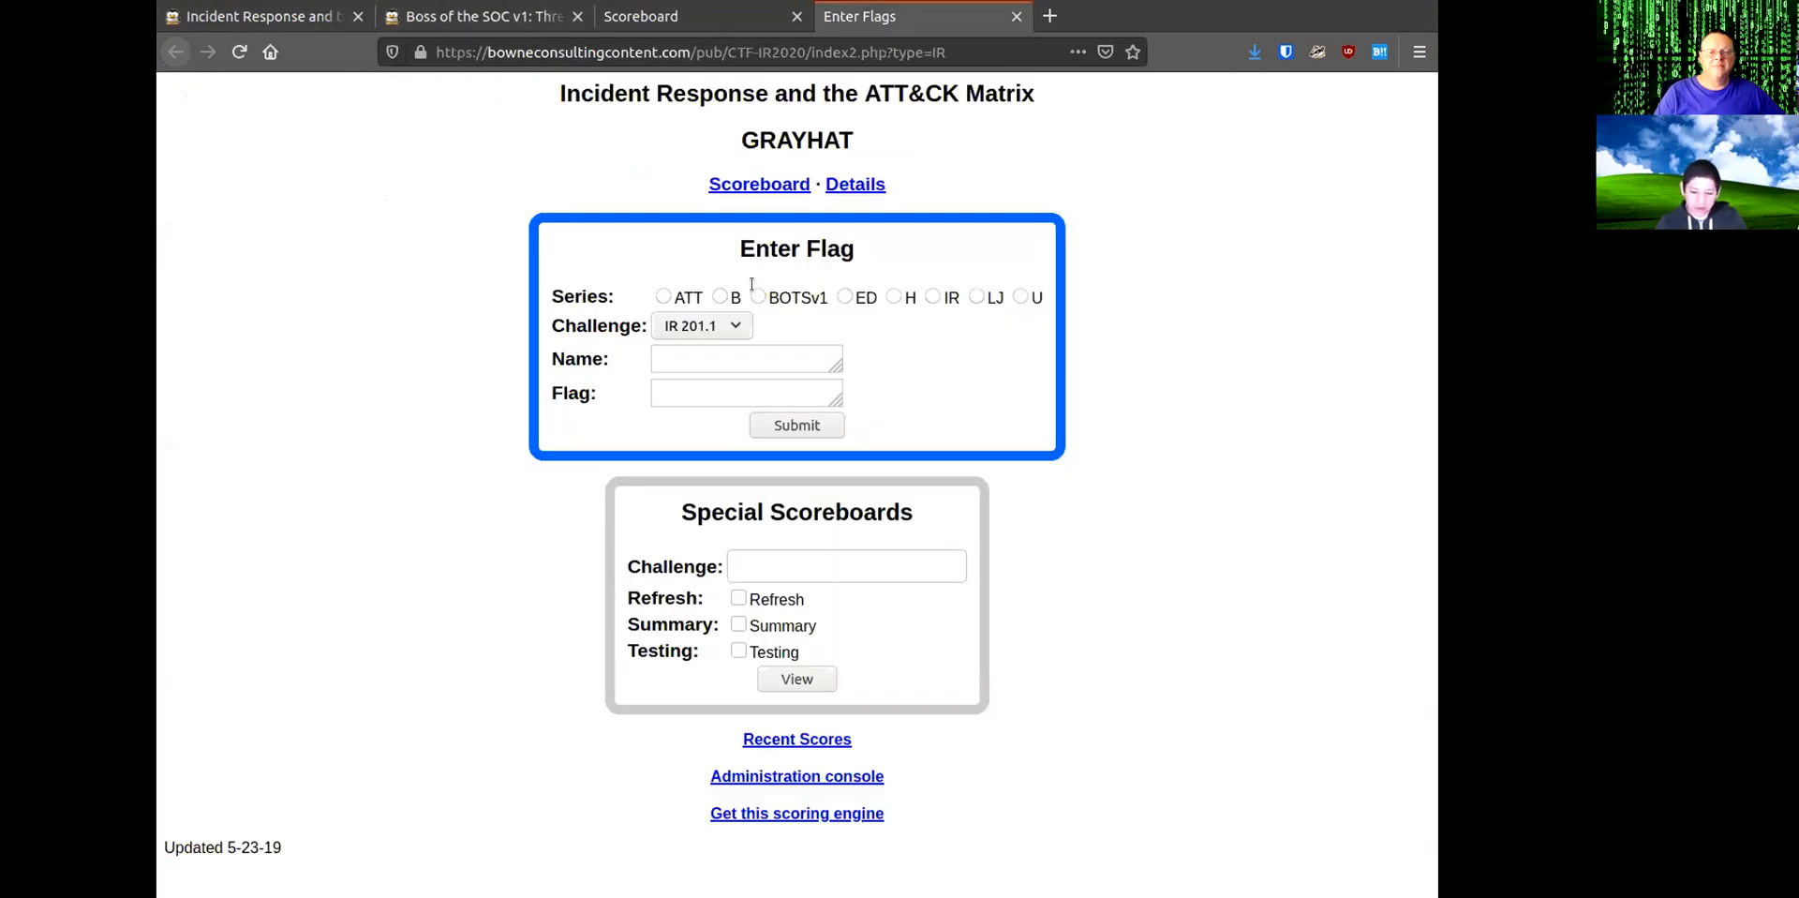
# Pick the BOTSv1 series and challenge BOTSv1 1.1, correcting from 1.2, then focus Name.
pyautogui.click(755, 296)
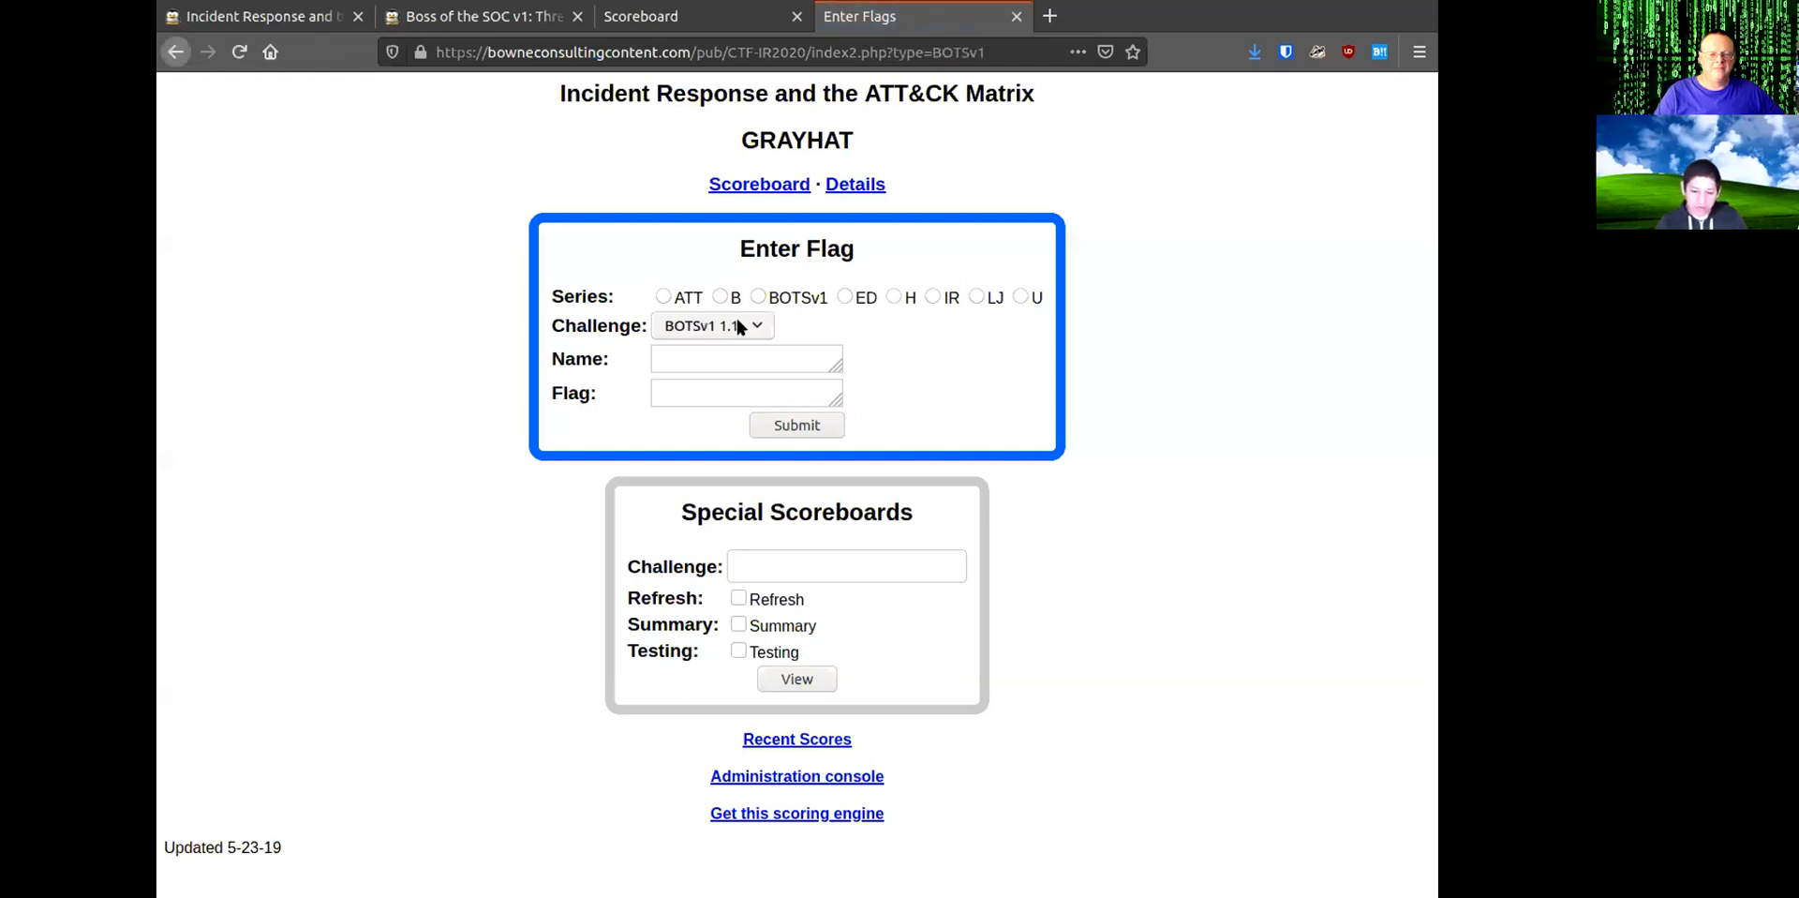
pyautogui.click(711, 326)
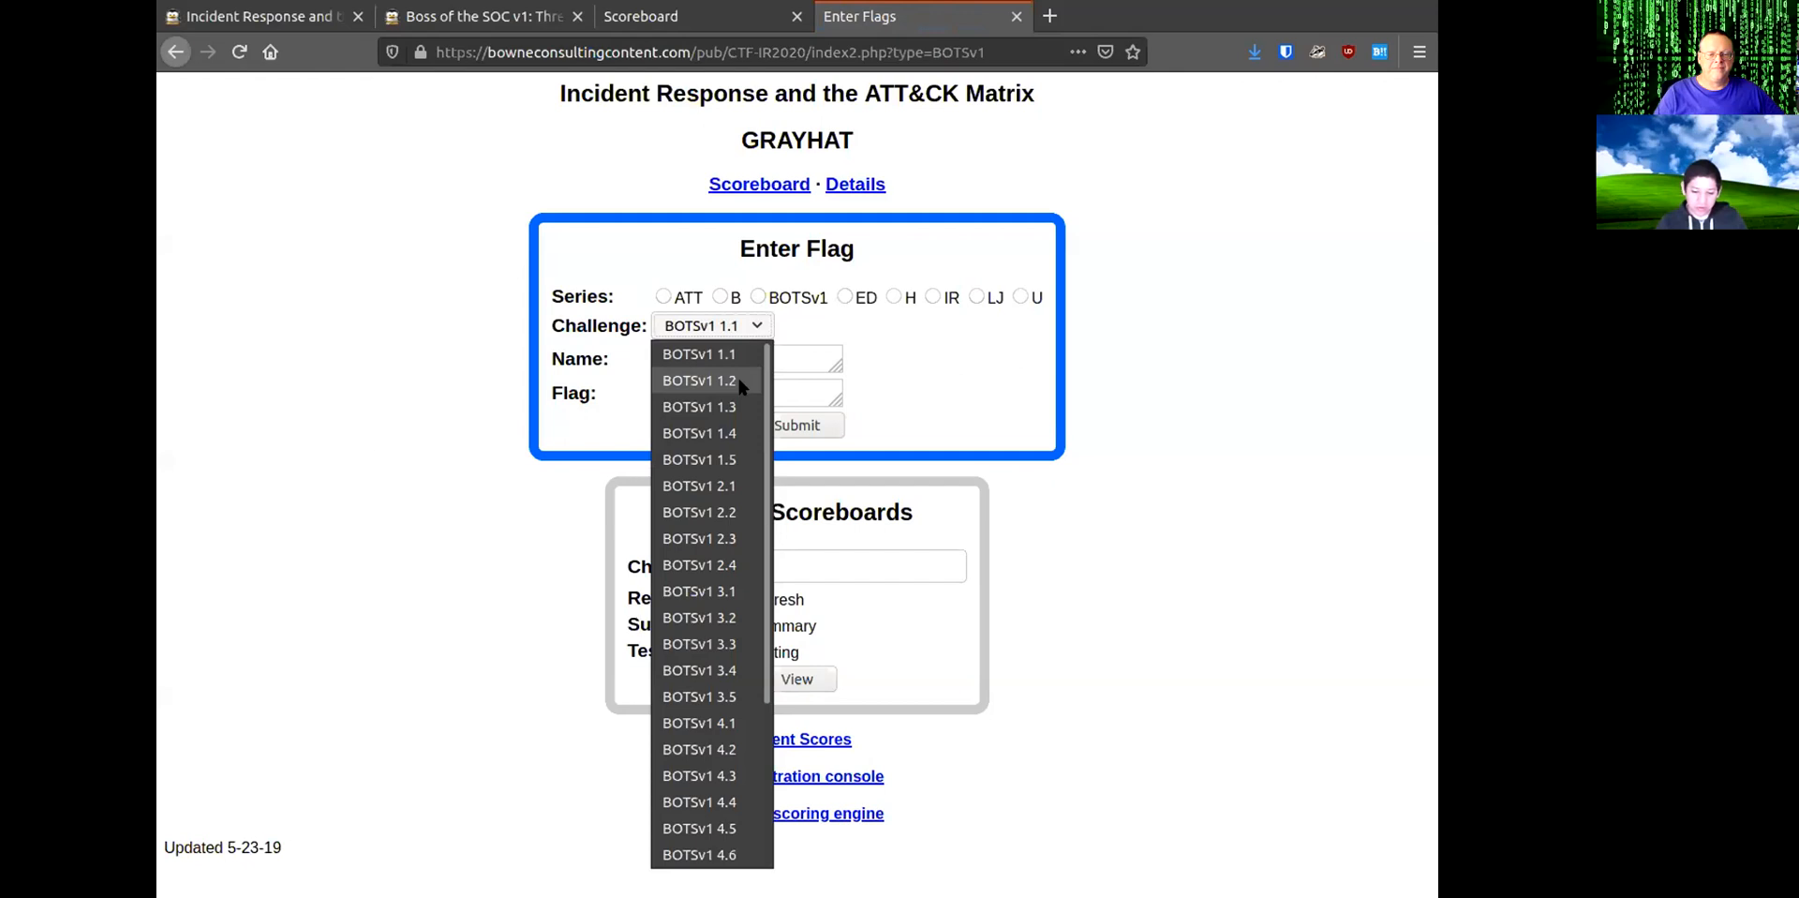
pyautogui.click(699, 380)
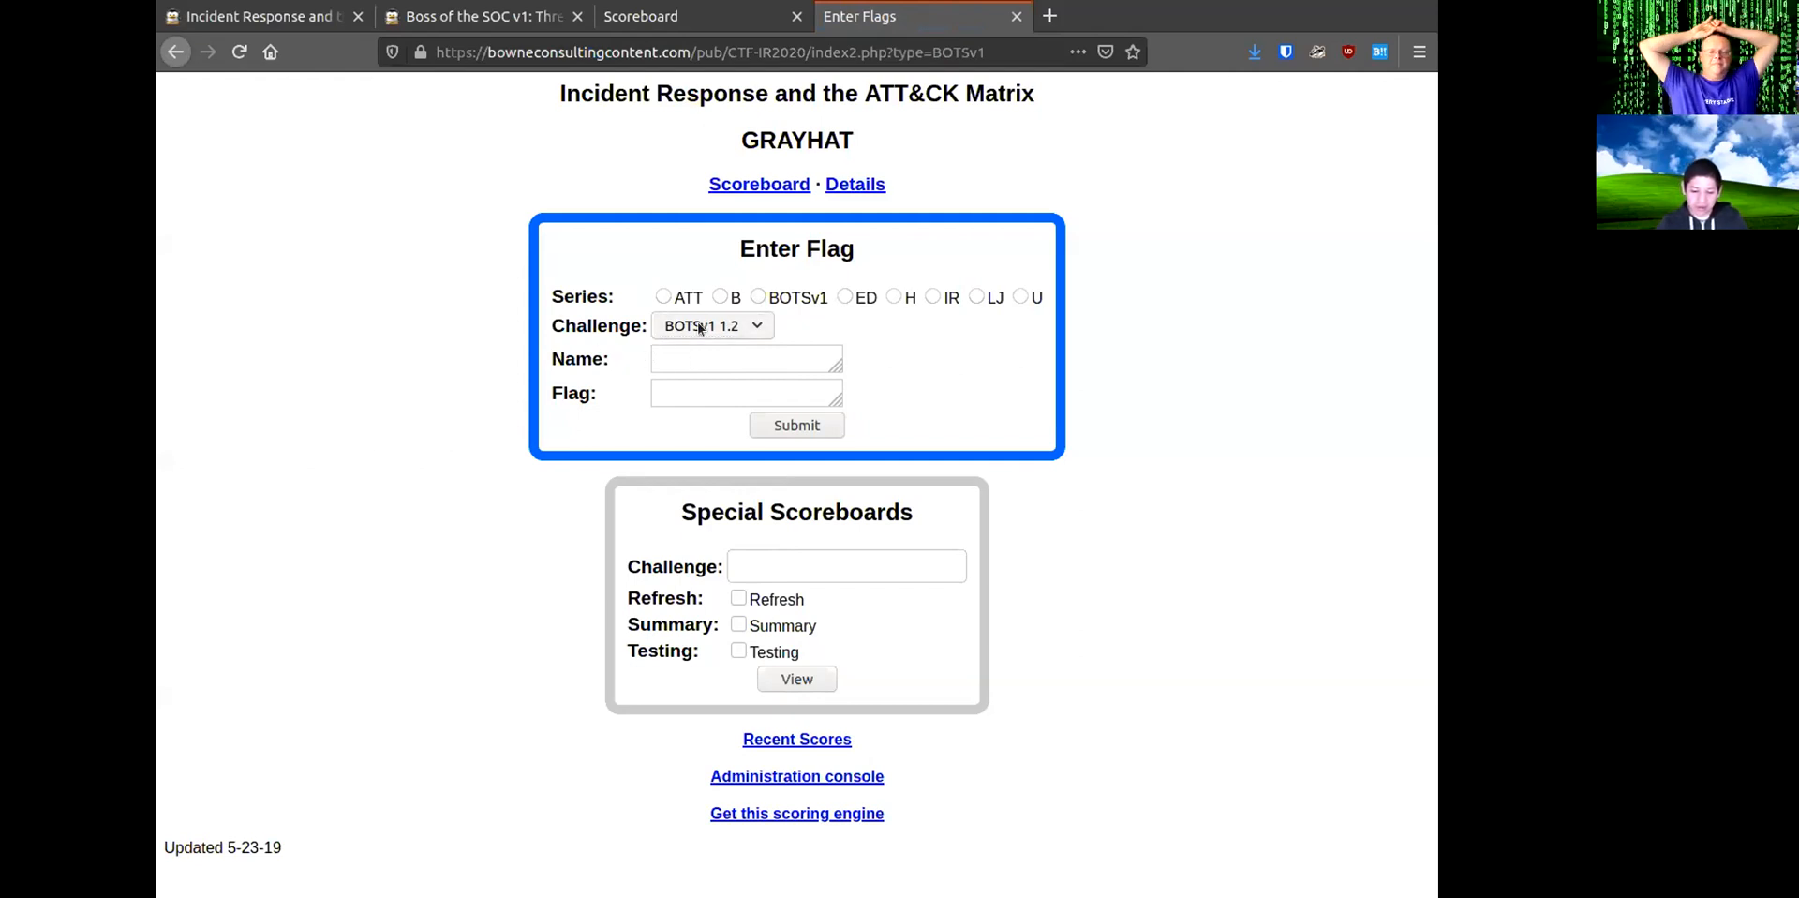
pyautogui.click(711, 325)
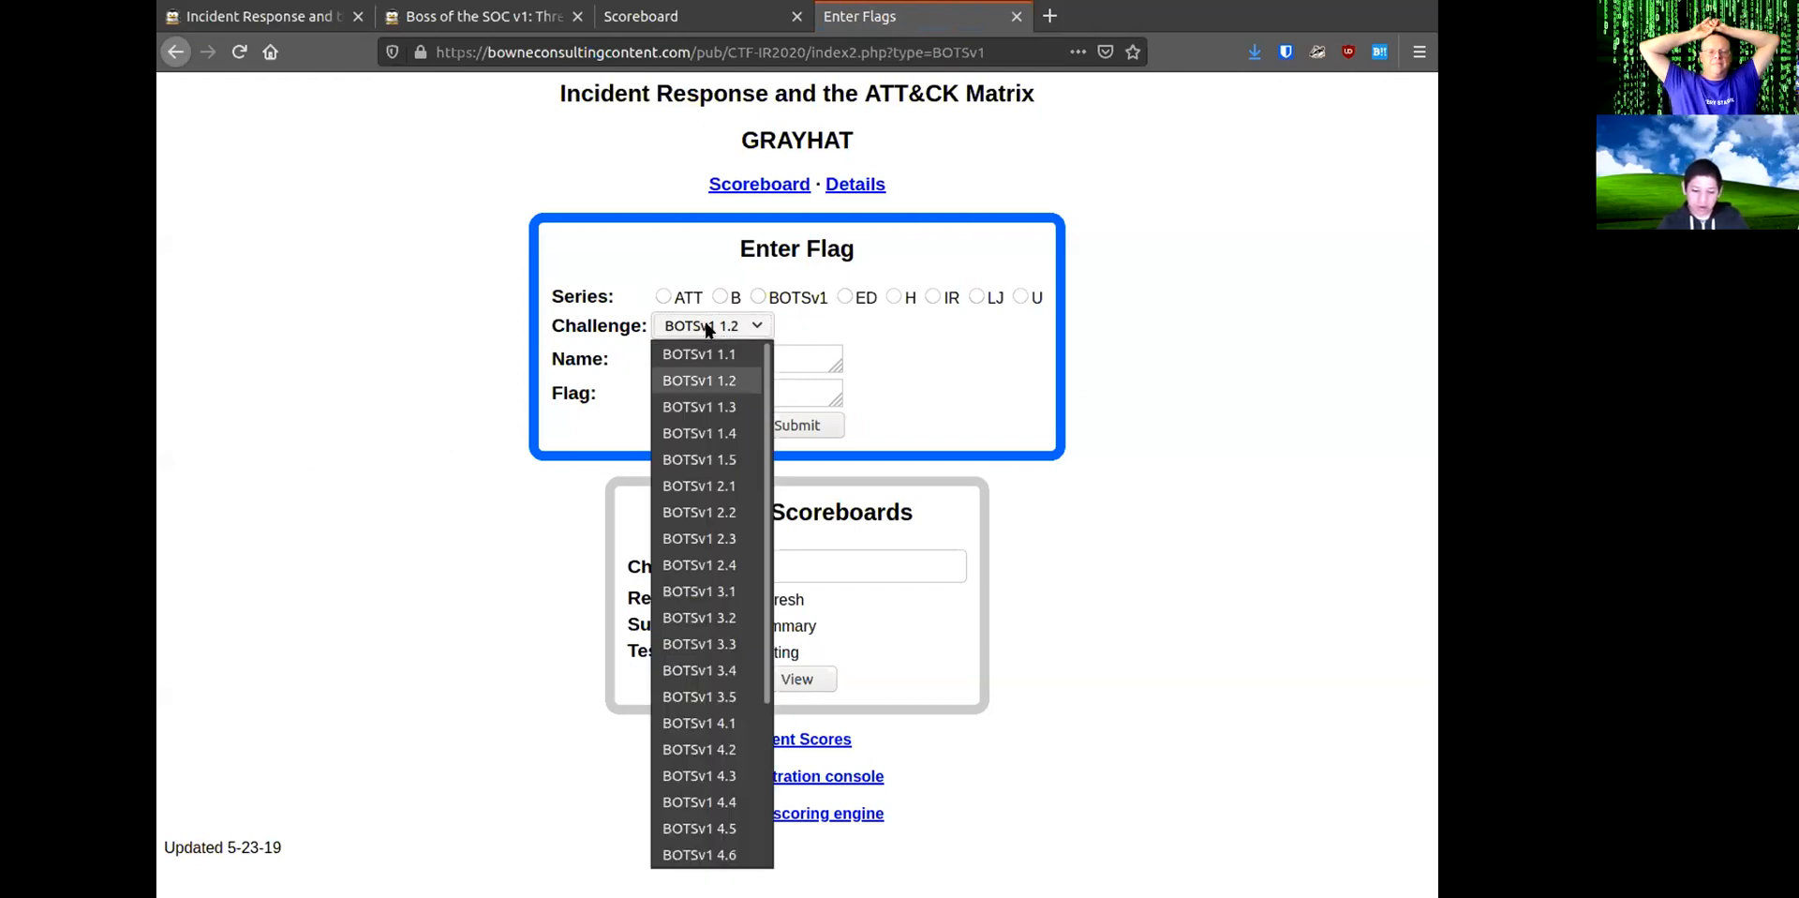
pyautogui.click(699, 354)
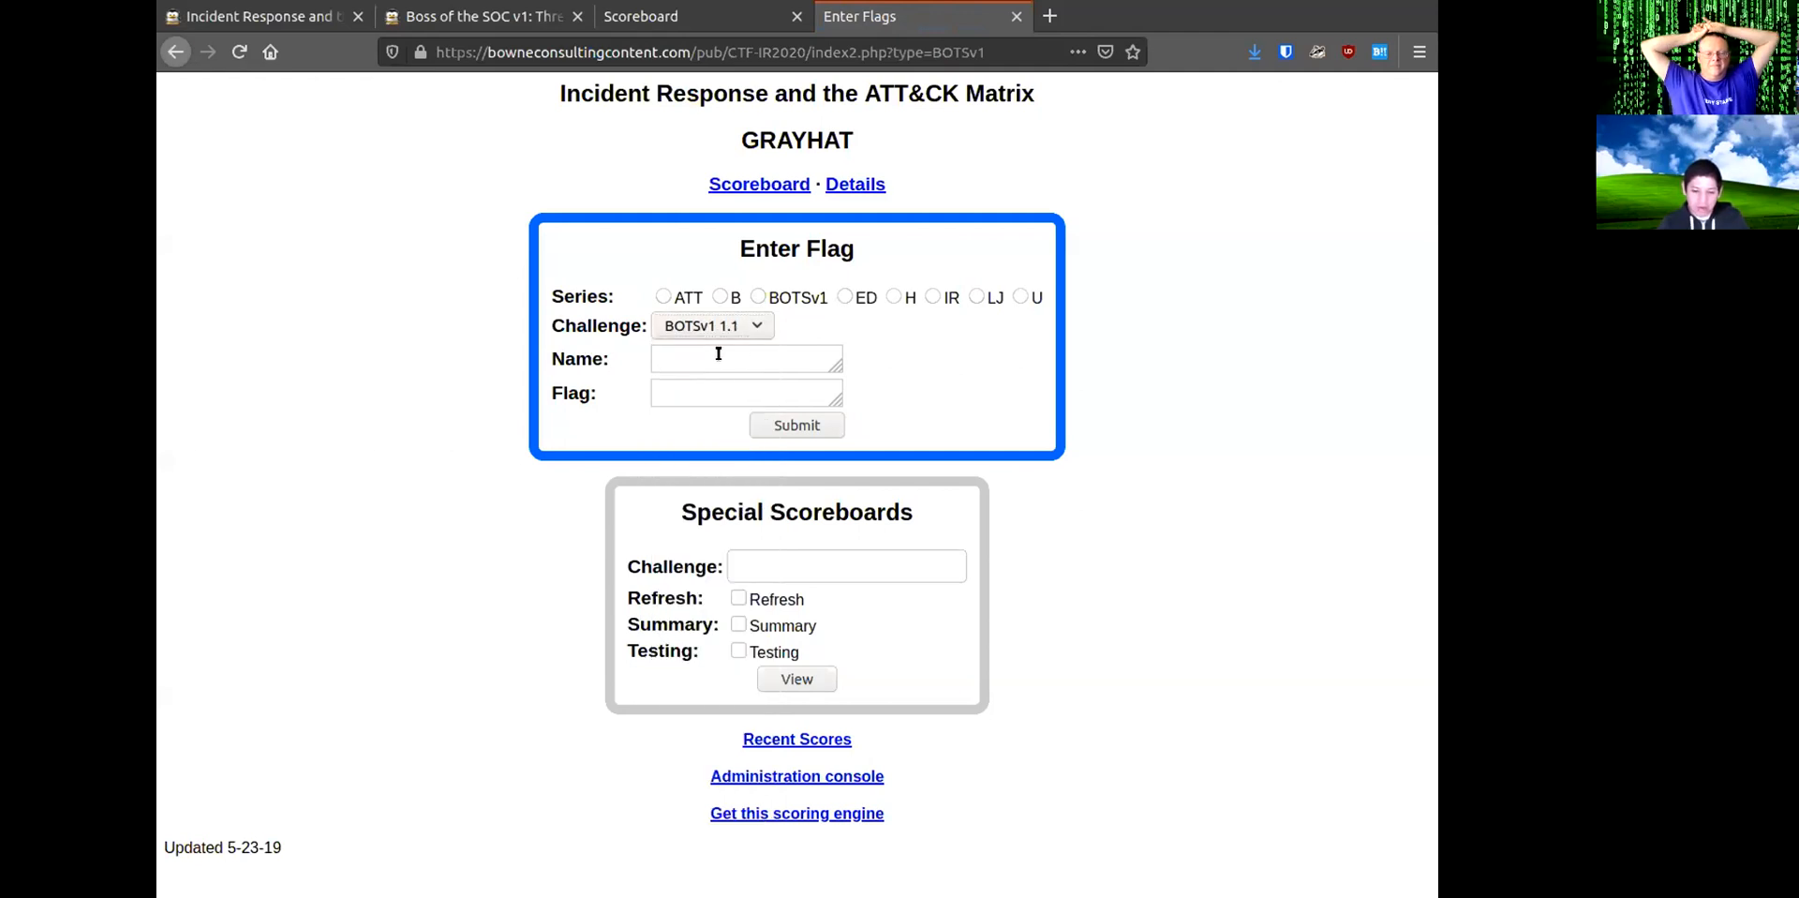
pyautogui.click(746, 358)
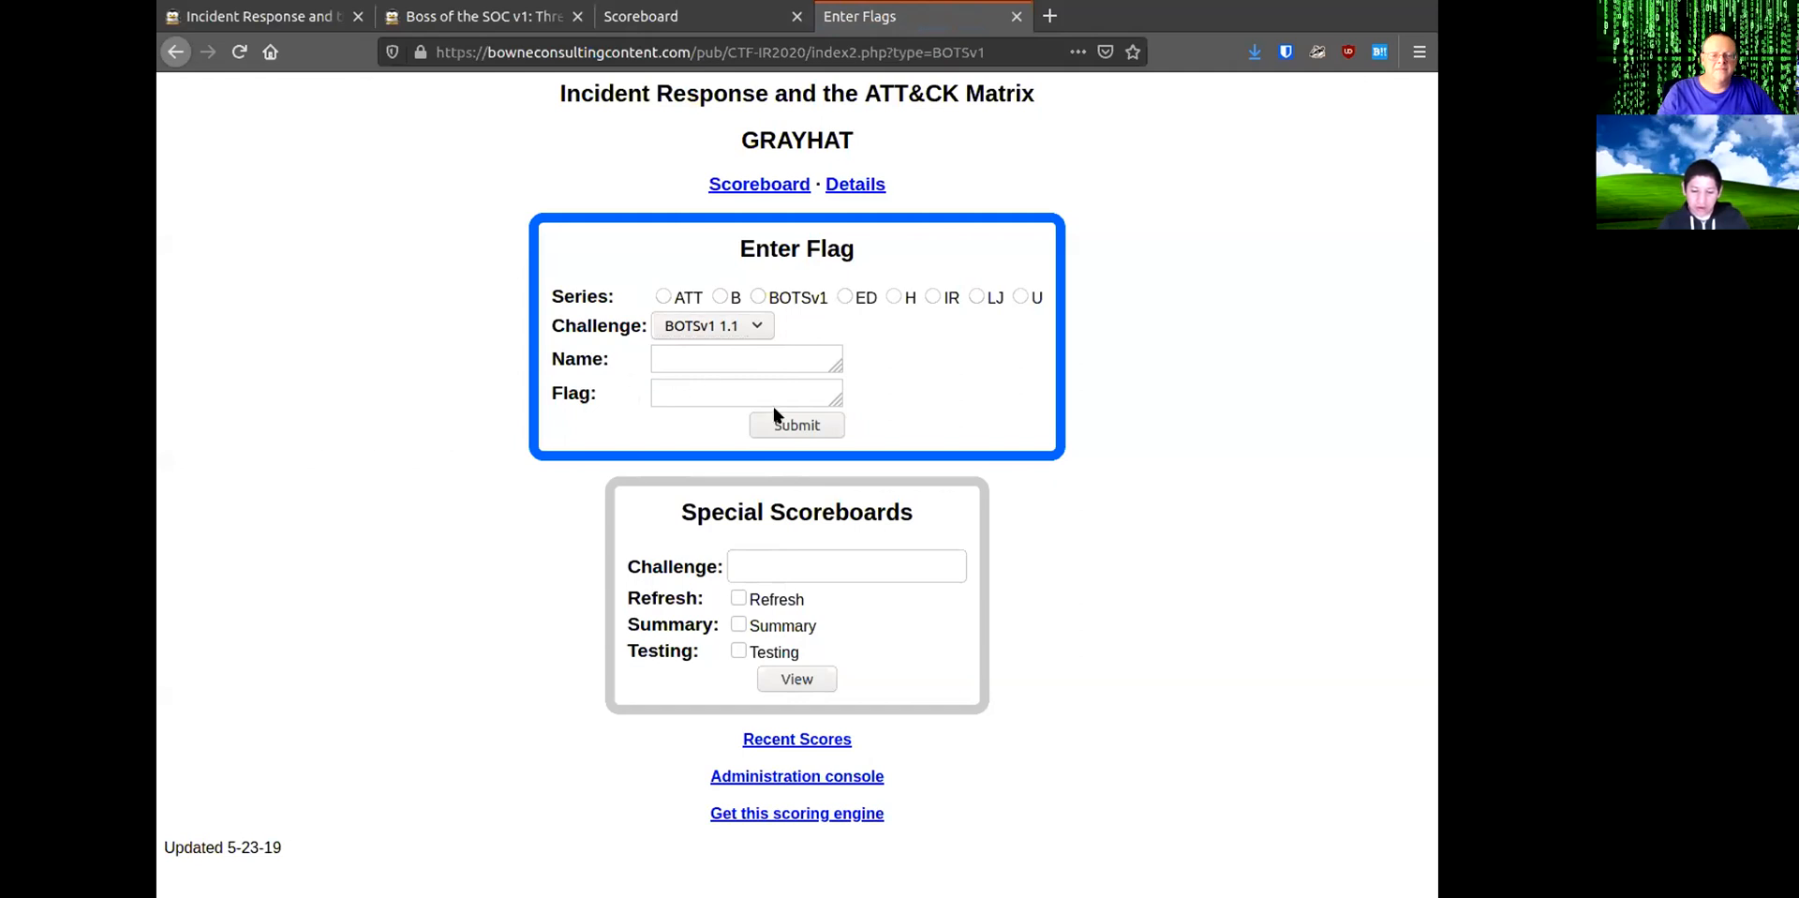
# Submit the blank BOTSv1 1.1 answer, see 'Answer incorrect!', check the scoreboard, return to the form.
pyautogui.click(797, 425)
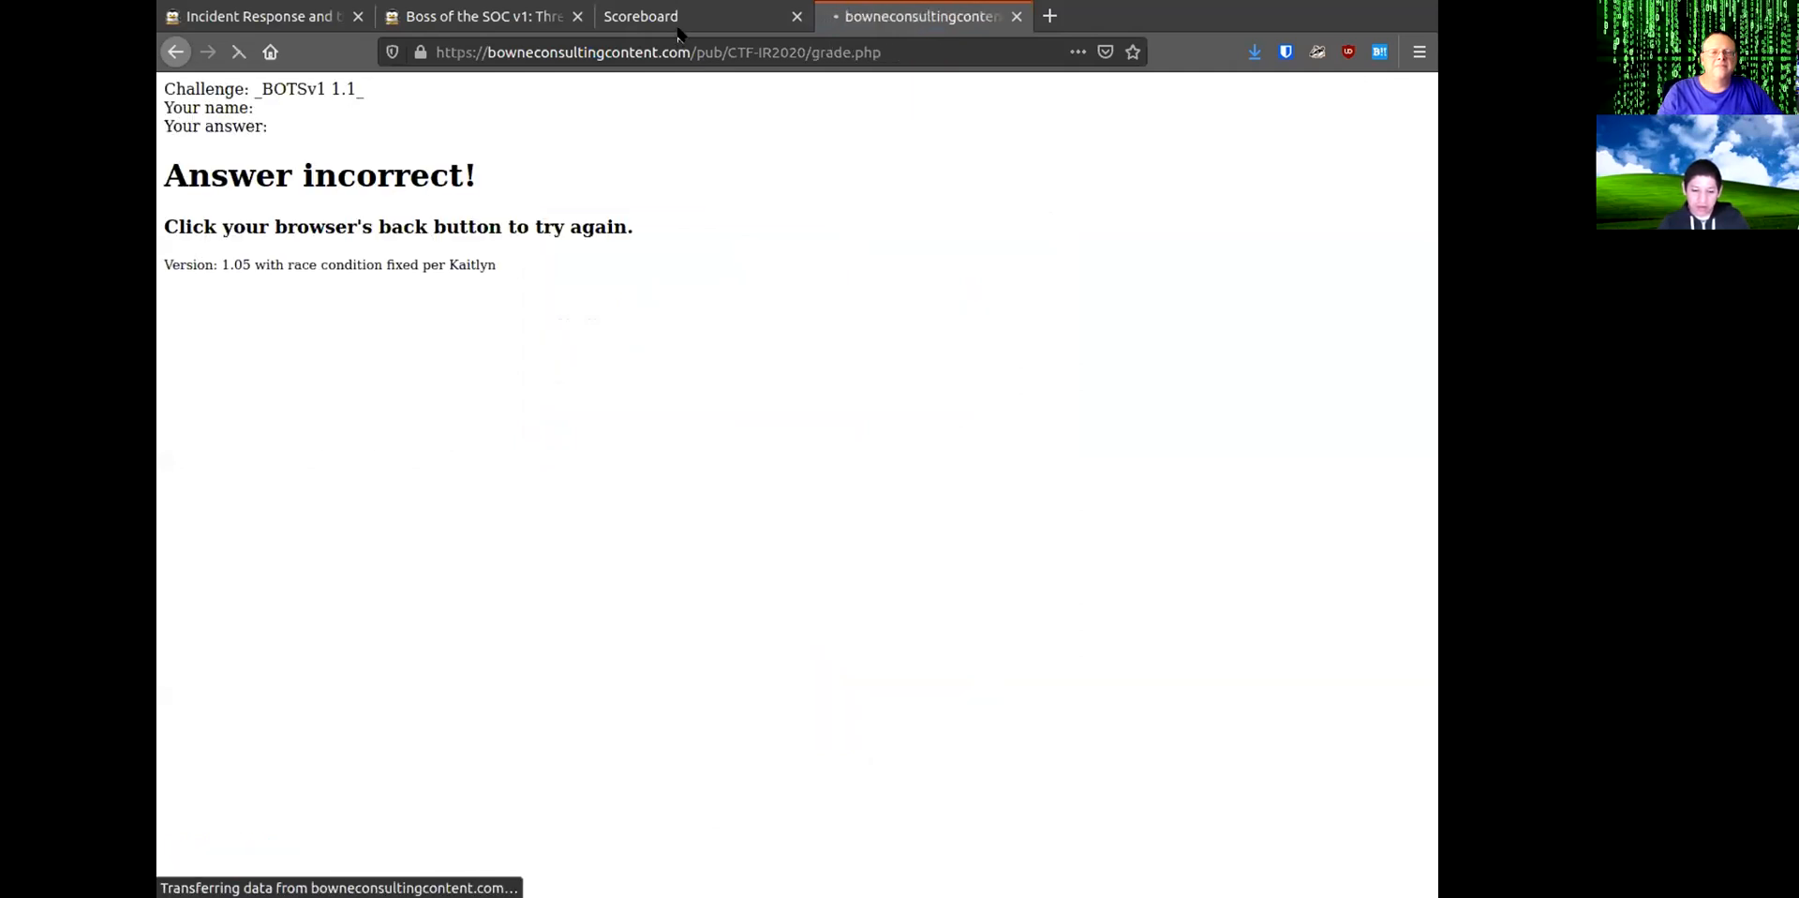
pyautogui.click(640, 16)
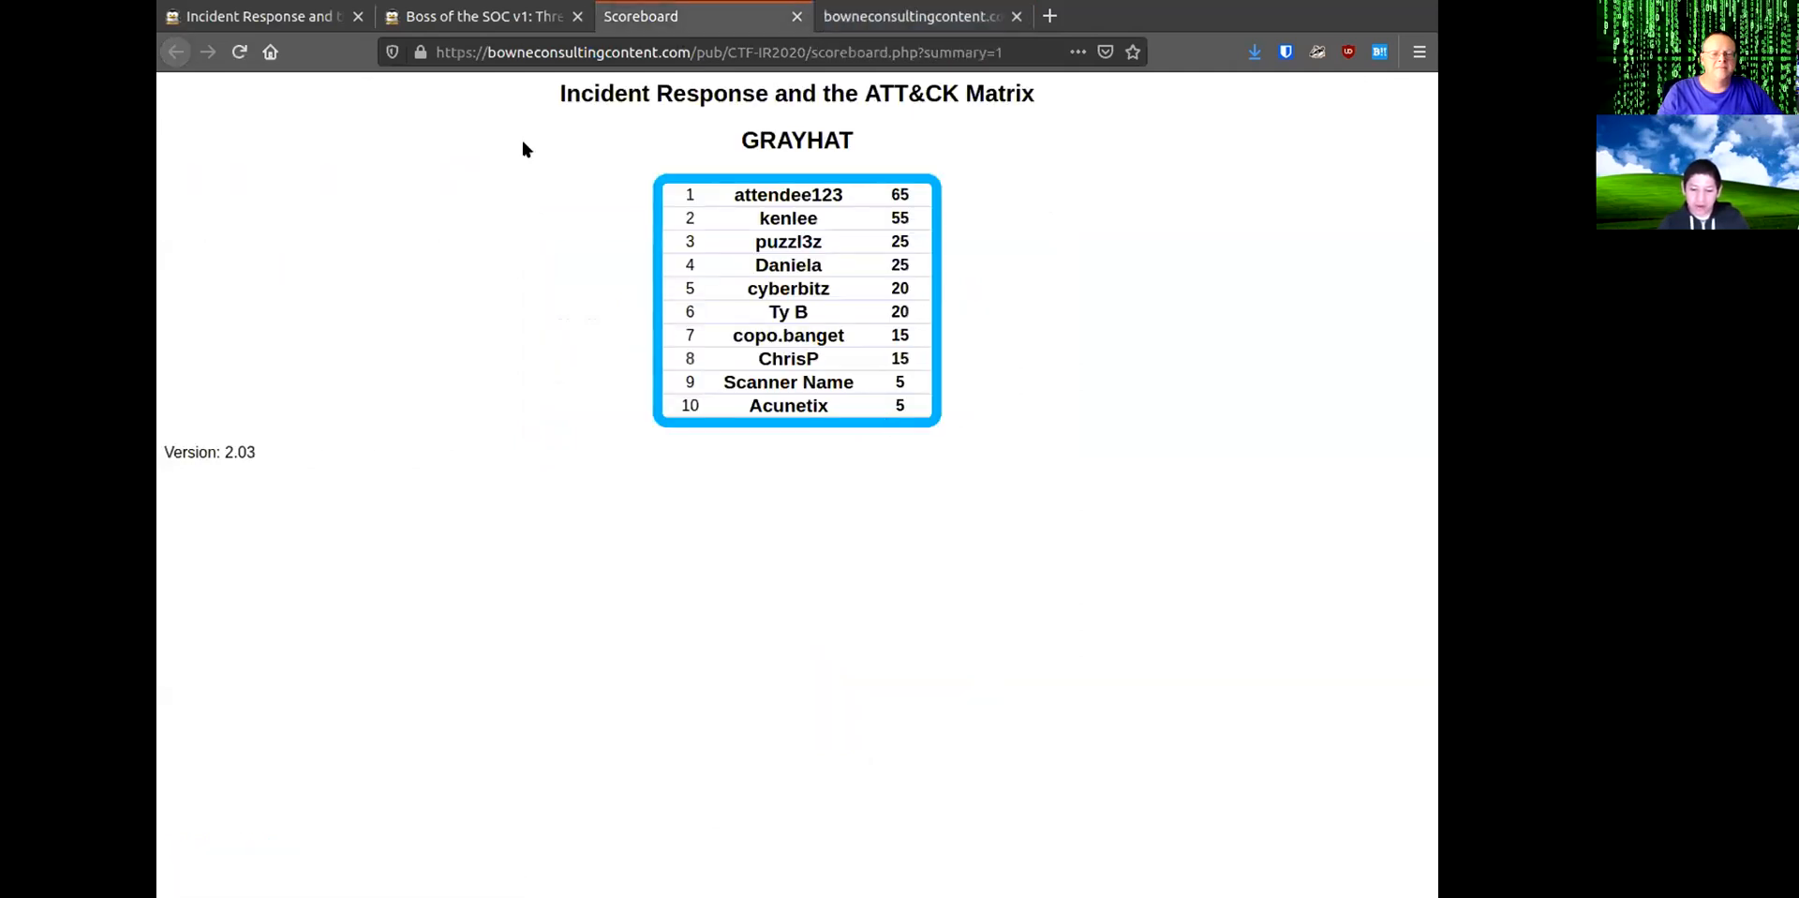
pyautogui.doubleClick(733, 381)
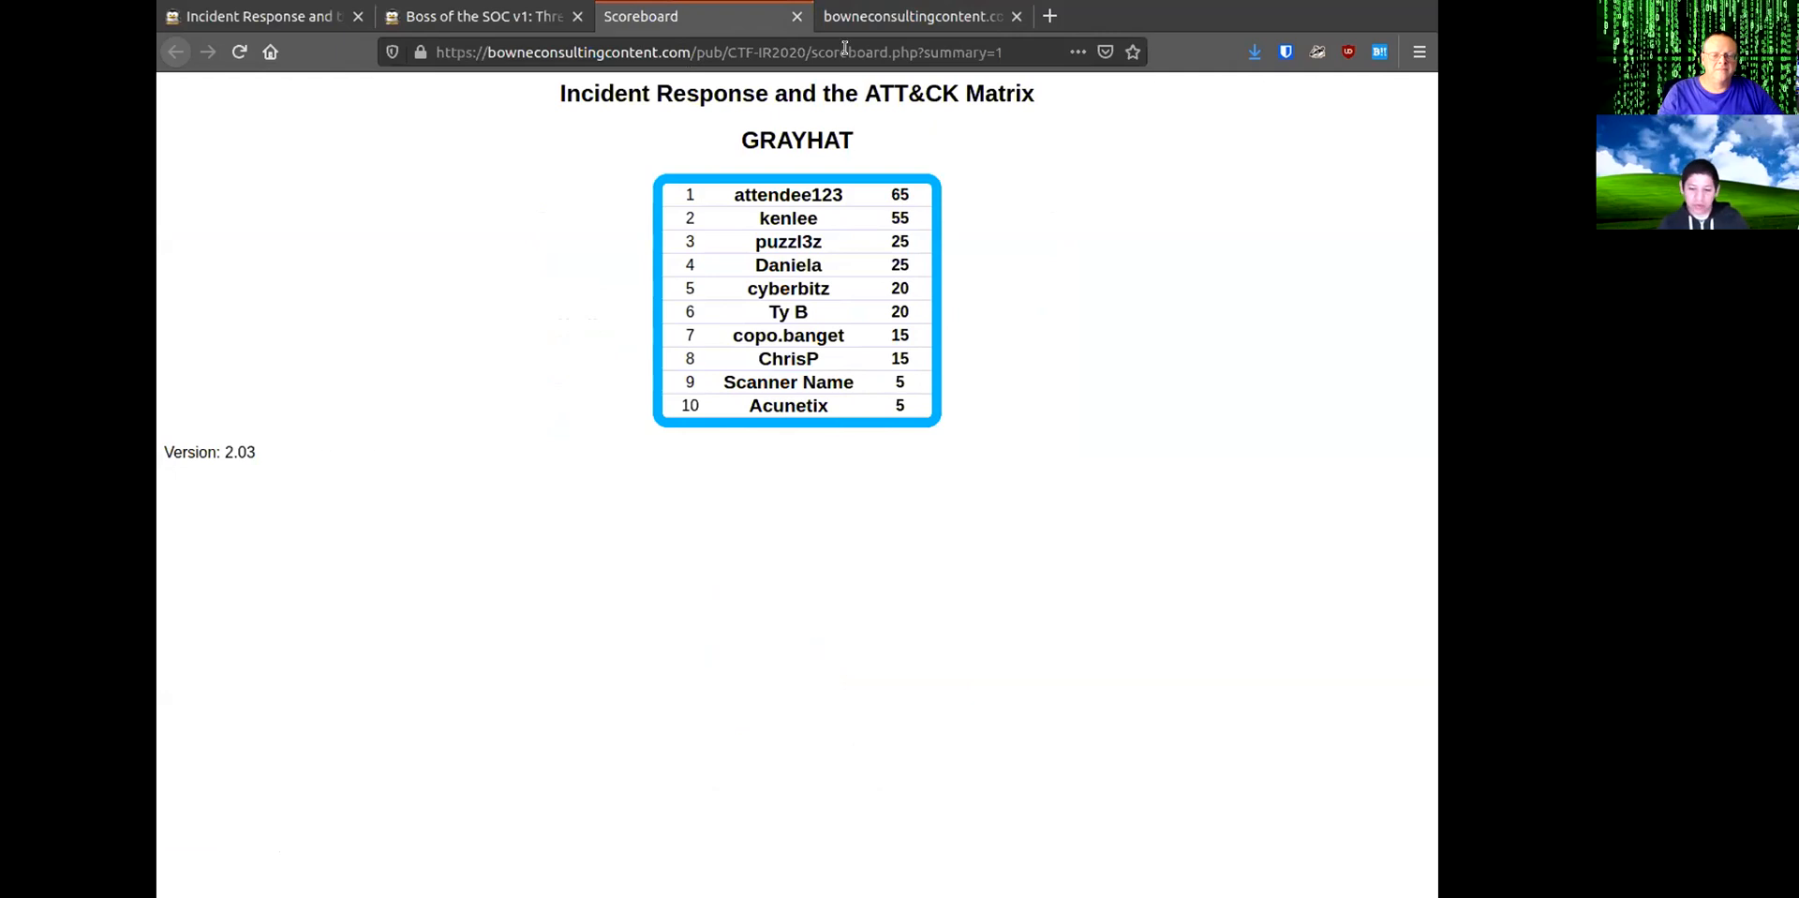
pyautogui.click(925, 16)
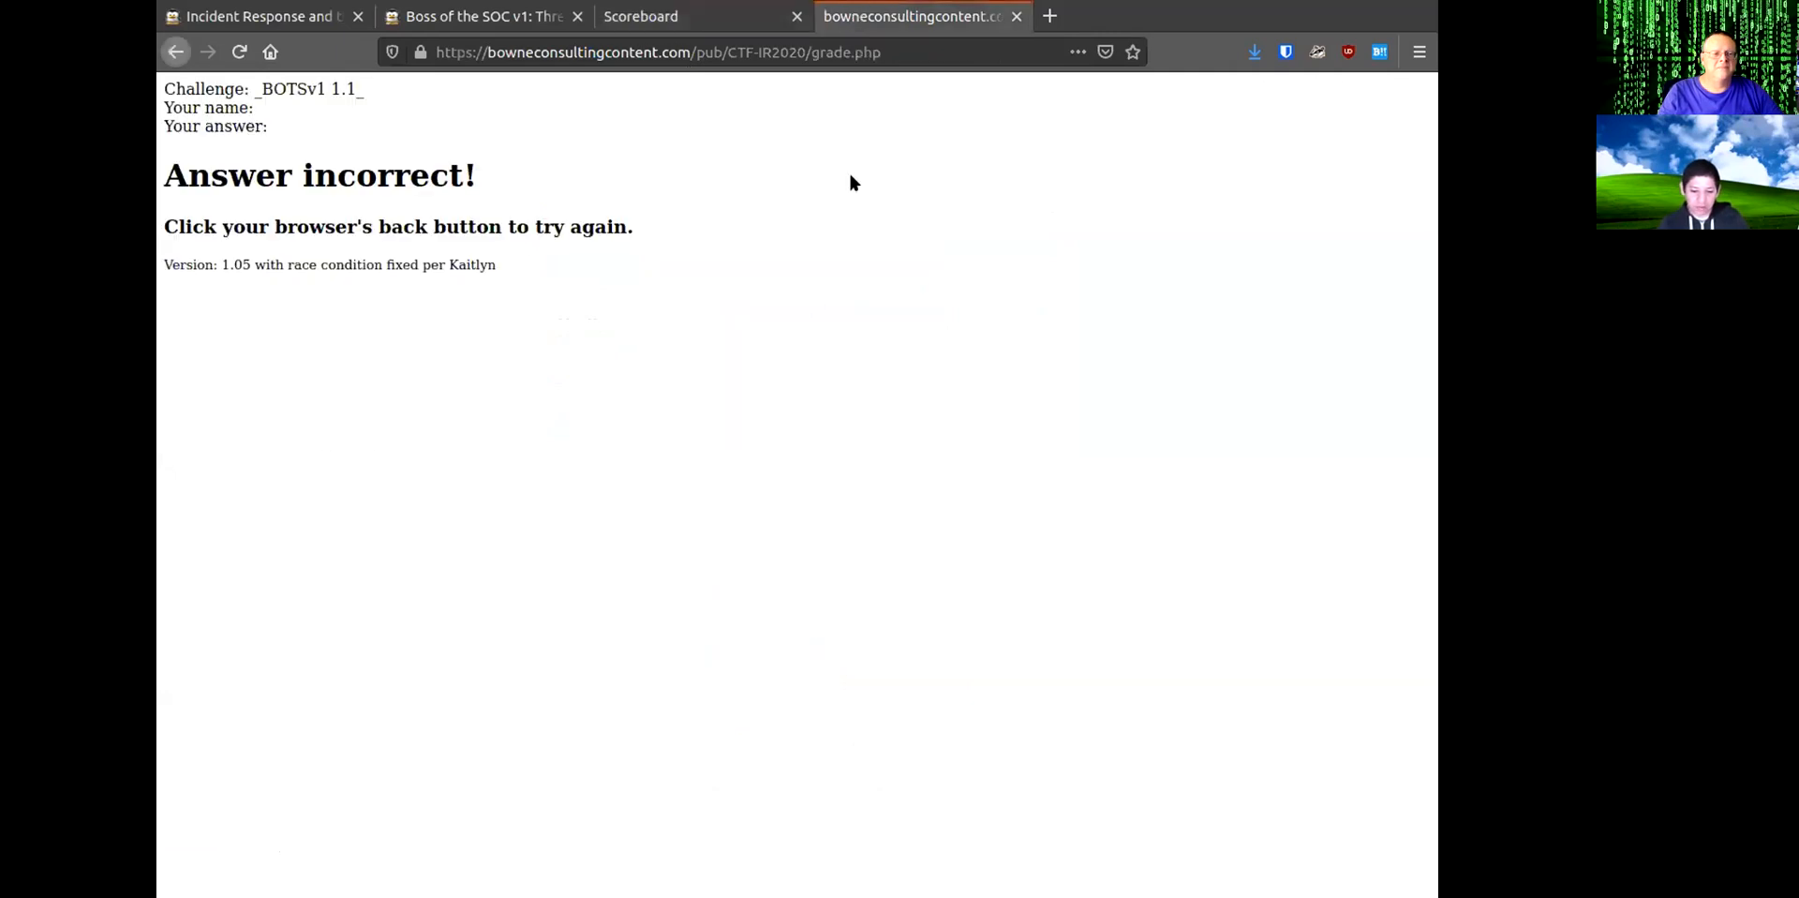
pyautogui.click(178, 51)
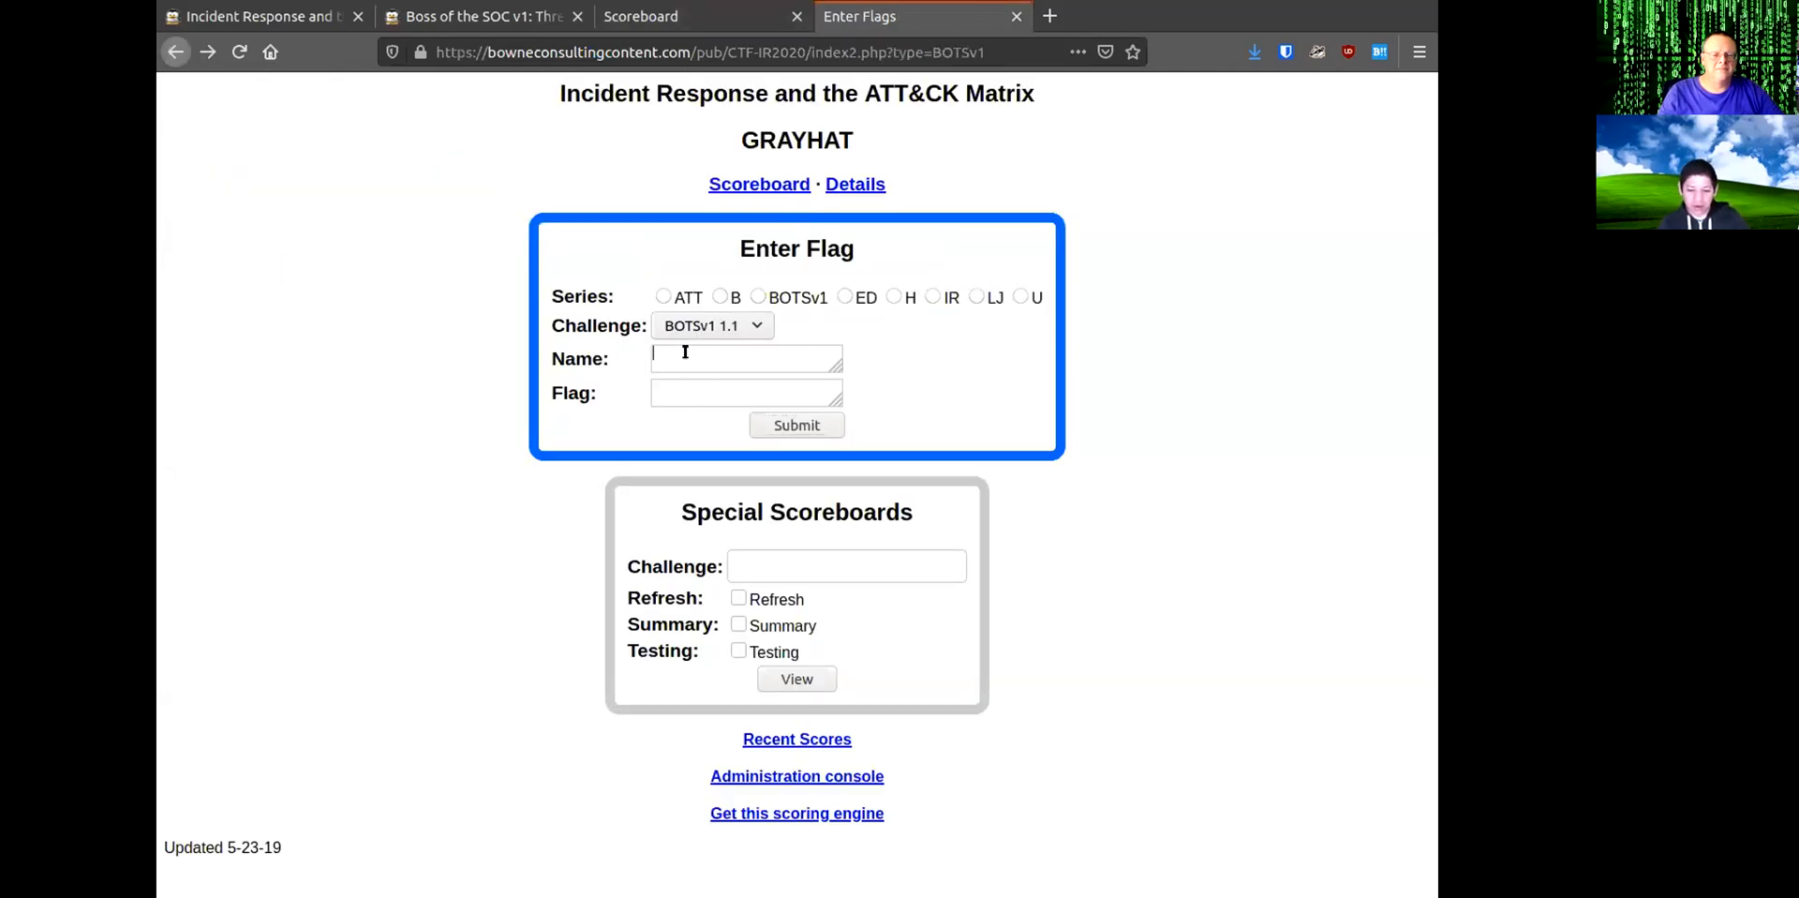
pyautogui.moveTo(721, 19)
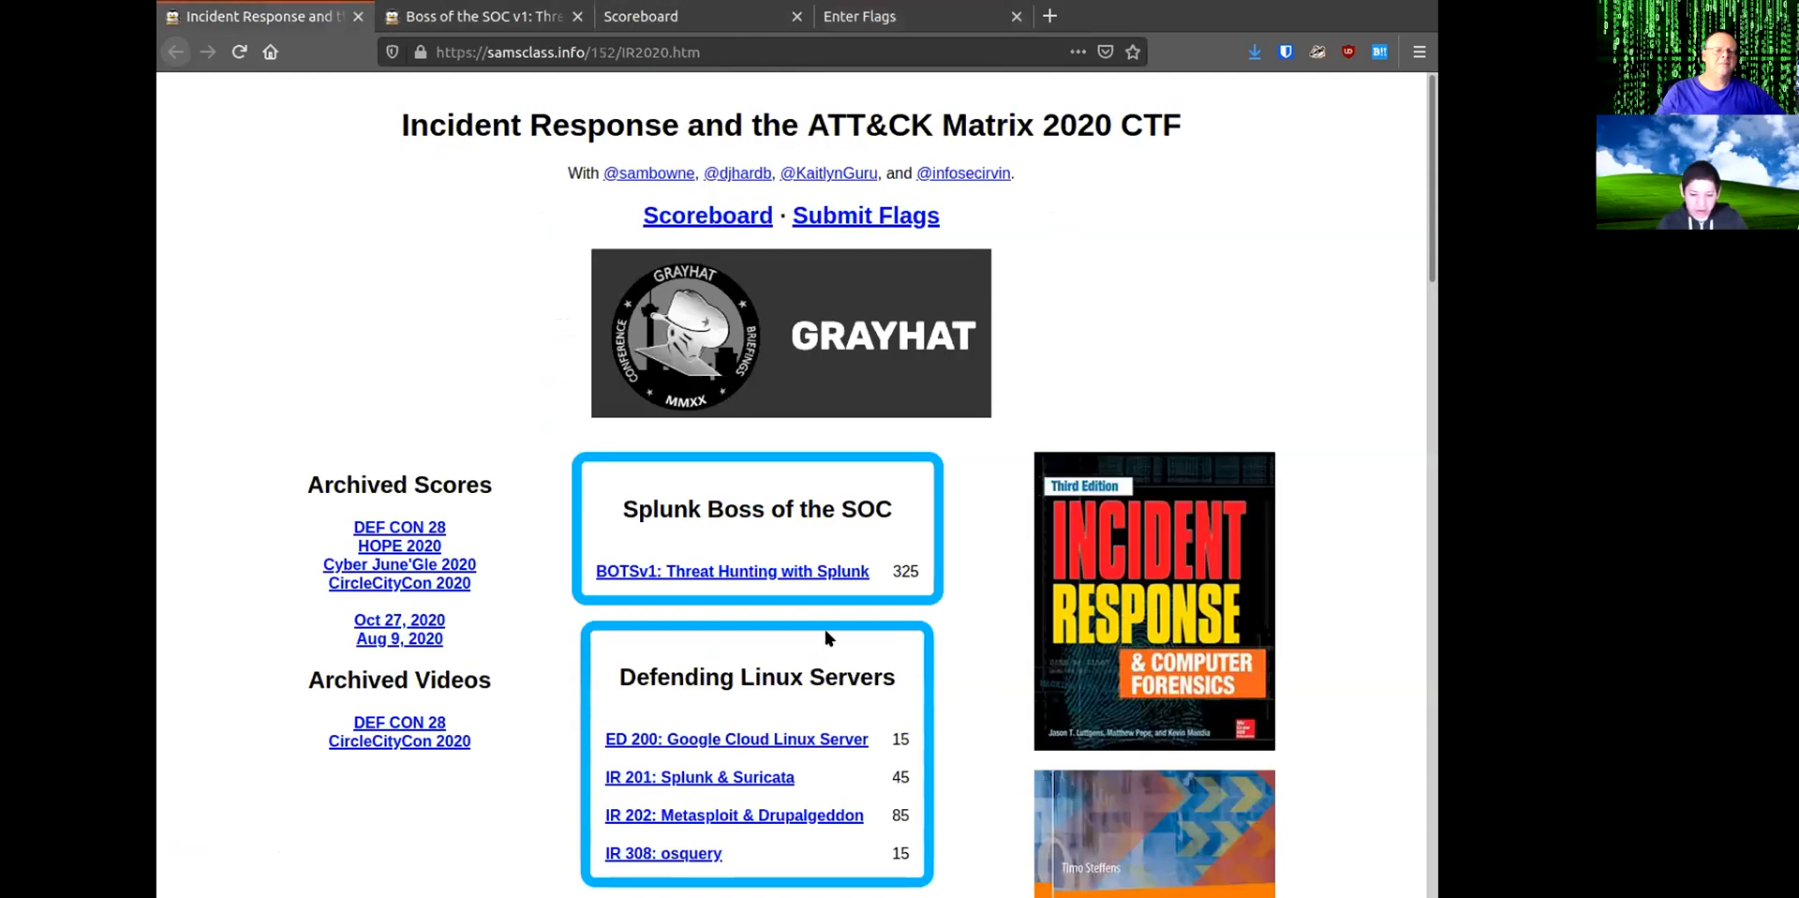
# Open the ED 200: Google Cloud Linux Server project, select its ED 200 code, and return to the flag form.
pyautogui.scroll(-3)
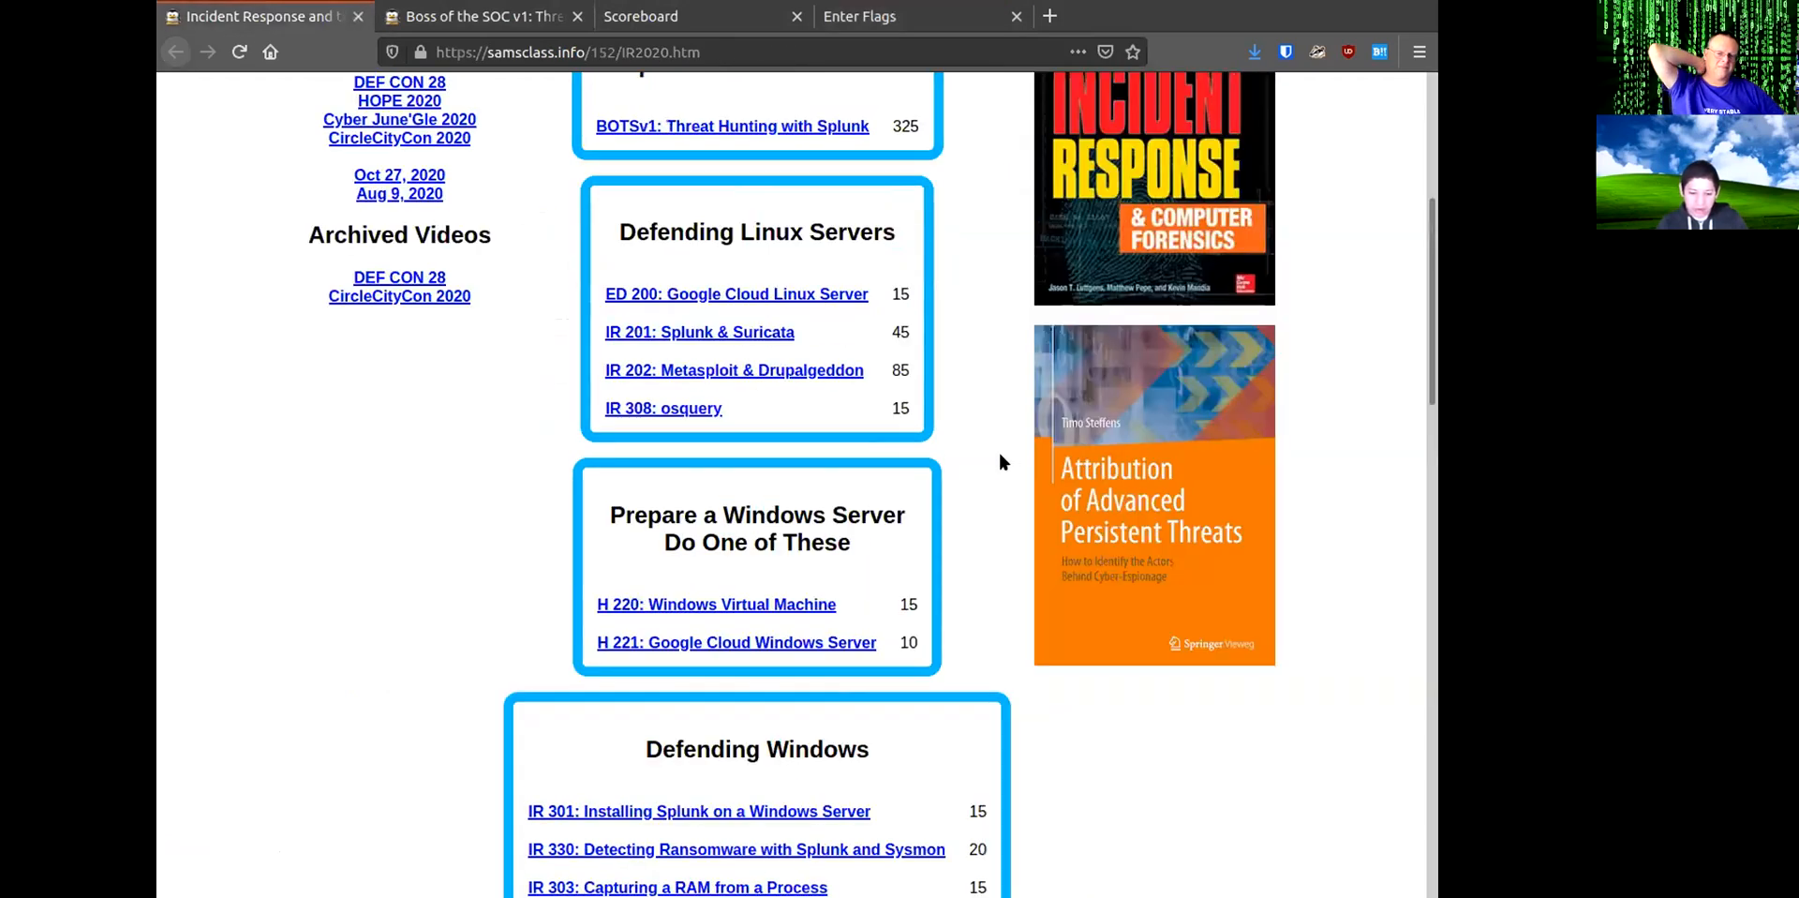
pyautogui.click(736, 293)
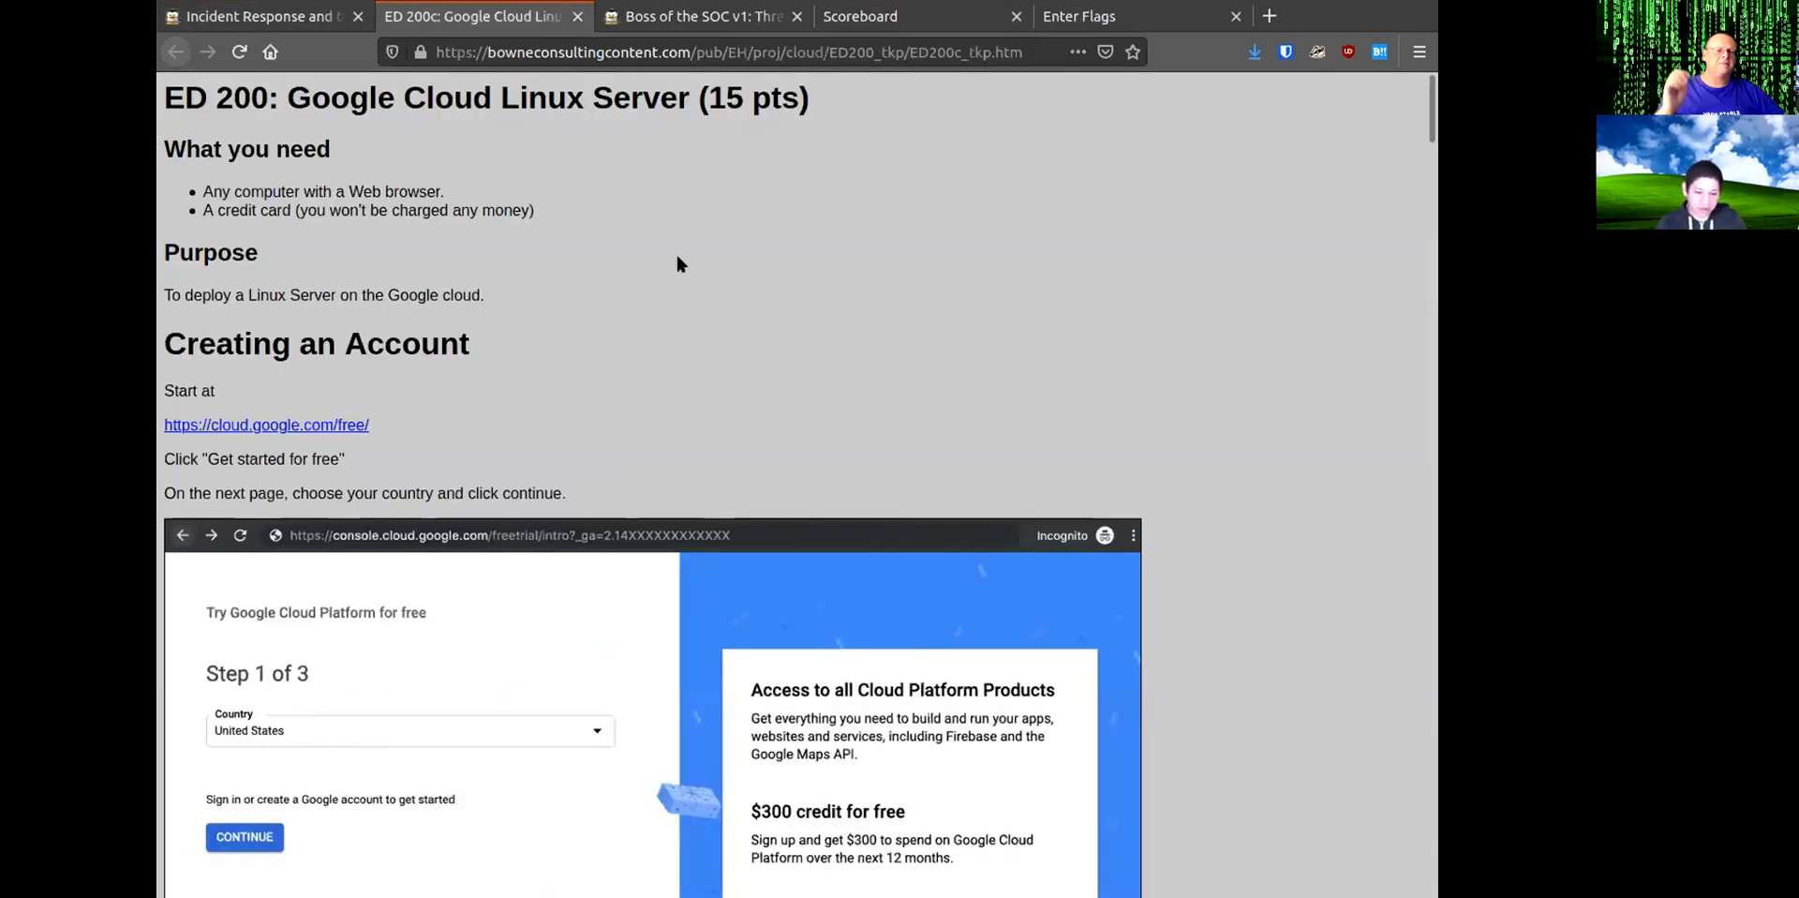
pyautogui.doubleClick(201, 97)
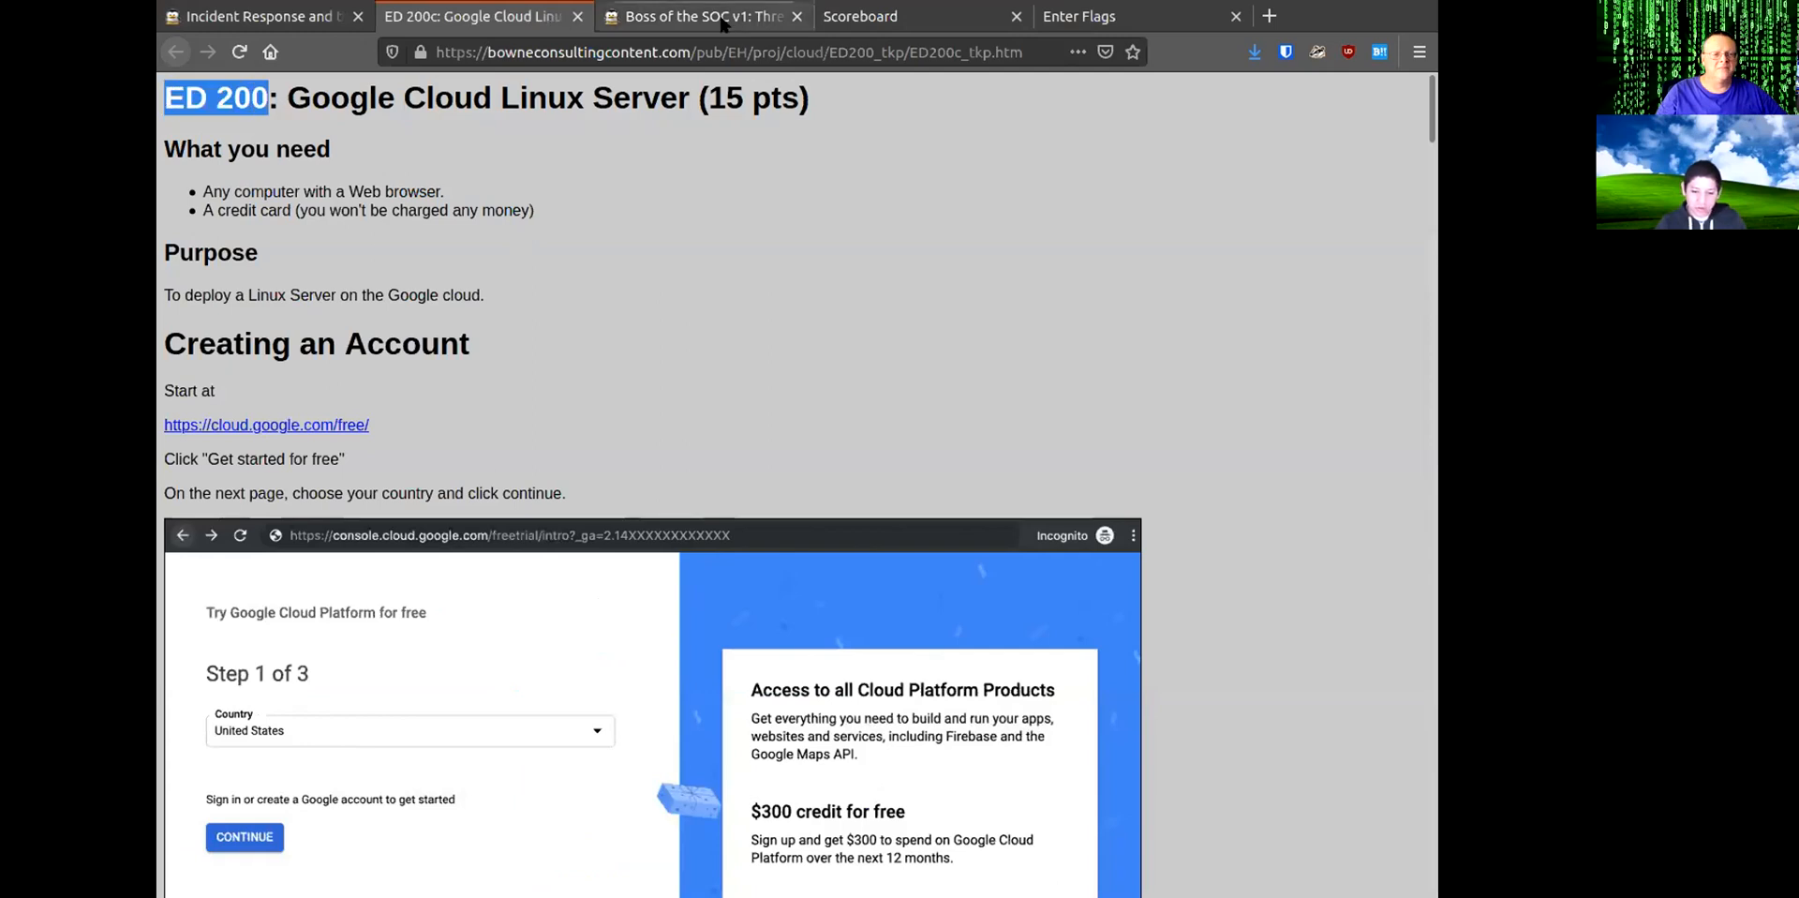
pyautogui.moveTo(1132, 343)
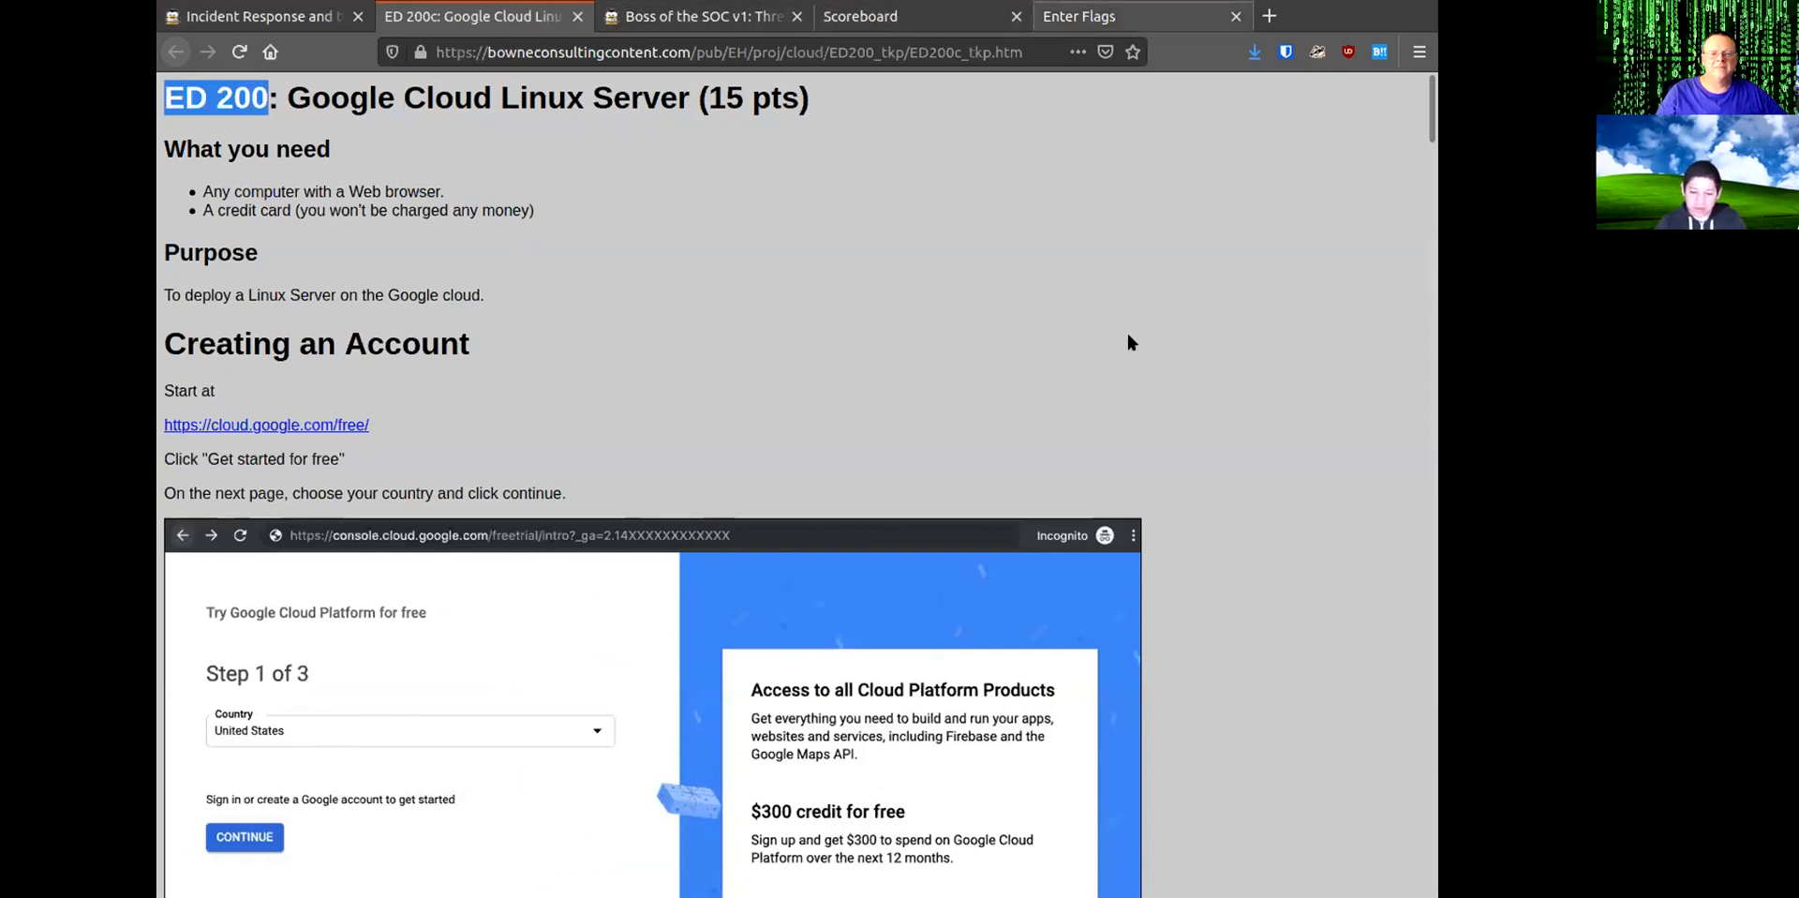
pyautogui.click(1113, 15)
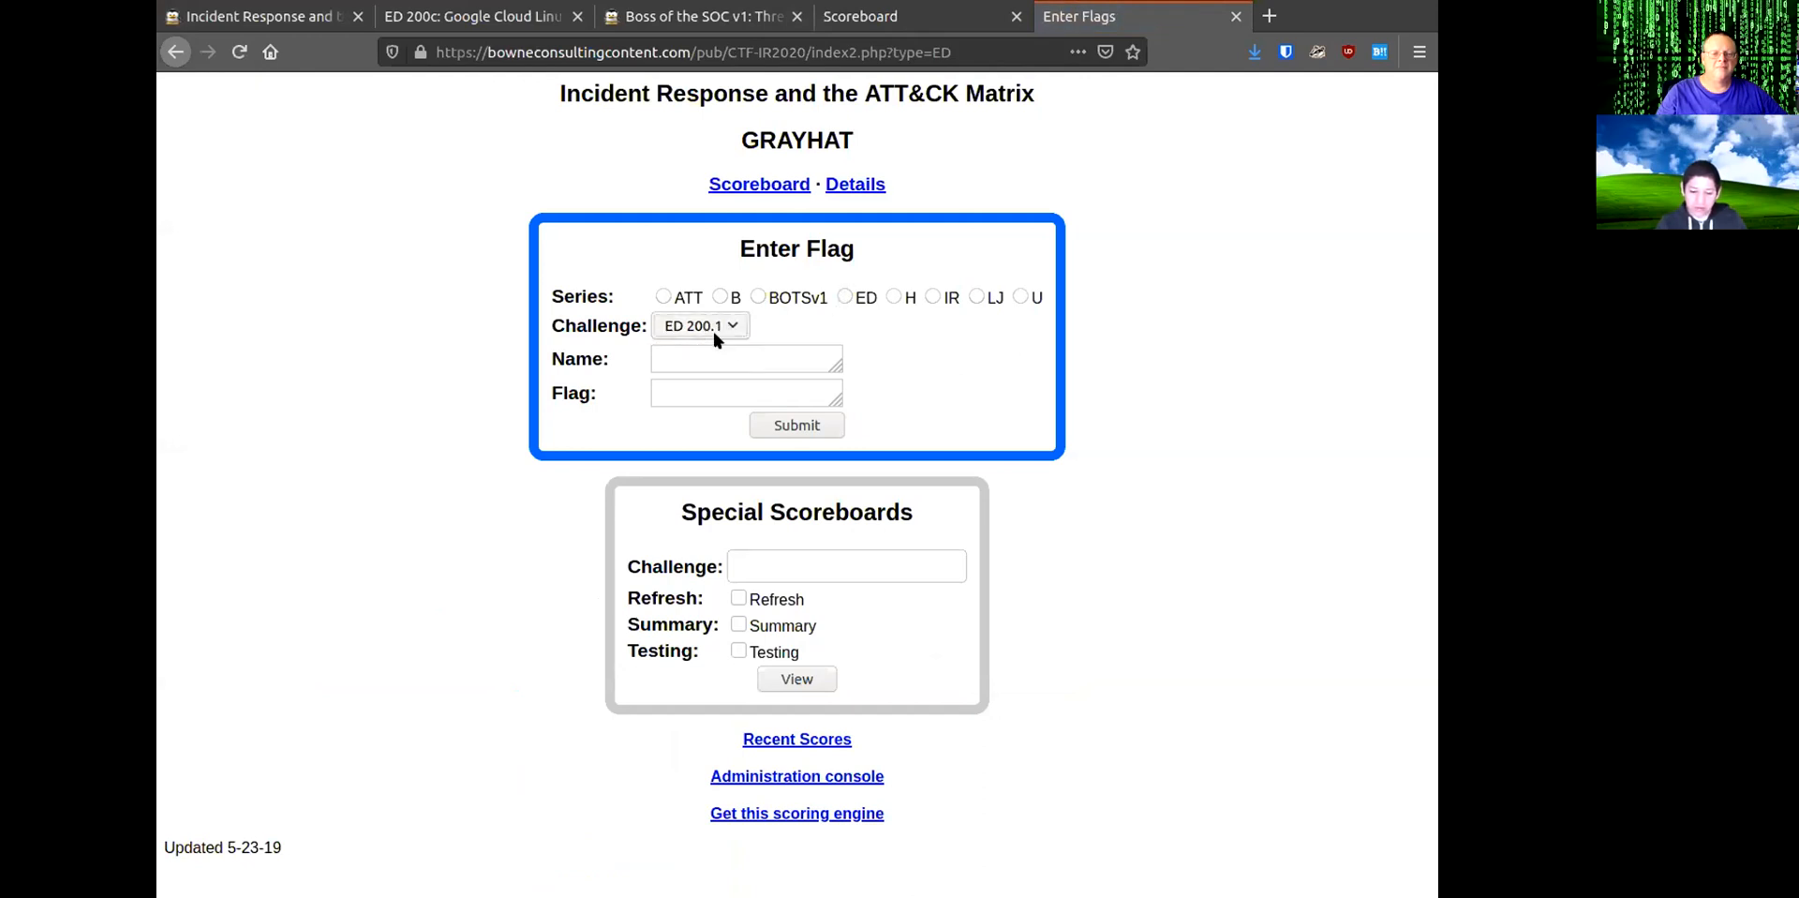
pyautogui.moveTo(734, 540)
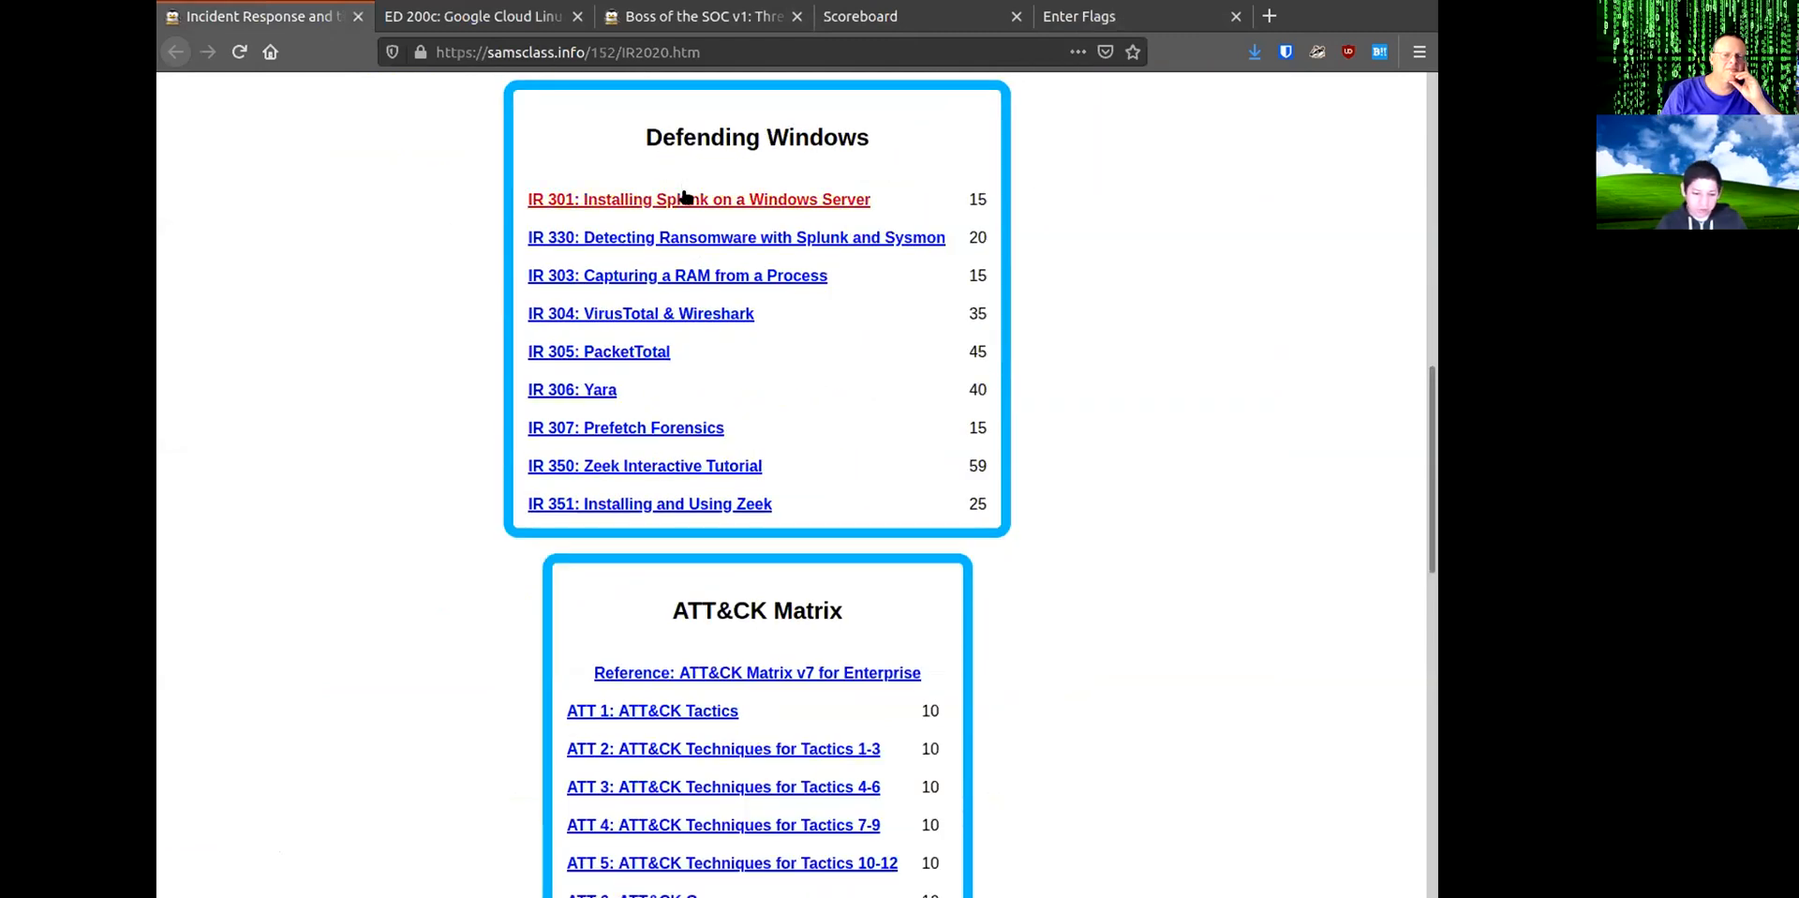
# Open the IR 301 Splunk installation project and choose IR series challenge IR 301.1.
pyautogui.click(699, 198)
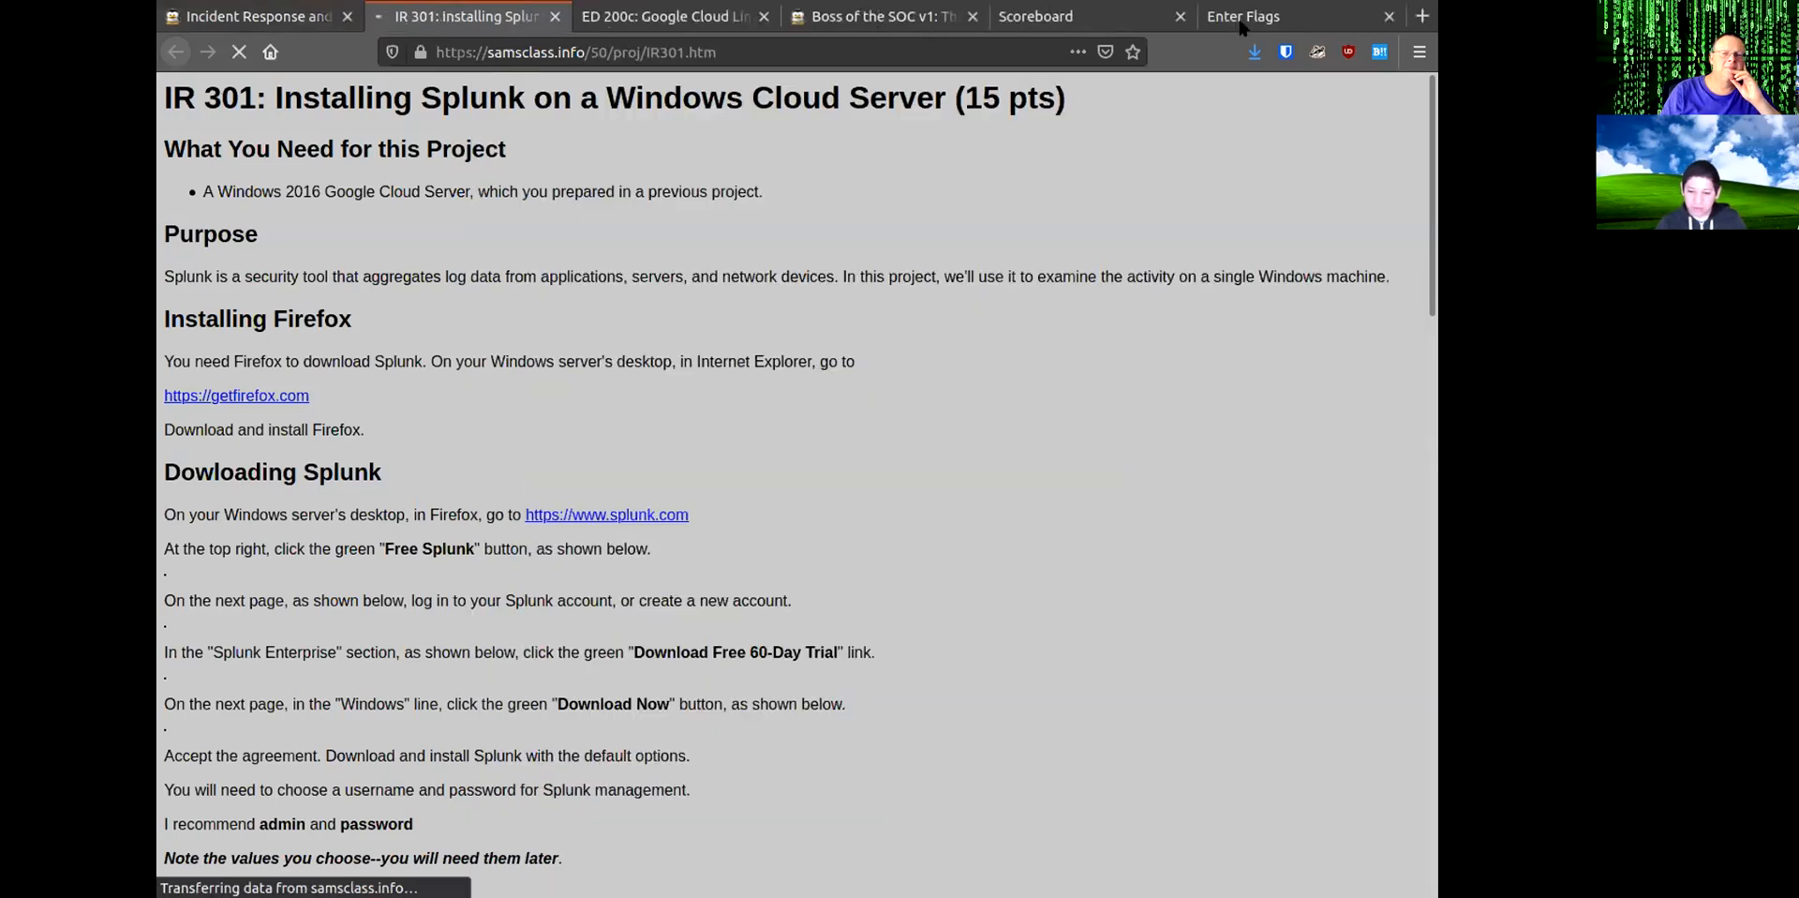
pyautogui.click(1265, 16)
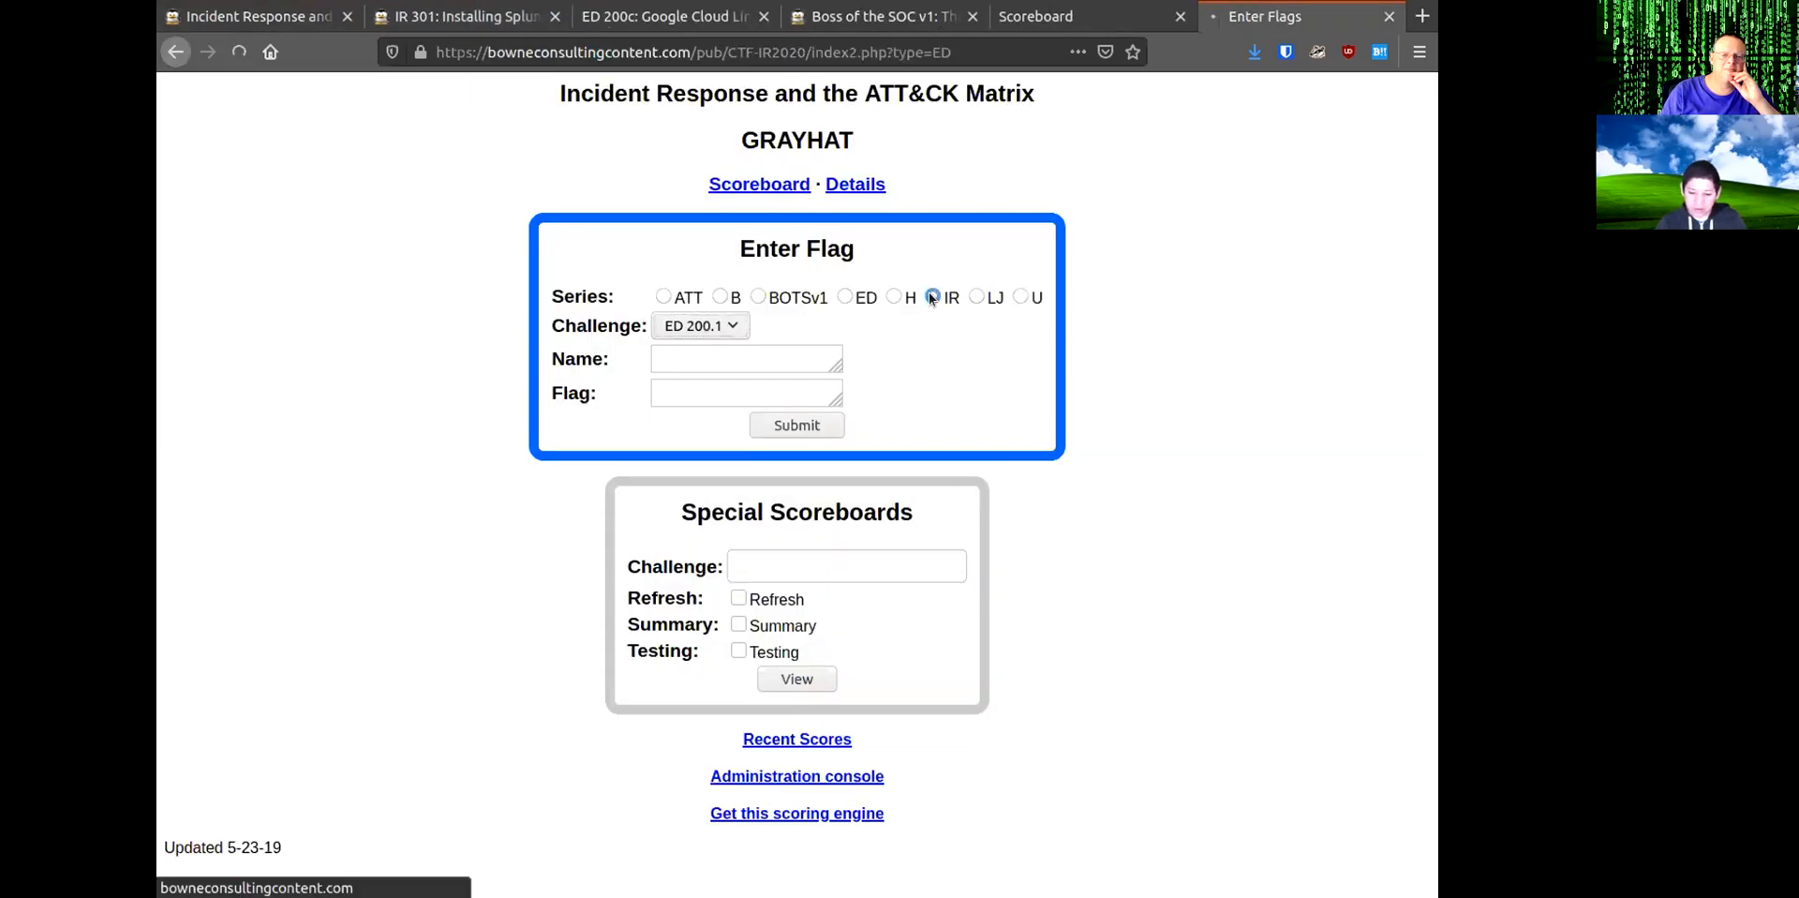
pyautogui.click(933, 297)
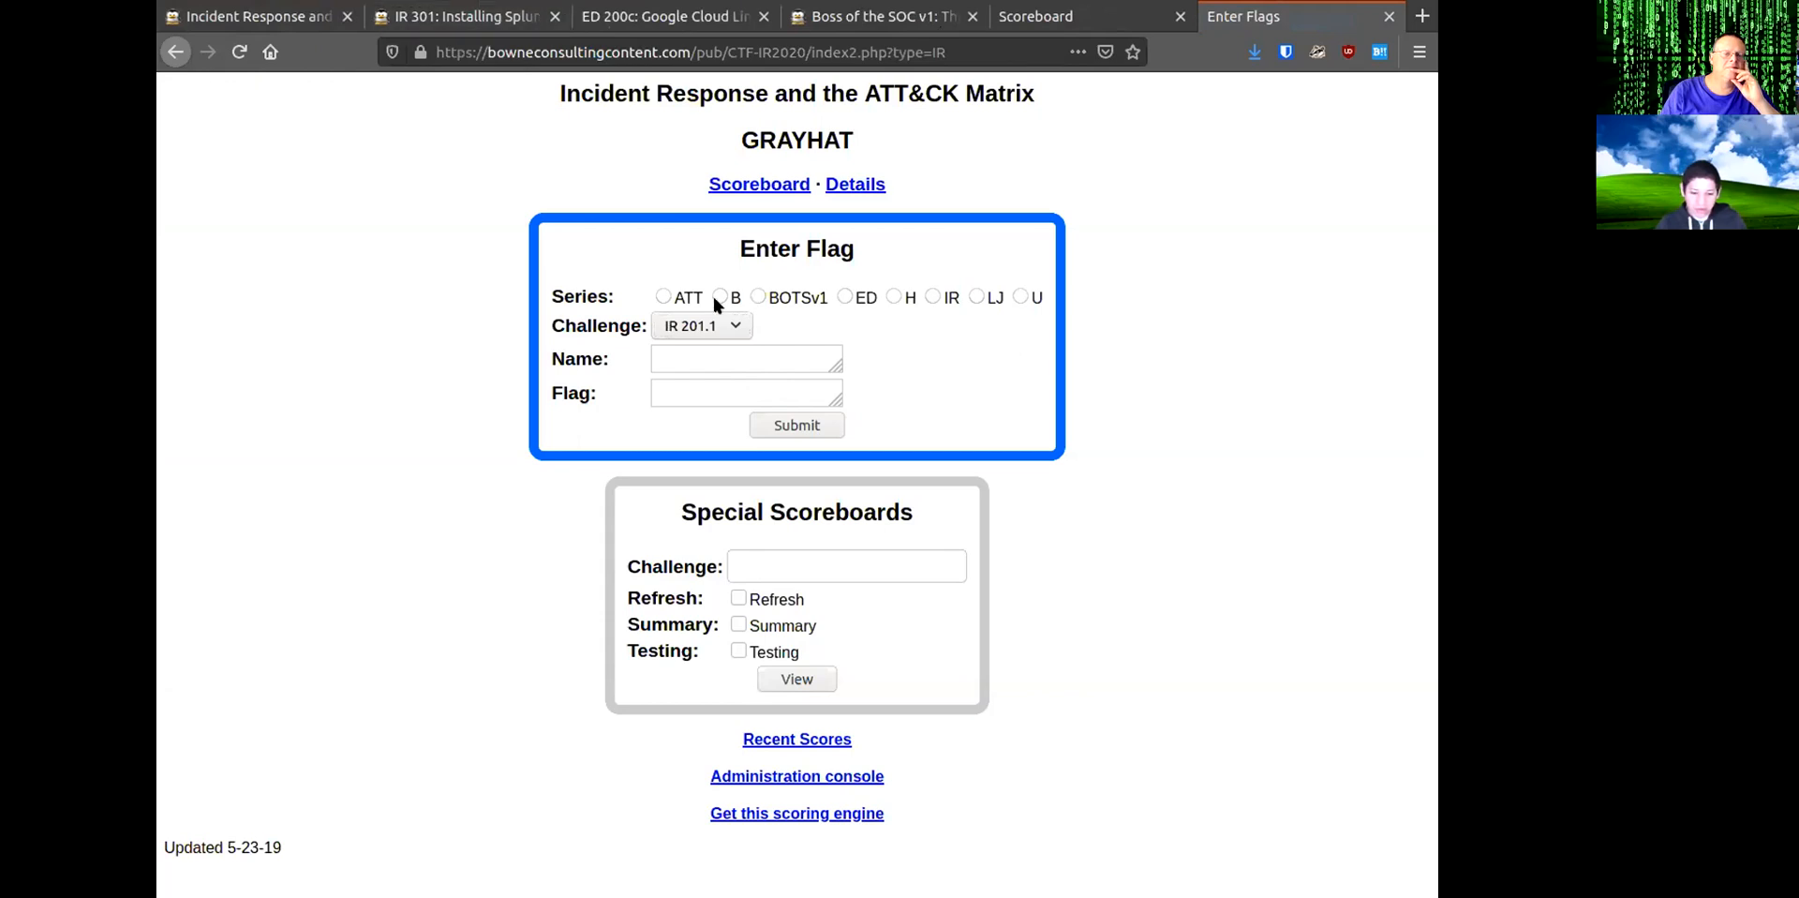
pyautogui.click(701, 325)
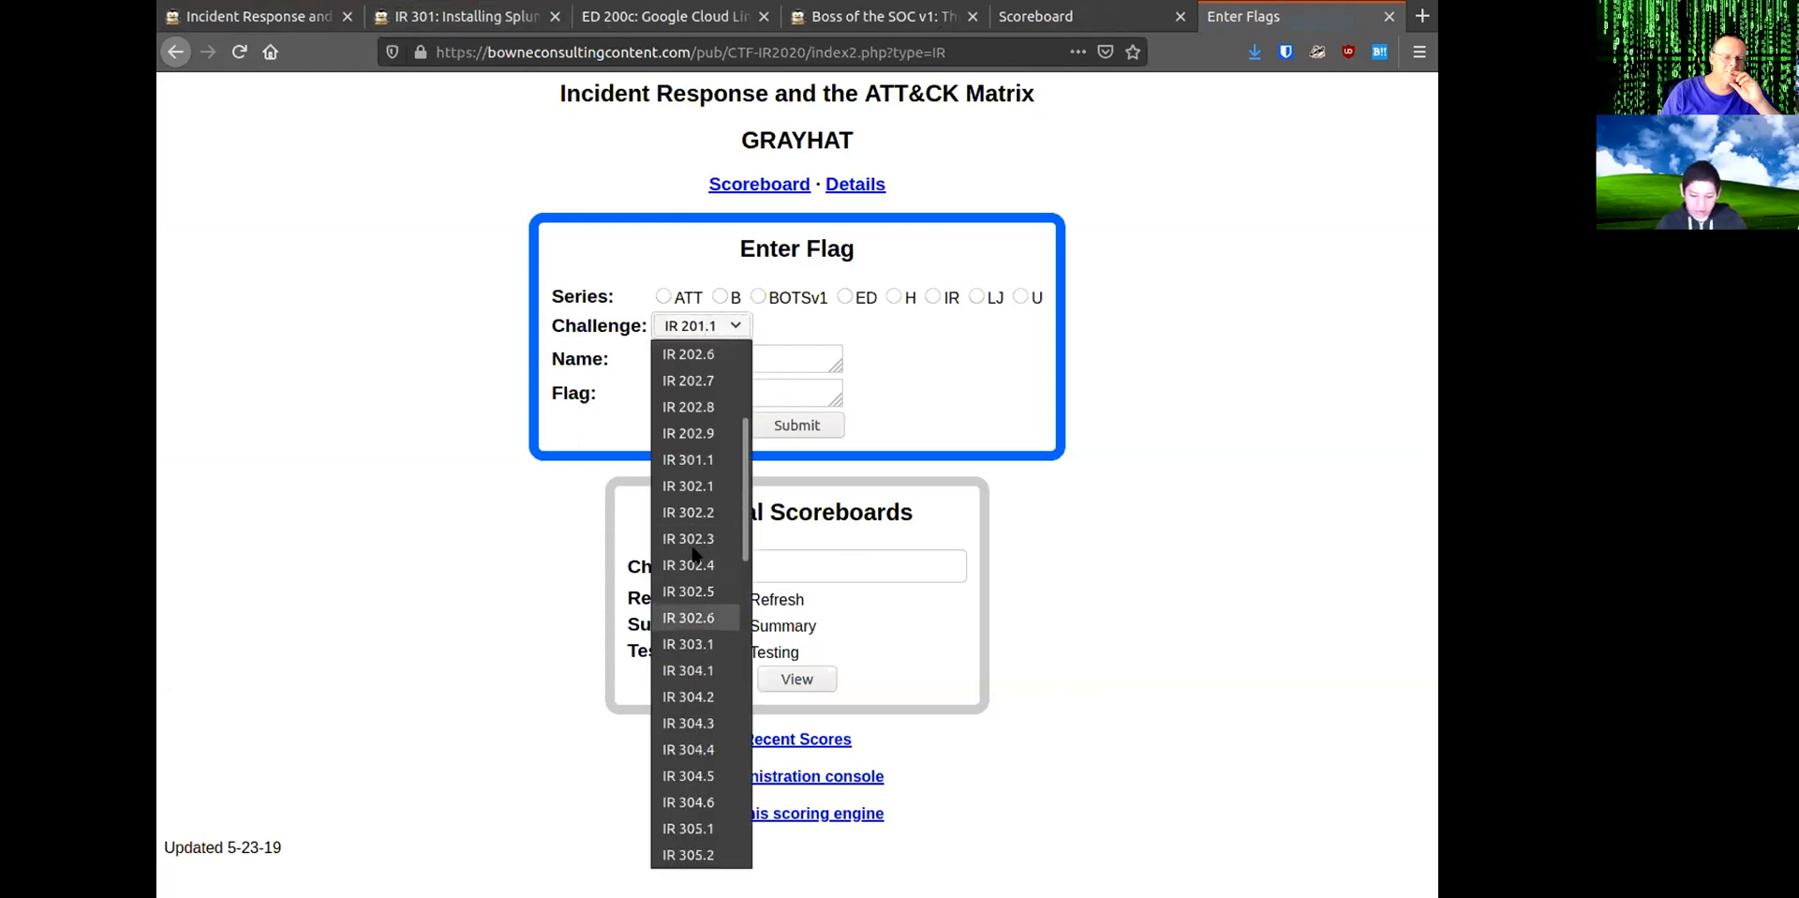
pyautogui.moveTo(705, 465)
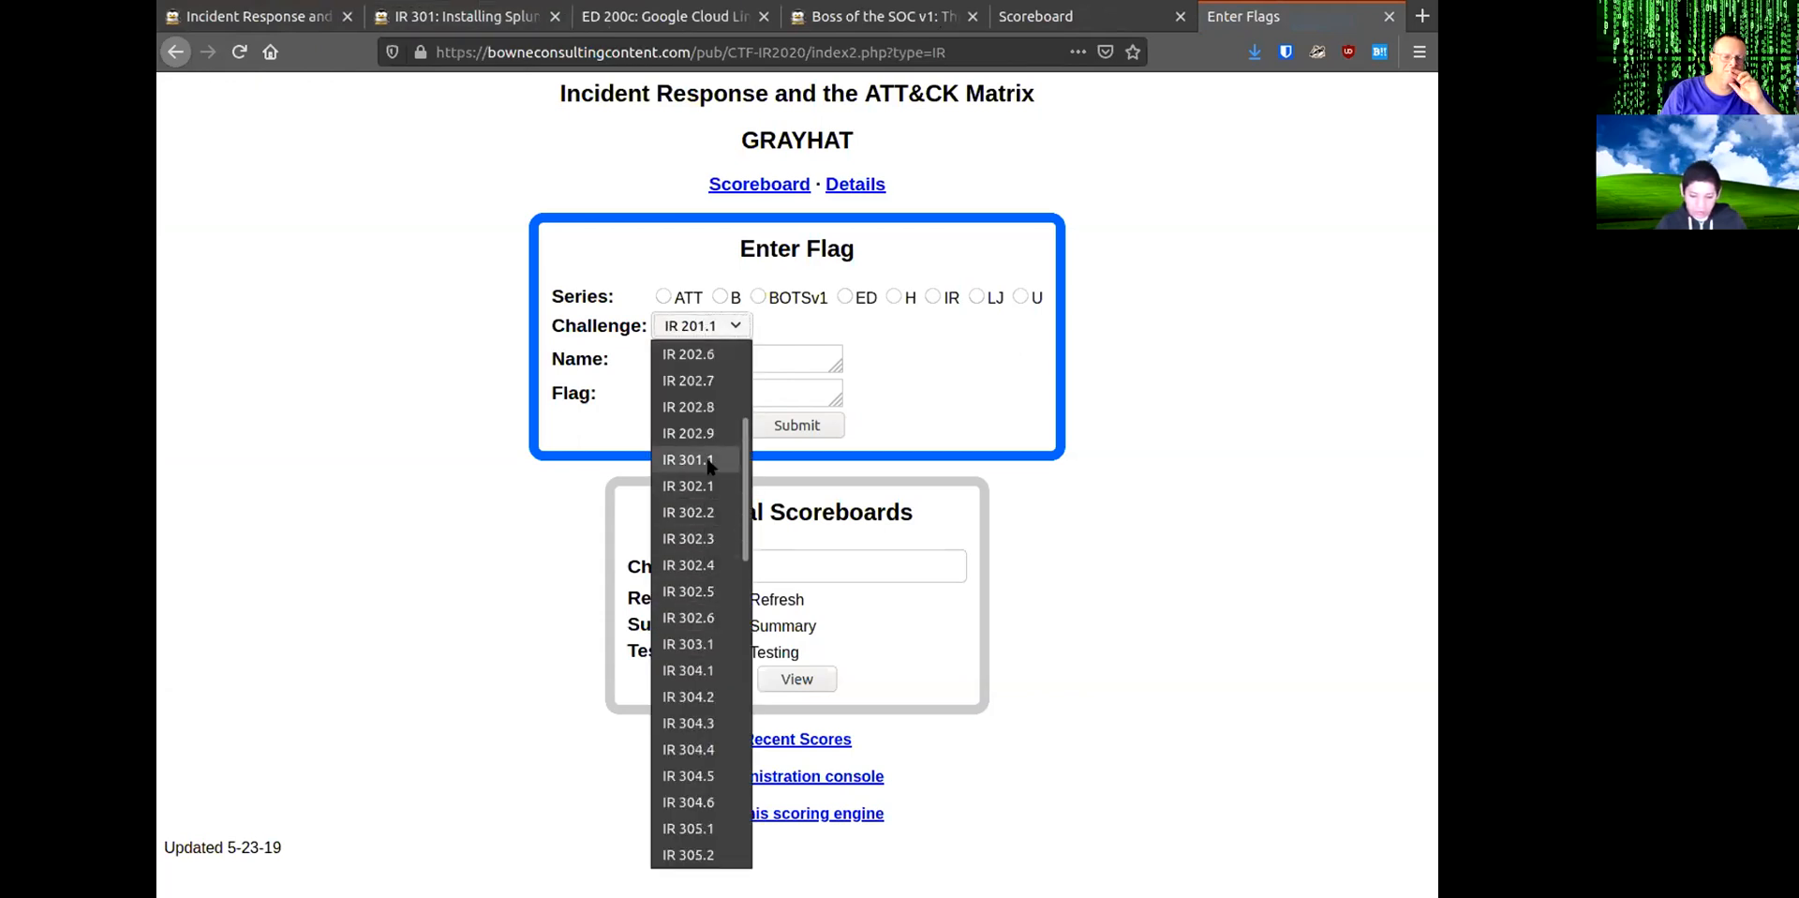
pyautogui.click(688, 459)
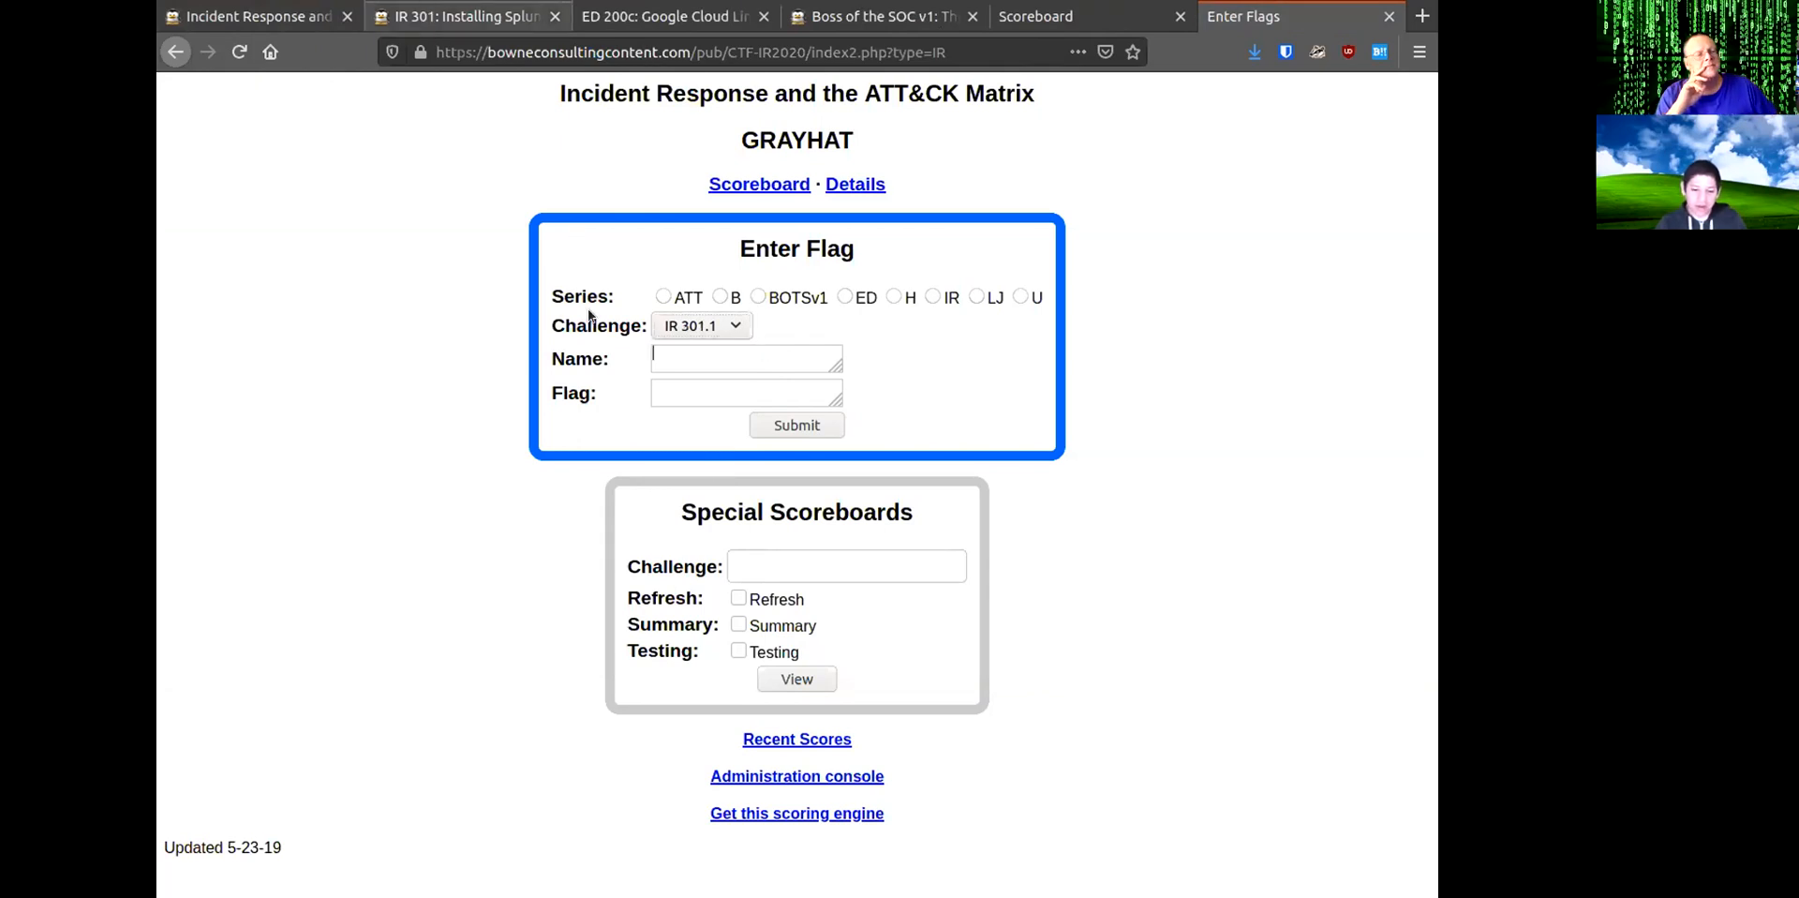
pyautogui.click(458, 17)
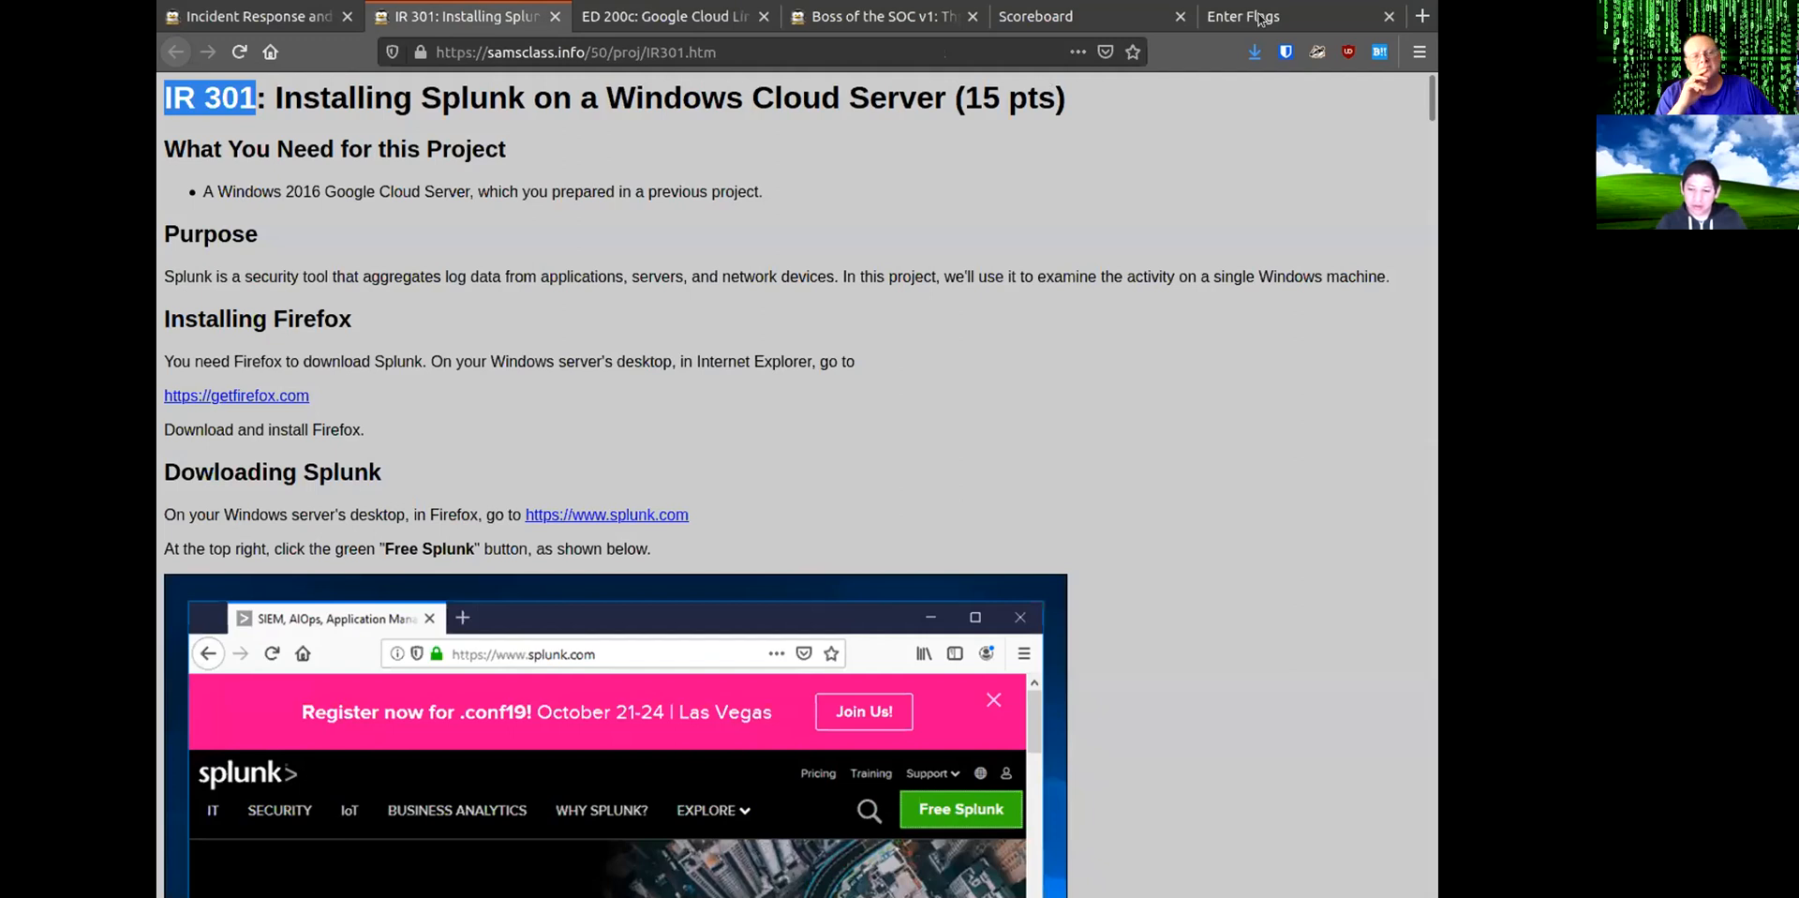
pyautogui.click(1243, 16)
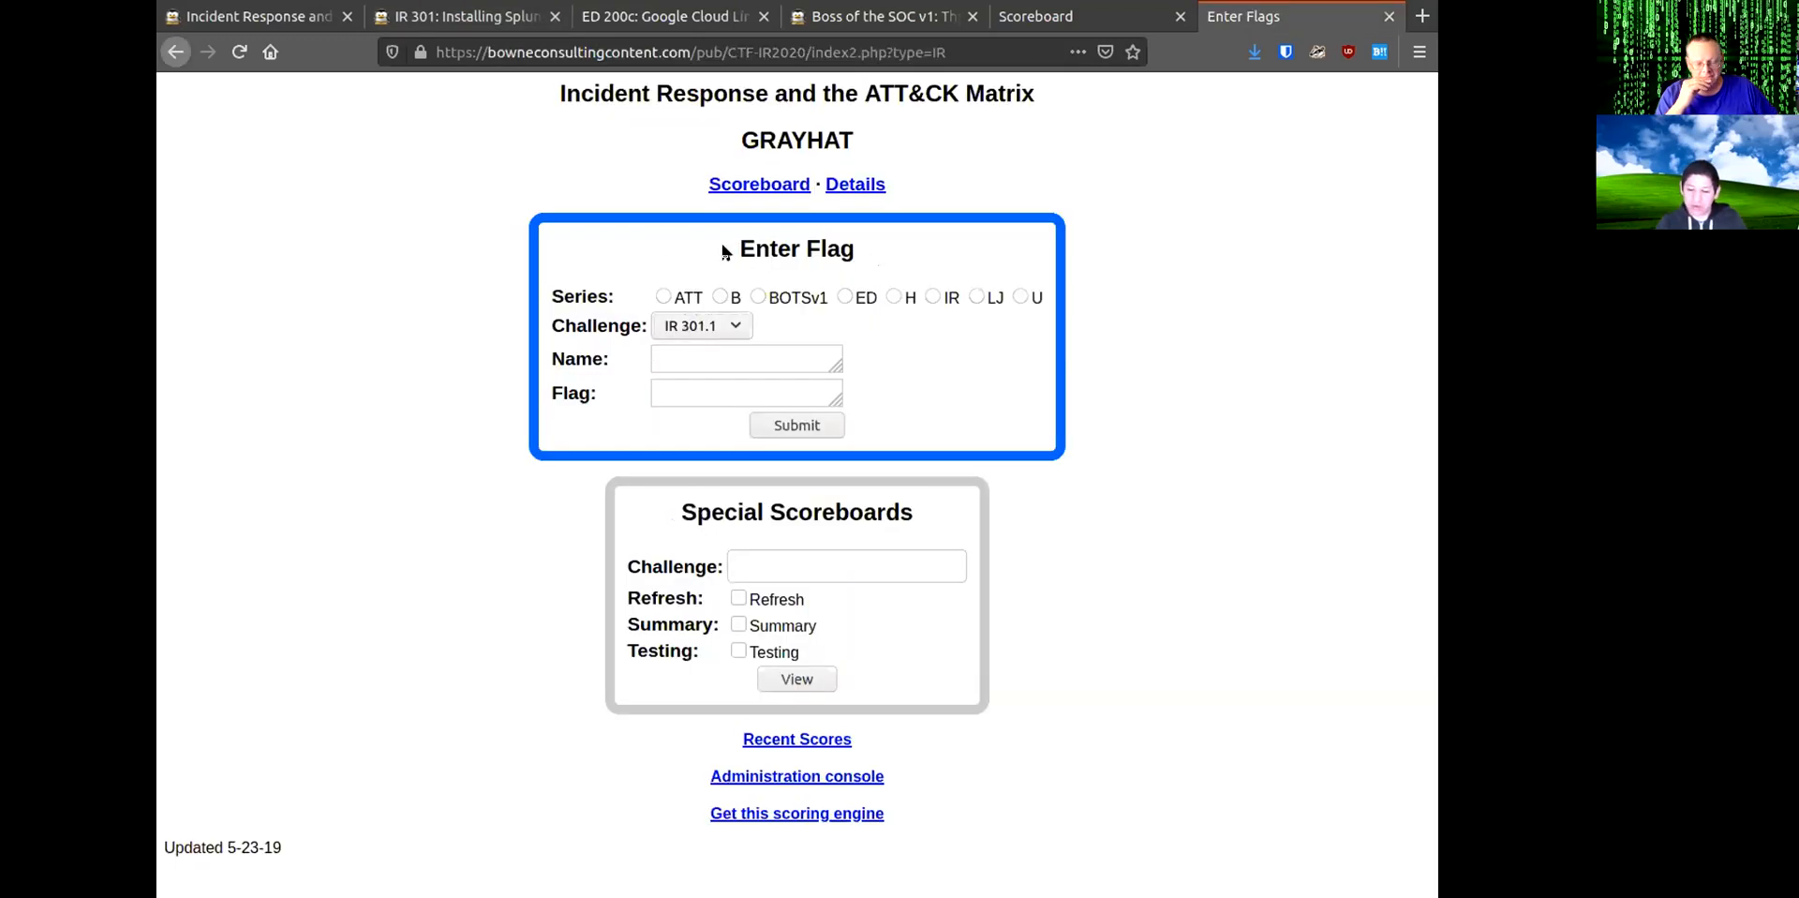